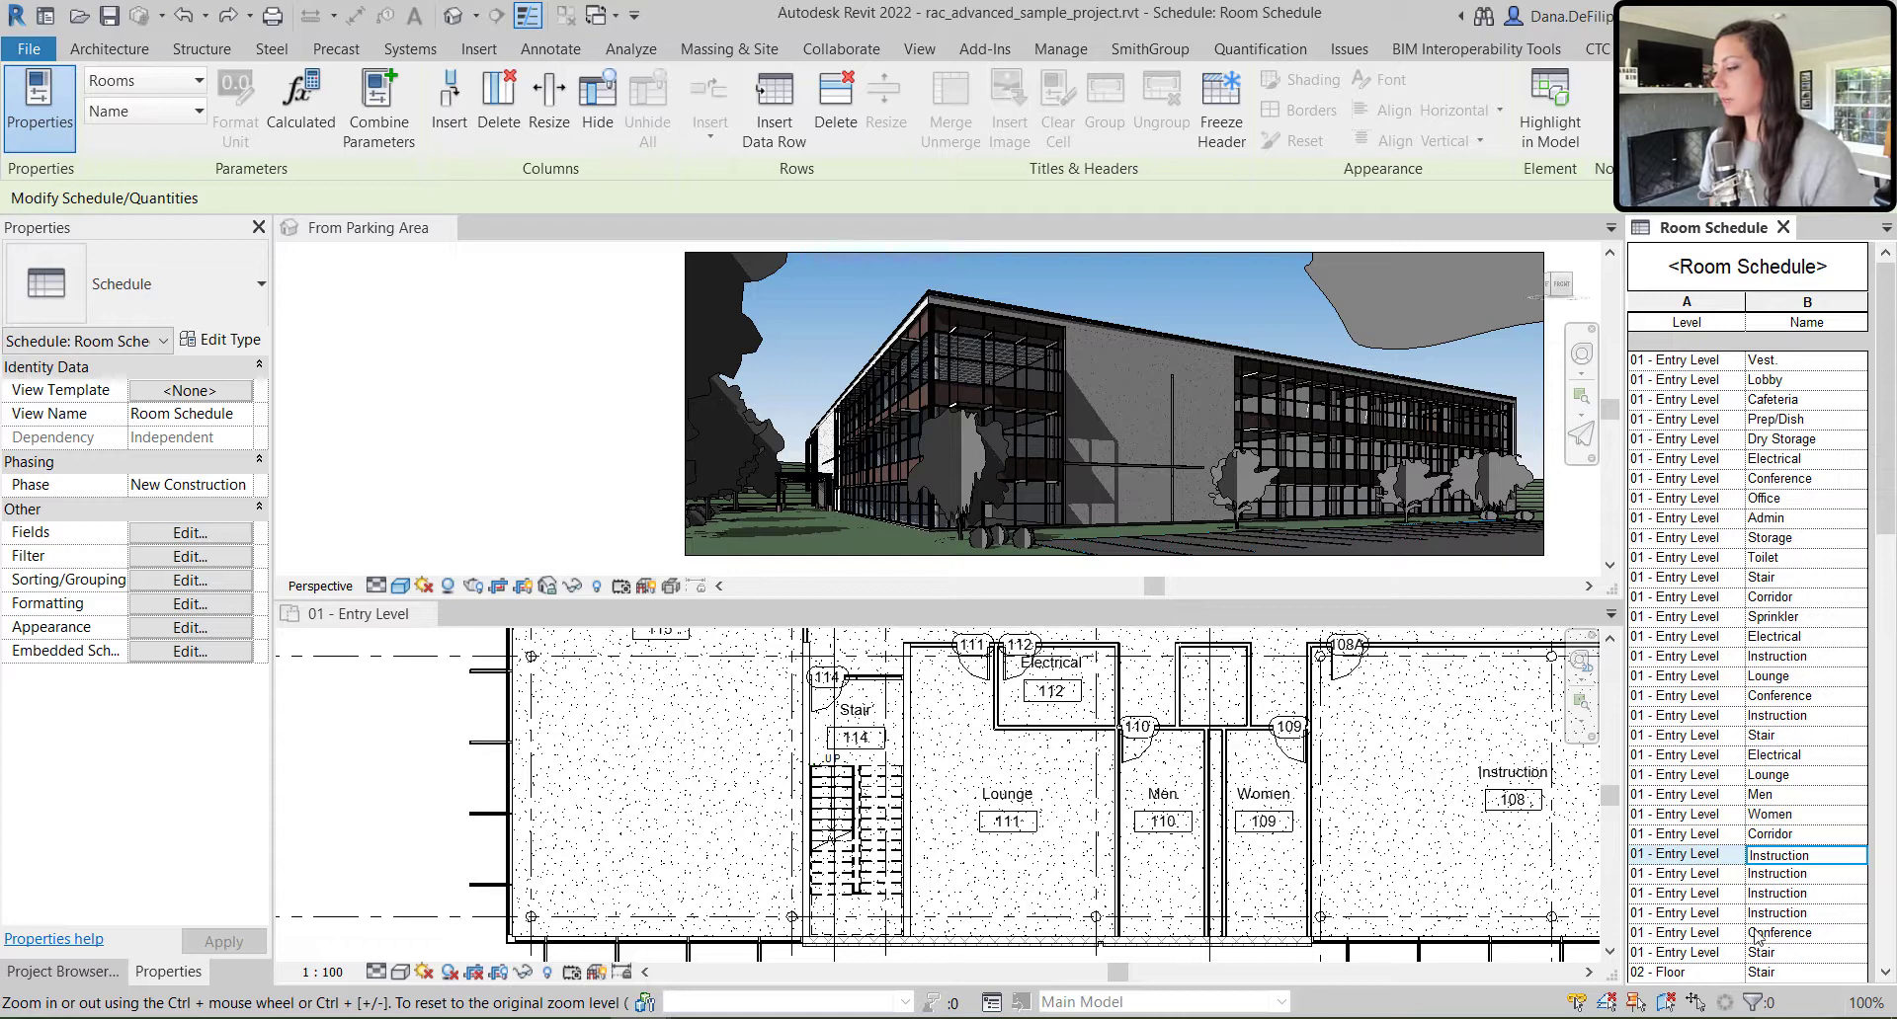
# Delete the Instruction room 108 row from the Room Schedule and confirm the warning
pyautogui.click(1778, 853)
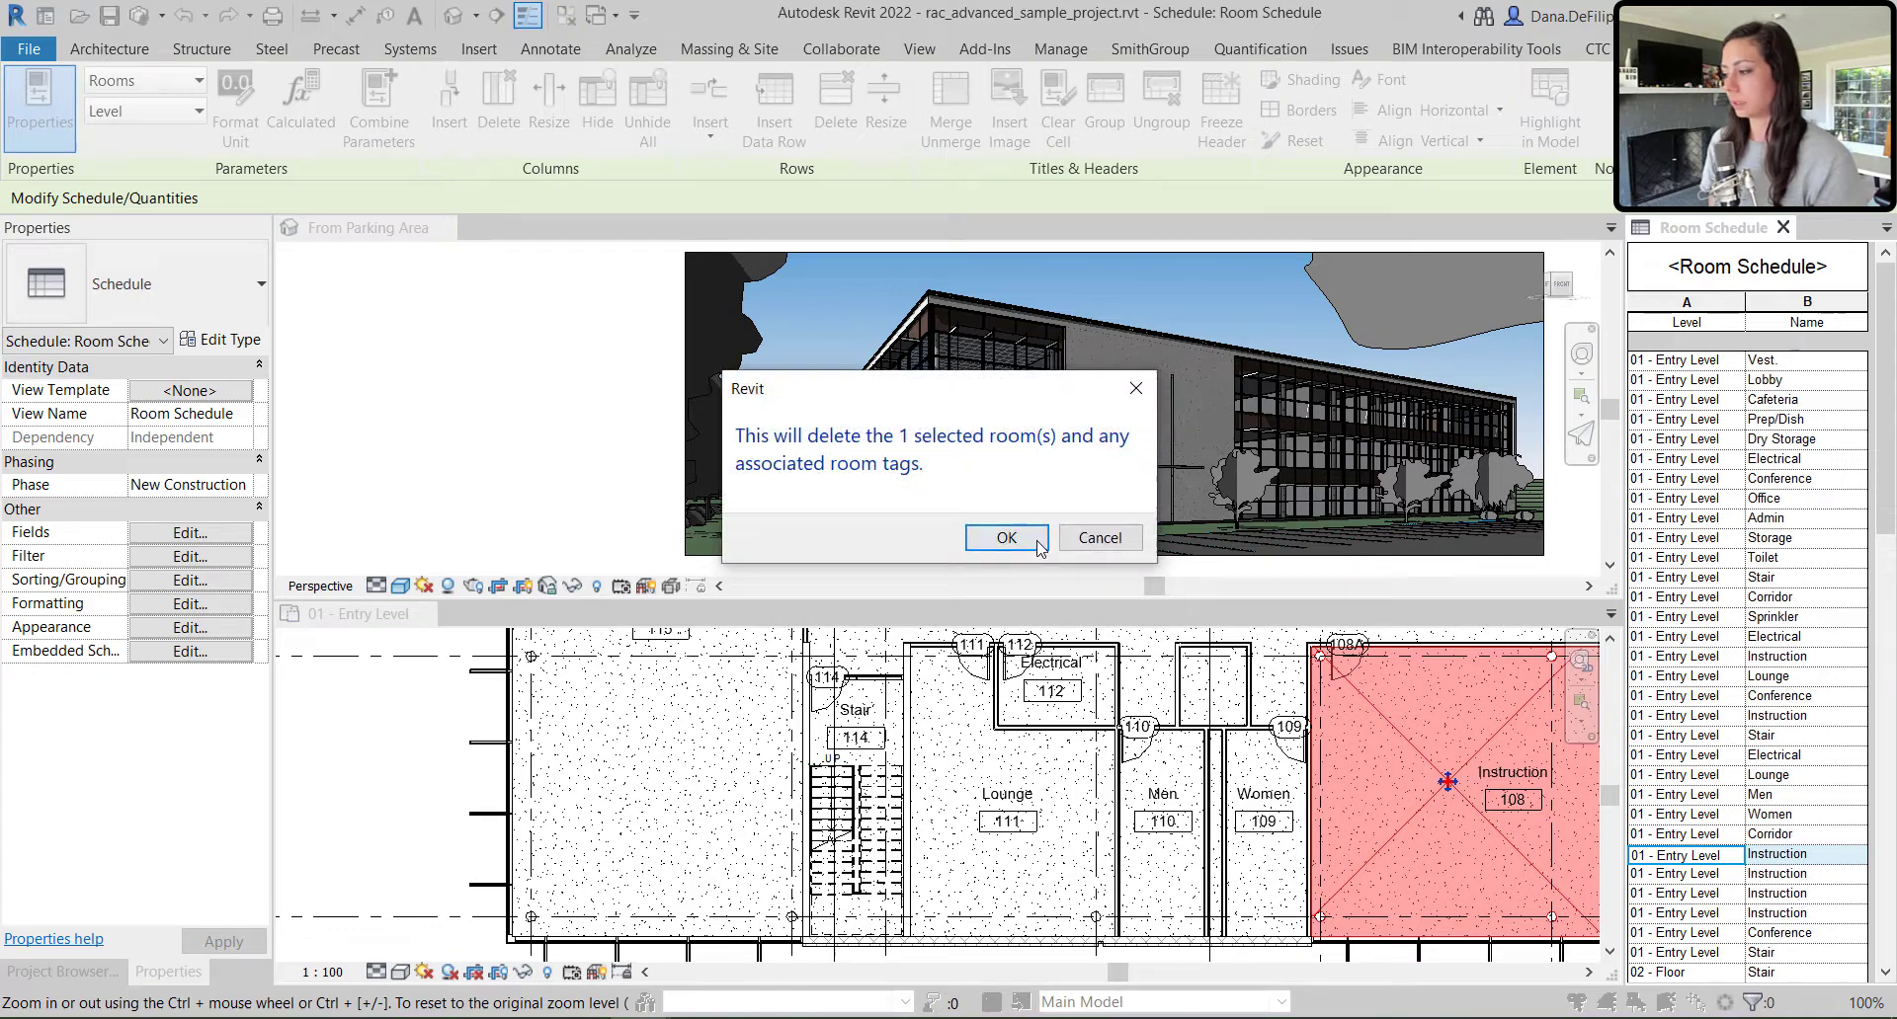
pyautogui.click(1006, 539)
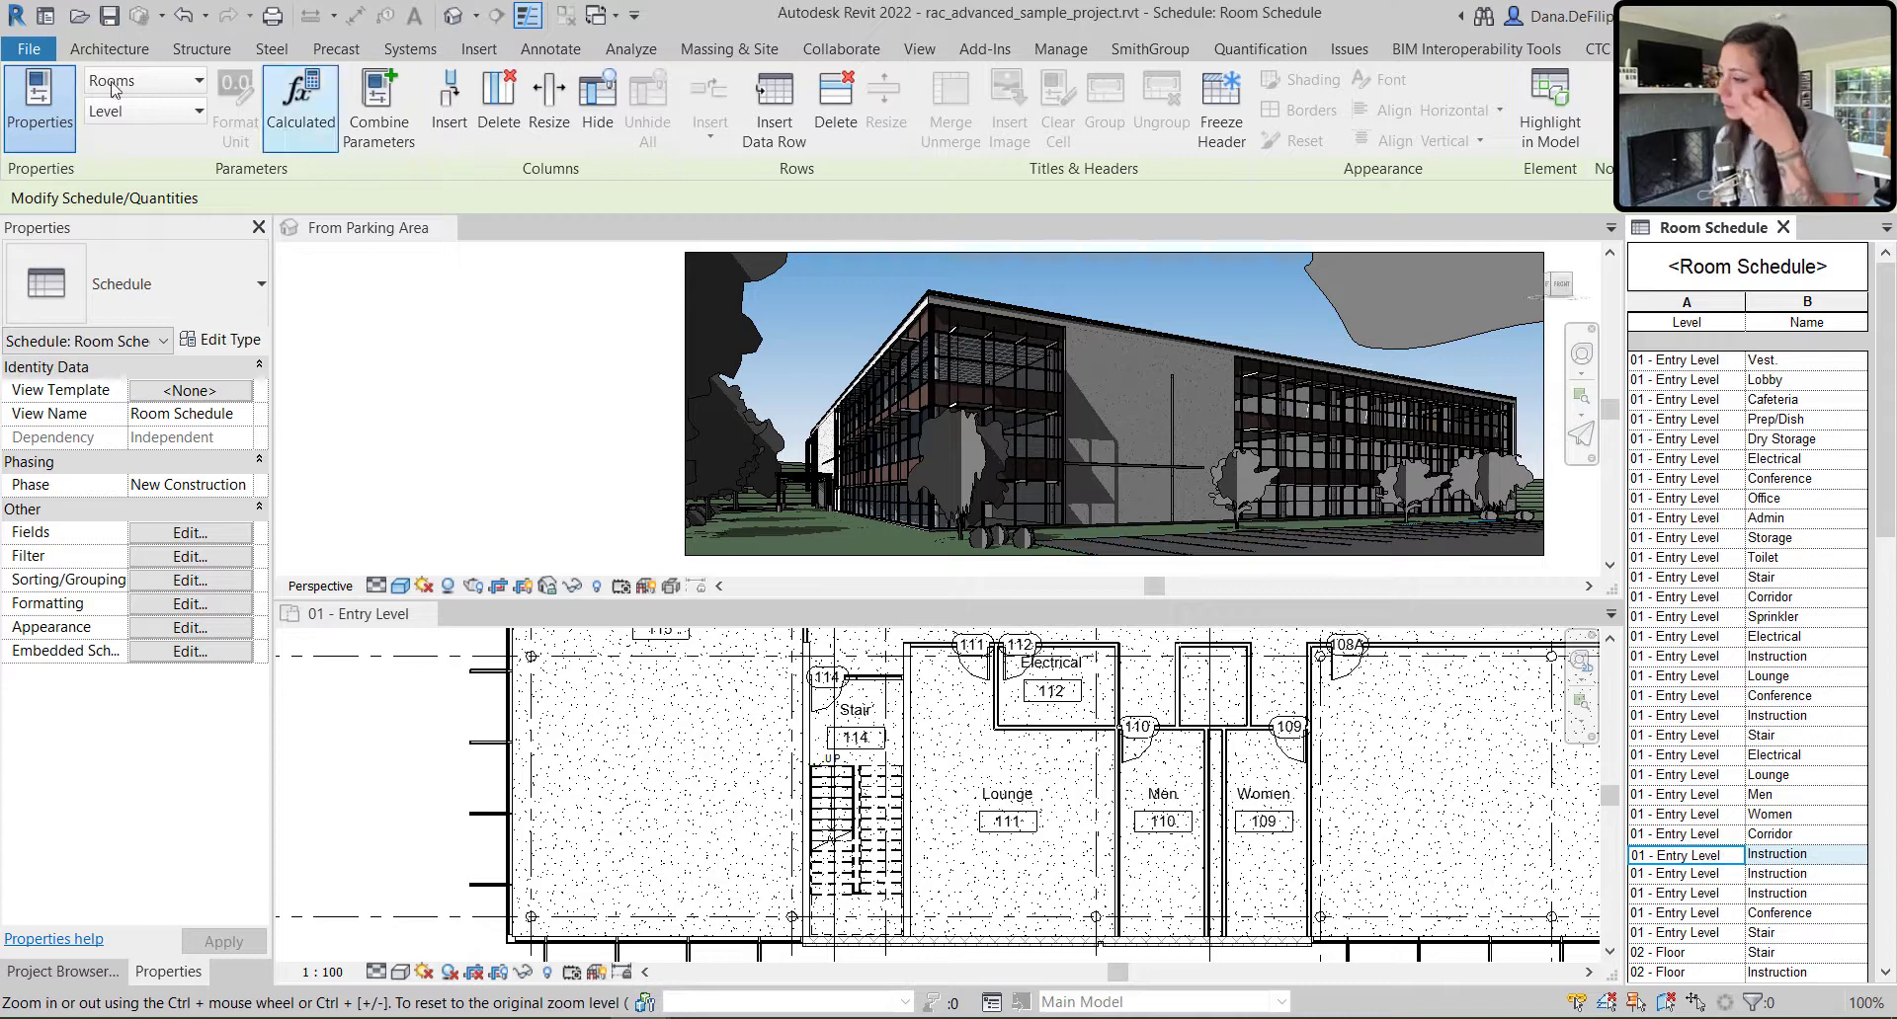
# Place room 213 in the empty space above the Men room on the Entry Level plan
pyautogui.click(355, 614)
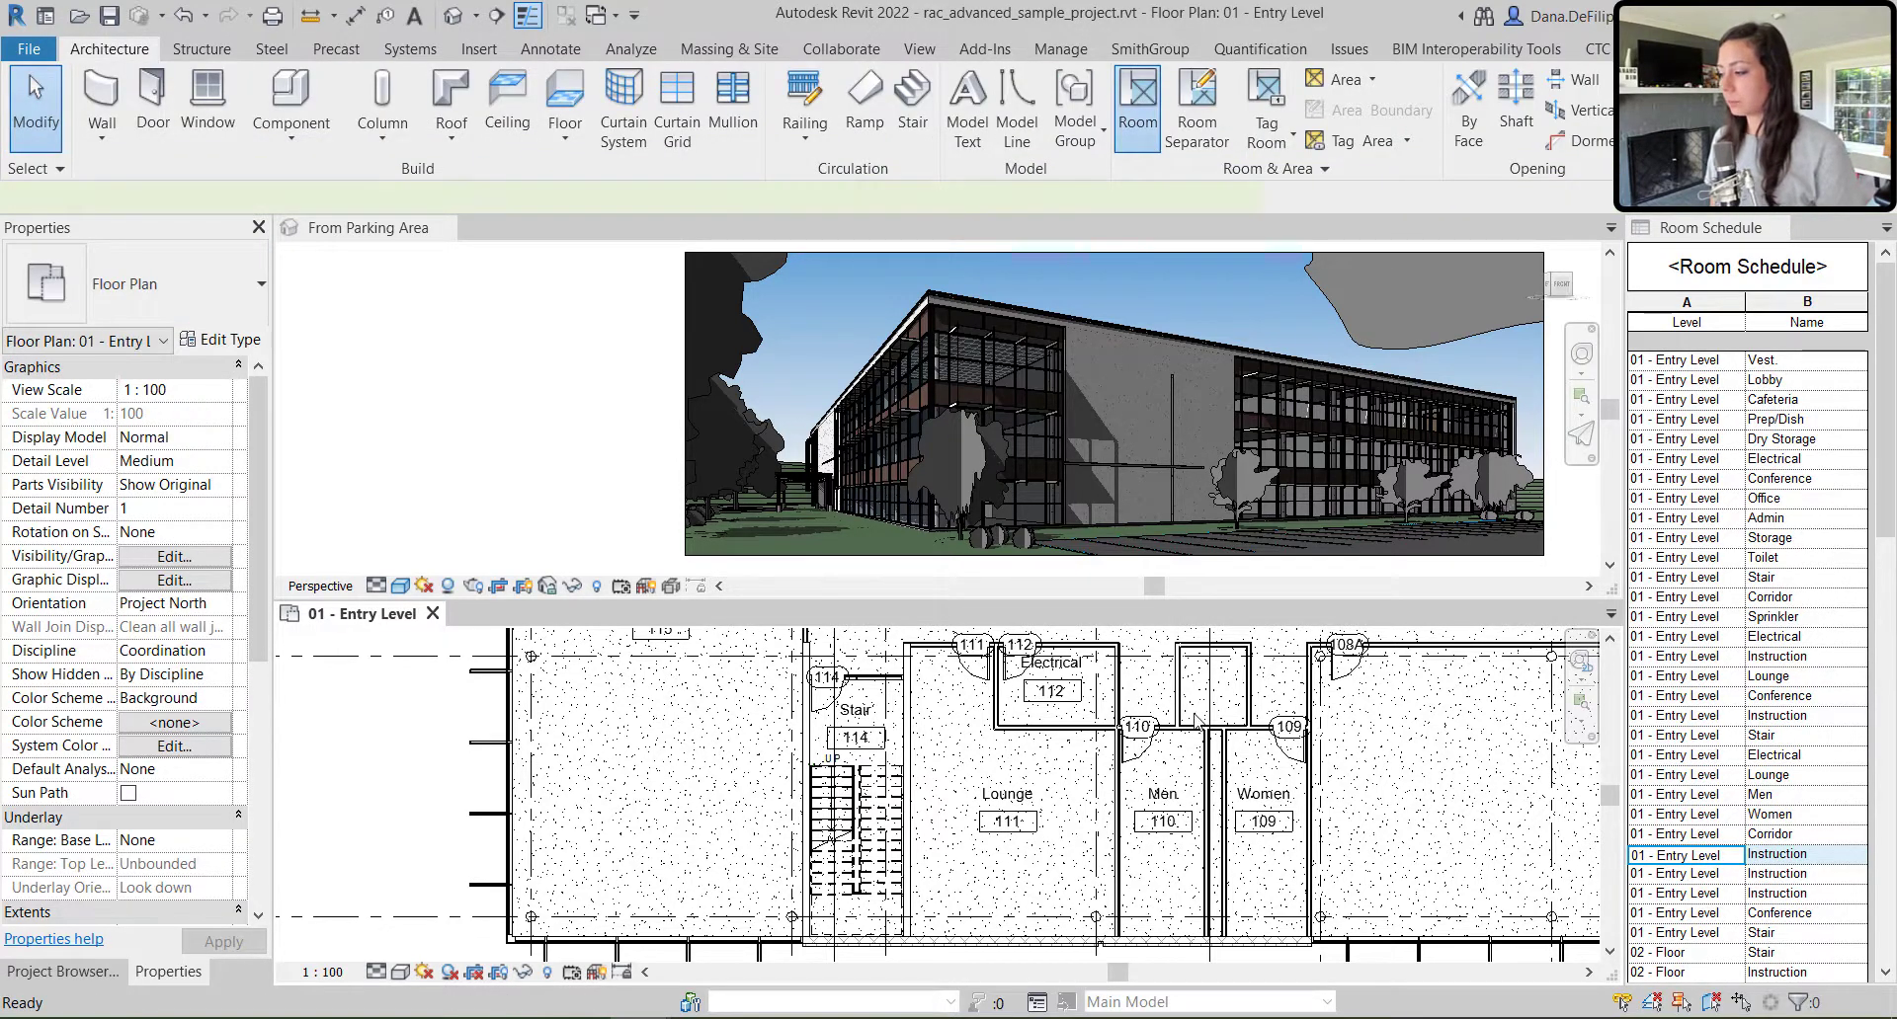
pyautogui.click(1135, 107)
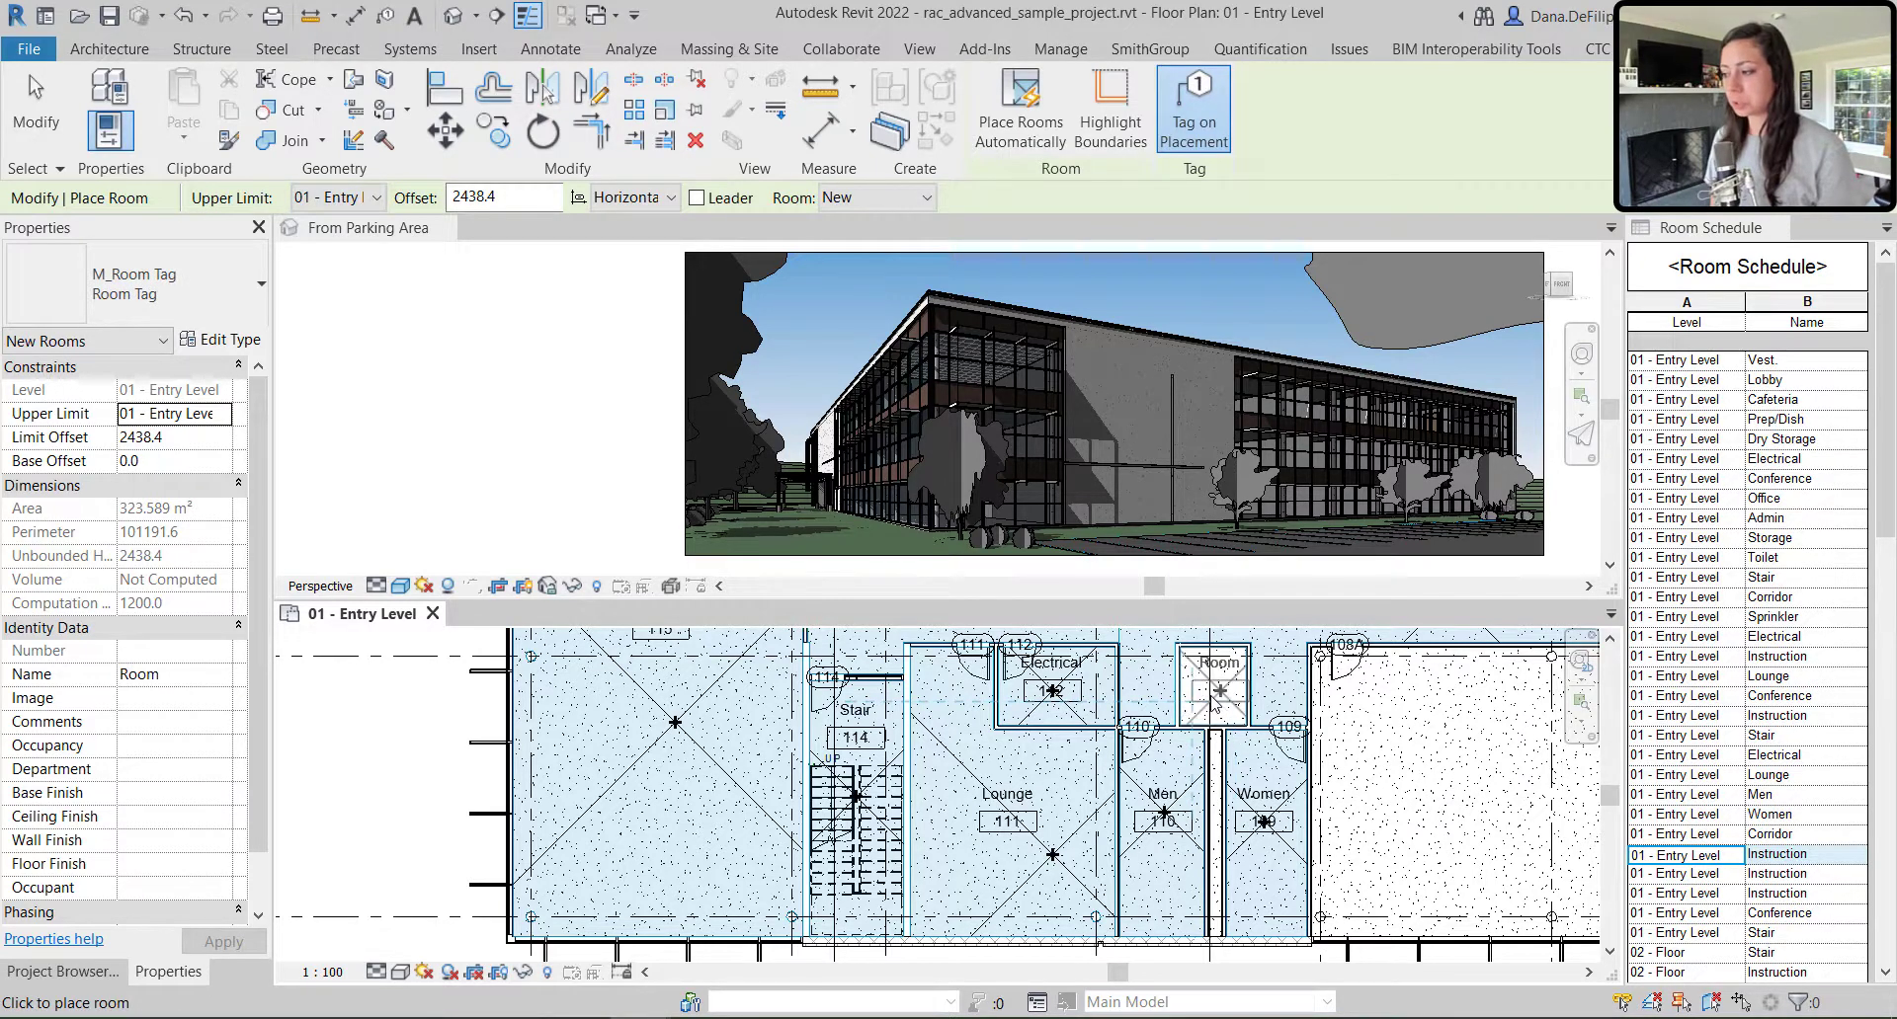
pyautogui.press('Escape')
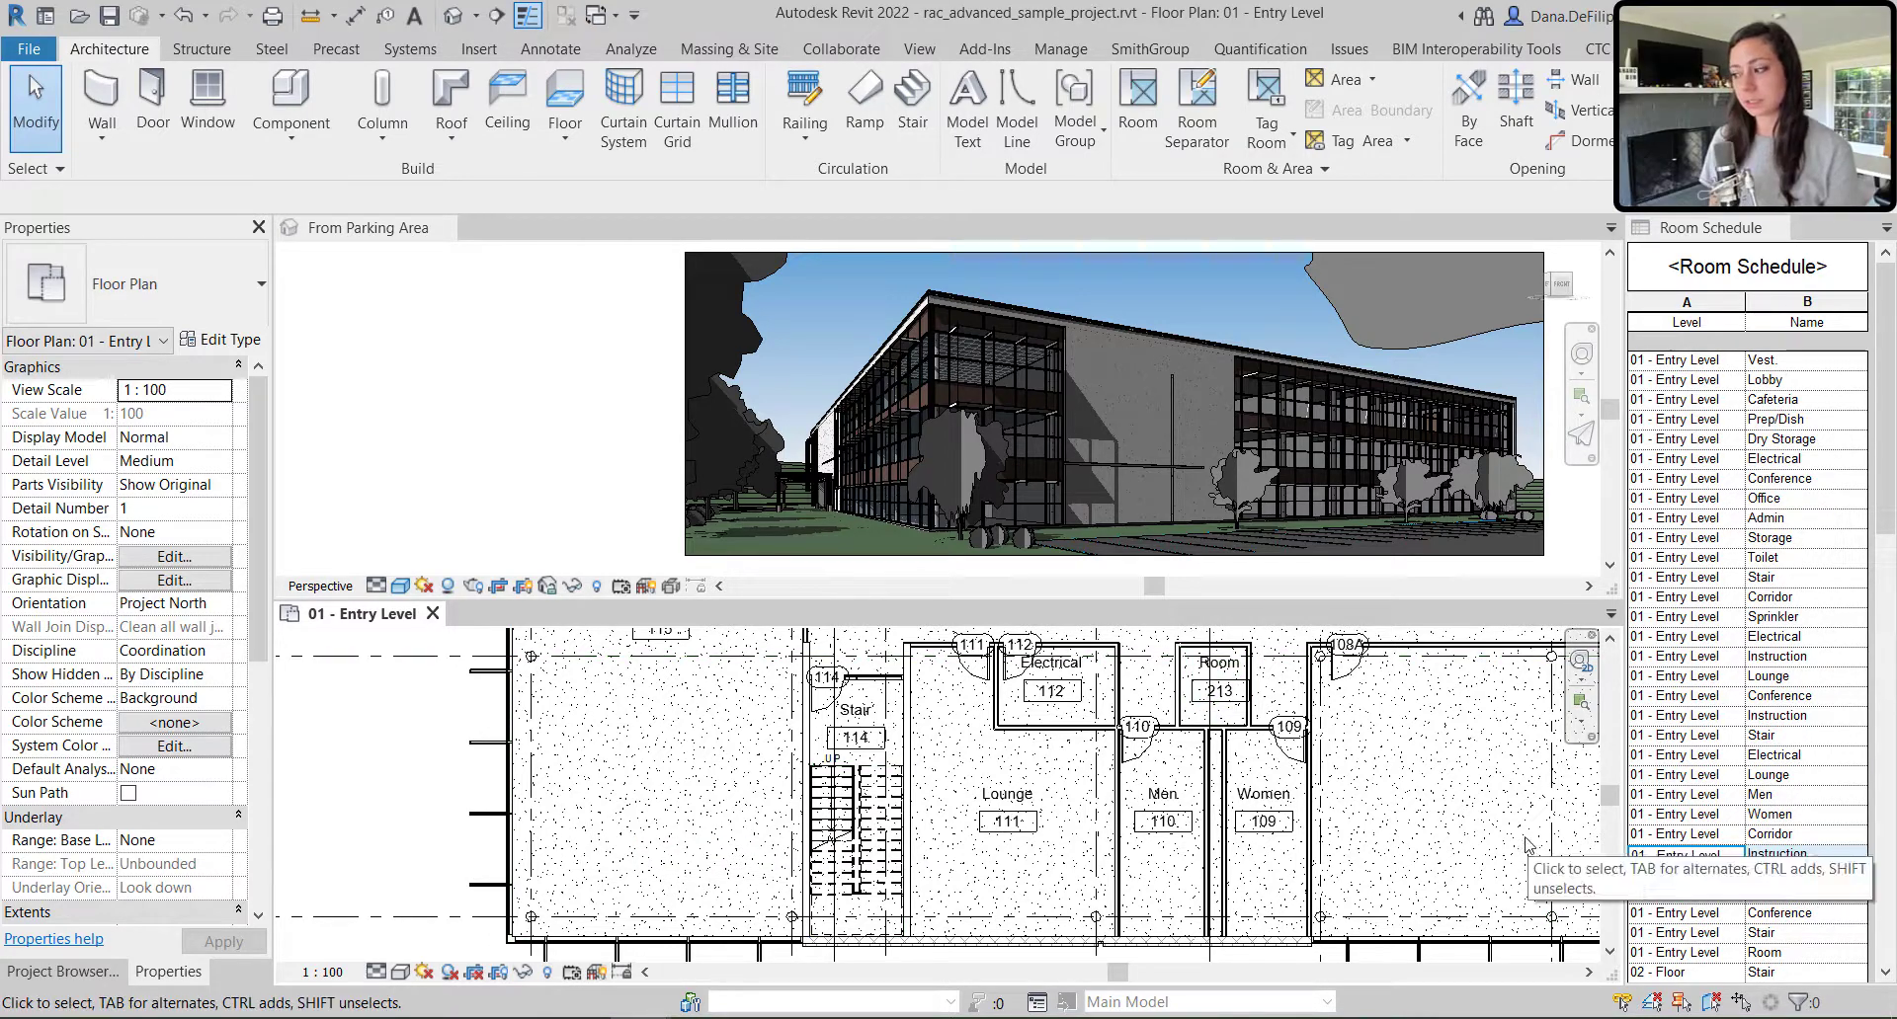
# Select the Women room 109 and display its element ID with IDs of Selection
pyautogui.click(1778, 853)
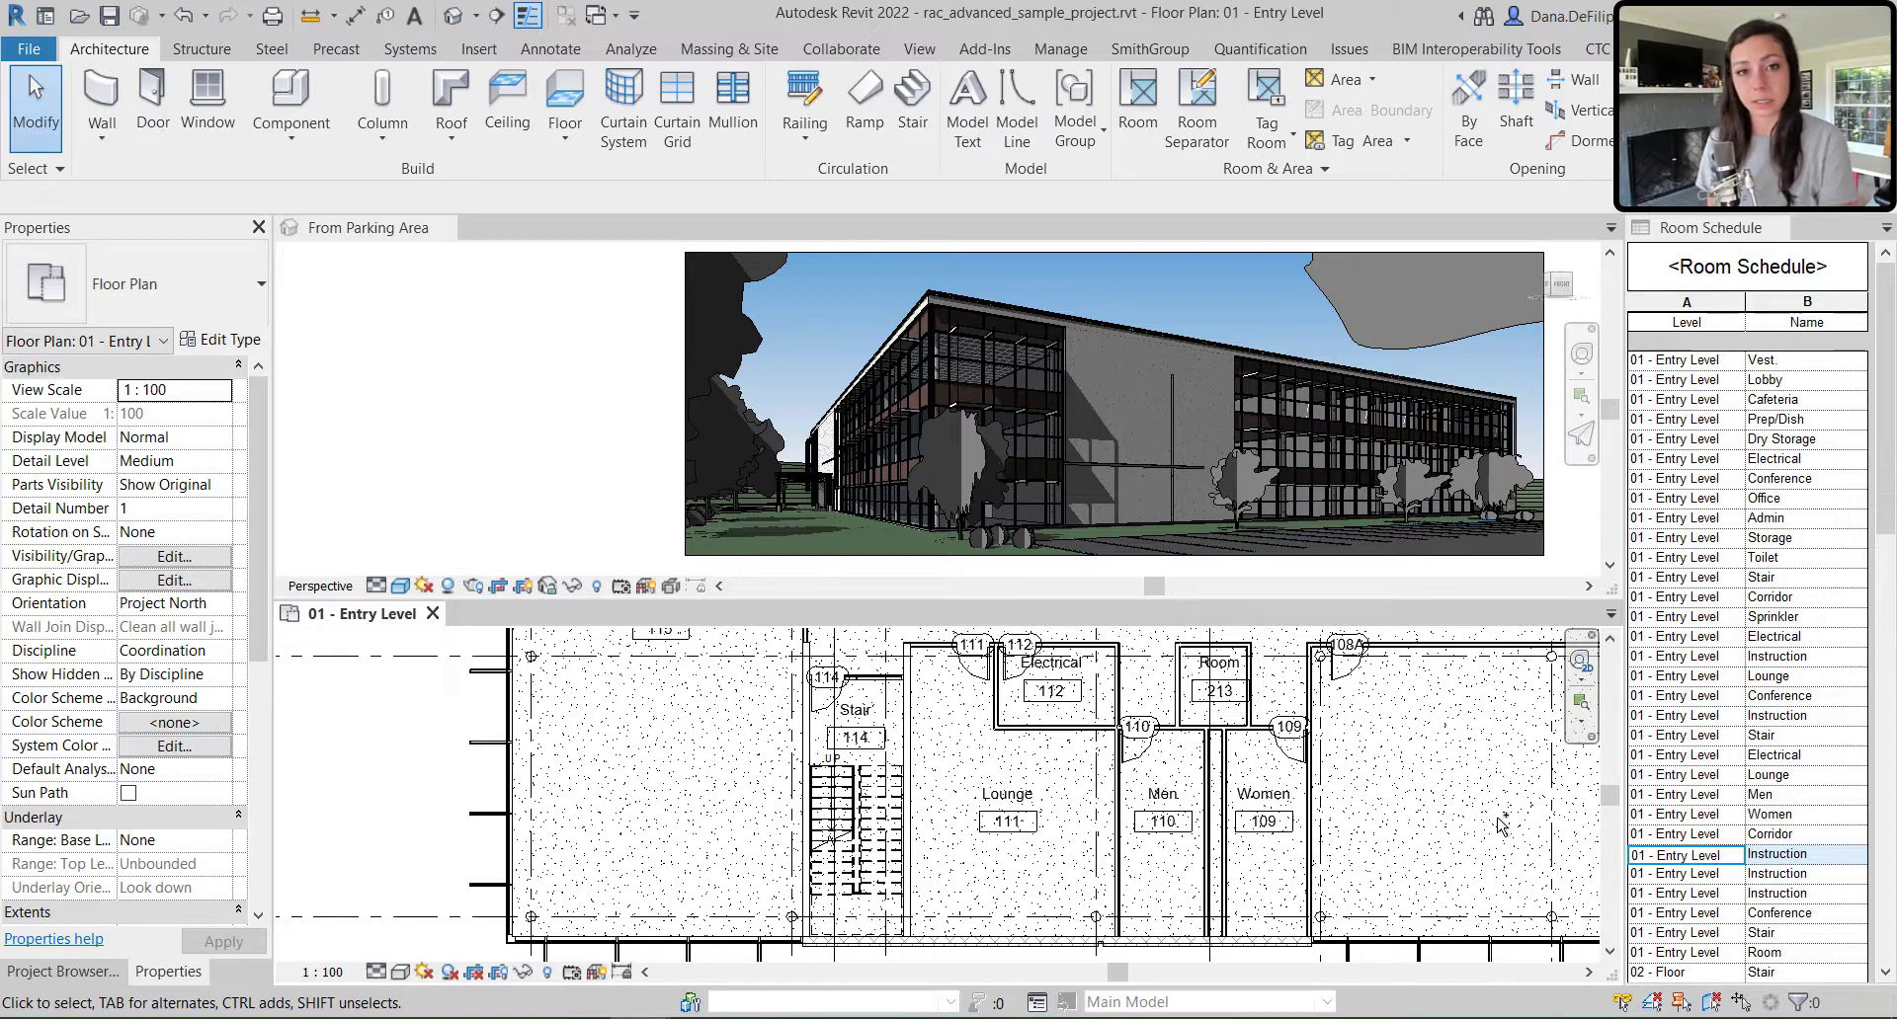
pyautogui.moveTo(1419, 788)
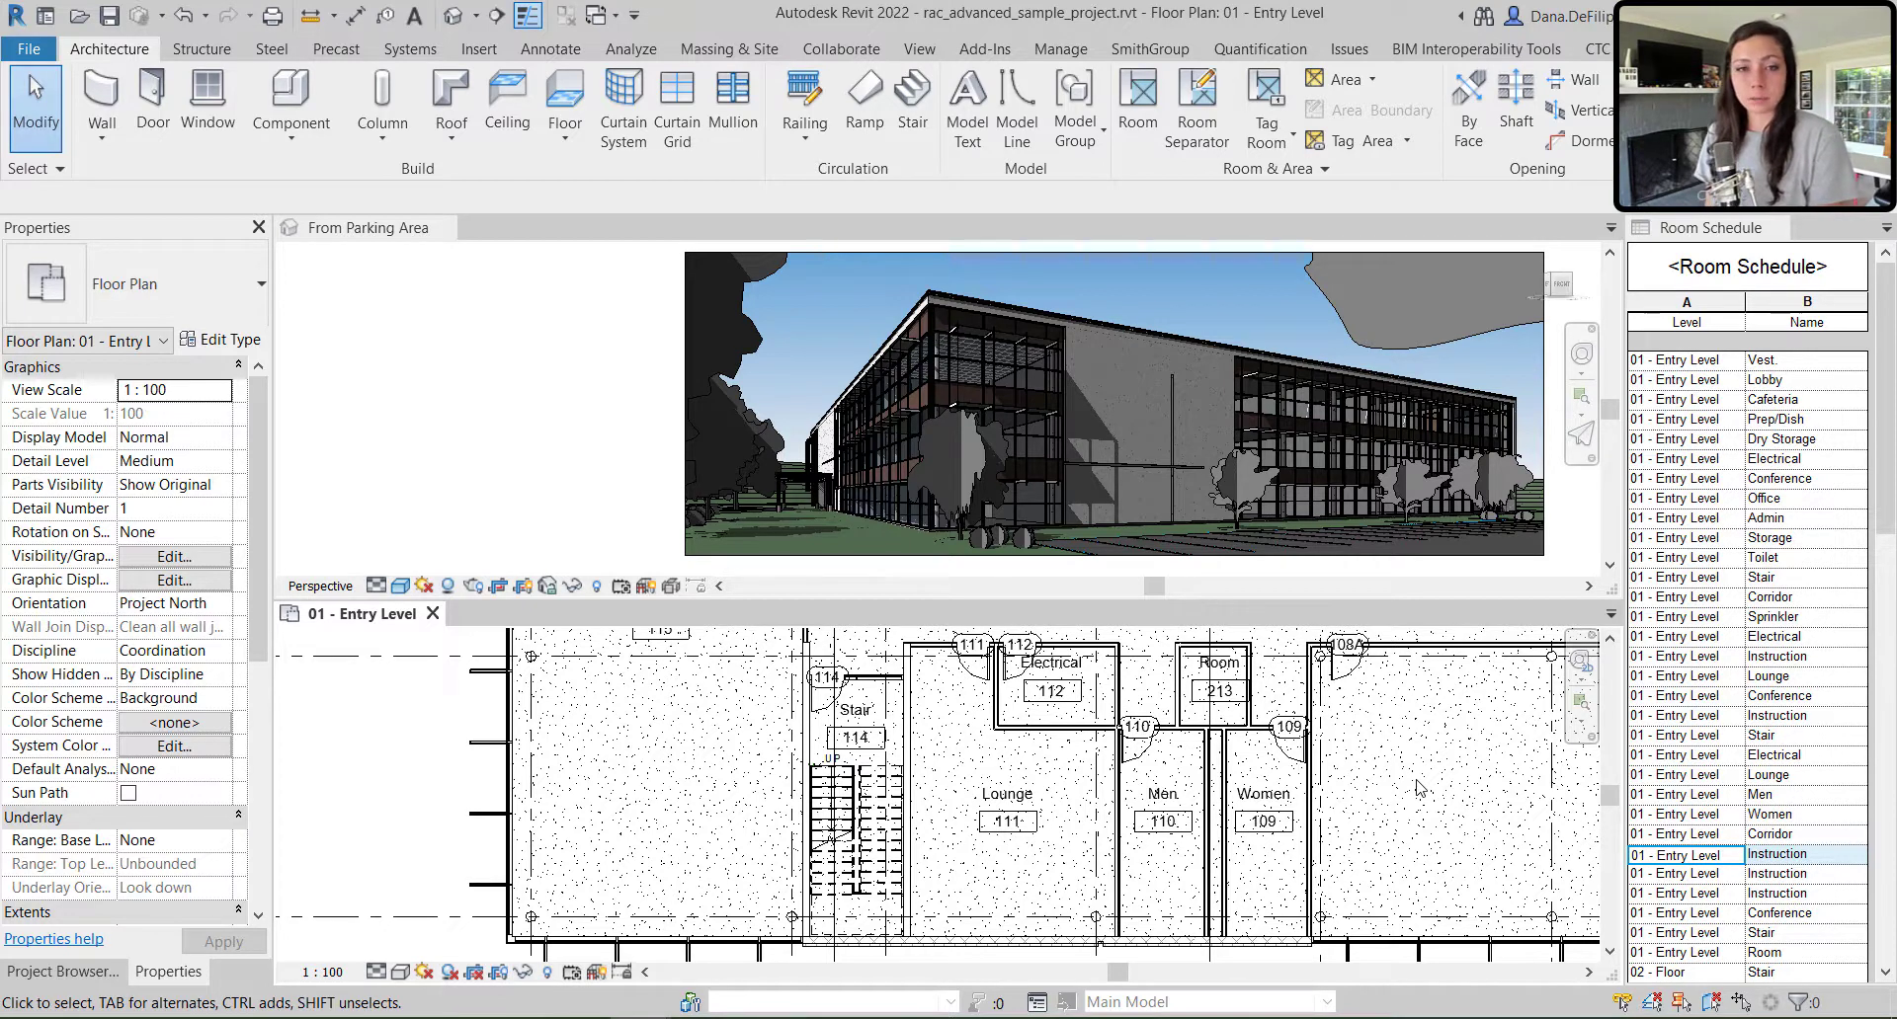
pyautogui.click(1262, 822)
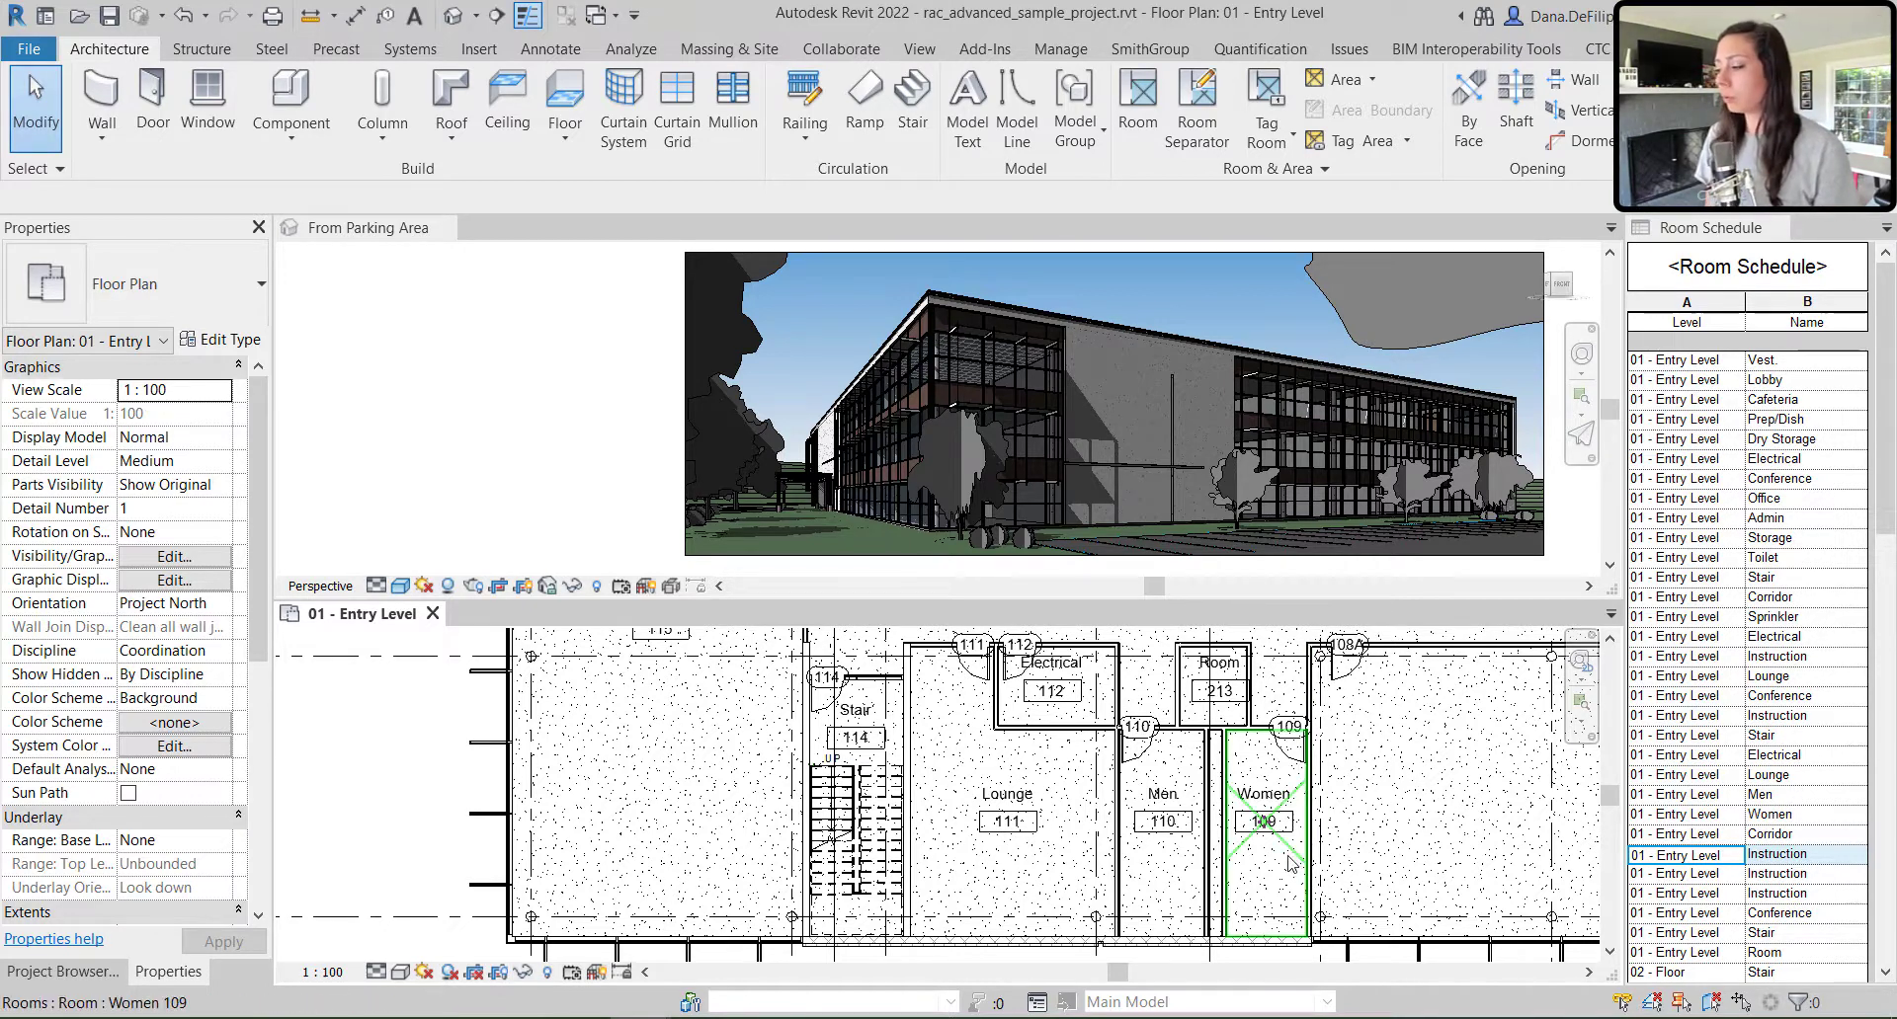
pyautogui.click(1265, 822)
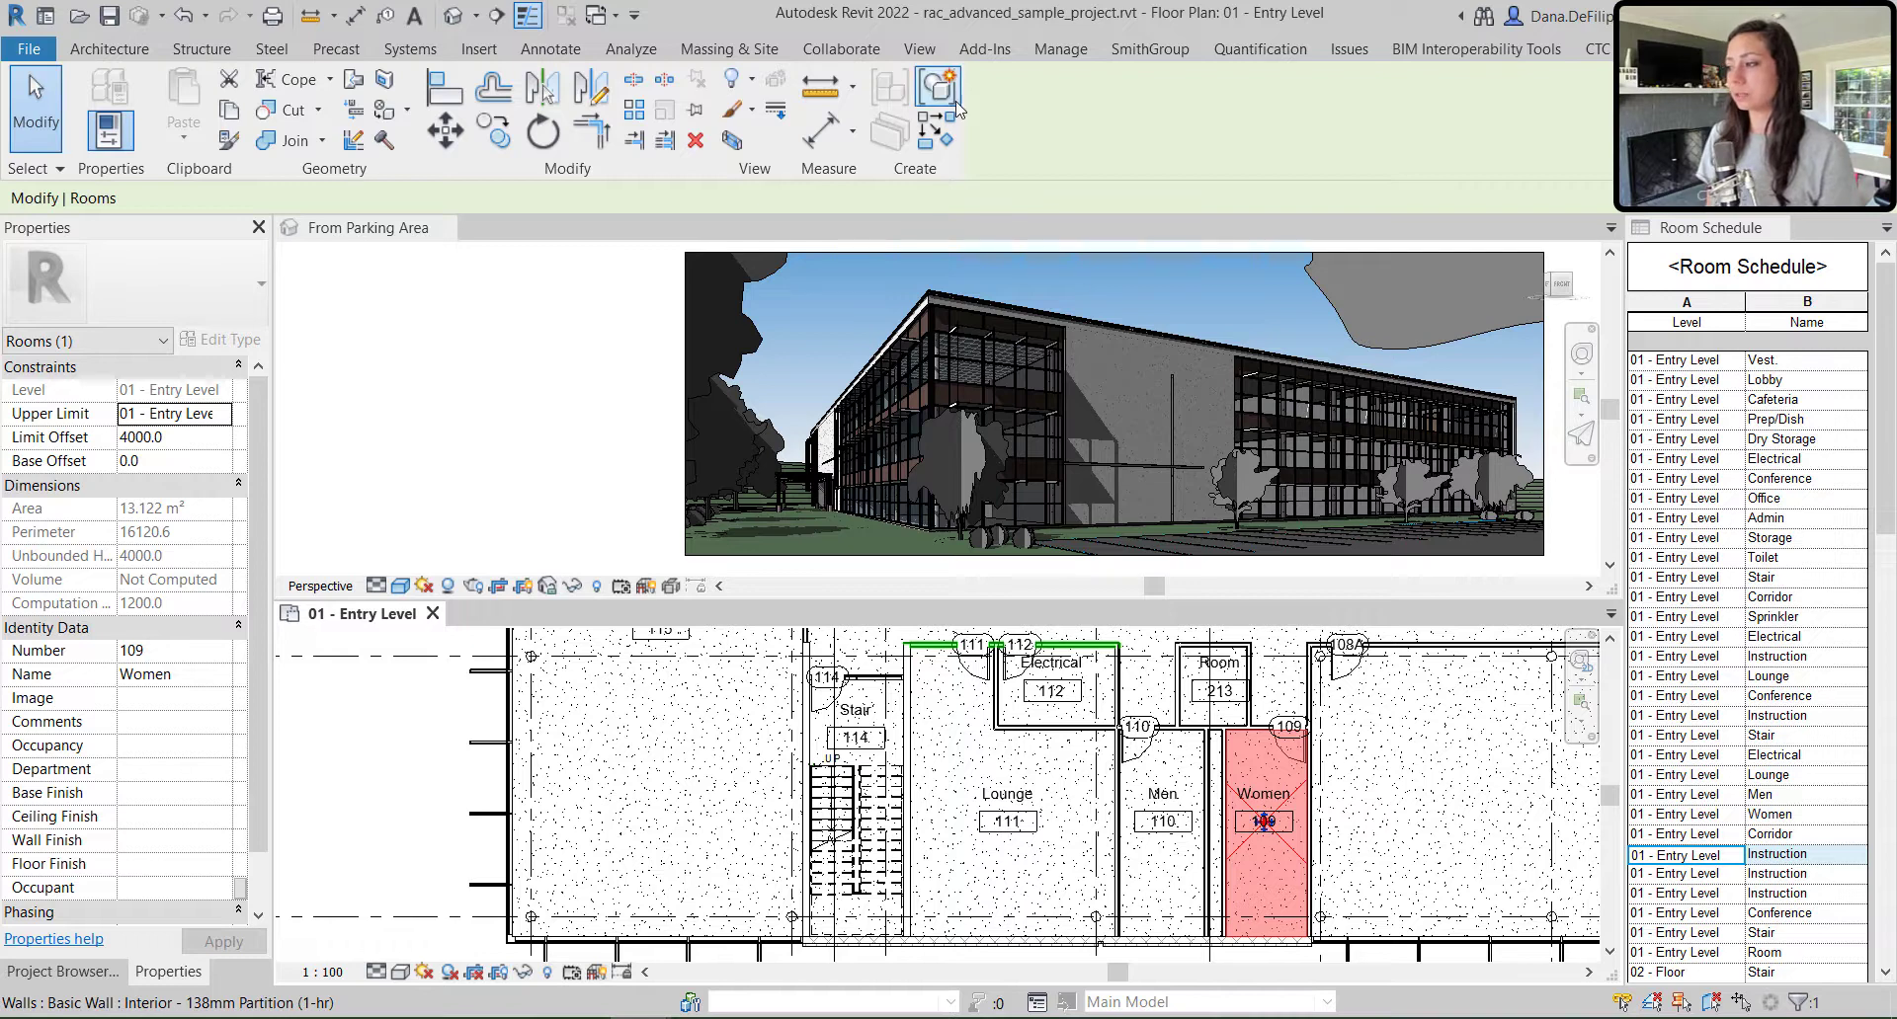
pyautogui.click(1057, 49)
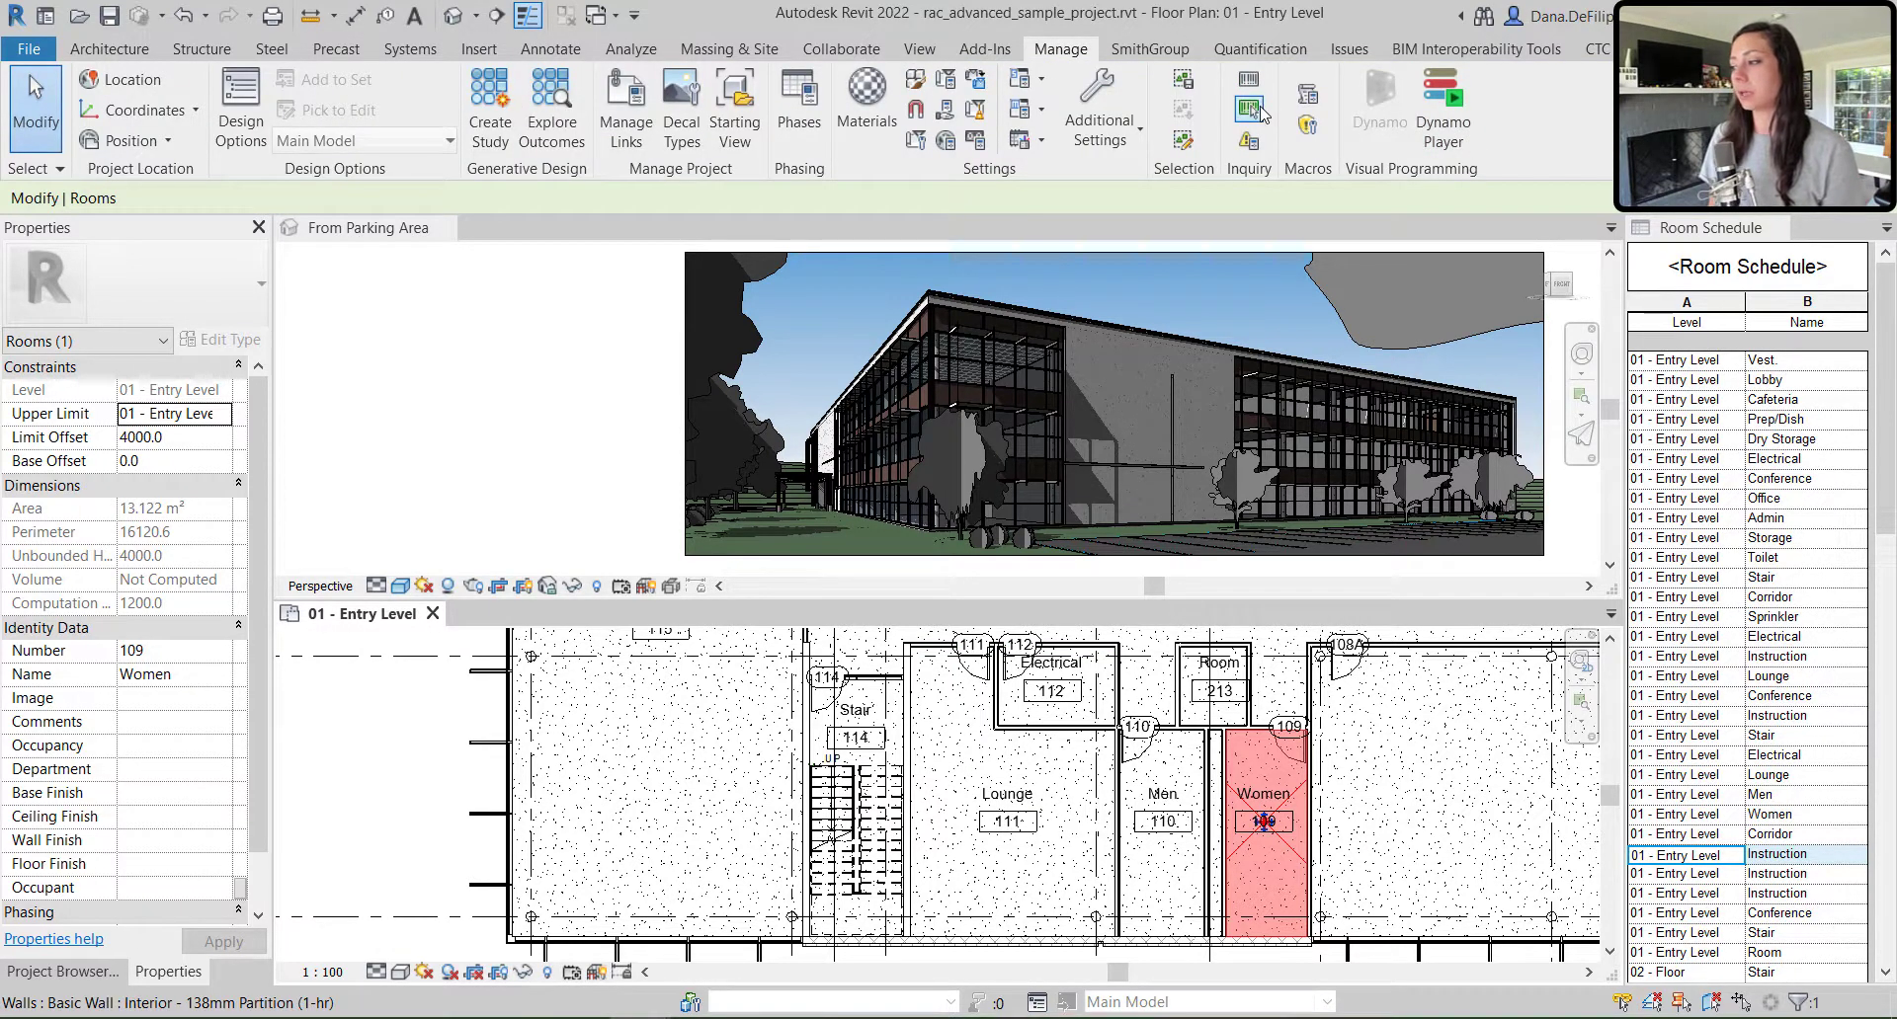
pyautogui.moveTo(1247, 79)
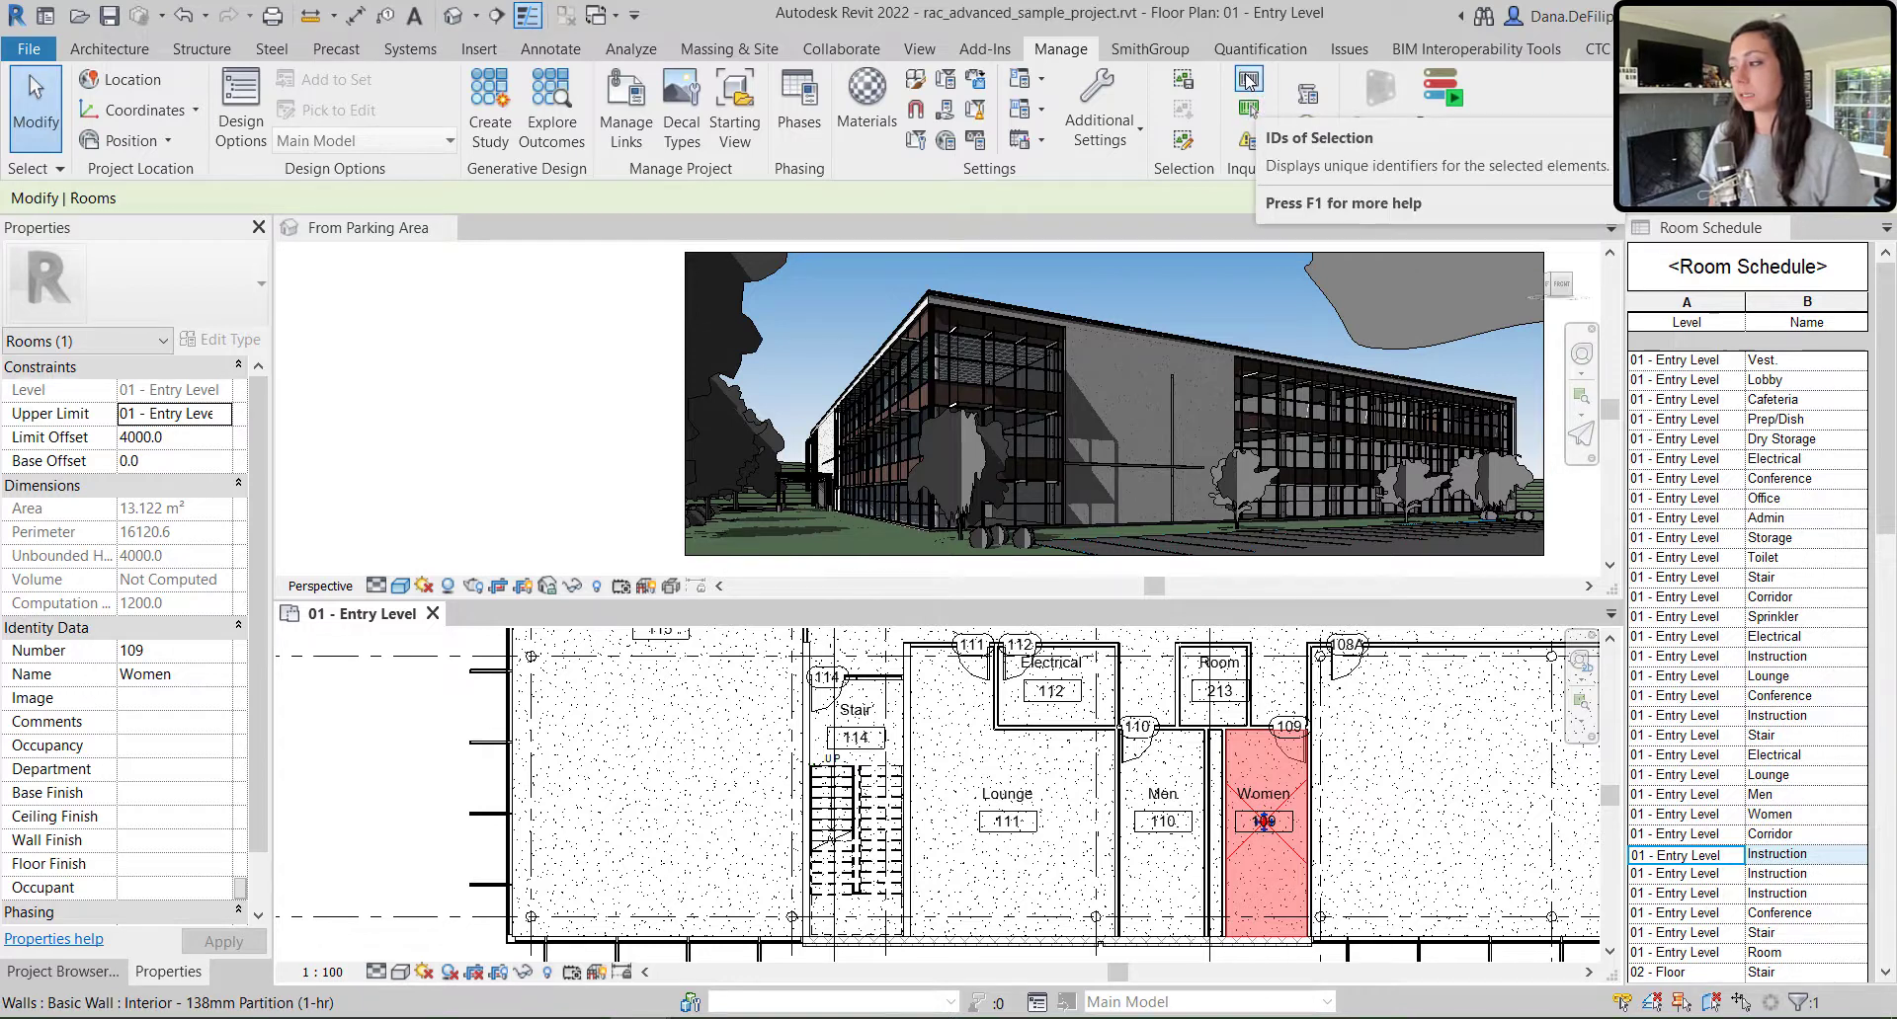
pyautogui.click(1247, 80)
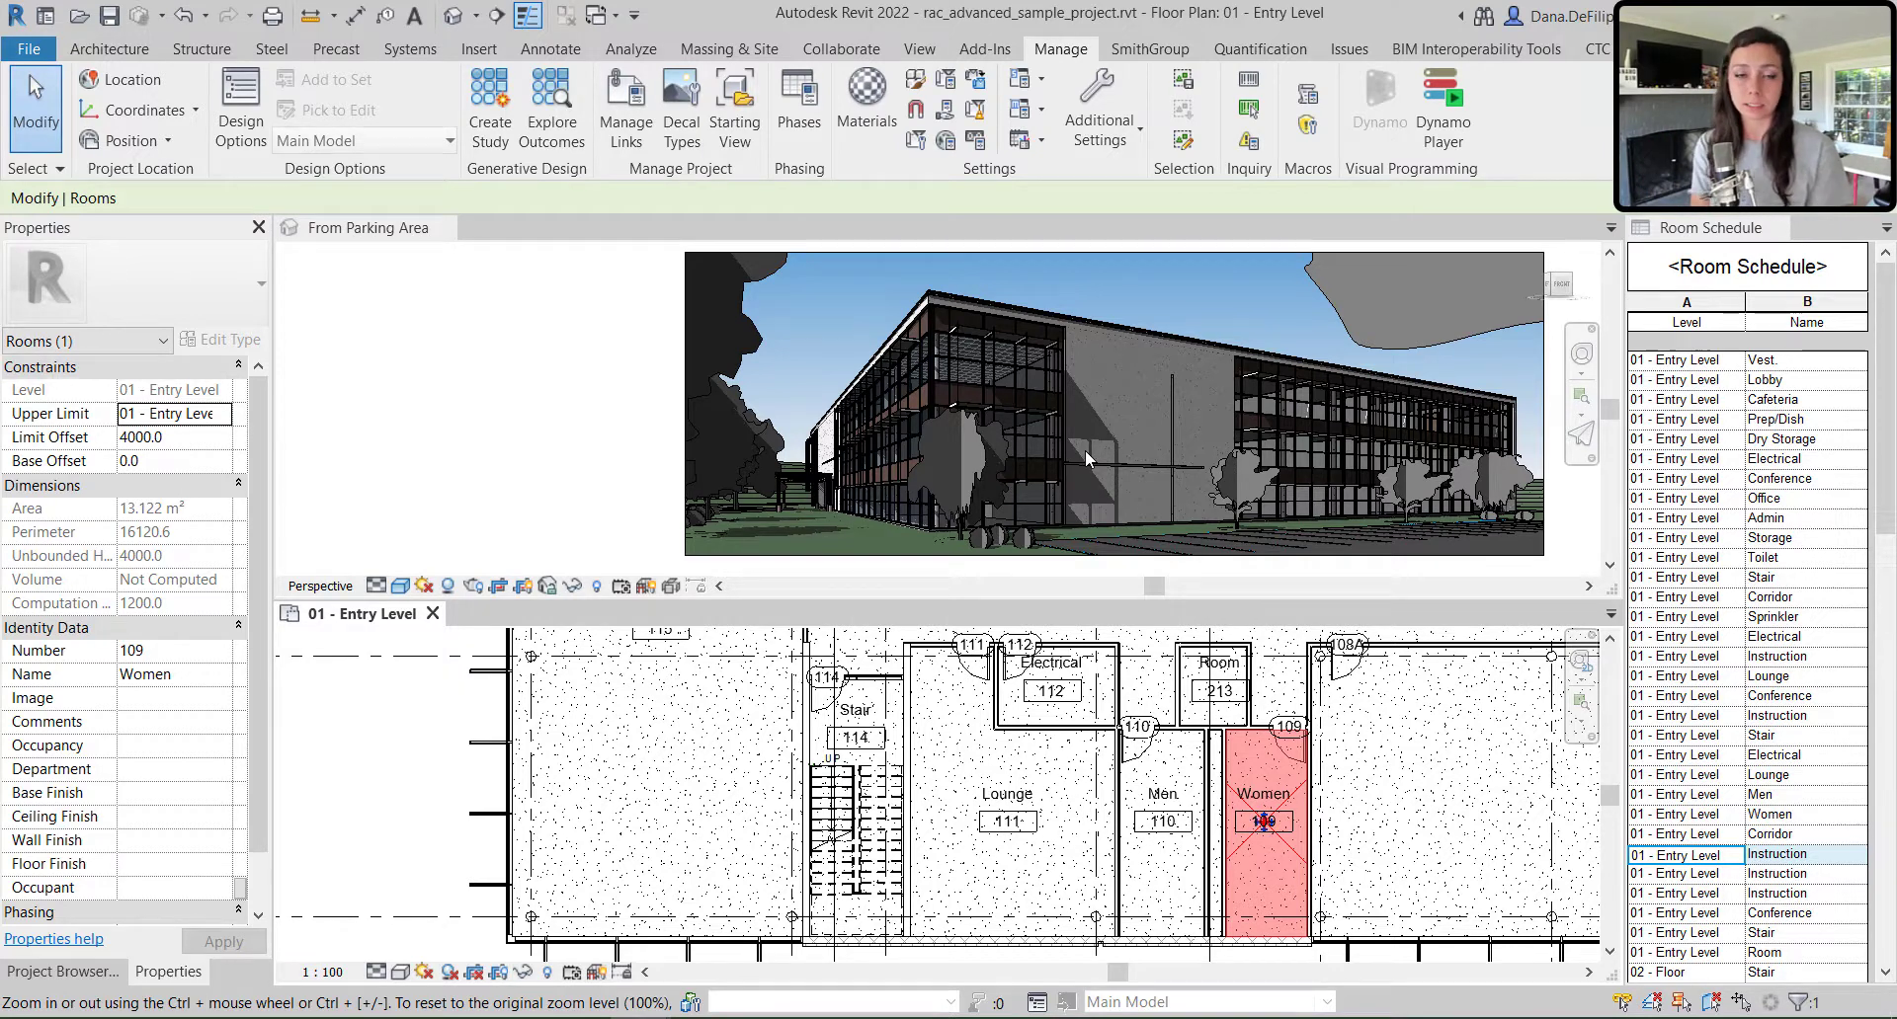
pyautogui.moveTo(585, 686)
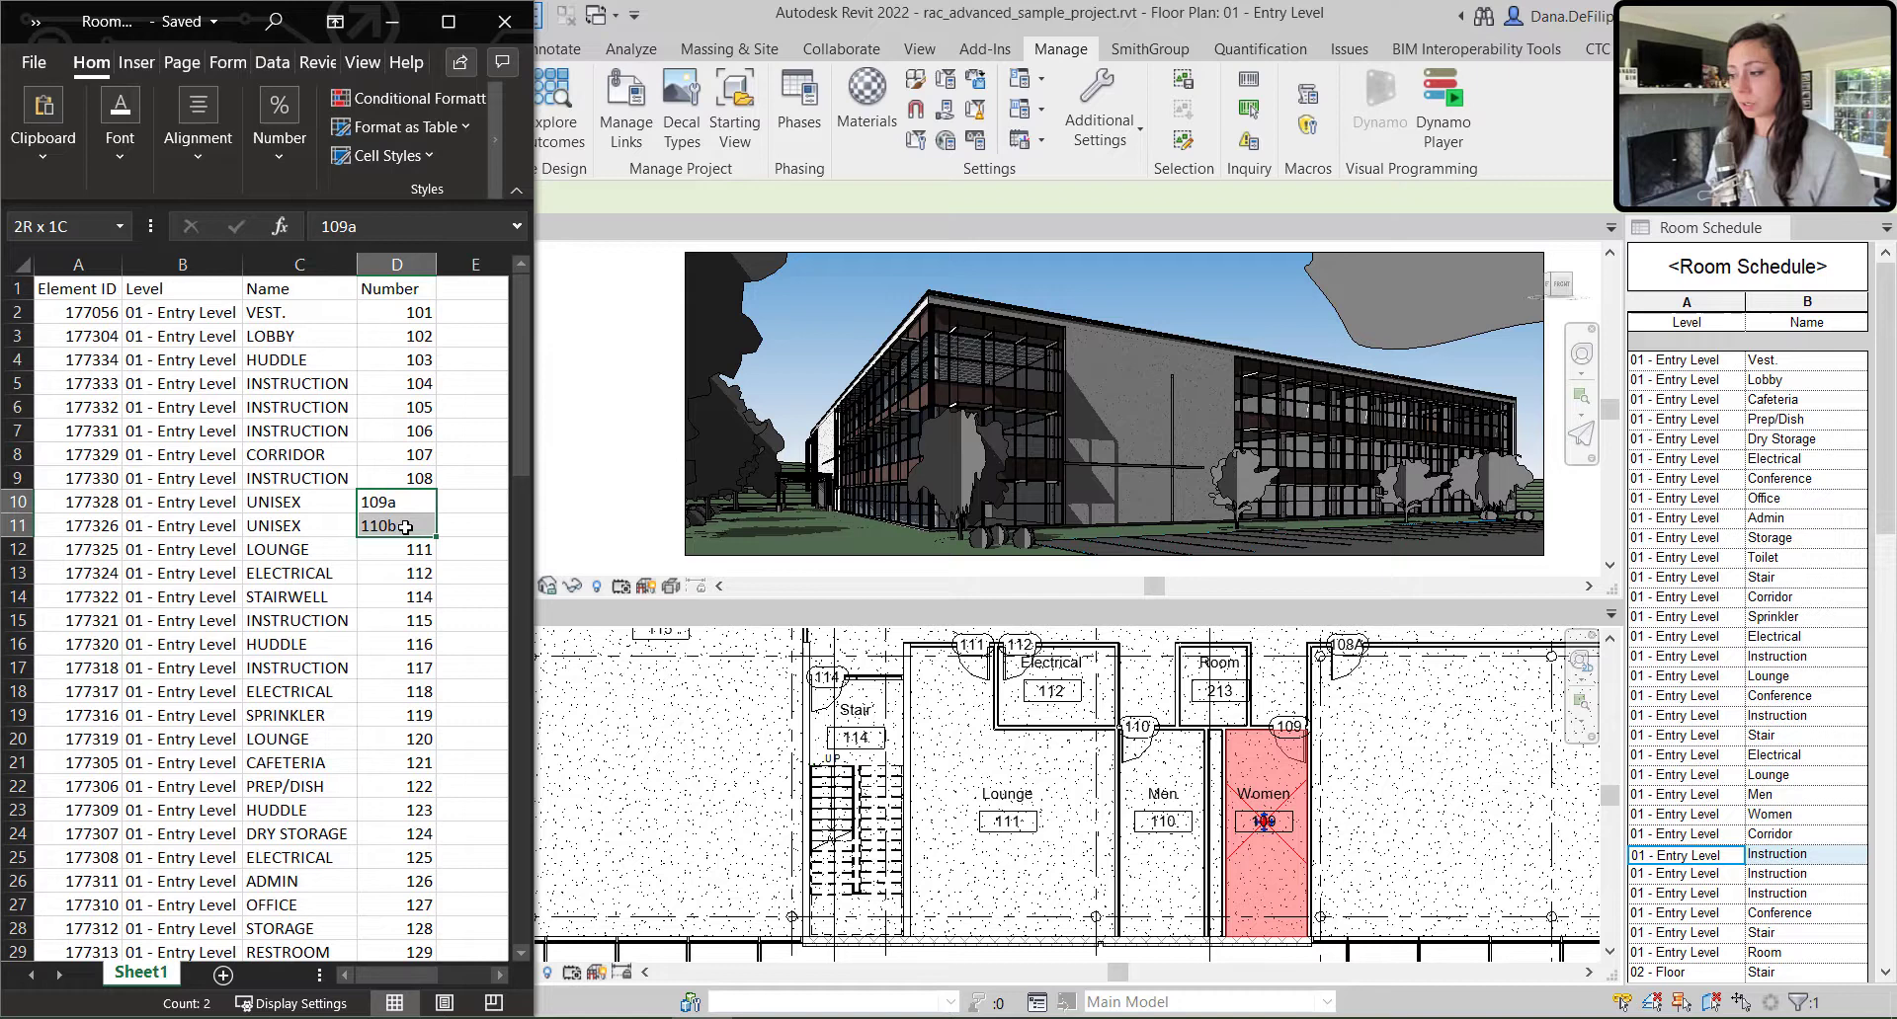
# Review the Name column's UNISEX entries for rooms 109a and 110b, then close Excel
pyautogui.click(299, 264)
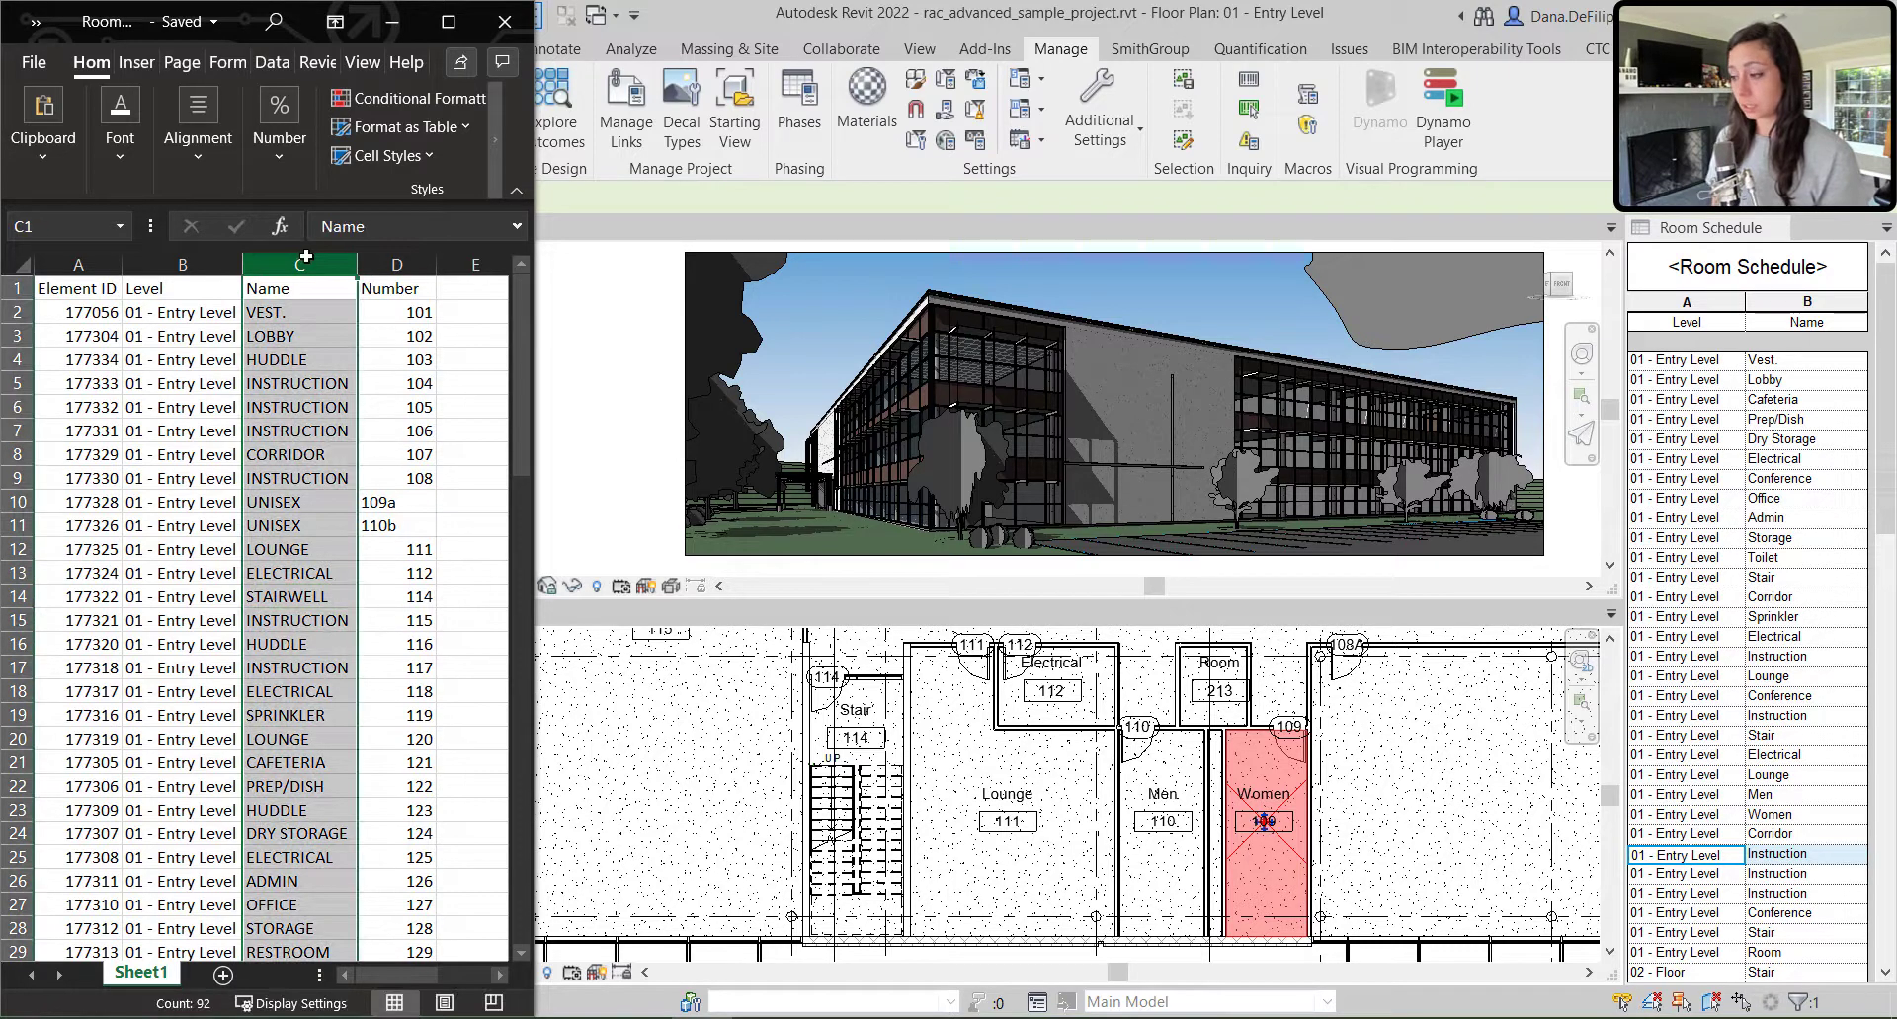
pyautogui.click(298, 501)
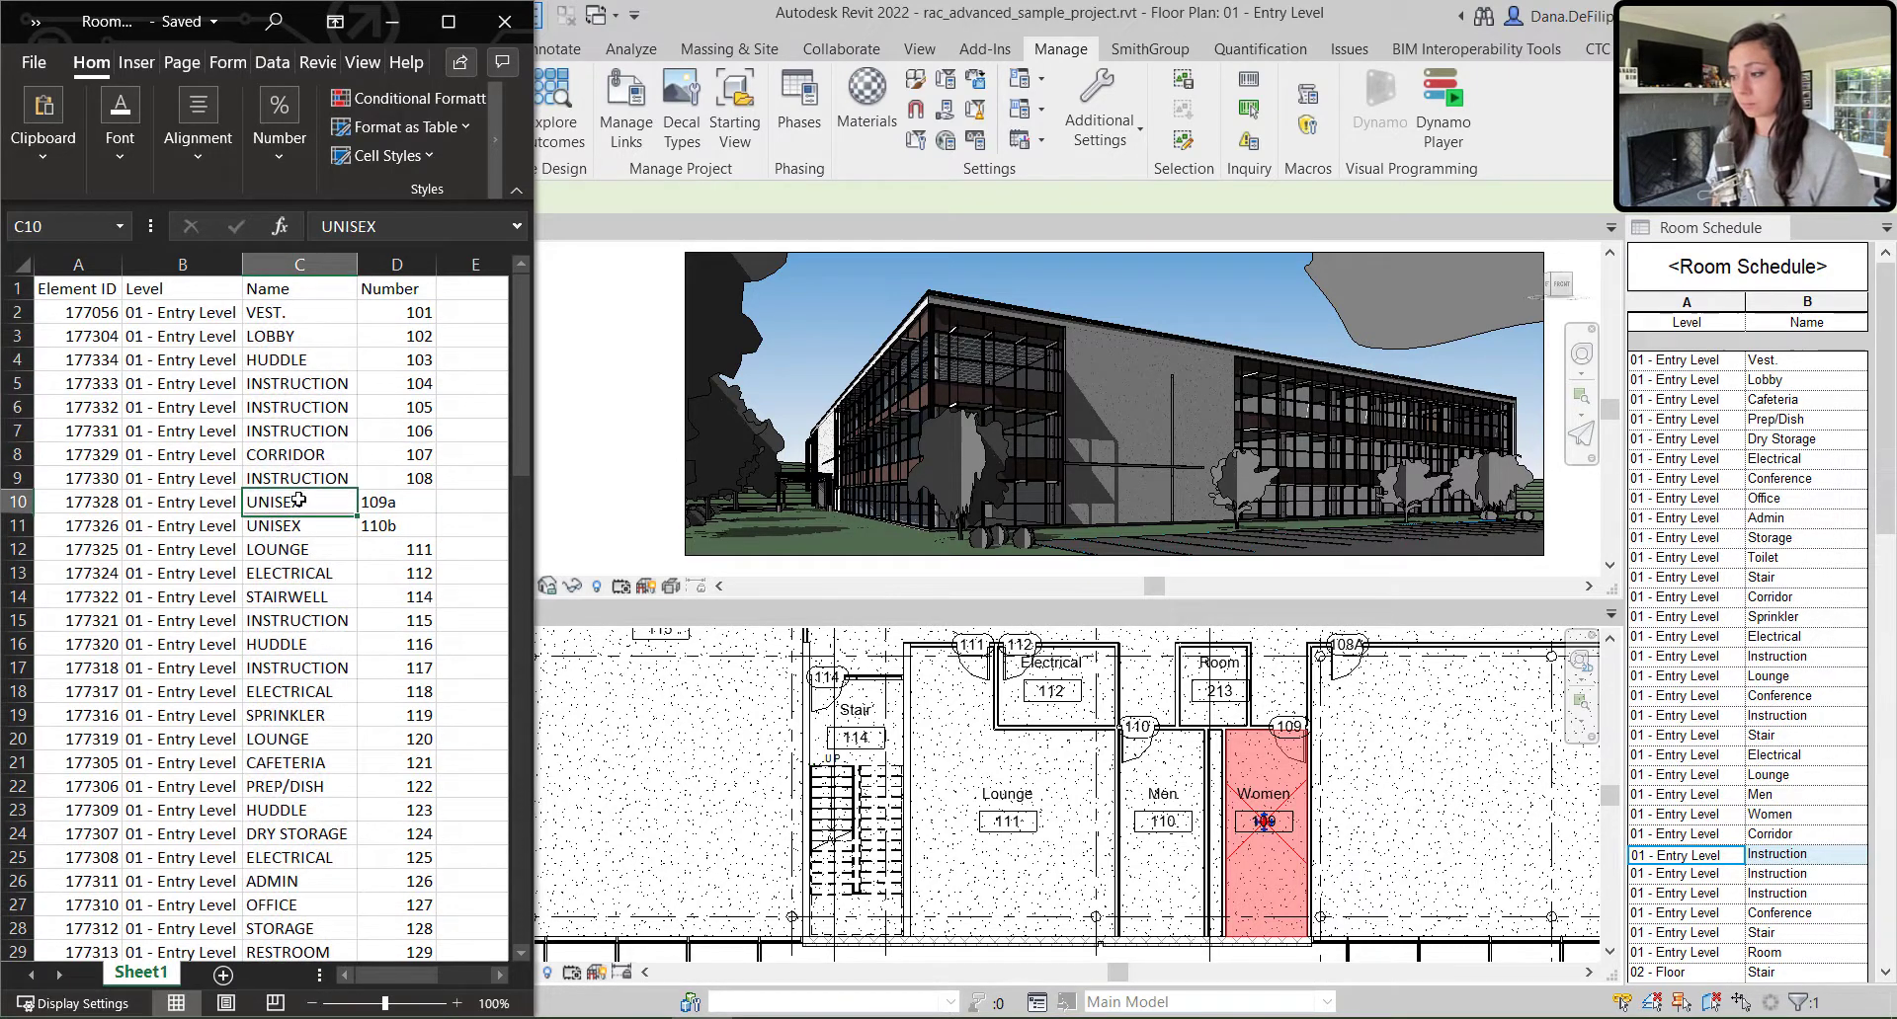
pyautogui.click(298, 524)
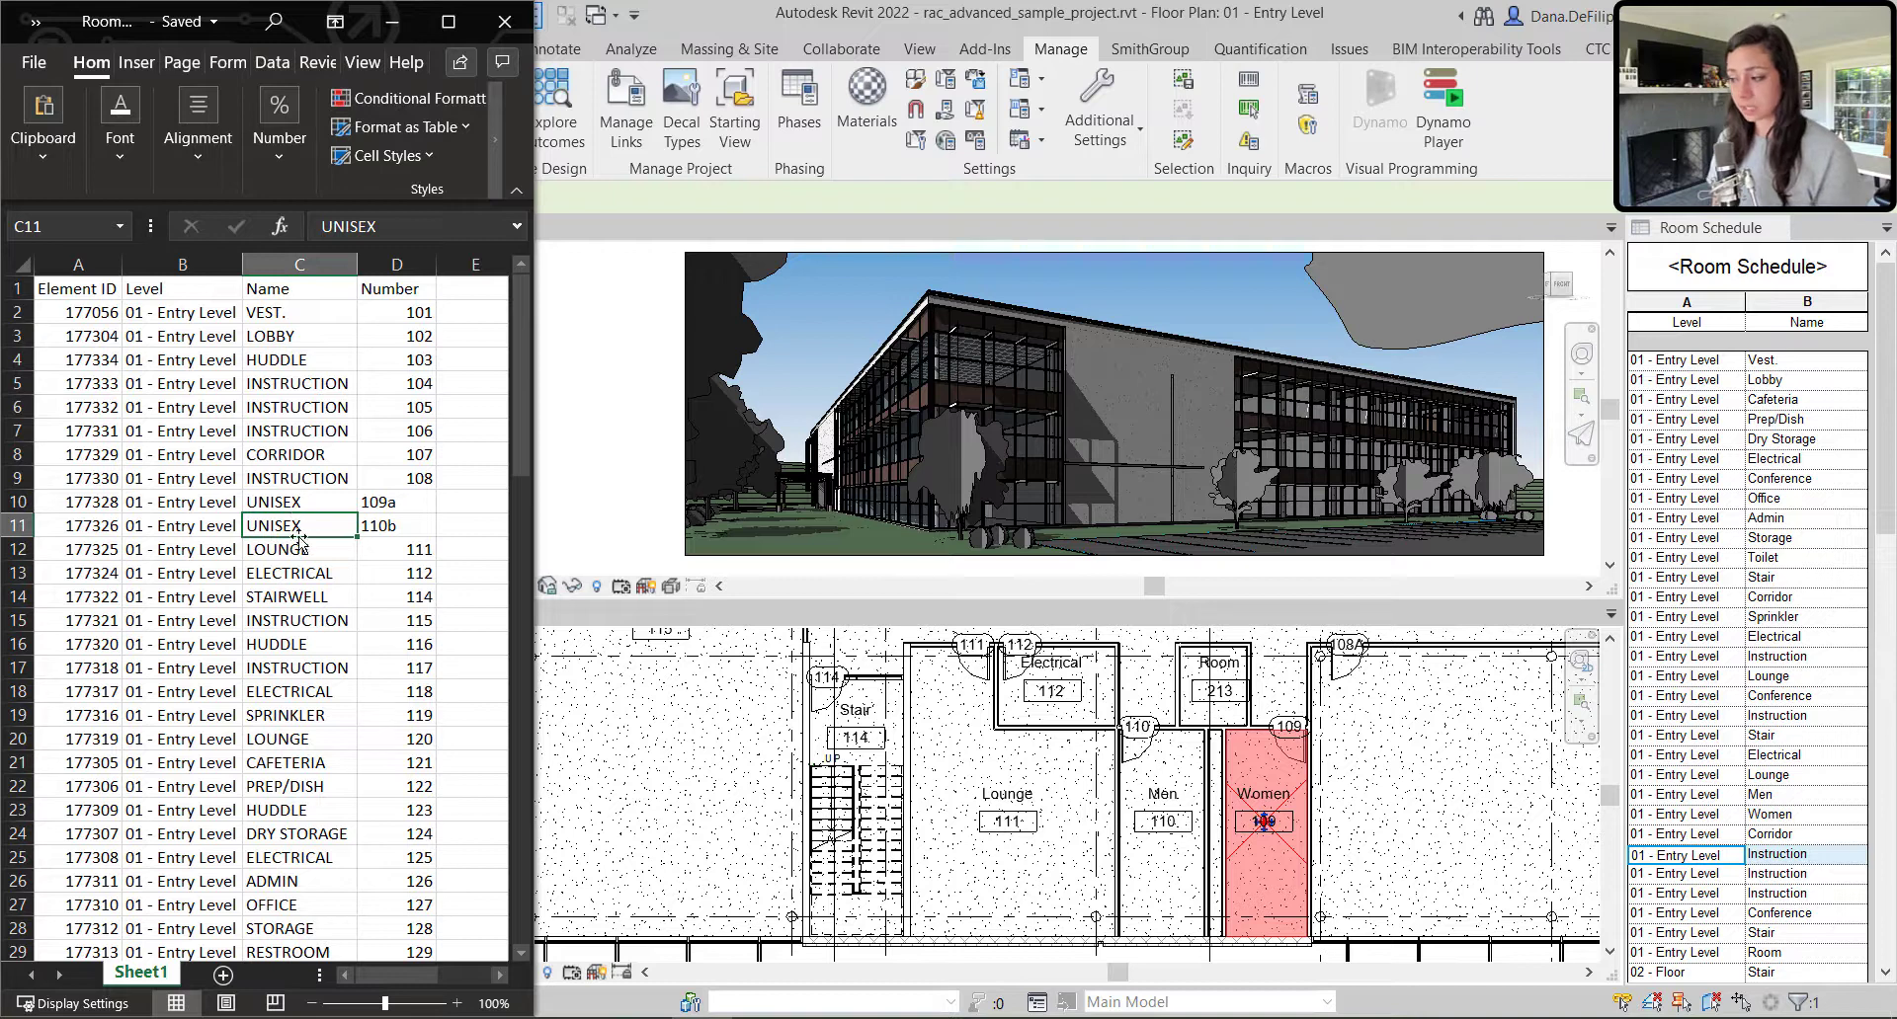
pyautogui.click(1265, 821)
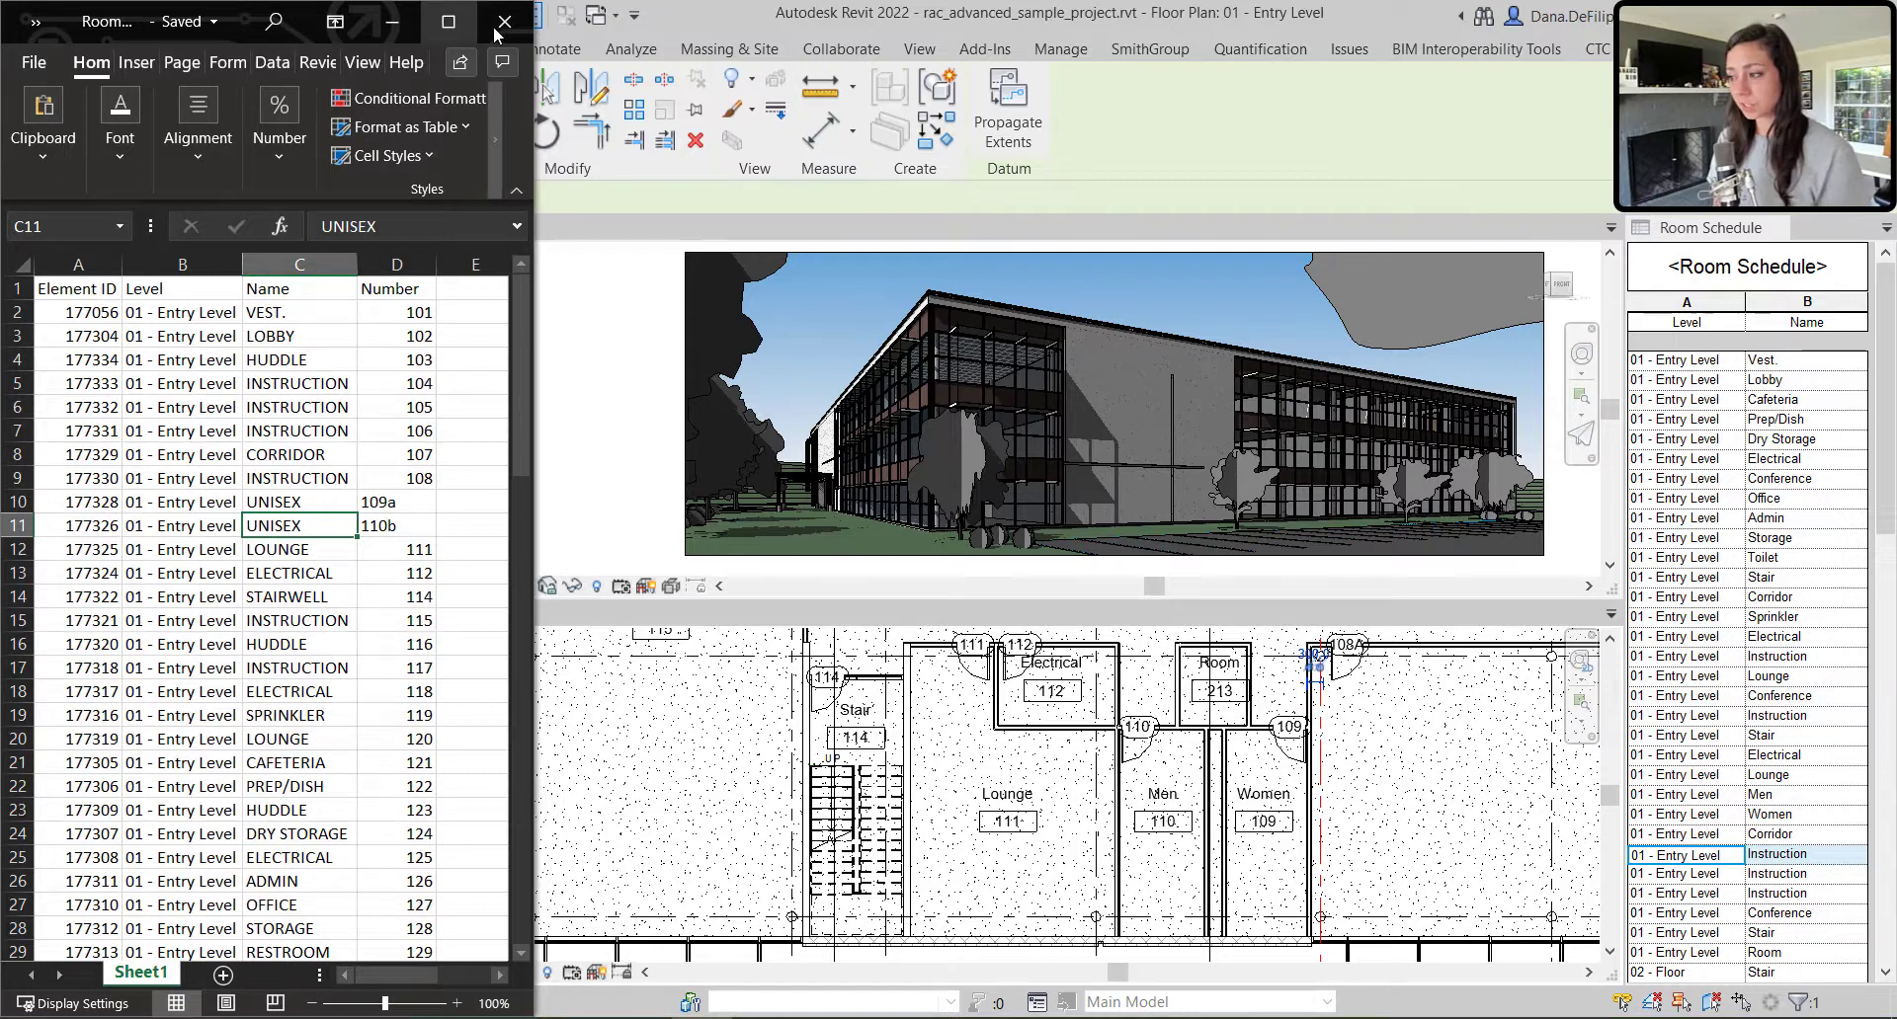
pyautogui.click(503, 22)
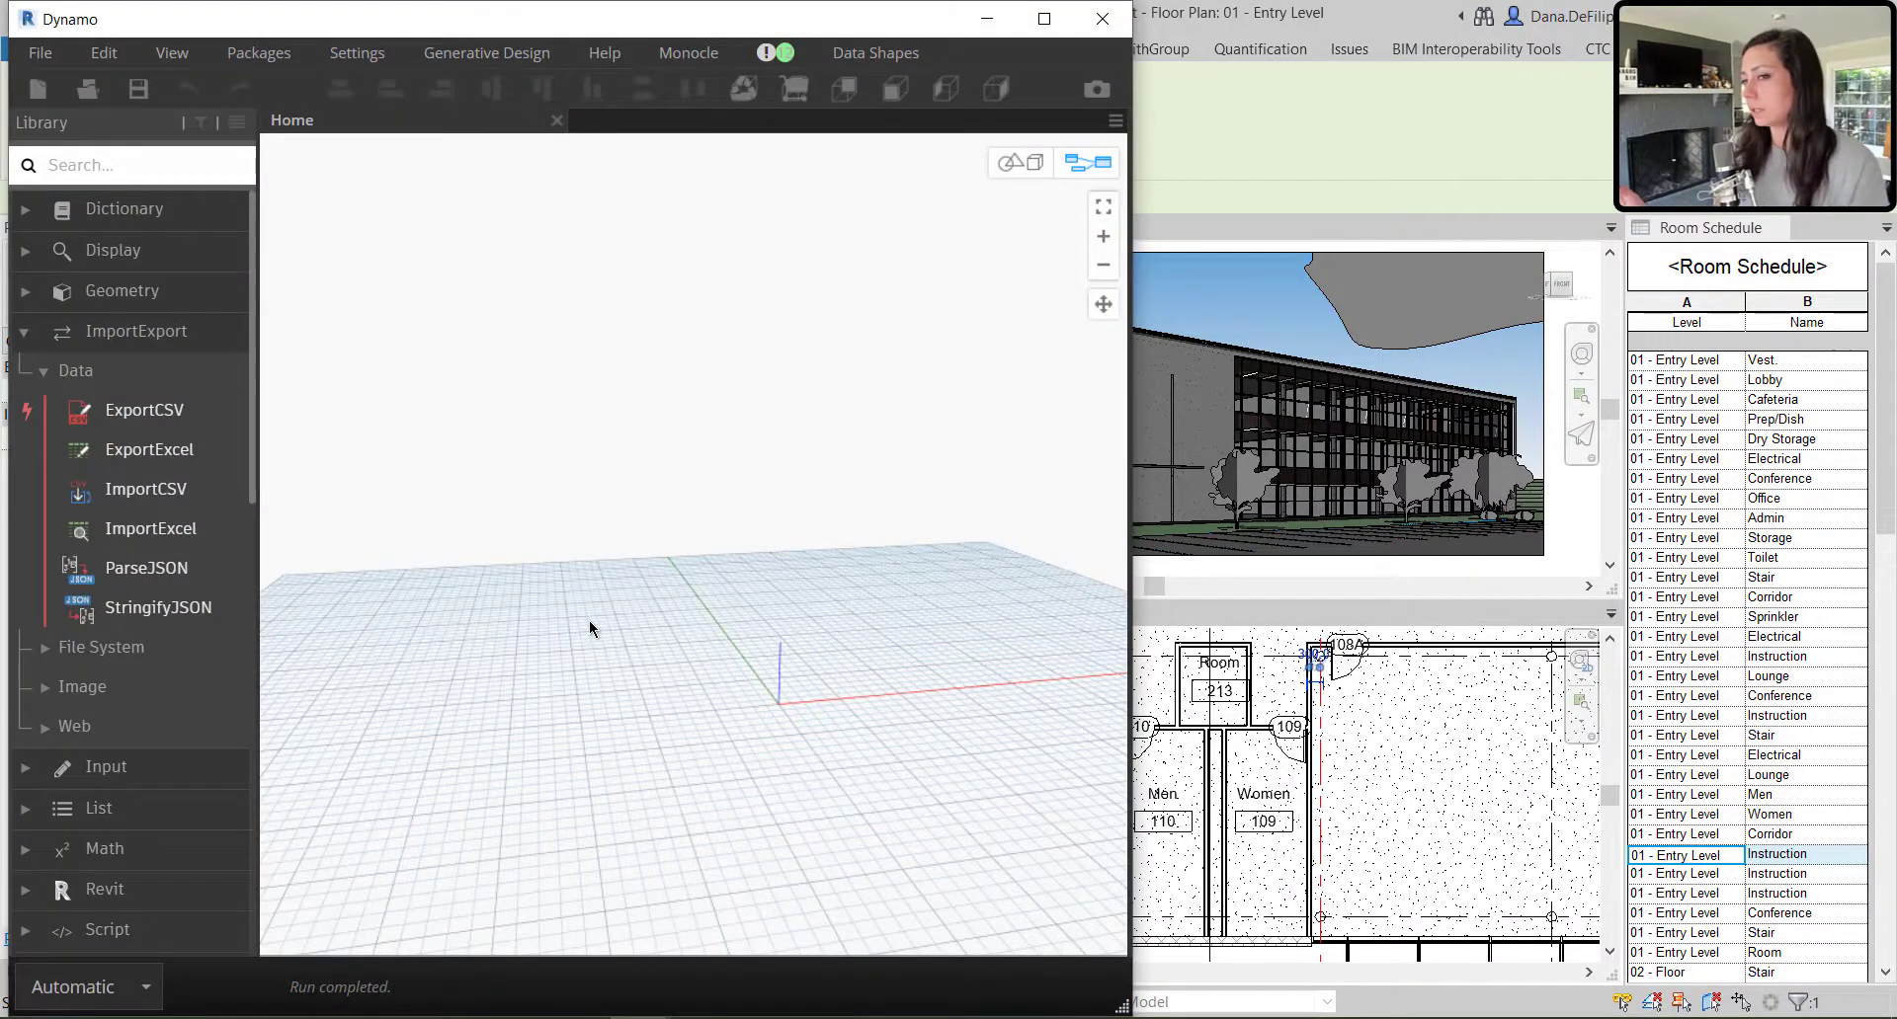
pyautogui.moveTo(521, 663)
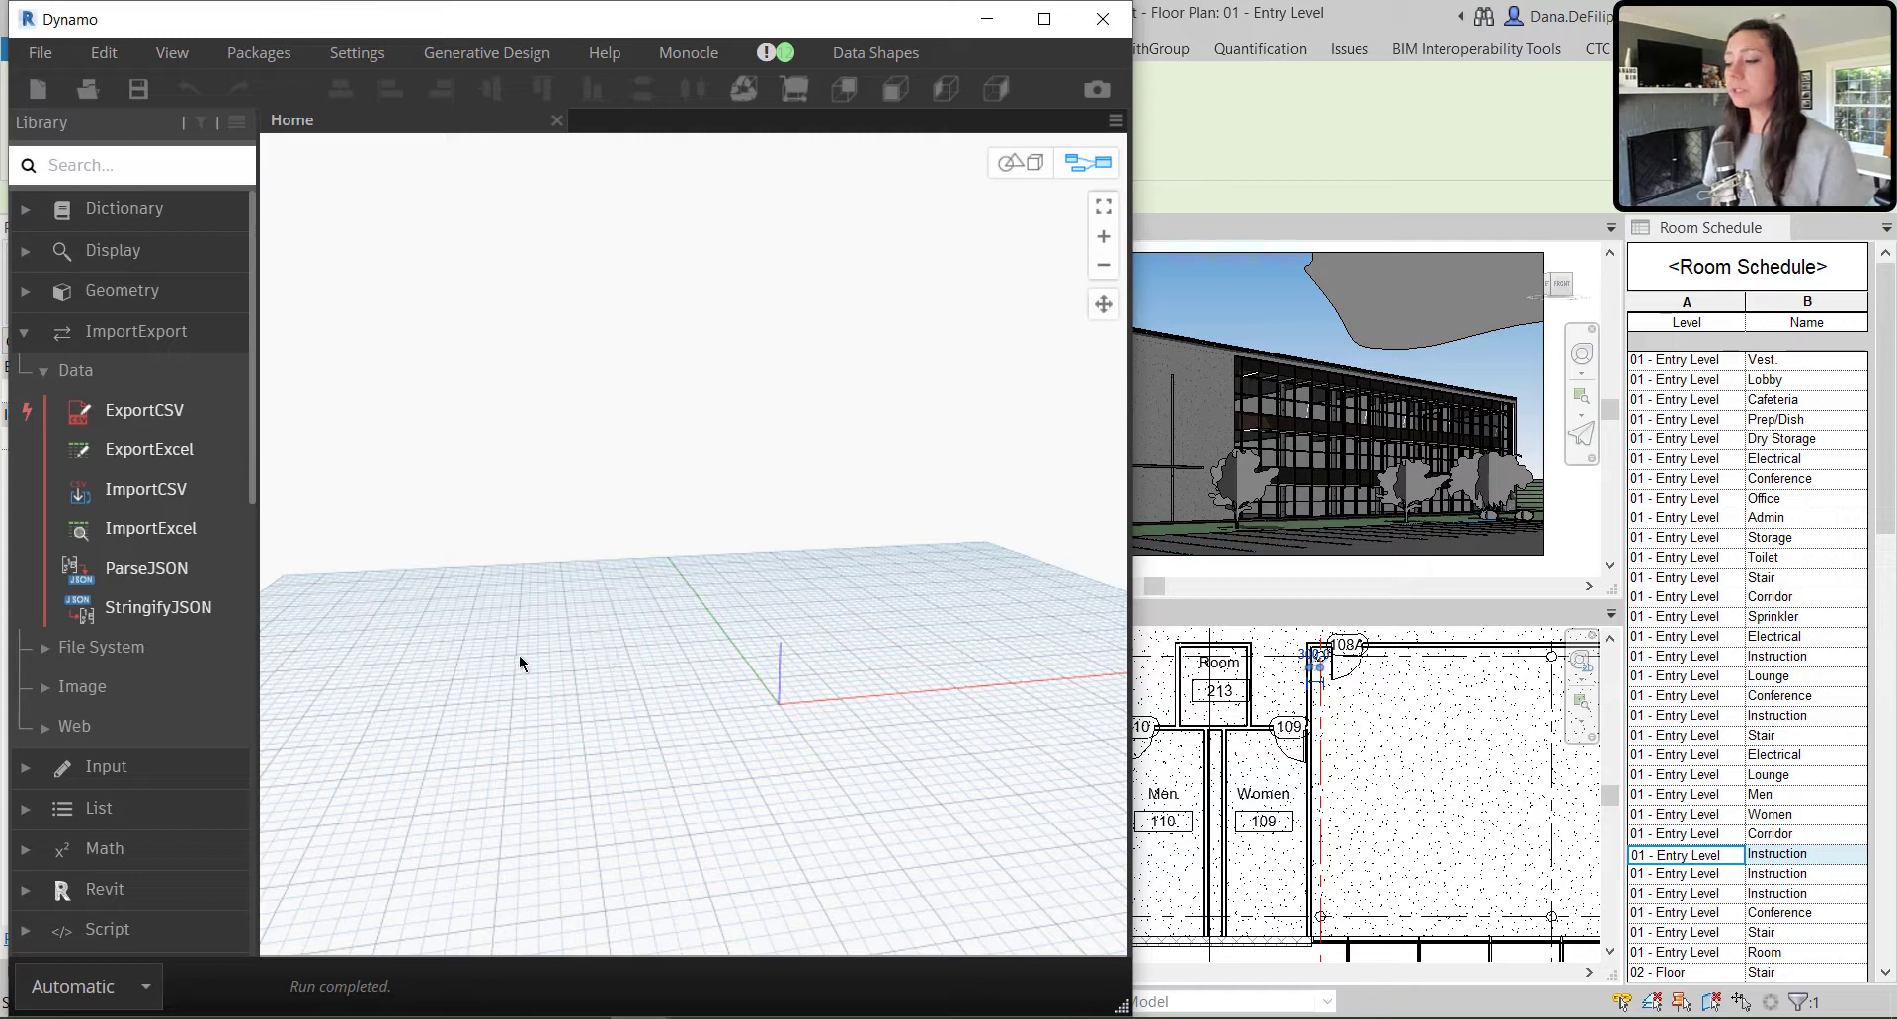
pyautogui.moveTo(338, 617)
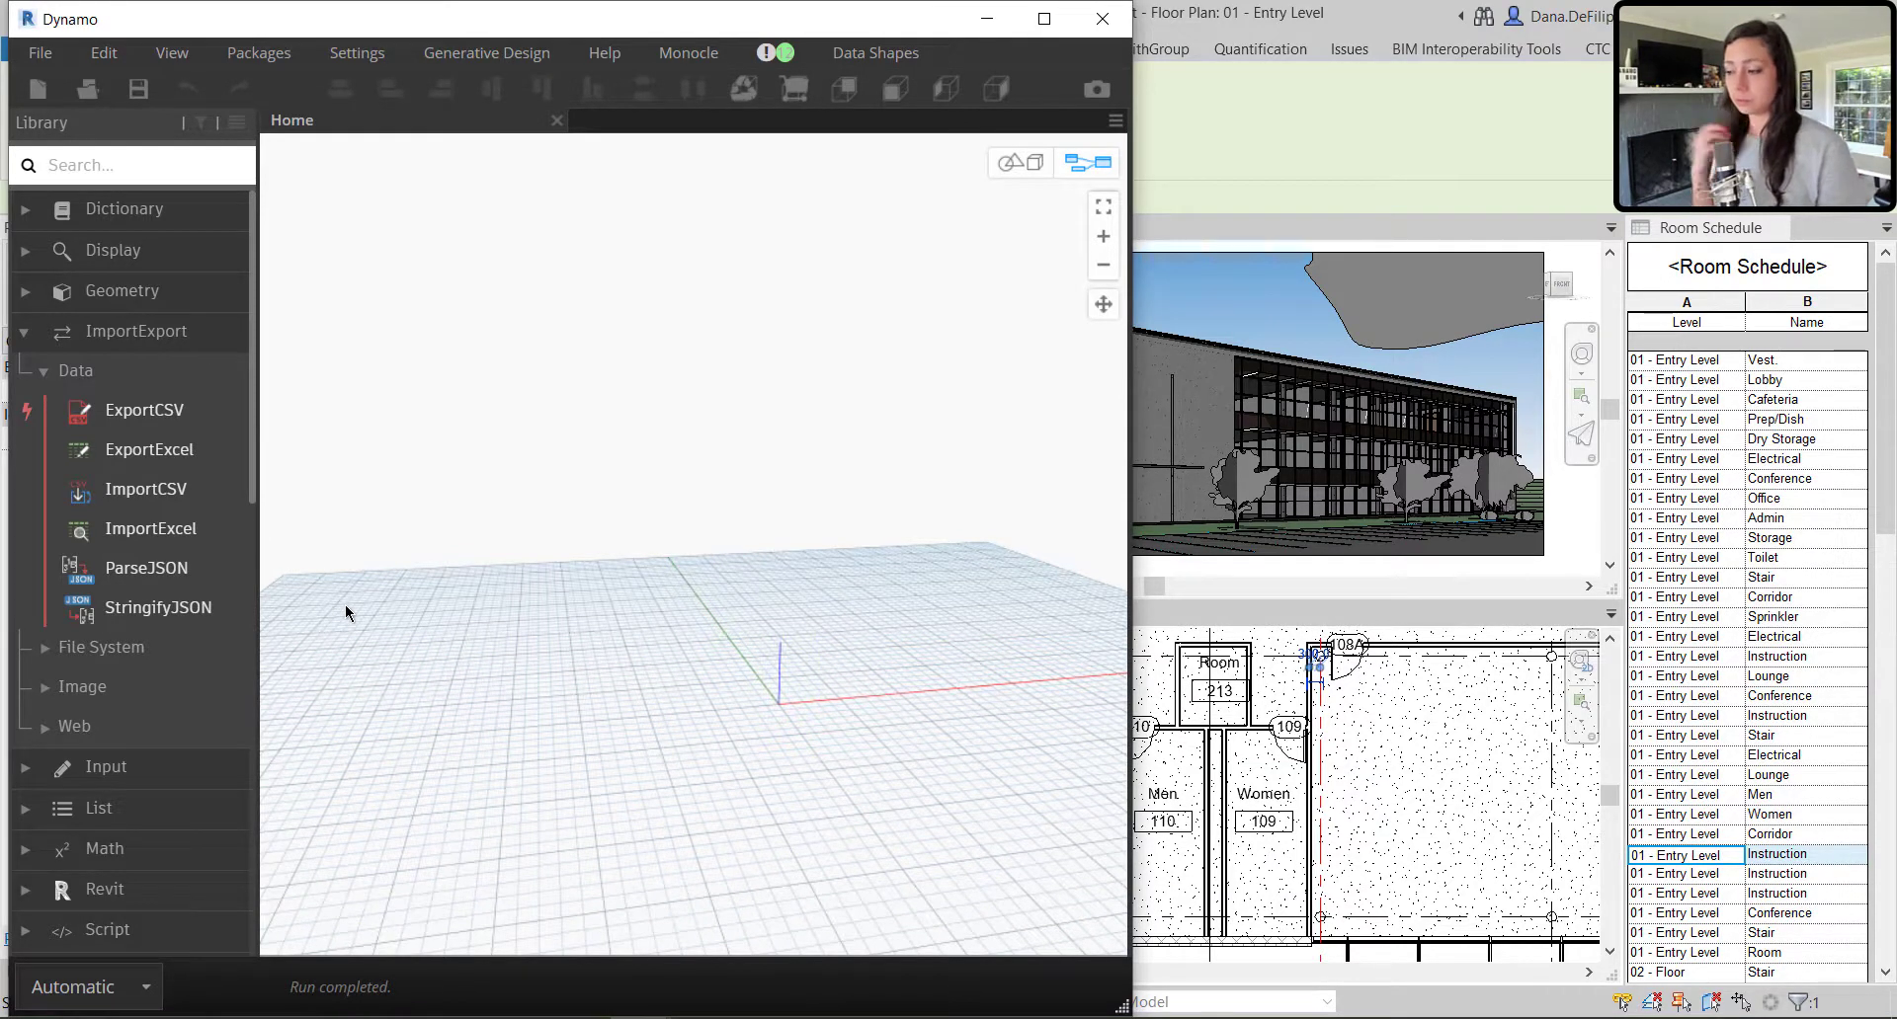
pyautogui.moveTo(150, 529)
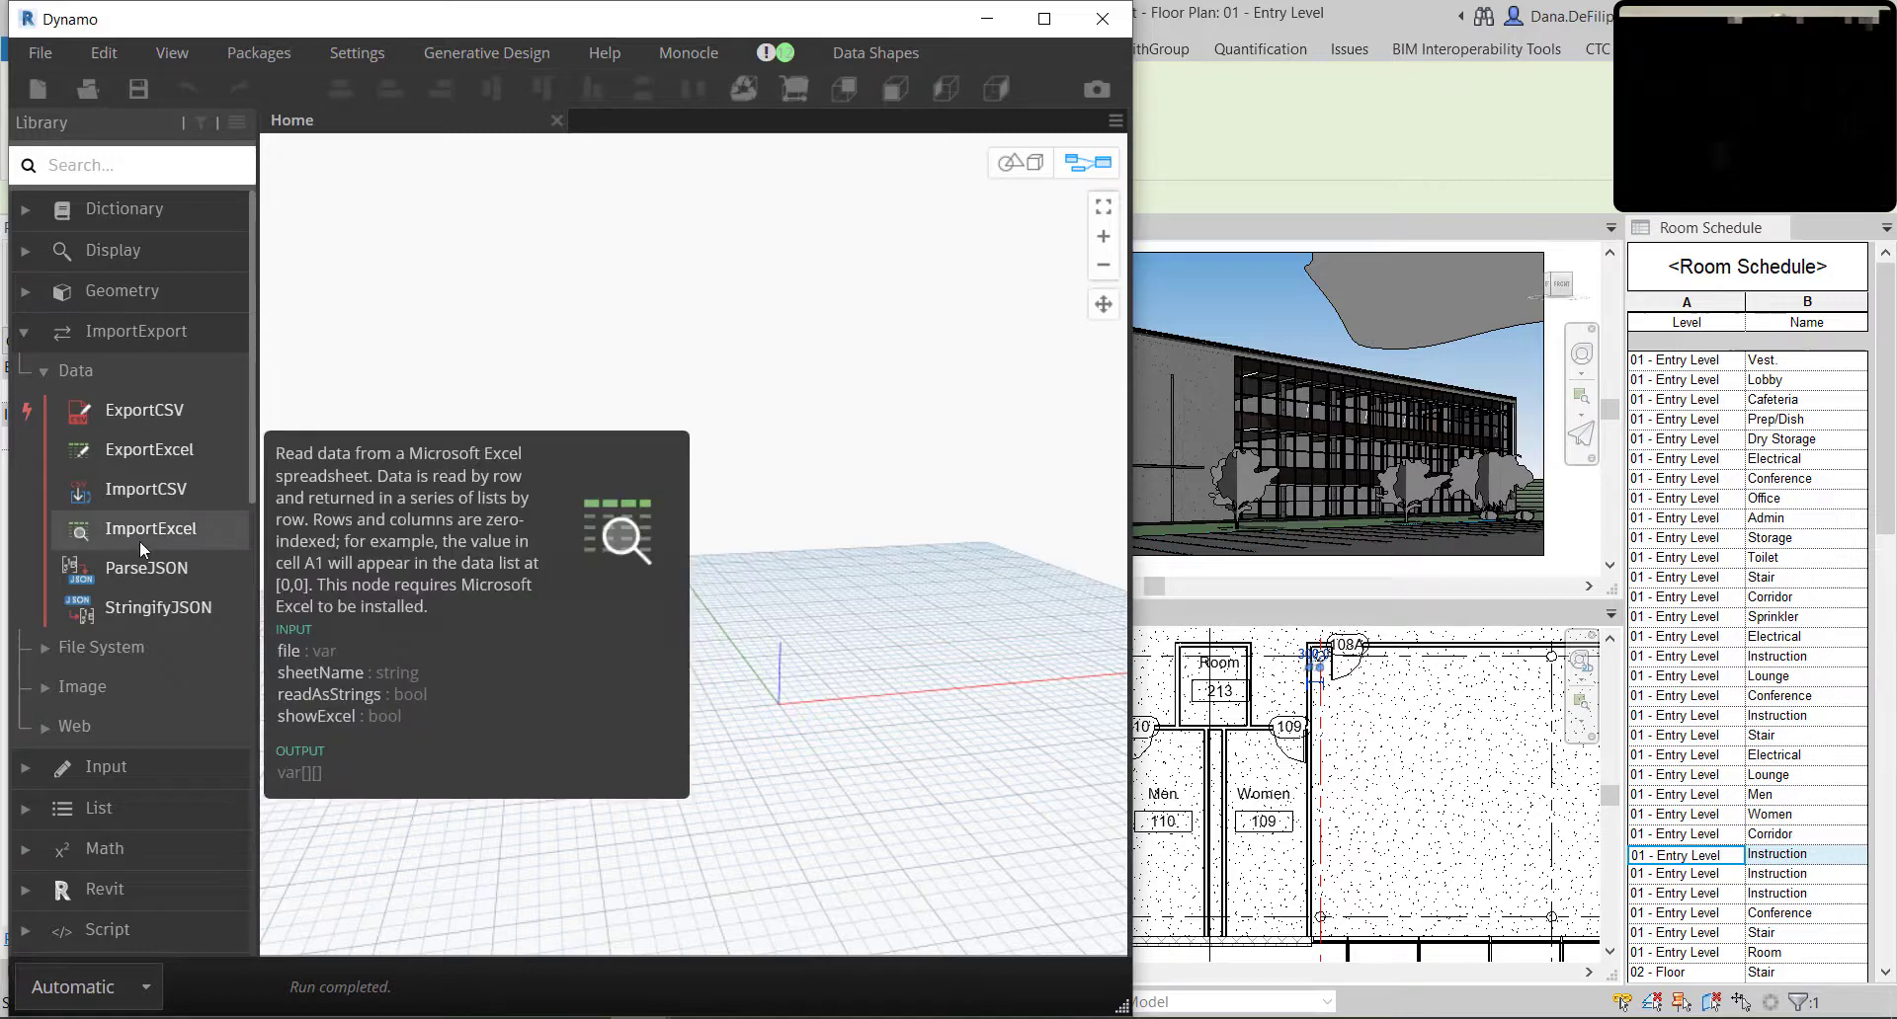
# Add Data.ImportExcel and a File From Path node positioned between the graph nodes
pyautogui.doubleClick(150, 529)
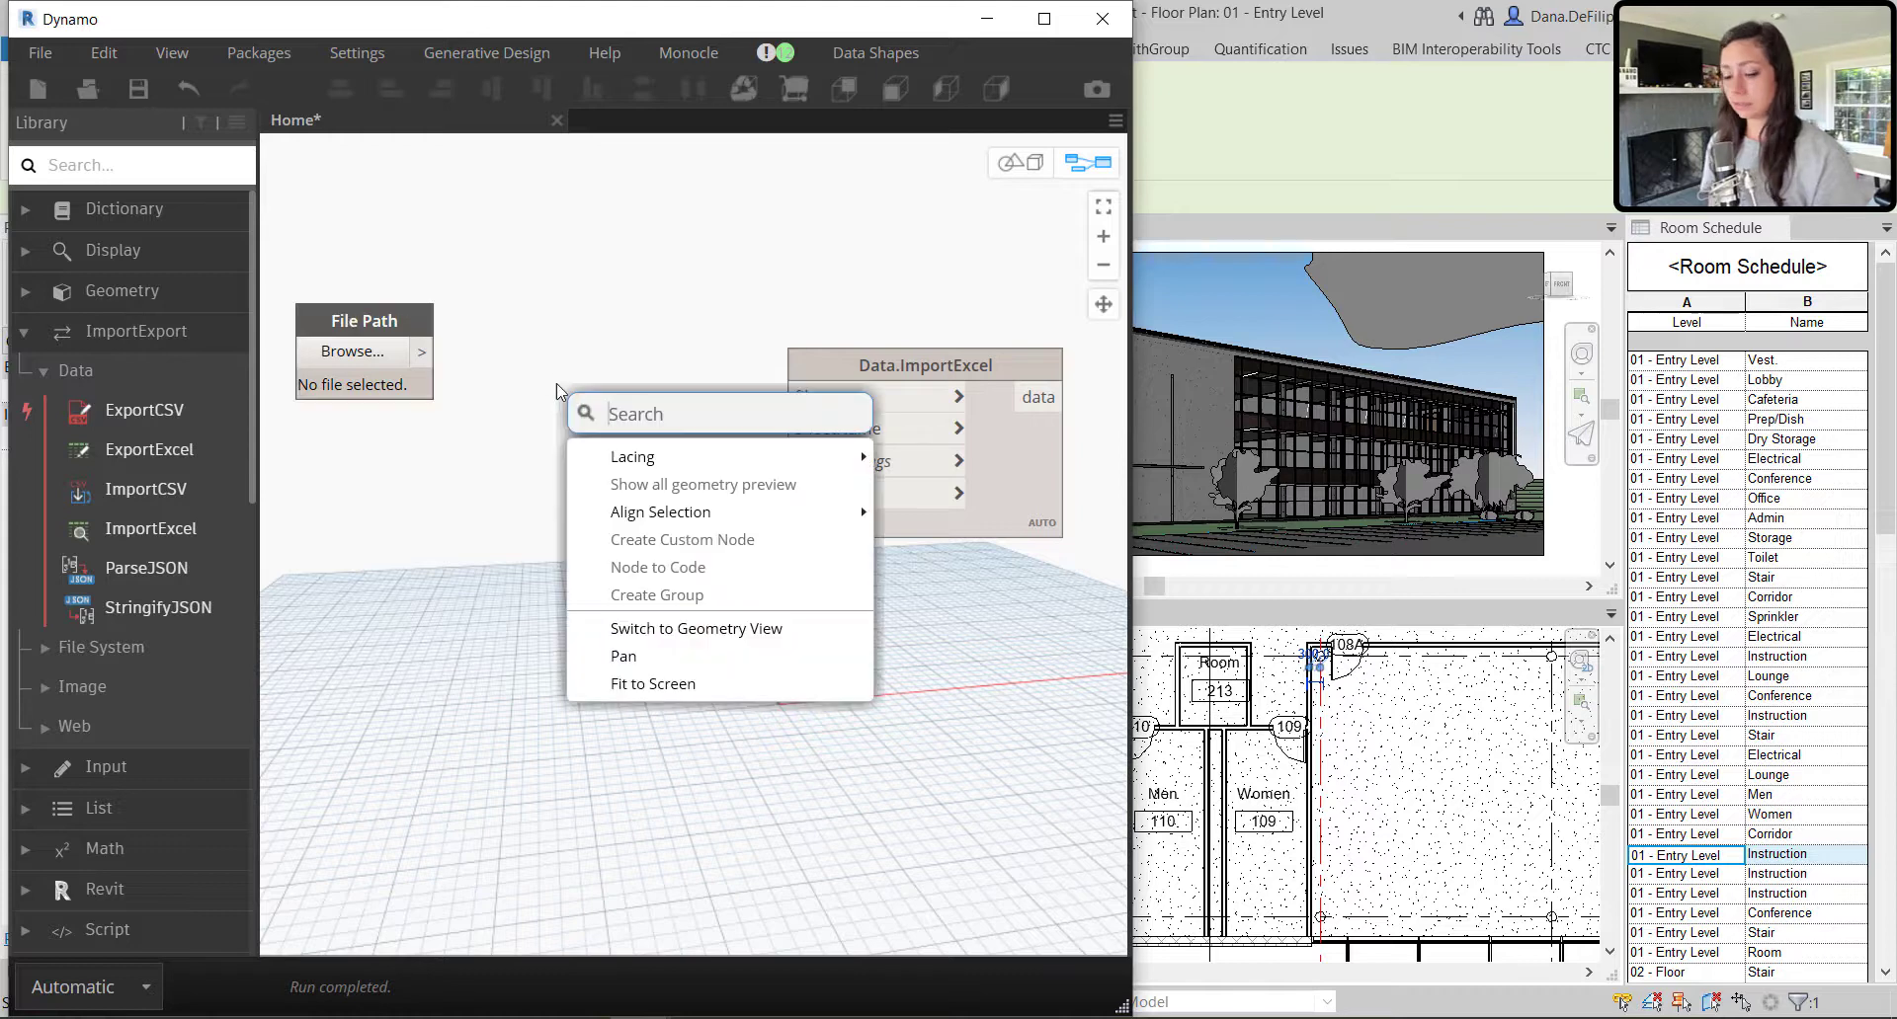
pyautogui.write('file from')
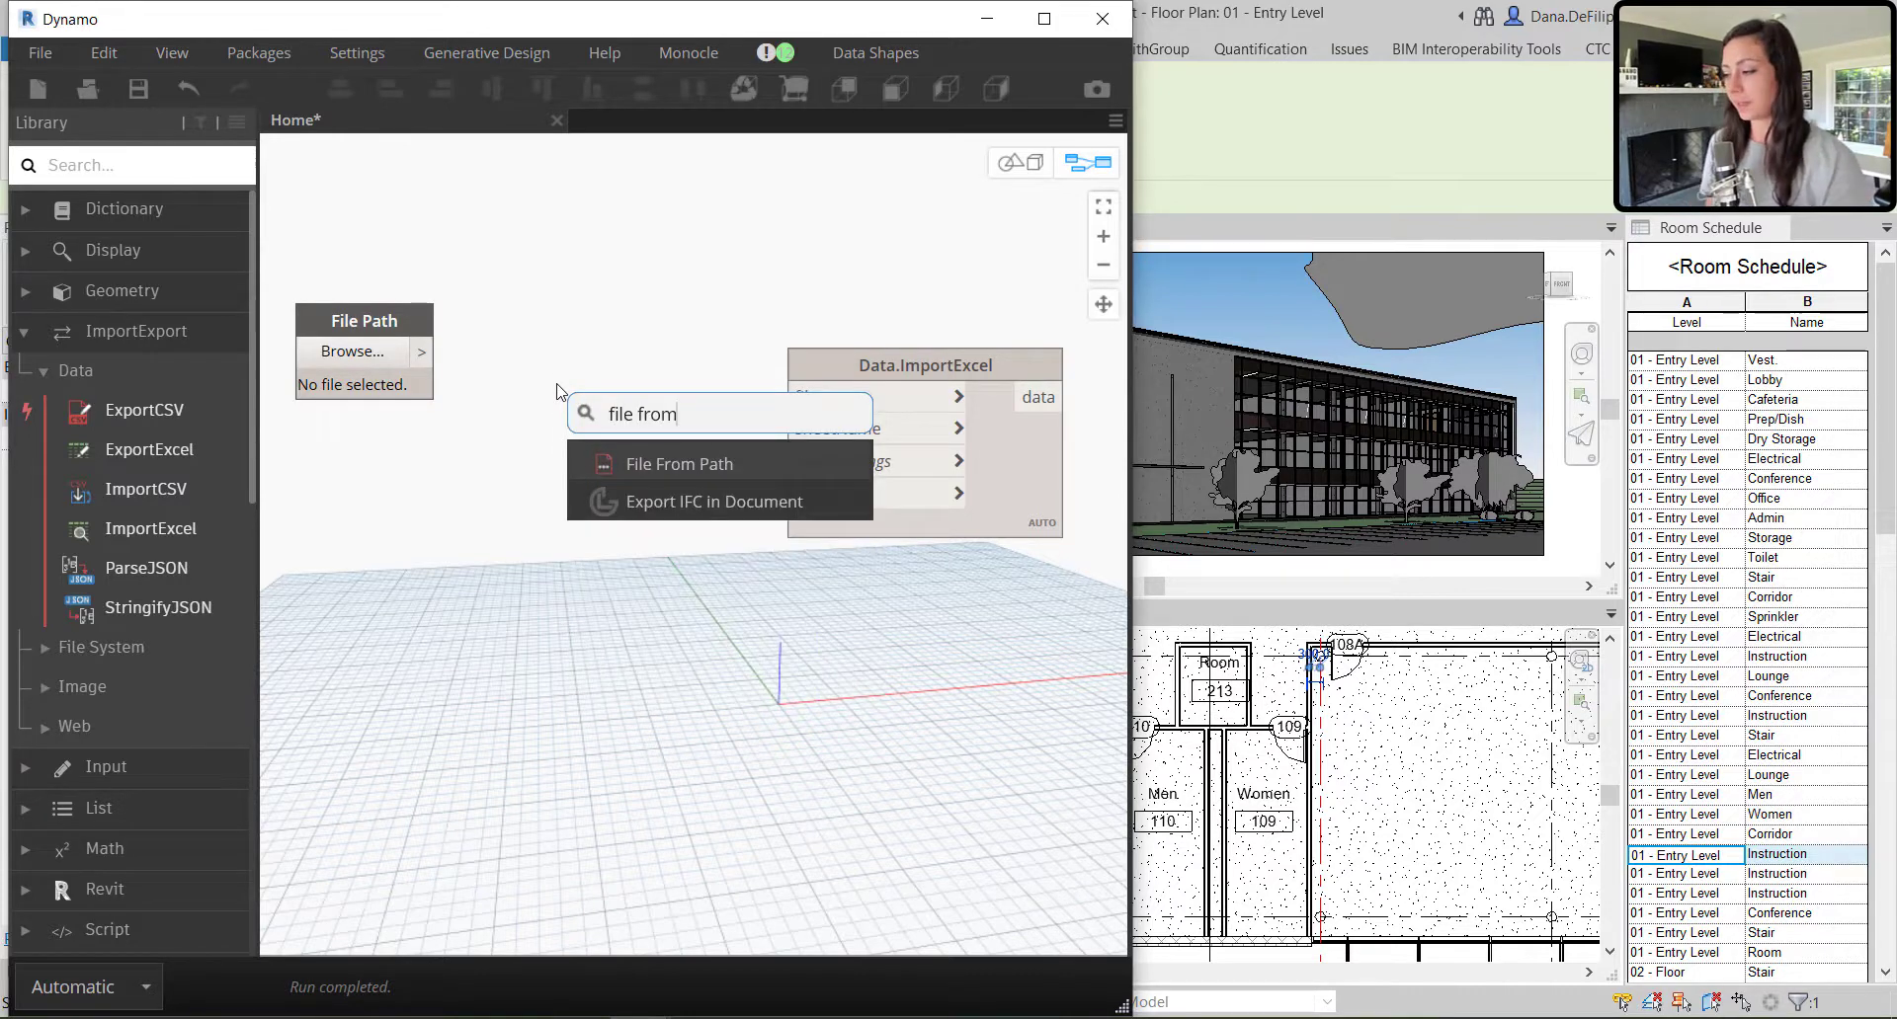
pyautogui.click(679, 463)
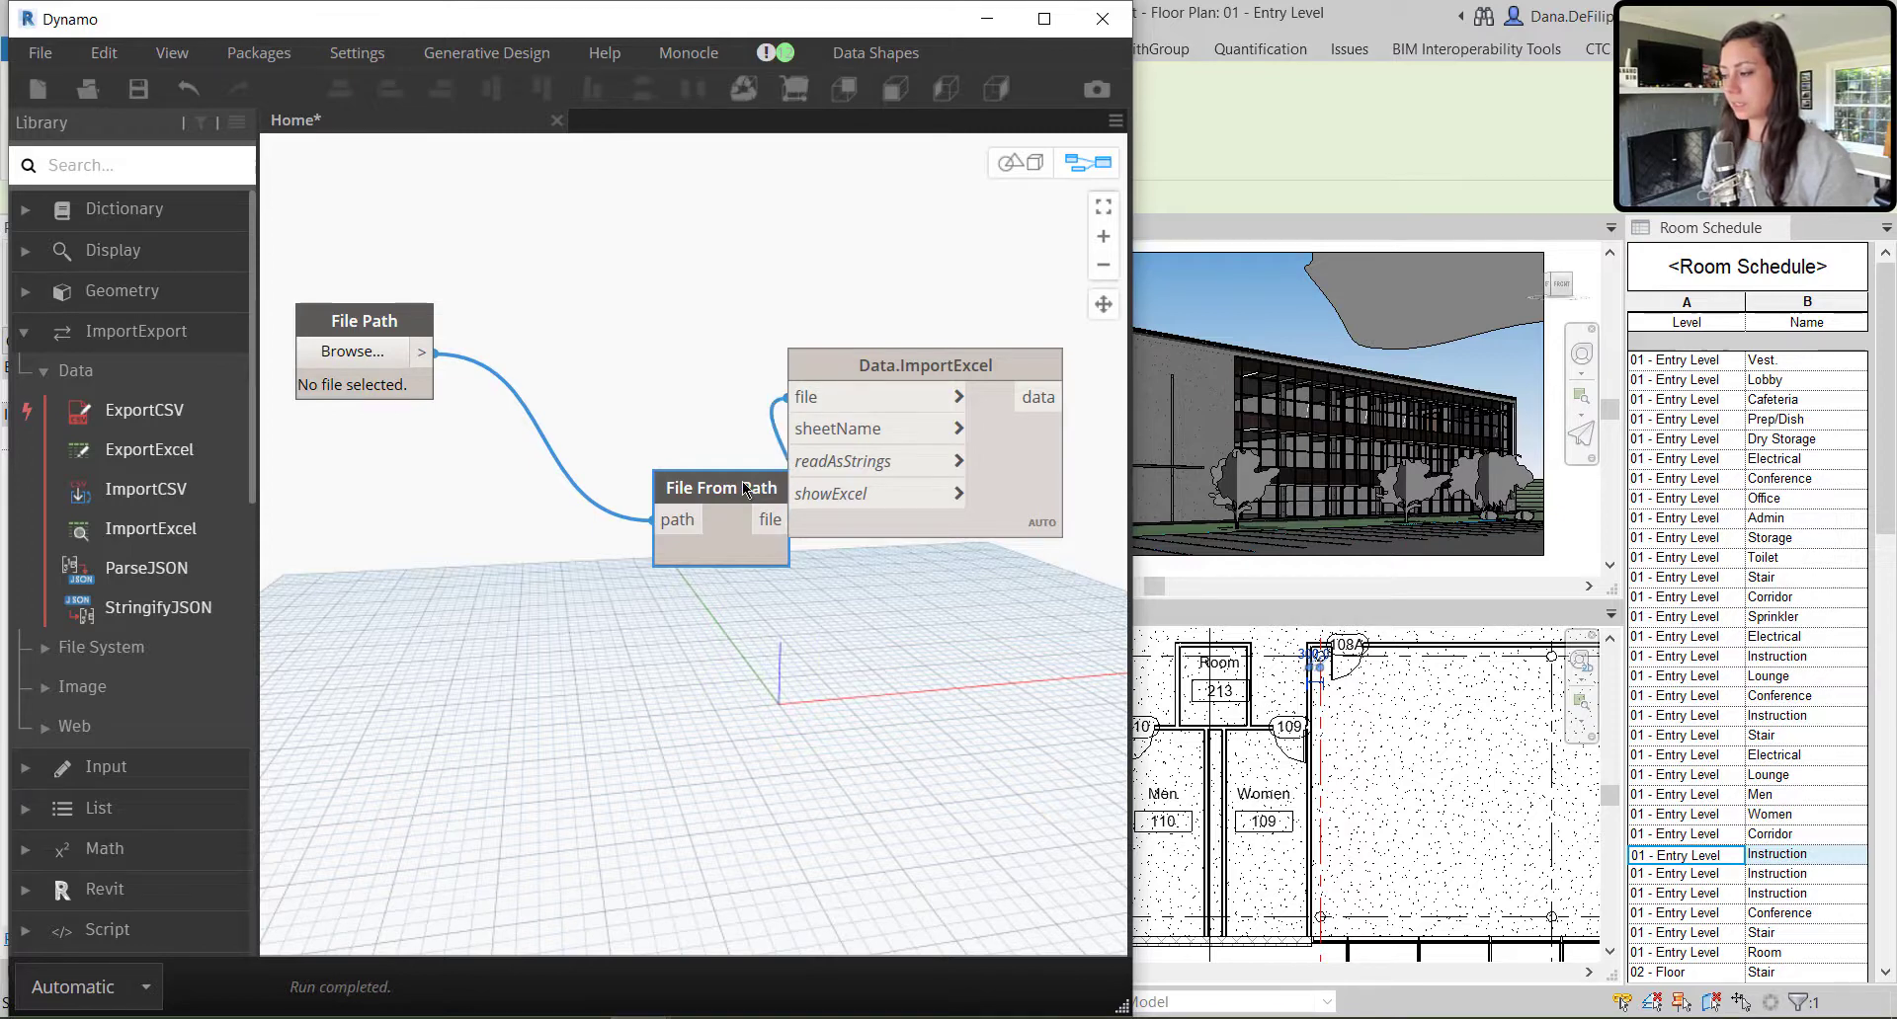
pyautogui.moveTo(720, 487); pyautogui.dragTo(545, 351)
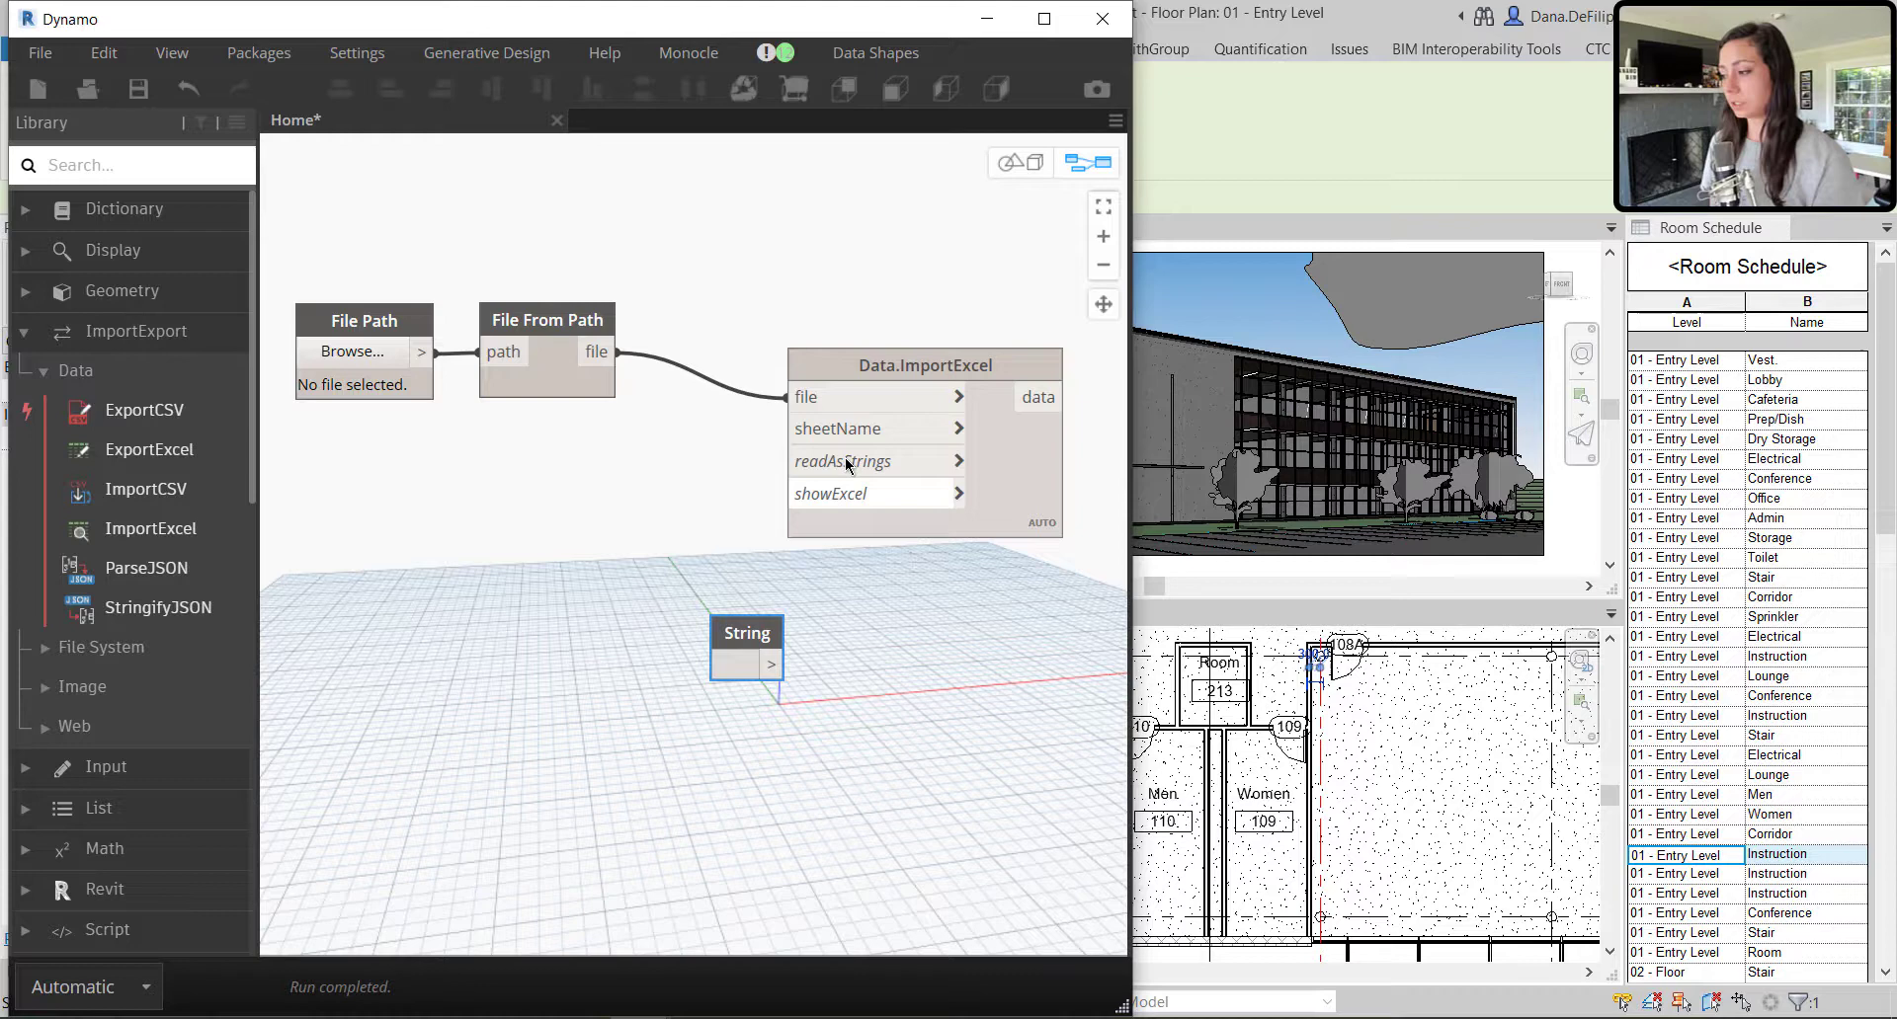
pyautogui.moveTo(728, 657)
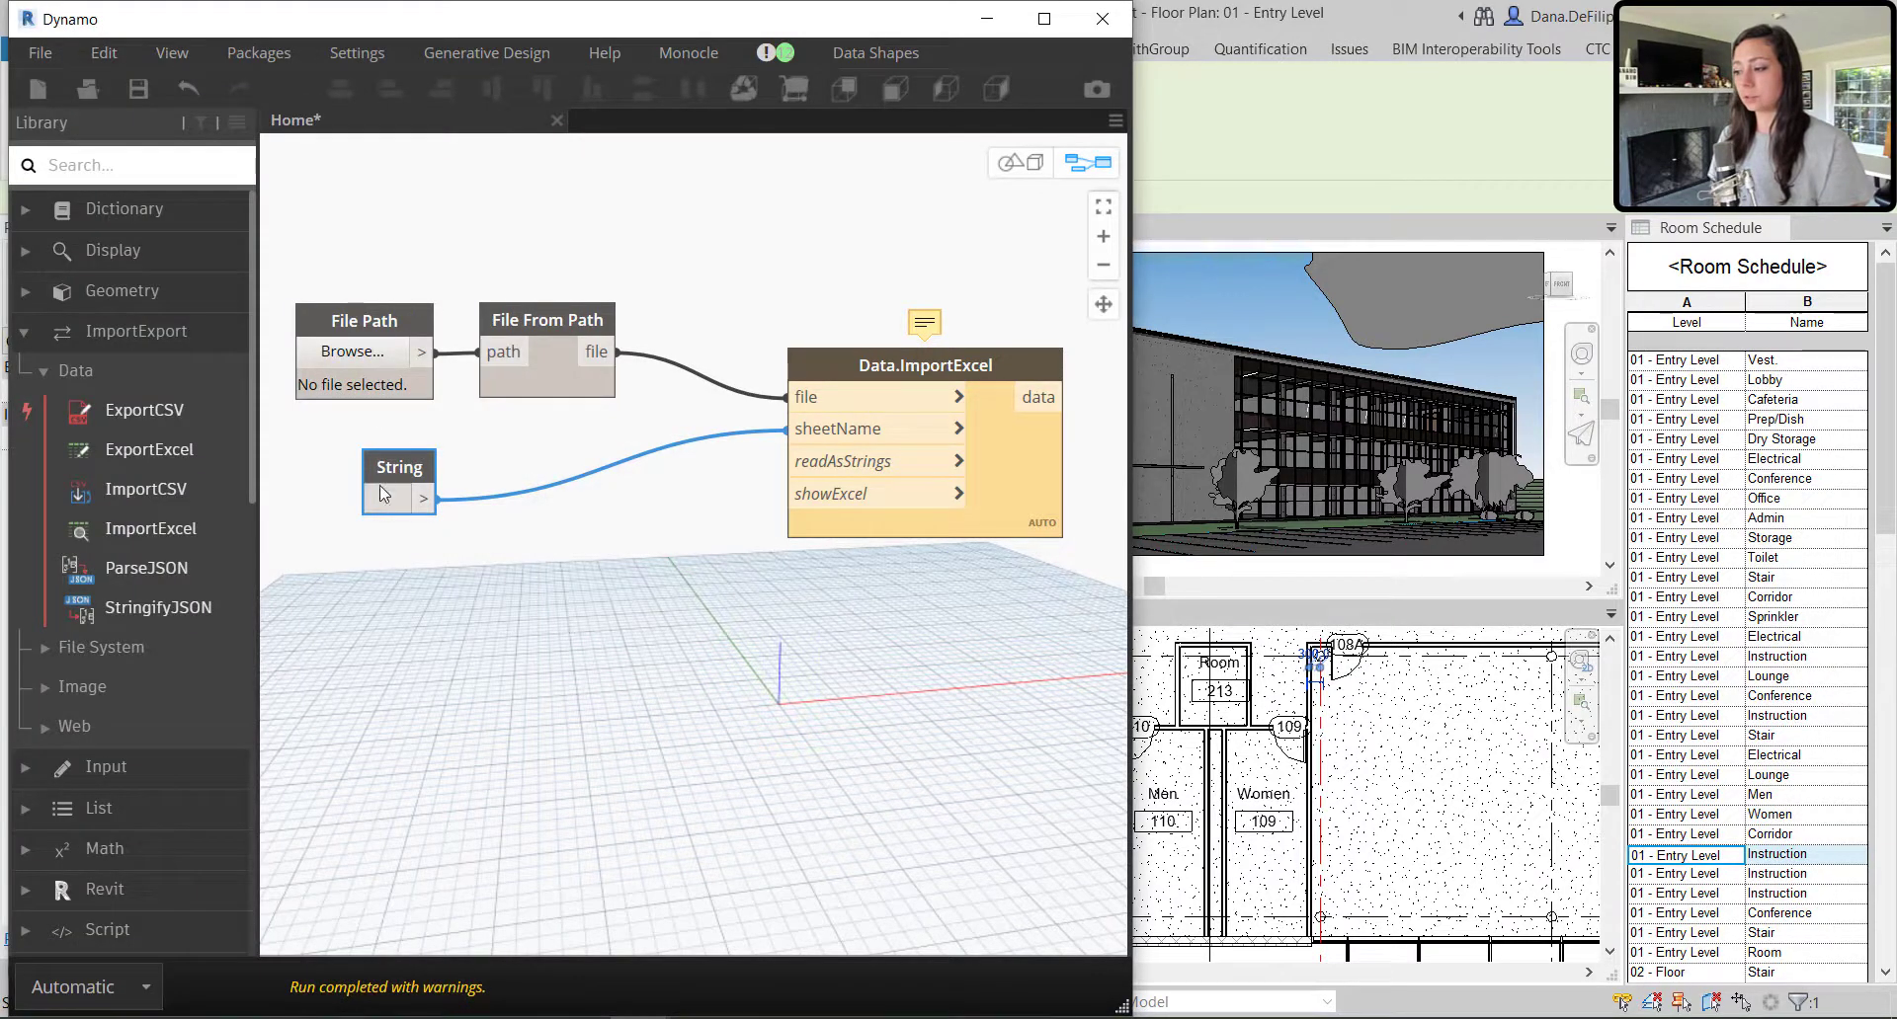
pyautogui.moveTo(832, 493)
pyautogui.write('Sheet1')
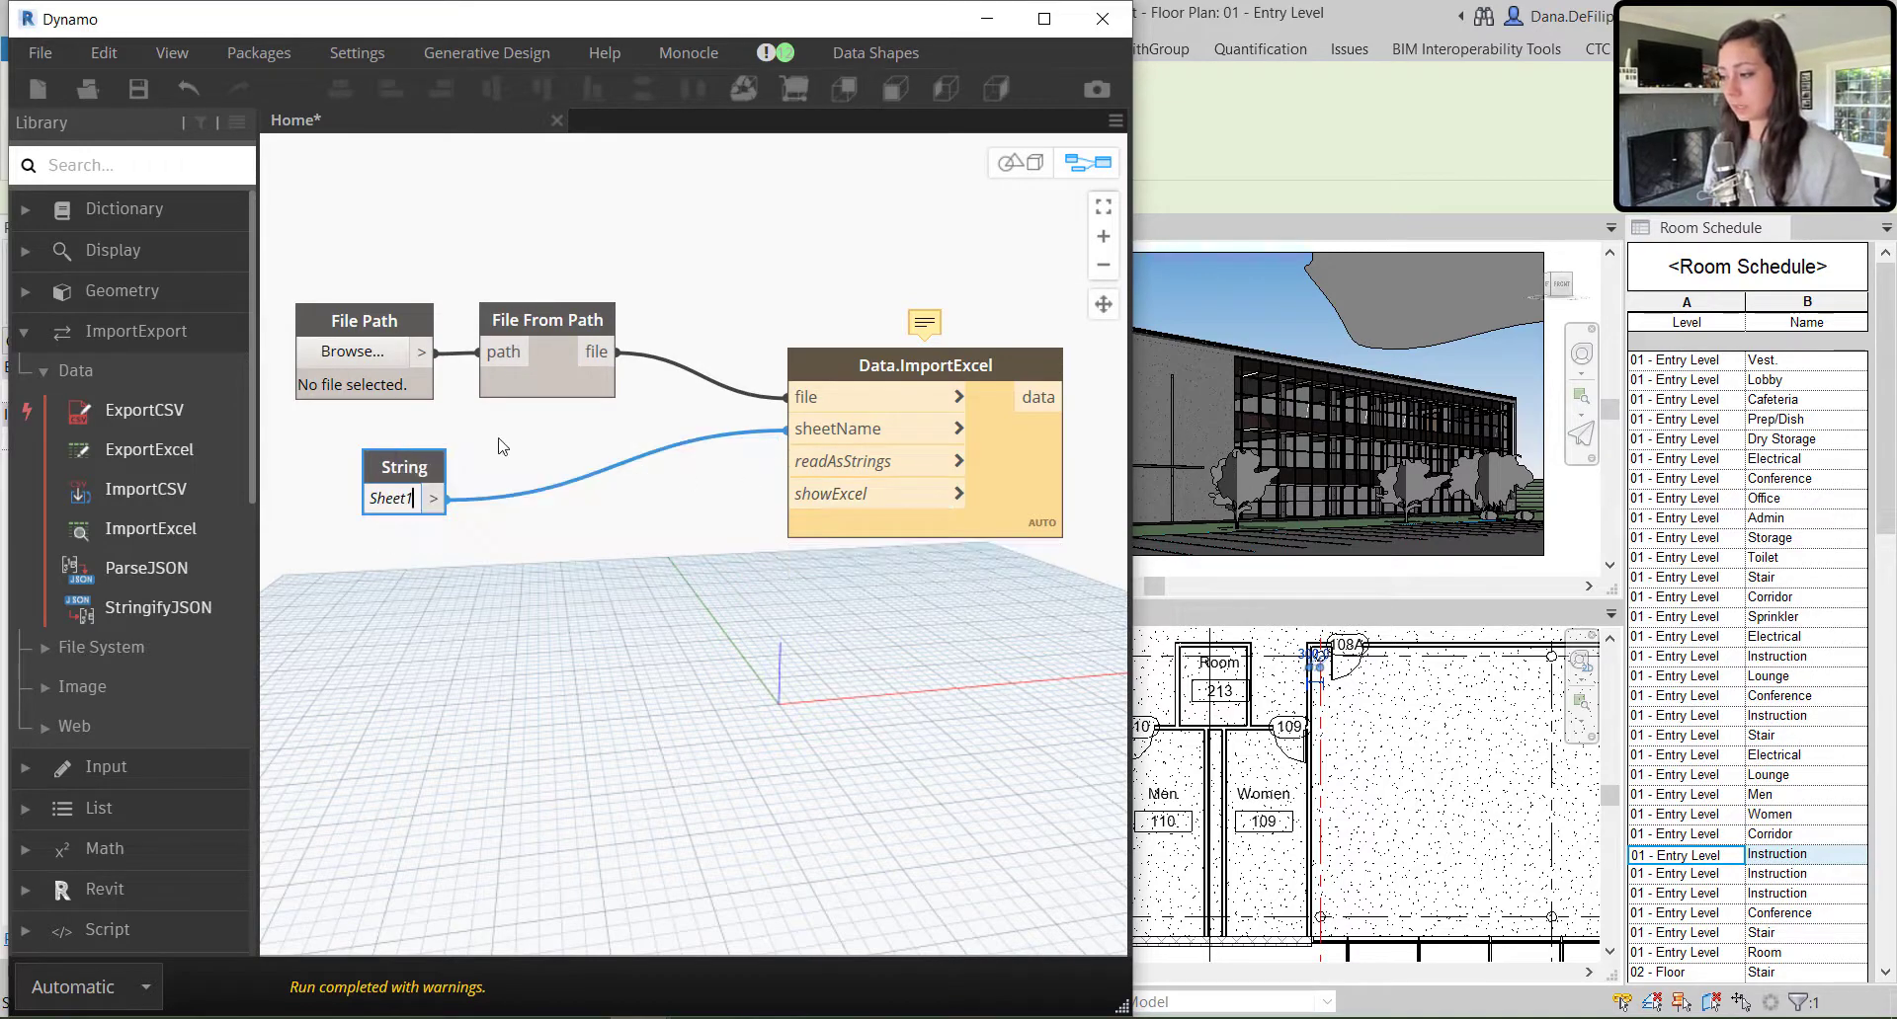
# Confirm Sheet1 as the String node's sheet name value
pyautogui.click(350, 352)
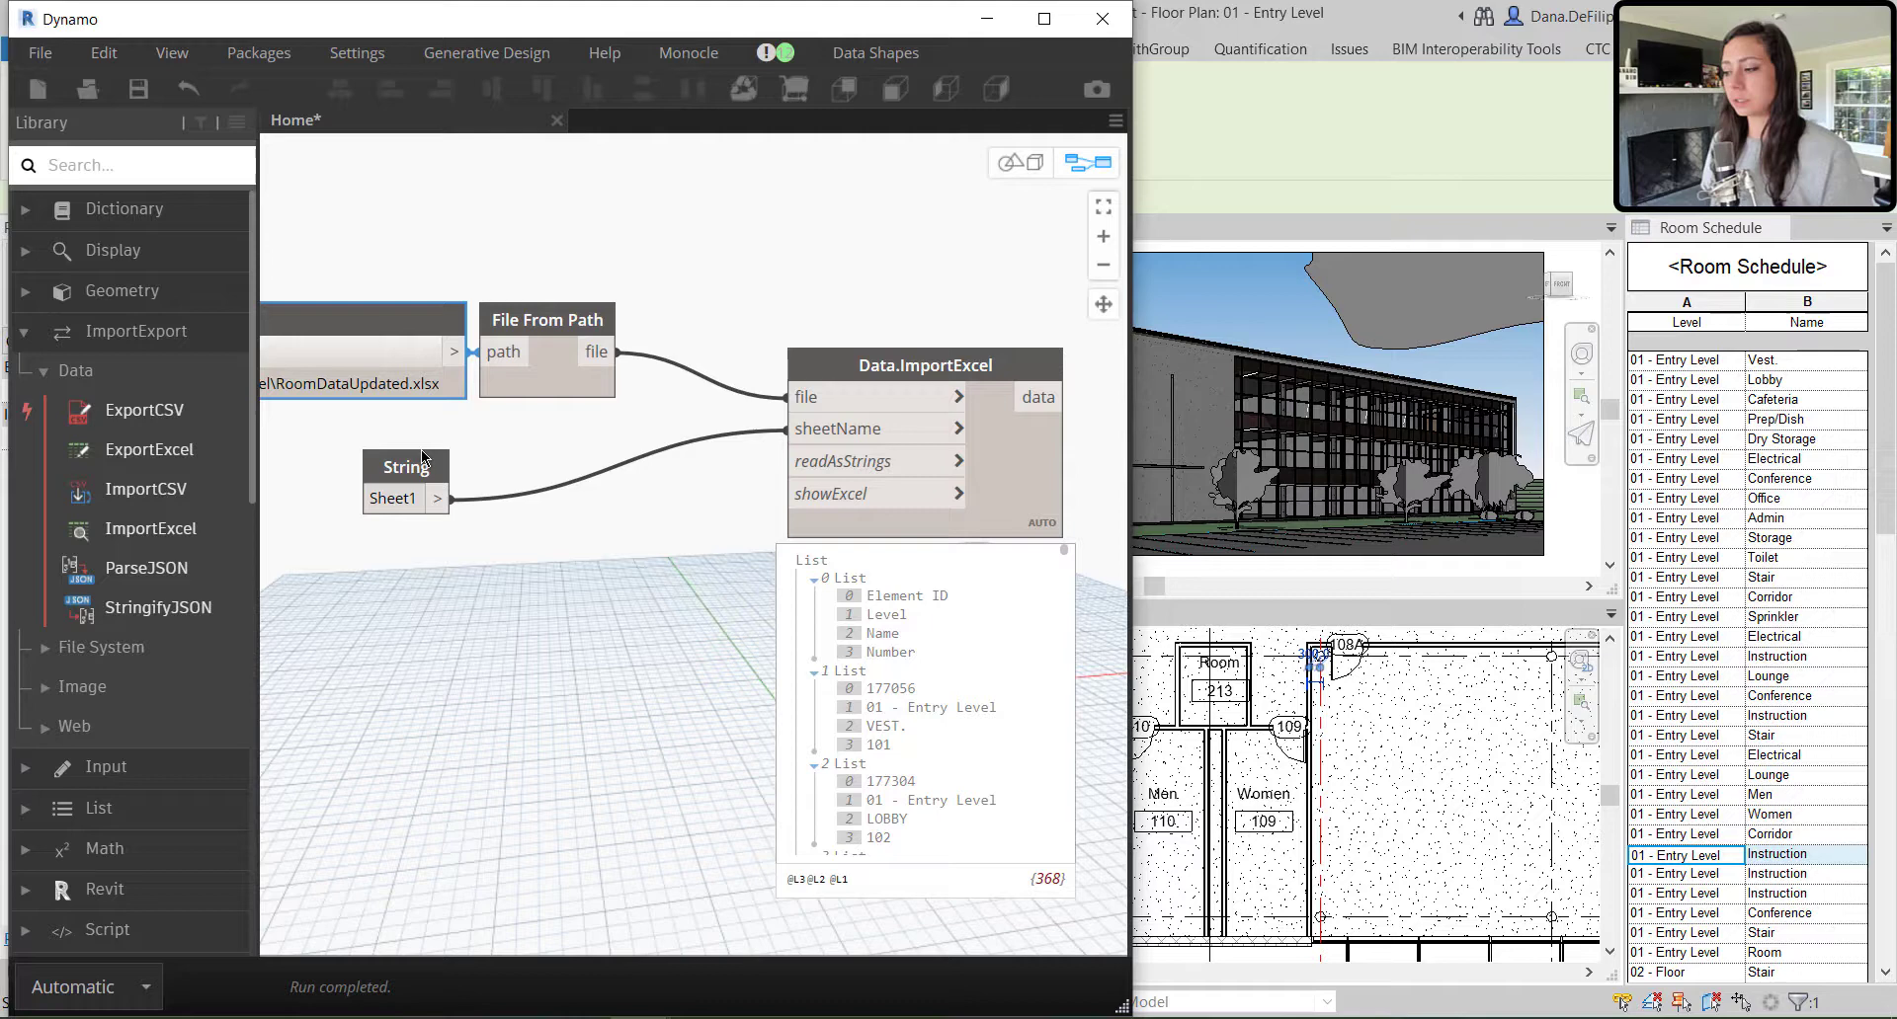
# Add a Boolean node by searching 'bool' in the canvas node search
pyautogui.rightClick(582, 535)
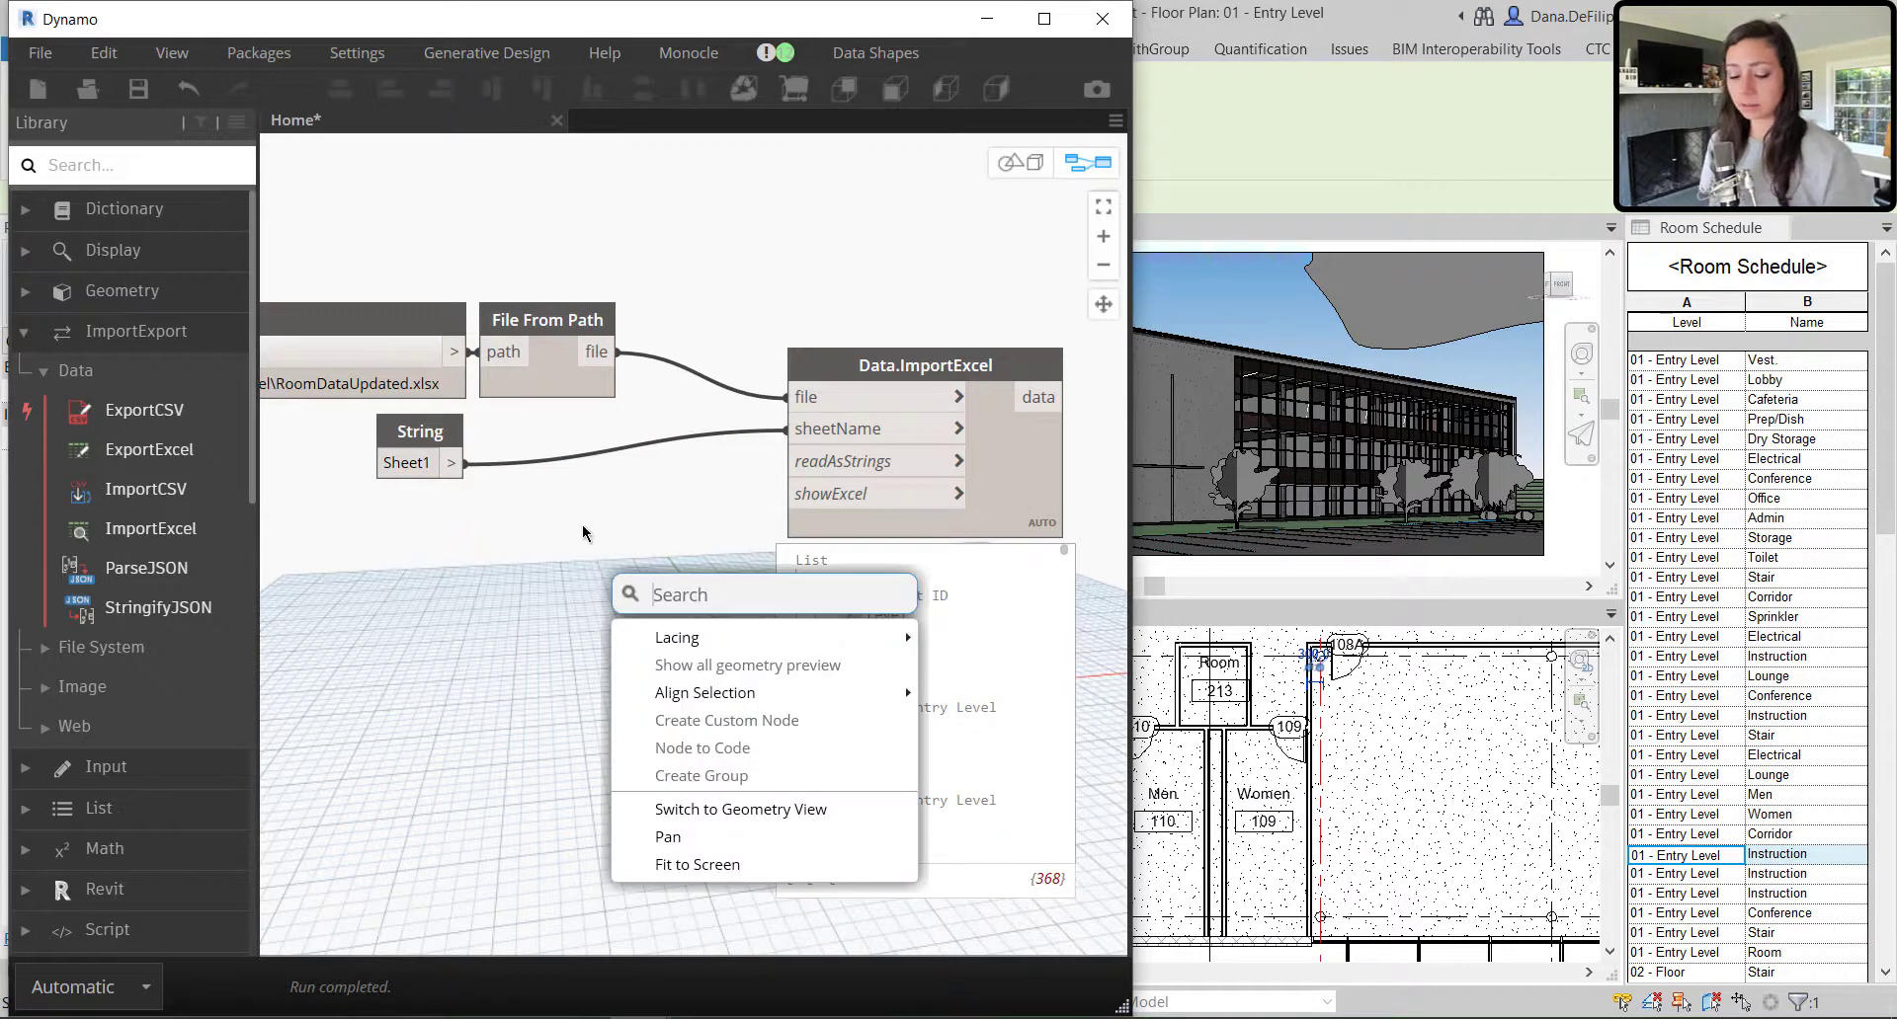
pyautogui.write('bool')
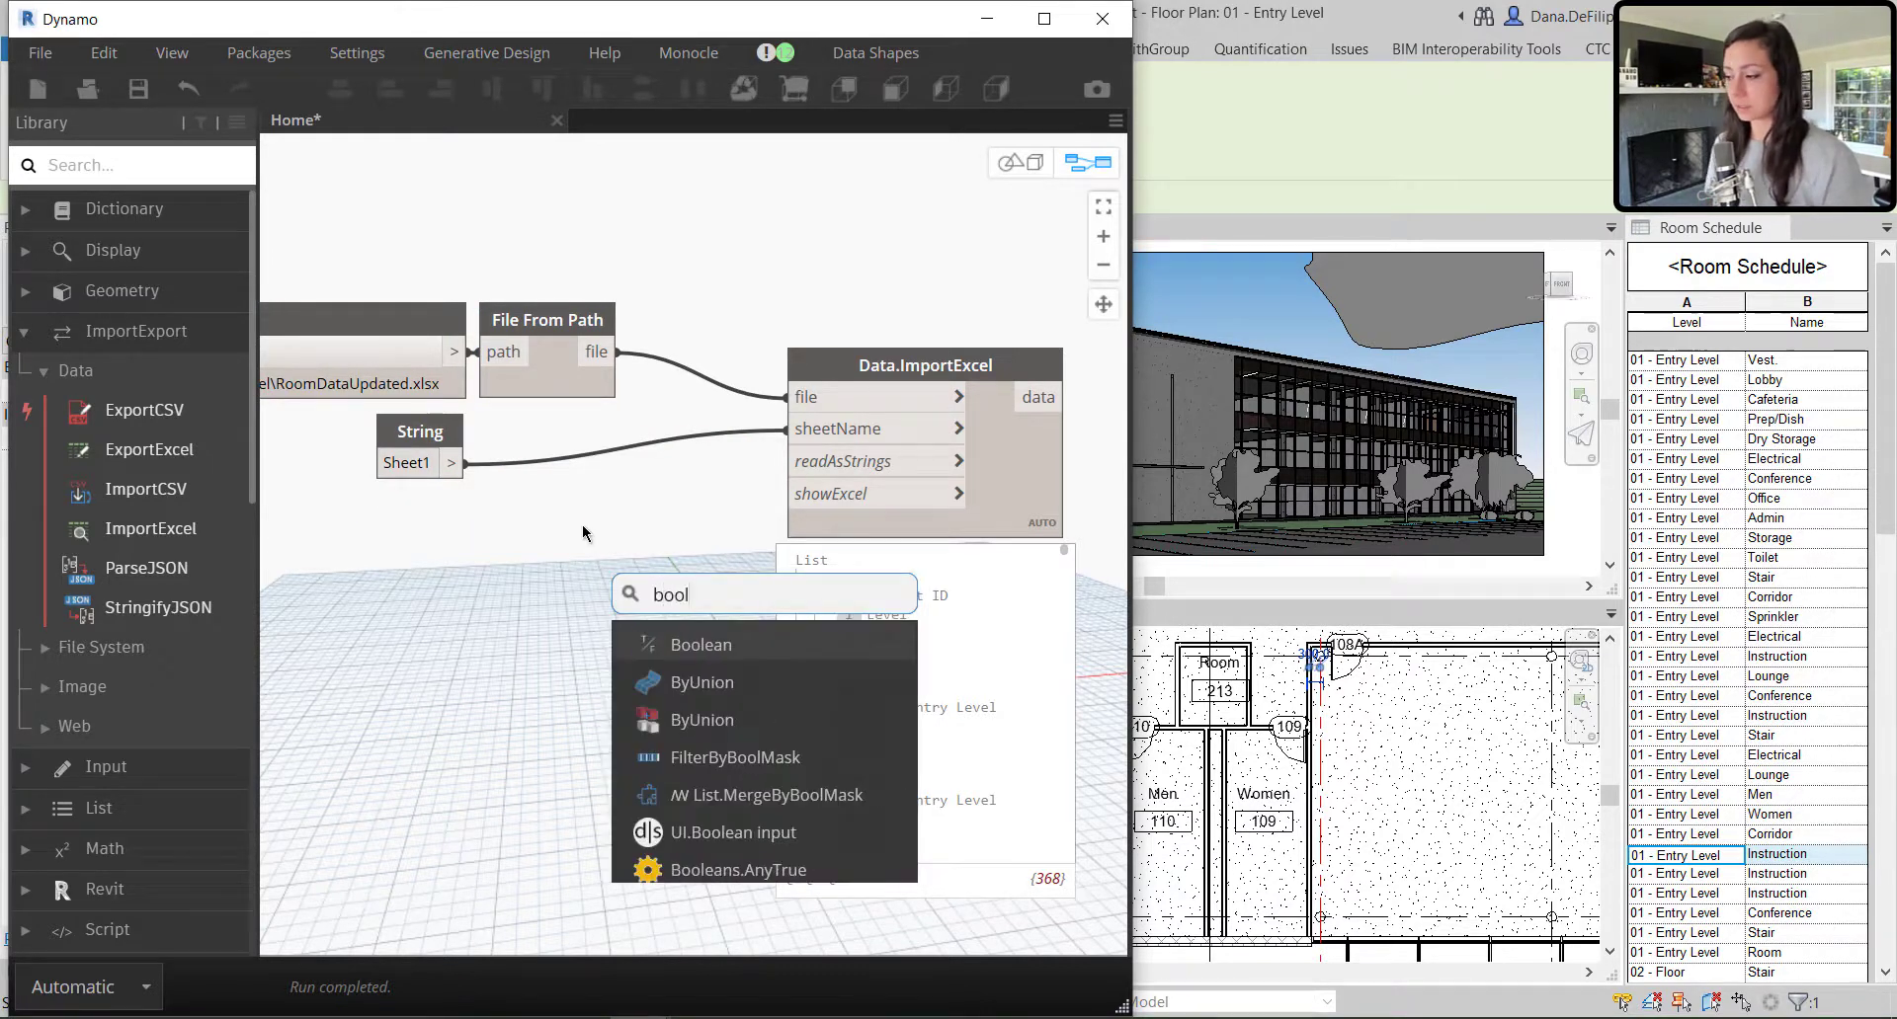
pyautogui.click(700, 644)
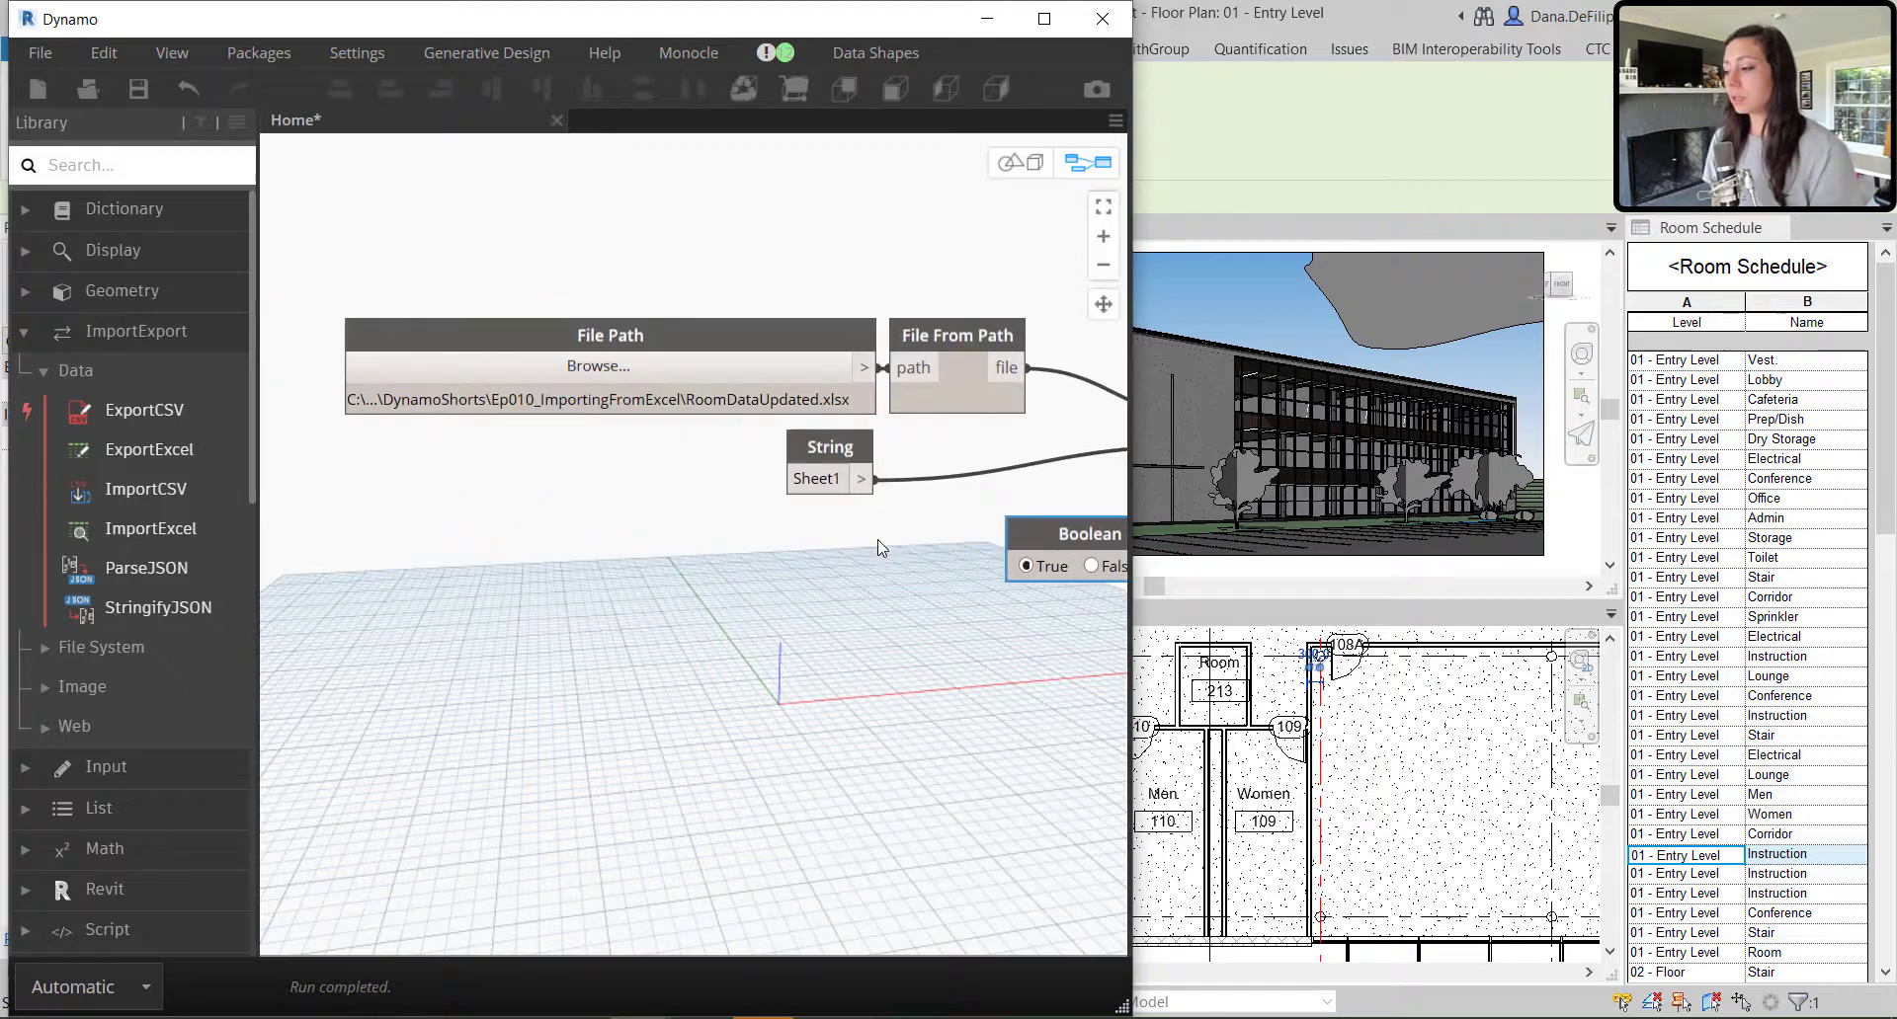
# Group the file path and sheet name nodes under the title EXCEL INFO
pyautogui.rightClick(609, 366)
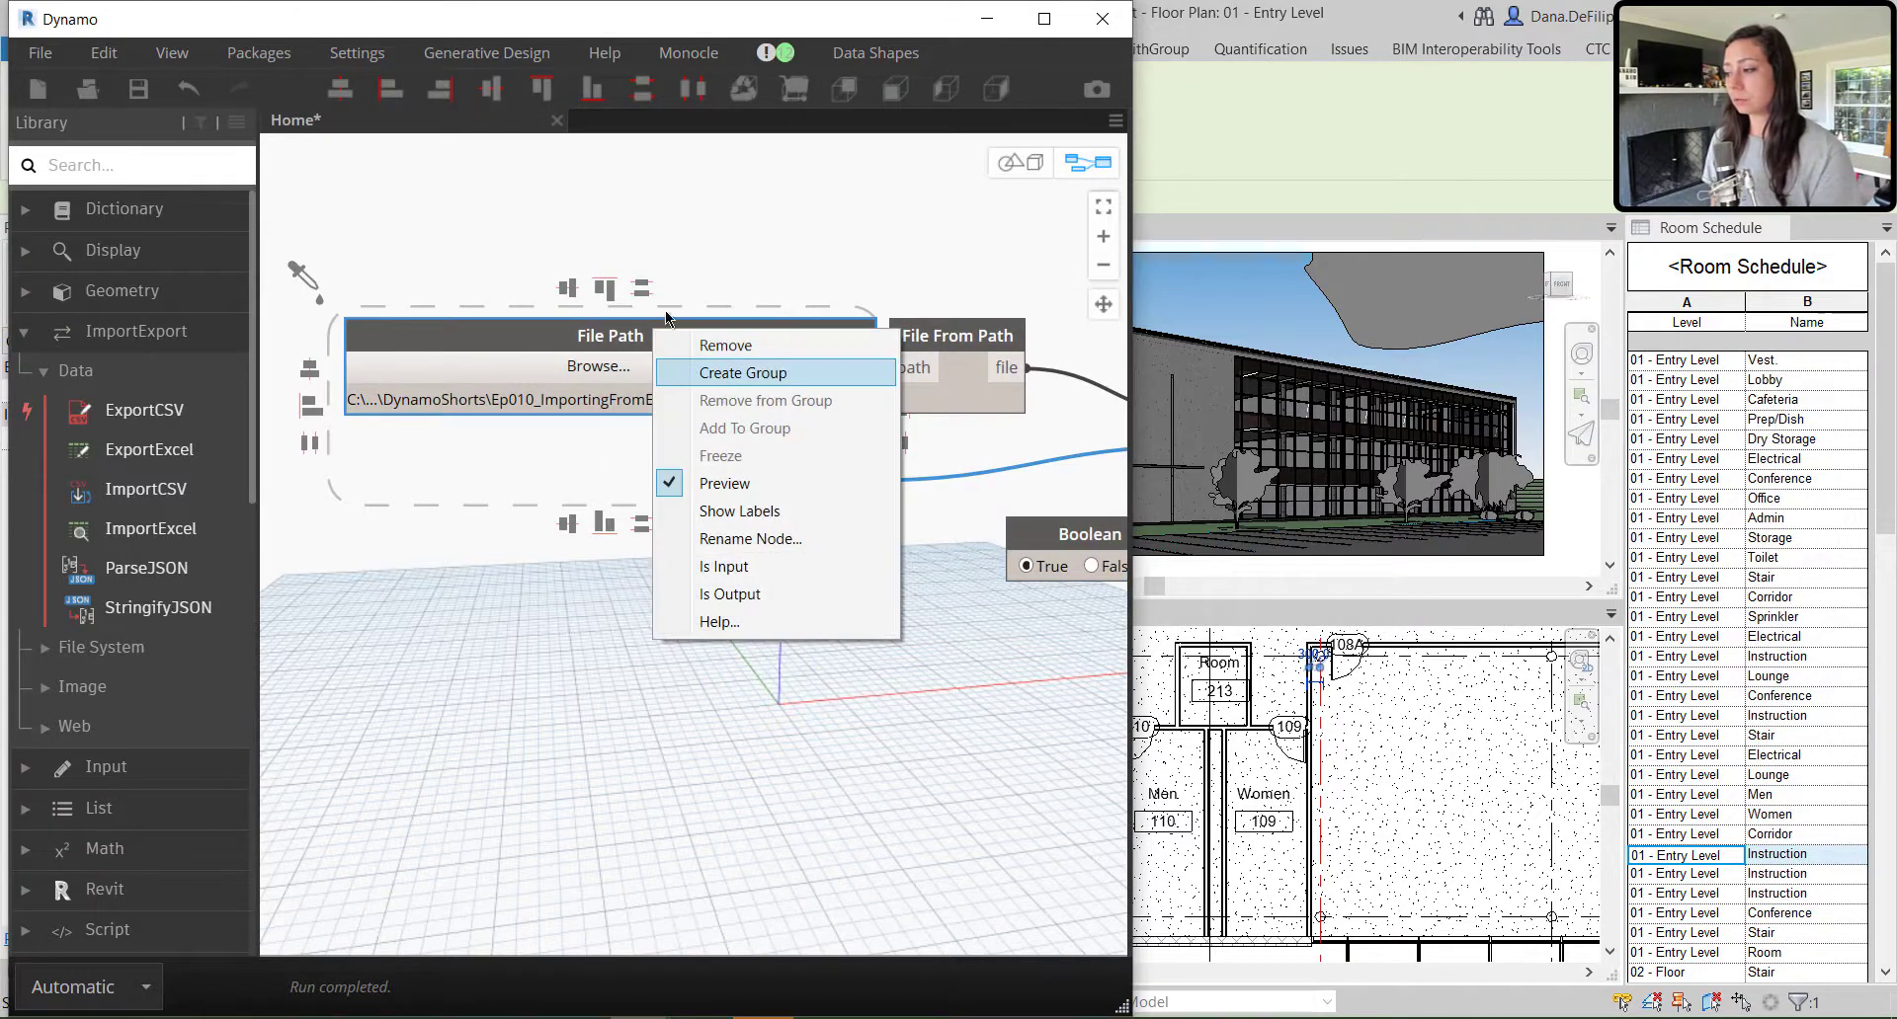
pyautogui.click(744, 372)
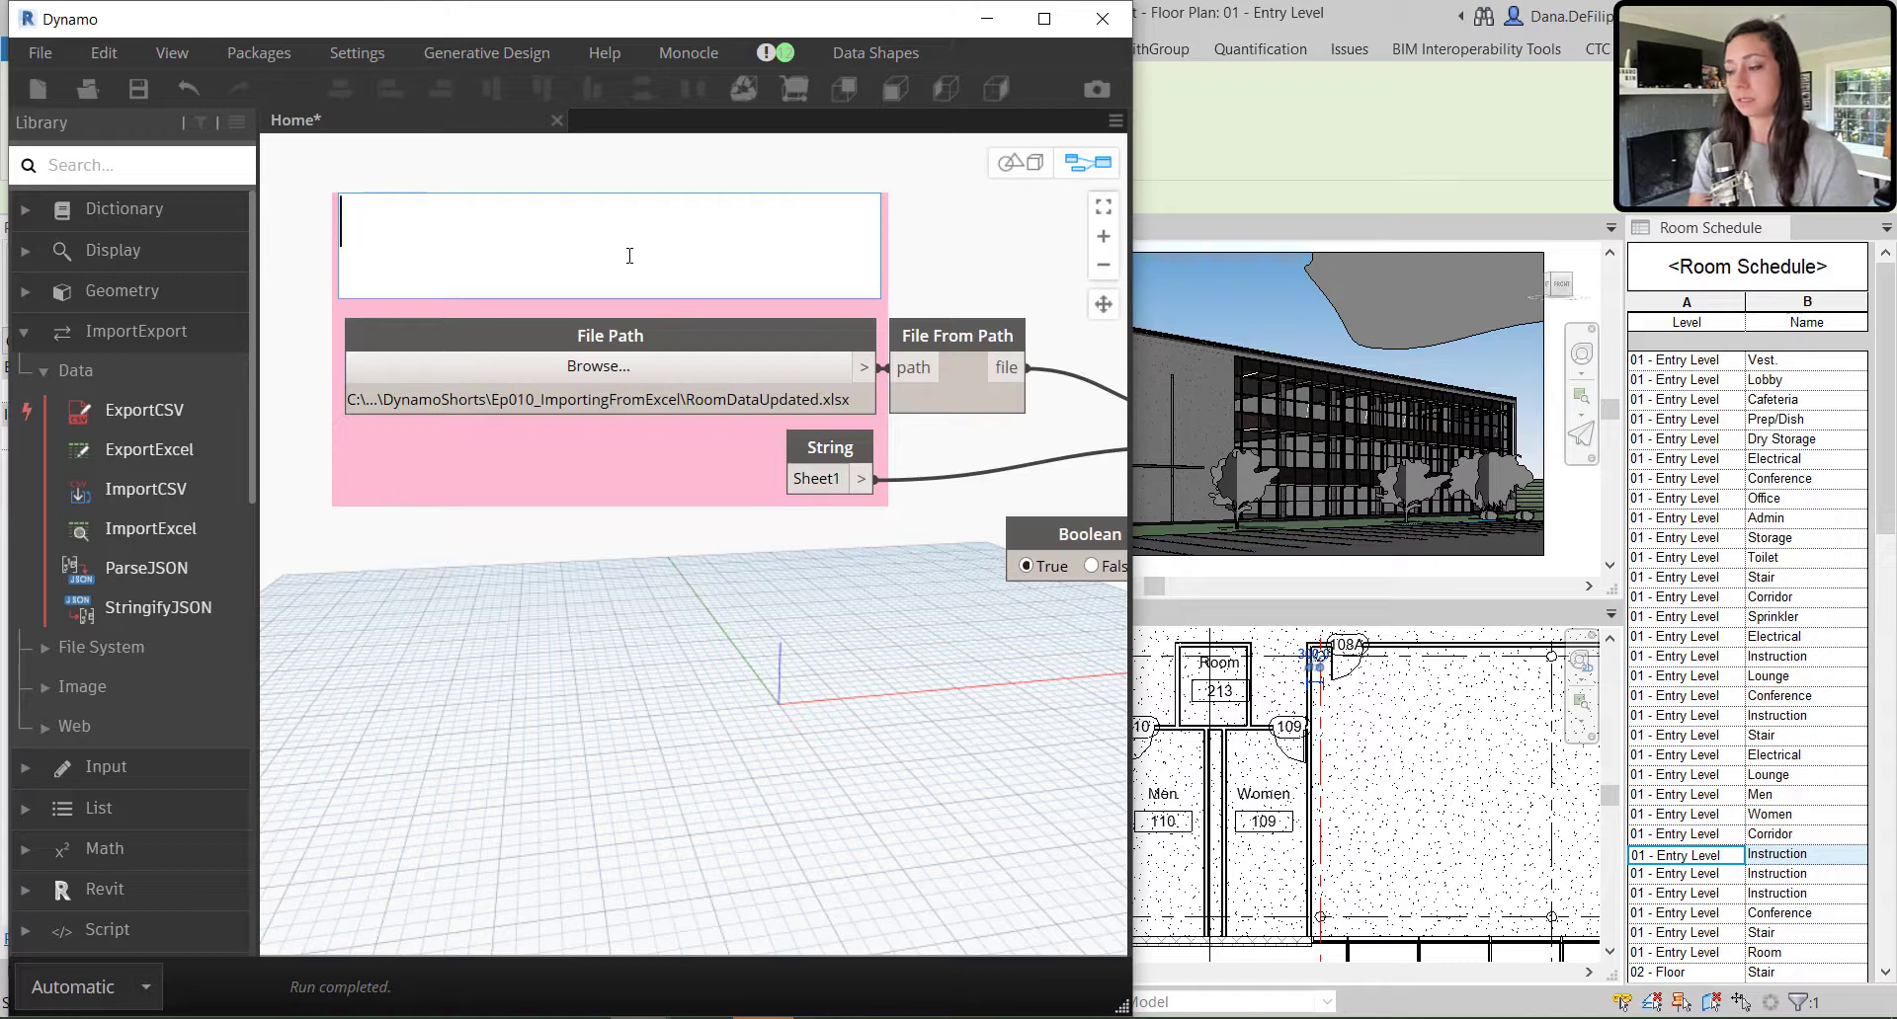
pyautogui.write('EXCEL INFO')
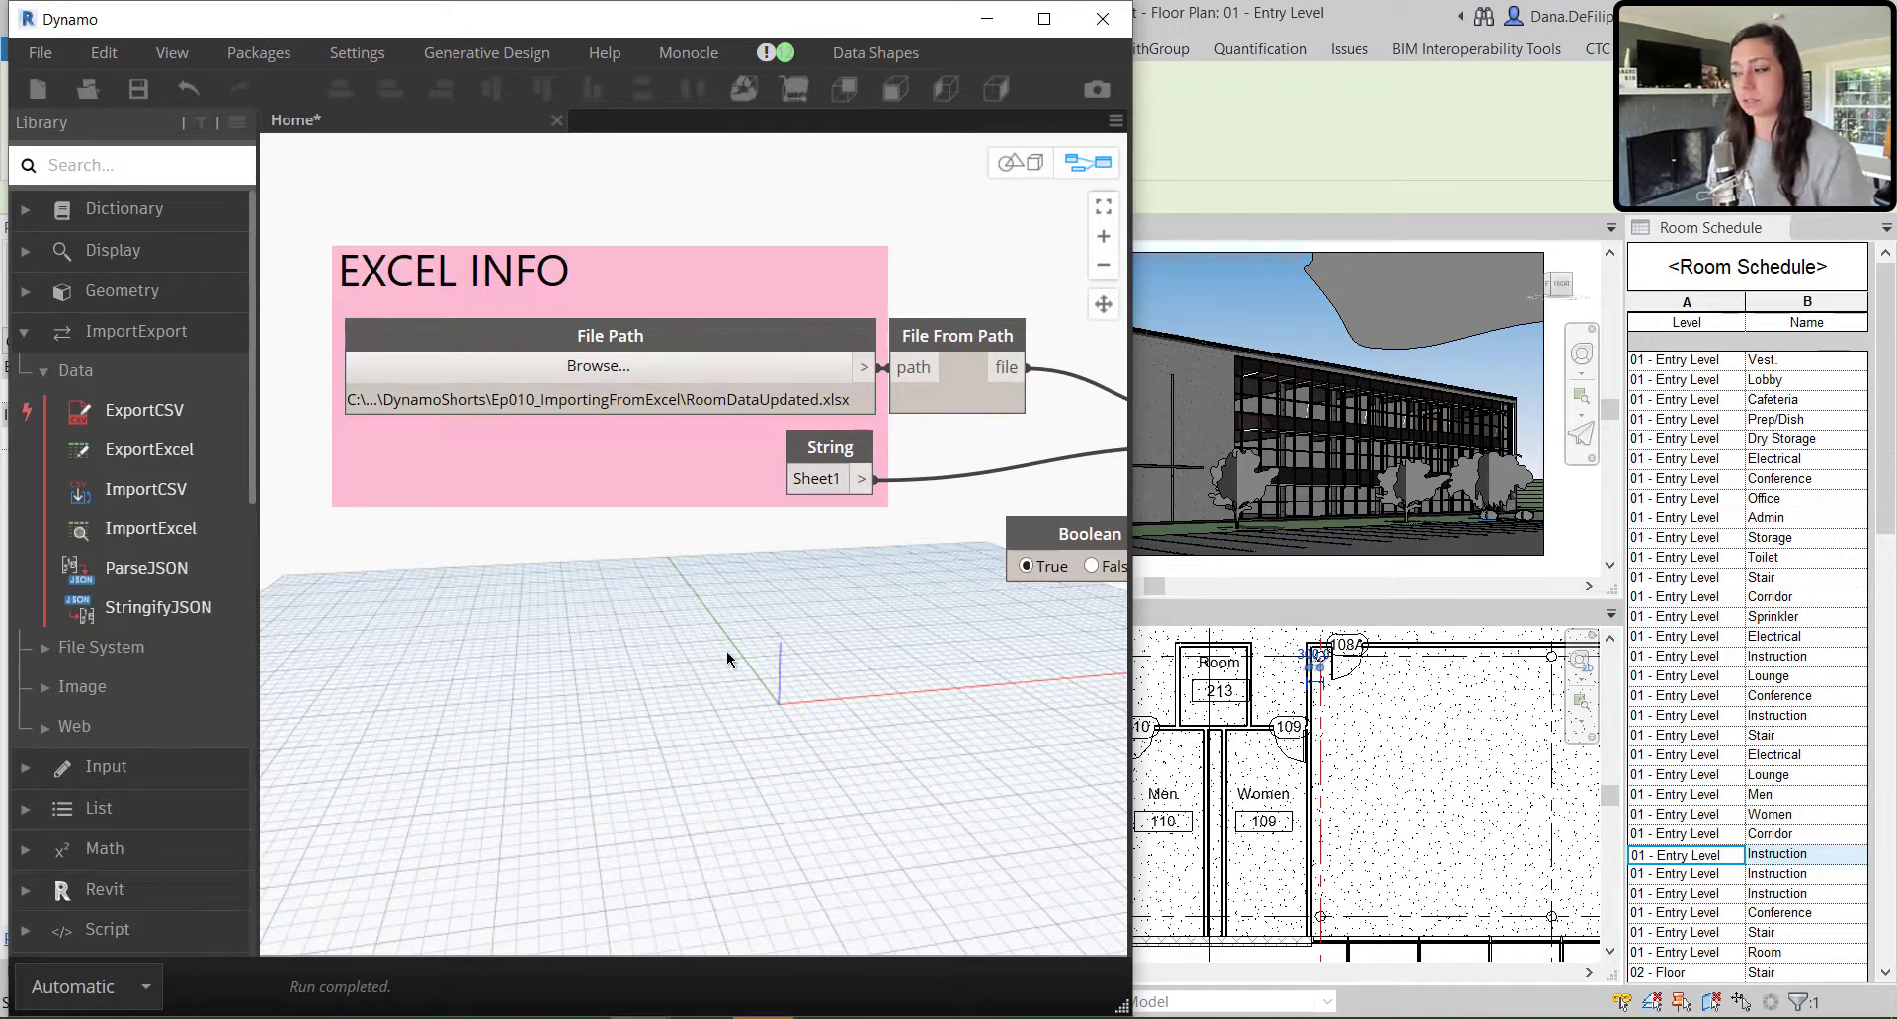
# Rename the nodes SHEET NAME and SPECIFY EXCEL FILE PATH
pyautogui.click(829, 447)
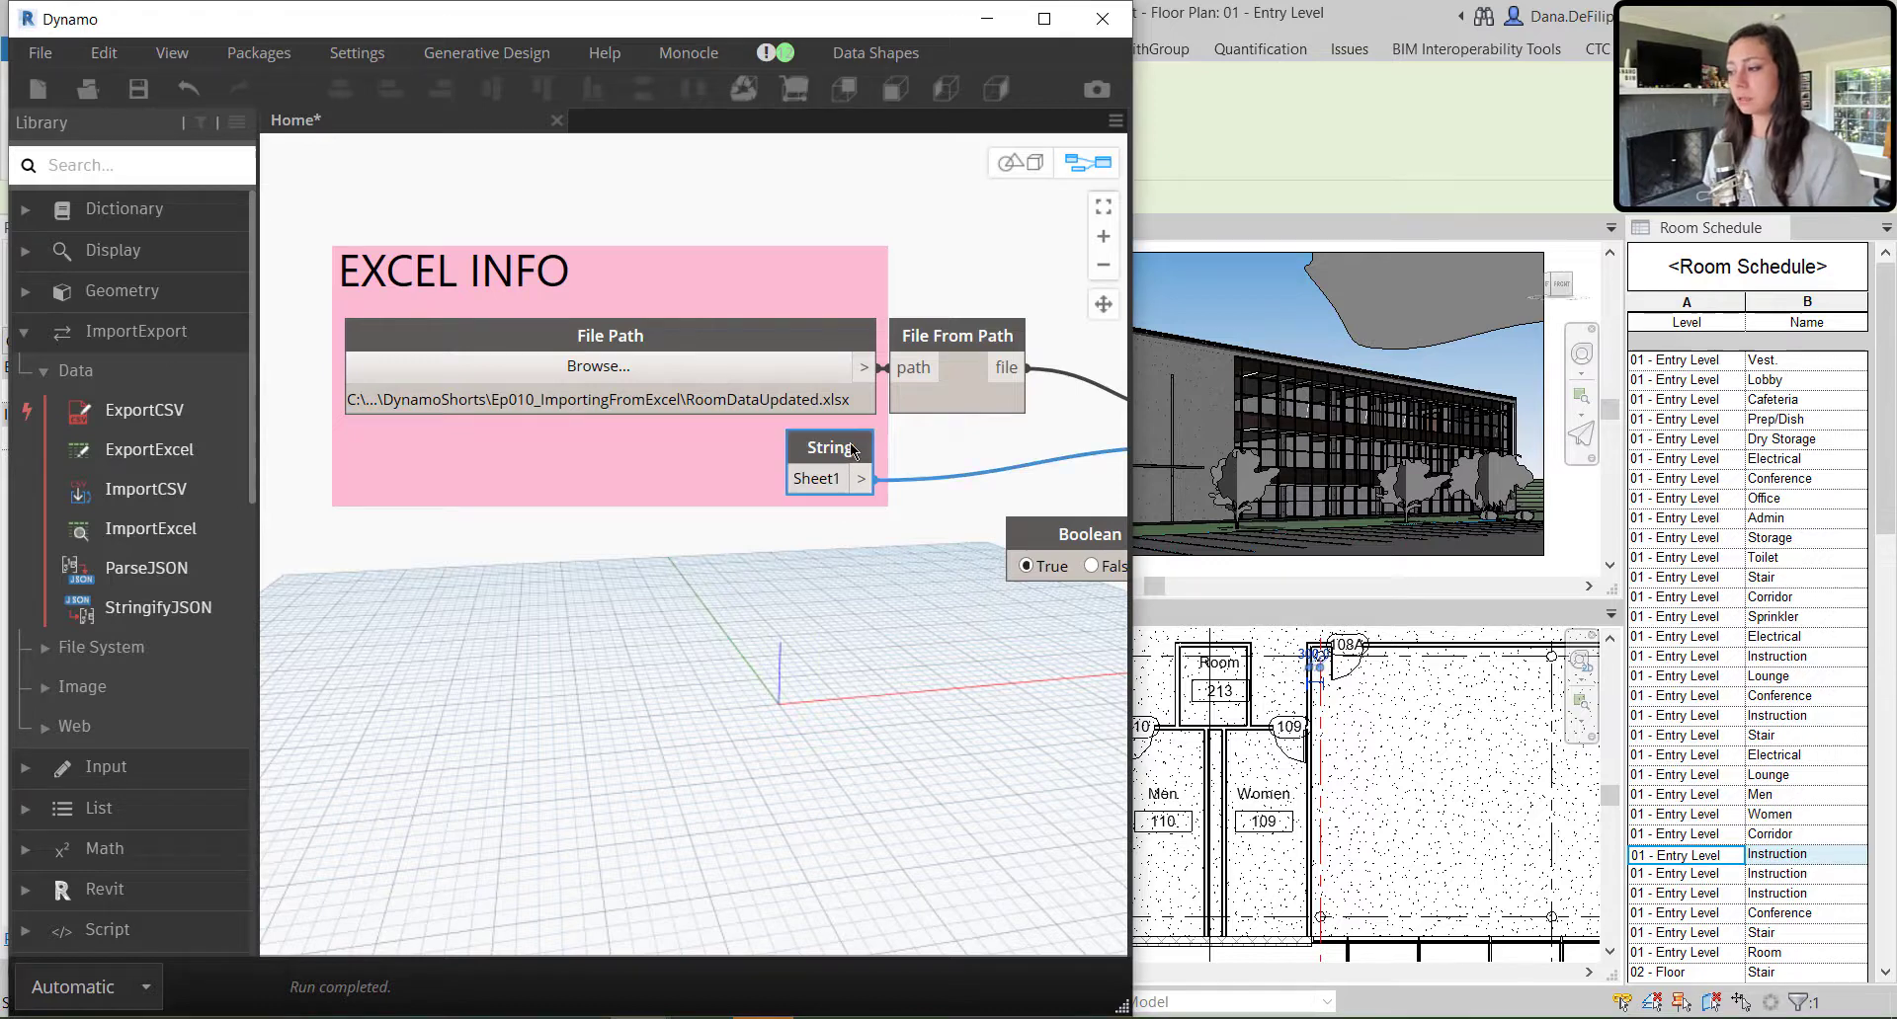
pyautogui.doubleClick(830, 447)
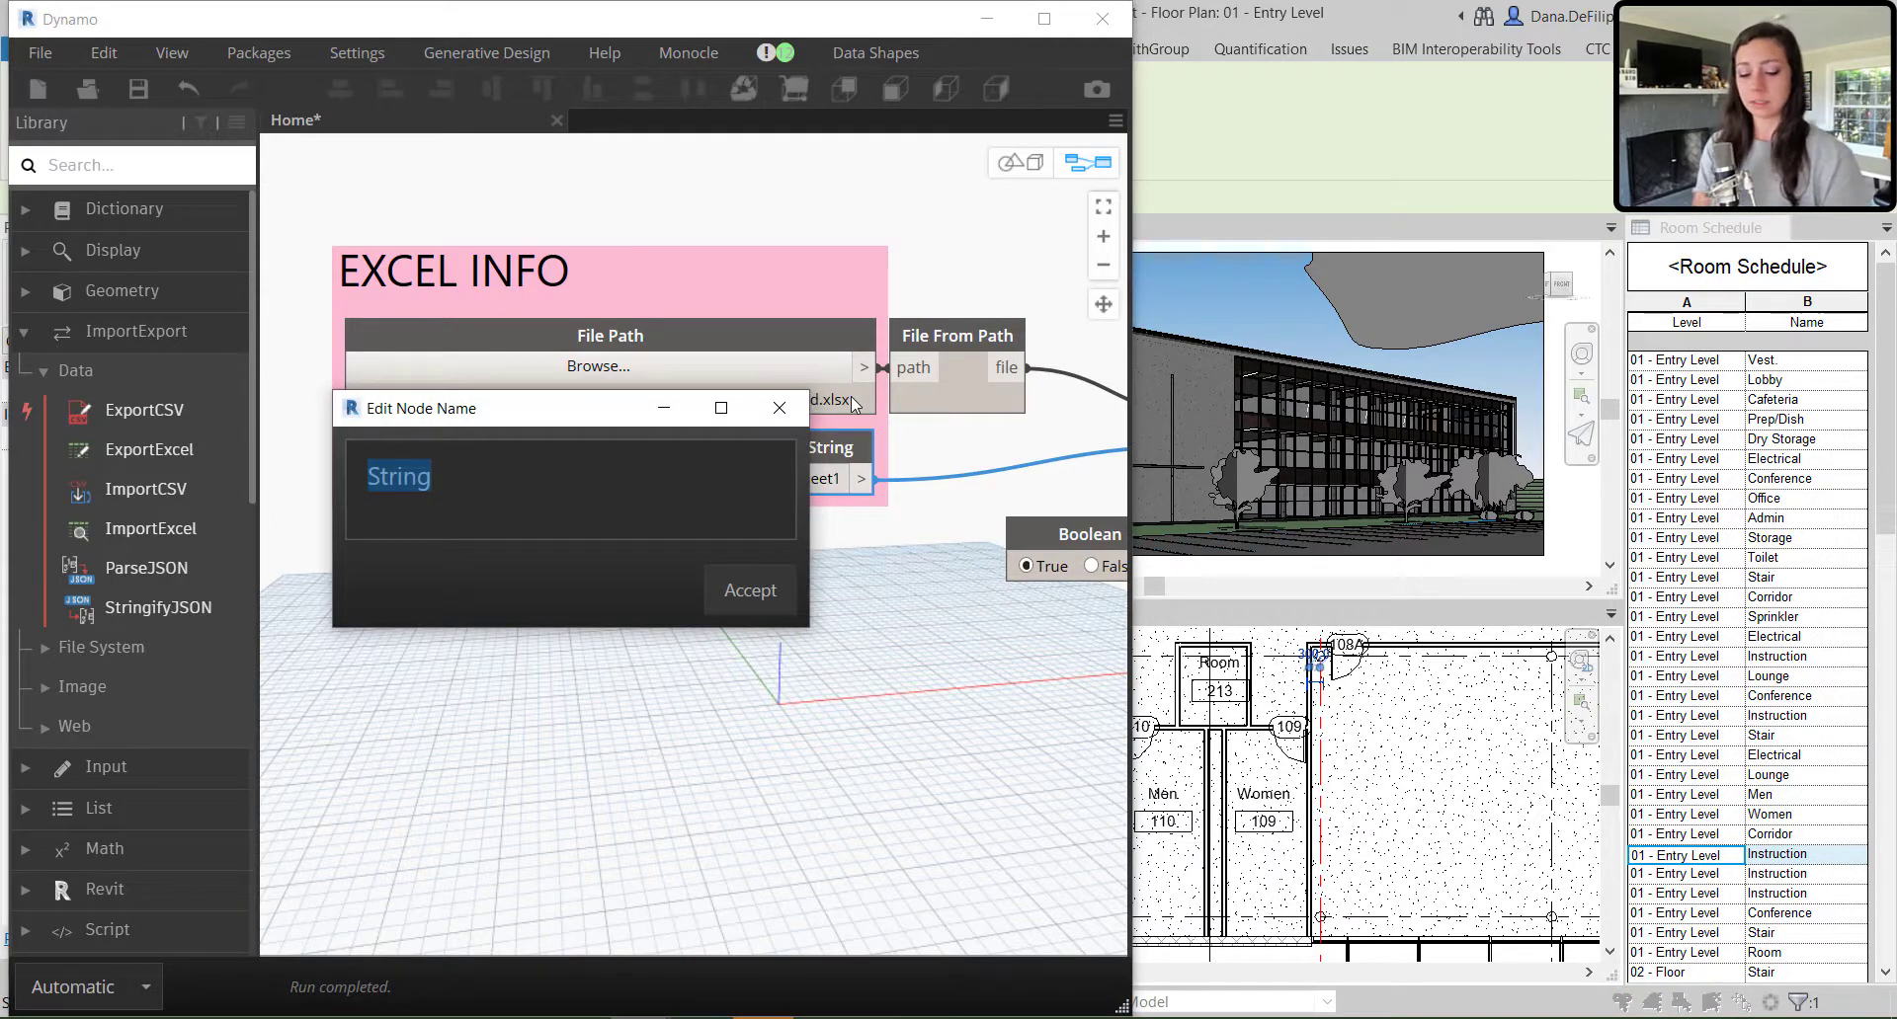
pyautogui.write('SHEET NAME')
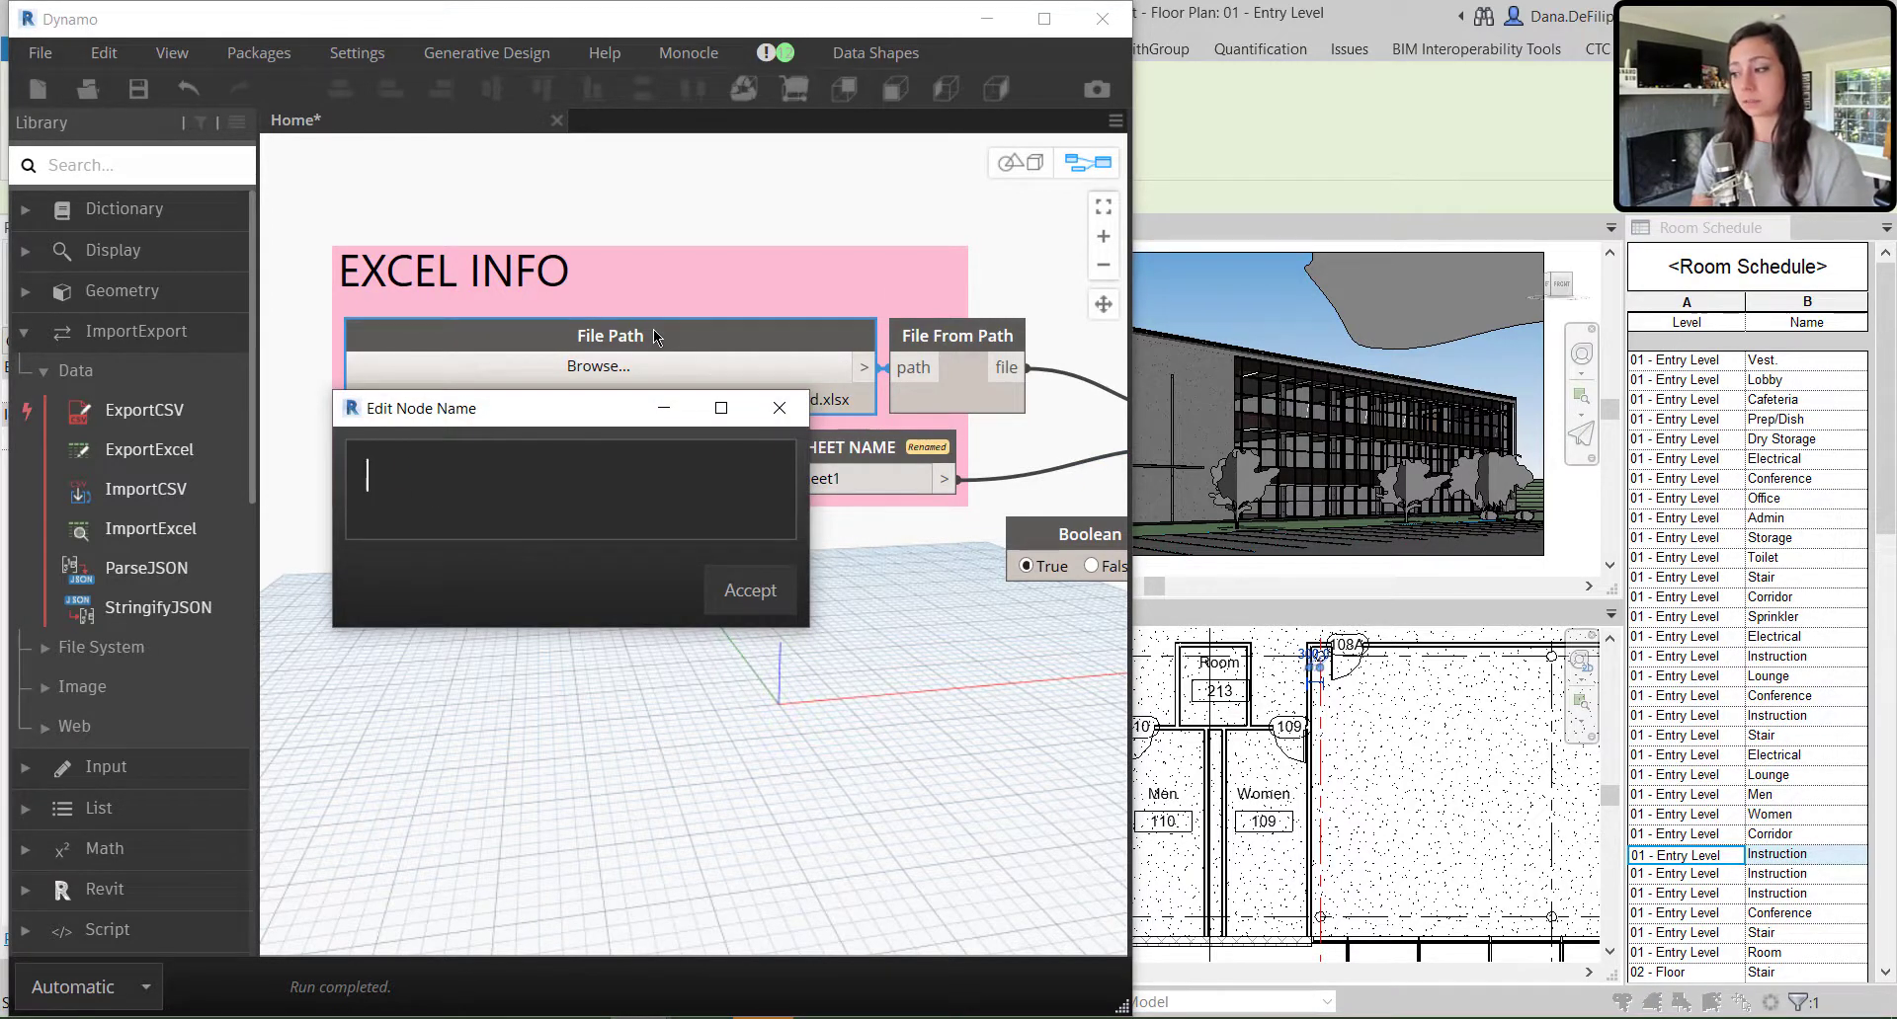
pyautogui.write('SPECIFY EXC')
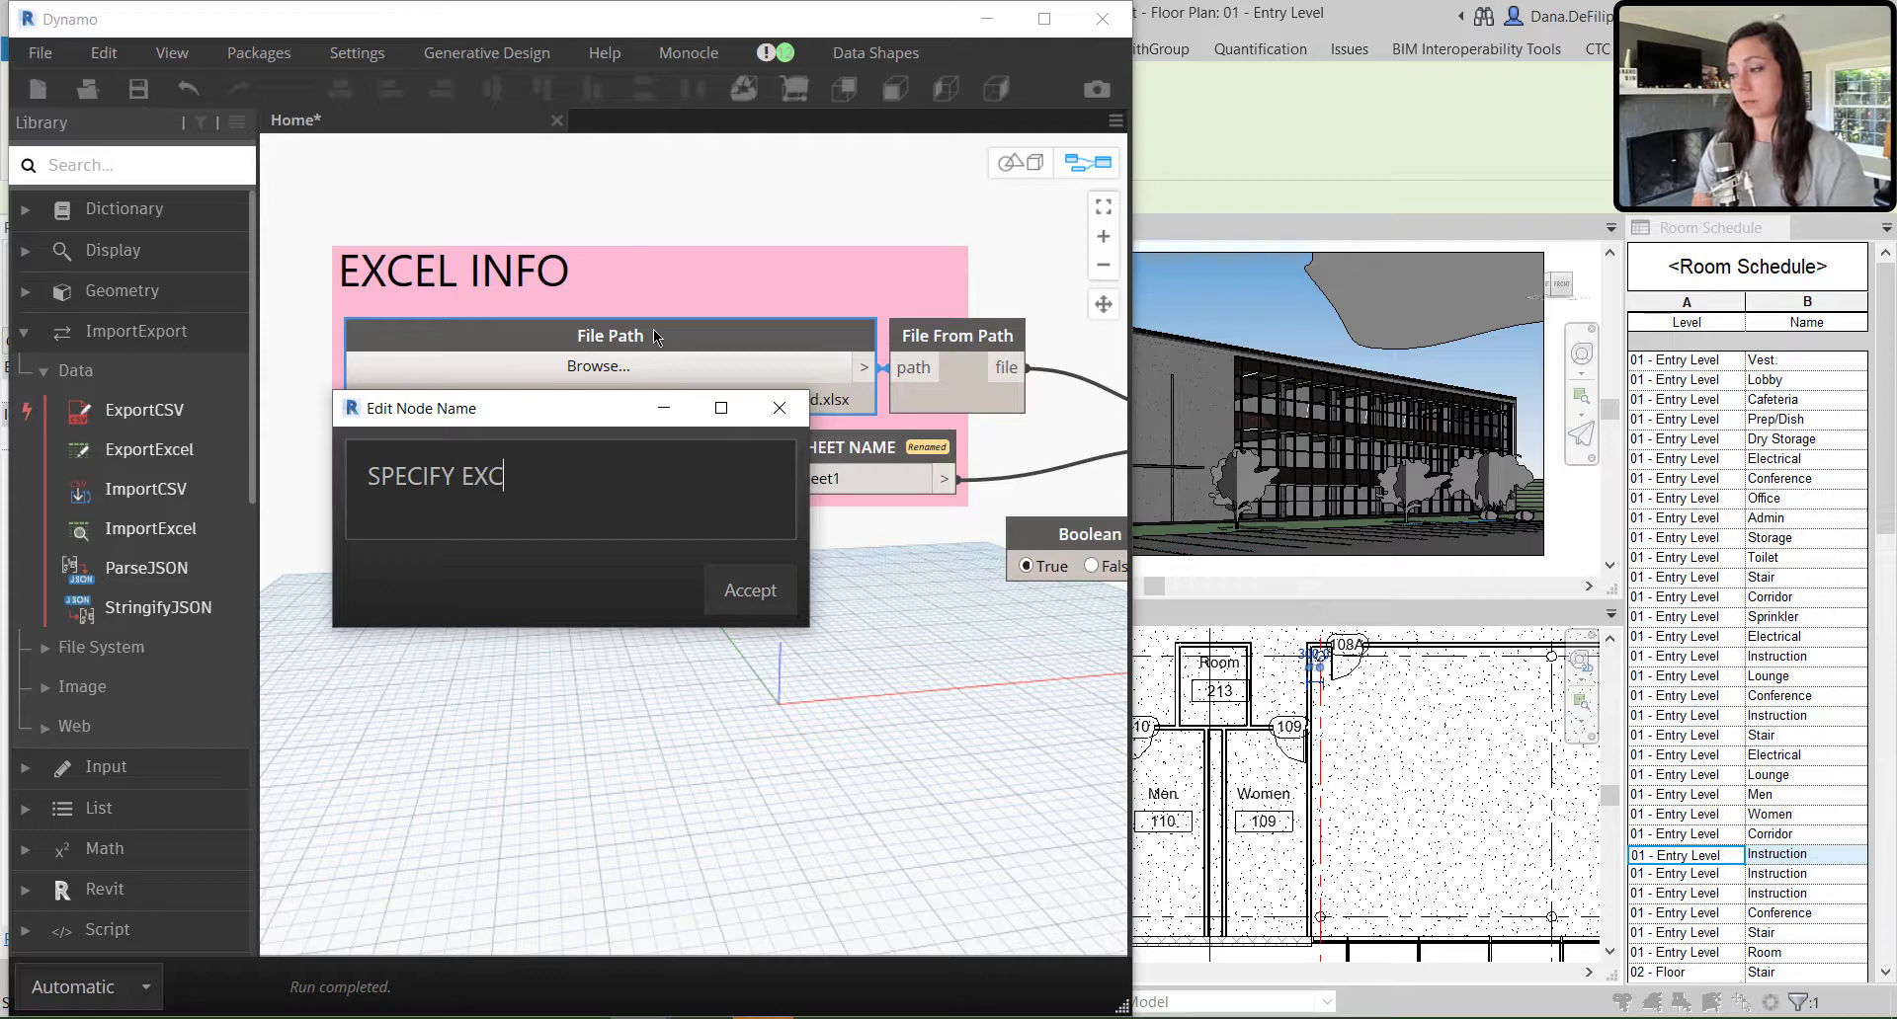
pyautogui.write('EL FILE PATH')
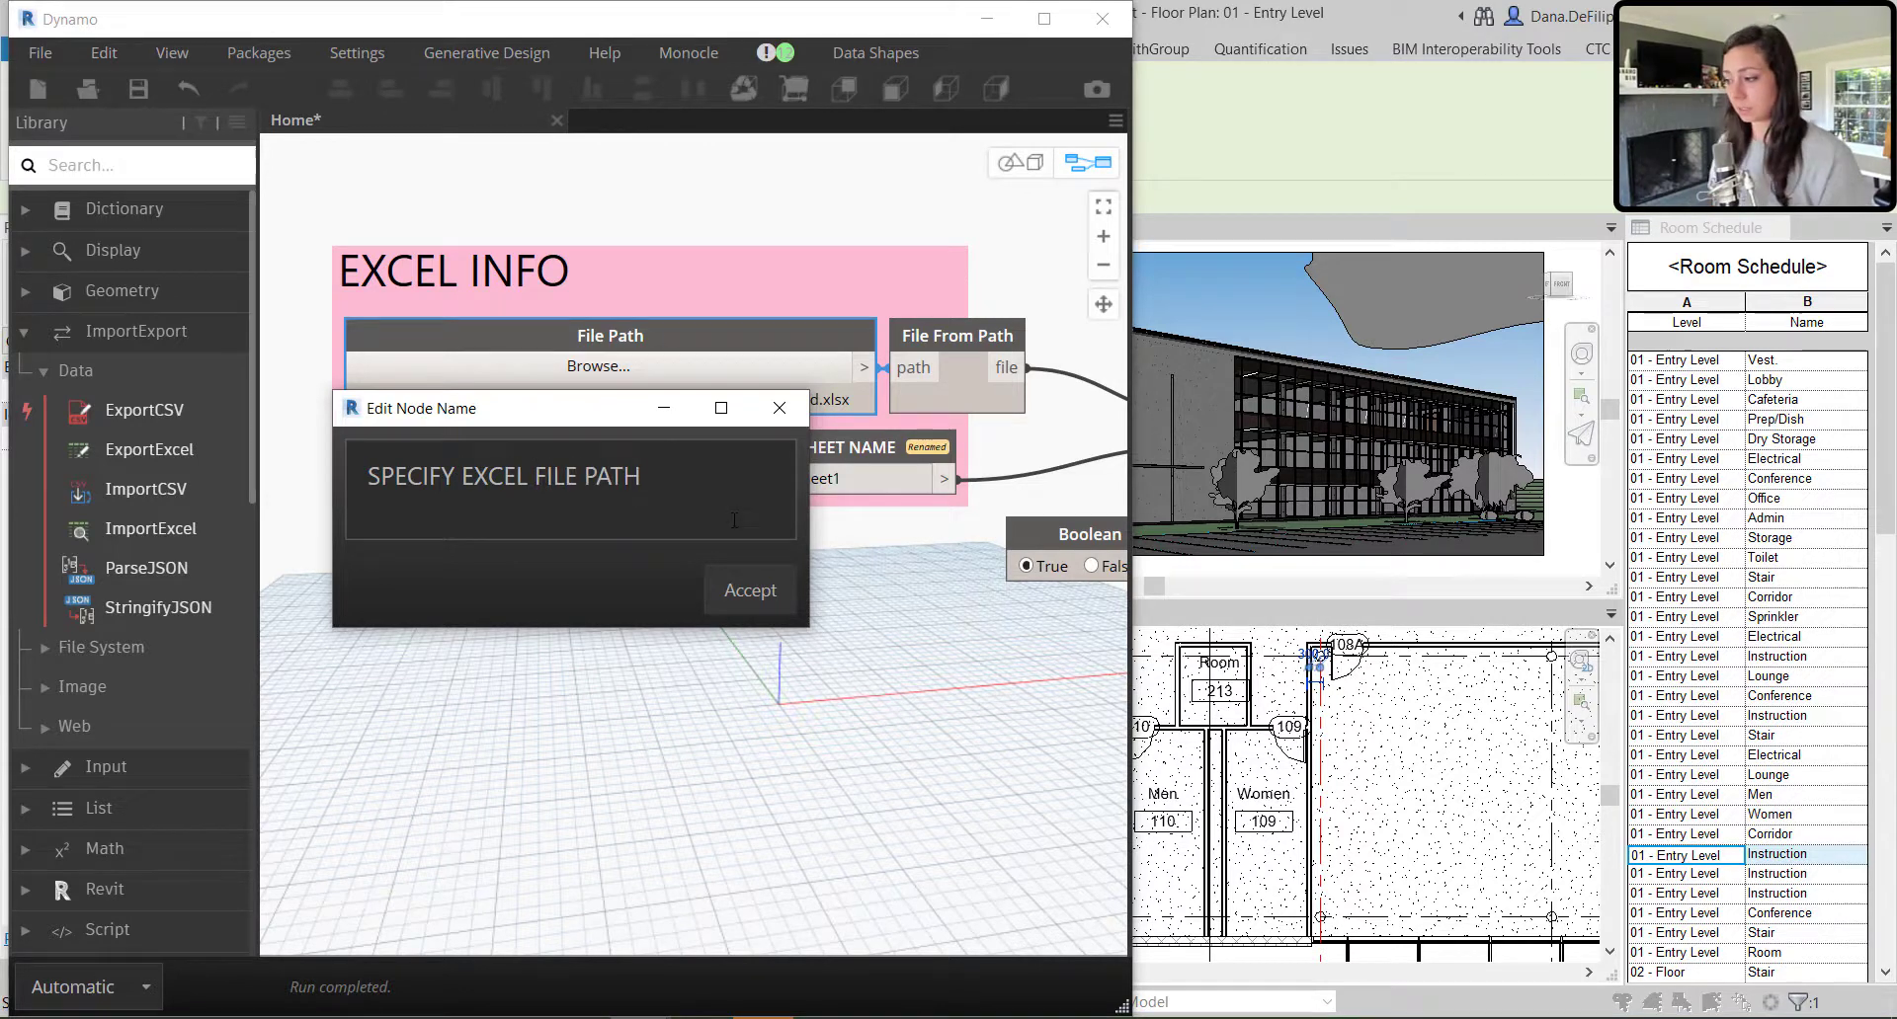
pyautogui.click(748, 589)
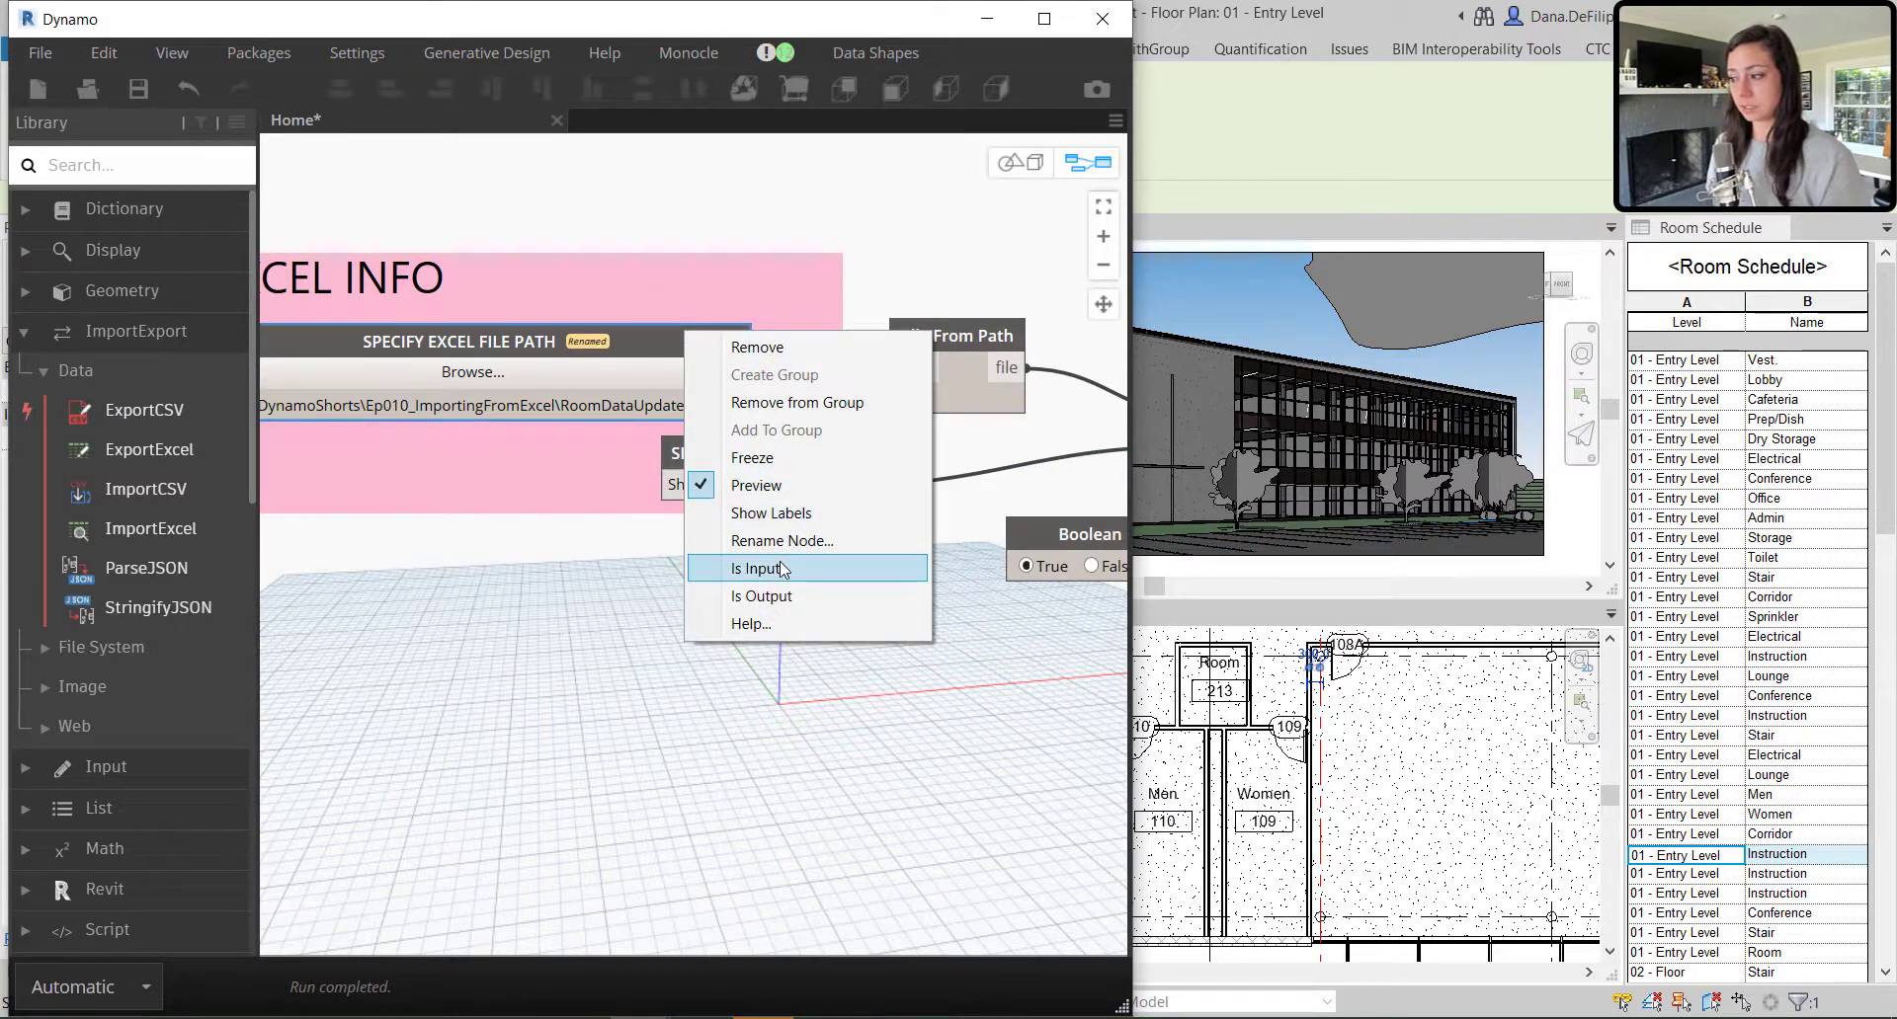
pyautogui.rightClick(744, 451)
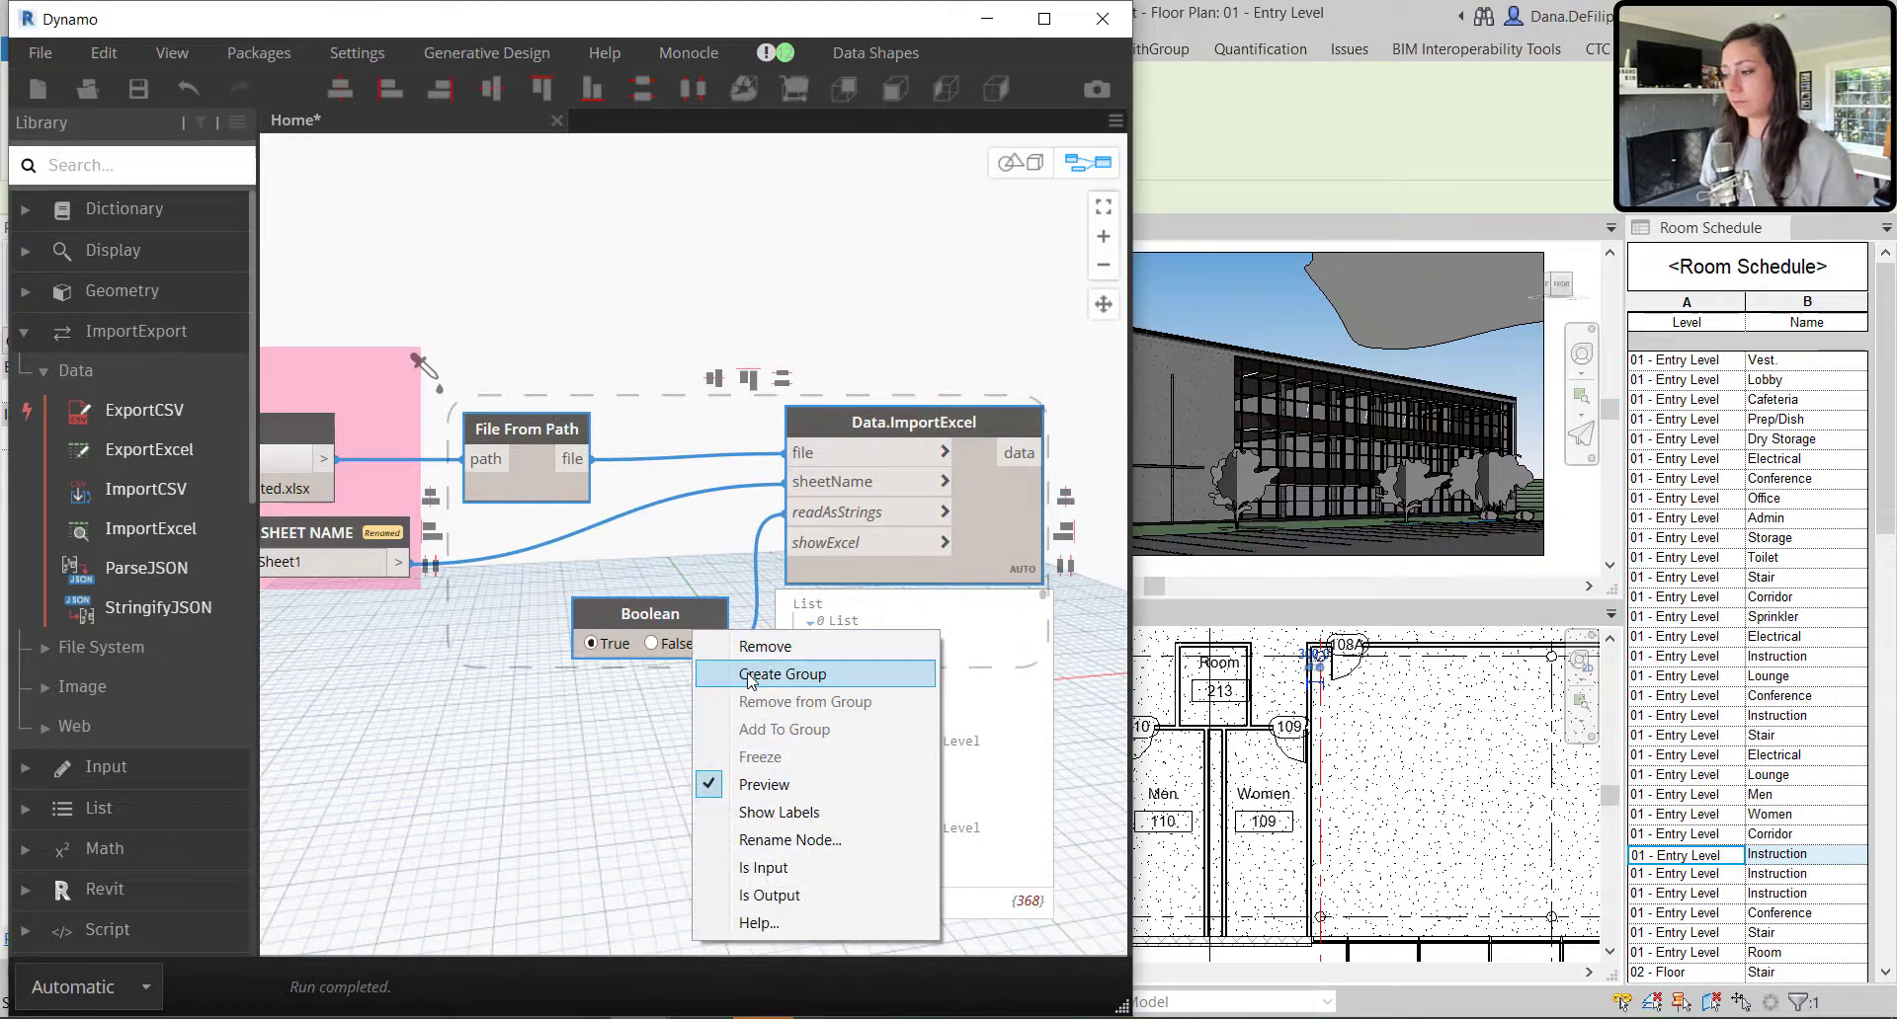
# Create a group titled READ EXCEL around File From Path, ImportExcel and Boolean
pyautogui.click(782, 673)
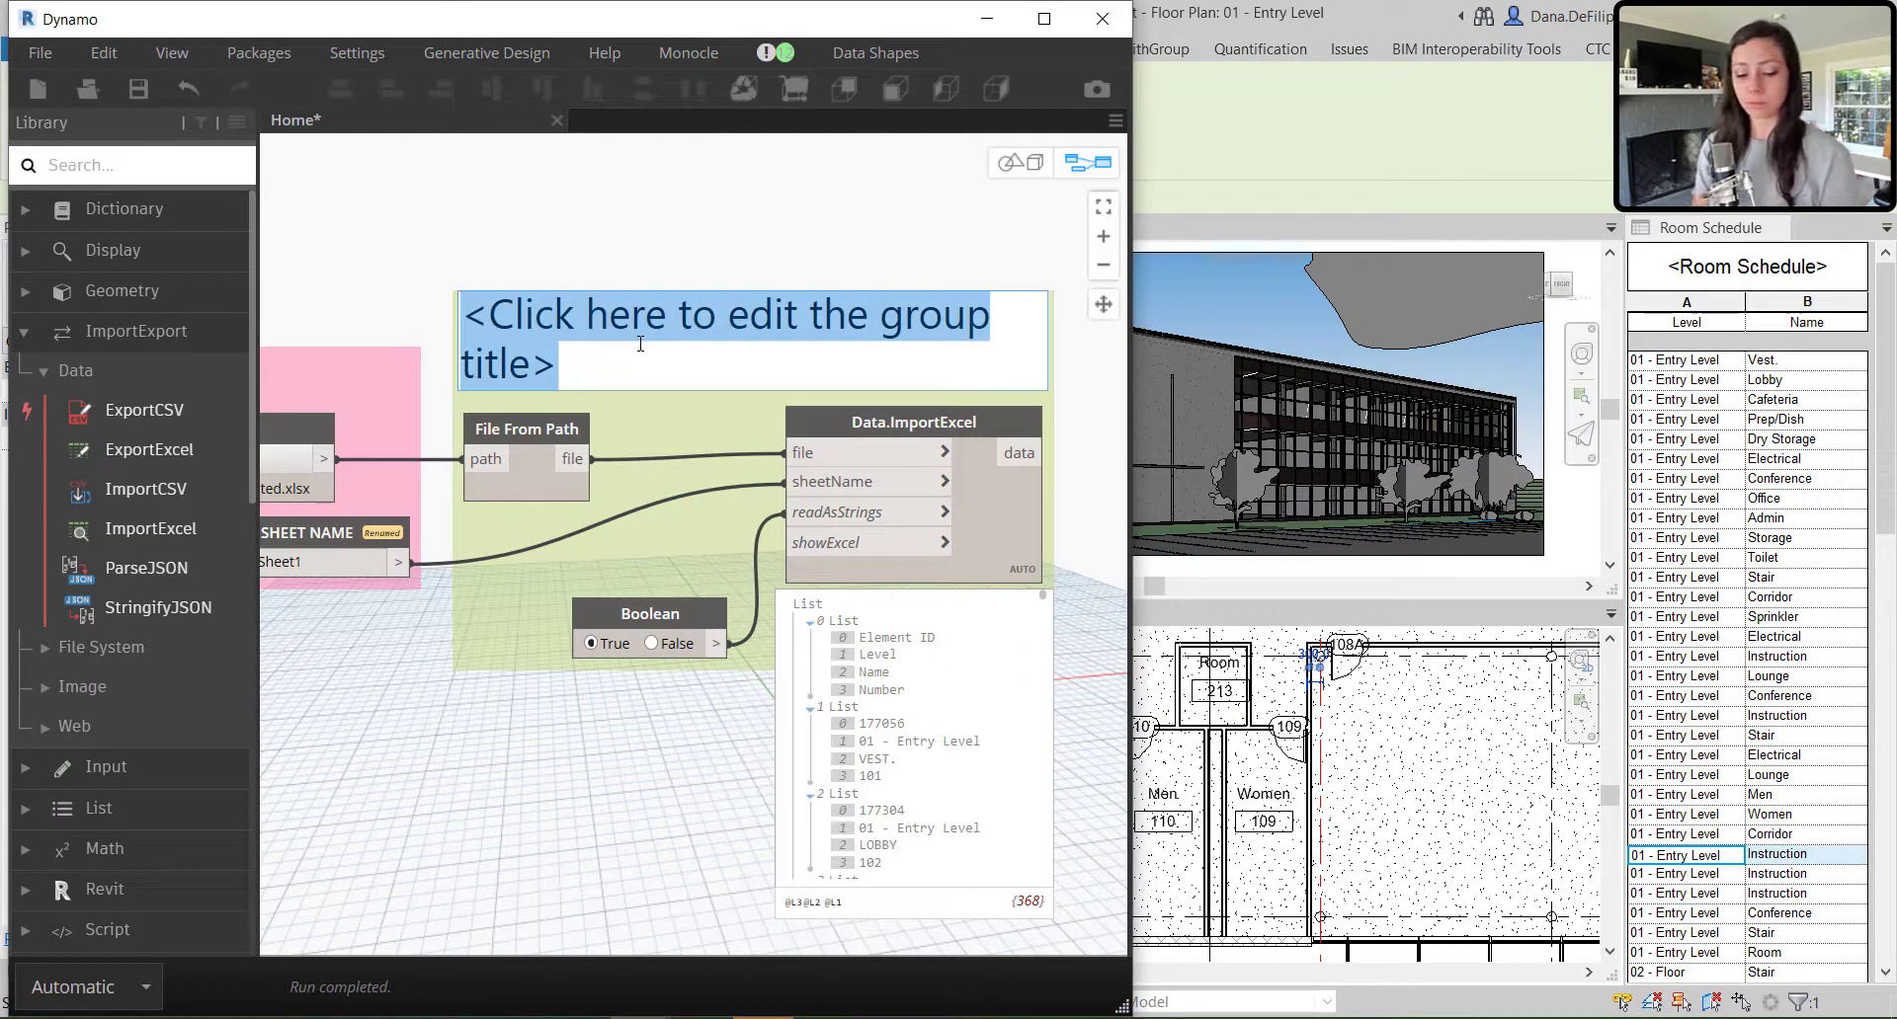
pyautogui.write('READ EXCEL')
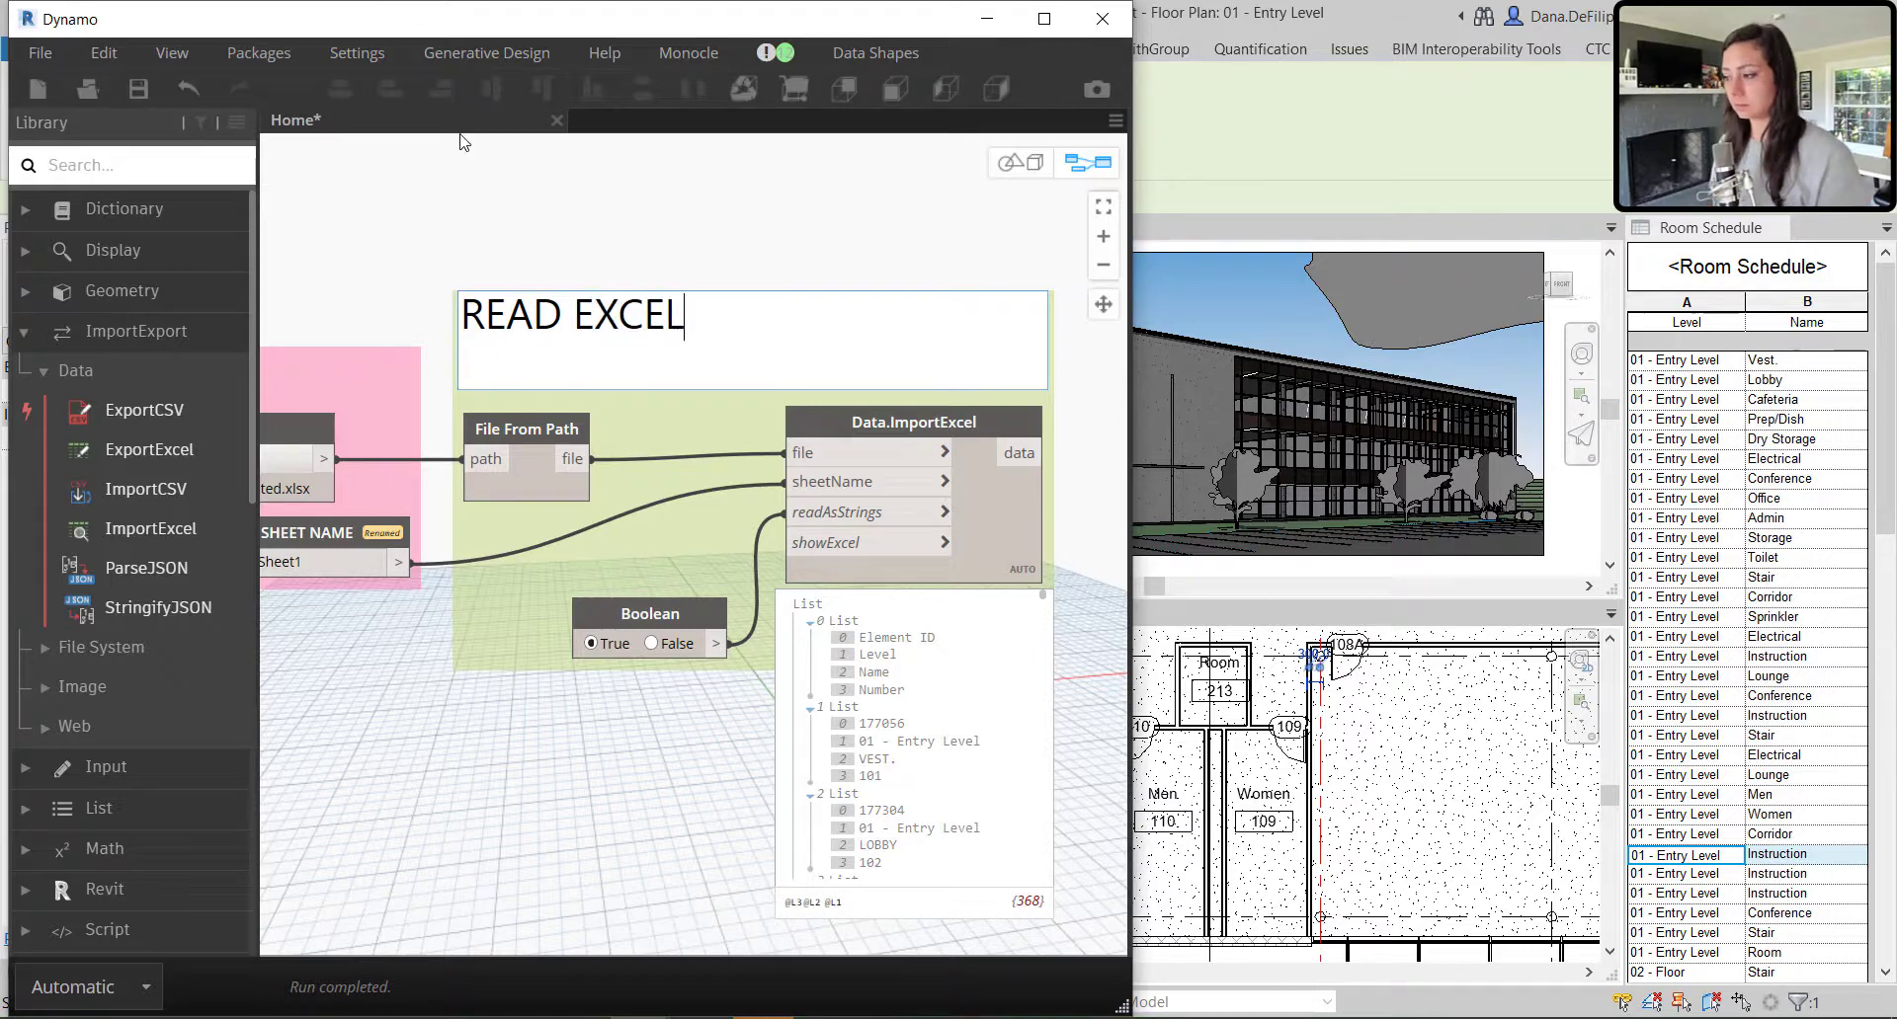
pyautogui.scroll(-3)
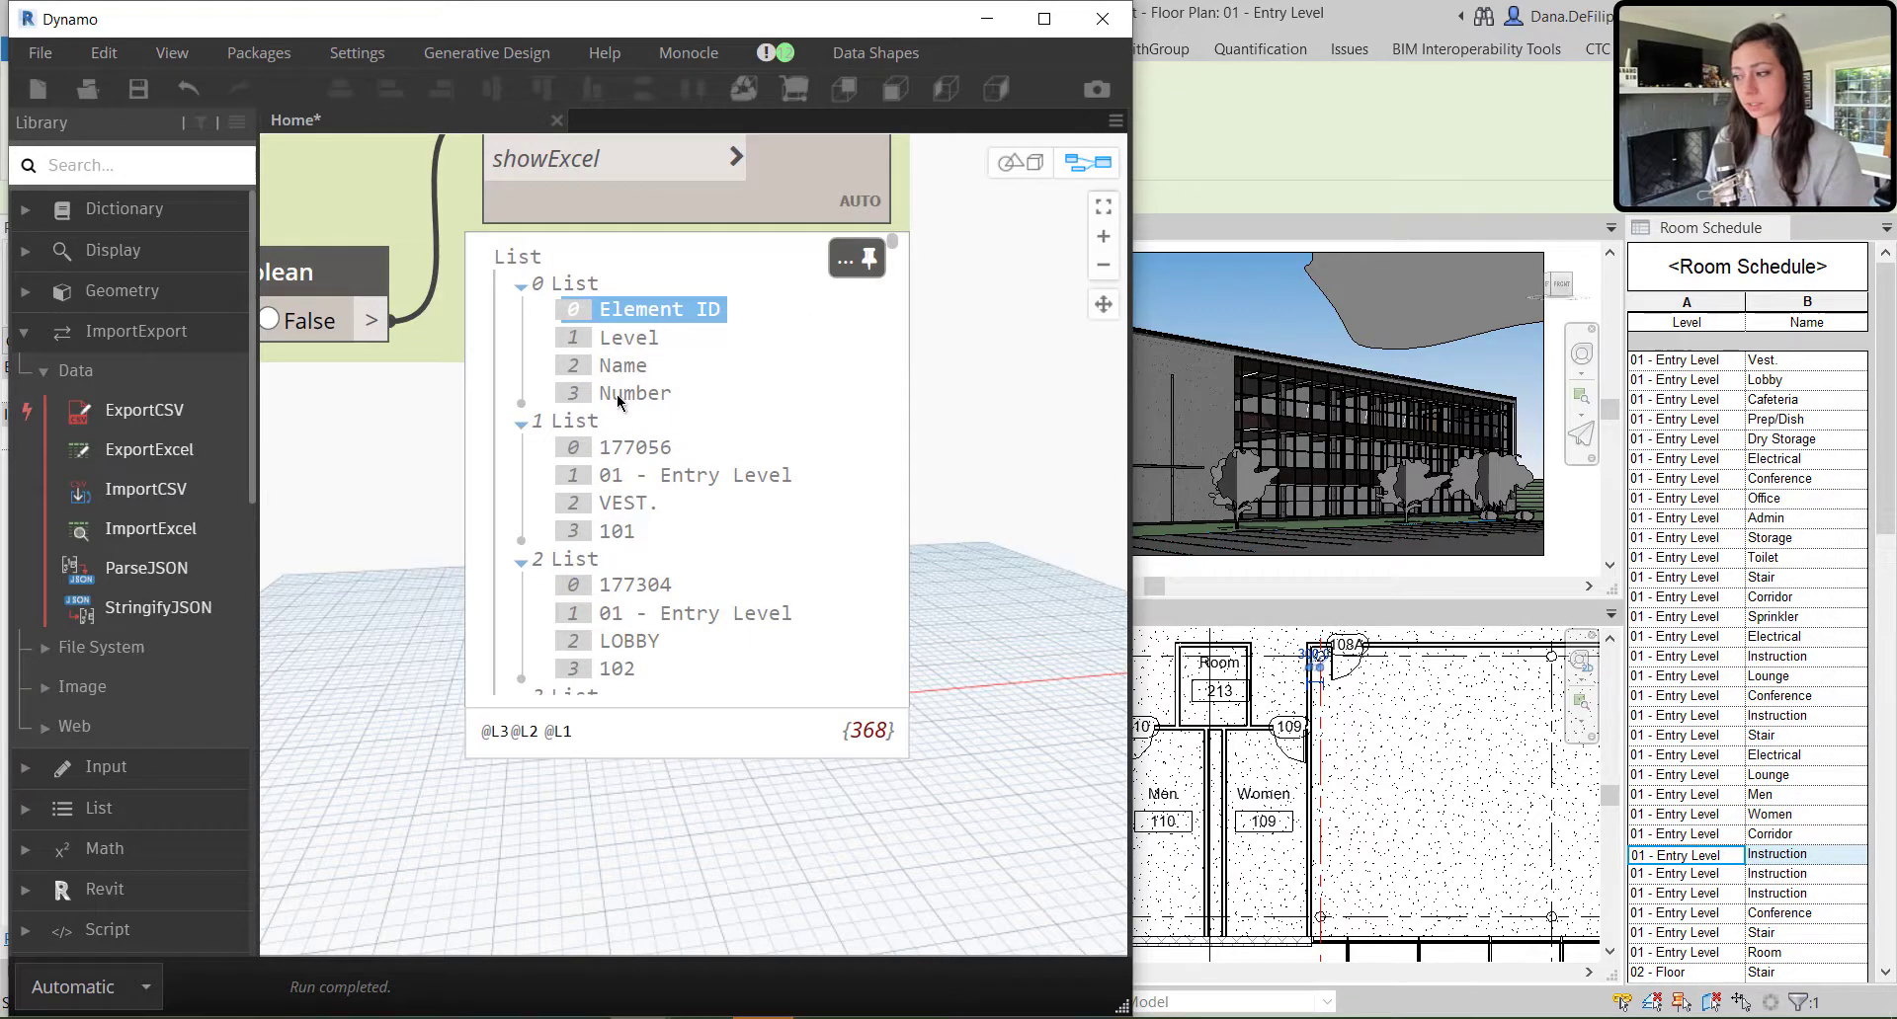
pyautogui.moveTo(617, 560)
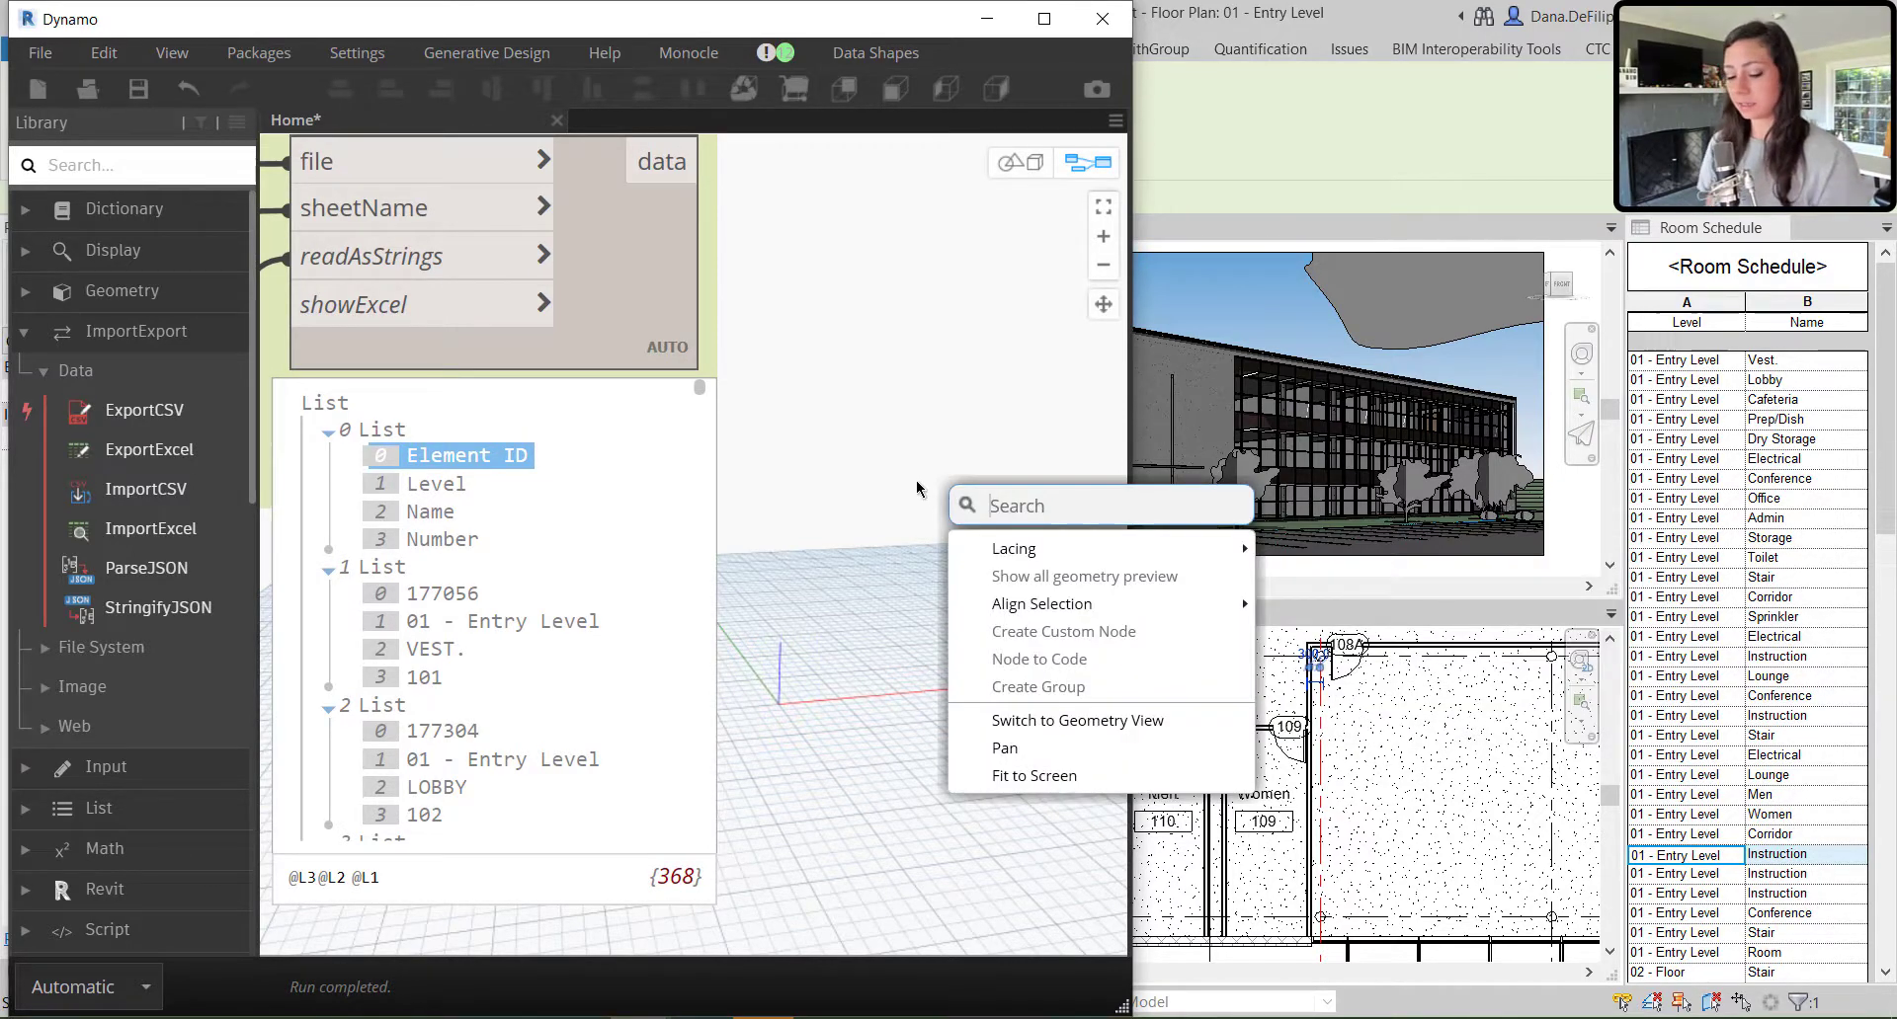
# Add List.RestOfItems after ImportExcel and inspect the headers and rows, e.g. VEST. 101
pyautogui.write('LIST.REST')
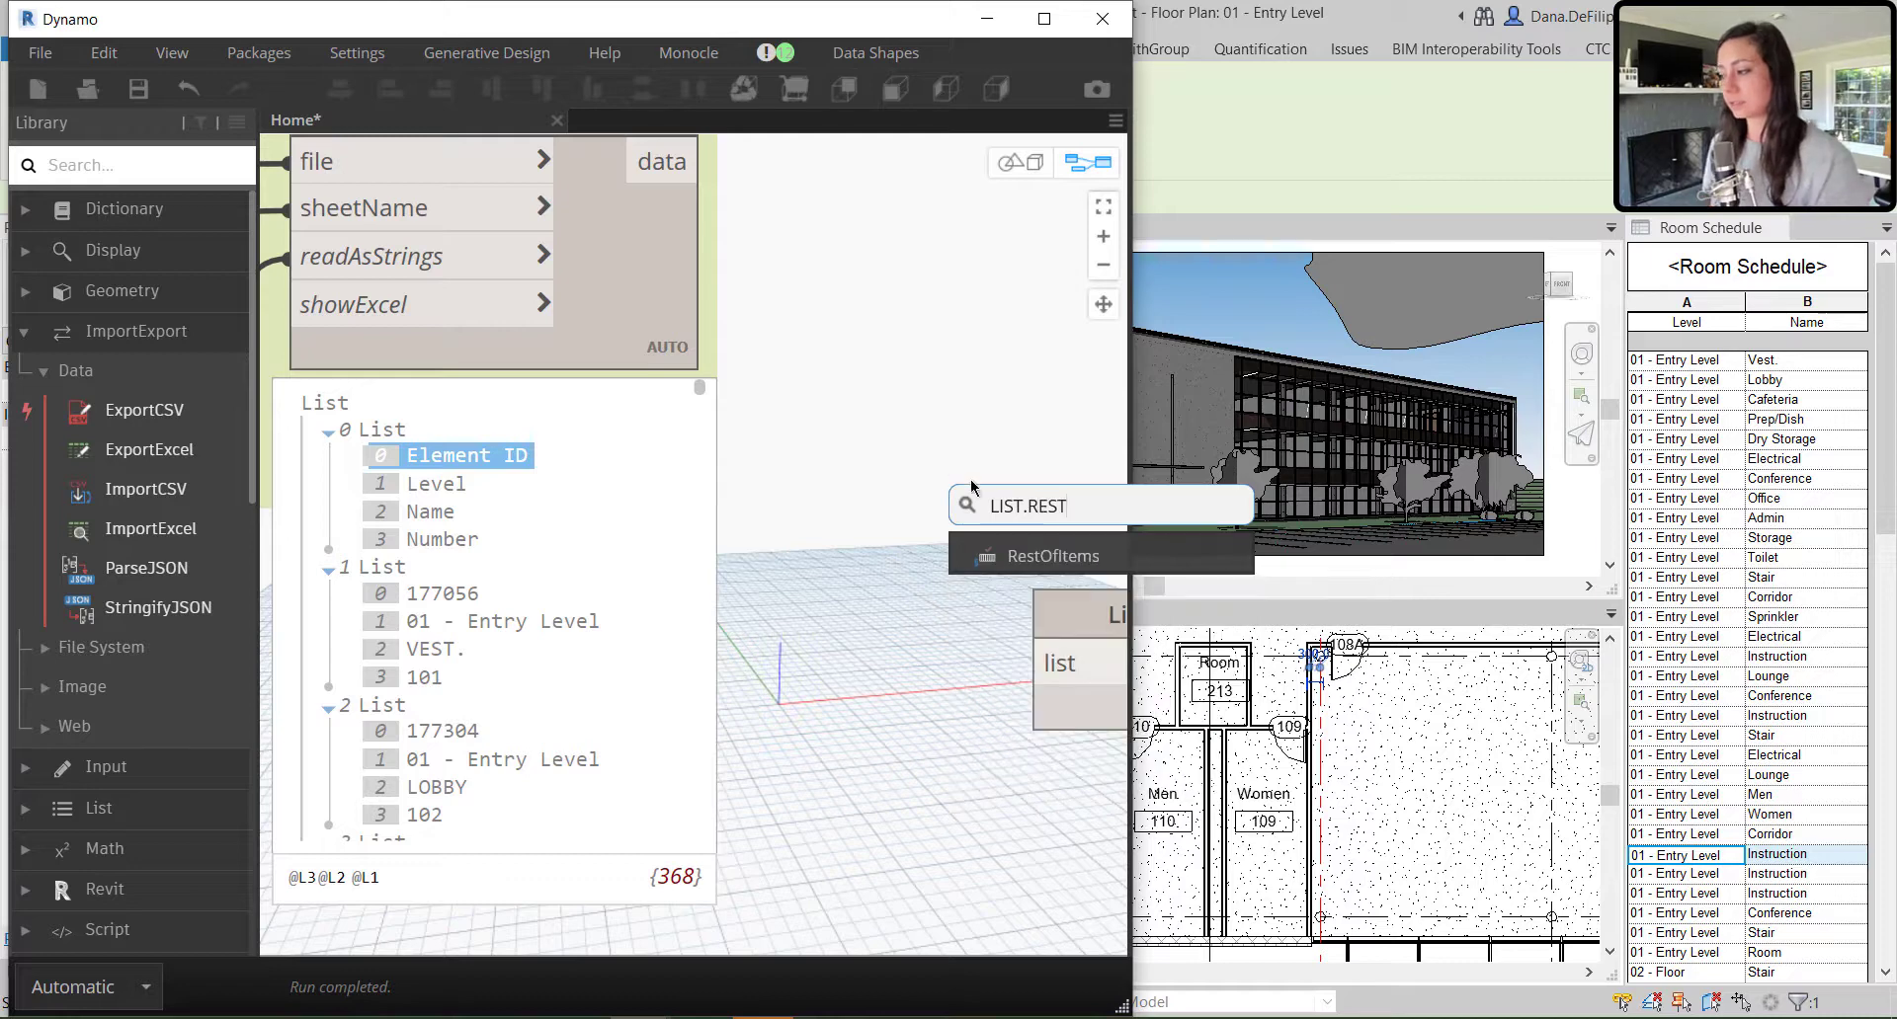
pyautogui.click(1050, 556)
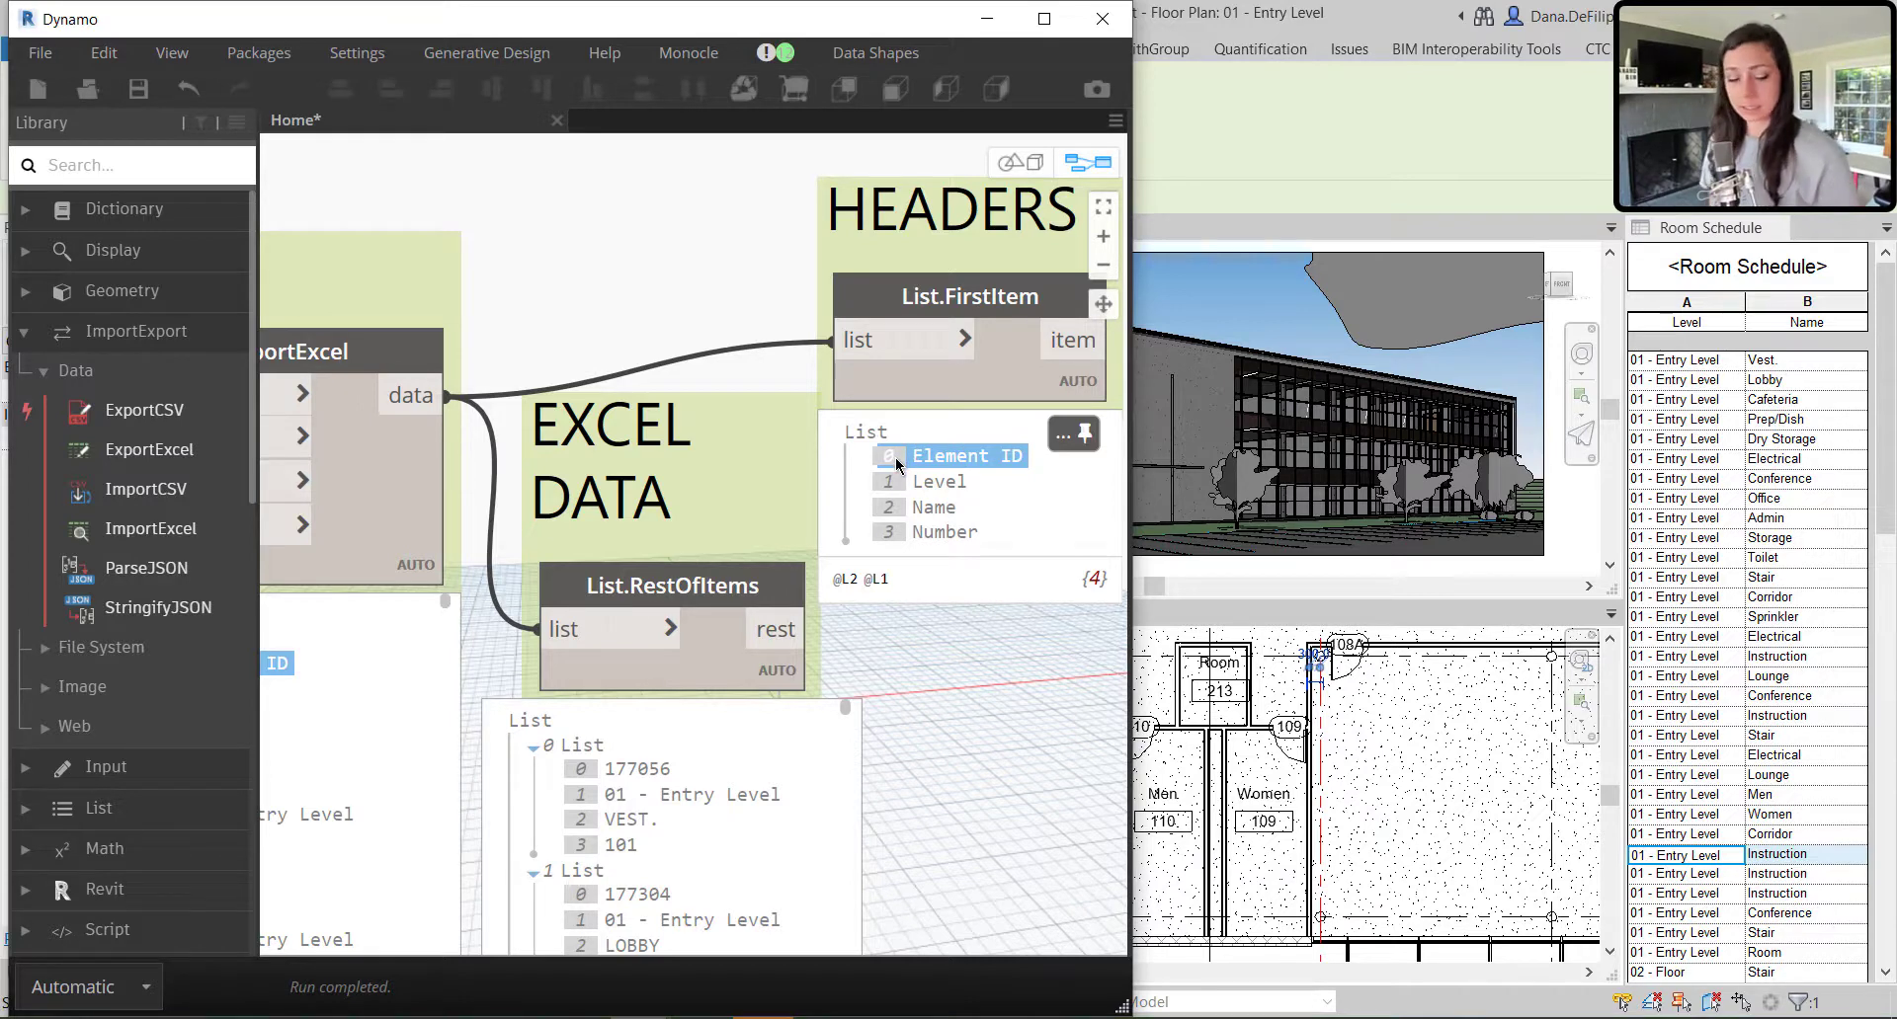
pyautogui.moveTo(705, 741)
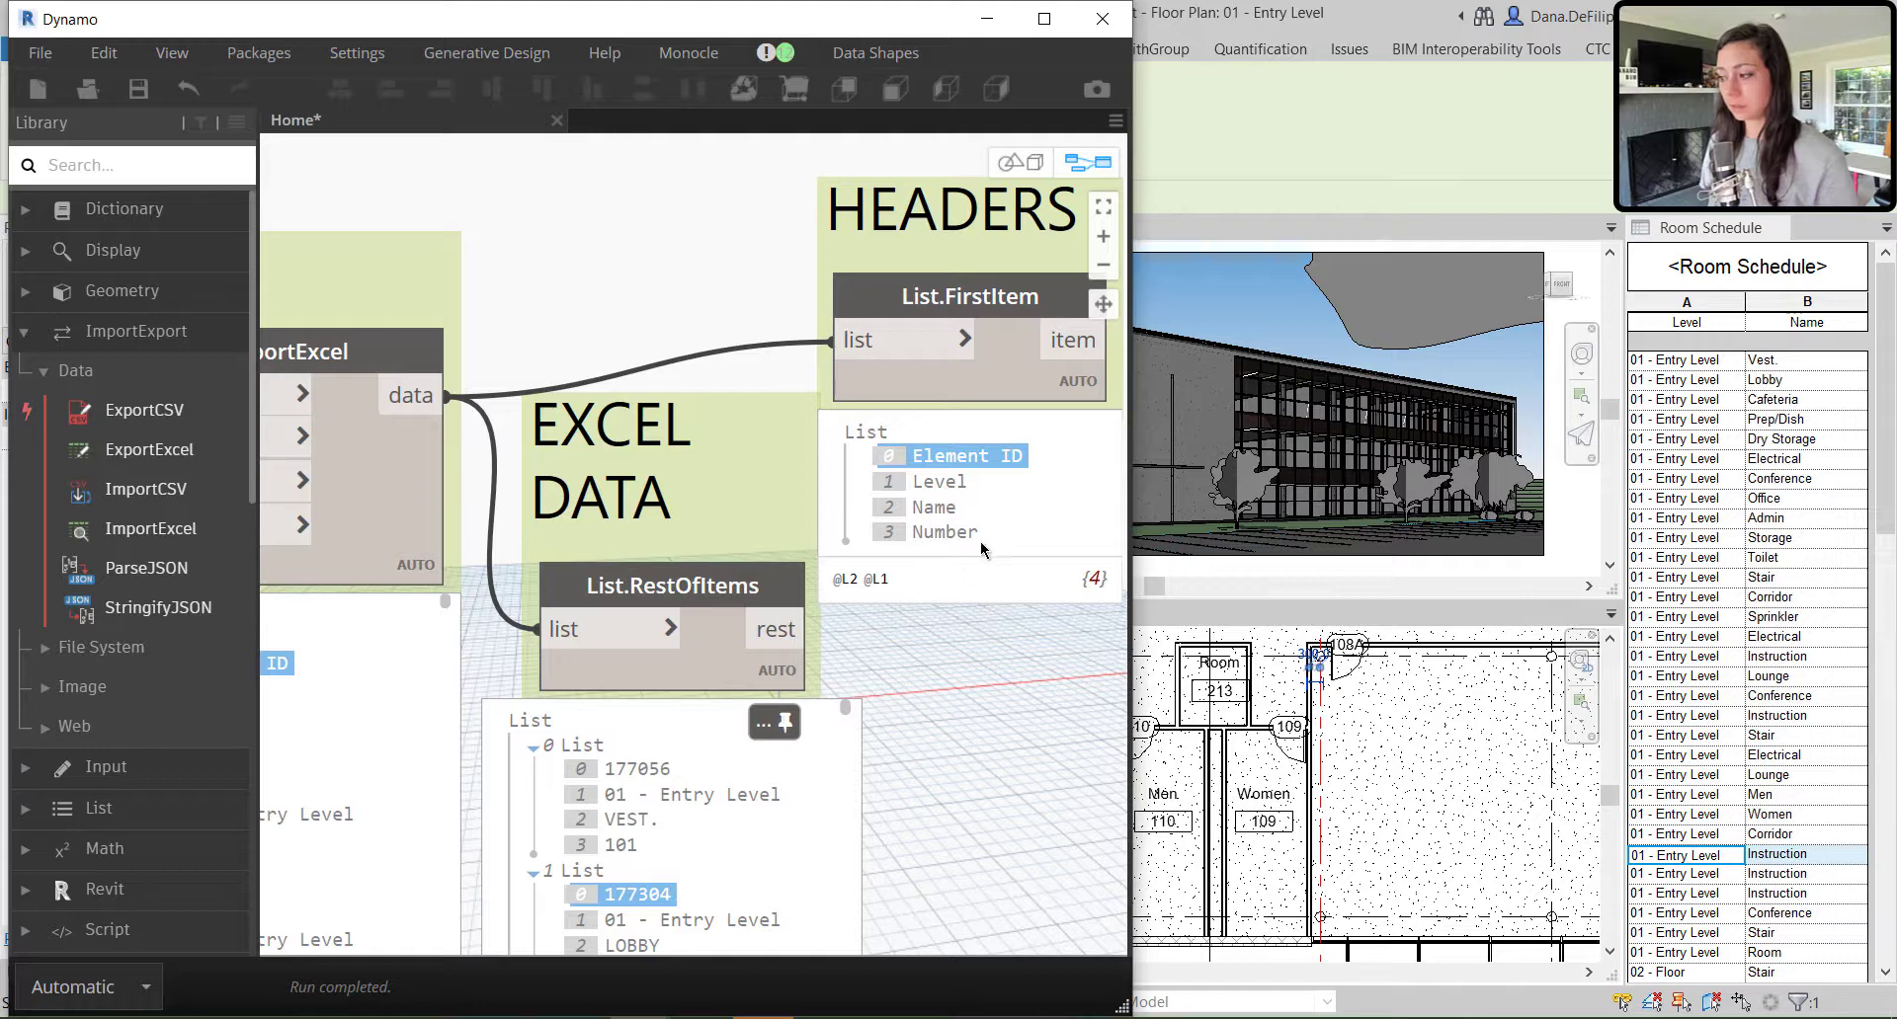
pyautogui.click(936, 506)
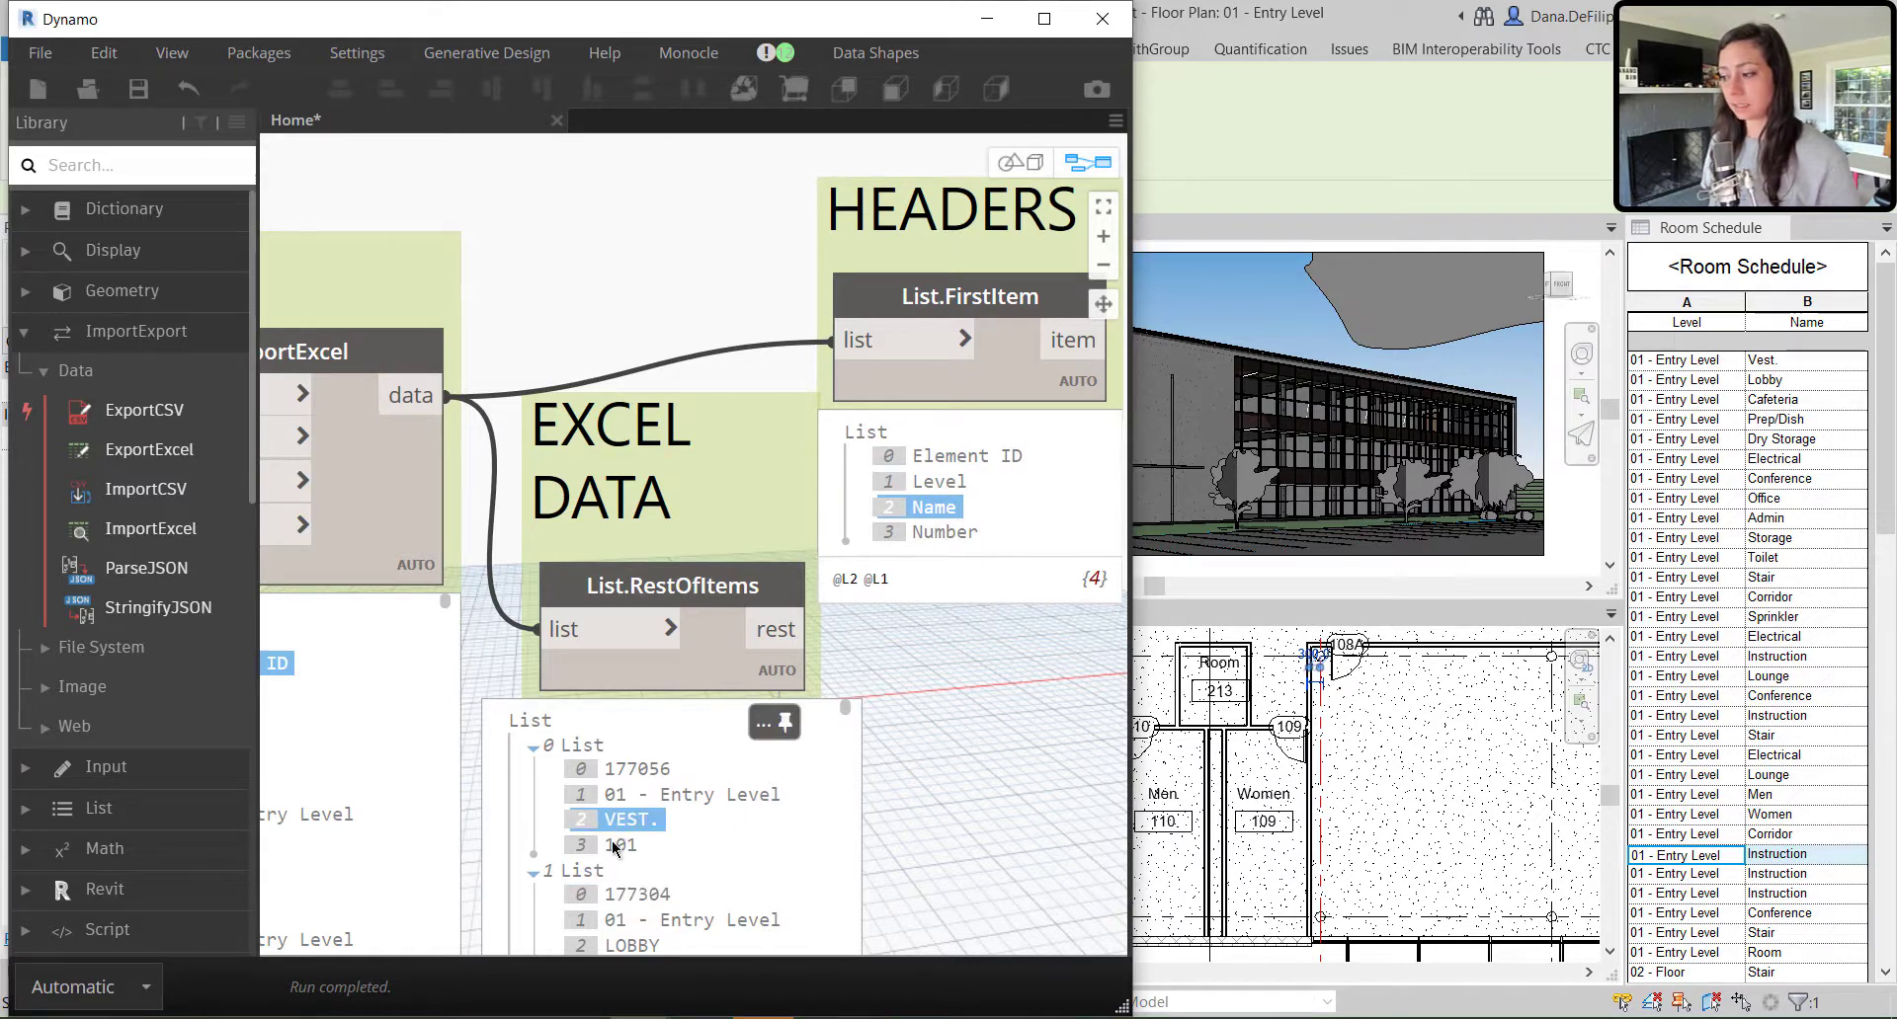
pyautogui.click(957, 533)
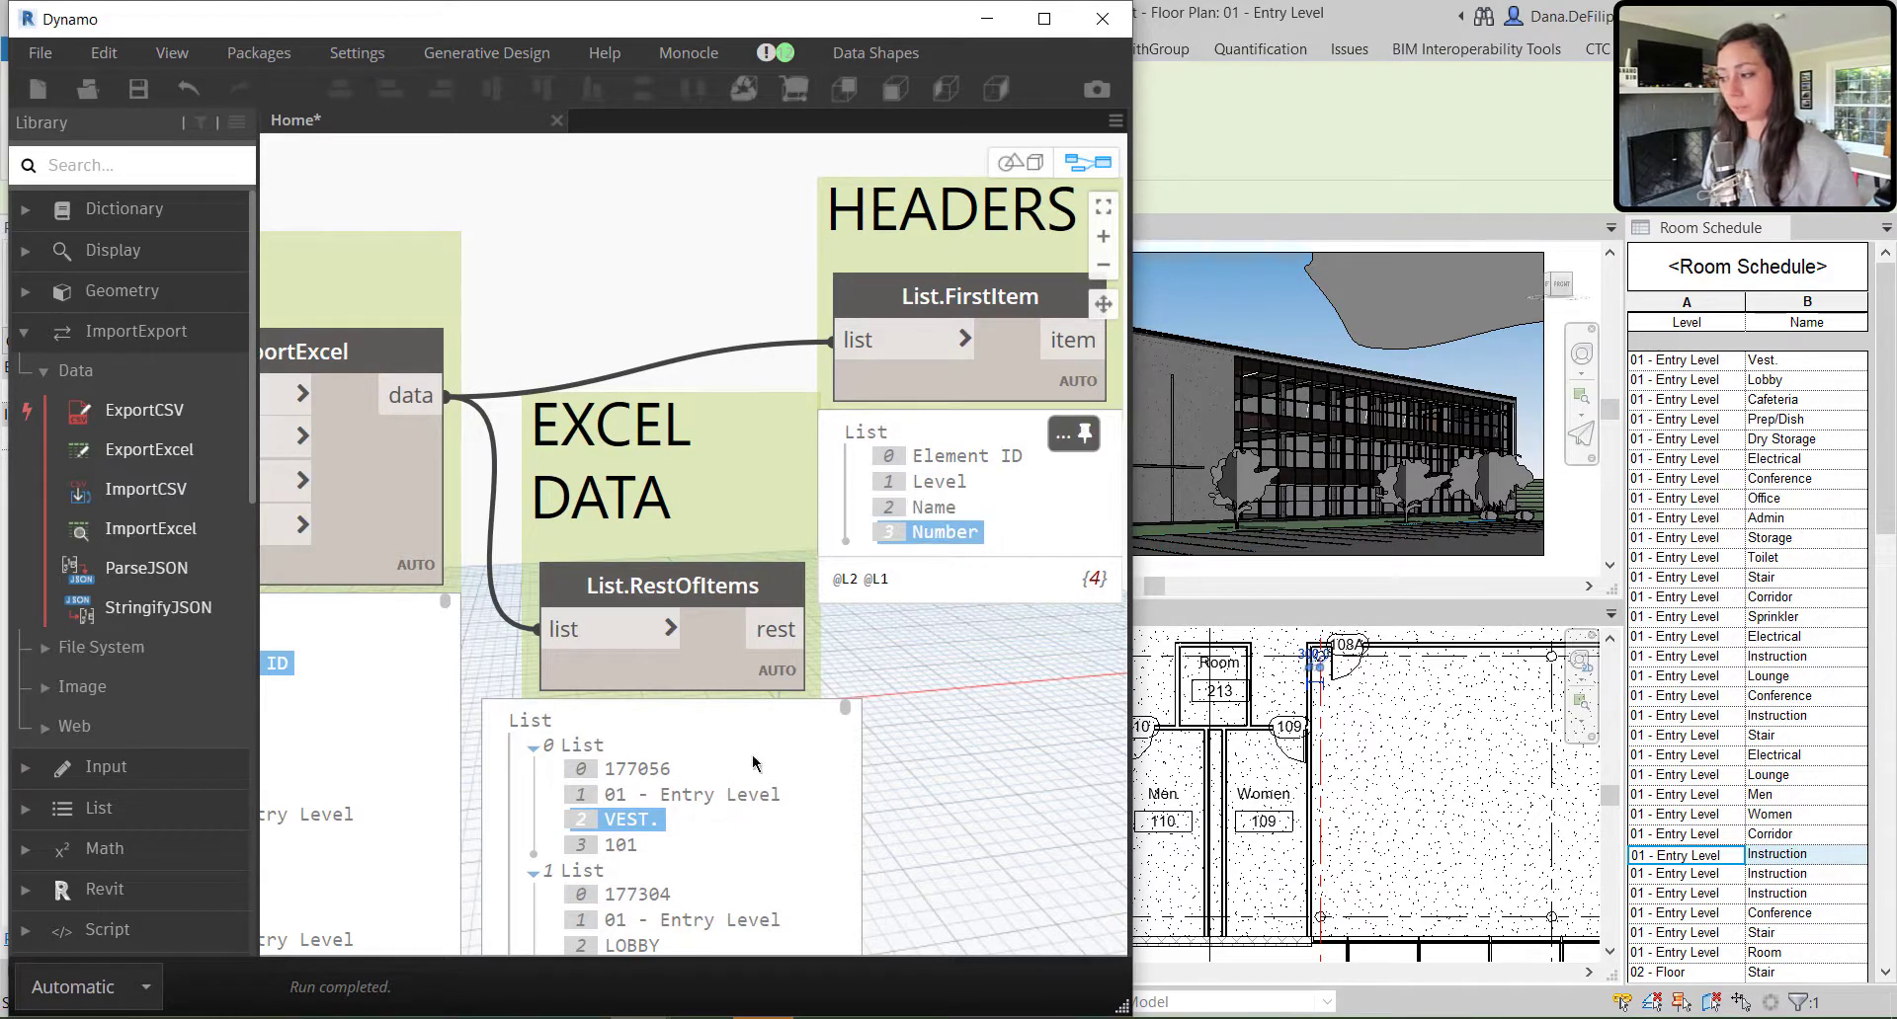
pyautogui.click(620, 843)
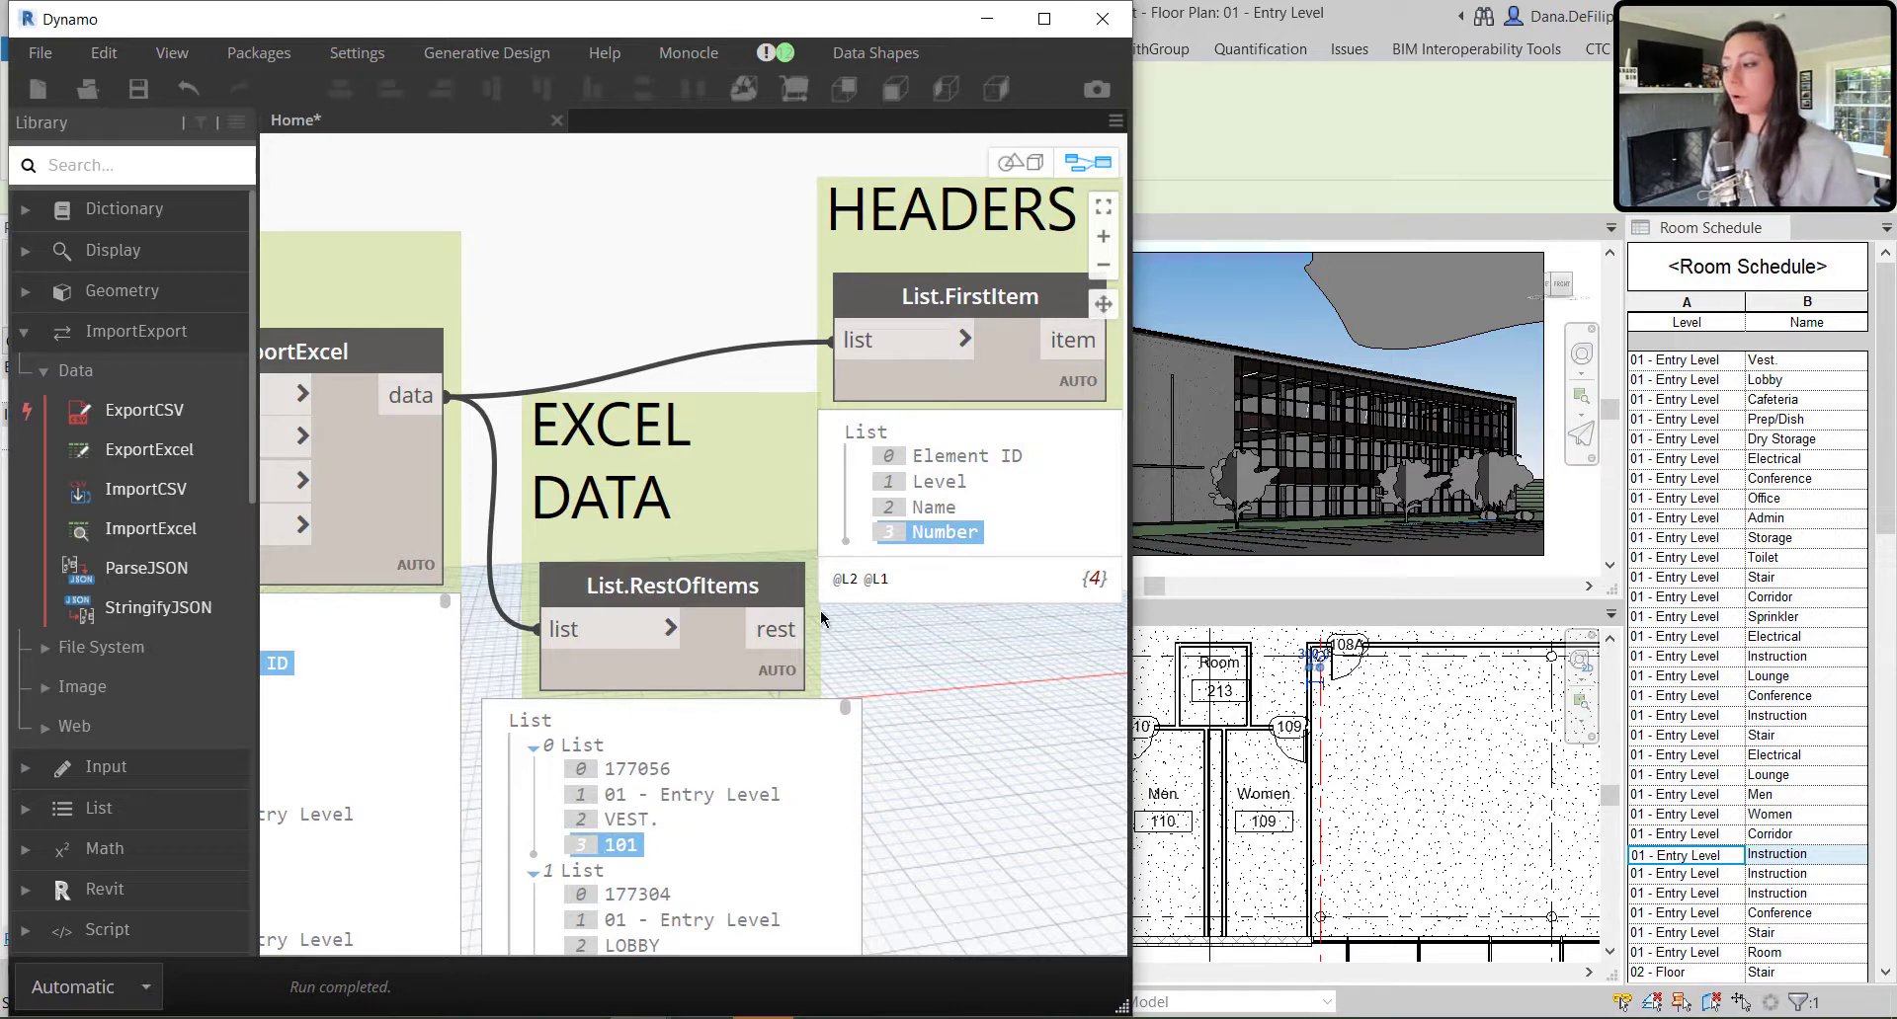
pyautogui.moveTo(952, 641)
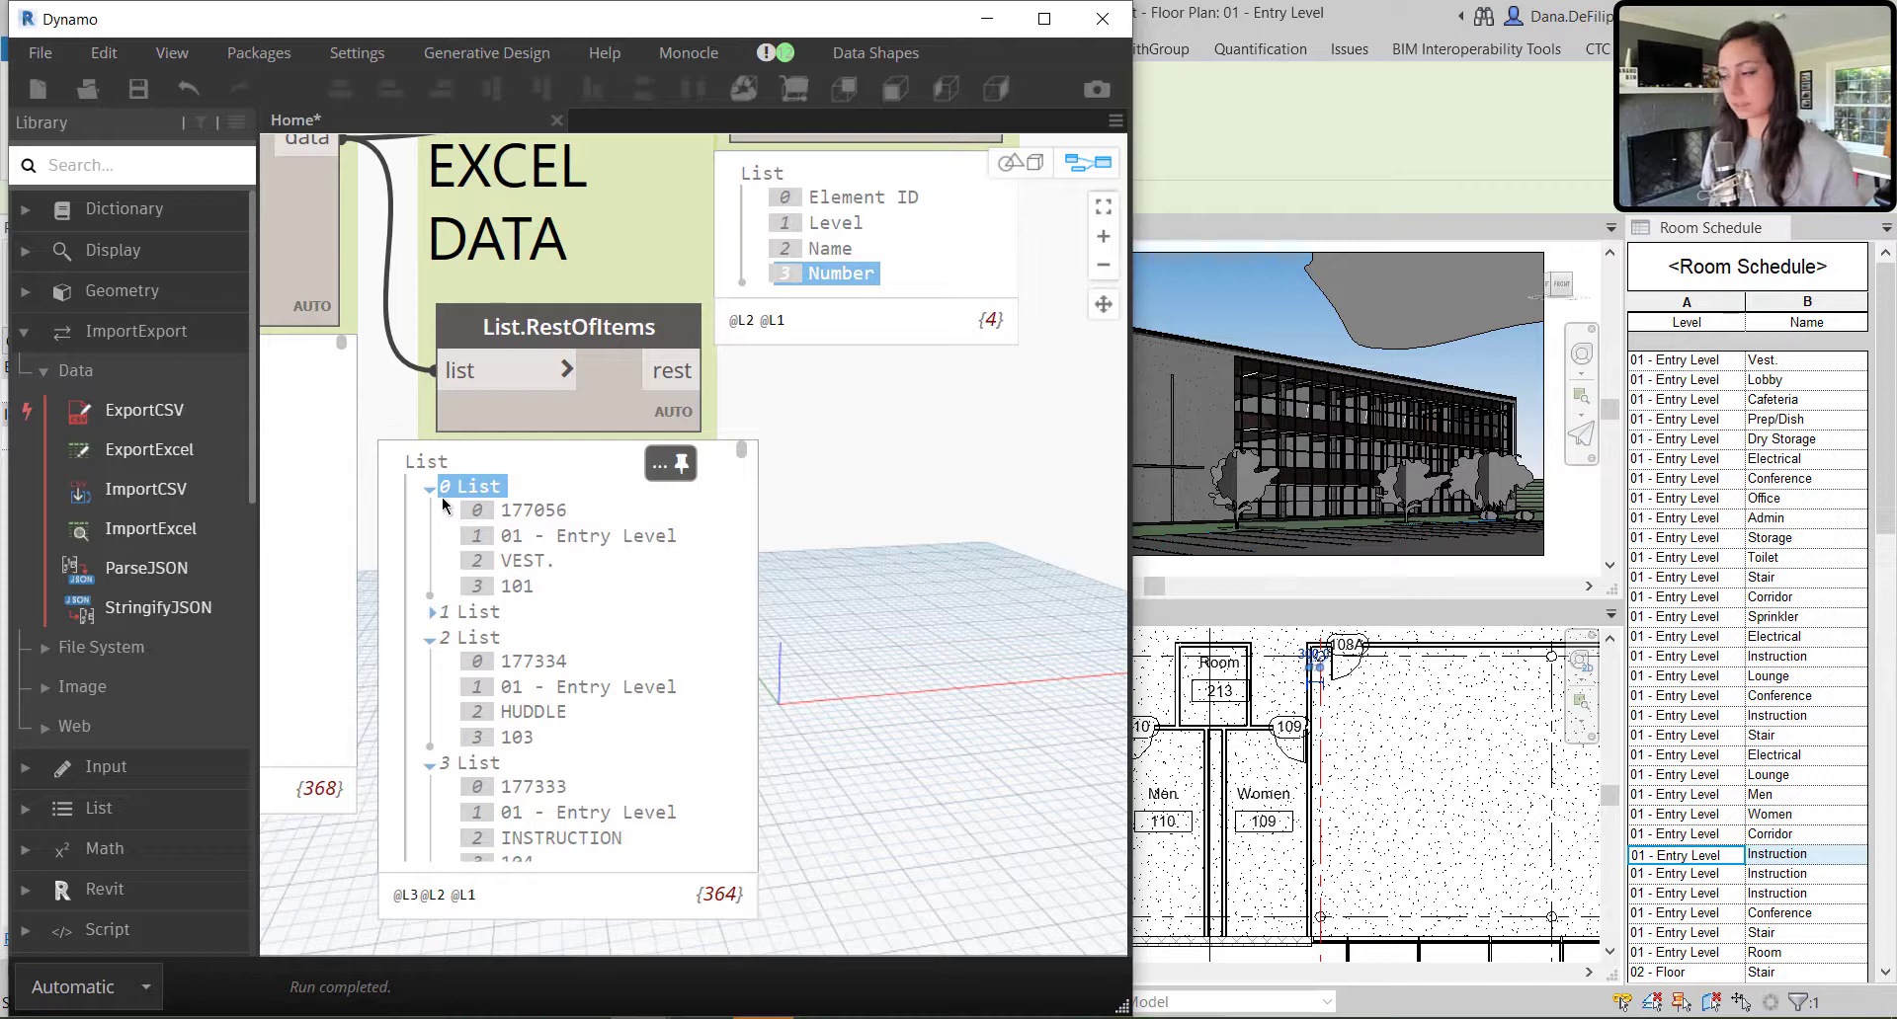
pyautogui.moveTo(420, 916)
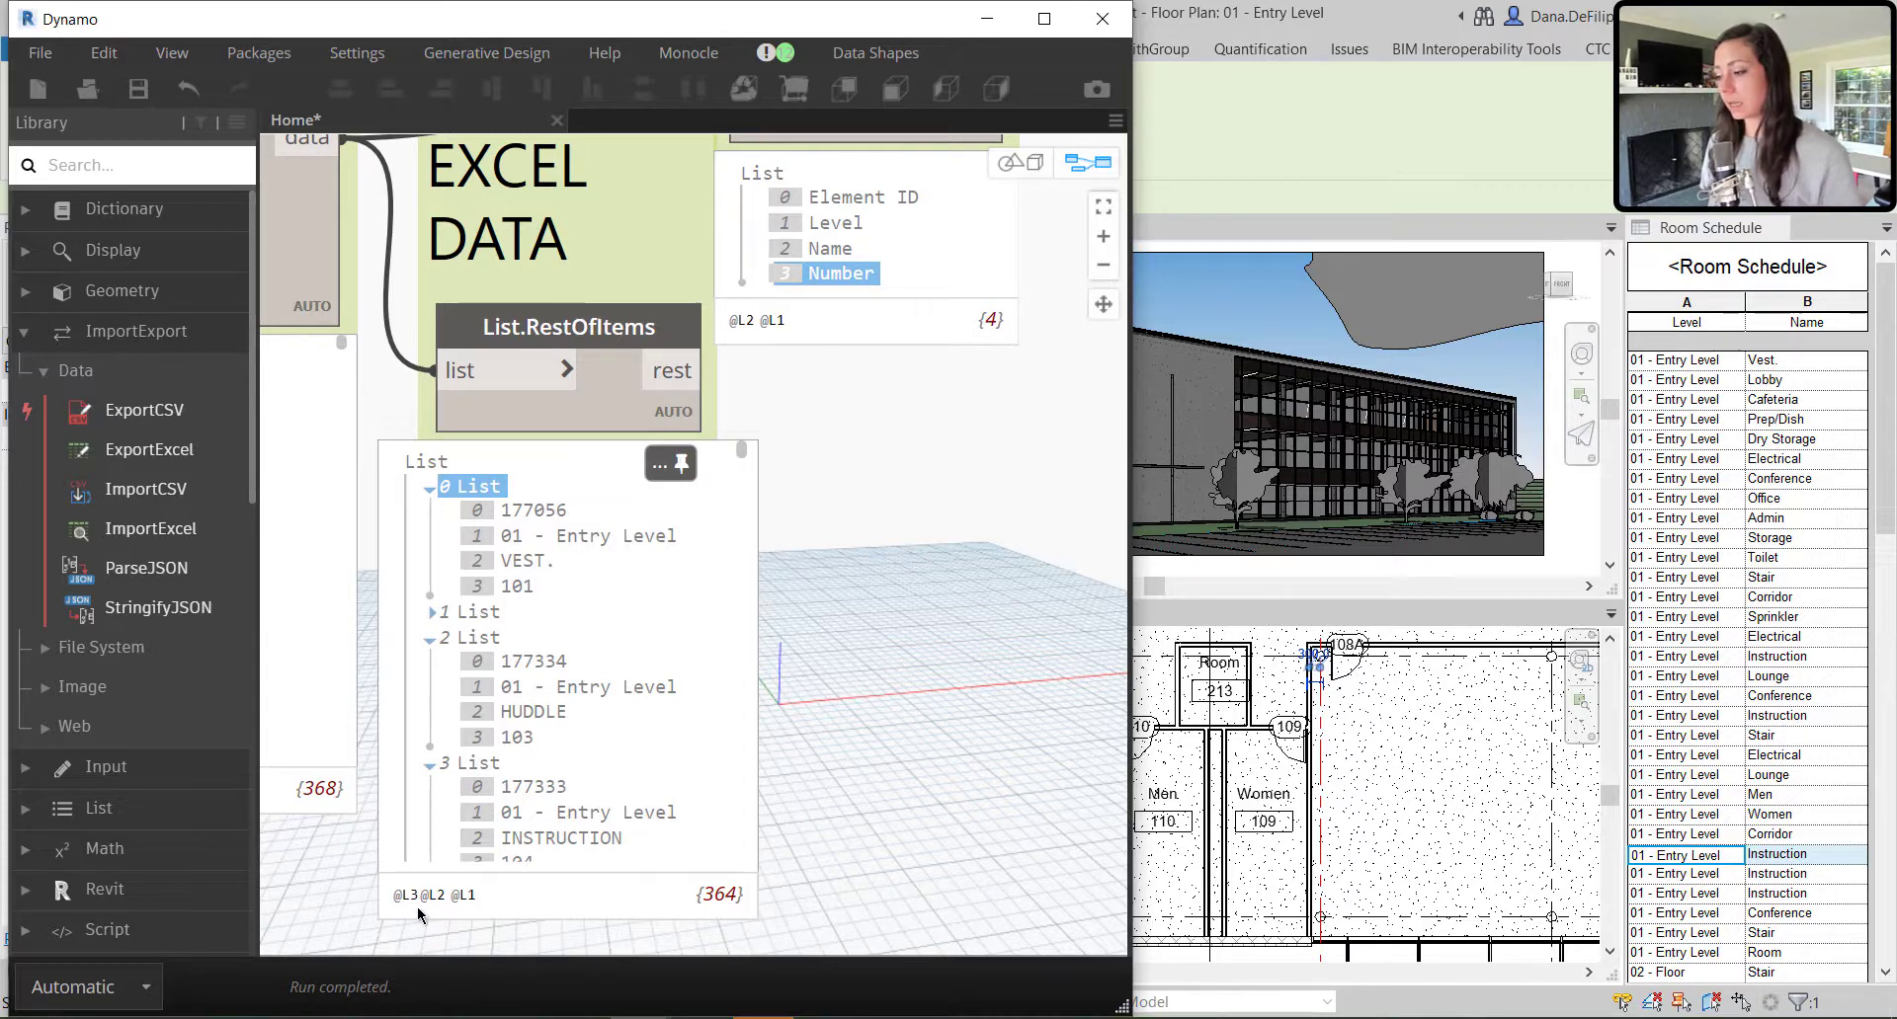
pyautogui.moveTo(472, 913)
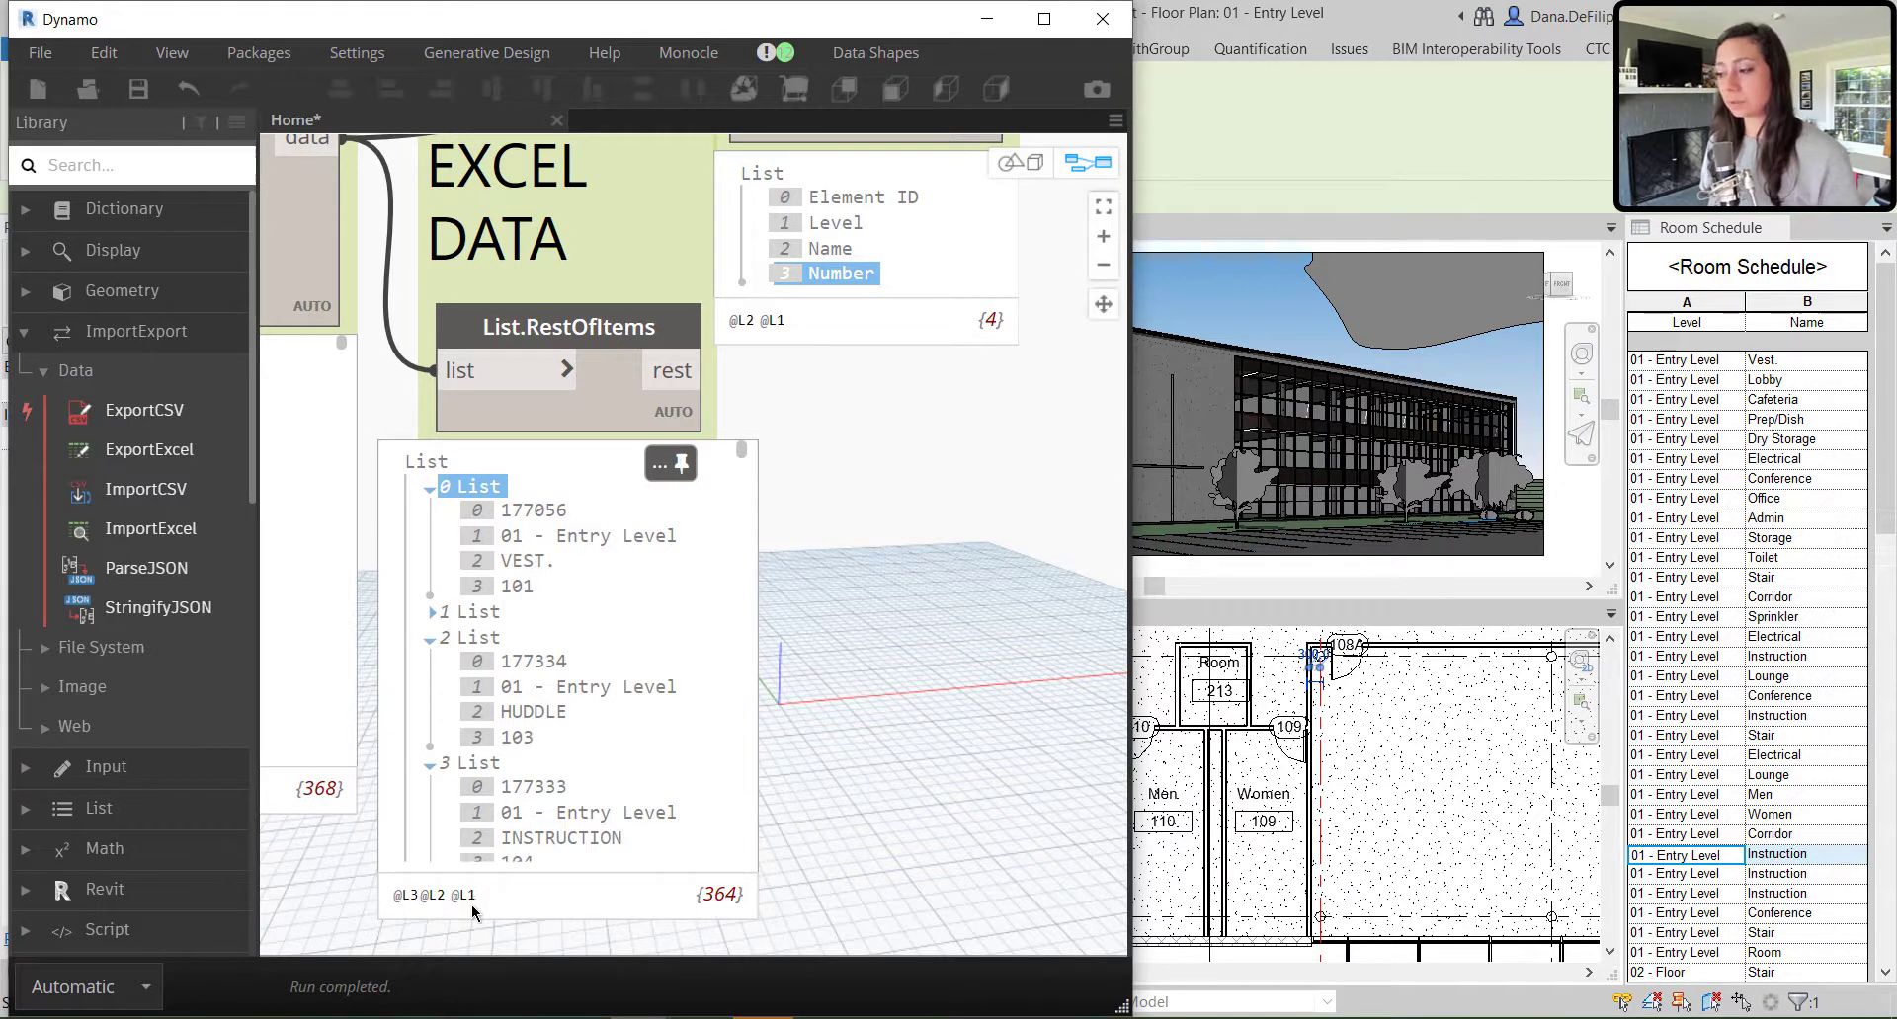
pyautogui.click(470, 485)
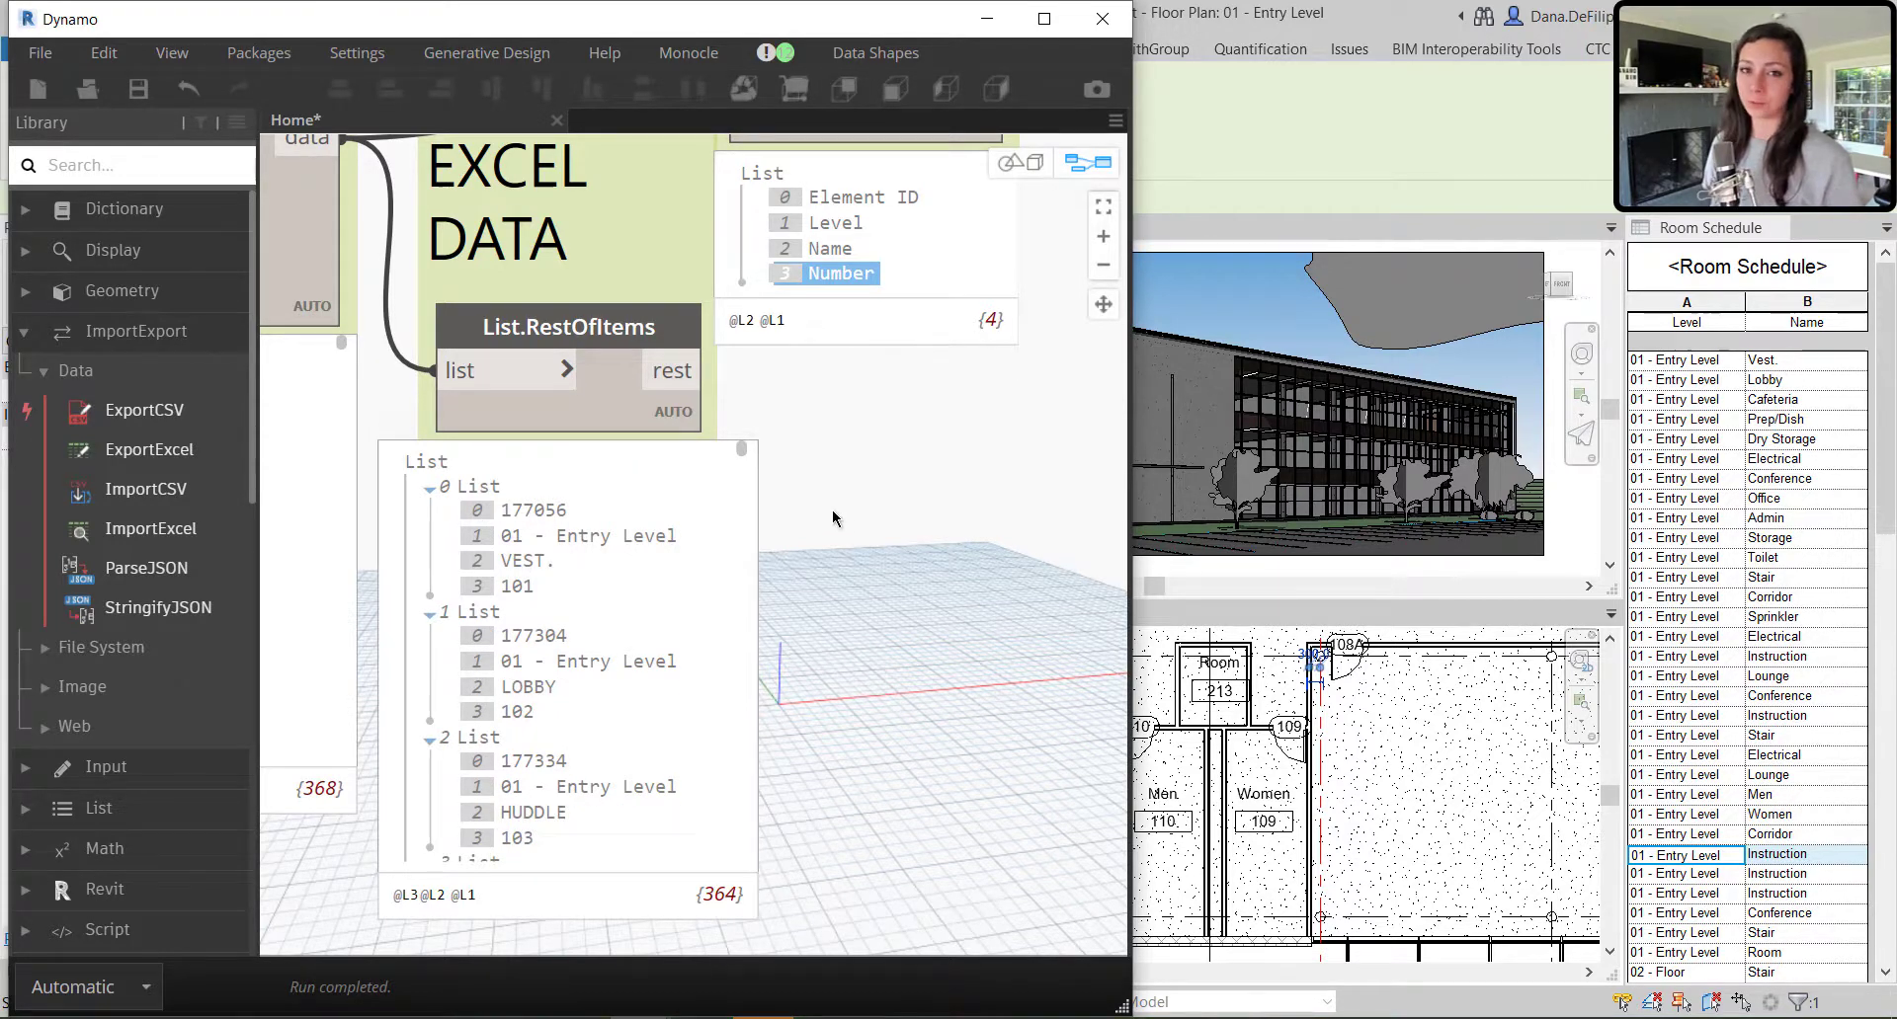
pyautogui.moveTo(883, 469)
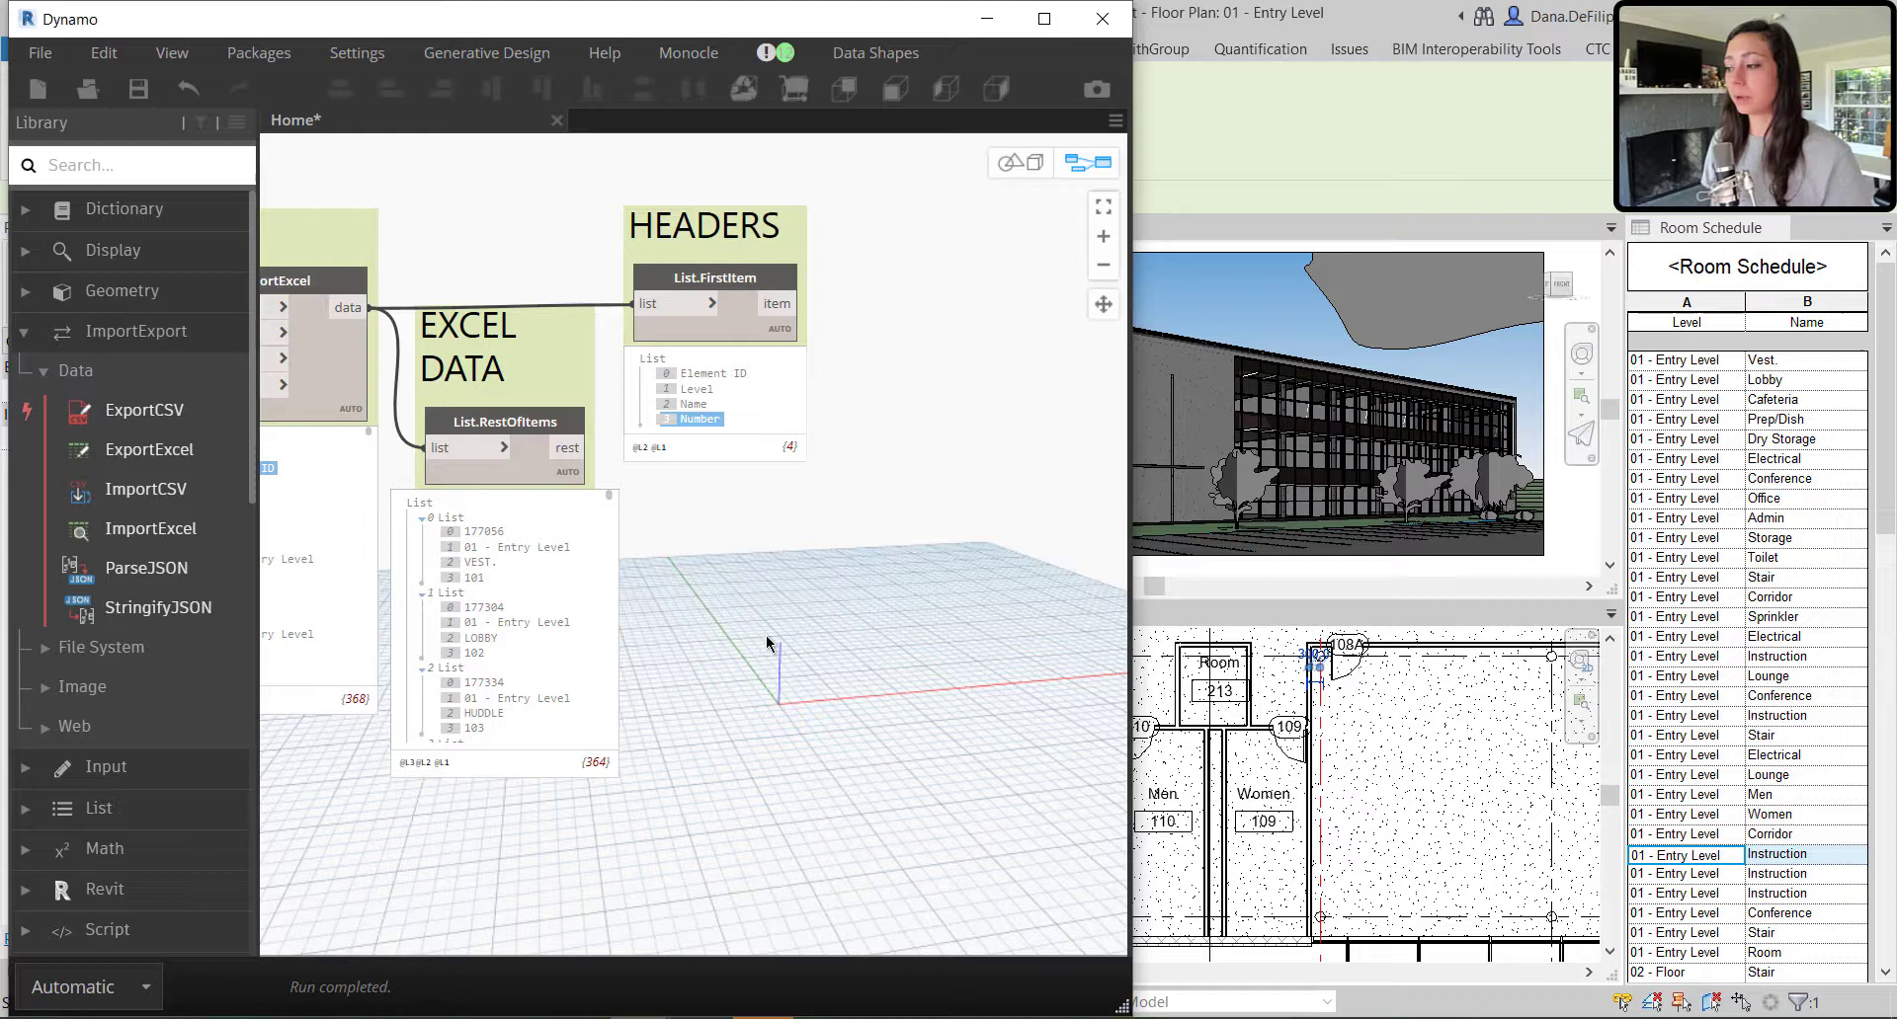
pyautogui.rightClick(955, 533)
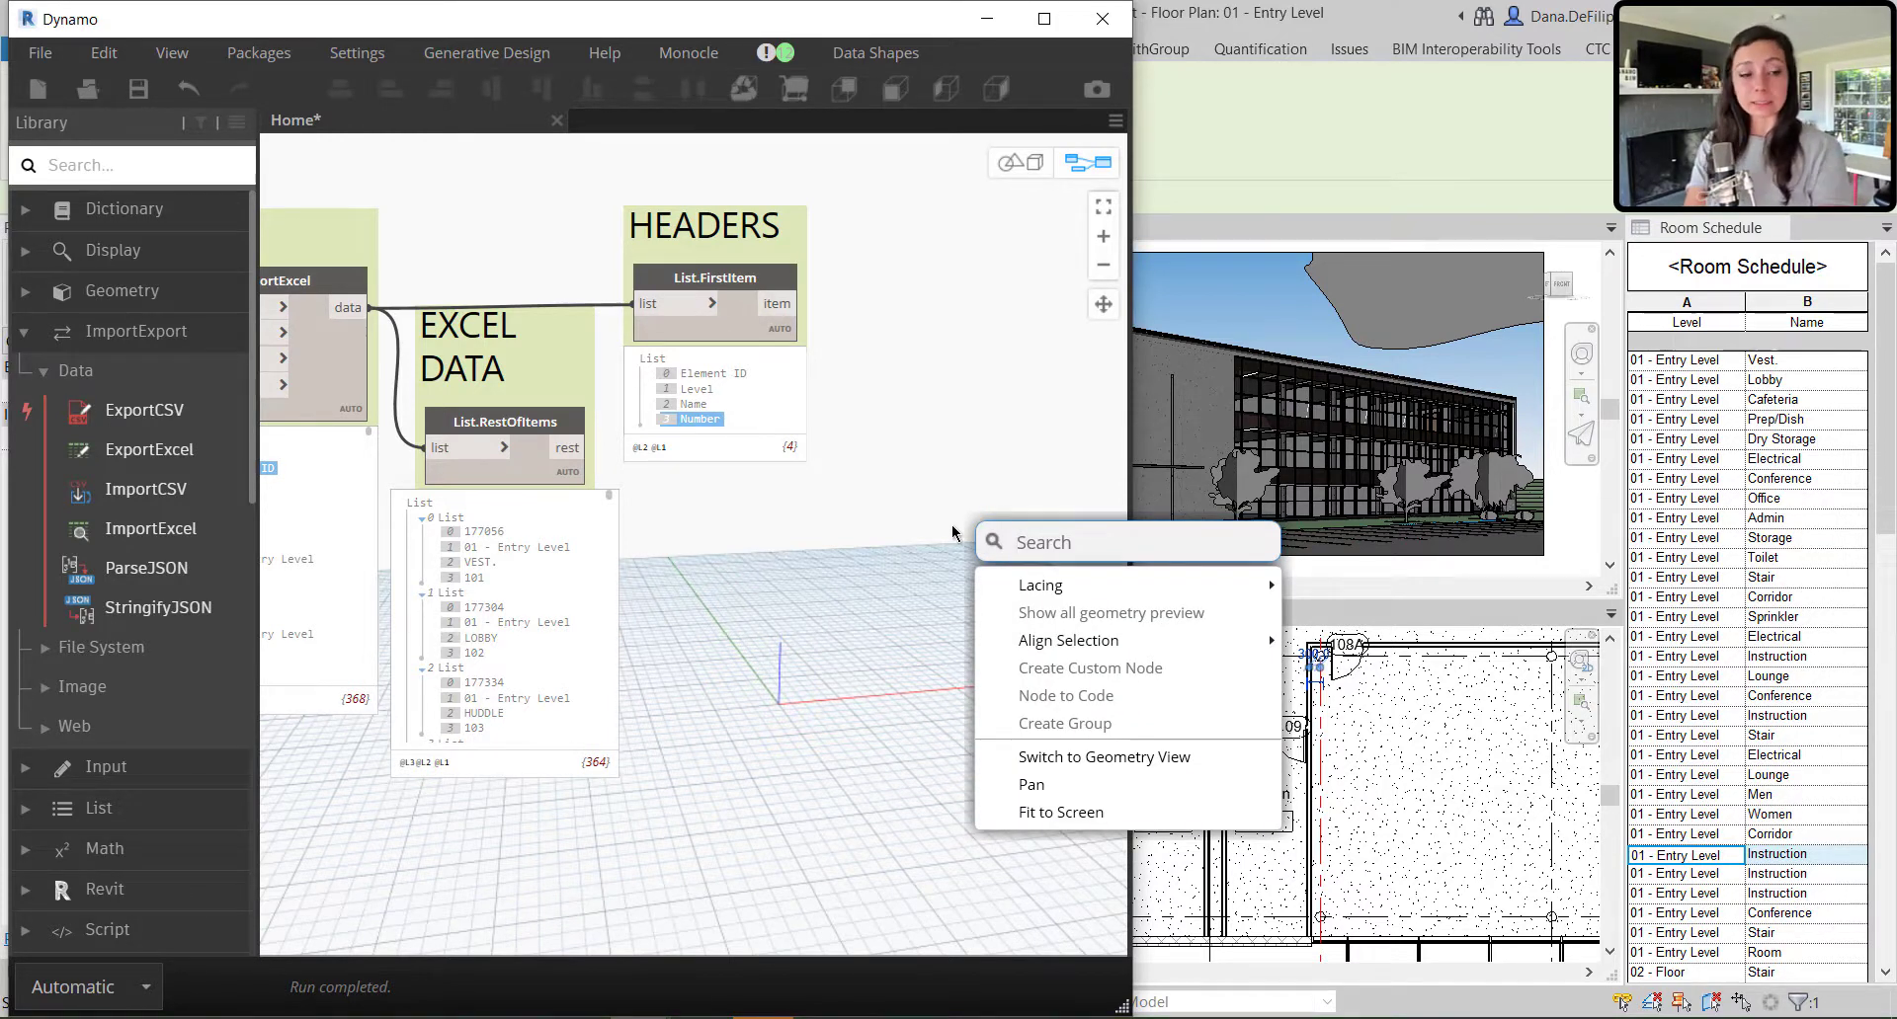
pyautogui.write('s')
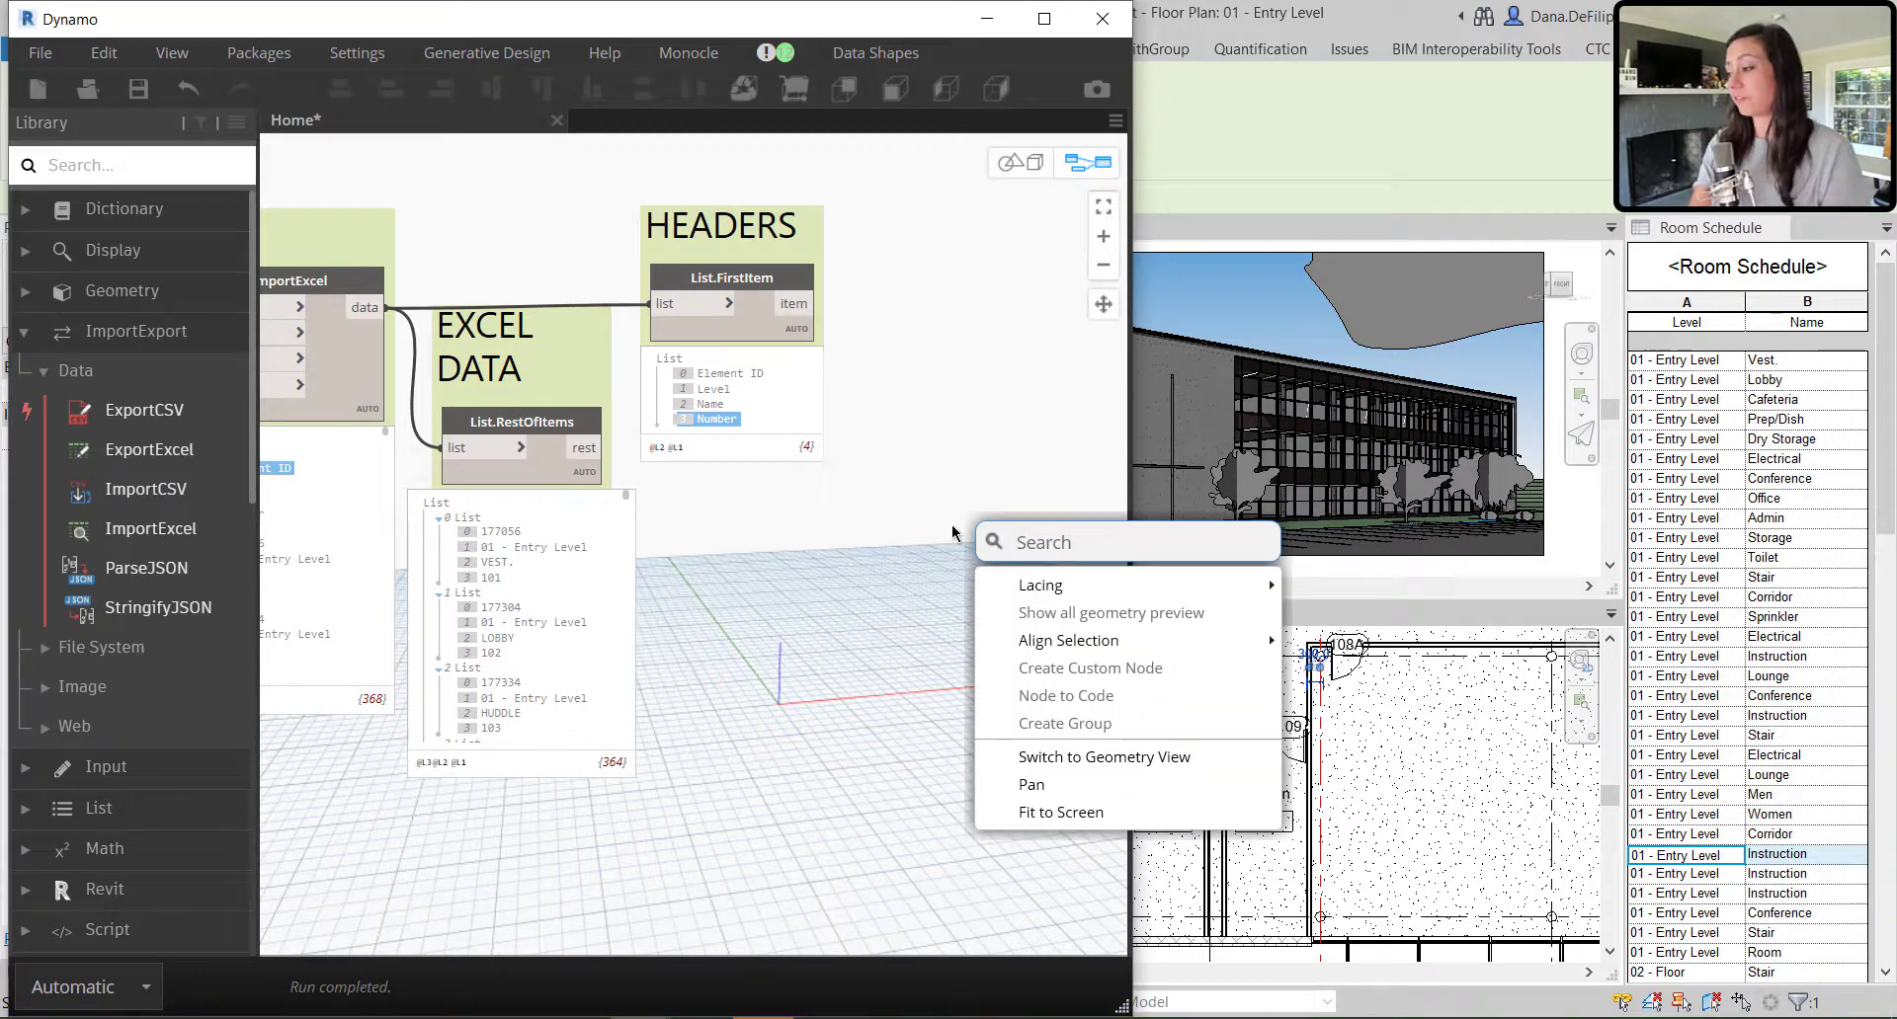
pyautogui.write('INDE')
pyautogui.write('"Element ID";')
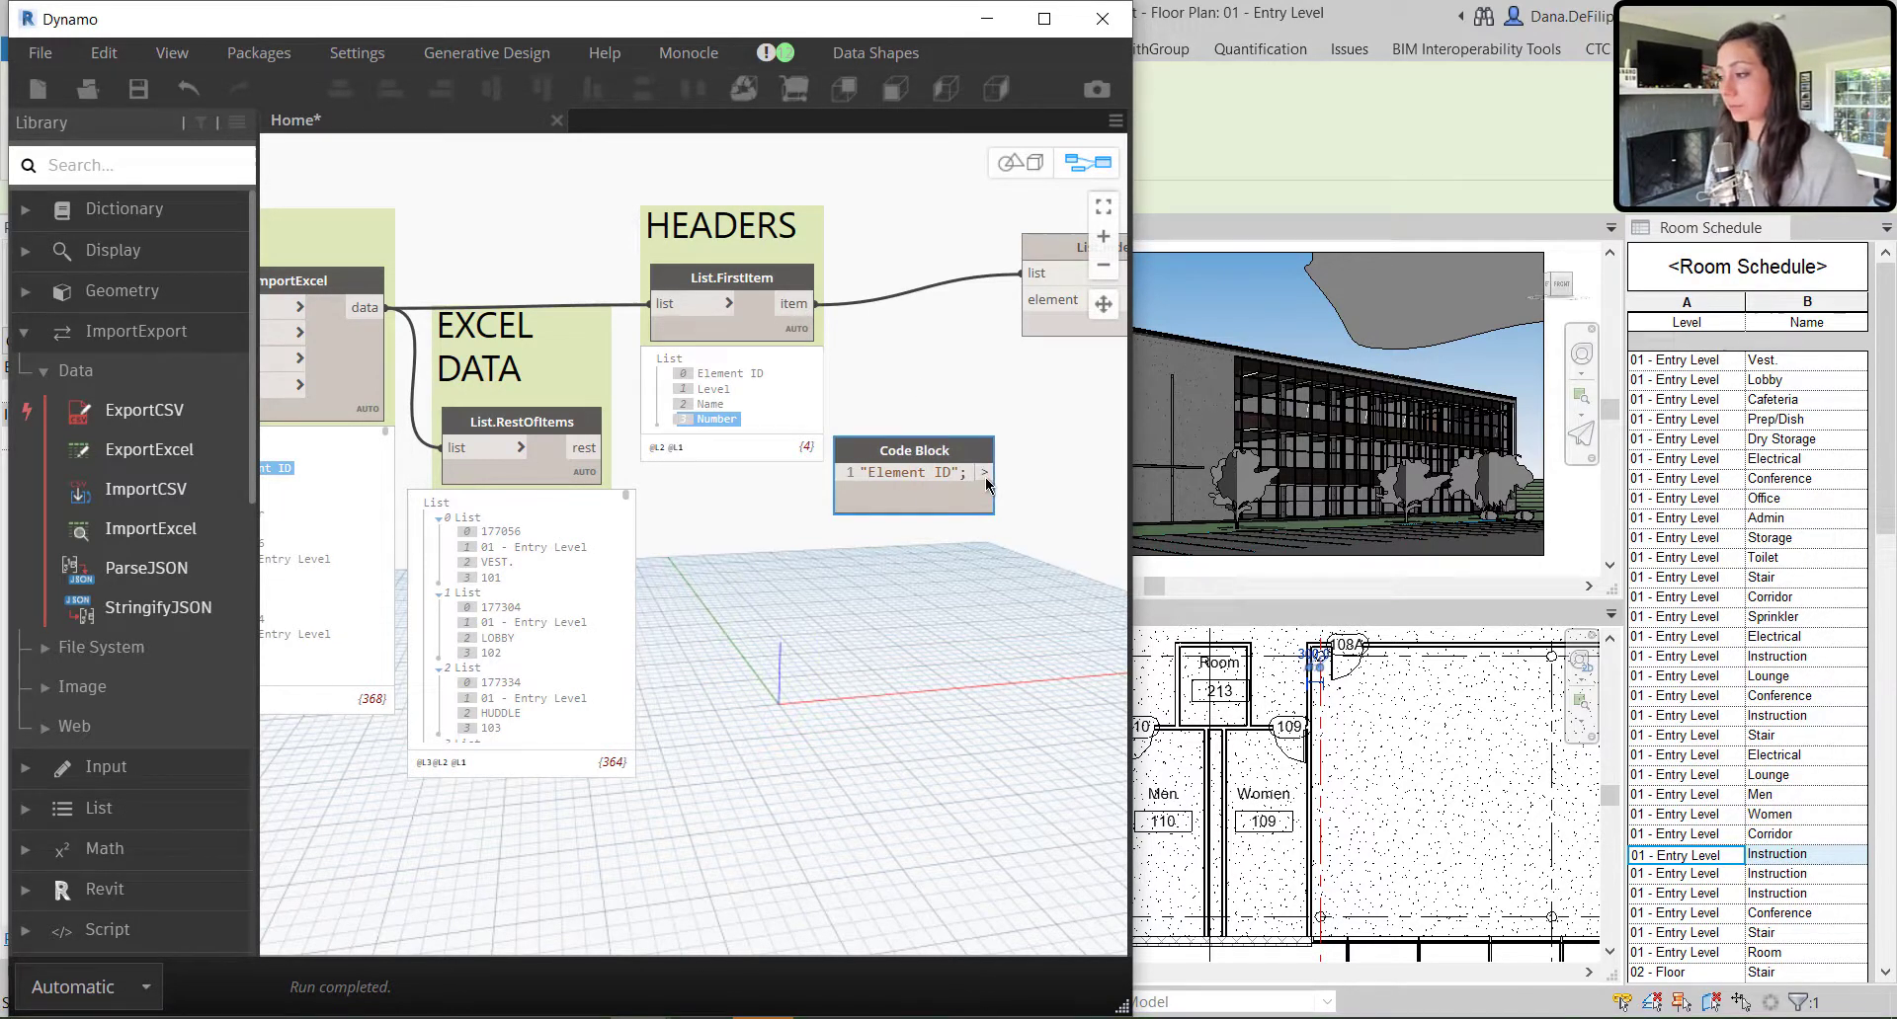
pyautogui.moveTo(913, 471); pyautogui.dragTo(922, 351)
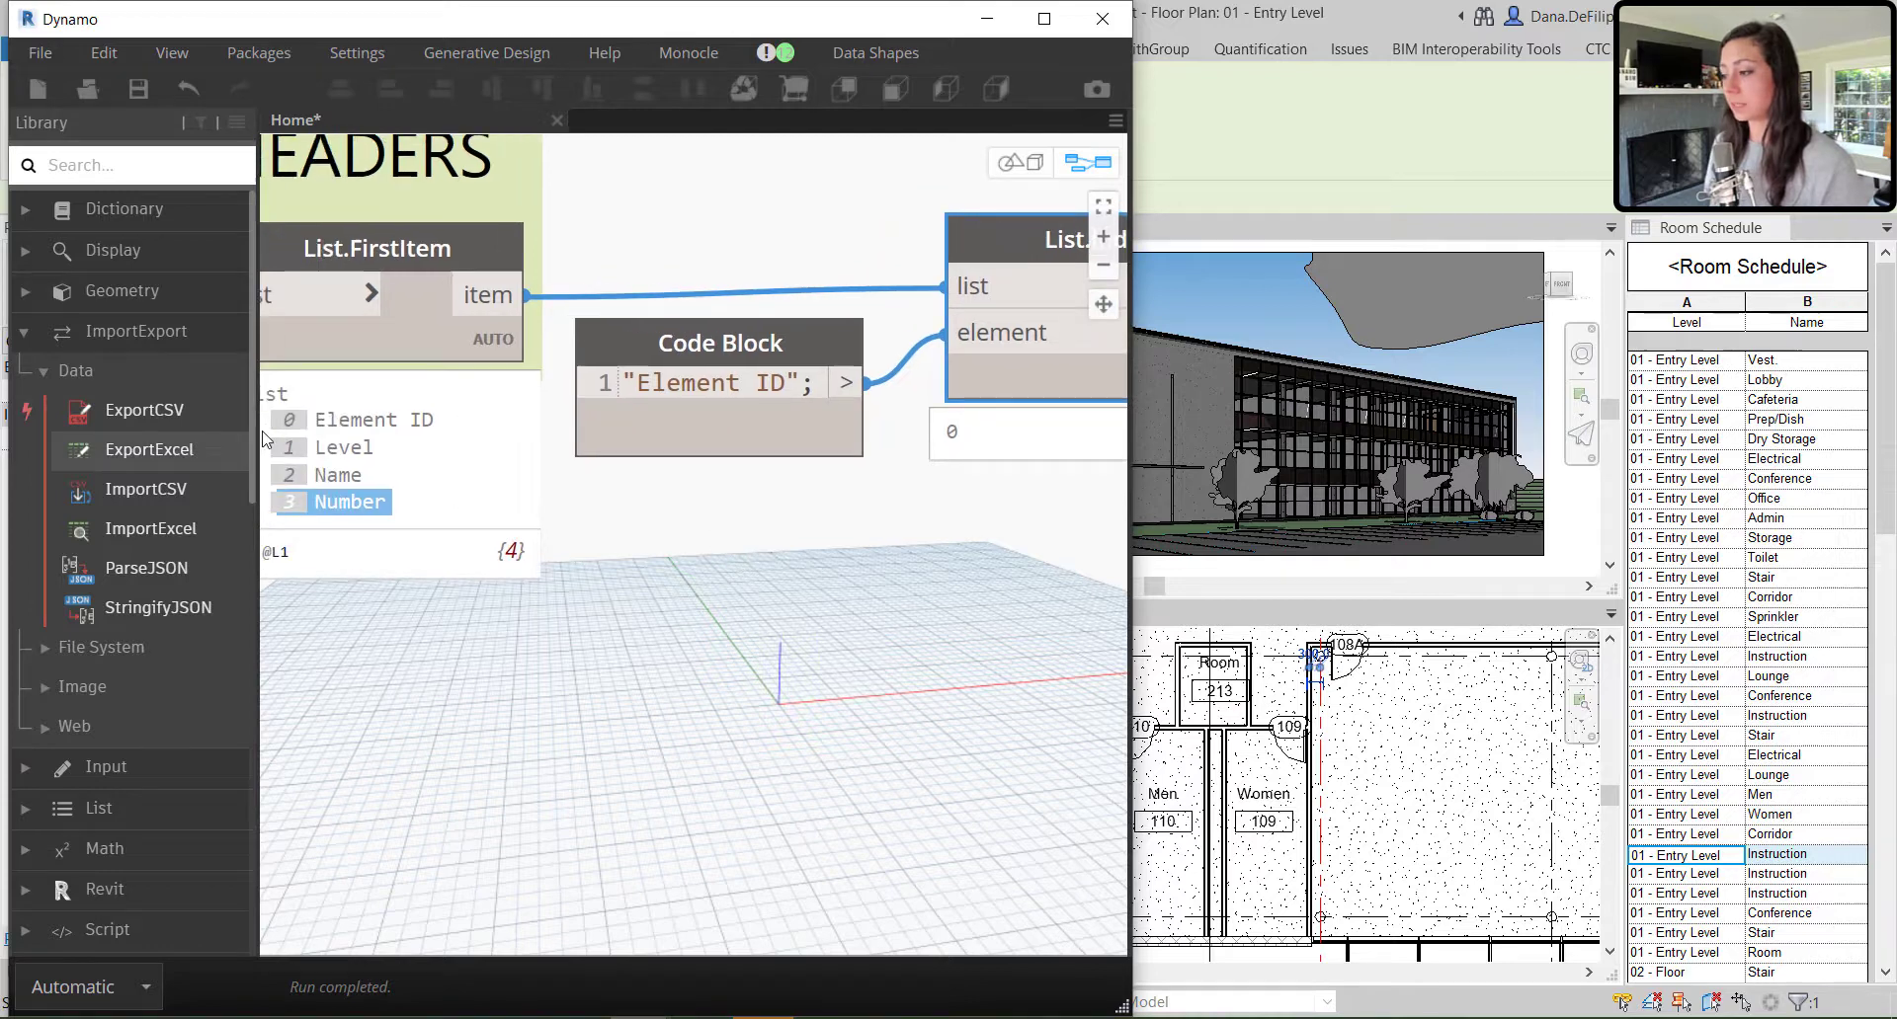
pyautogui.click(372, 420)
pyautogui.write('get')
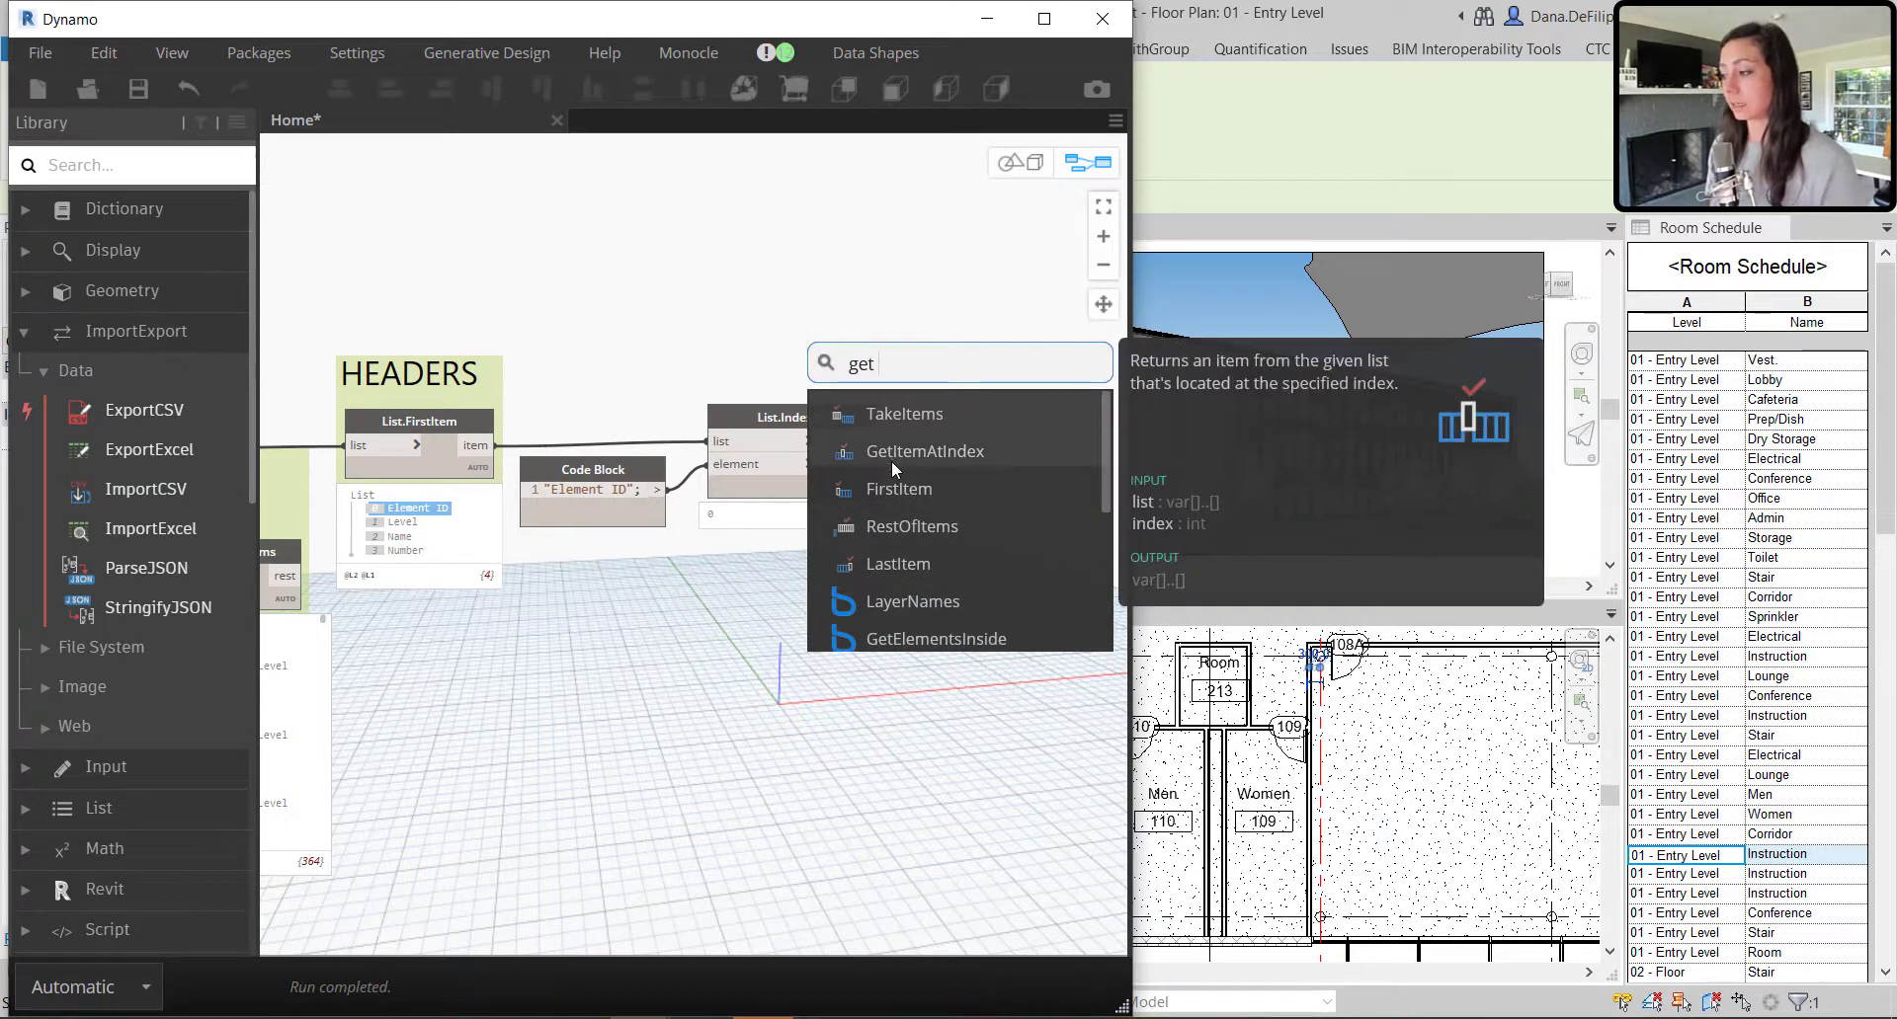
pyautogui.click(925, 452)
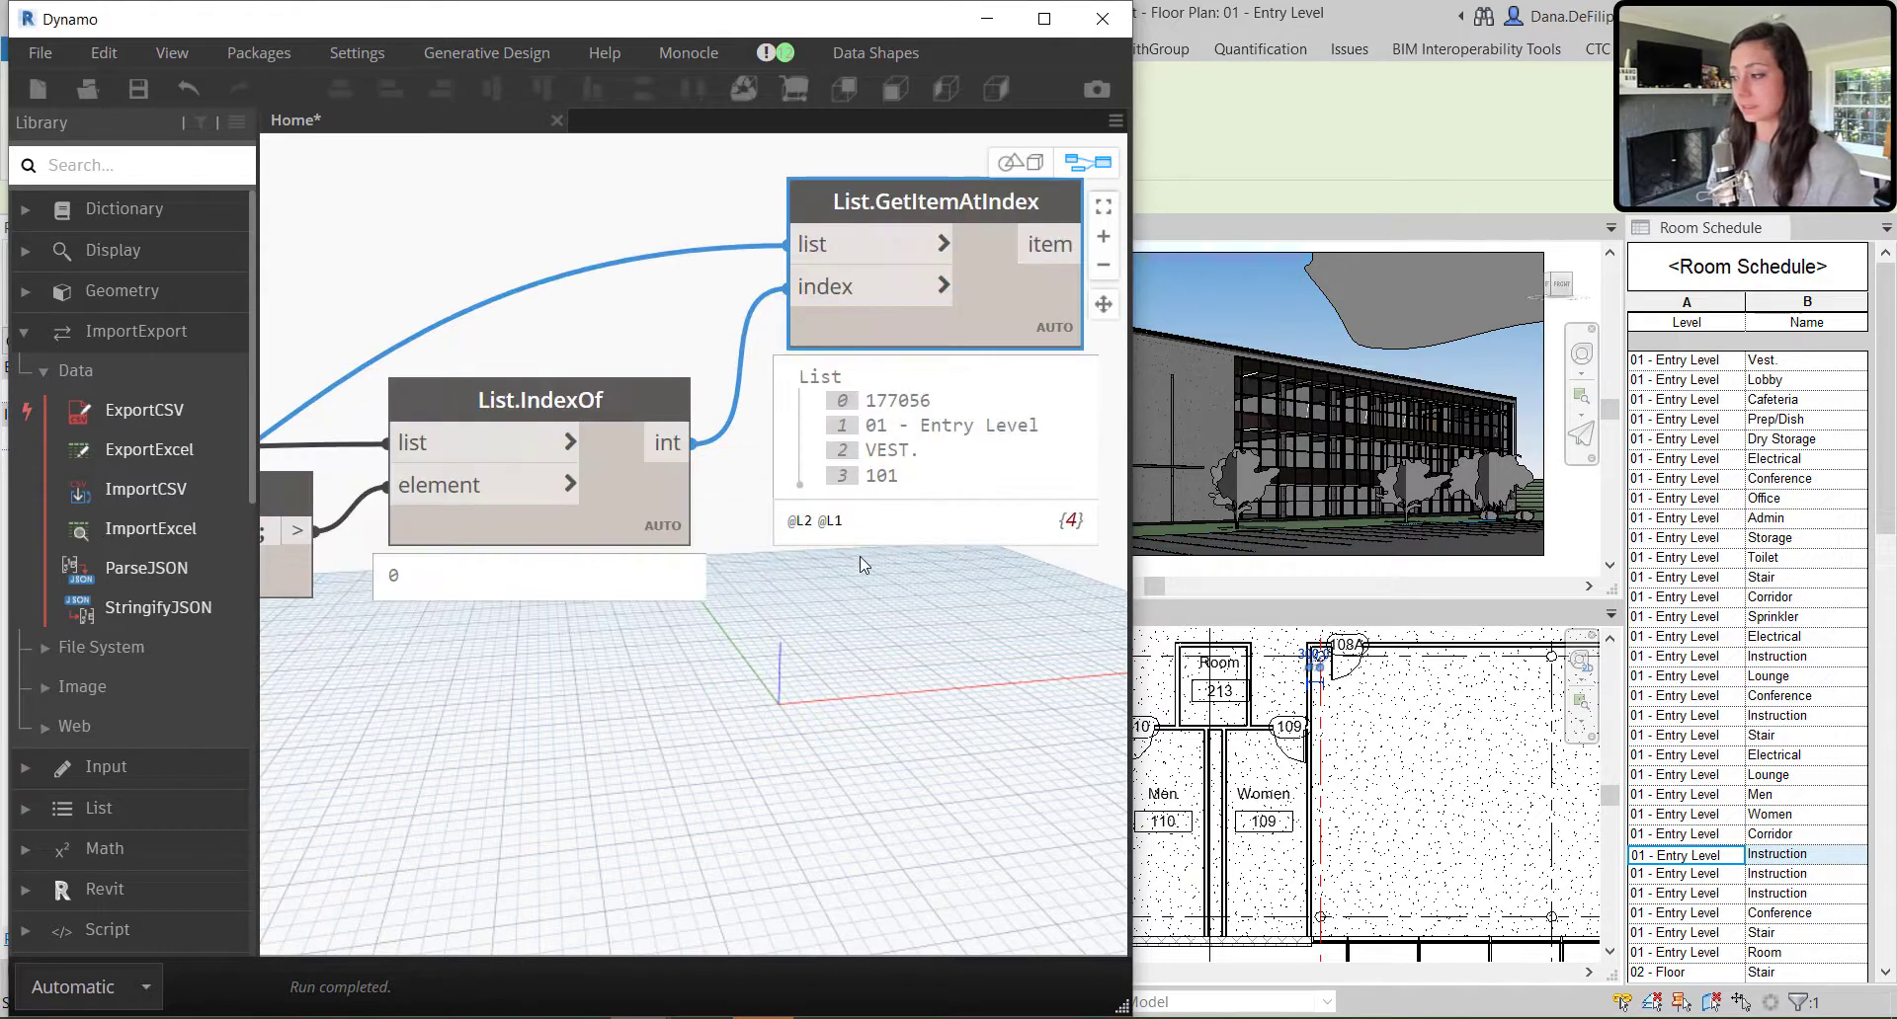
pyautogui.click(943, 244)
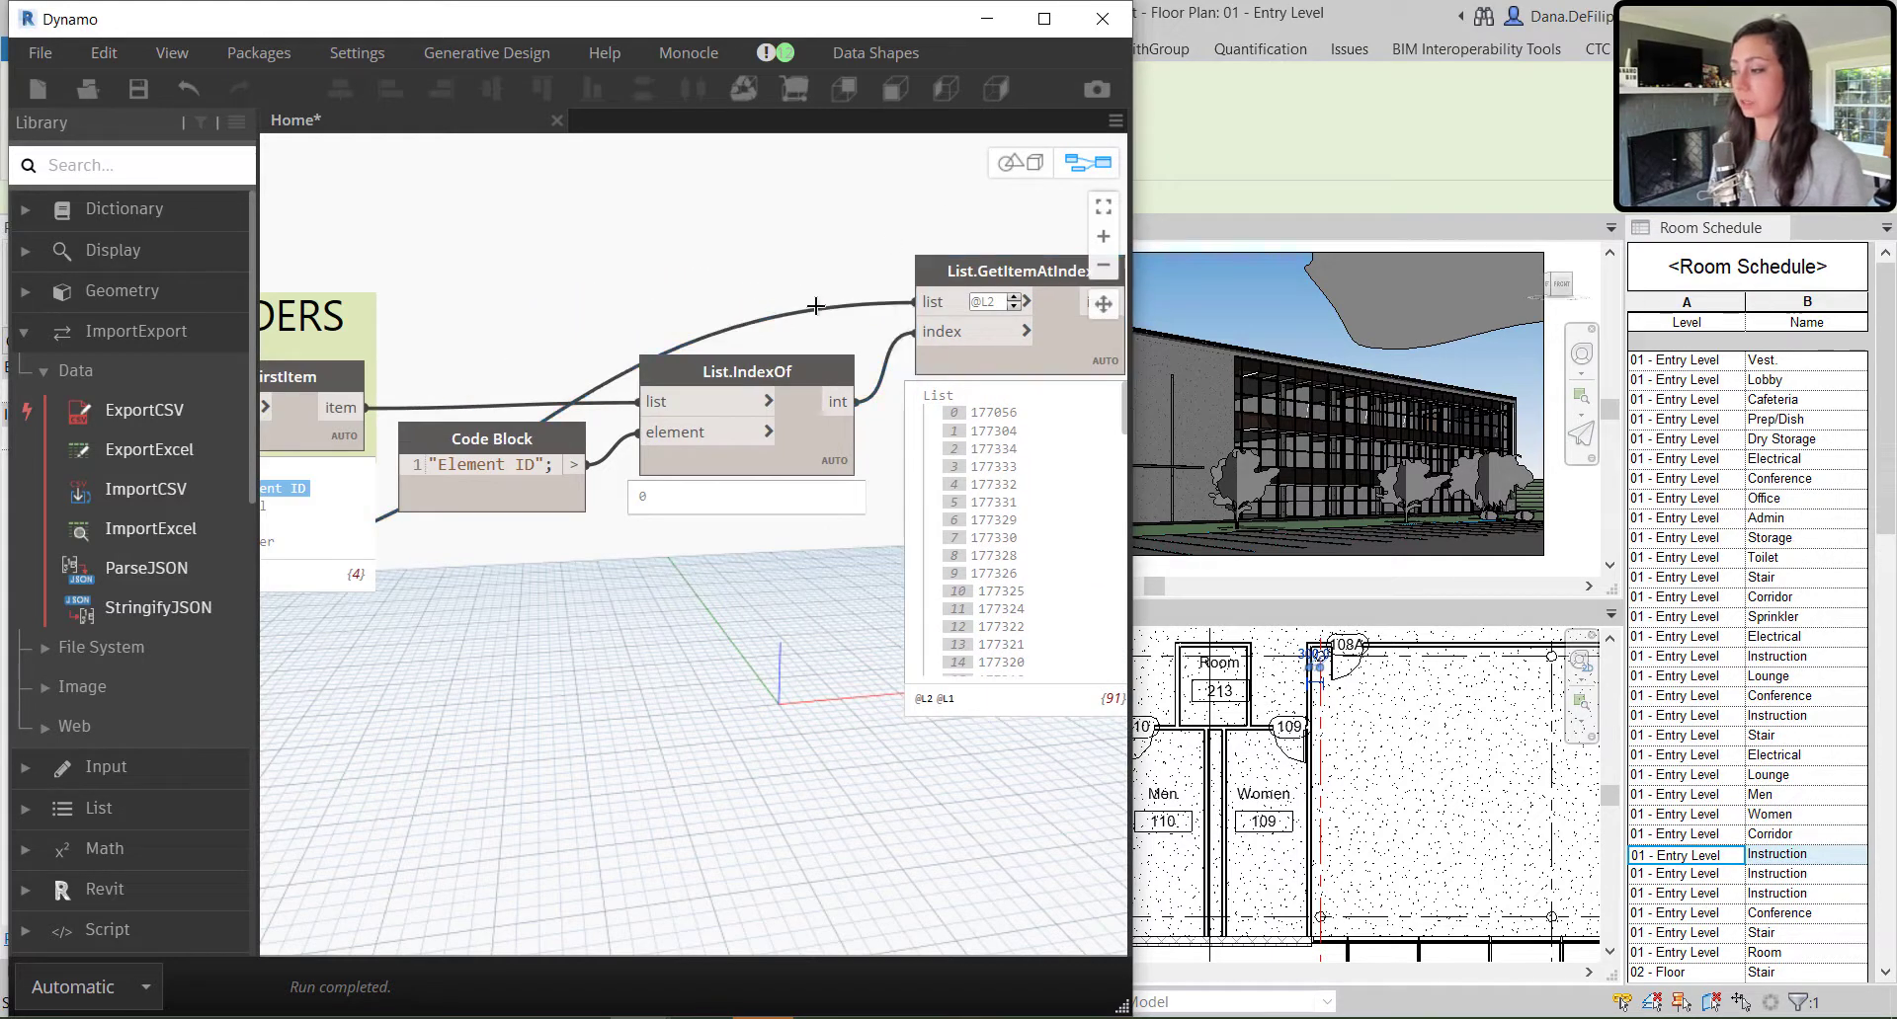
# Group the Code Block, List.IndexOf and GetItemAtIndex nodes under the title EXCEL ELEMENT IDS
pyautogui.rightClick(490, 465)
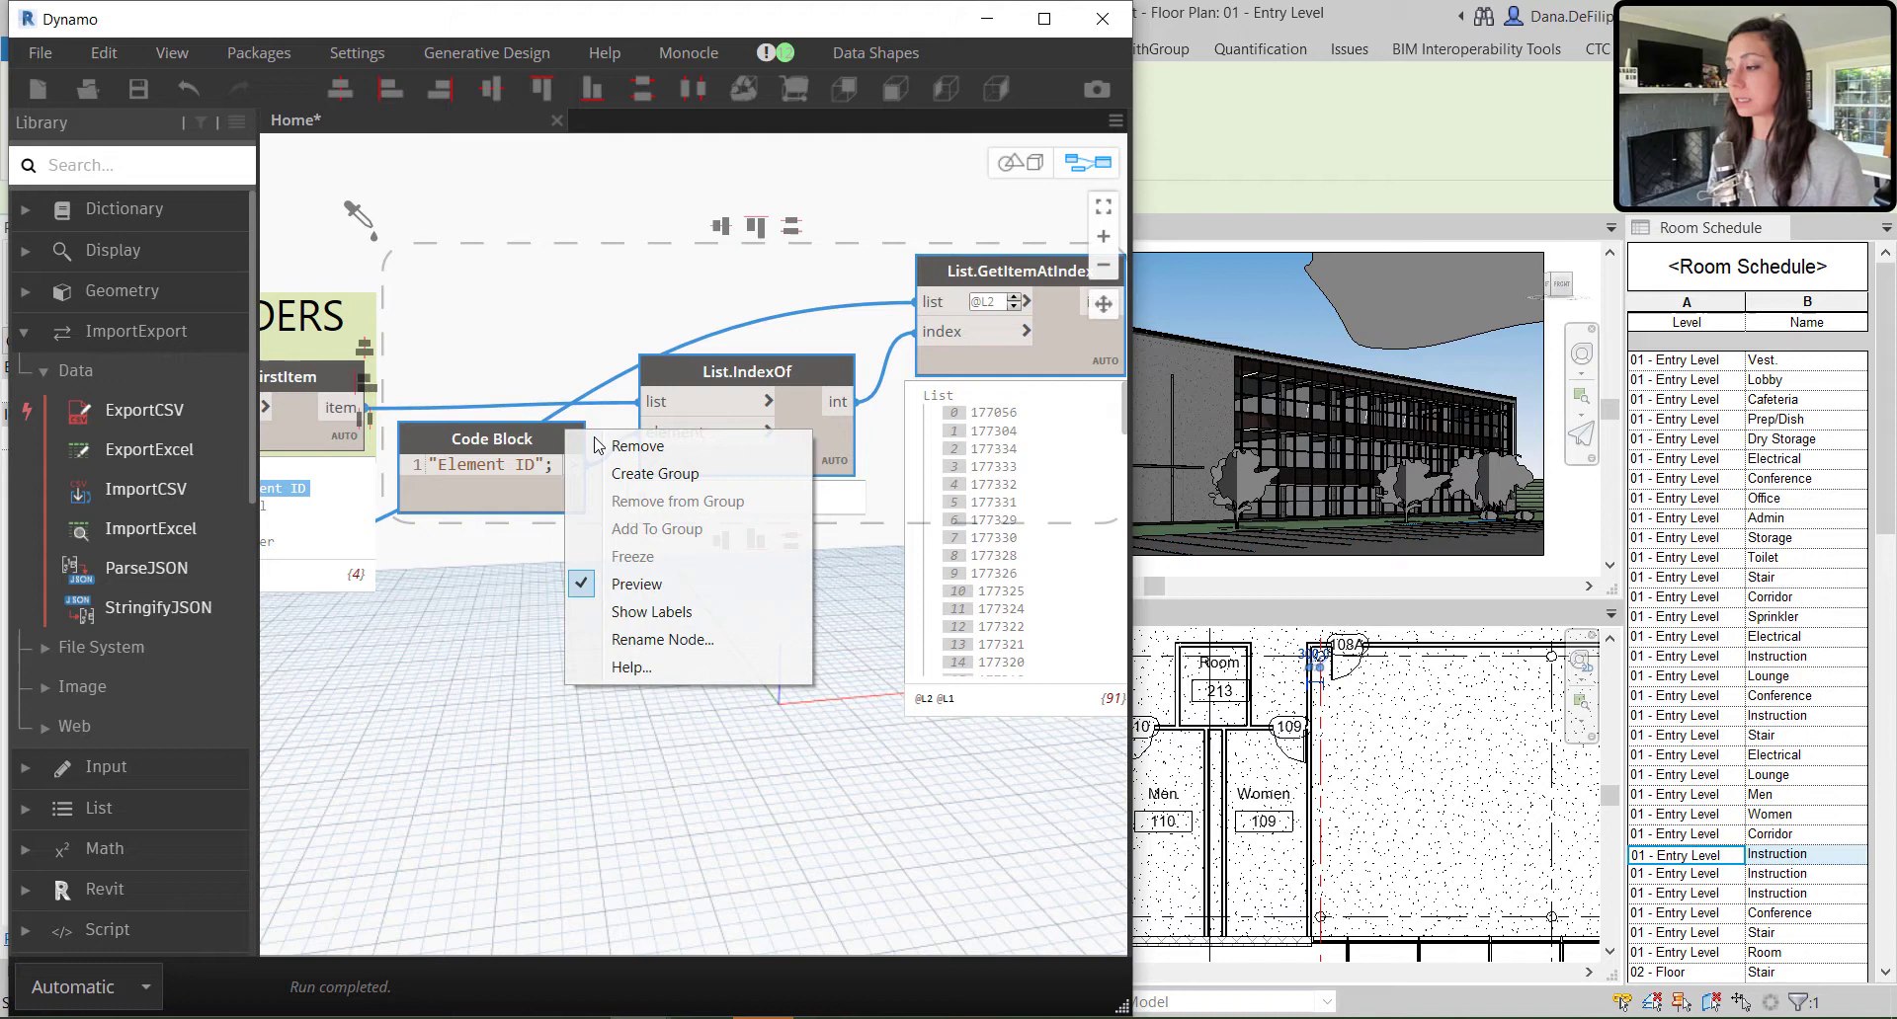
pyautogui.click(656, 473)
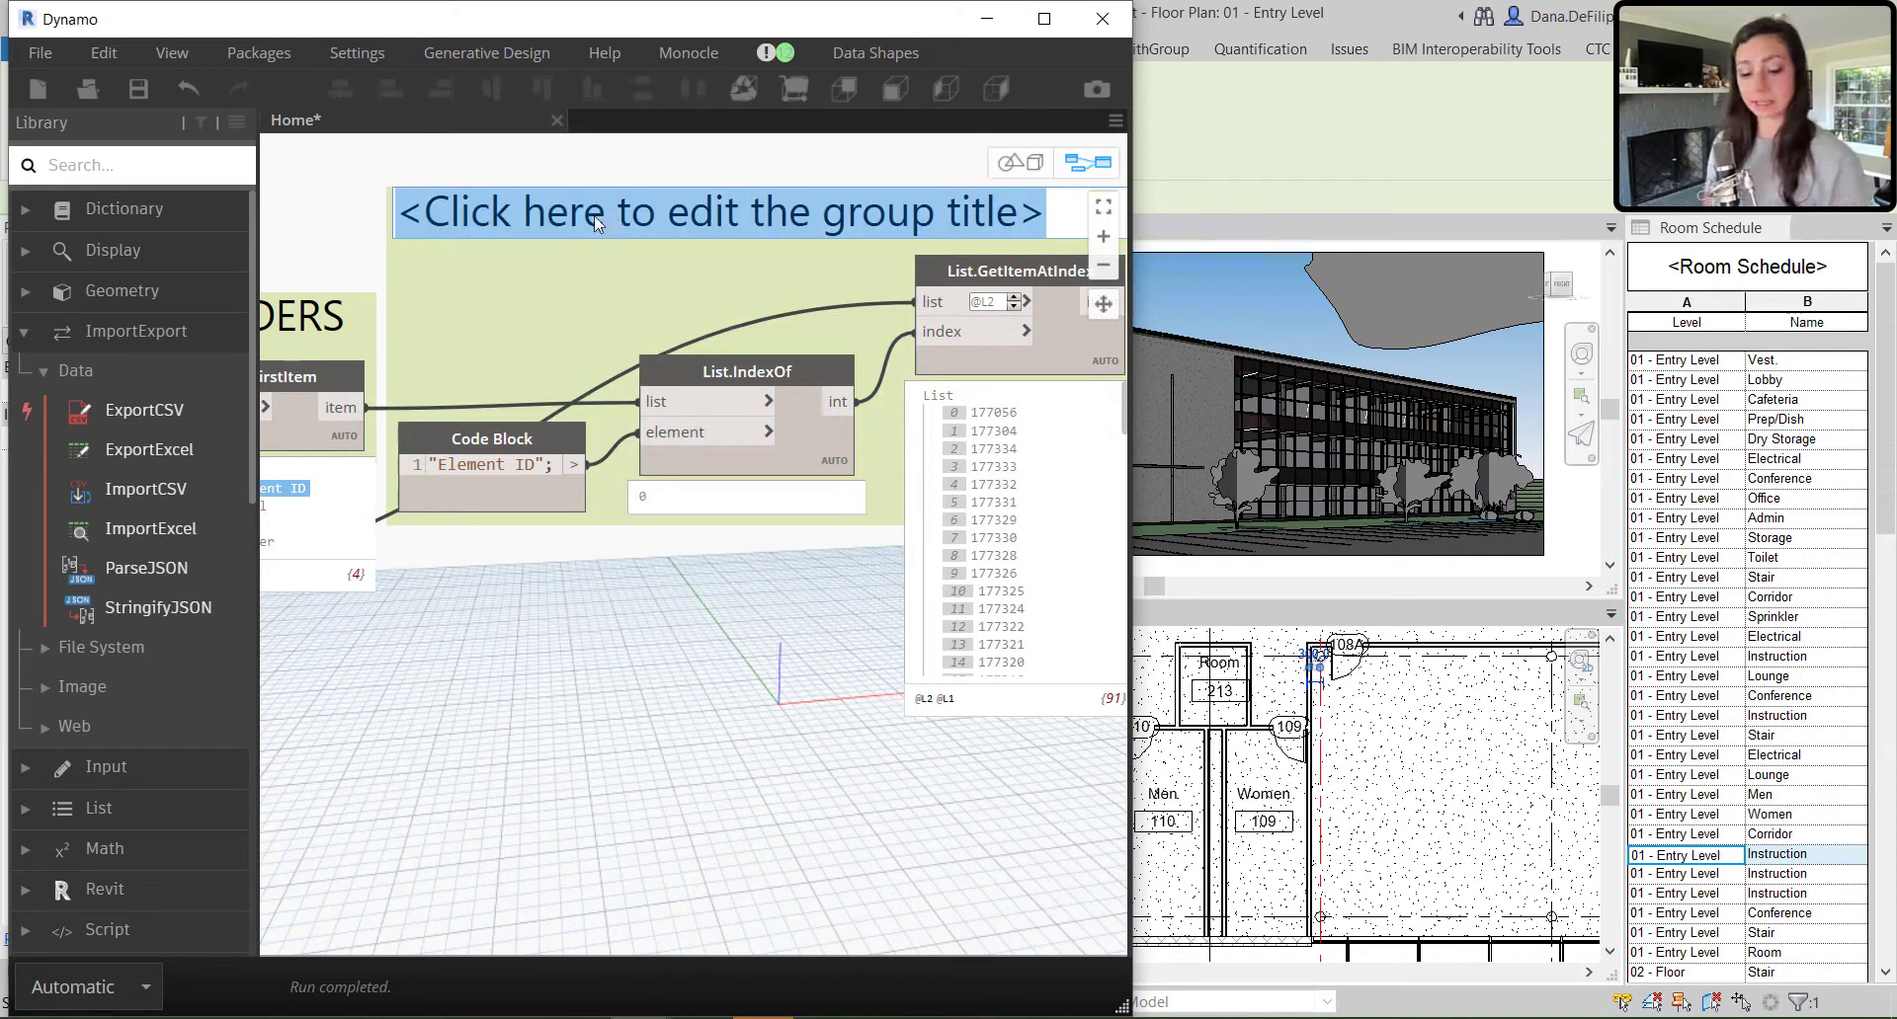
pyautogui.write('EXCEL ELEMENT')
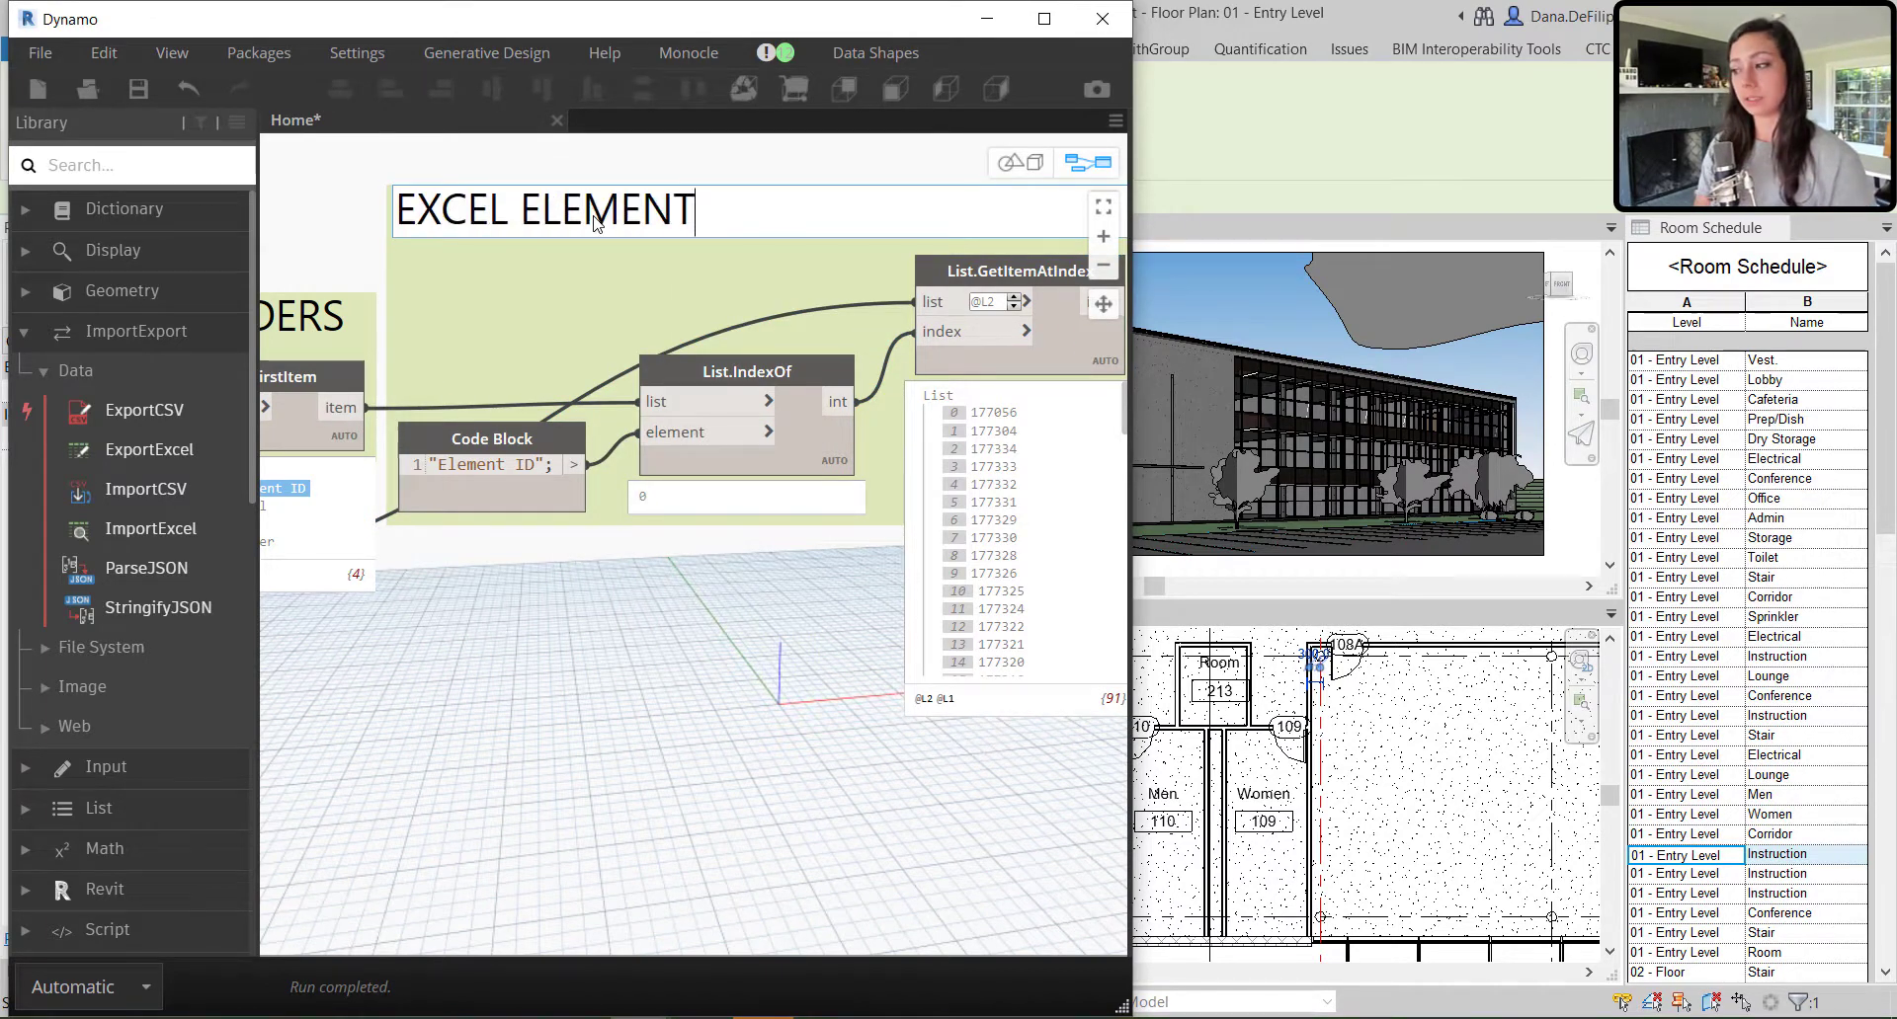
pyautogui.write('IDS')
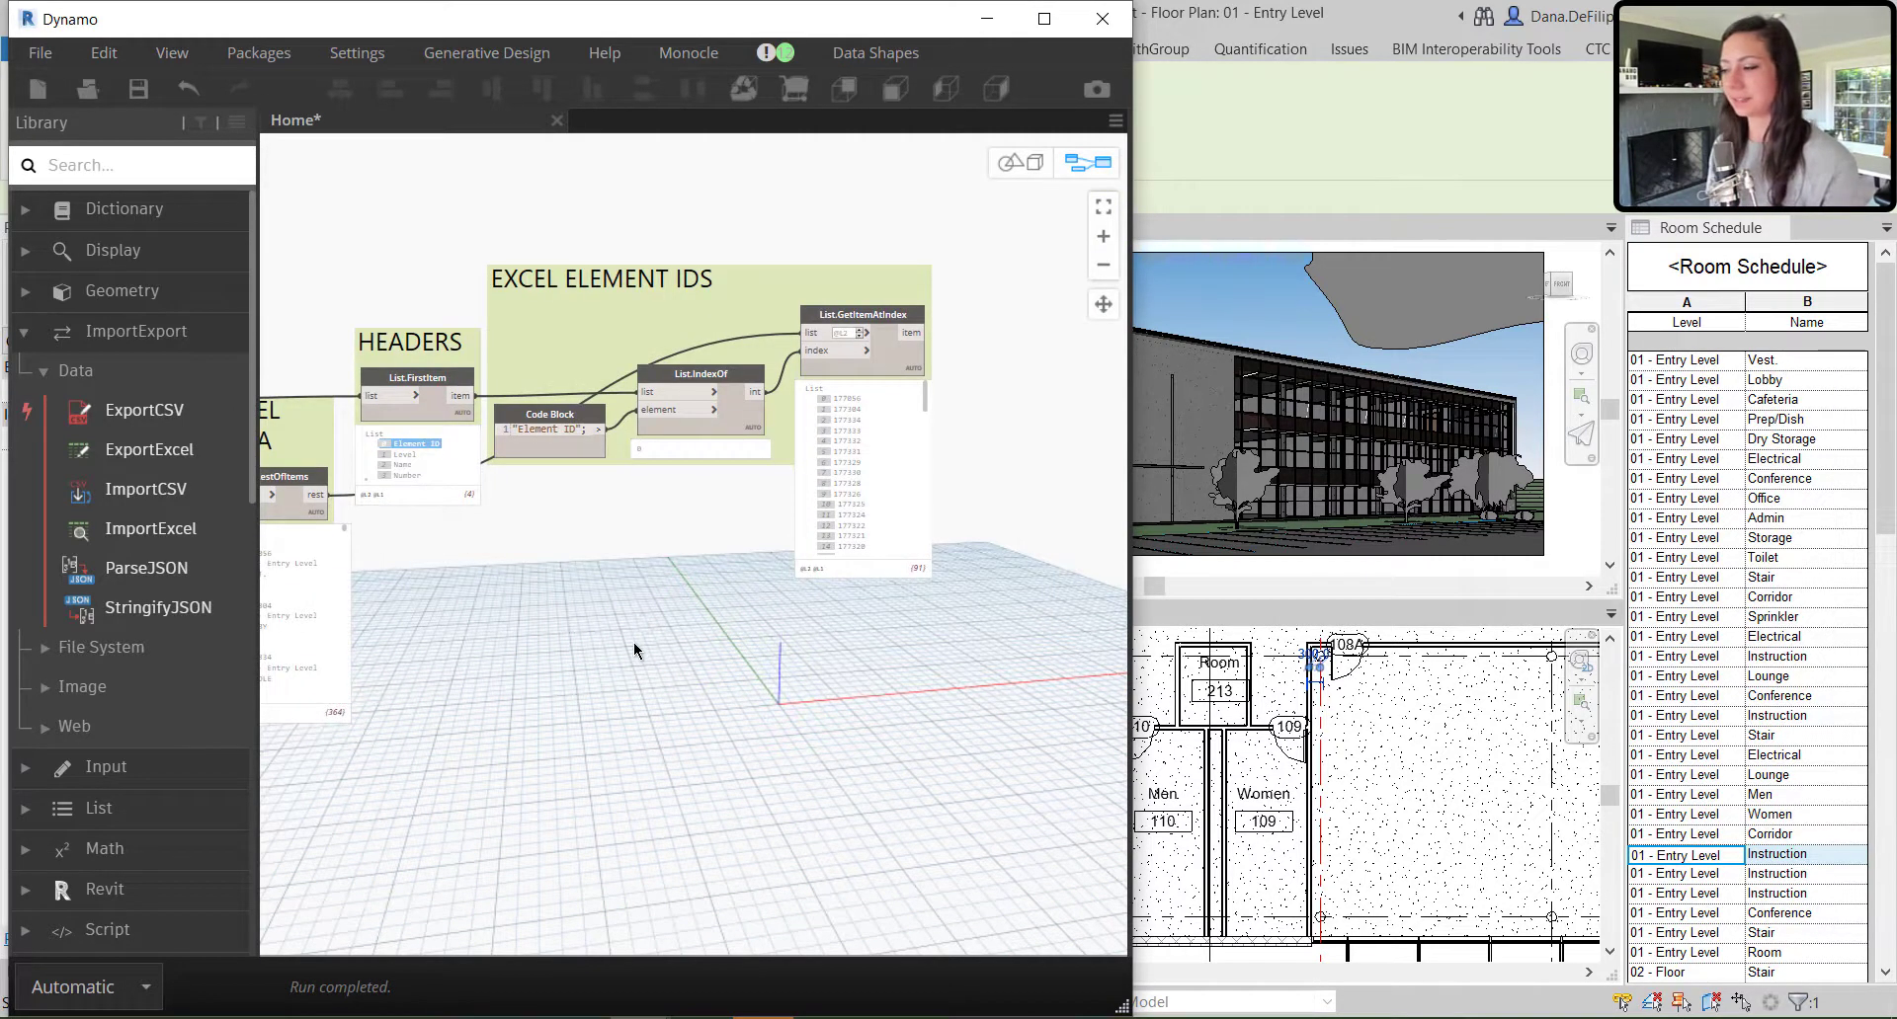
pyautogui.moveTo(657, 636)
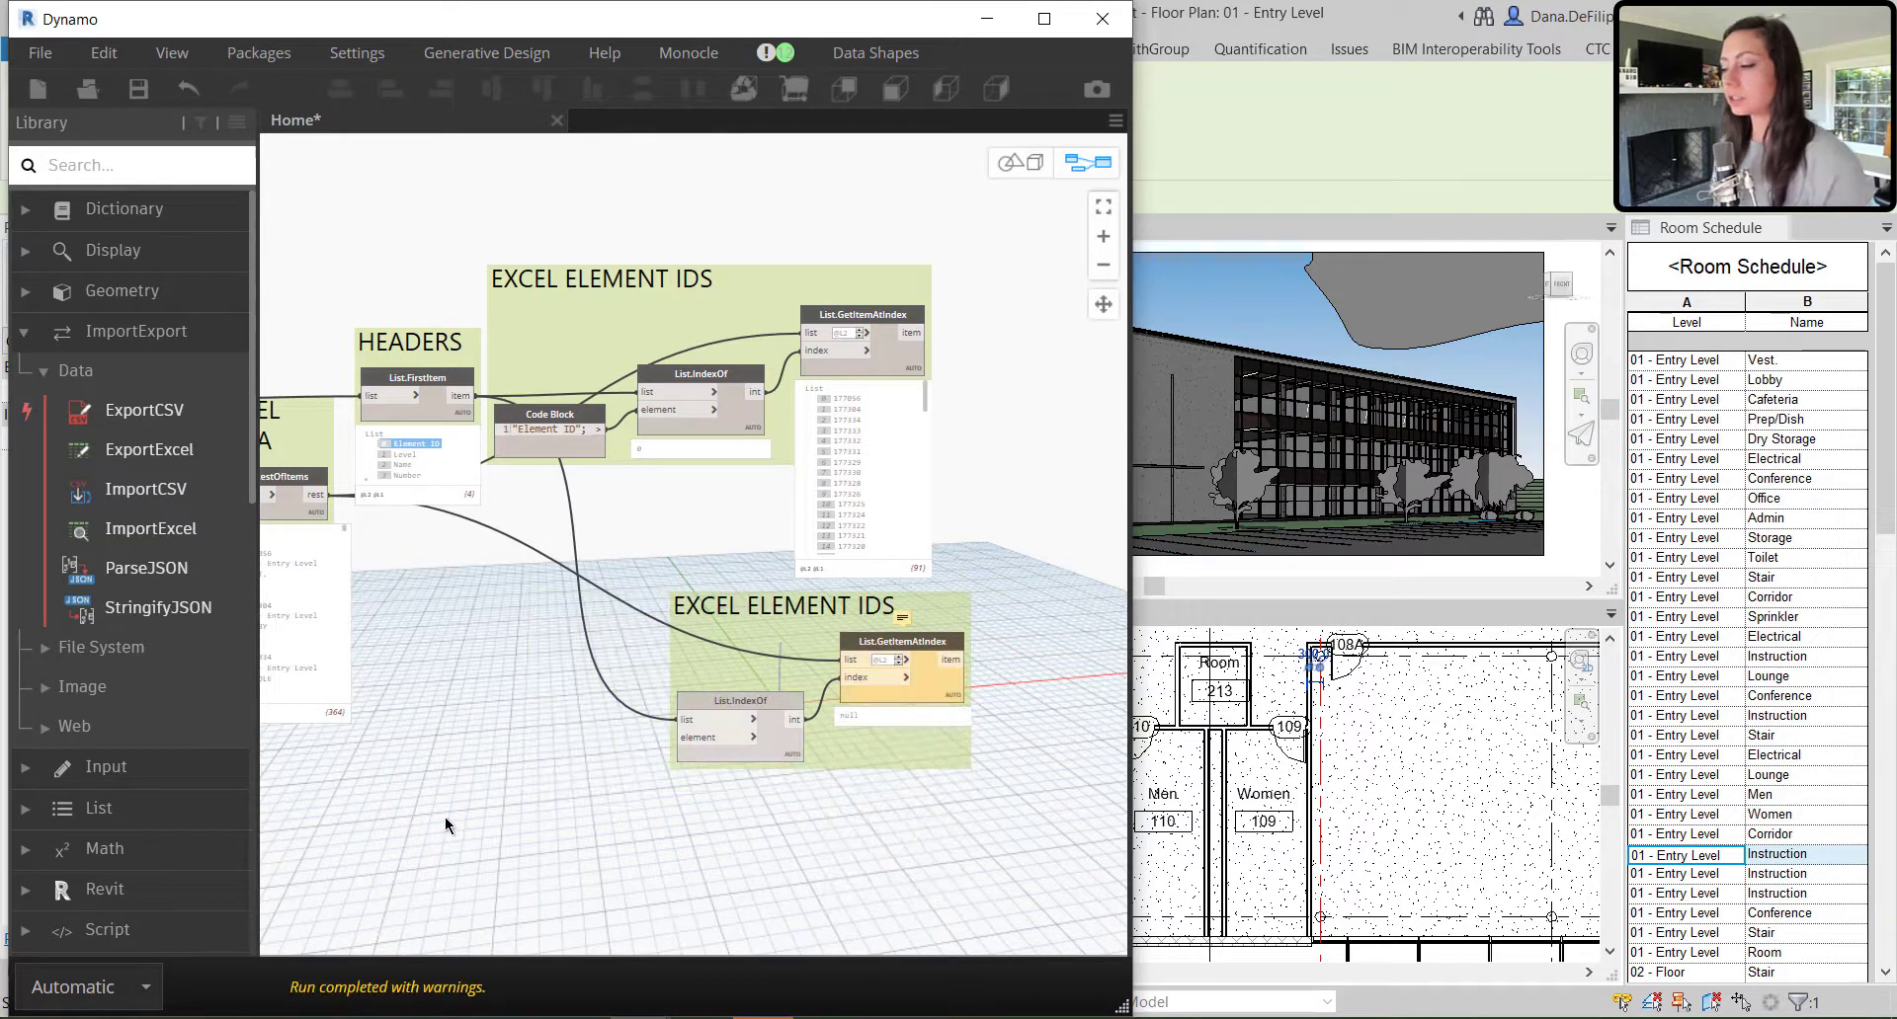
# Place a String input node on the Dynamo canvas
pyautogui.rightClick(441, 842)
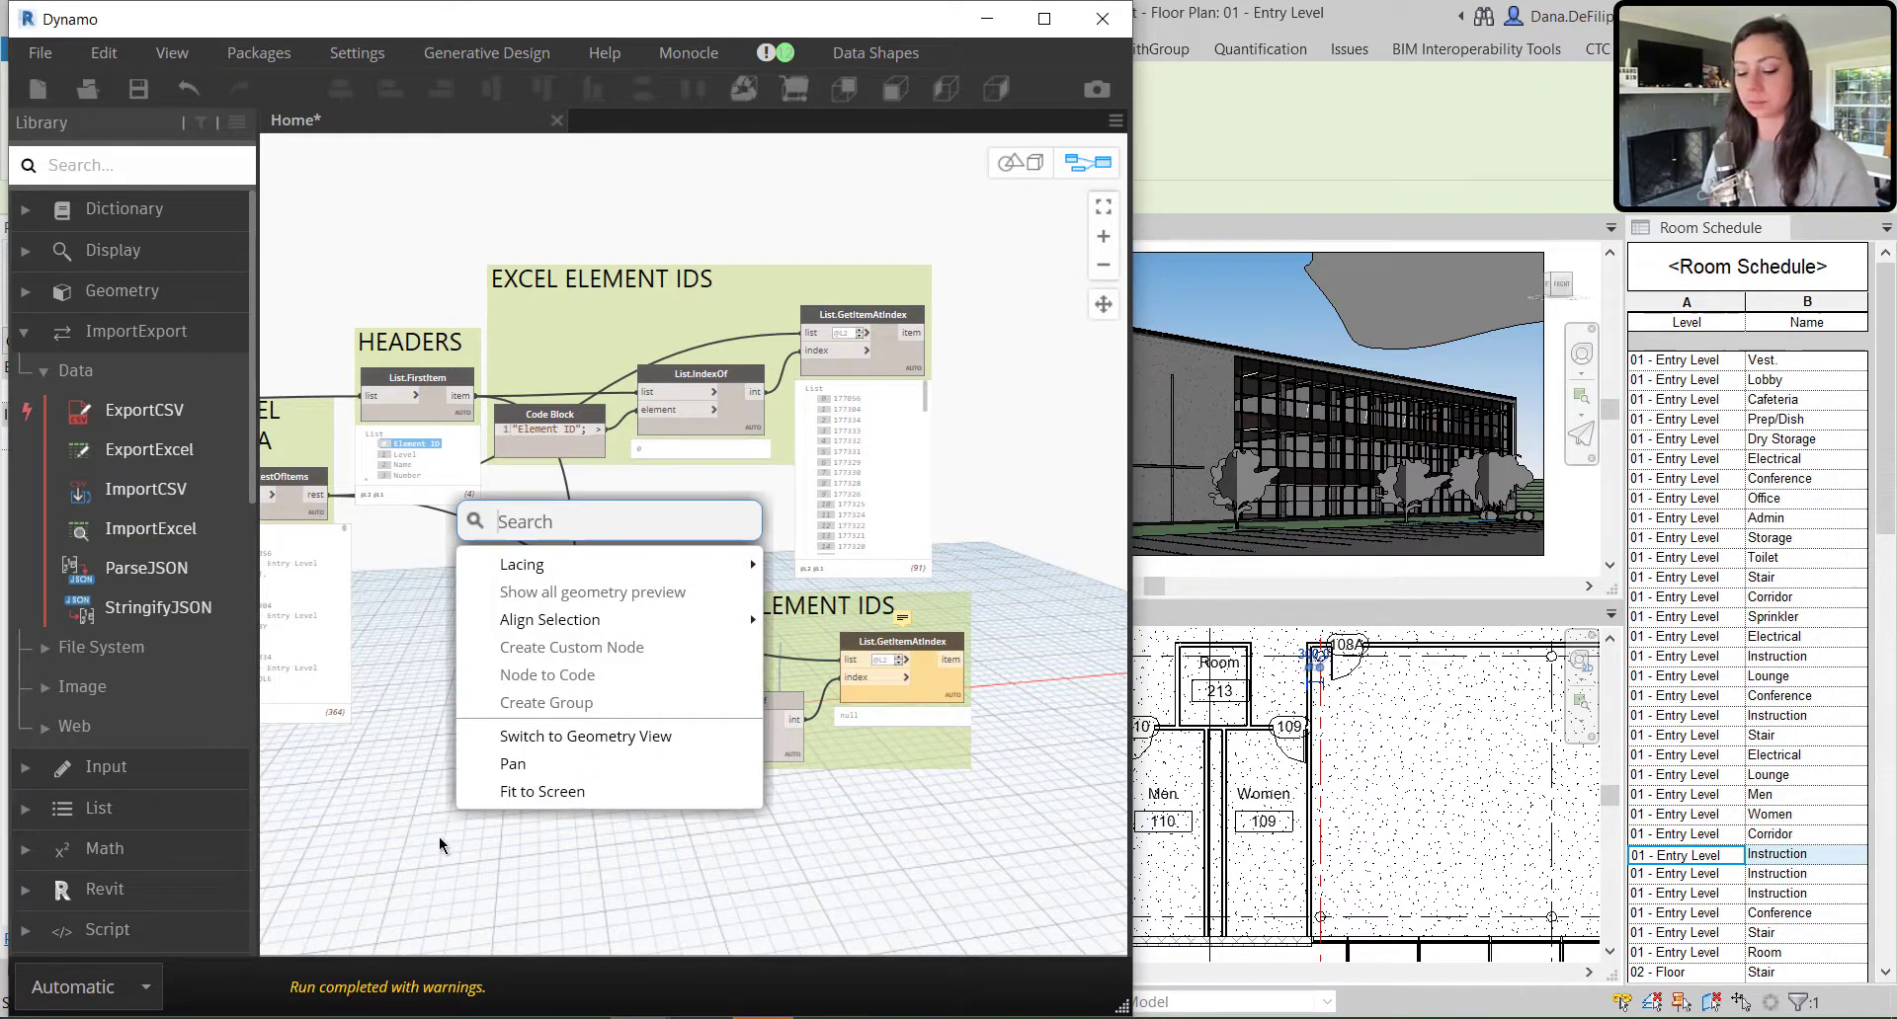
pyautogui.write('SD')
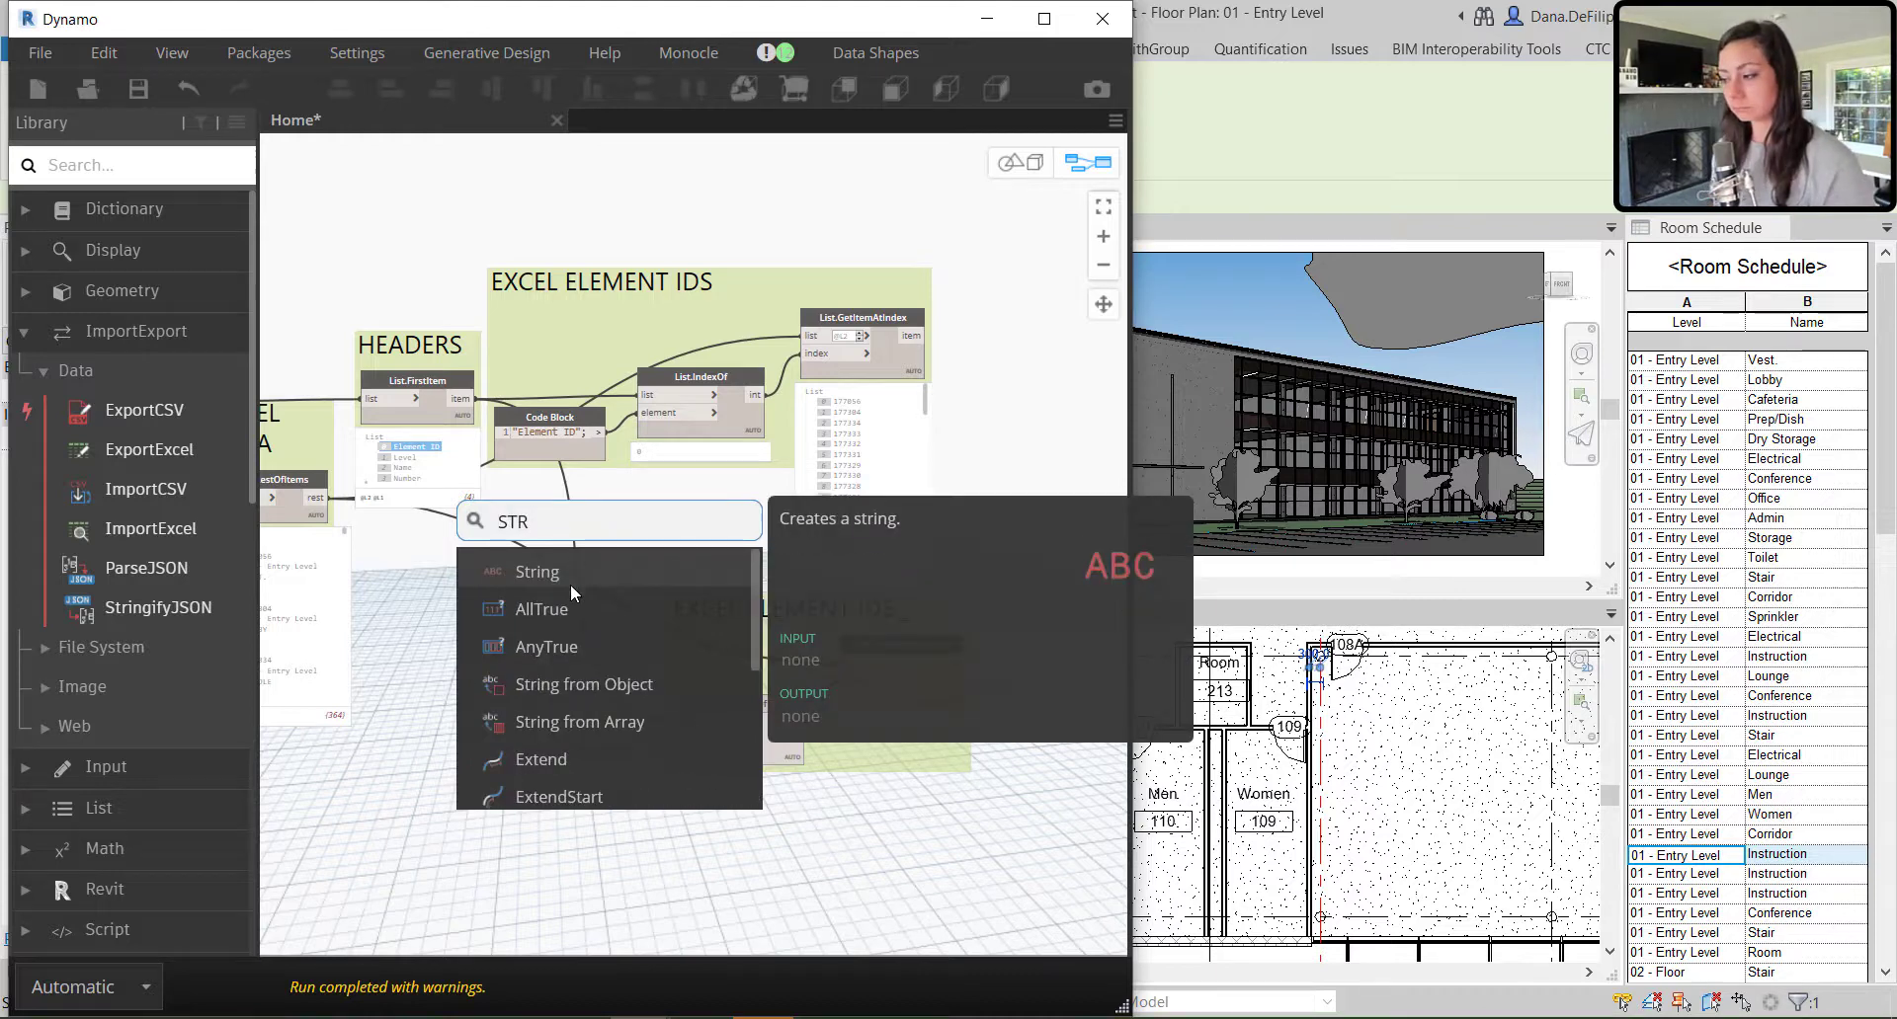
pyautogui.click(538, 571)
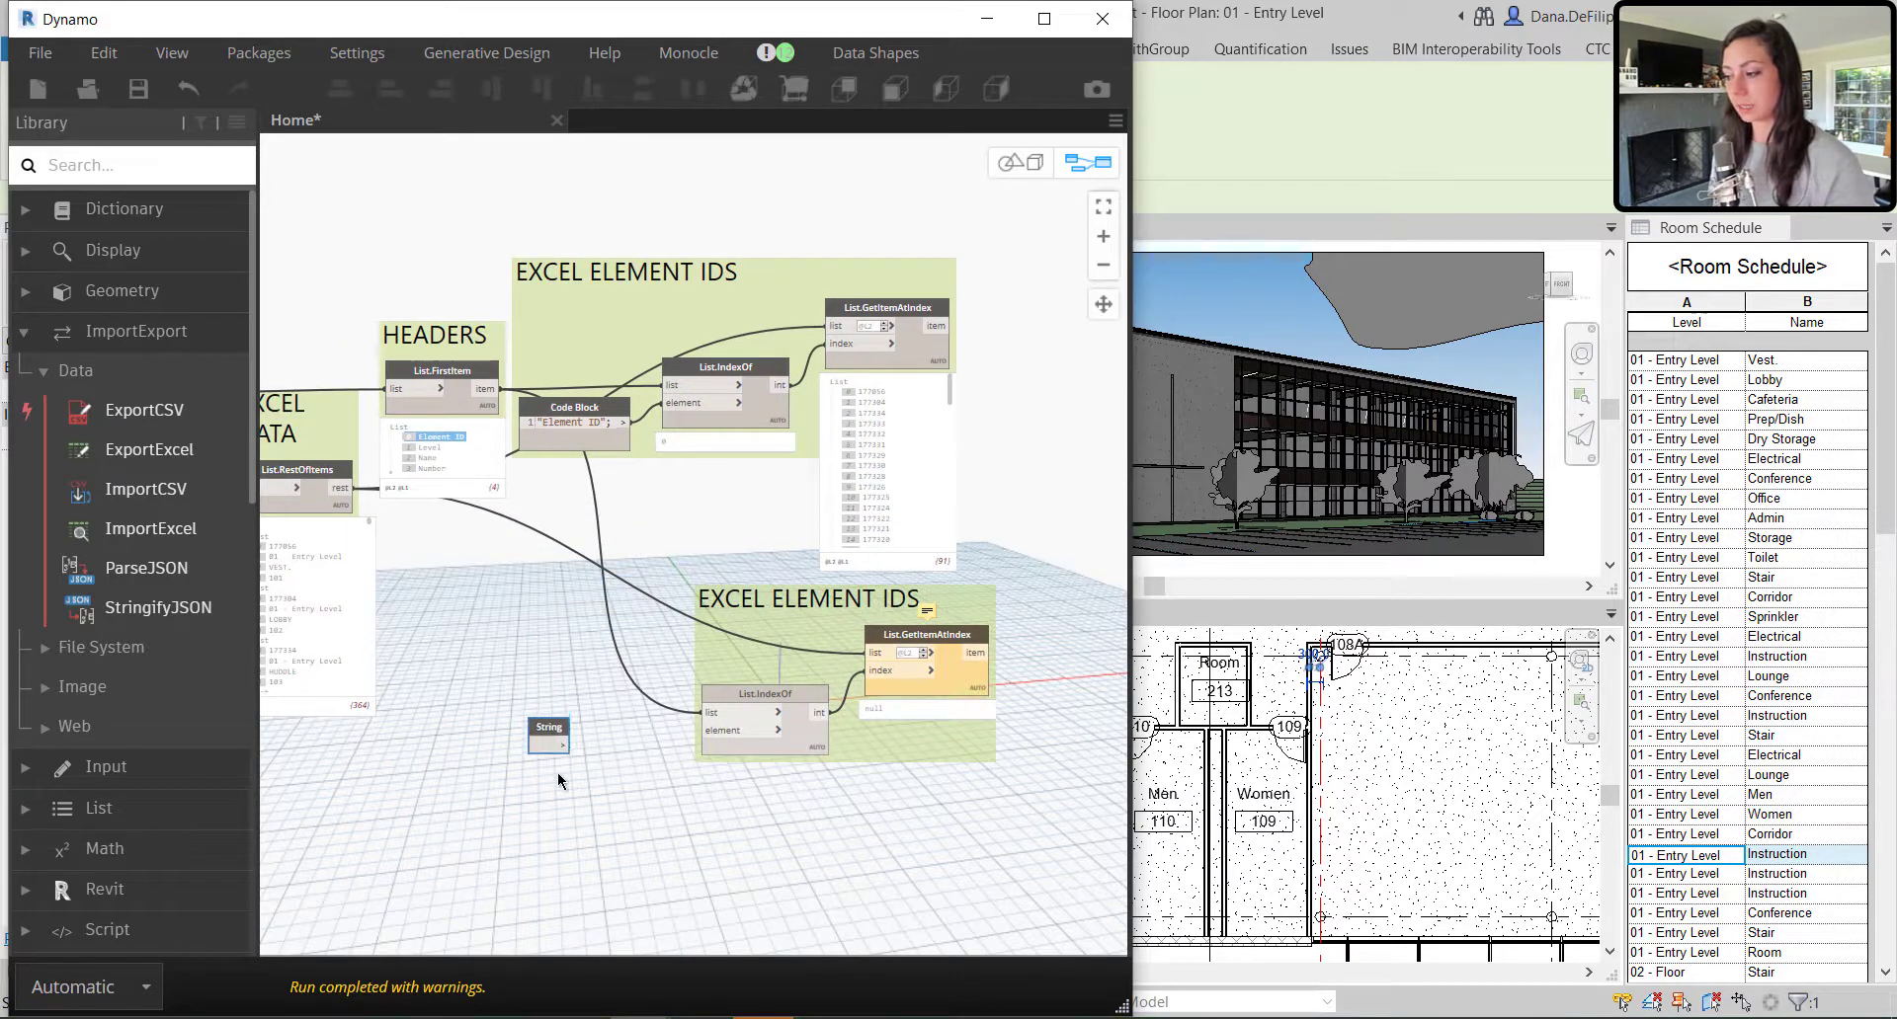
# Group the String node as SPECIFY STRING PARAMETER TO UPDATE and enter Name
pyautogui.rightClick(548, 734)
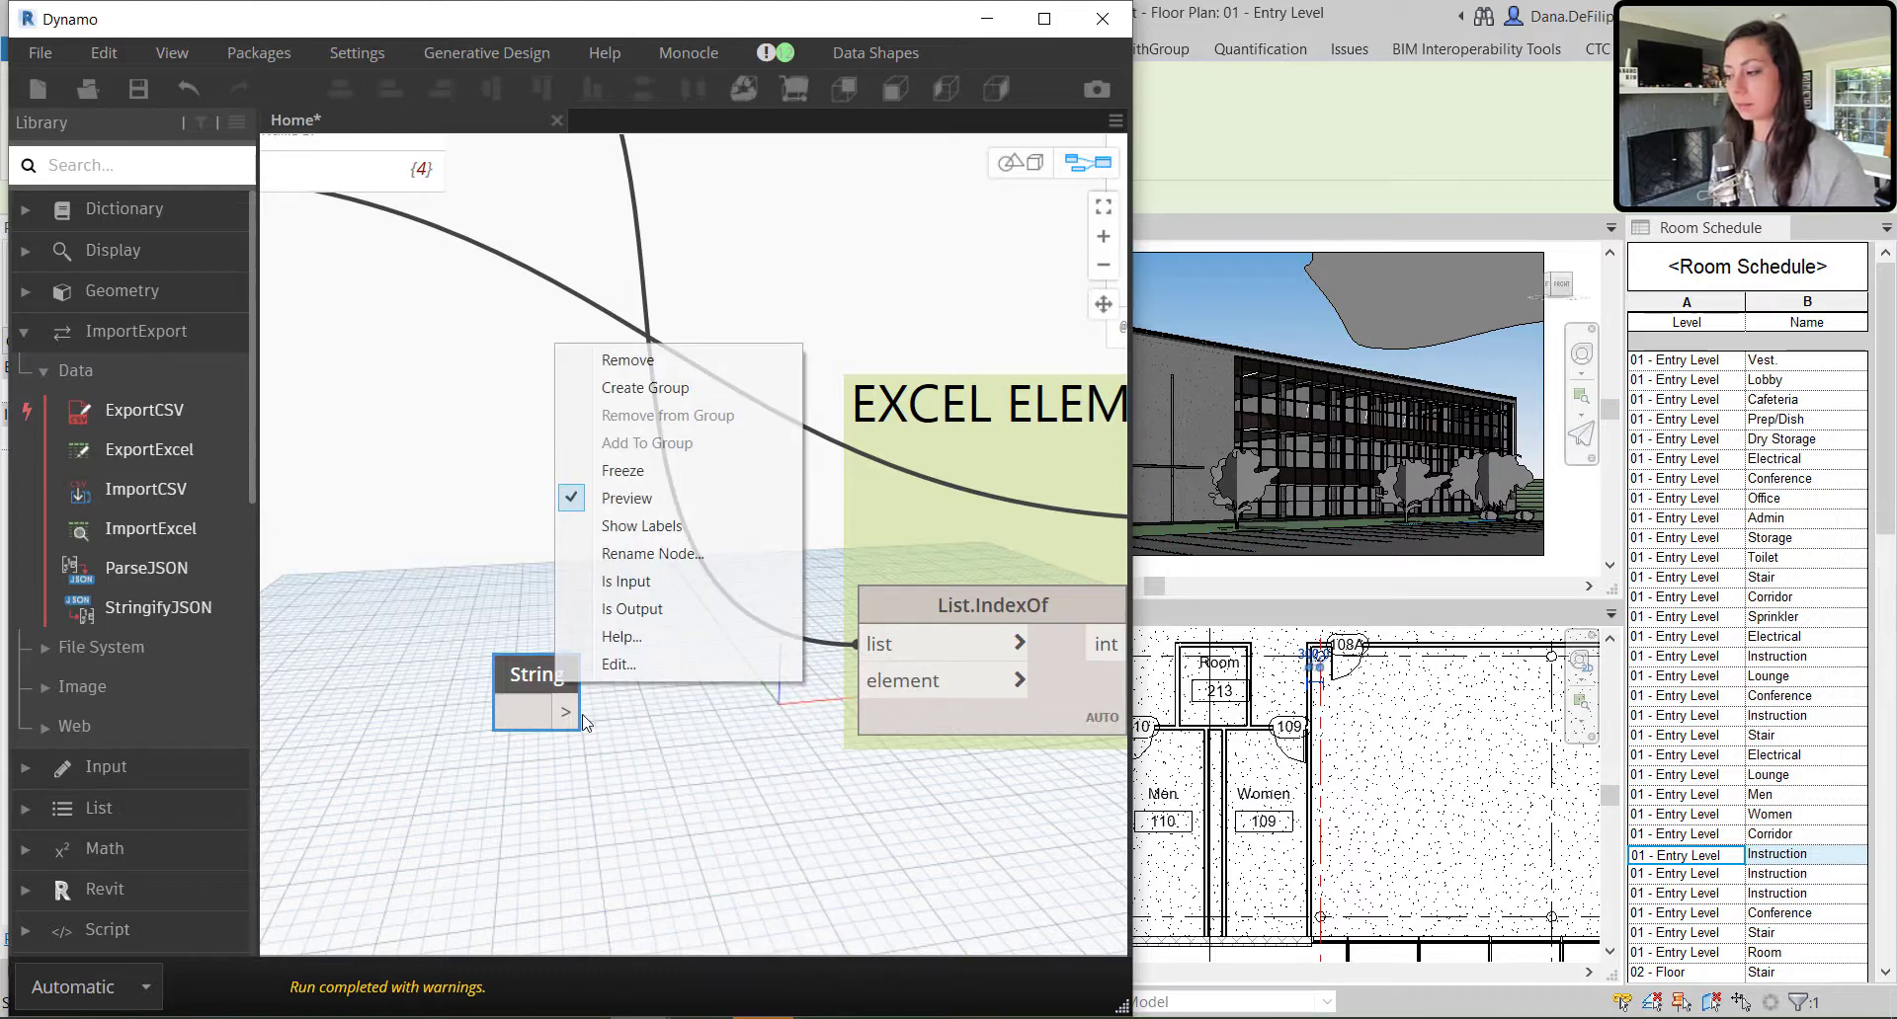
pyautogui.click(645, 388)
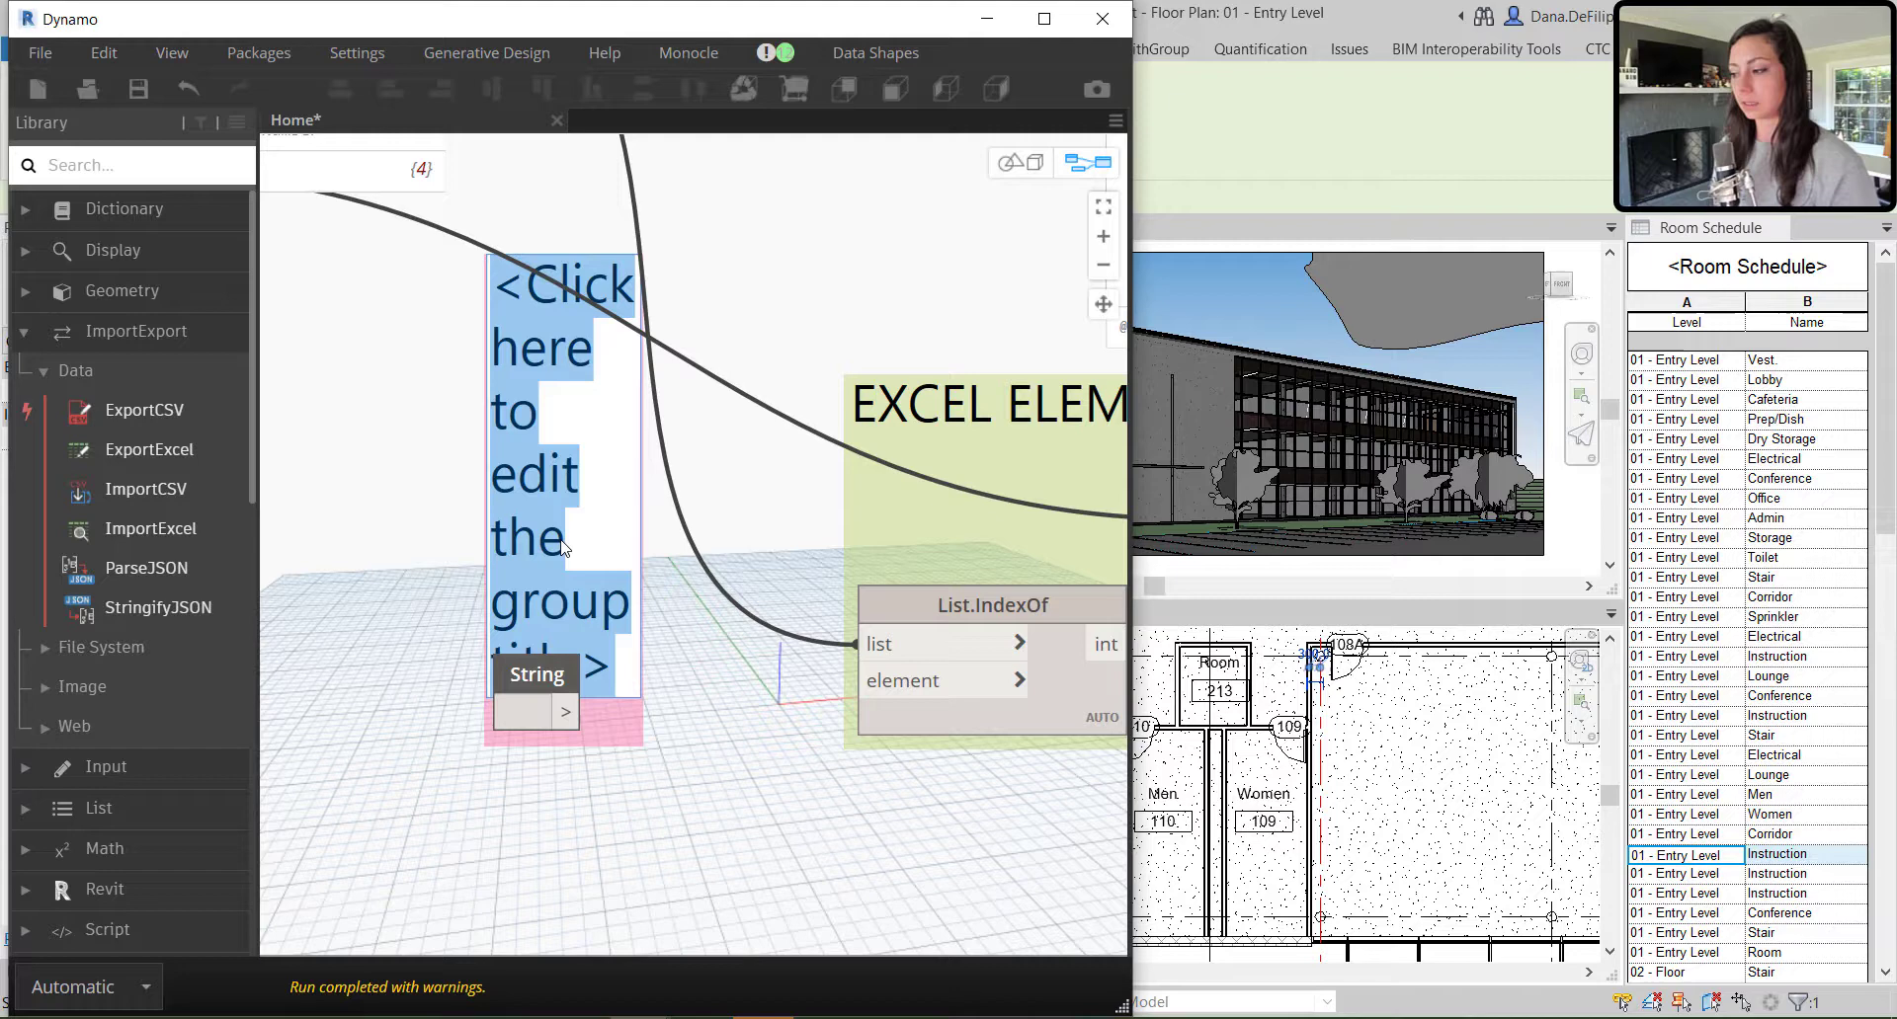
pyautogui.write('SPECI RF')
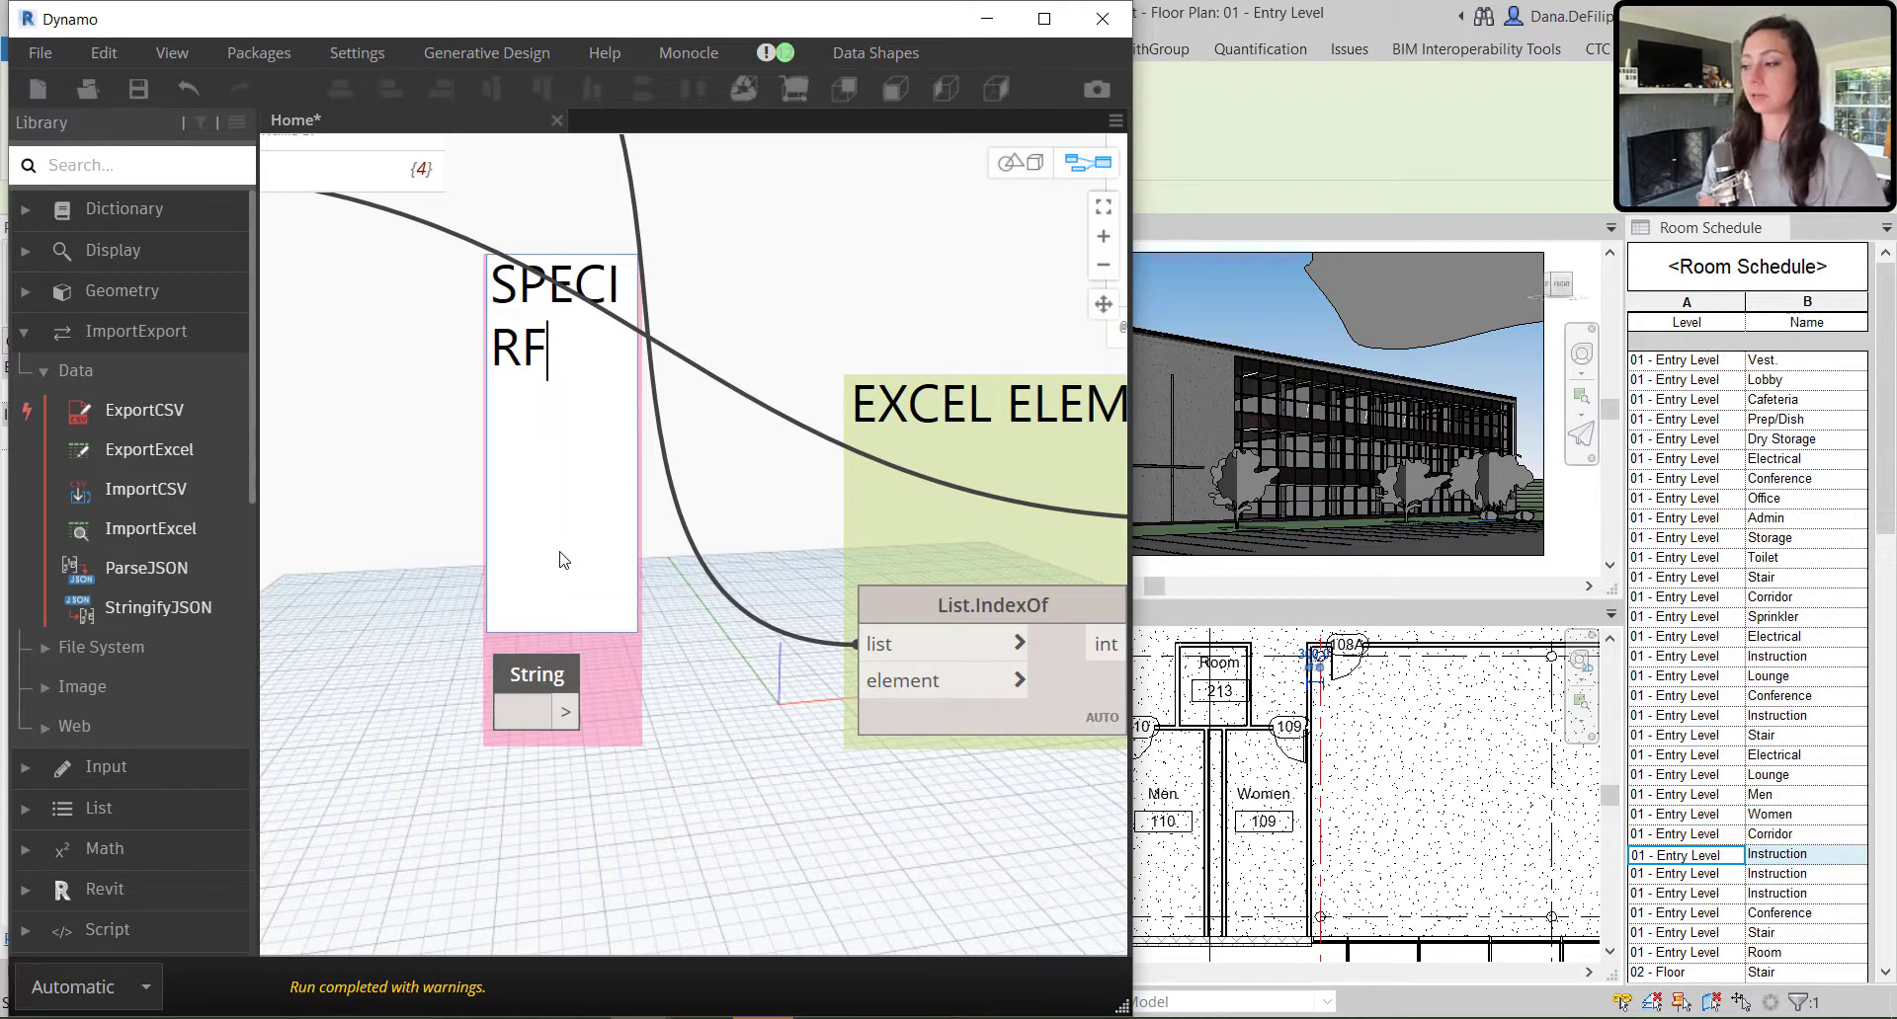
pyautogui.write('FY STRI')
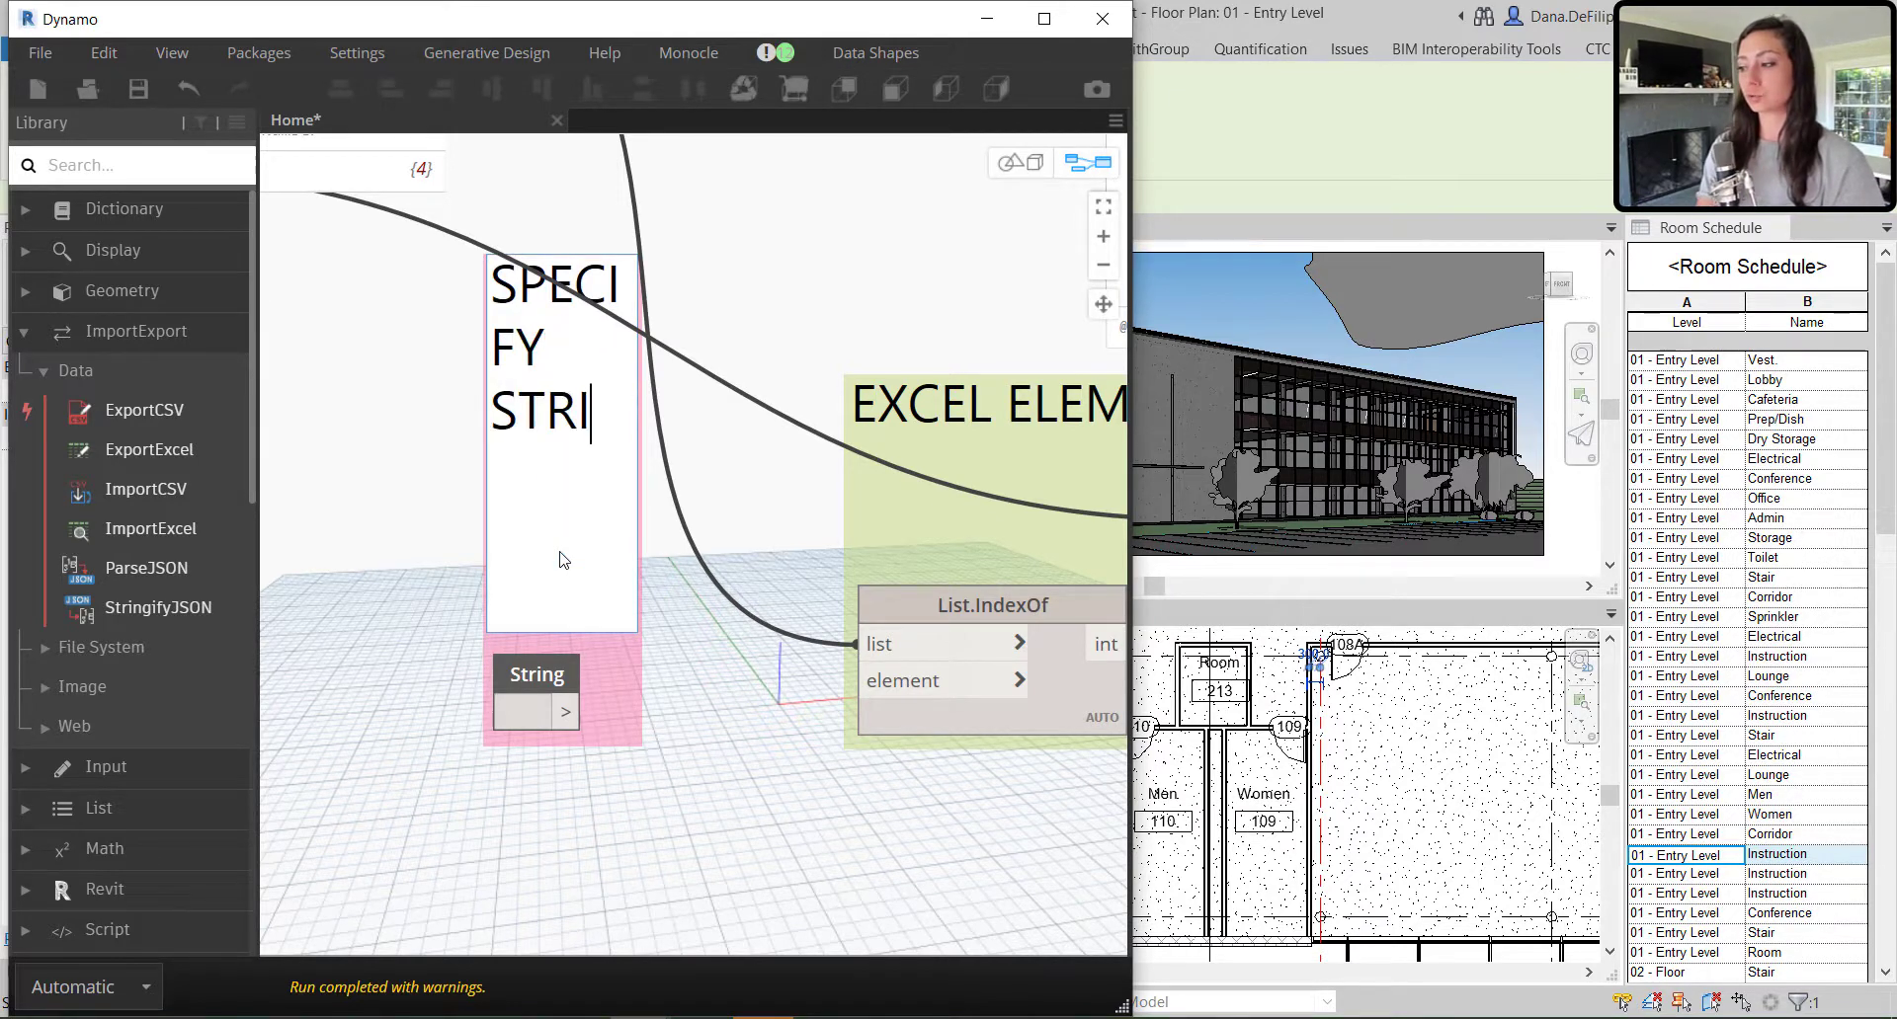
pyautogui.write('NG PARAMETER TO UPDATE')
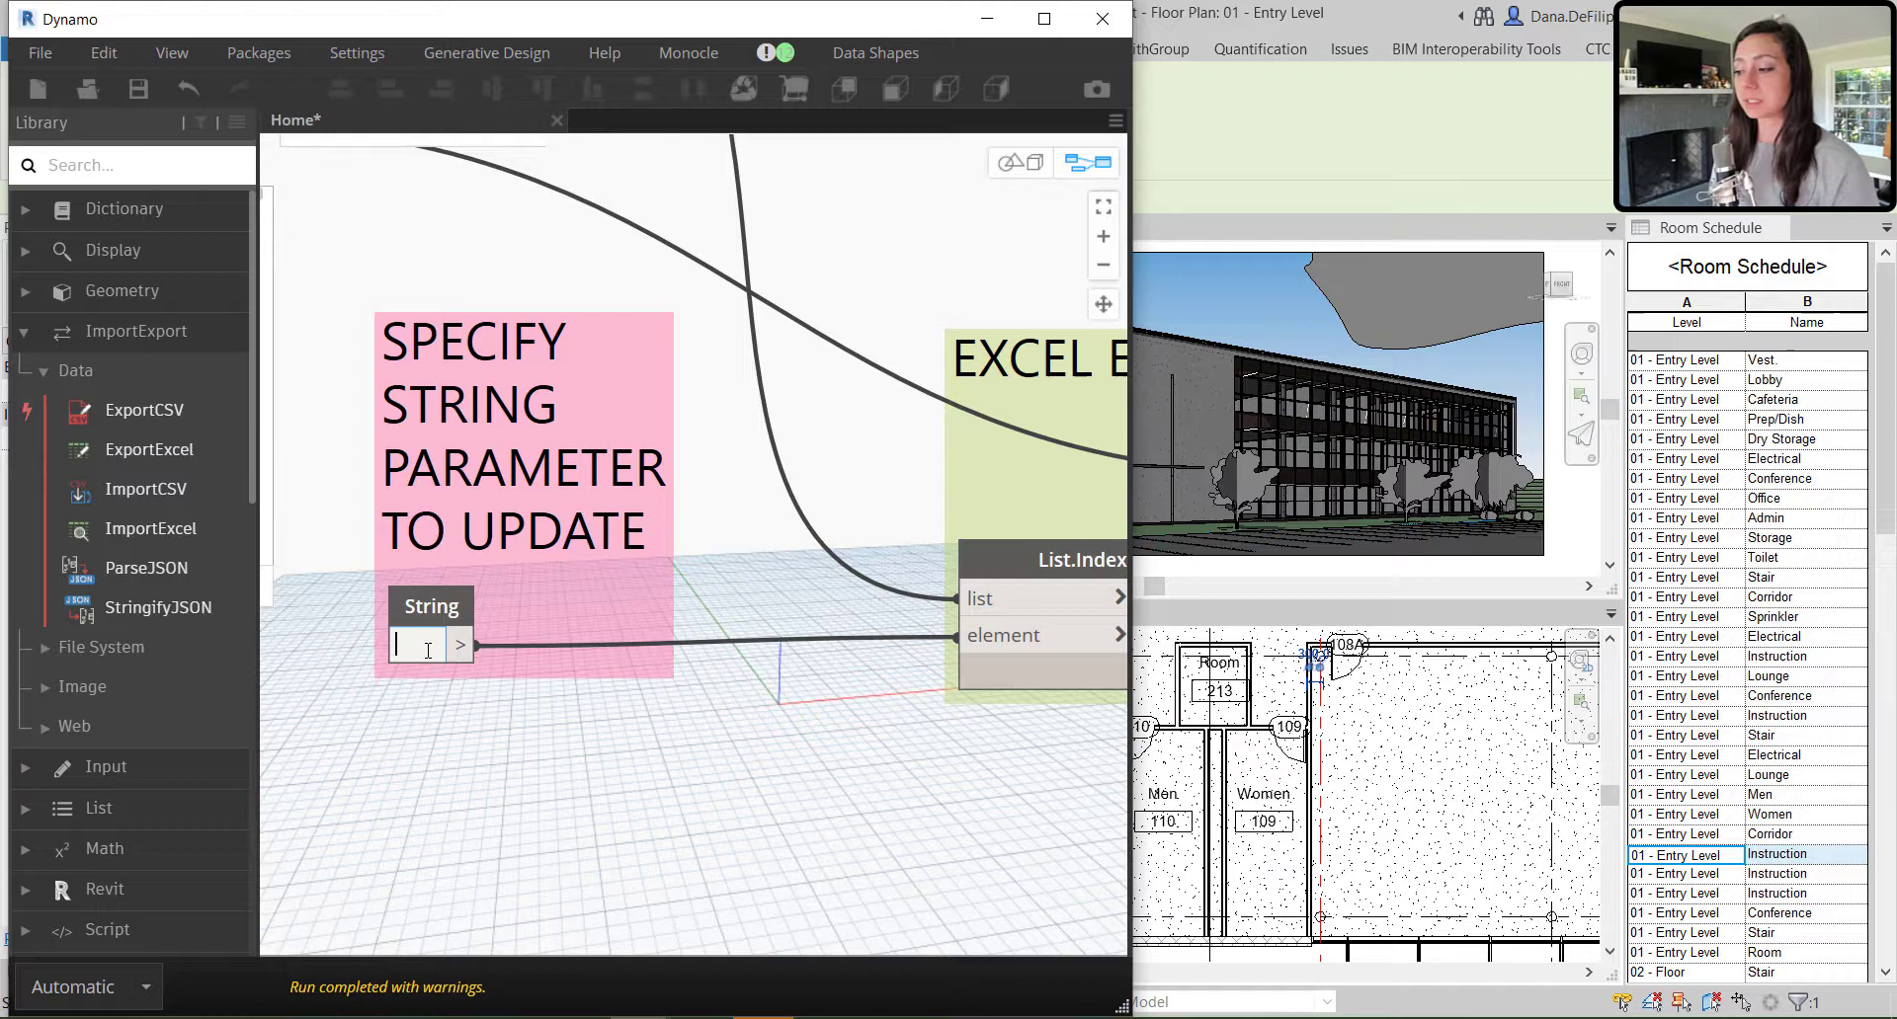
pyautogui.moveTo(393, 689)
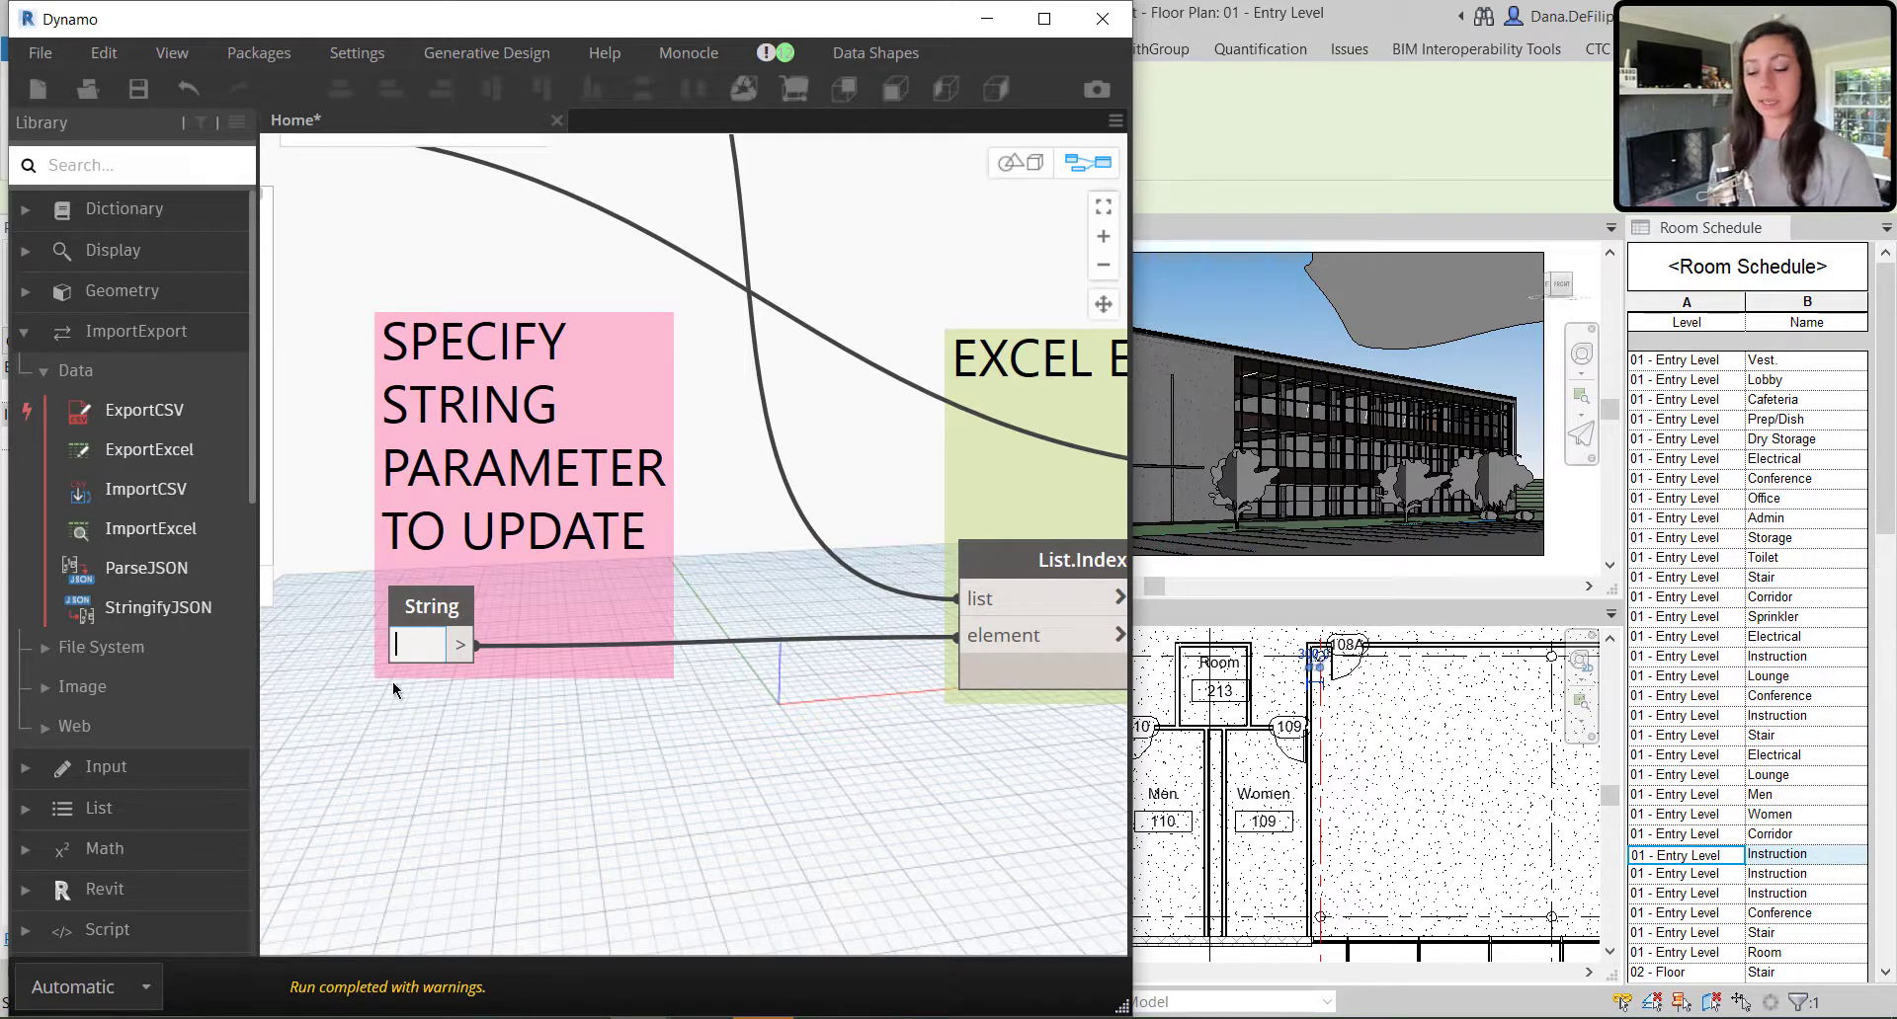
pyautogui.write('Name')
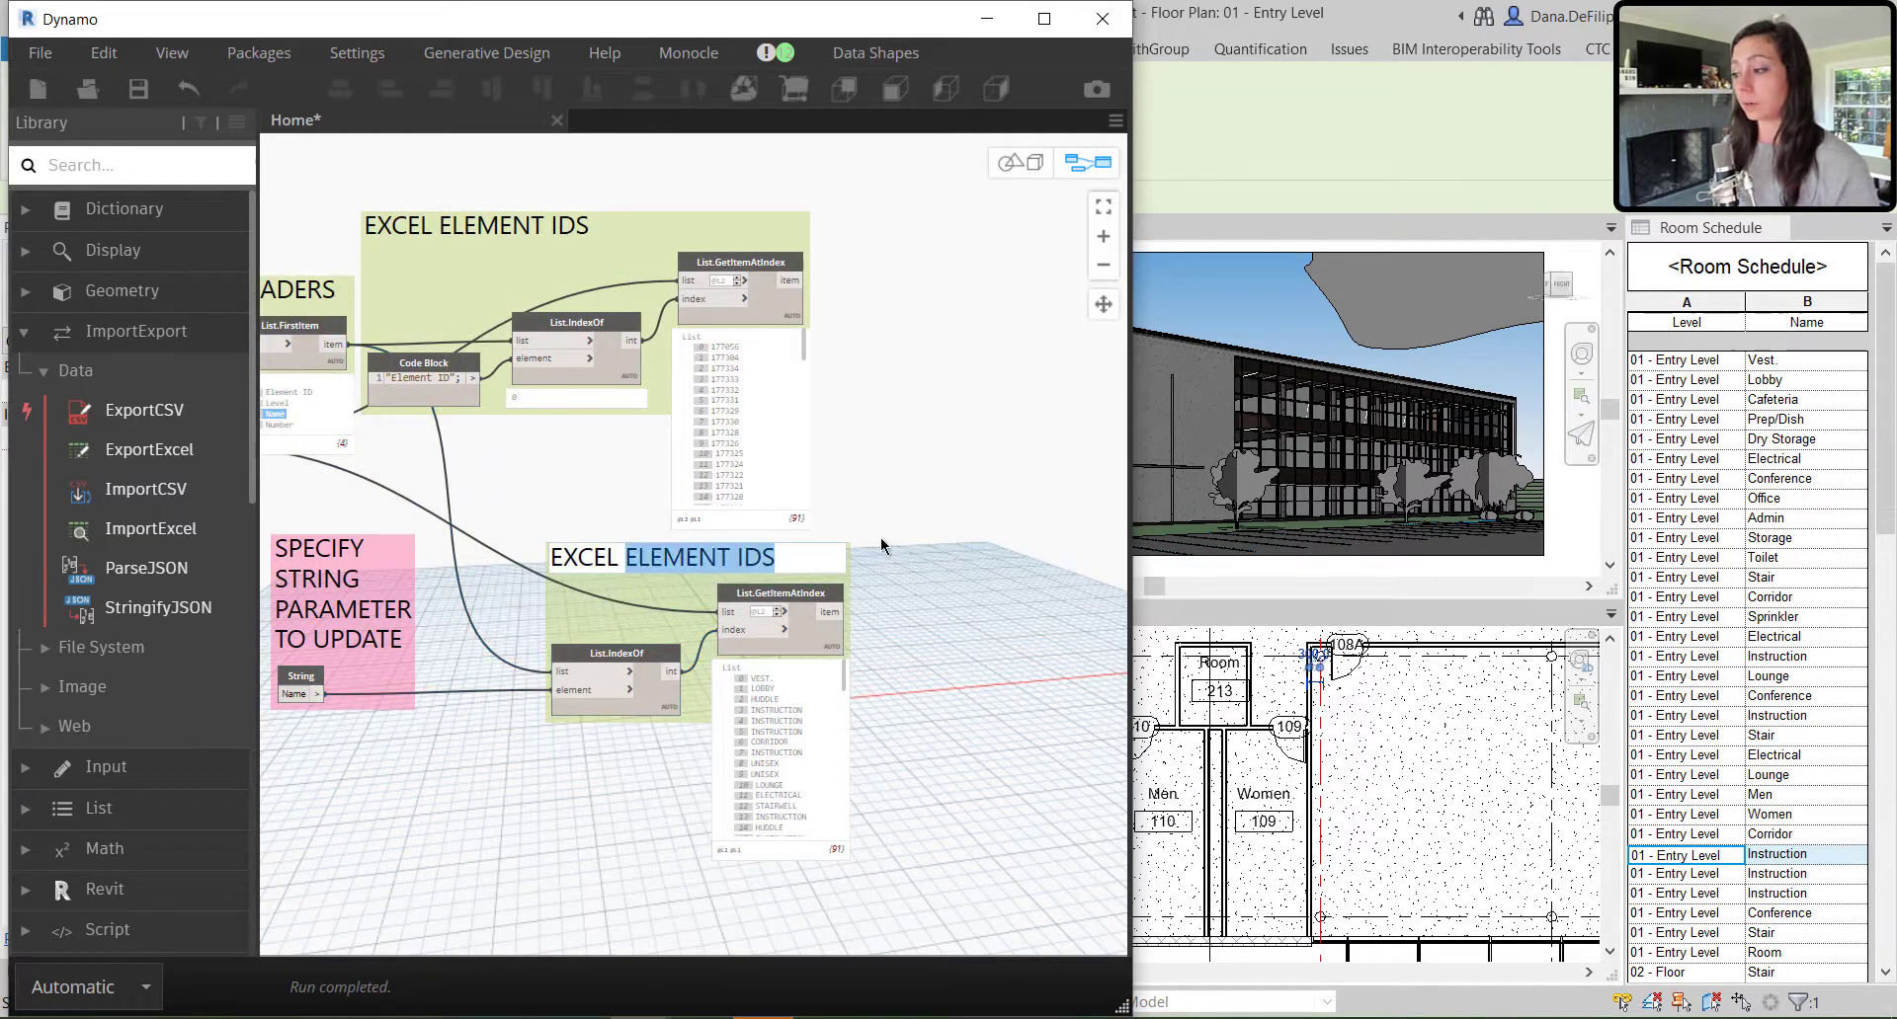
# Retitle the copied group EXCEL DATA, rename the String node, and hide the room-name preview
pyautogui.write('EXCEL dat')
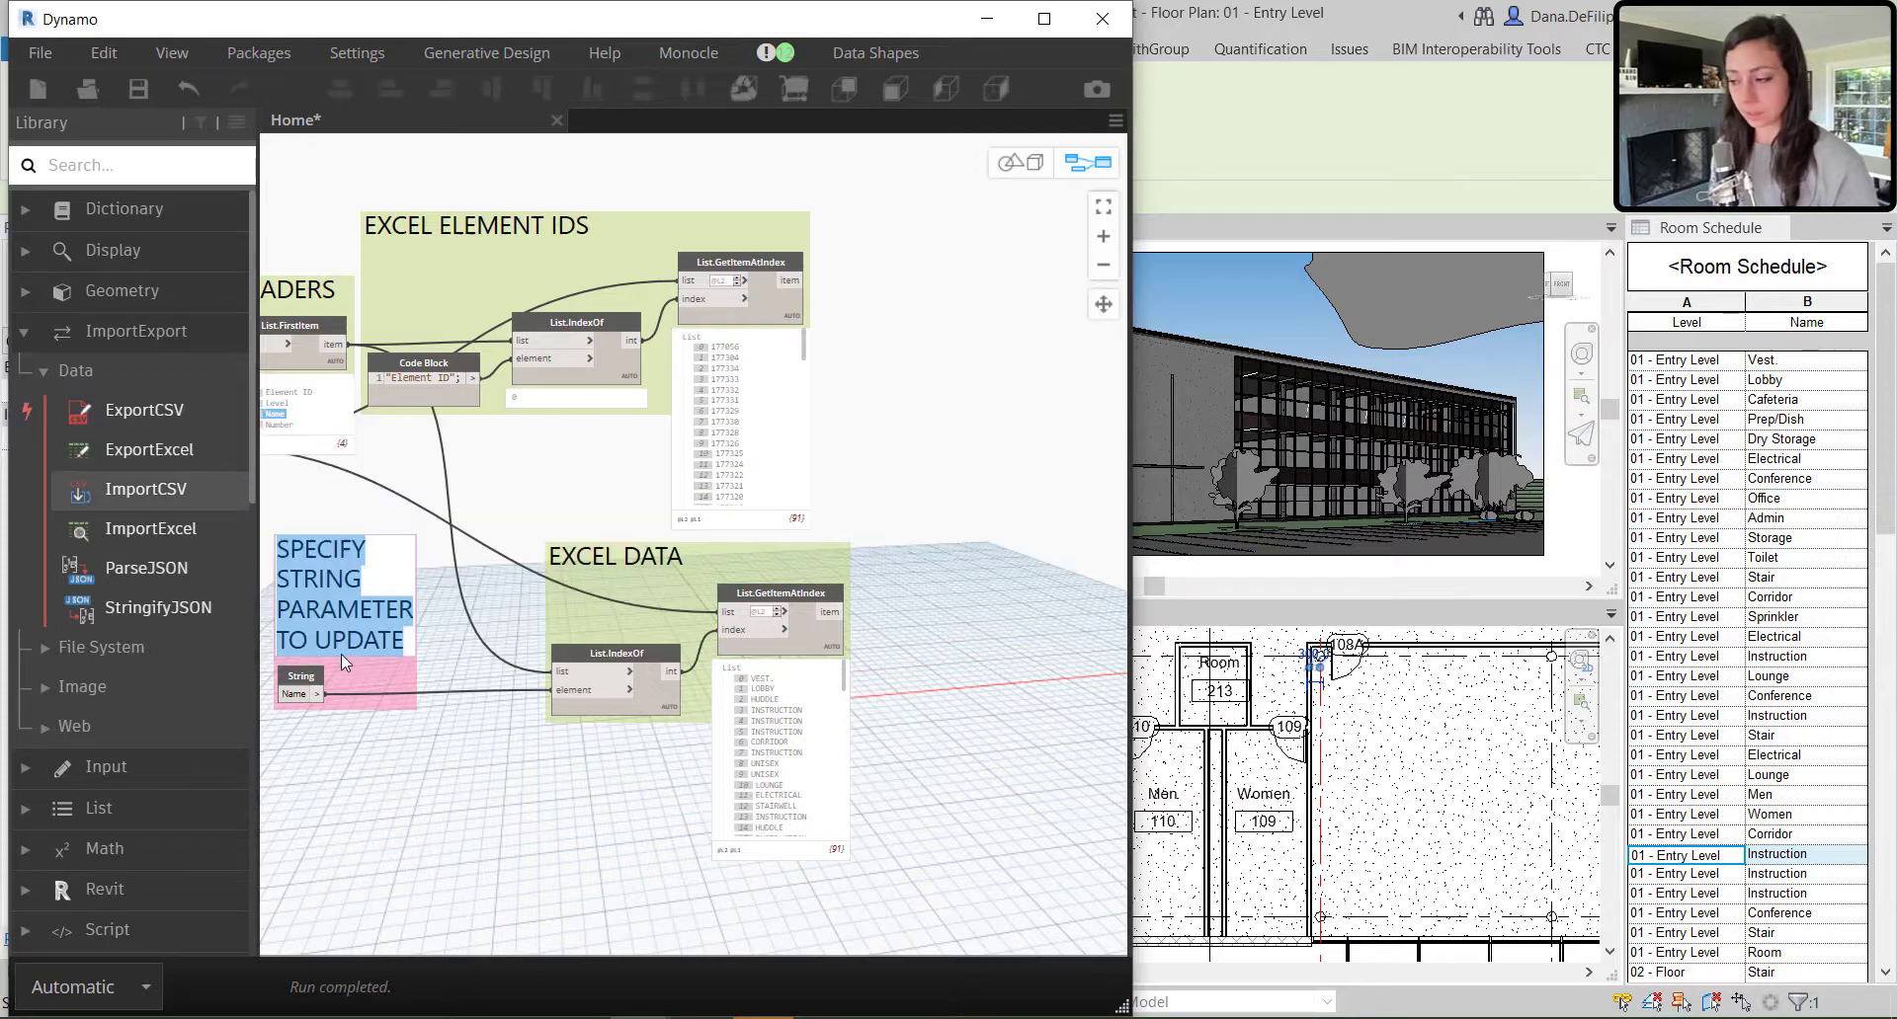
pyautogui.doubleClick(300, 686)
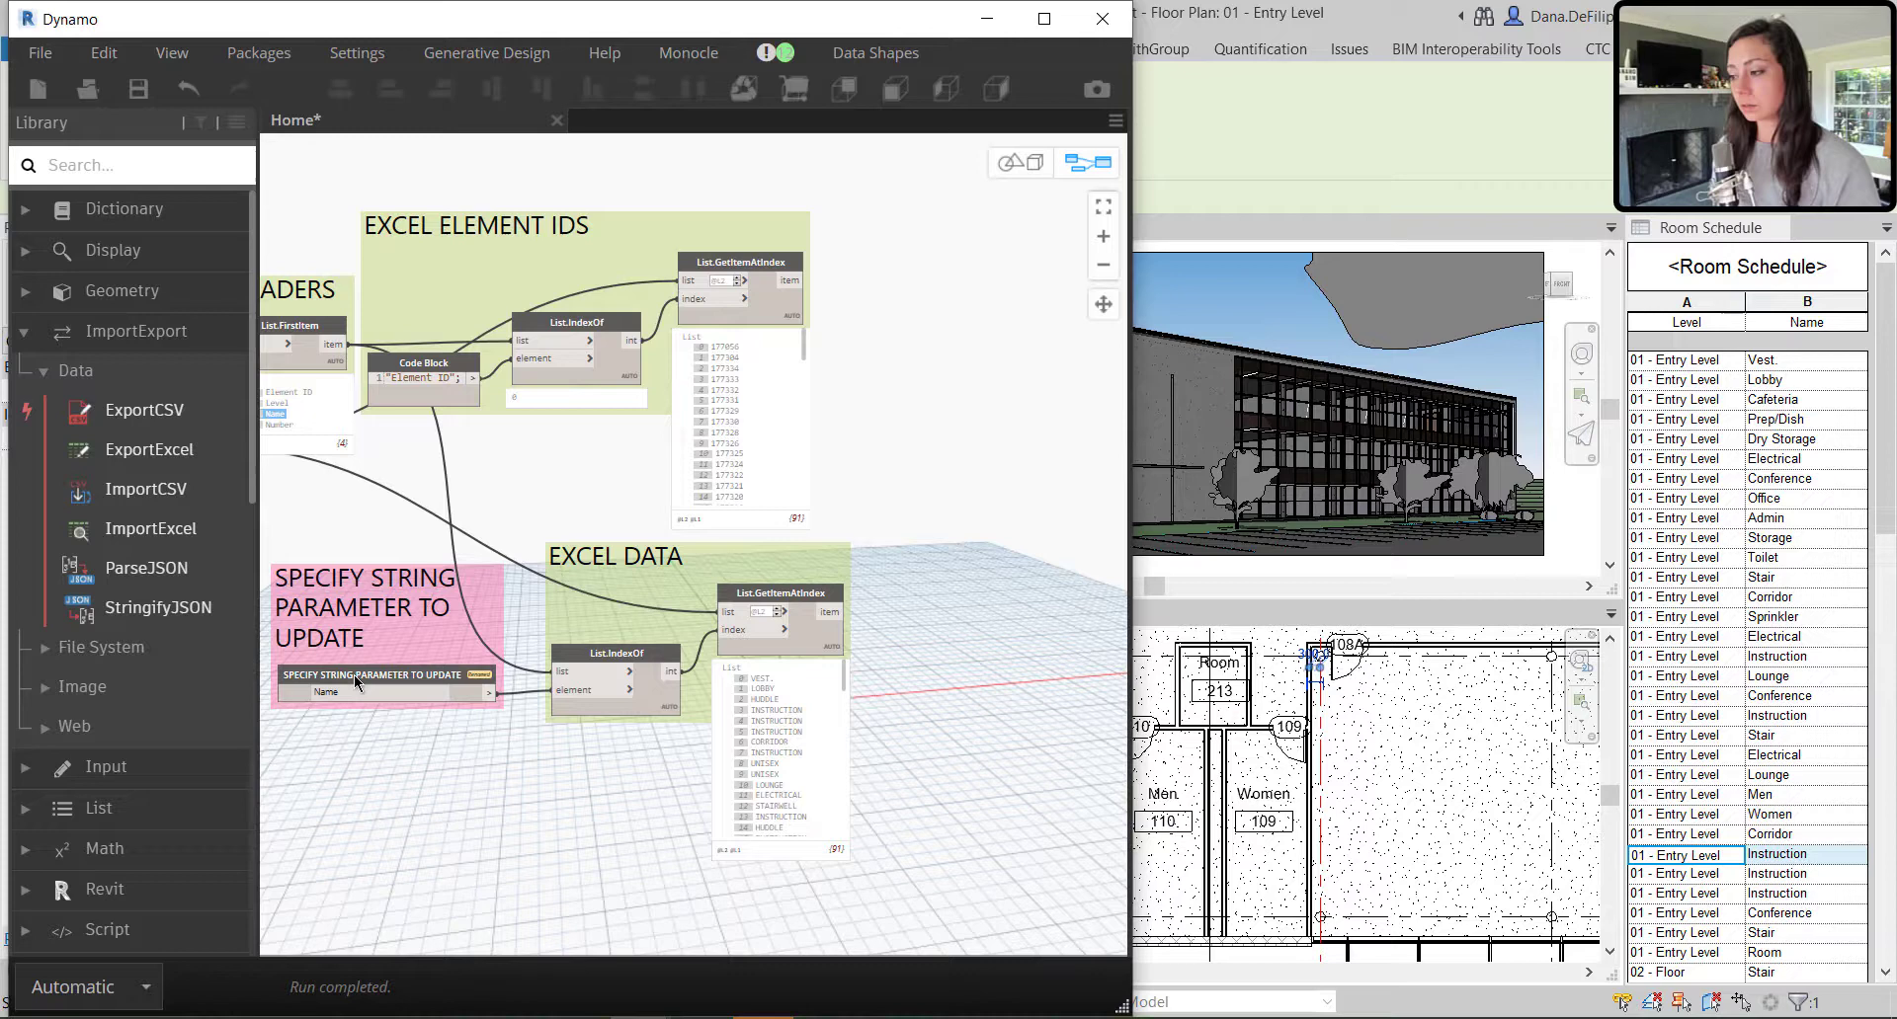
pyautogui.moveTo(436, 641)
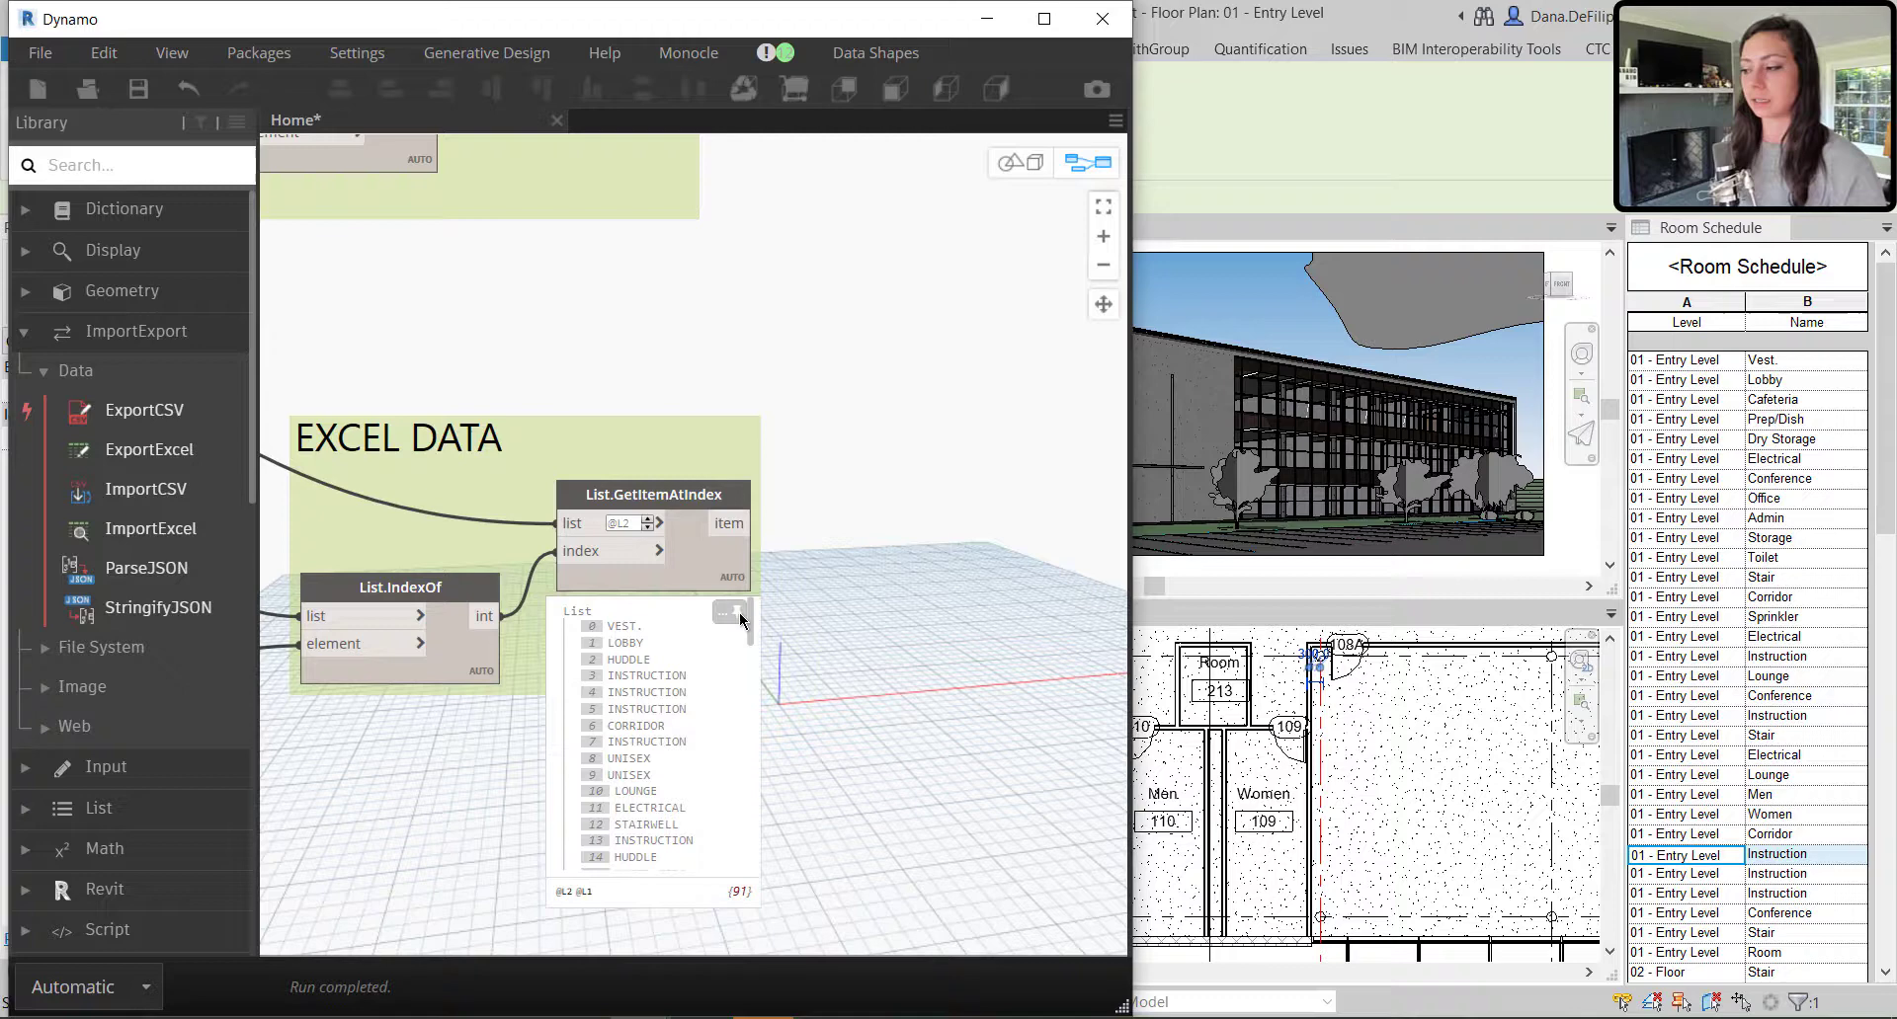
pyautogui.click(734, 614)
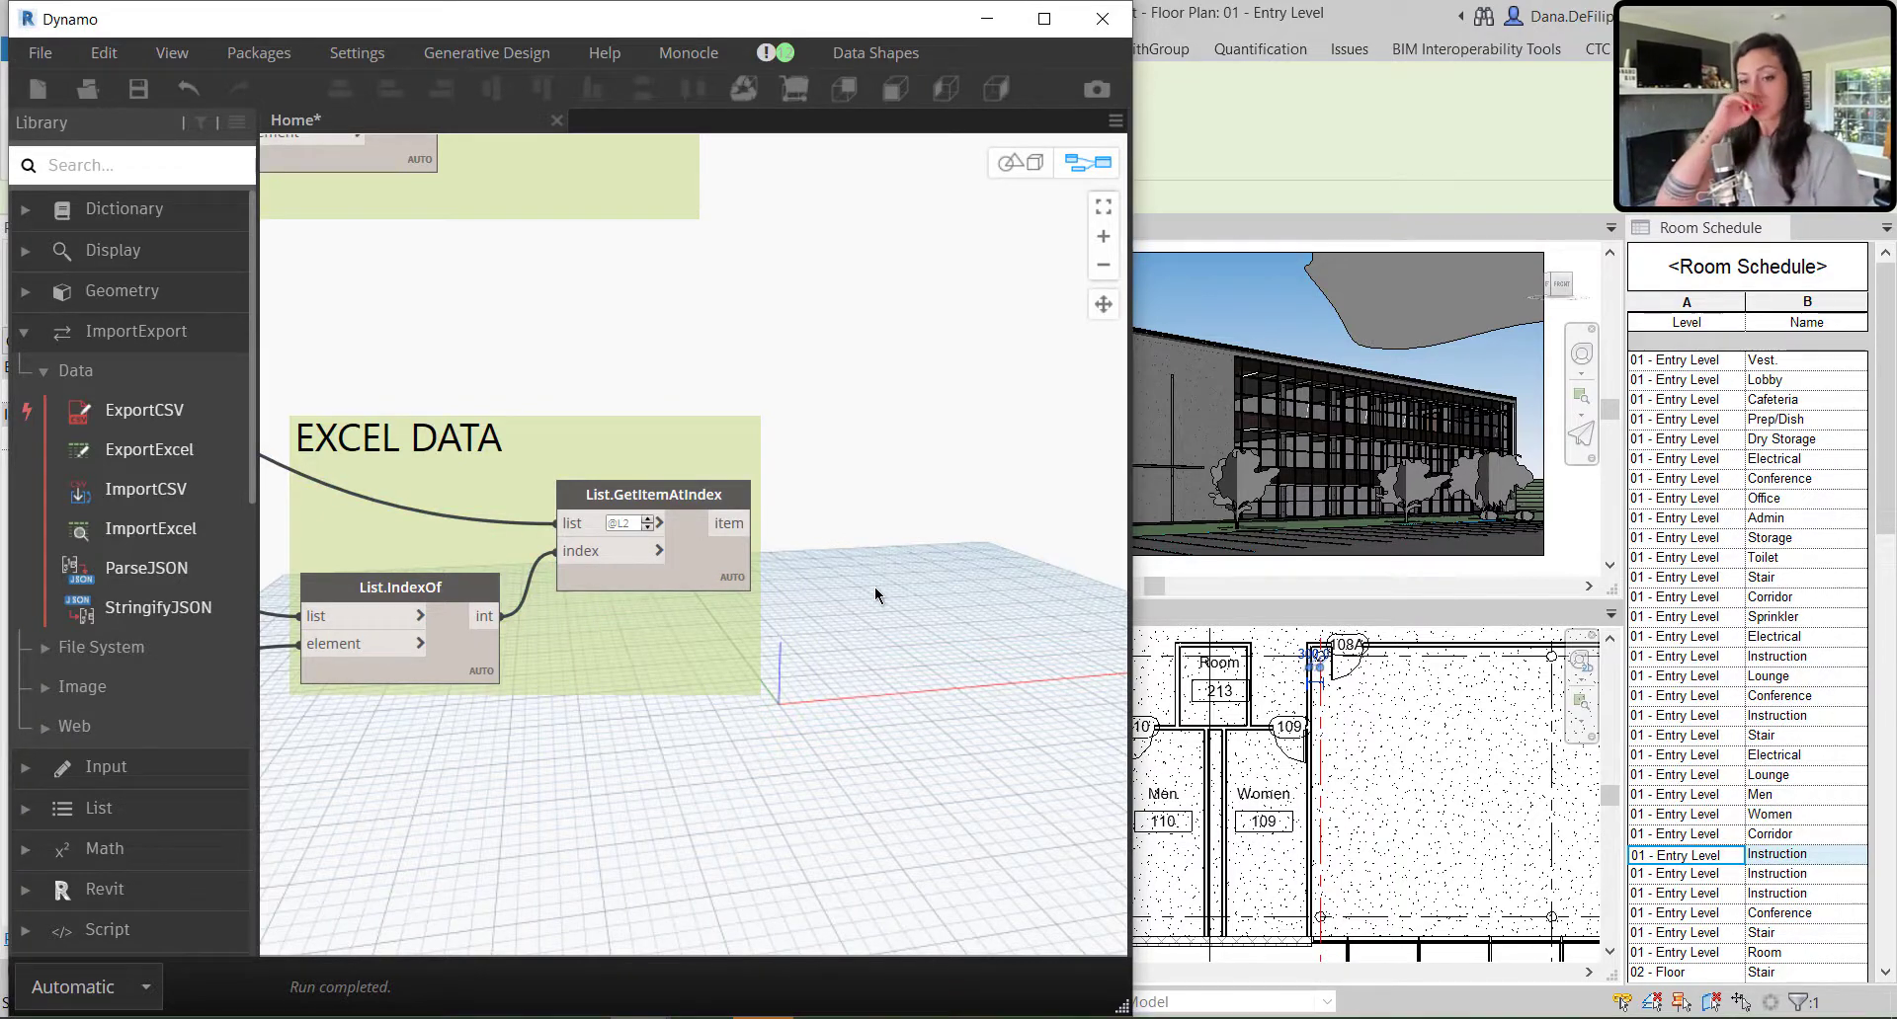
pyautogui.moveTo(745, 379)
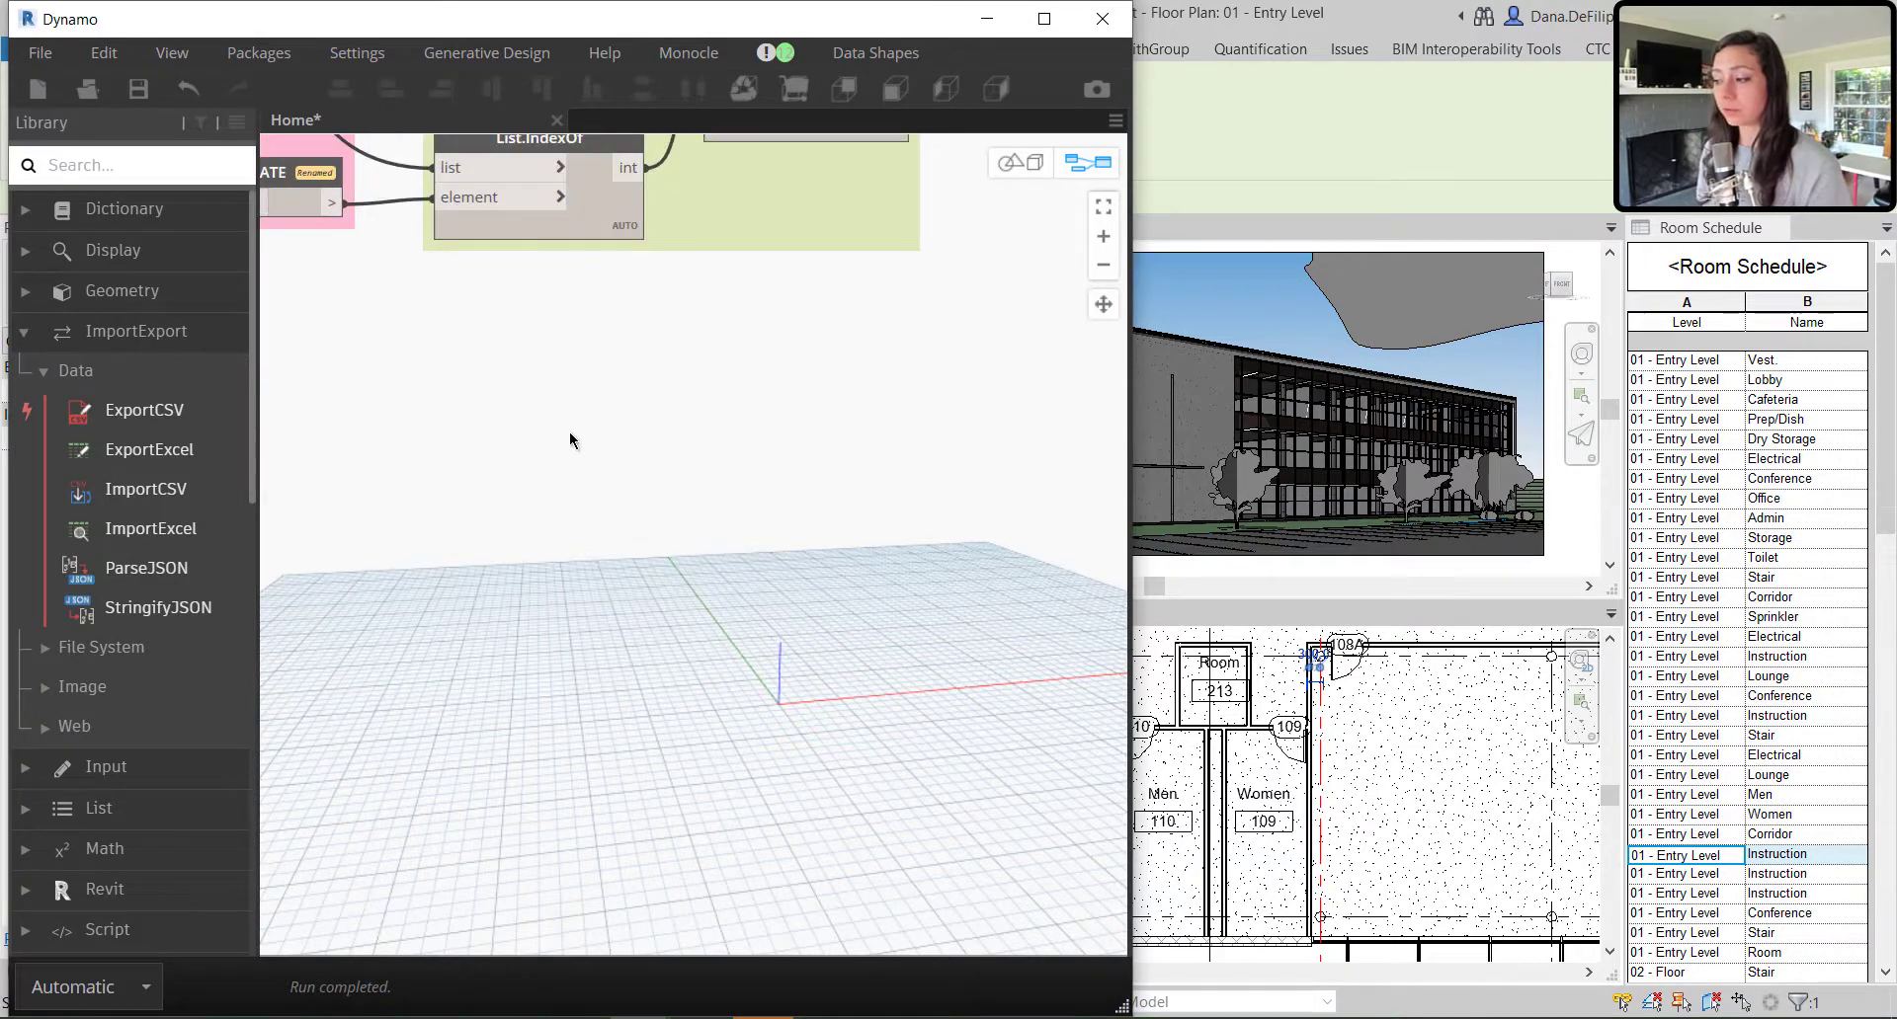
pyautogui.rightClick(571, 440)
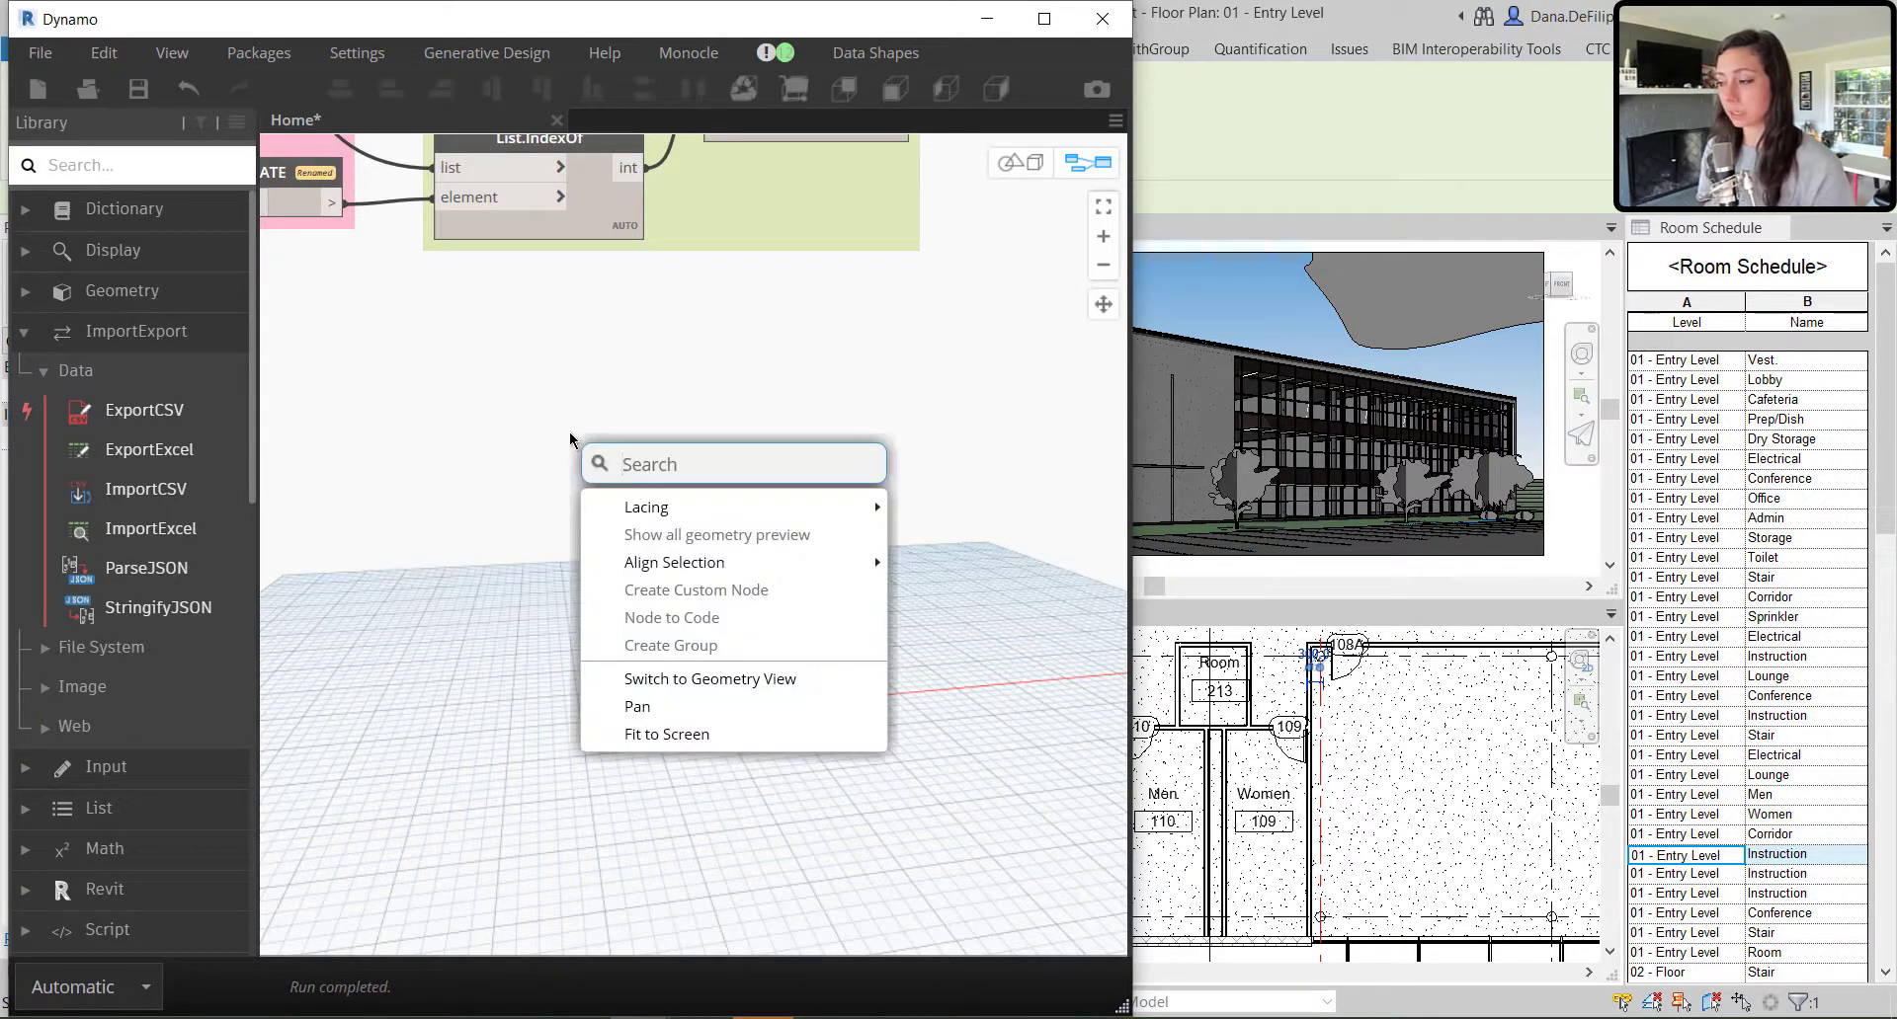
# Add a Categories node grouped as SPECIFY CATEGORY OF ELEMENTS TO UPDATE
pyautogui.write('CAST')
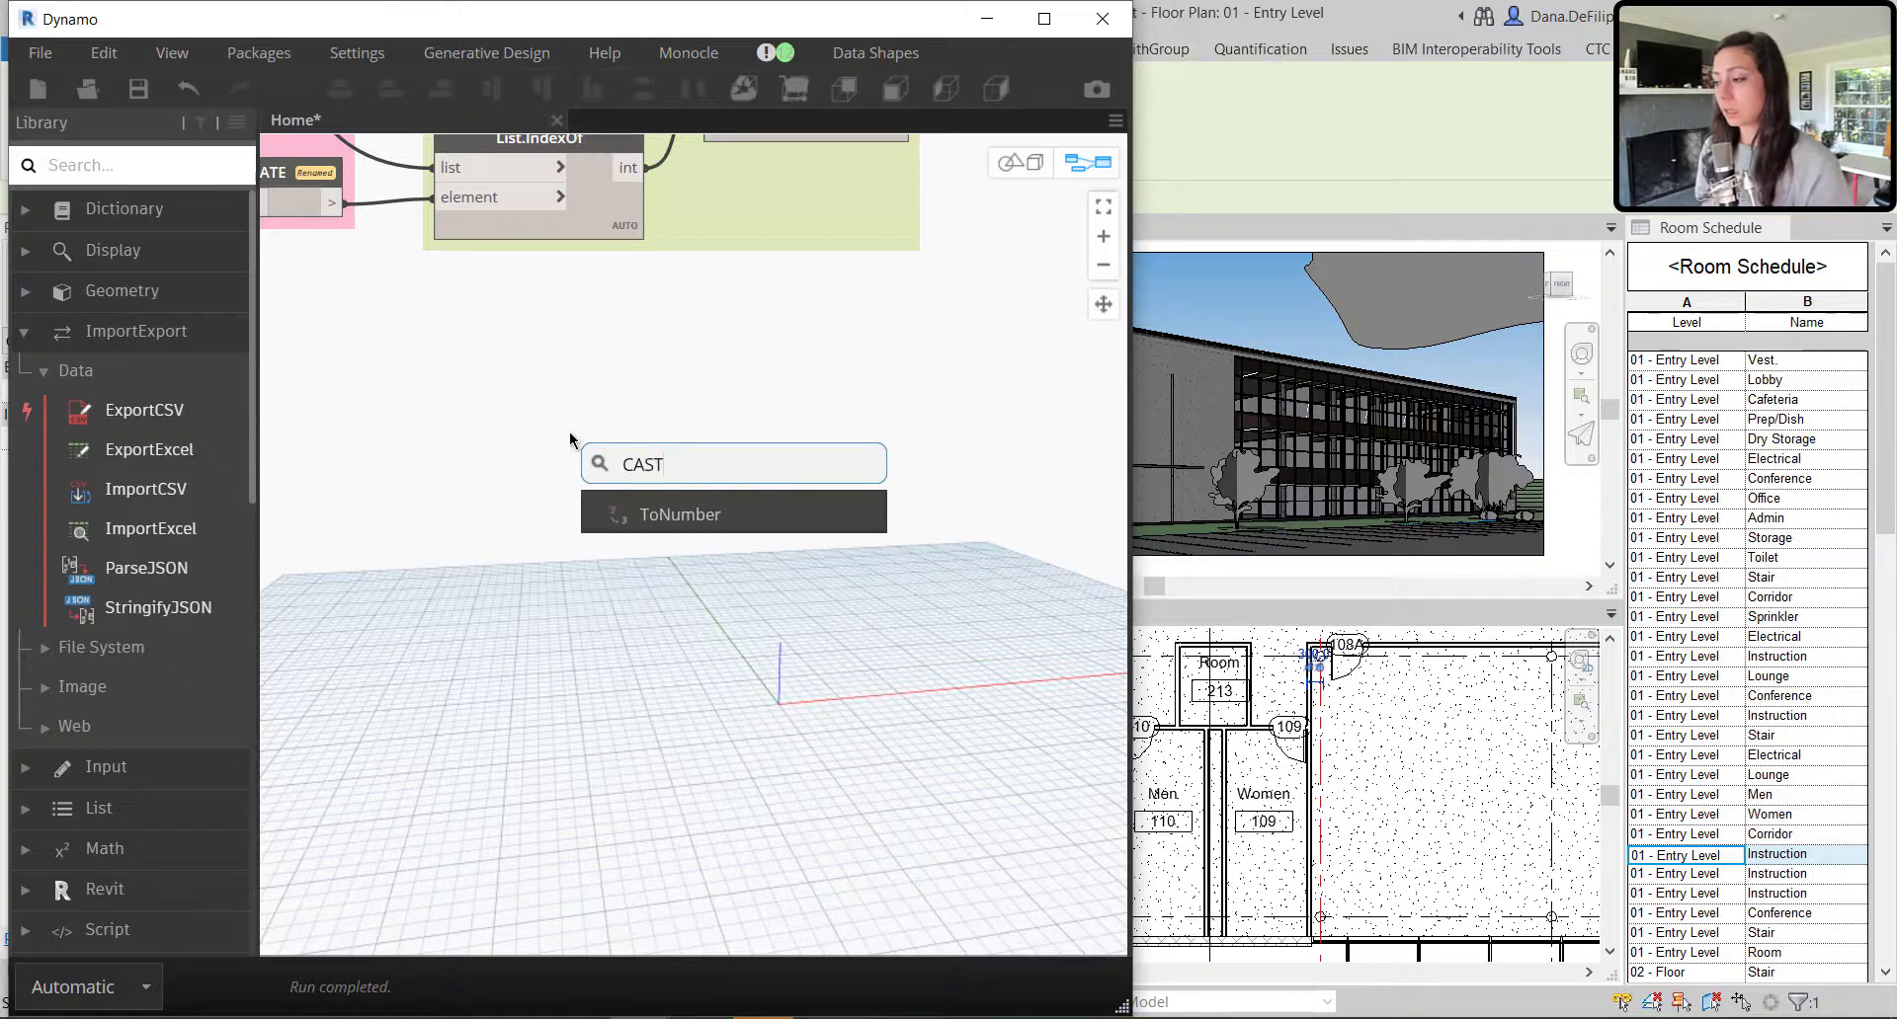
pyautogui.write('CATE')
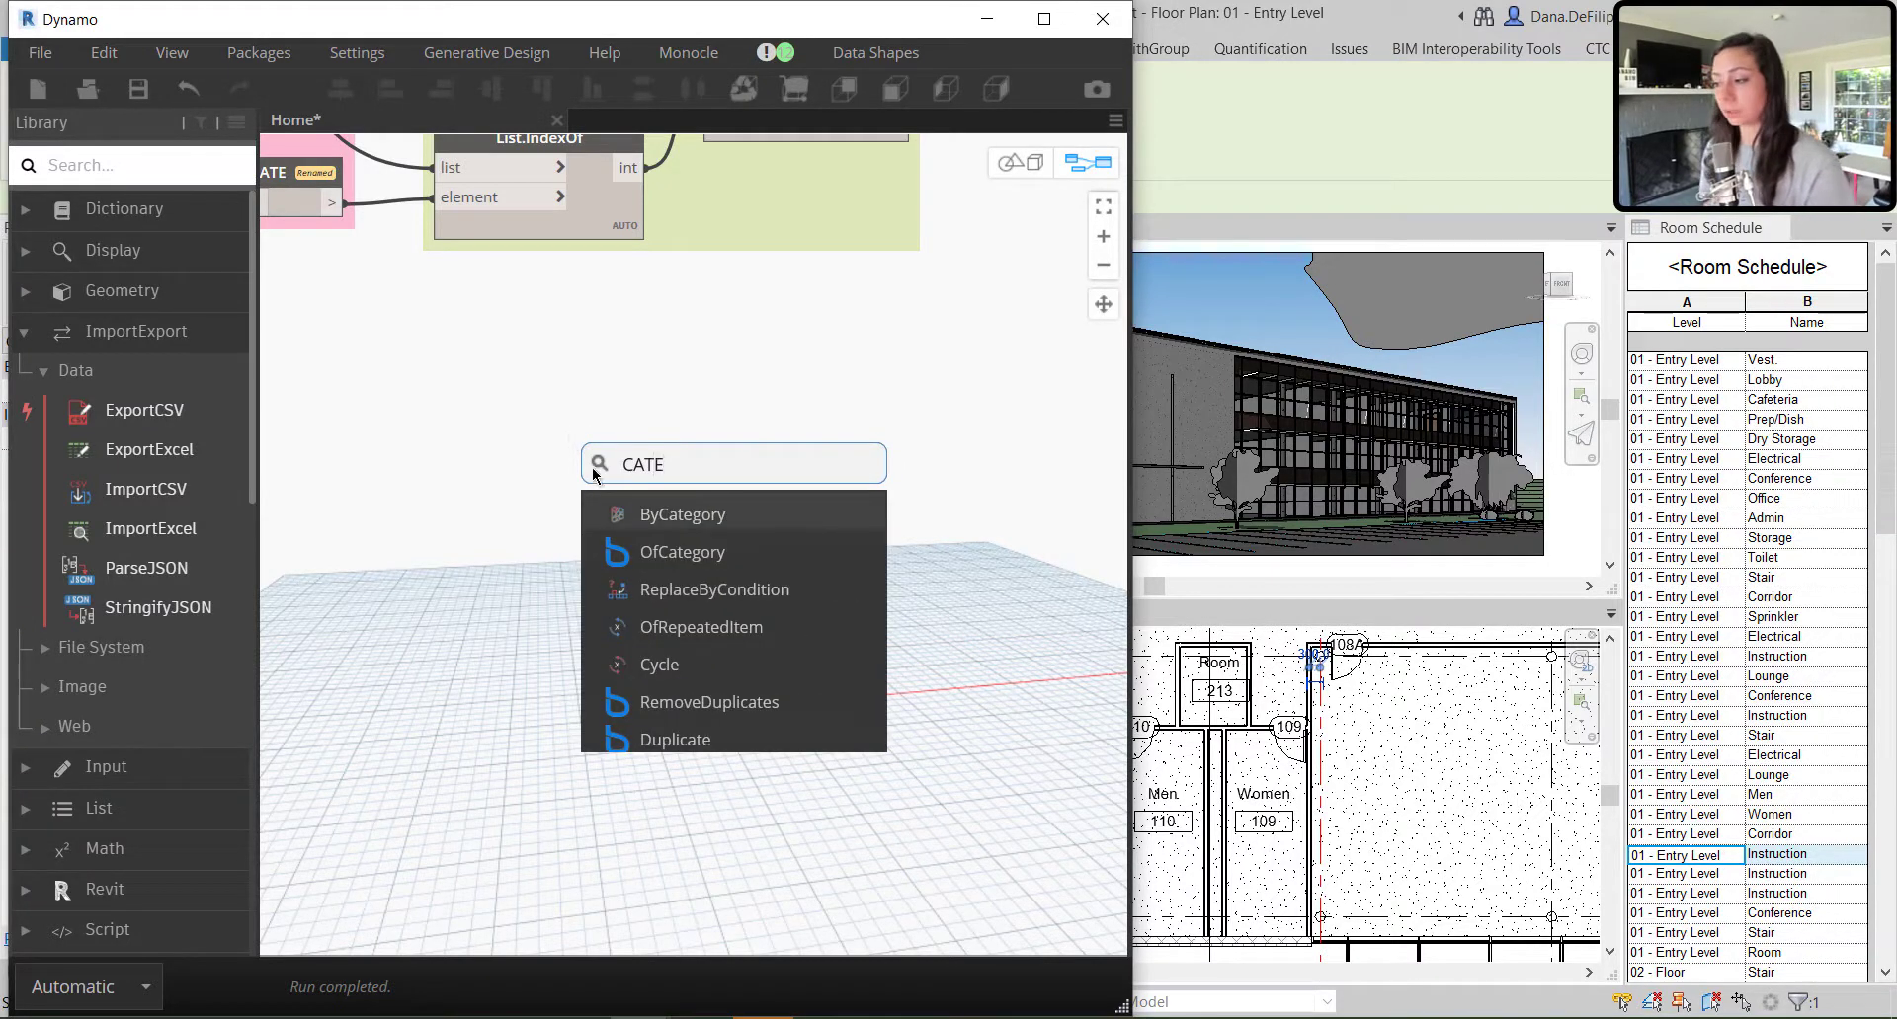
pyautogui.moveTo(658, 664)
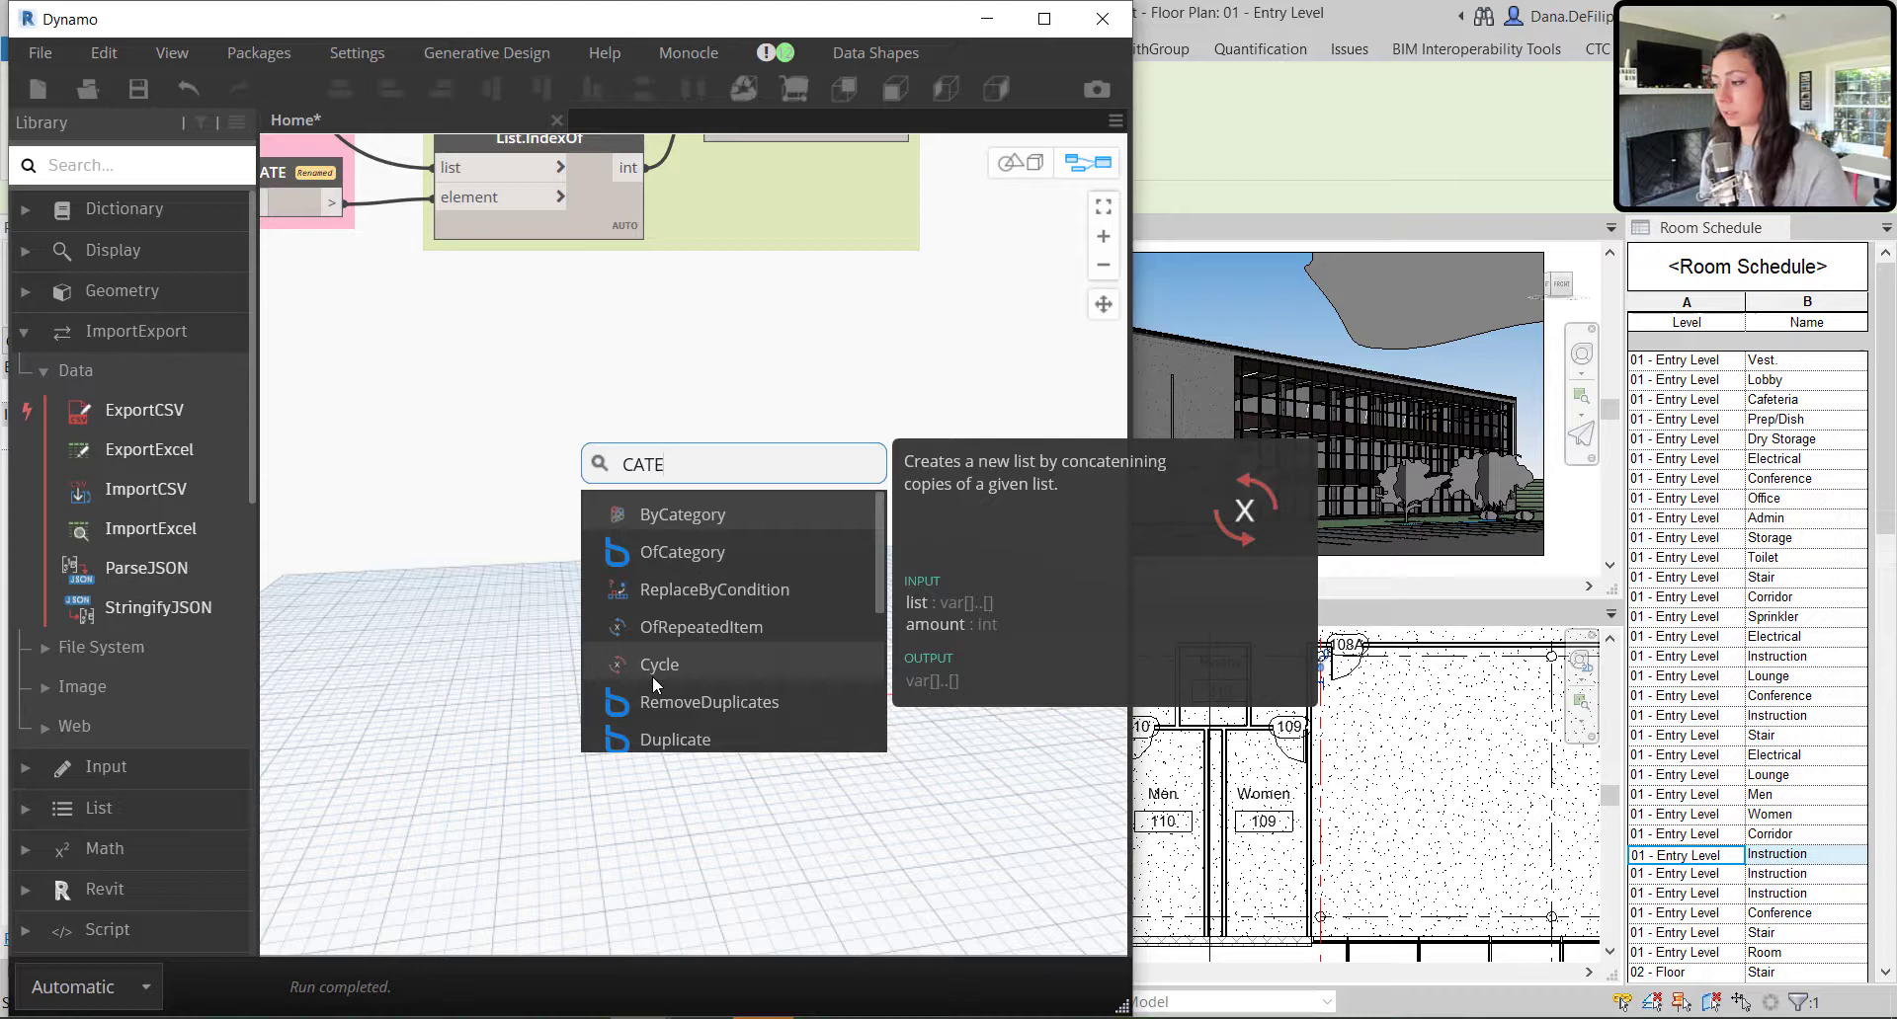
pyautogui.moveTo(665, 616)
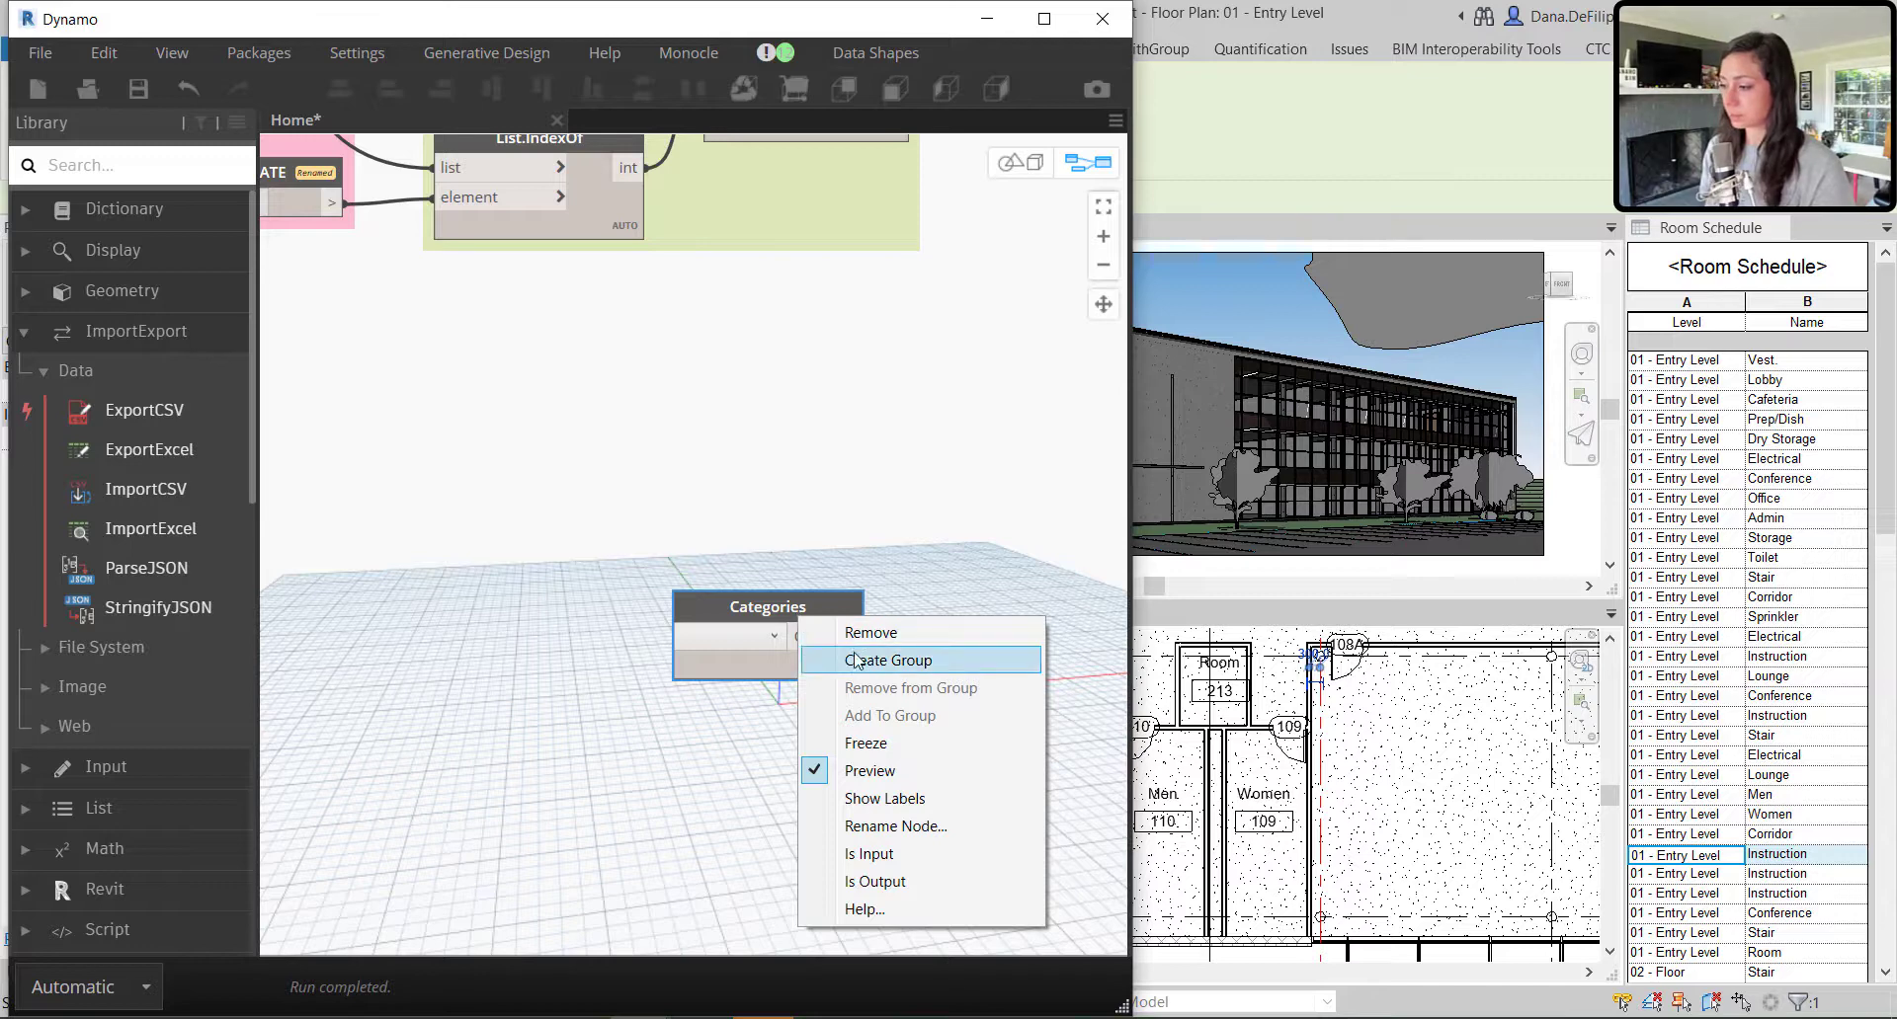
pyautogui.click(889, 659)
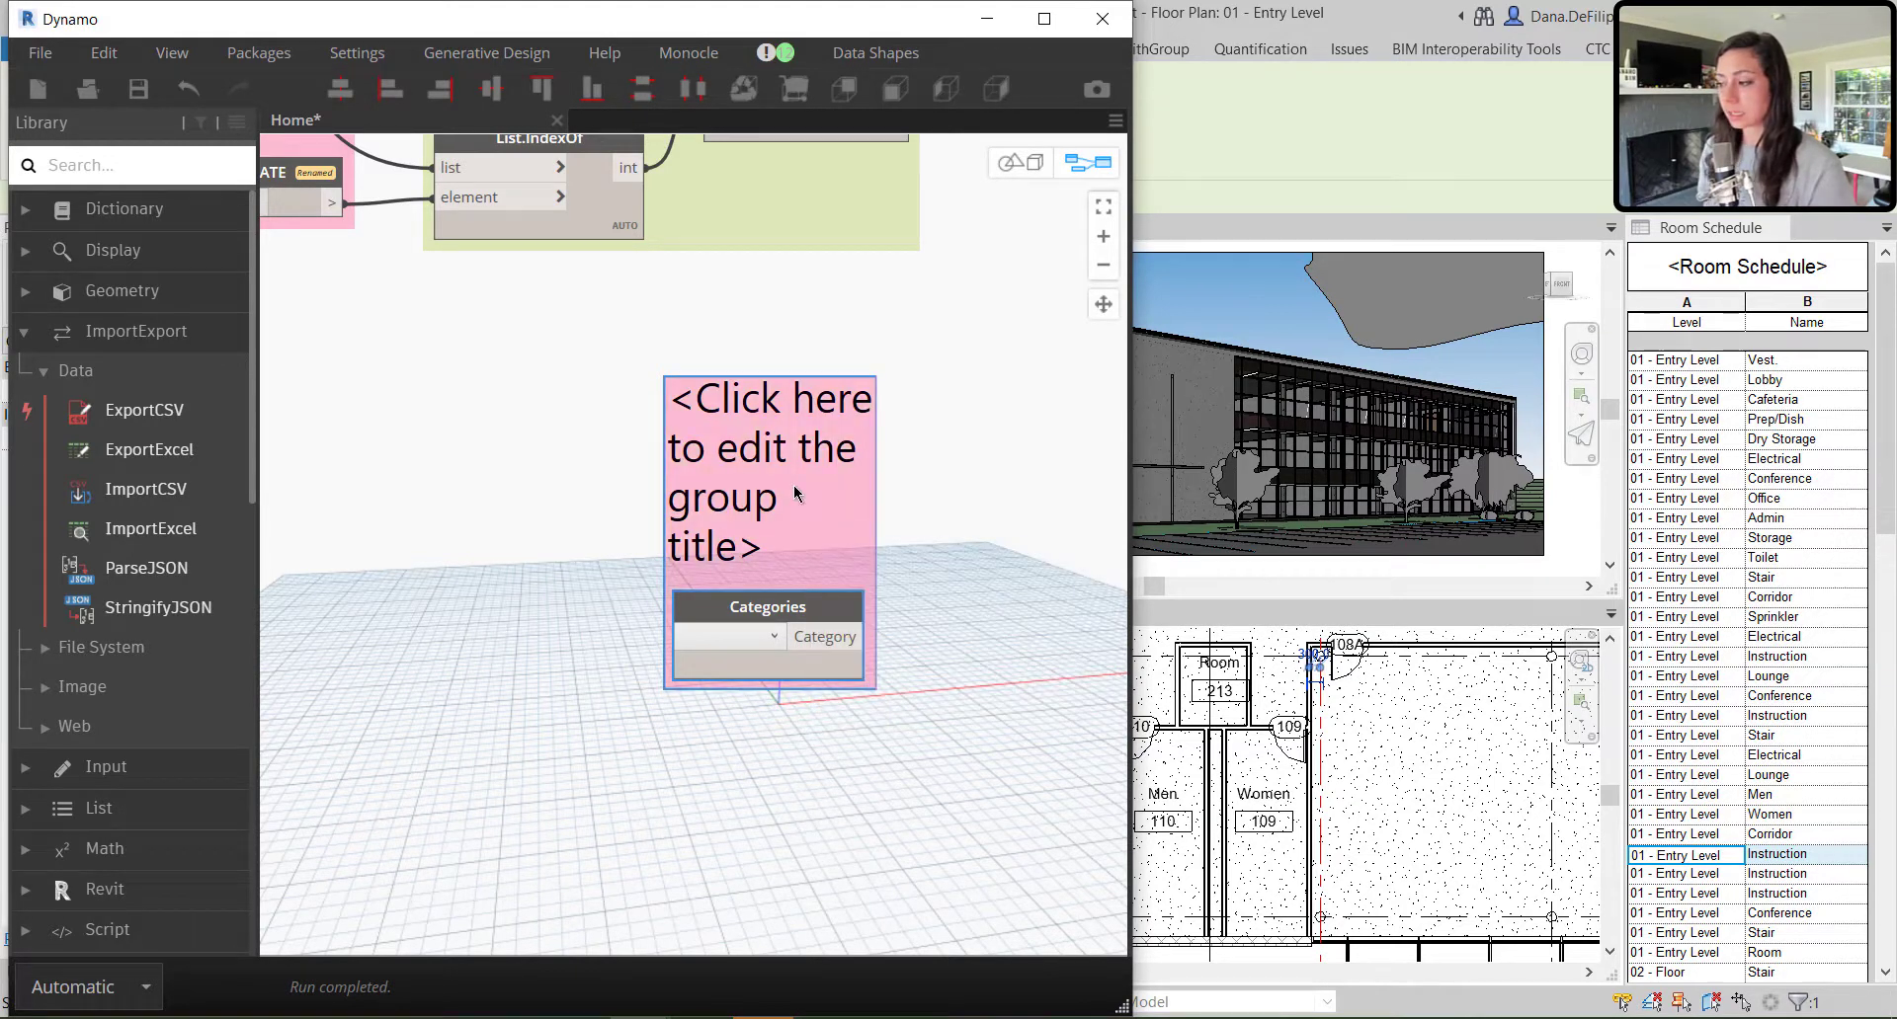
pyautogui.write('SPECIFY CATEG')
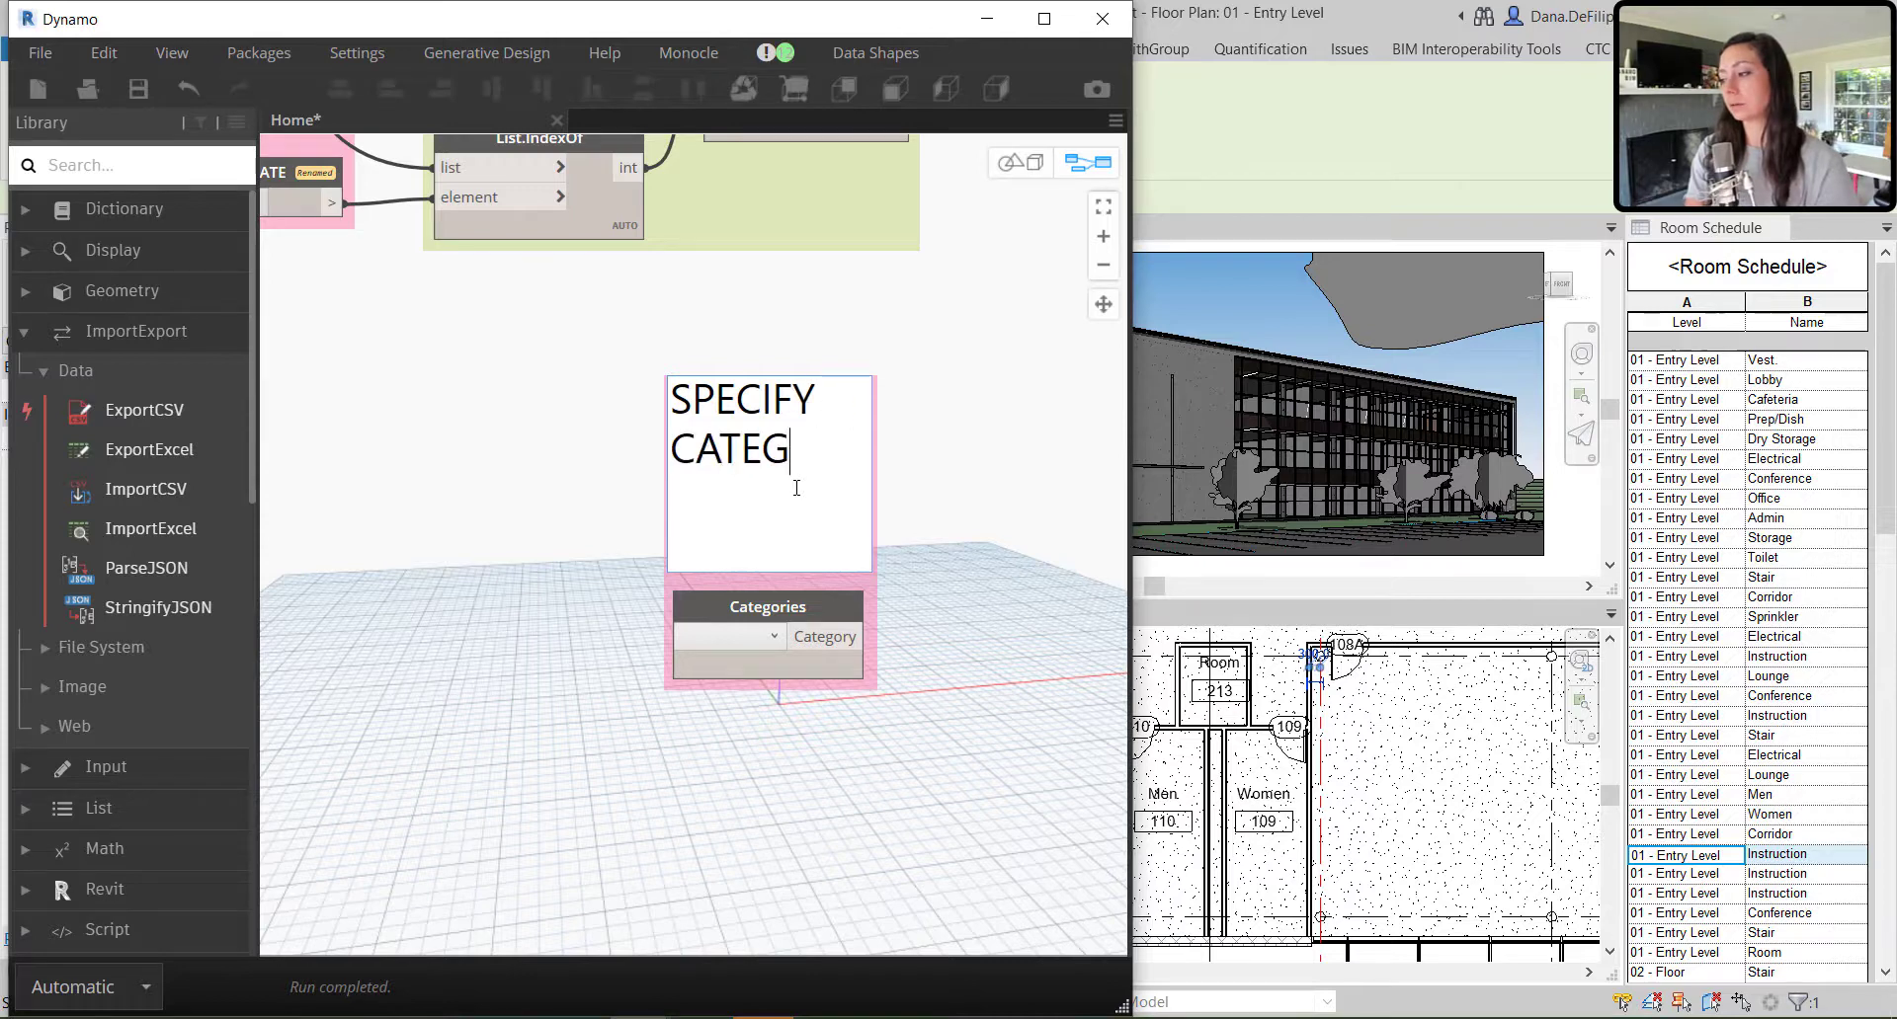
pyautogui.write('OY')
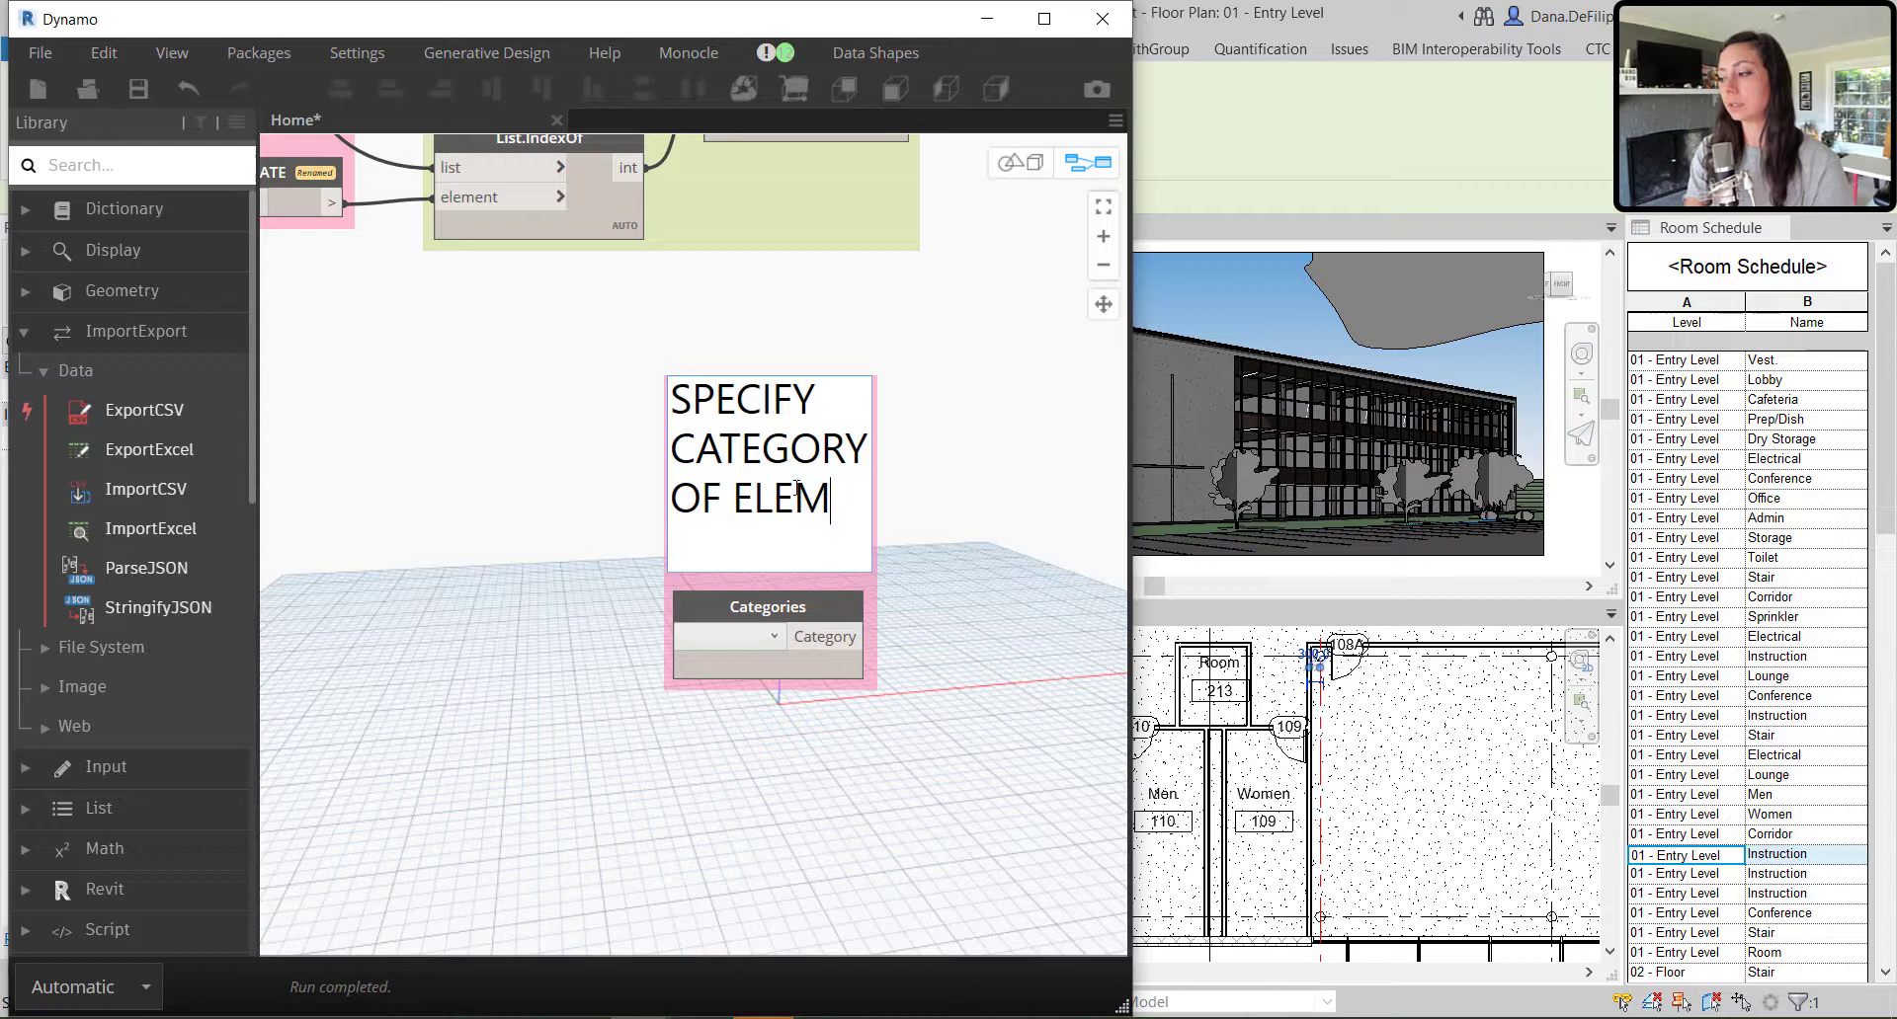
pyautogui.write('ENTS TO UPDATE')
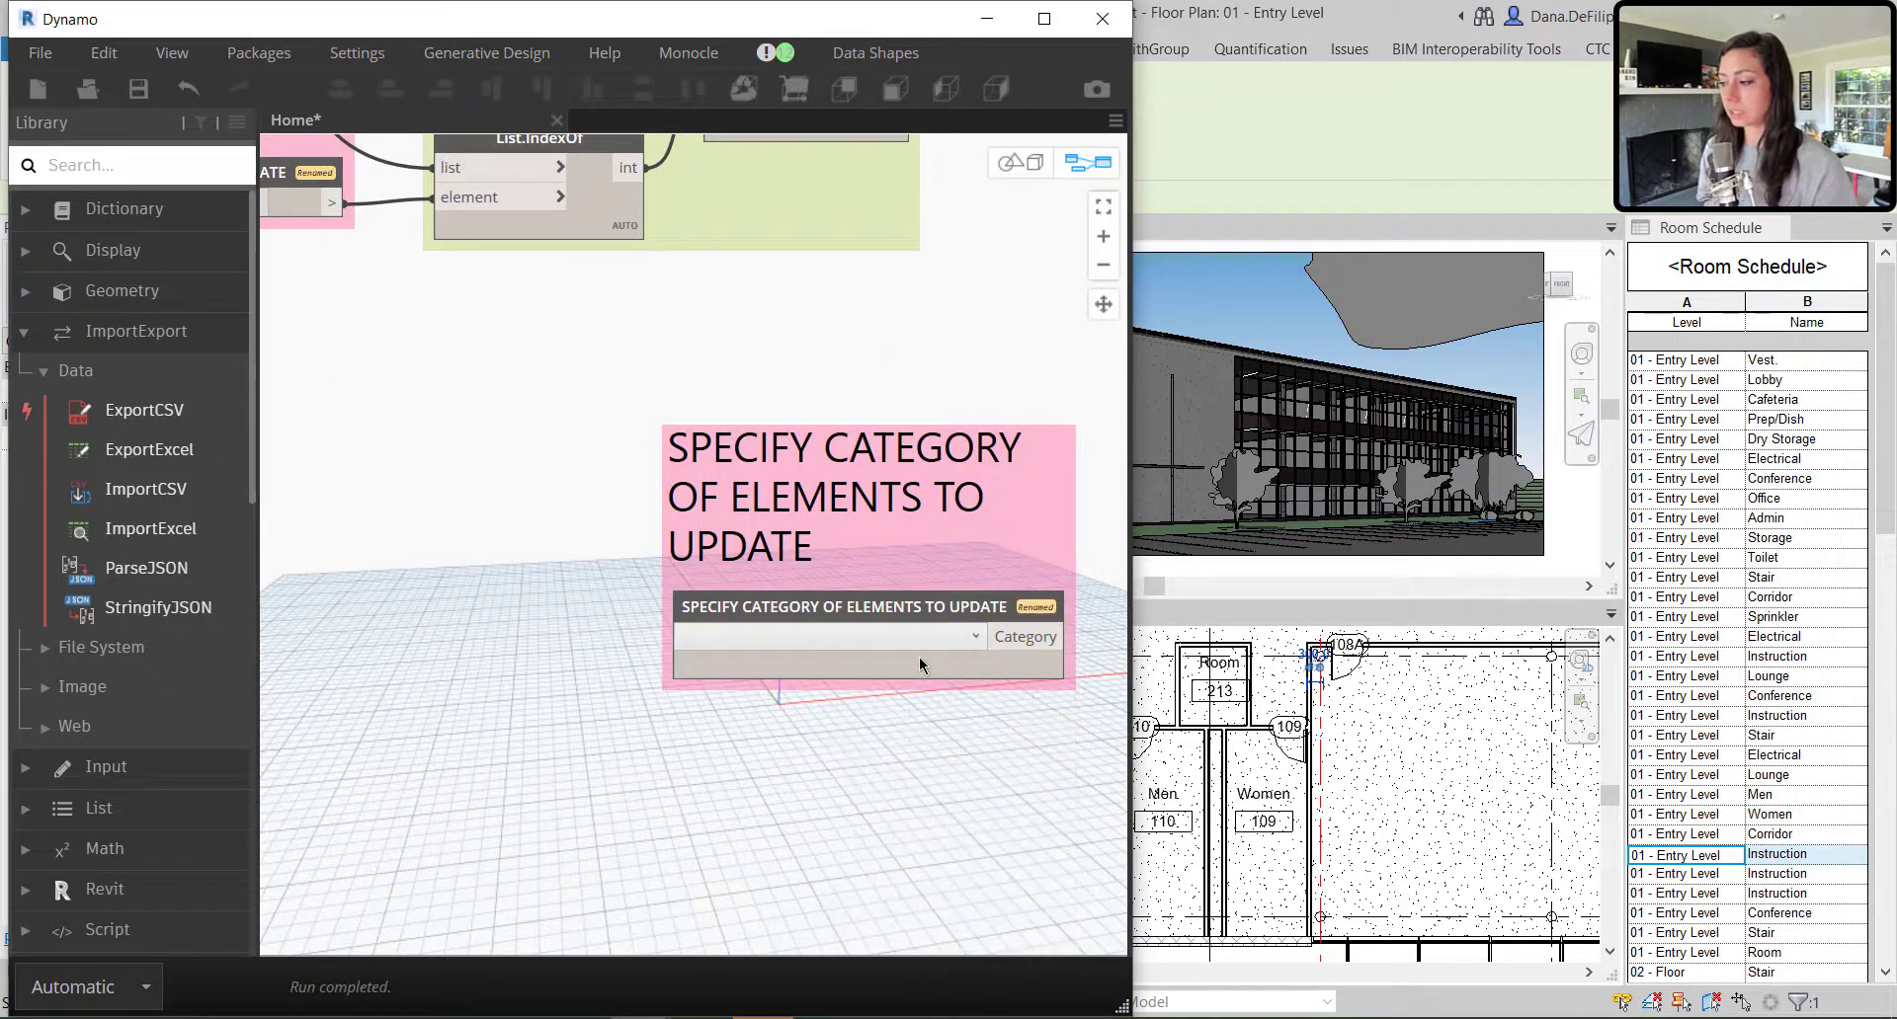
# Set the Categories node's dropdown to Rooms
pyautogui.click(829, 636)
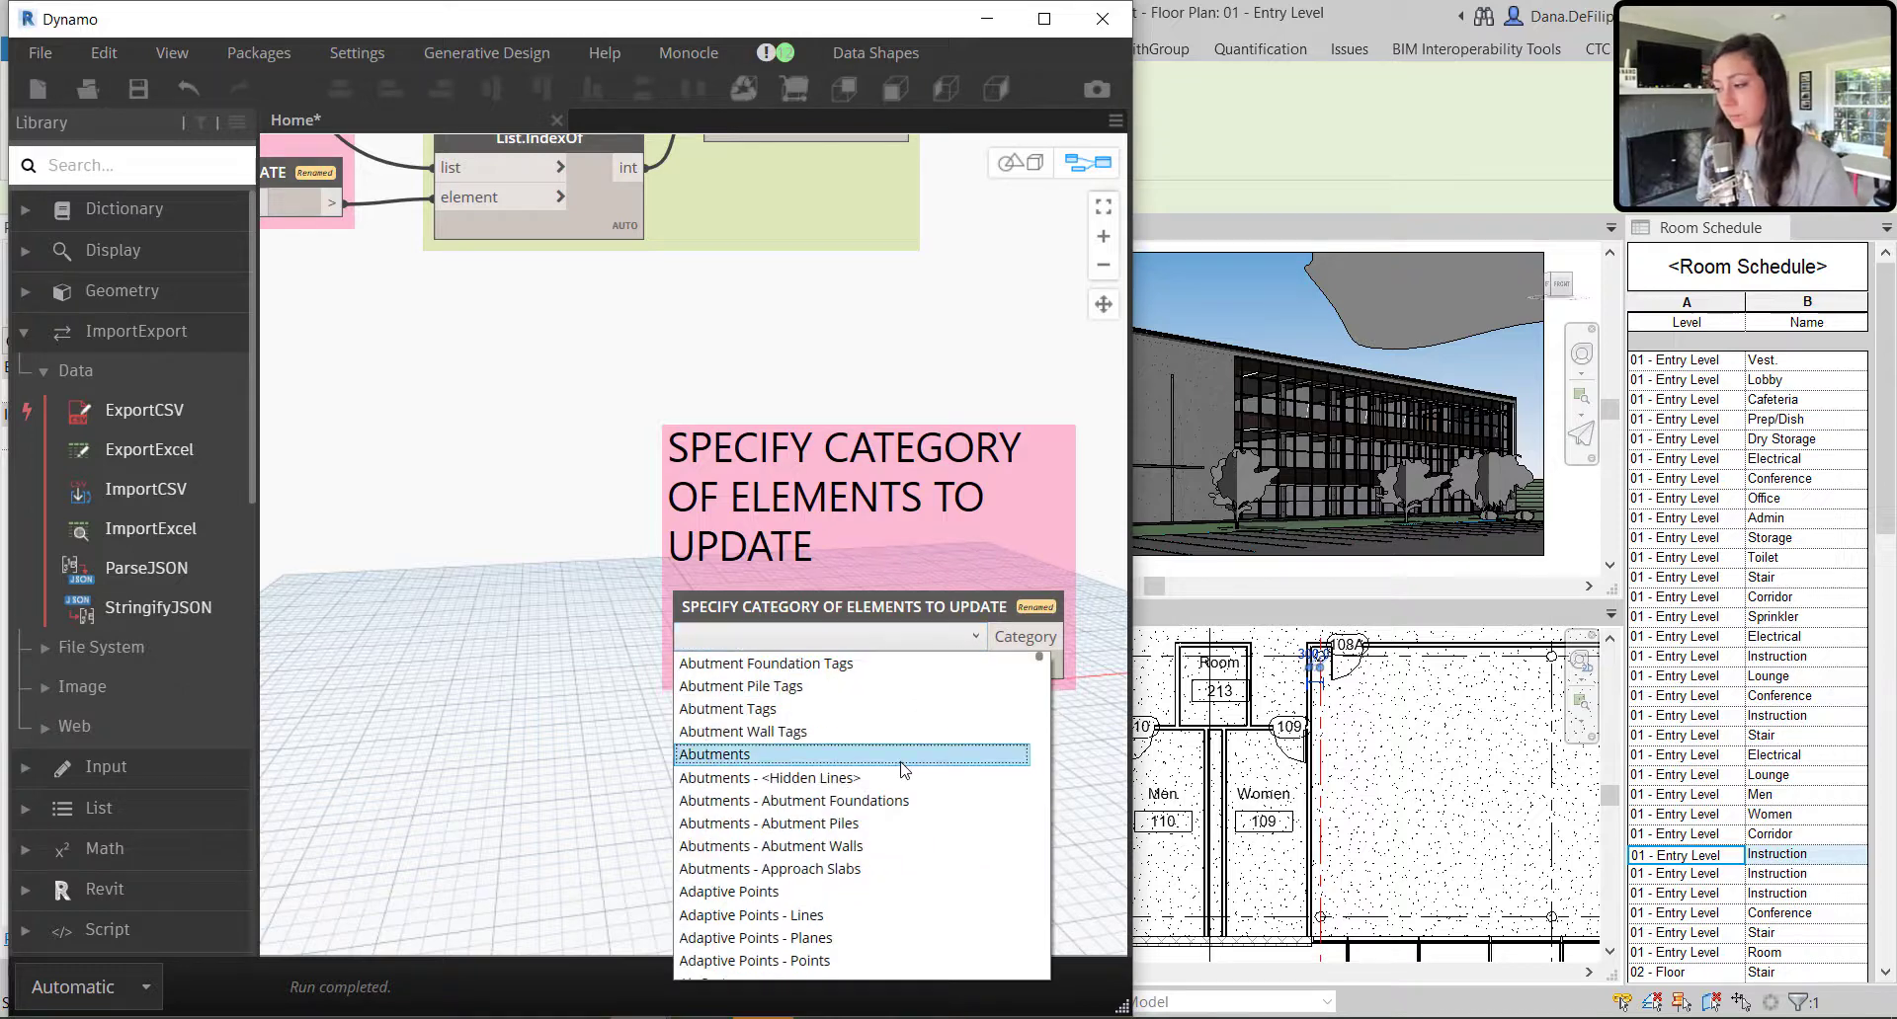
pyautogui.scroll(-3)
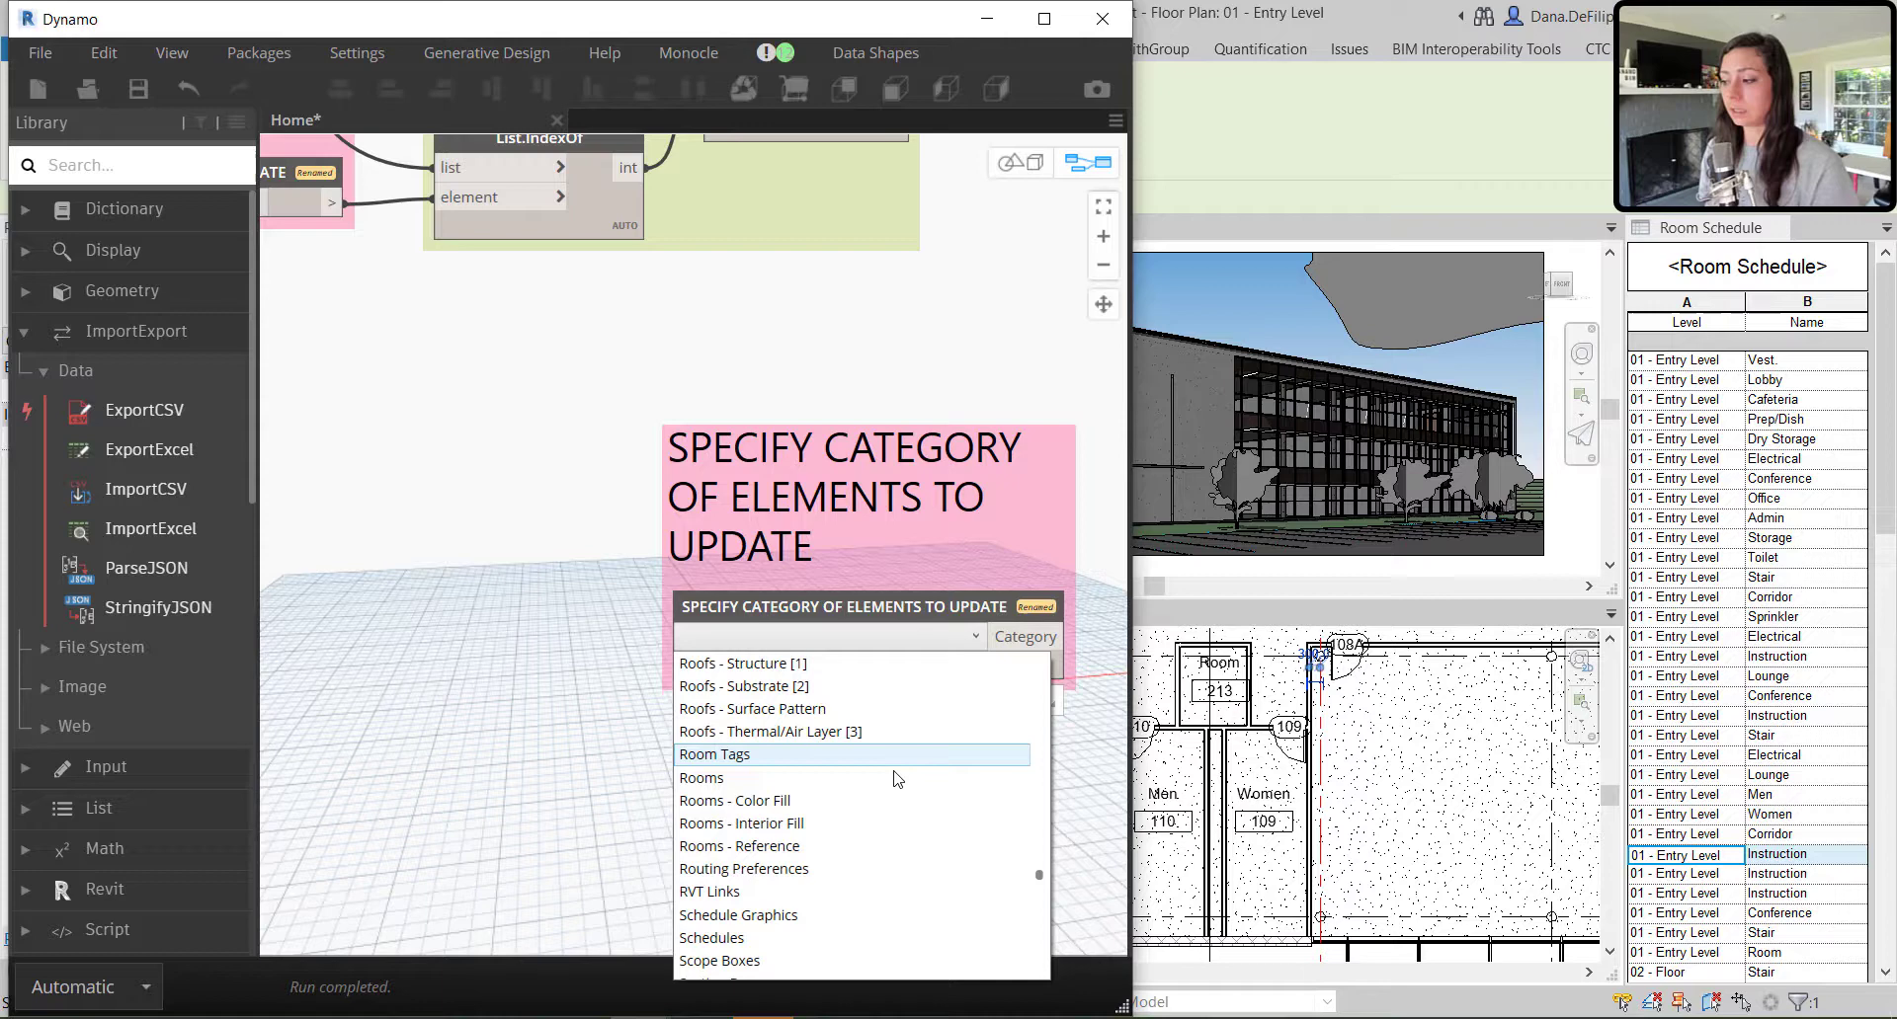
pyautogui.click(700, 777)
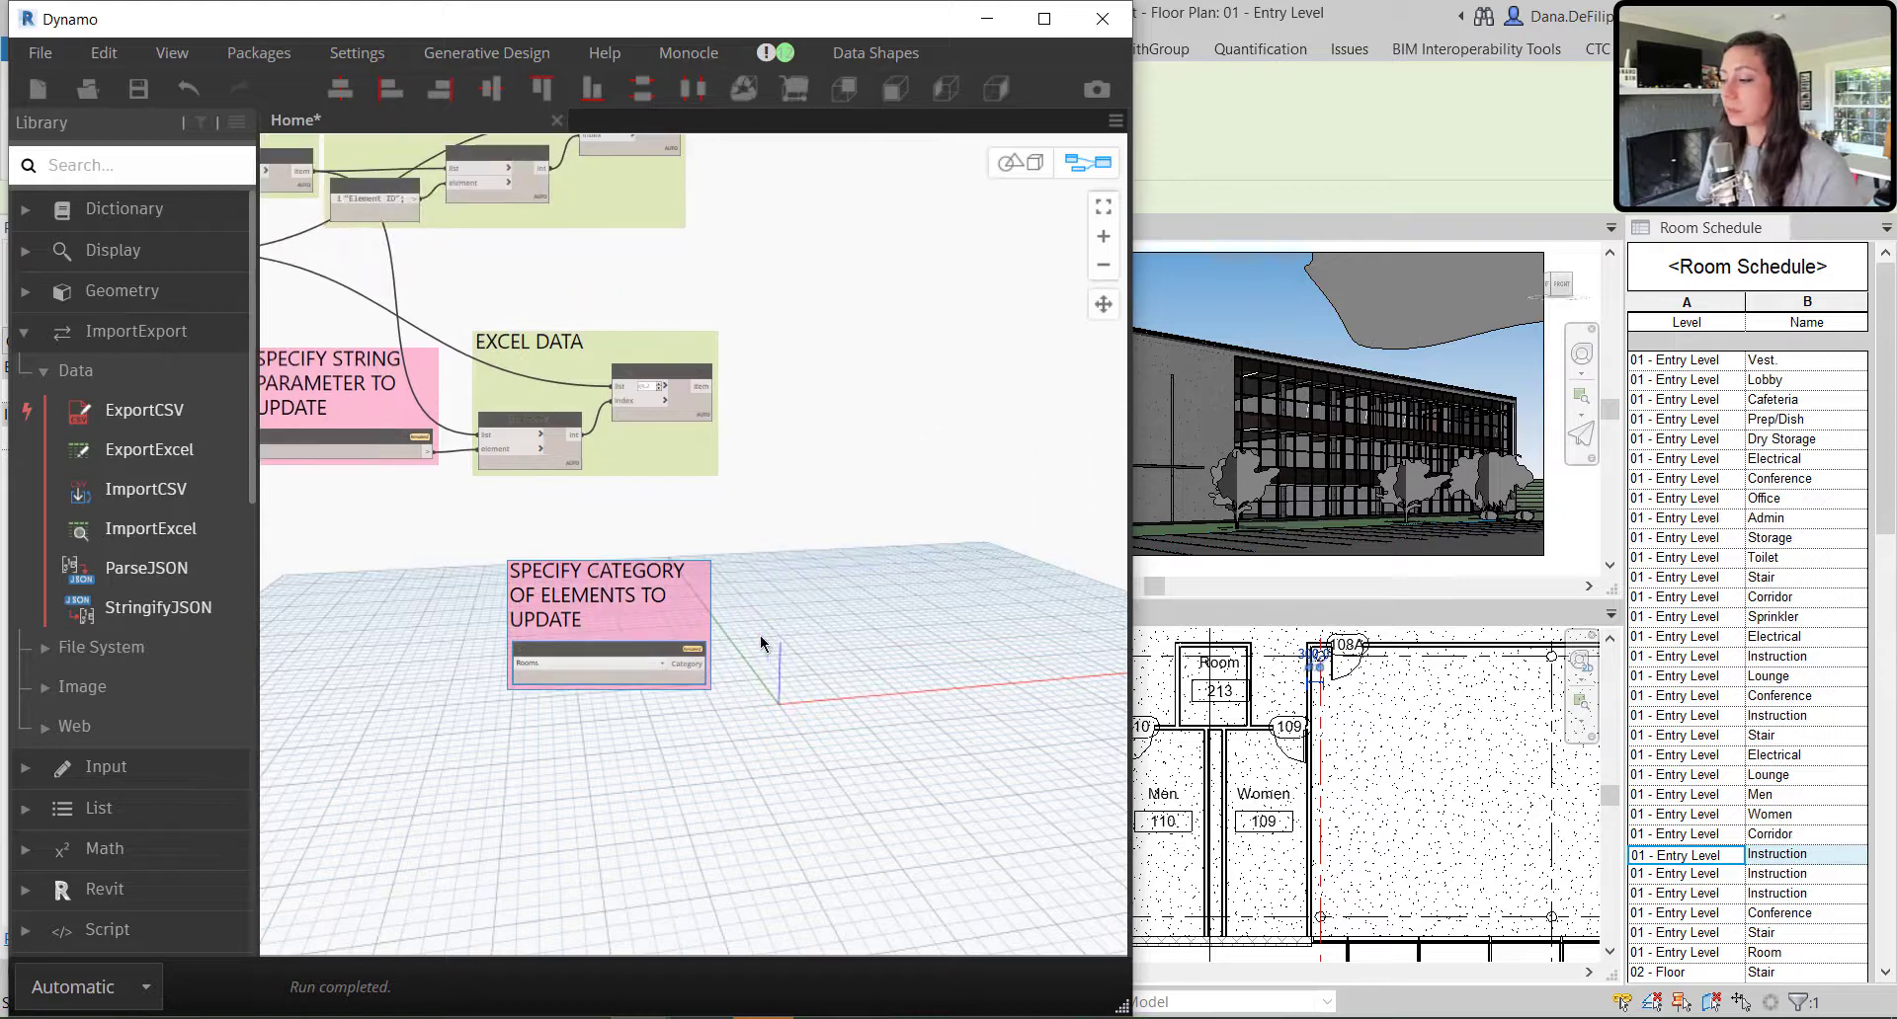
# Add All Elements of Category, group it as ALL REVIT ELEMENTS, and move the groups above
pyautogui.doubleClick(775, 638)
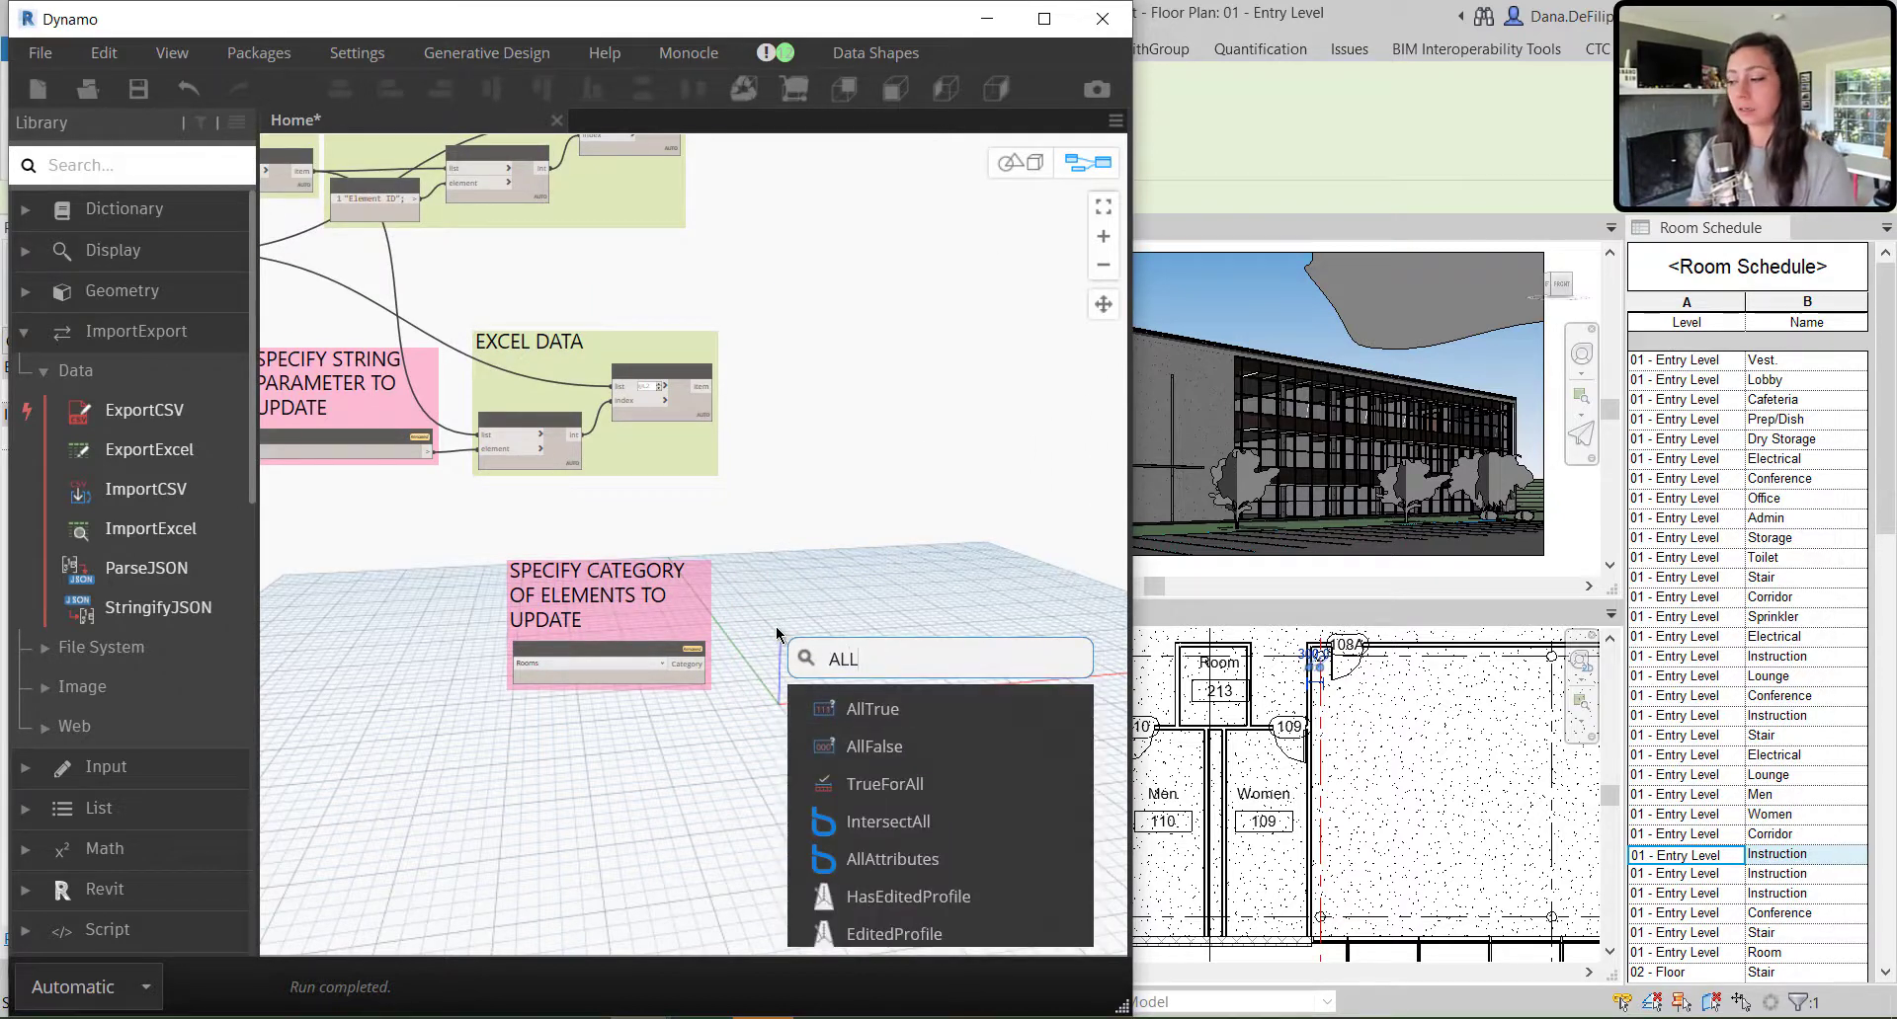
pyautogui.write('ELEMEN')
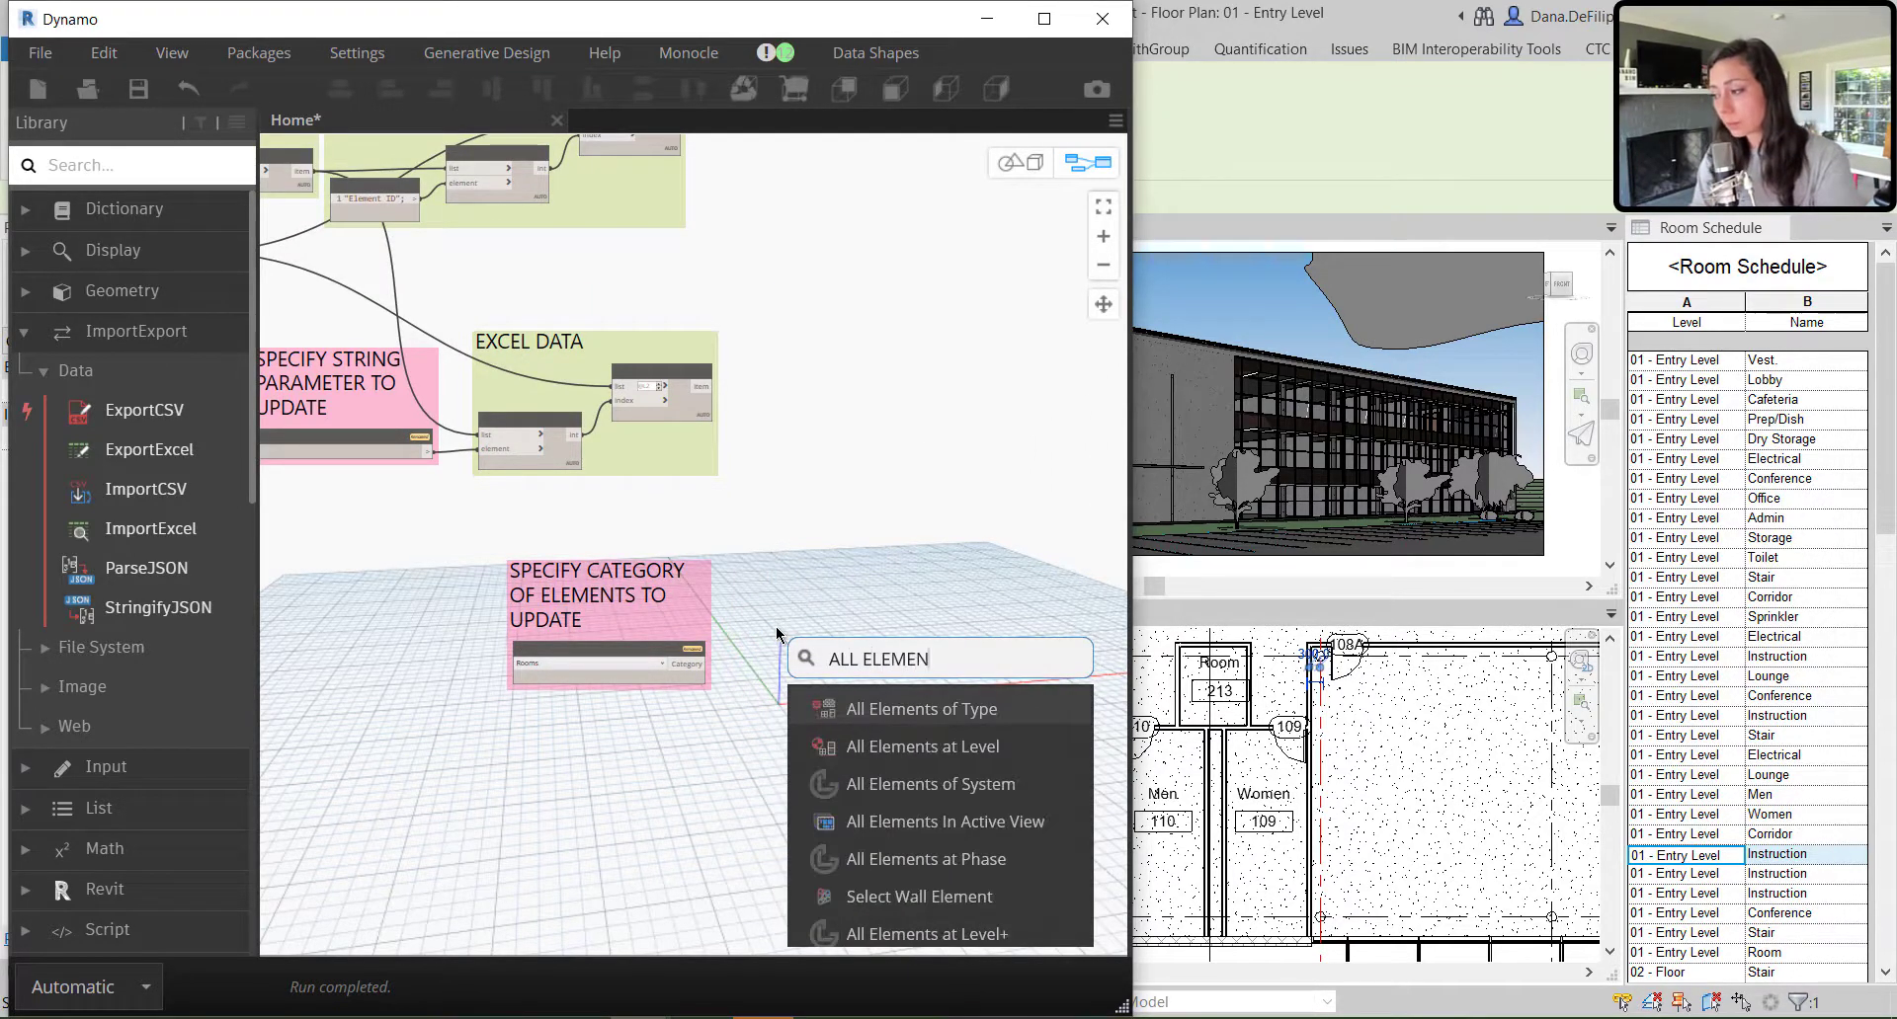
pyautogui.write('OF')
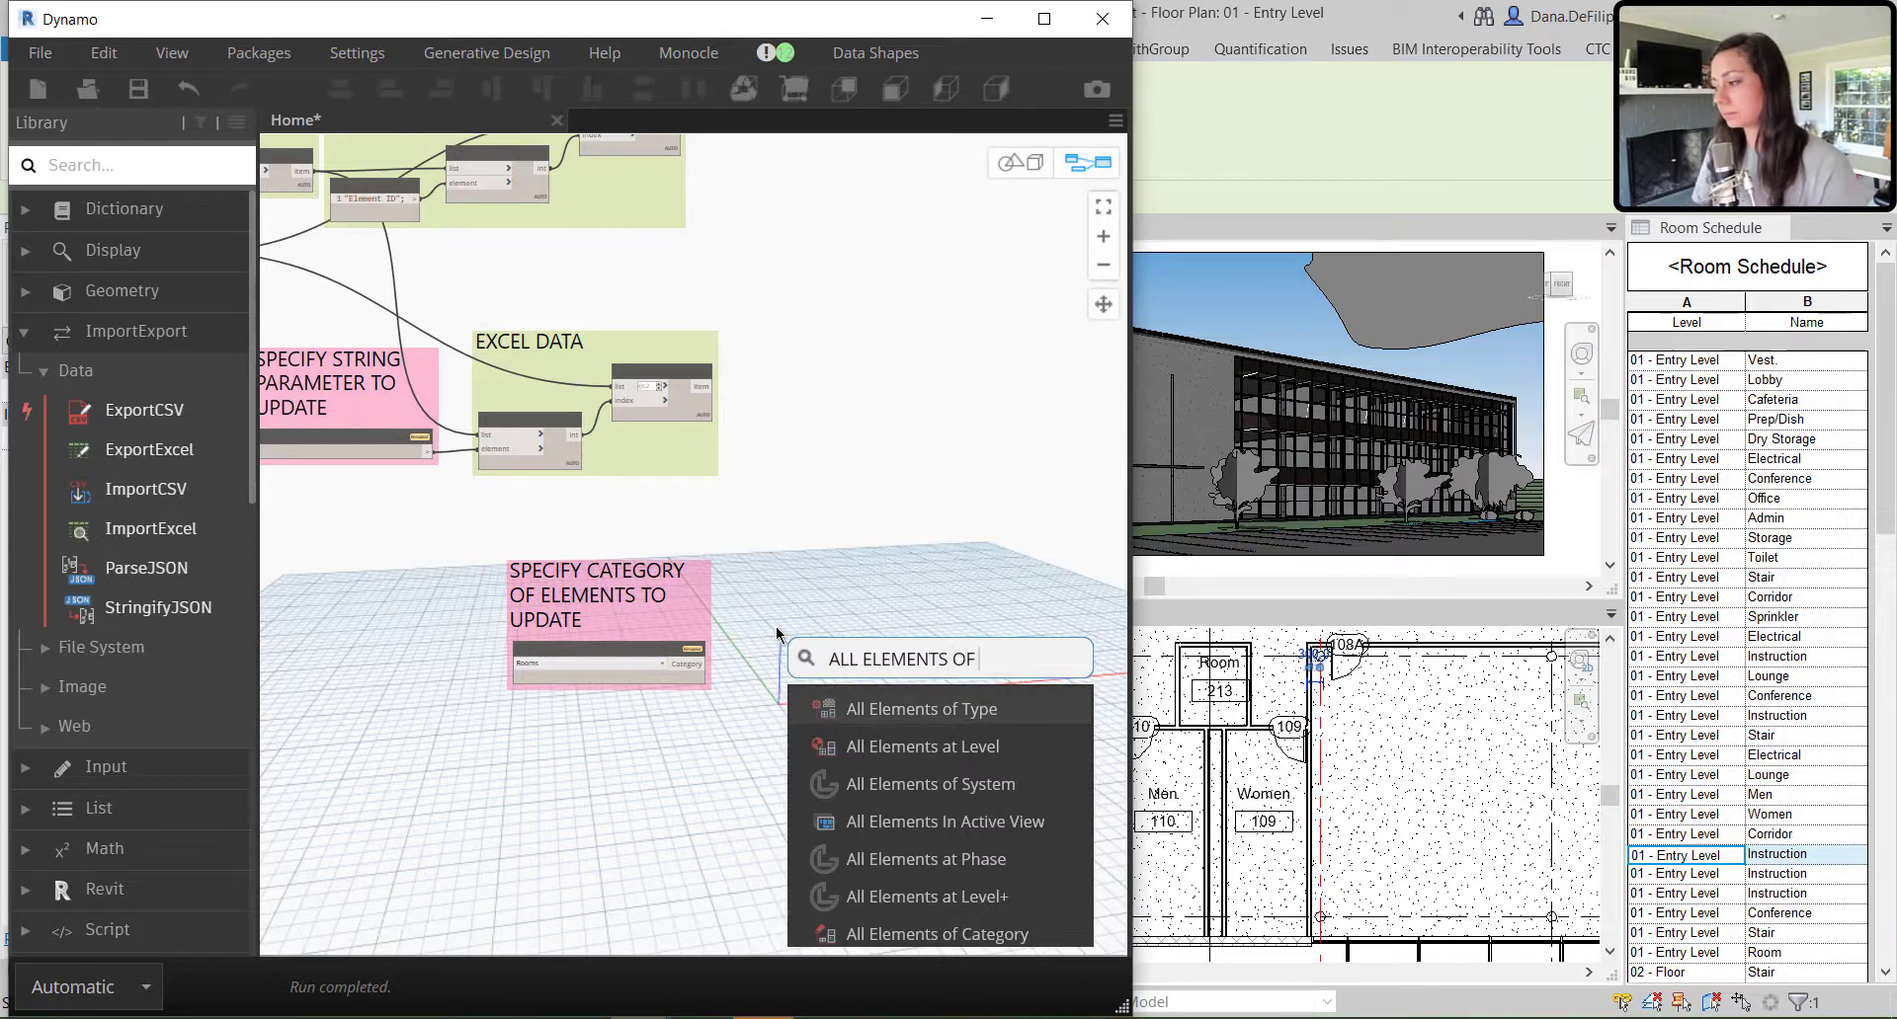
pyautogui.click(936, 933)
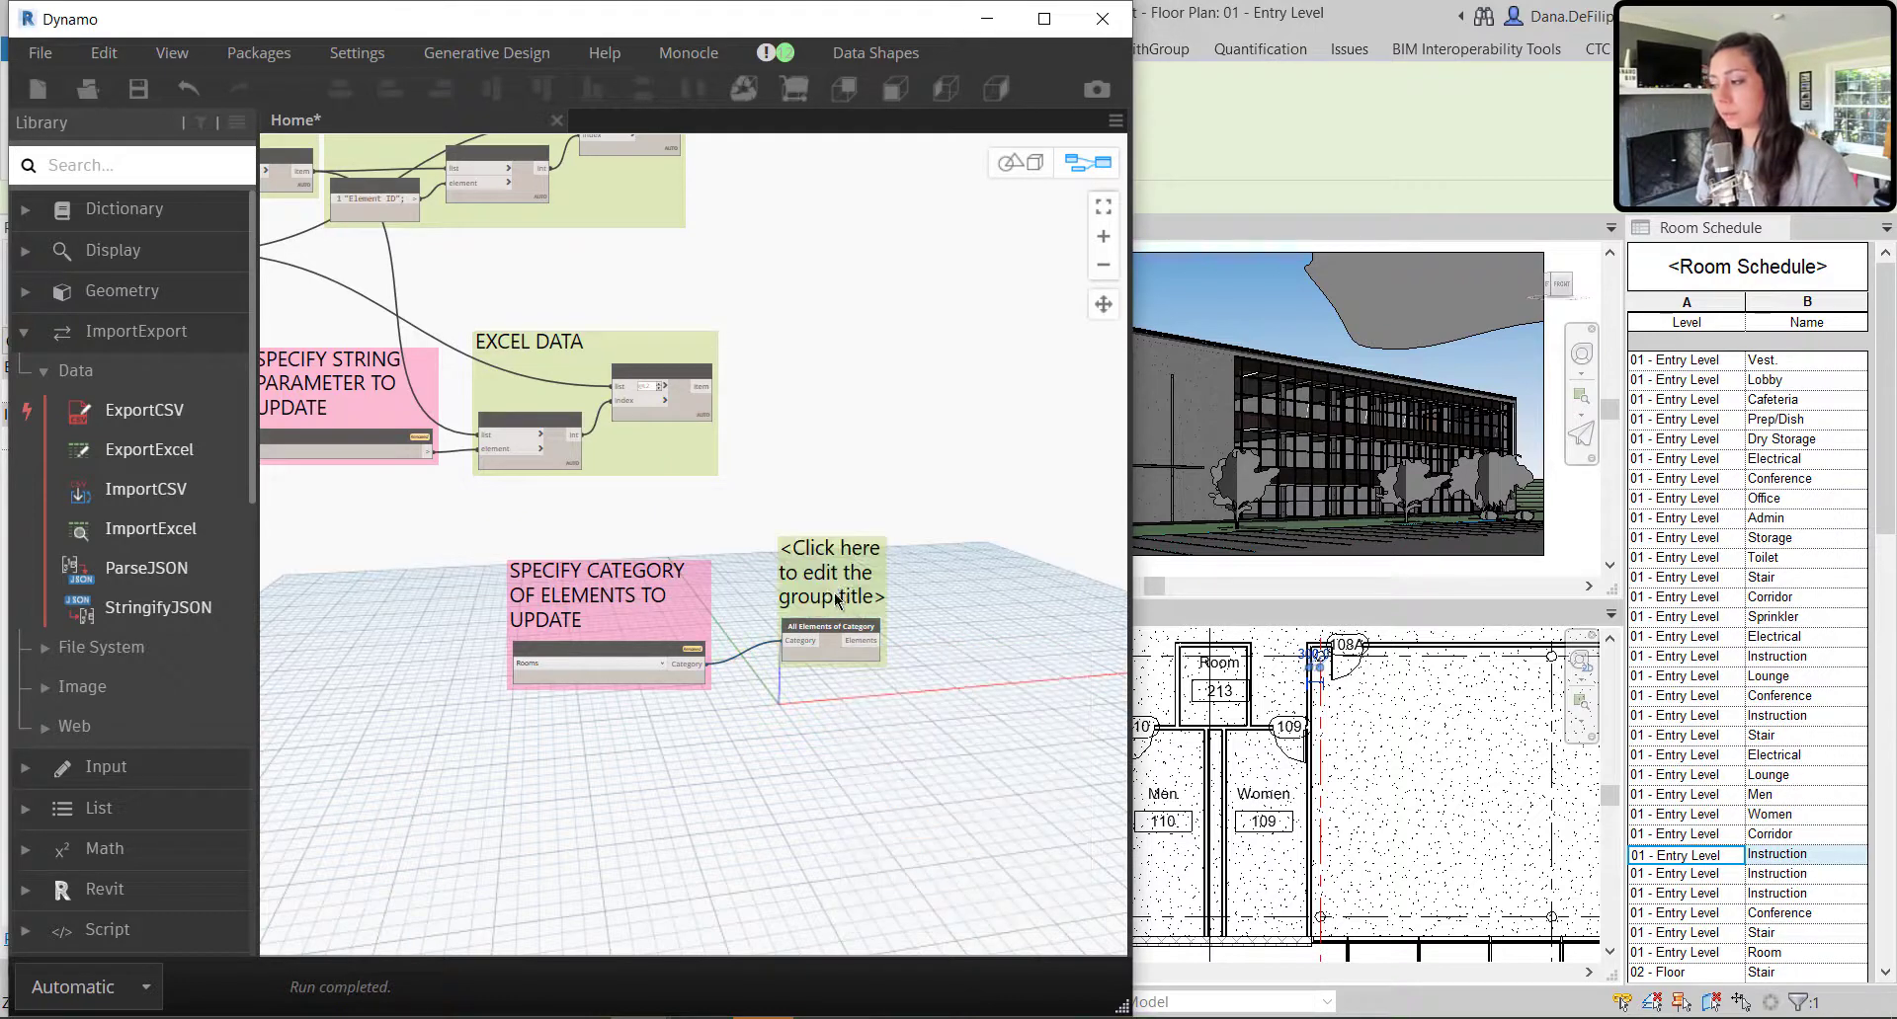
pyautogui.click(831, 572)
pyautogui.write('ALL REVIT ELEMENTS')
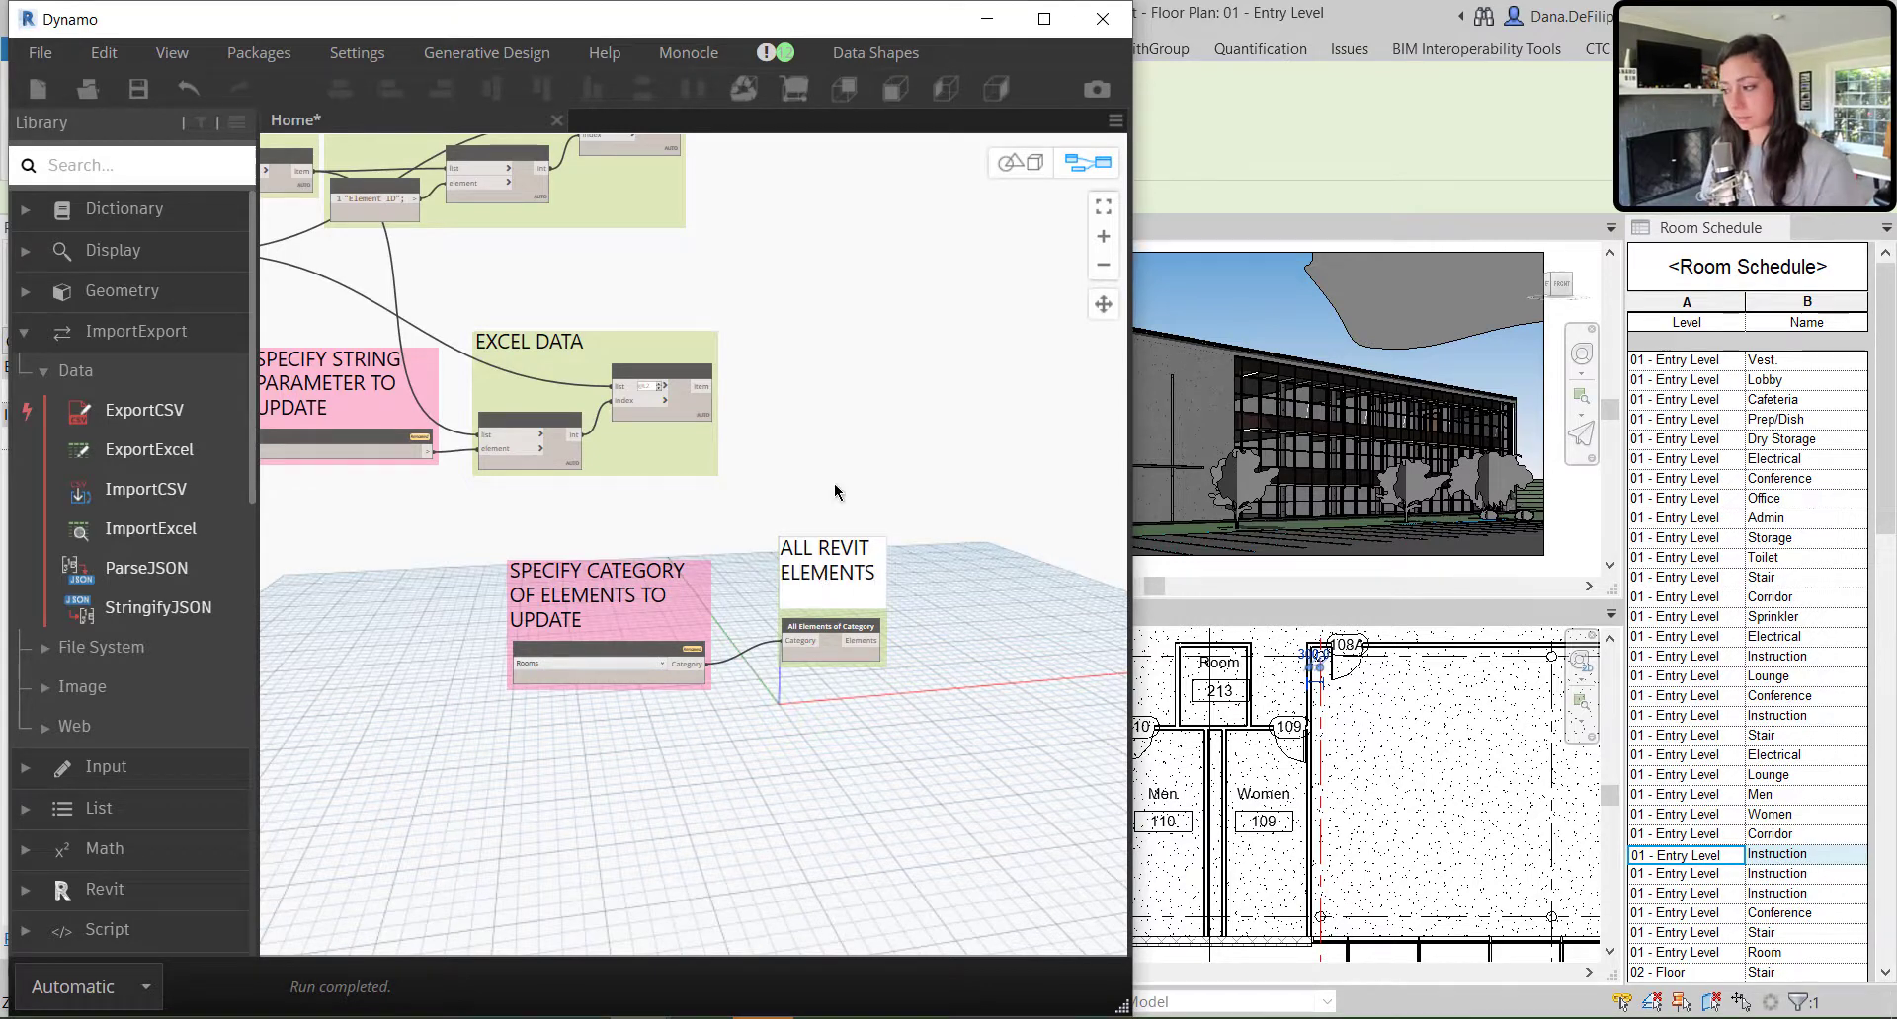
pyautogui.moveTo(831, 568); pyautogui.dragTo(822, 605)
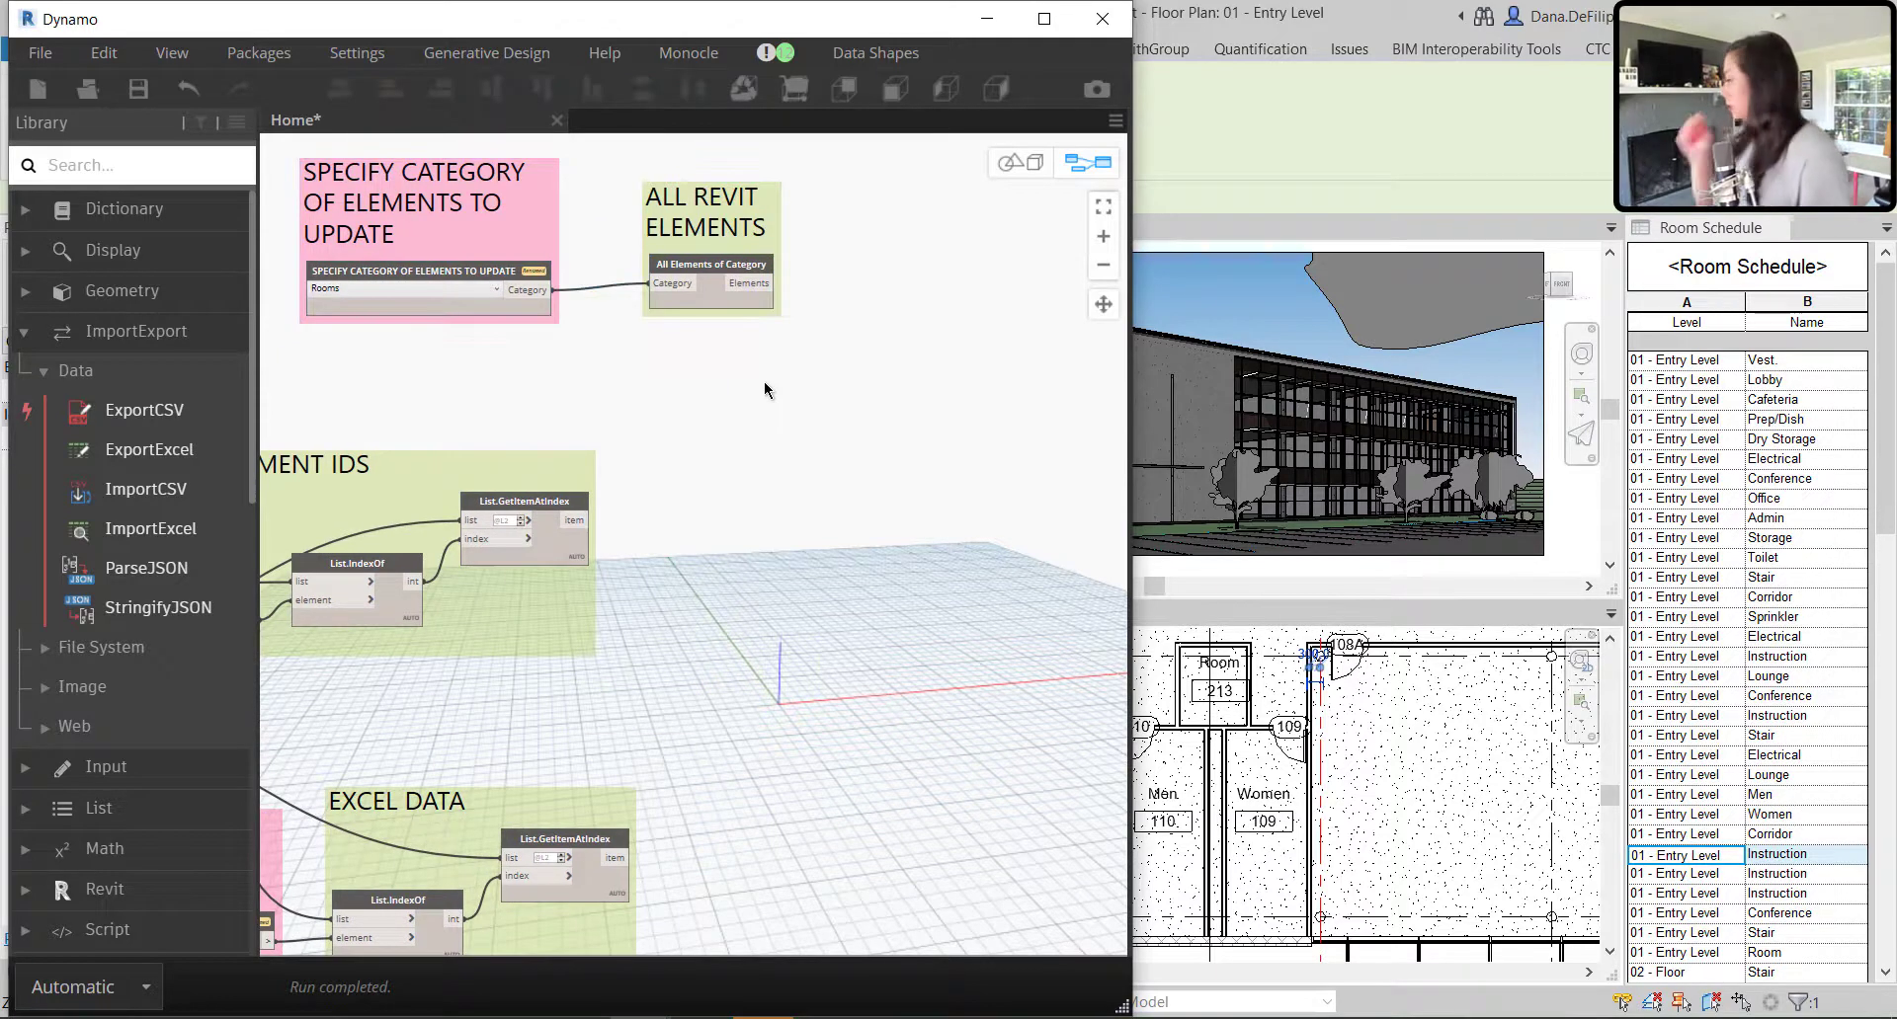
pyautogui.moveTo(693, 371)
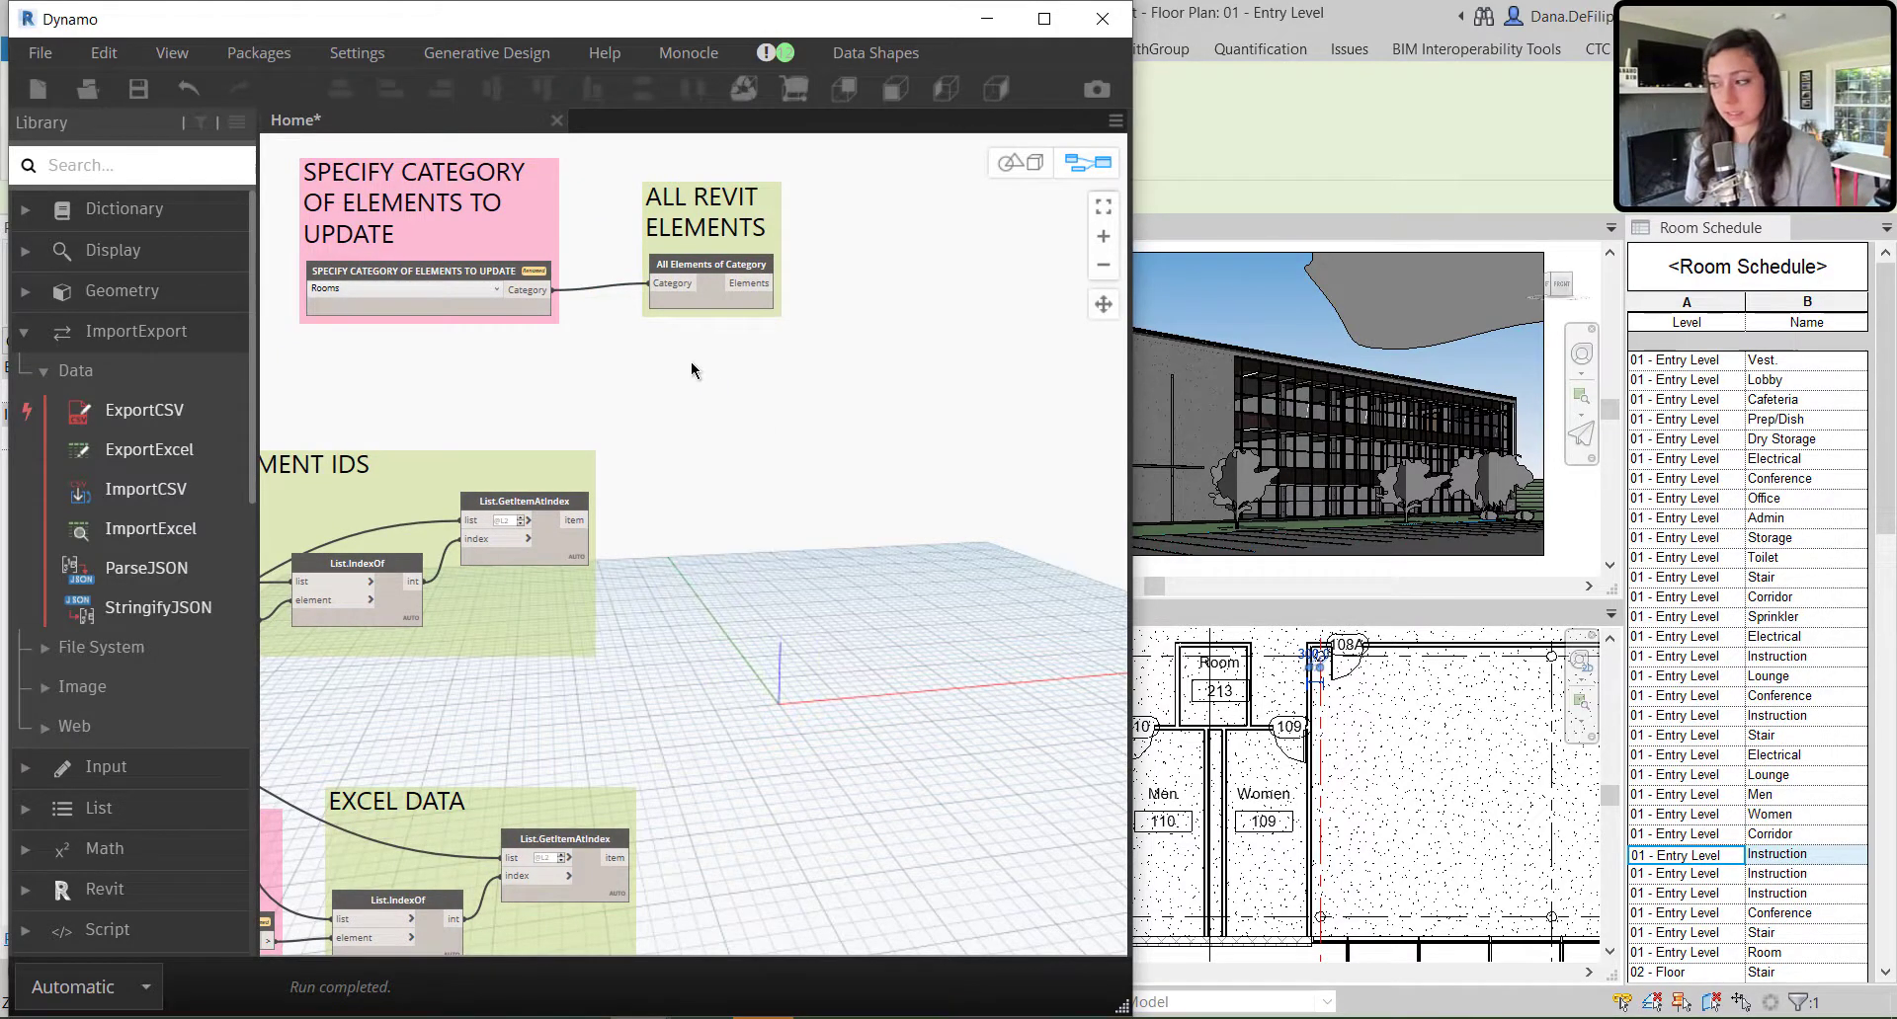
pyautogui.moveTo(711, 301)
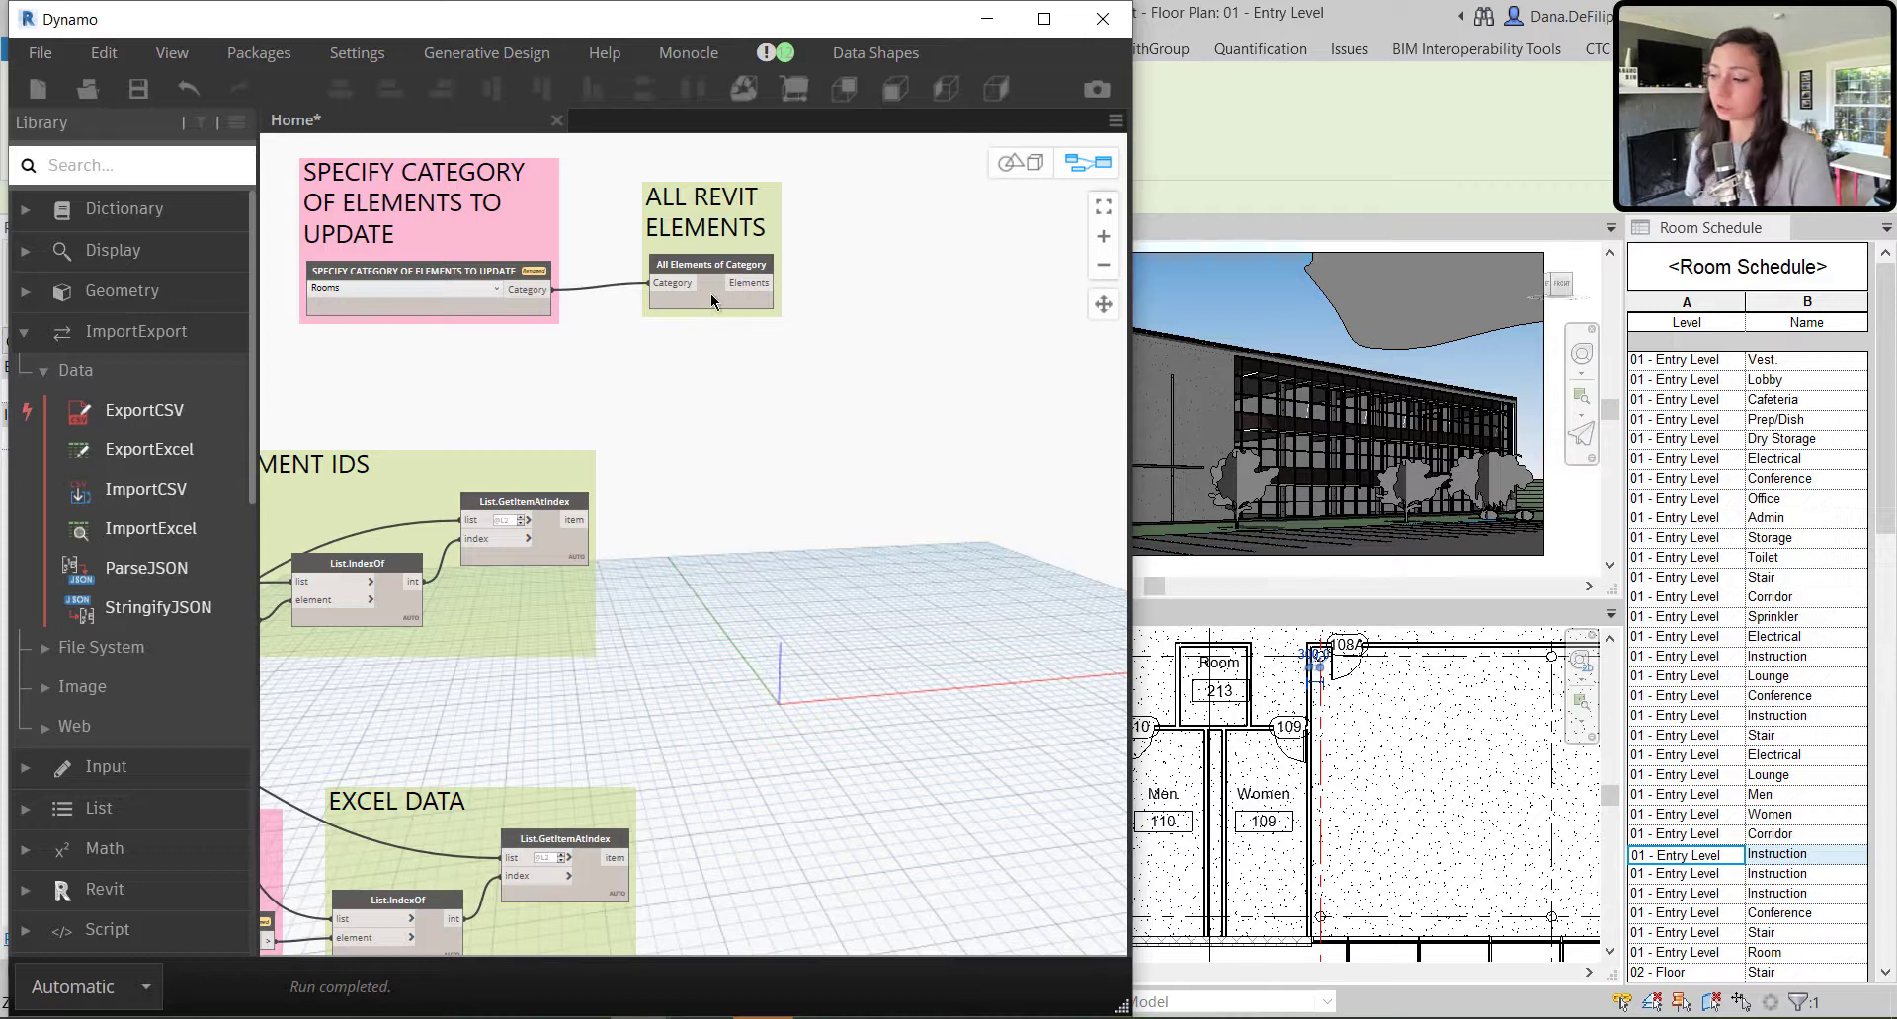
pyautogui.moveTo(475, 539)
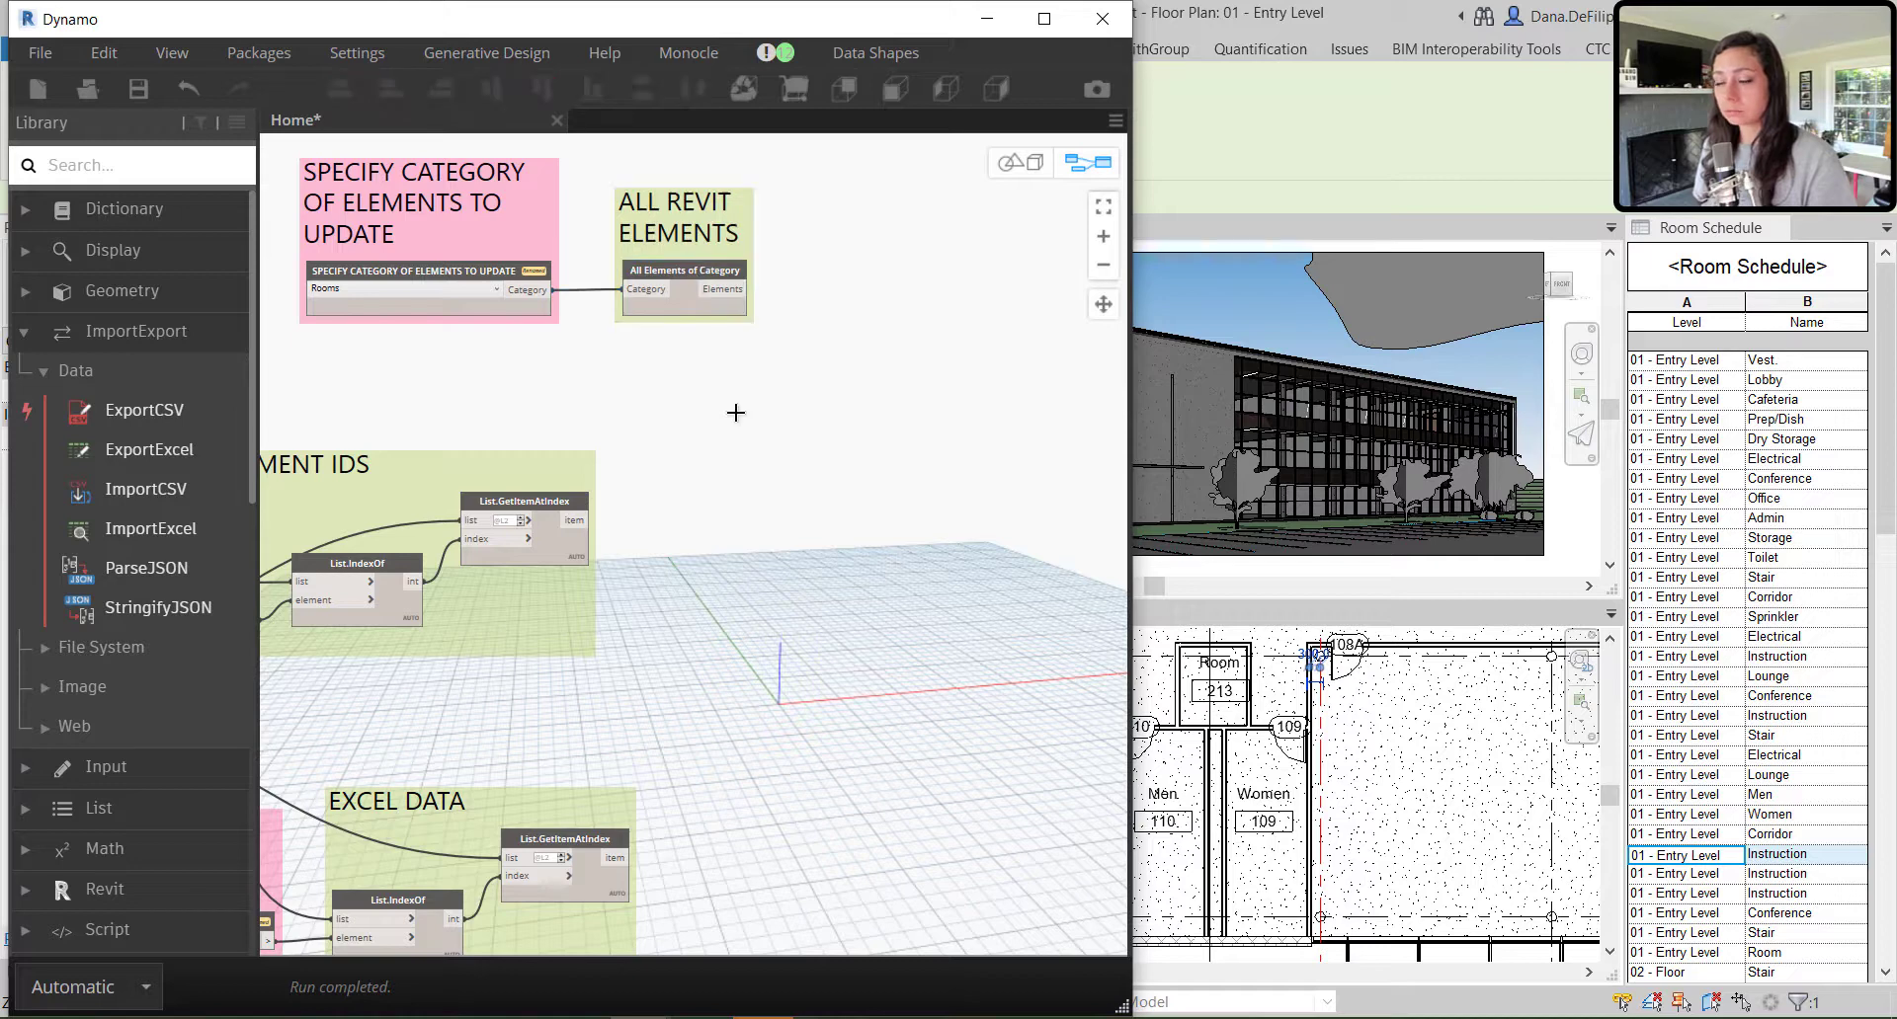
pyautogui.moveTo(753, 404)
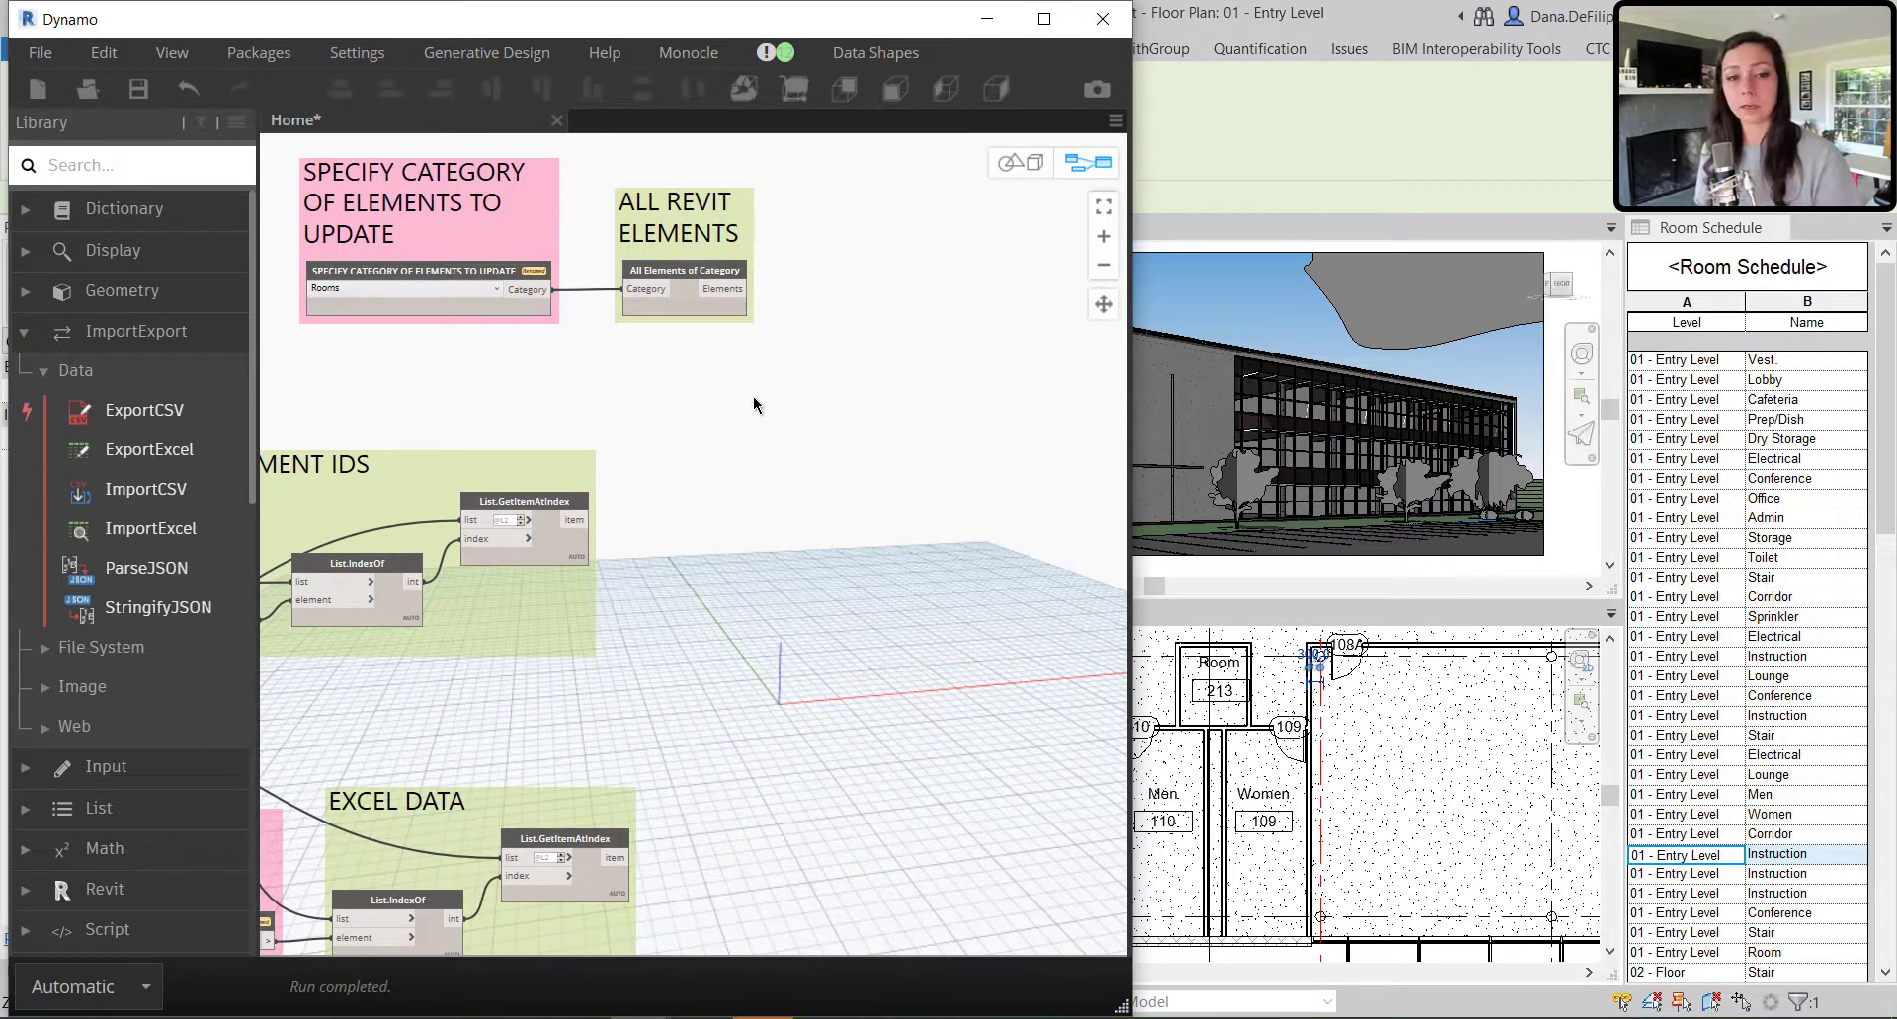
# Add an Element.Id node beside All Elements of Category, feeding a String from Object node
pyautogui.rightClick(737, 405)
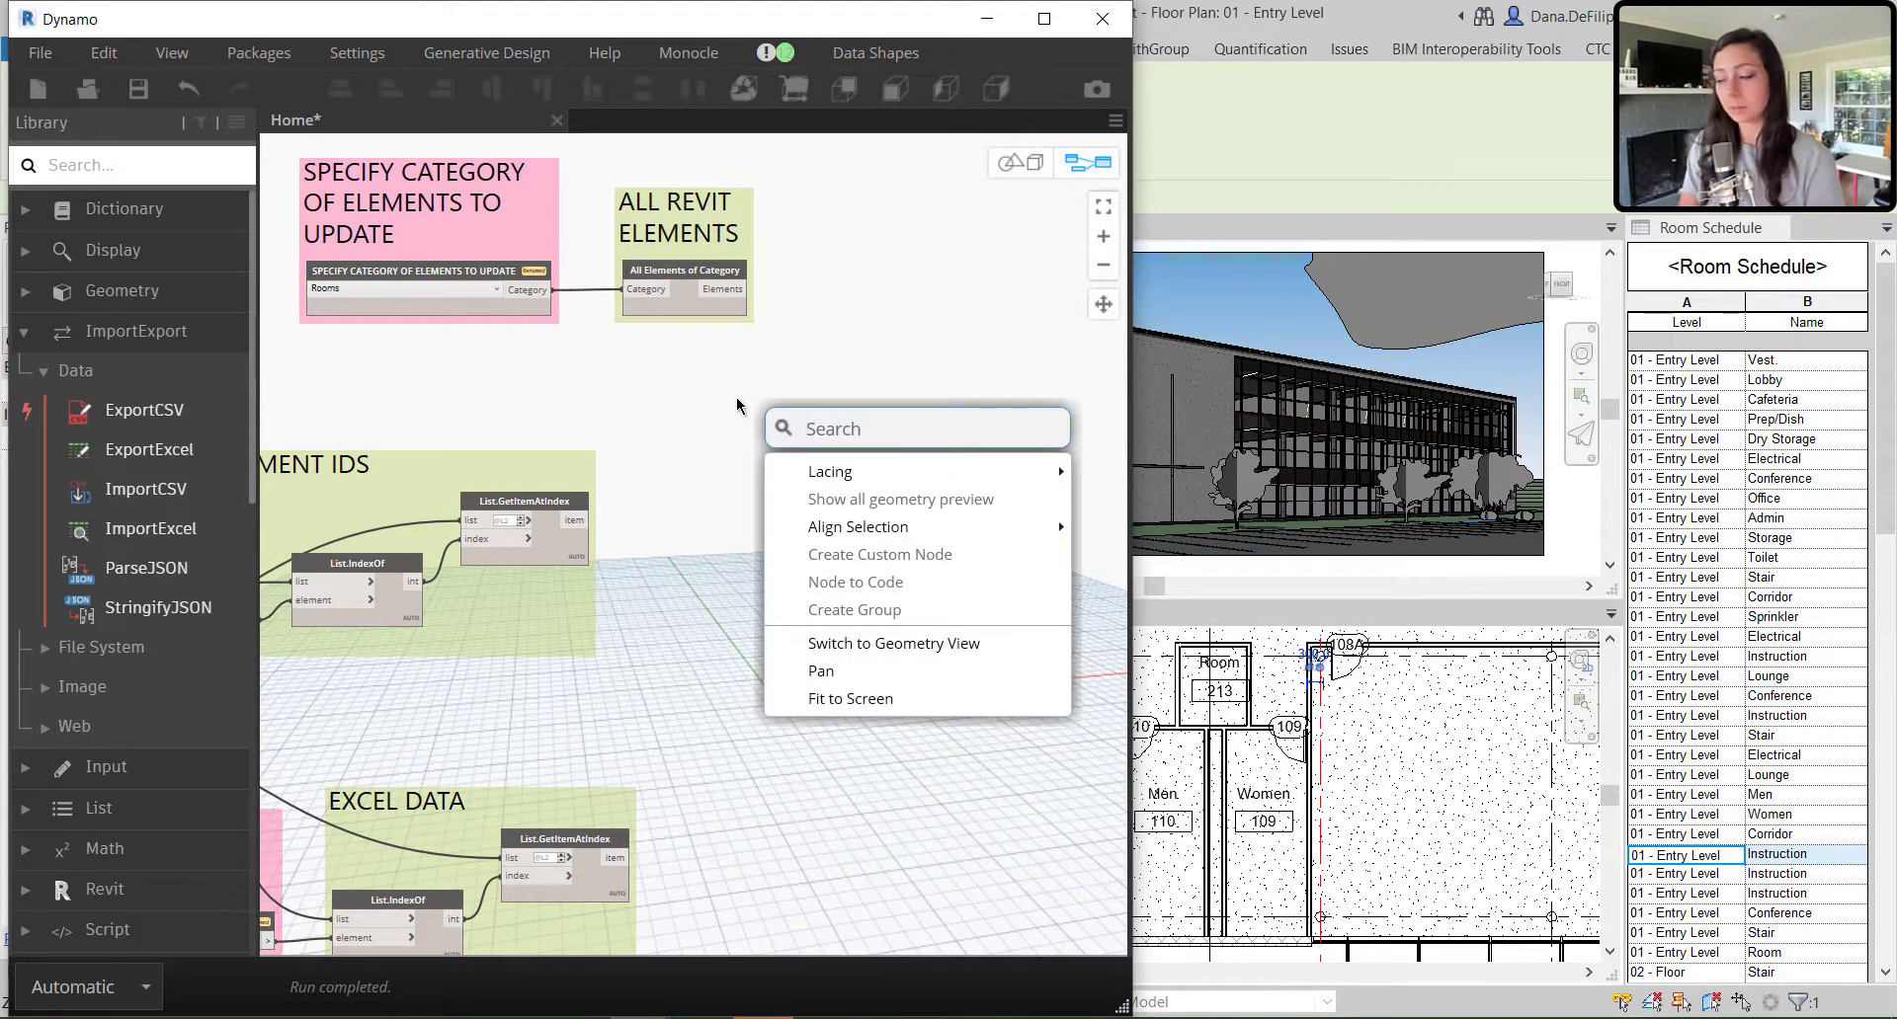
pyautogui.write('ELEMENT.ID')
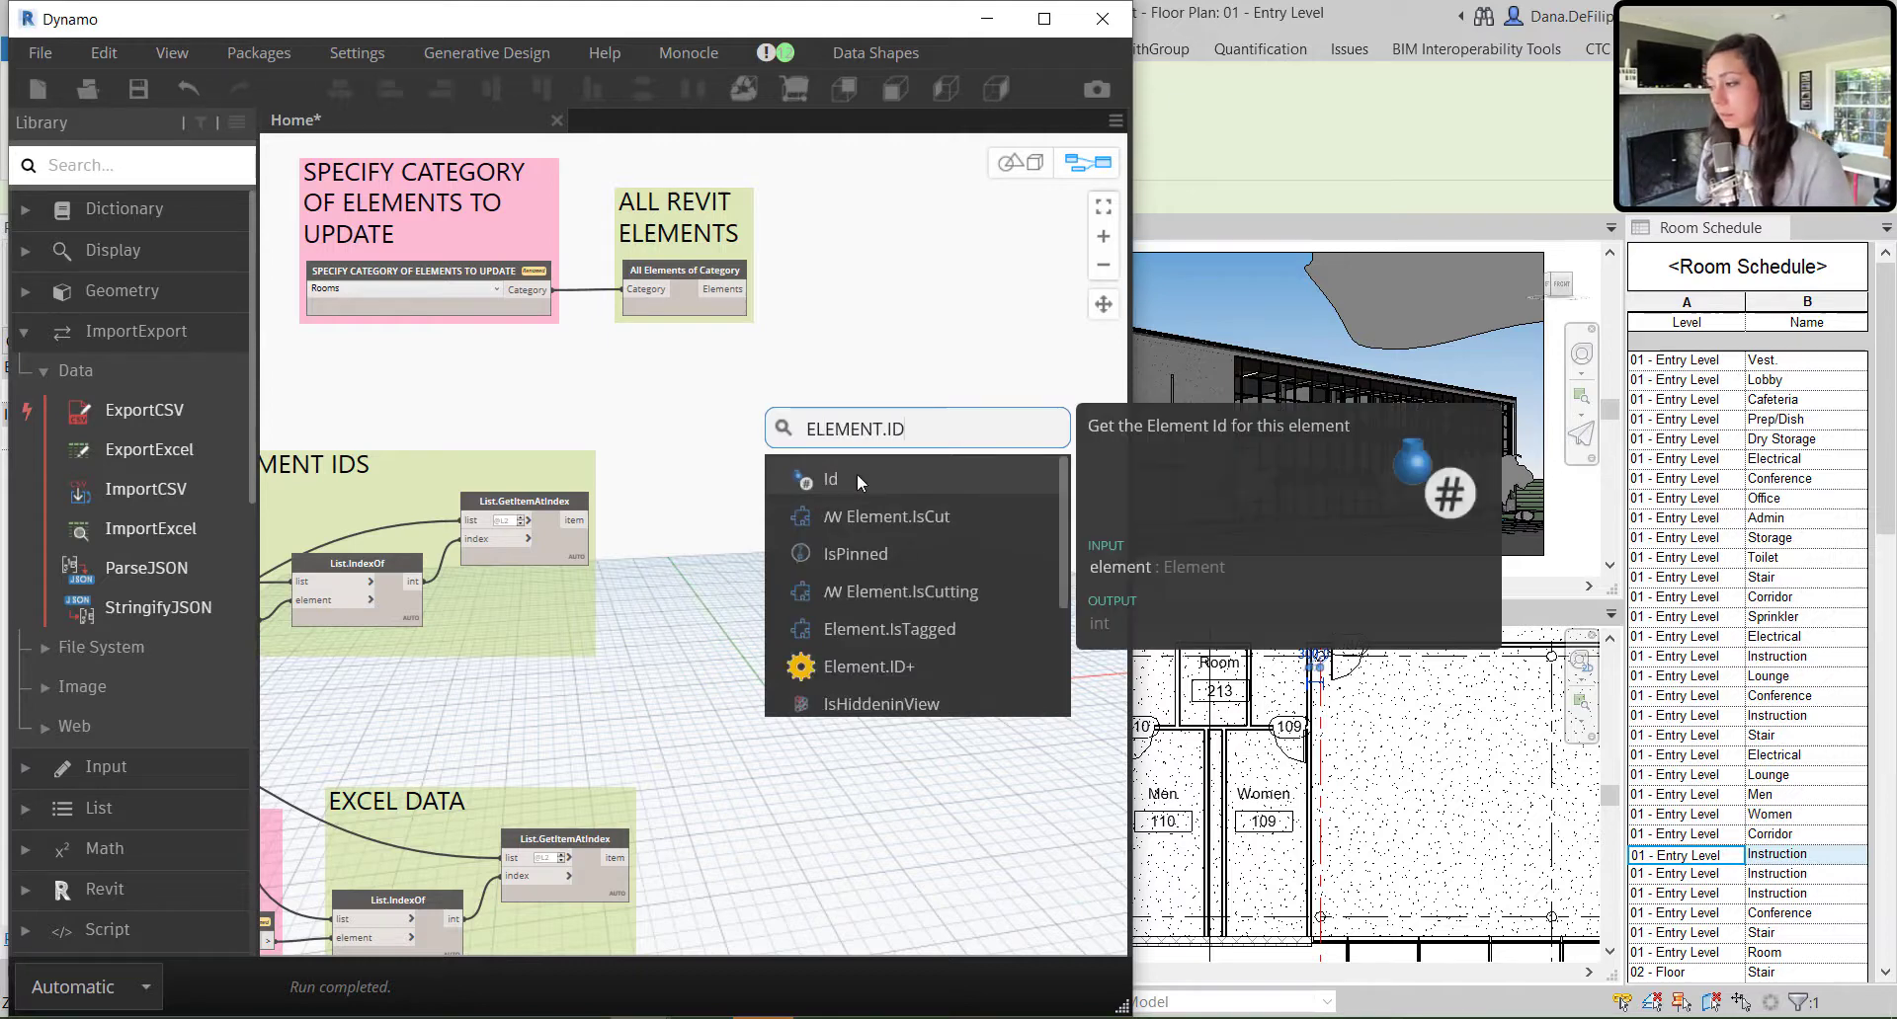
pyautogui.click(831, 480)
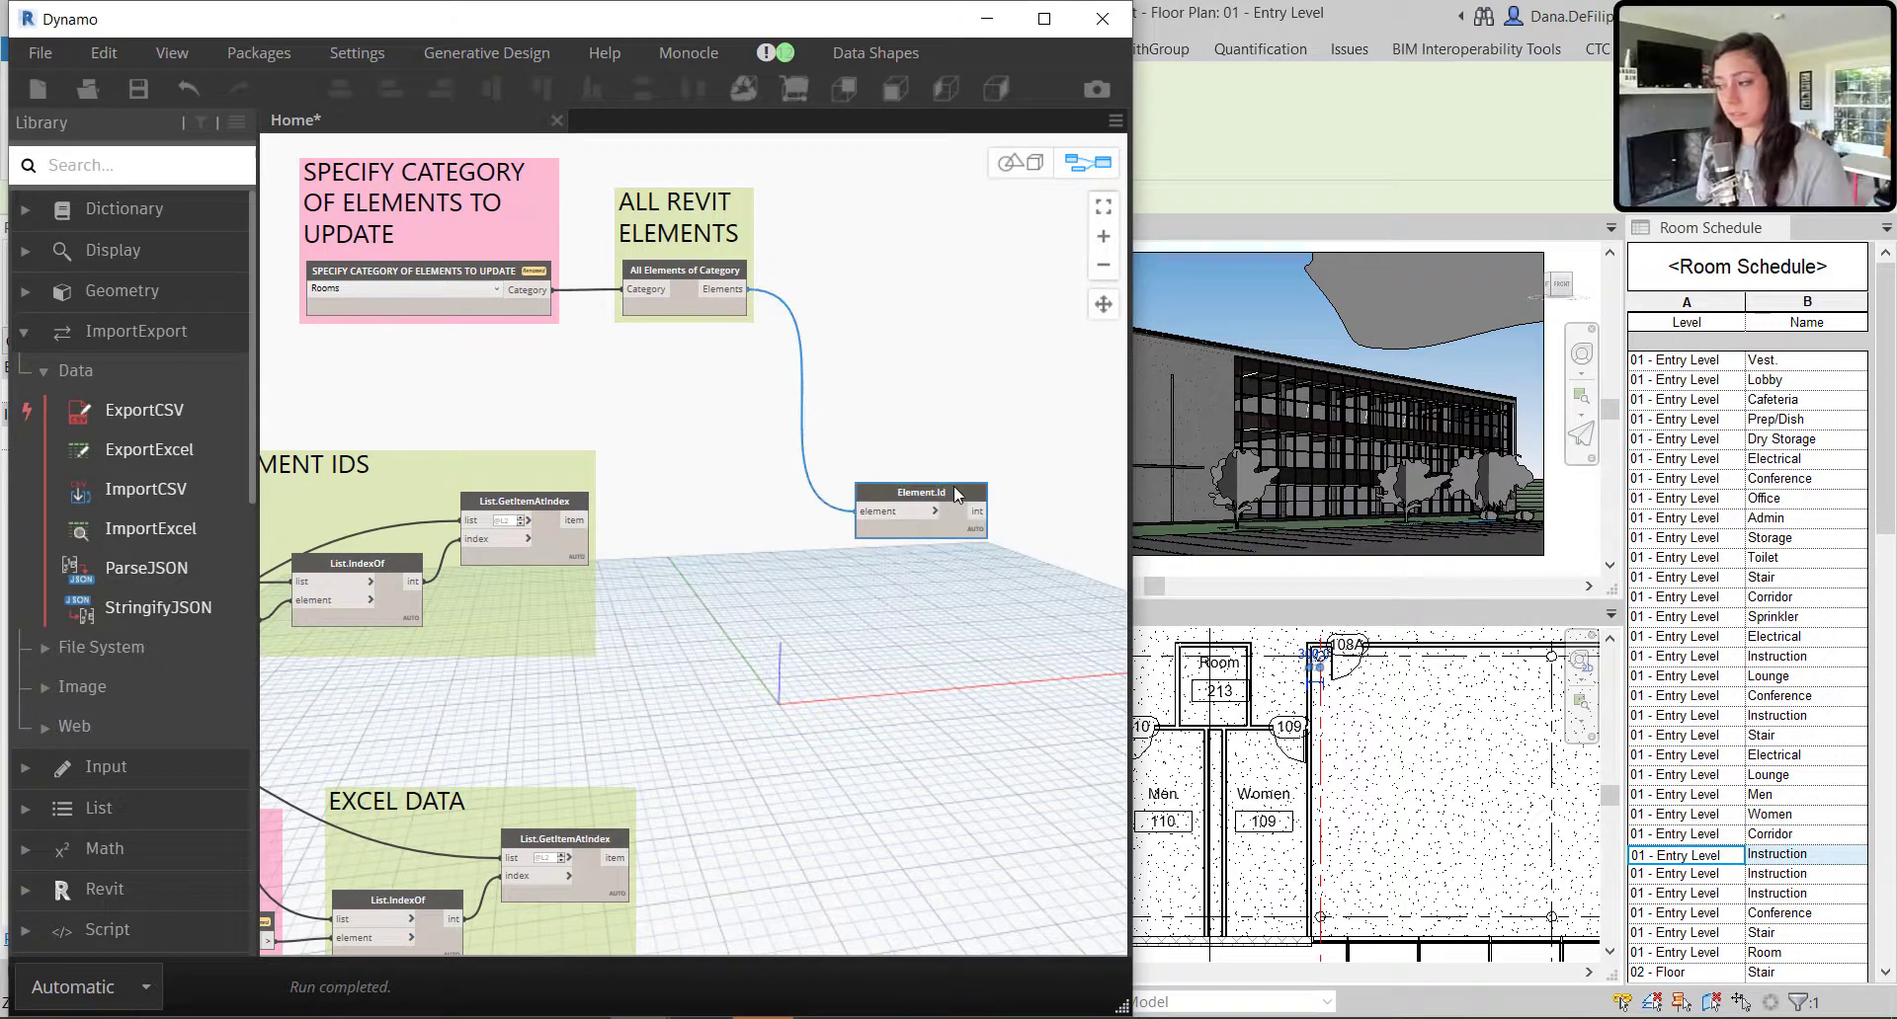
pyautogui.moveTo(921, 492); pyautogui.dragTo(898, 242)
pyautogui.write('STRING')
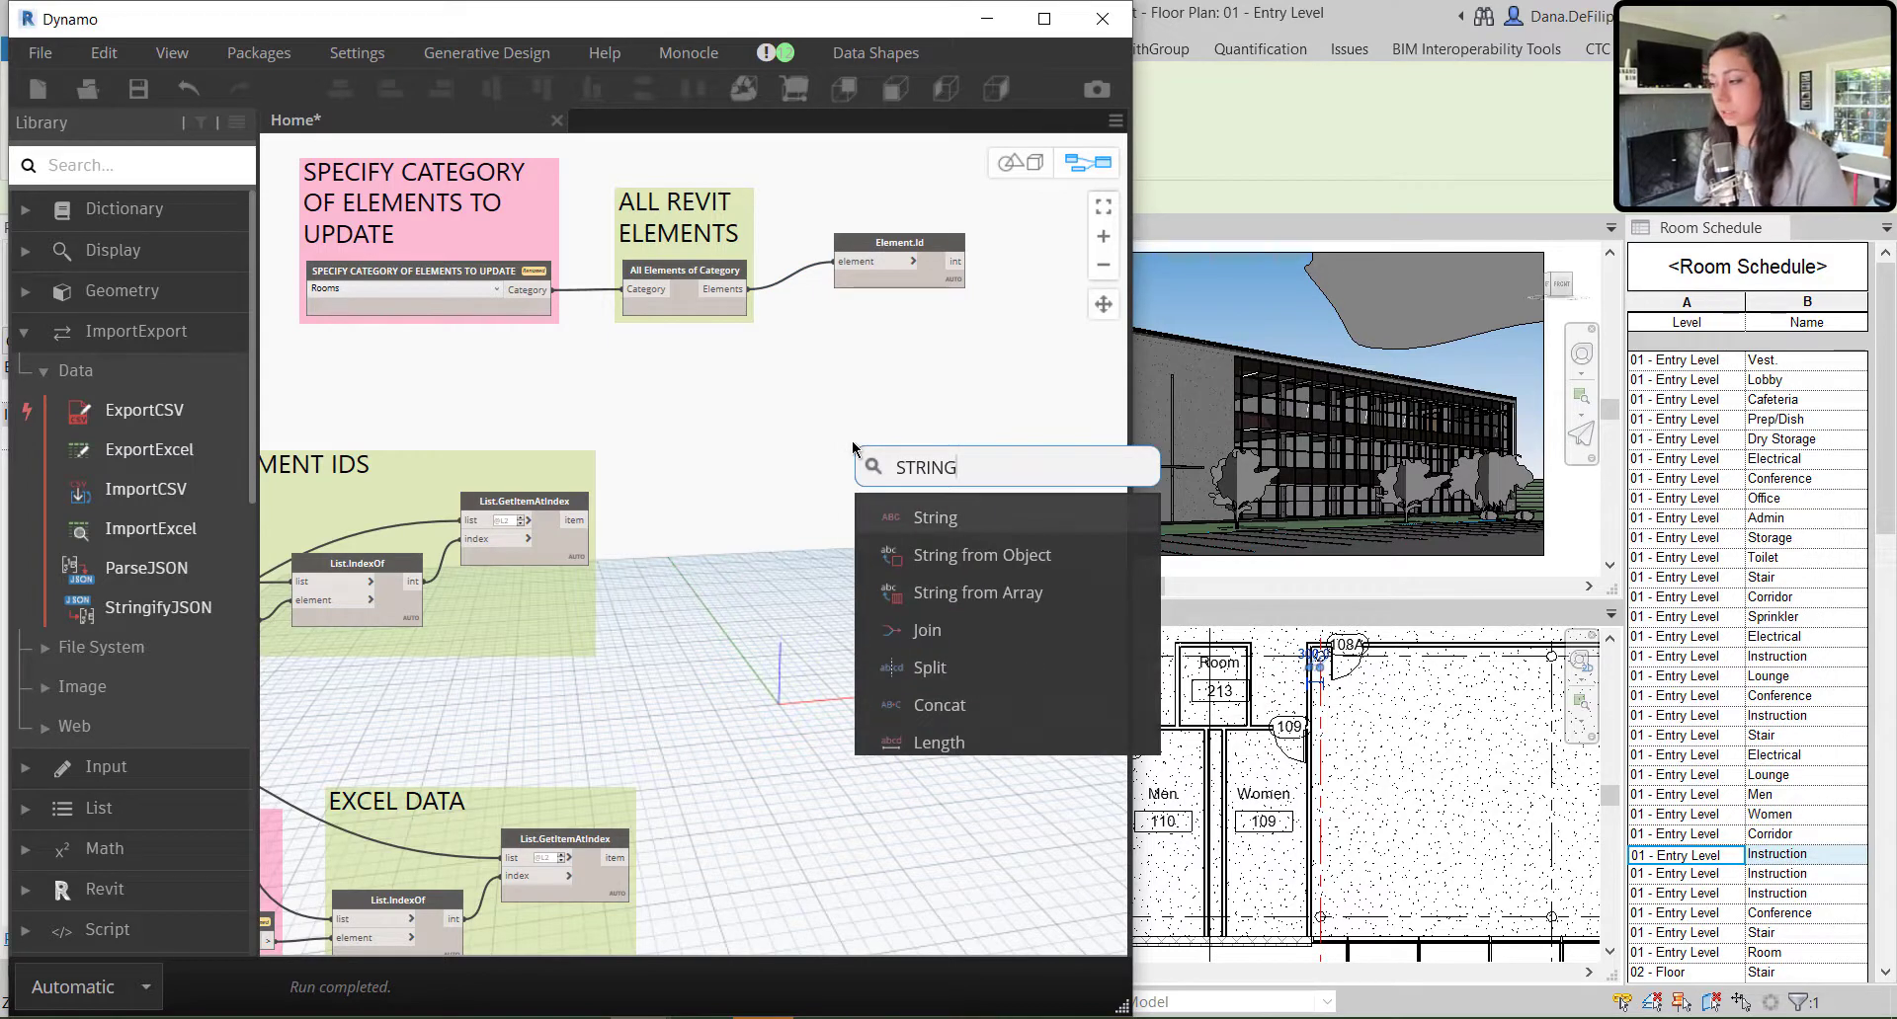
pyautogui.click(981, 555)
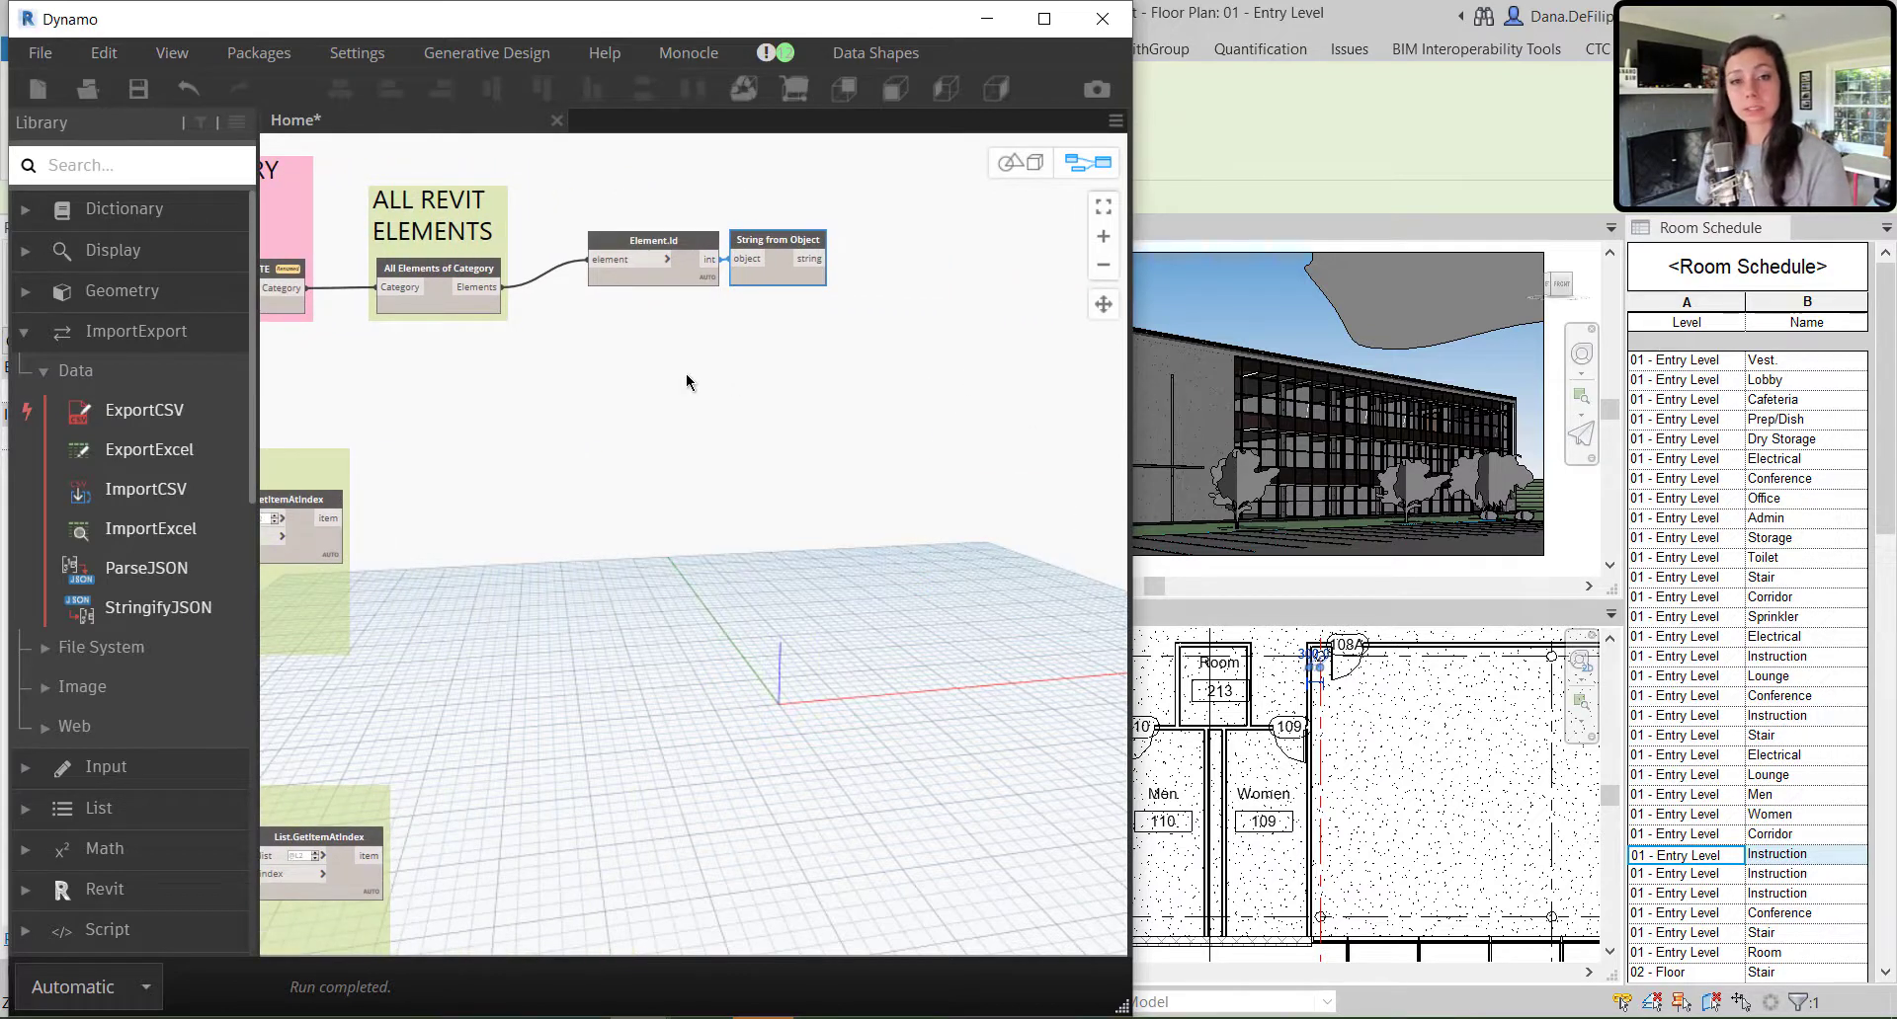
pyautogui.moveTo(605, 307)
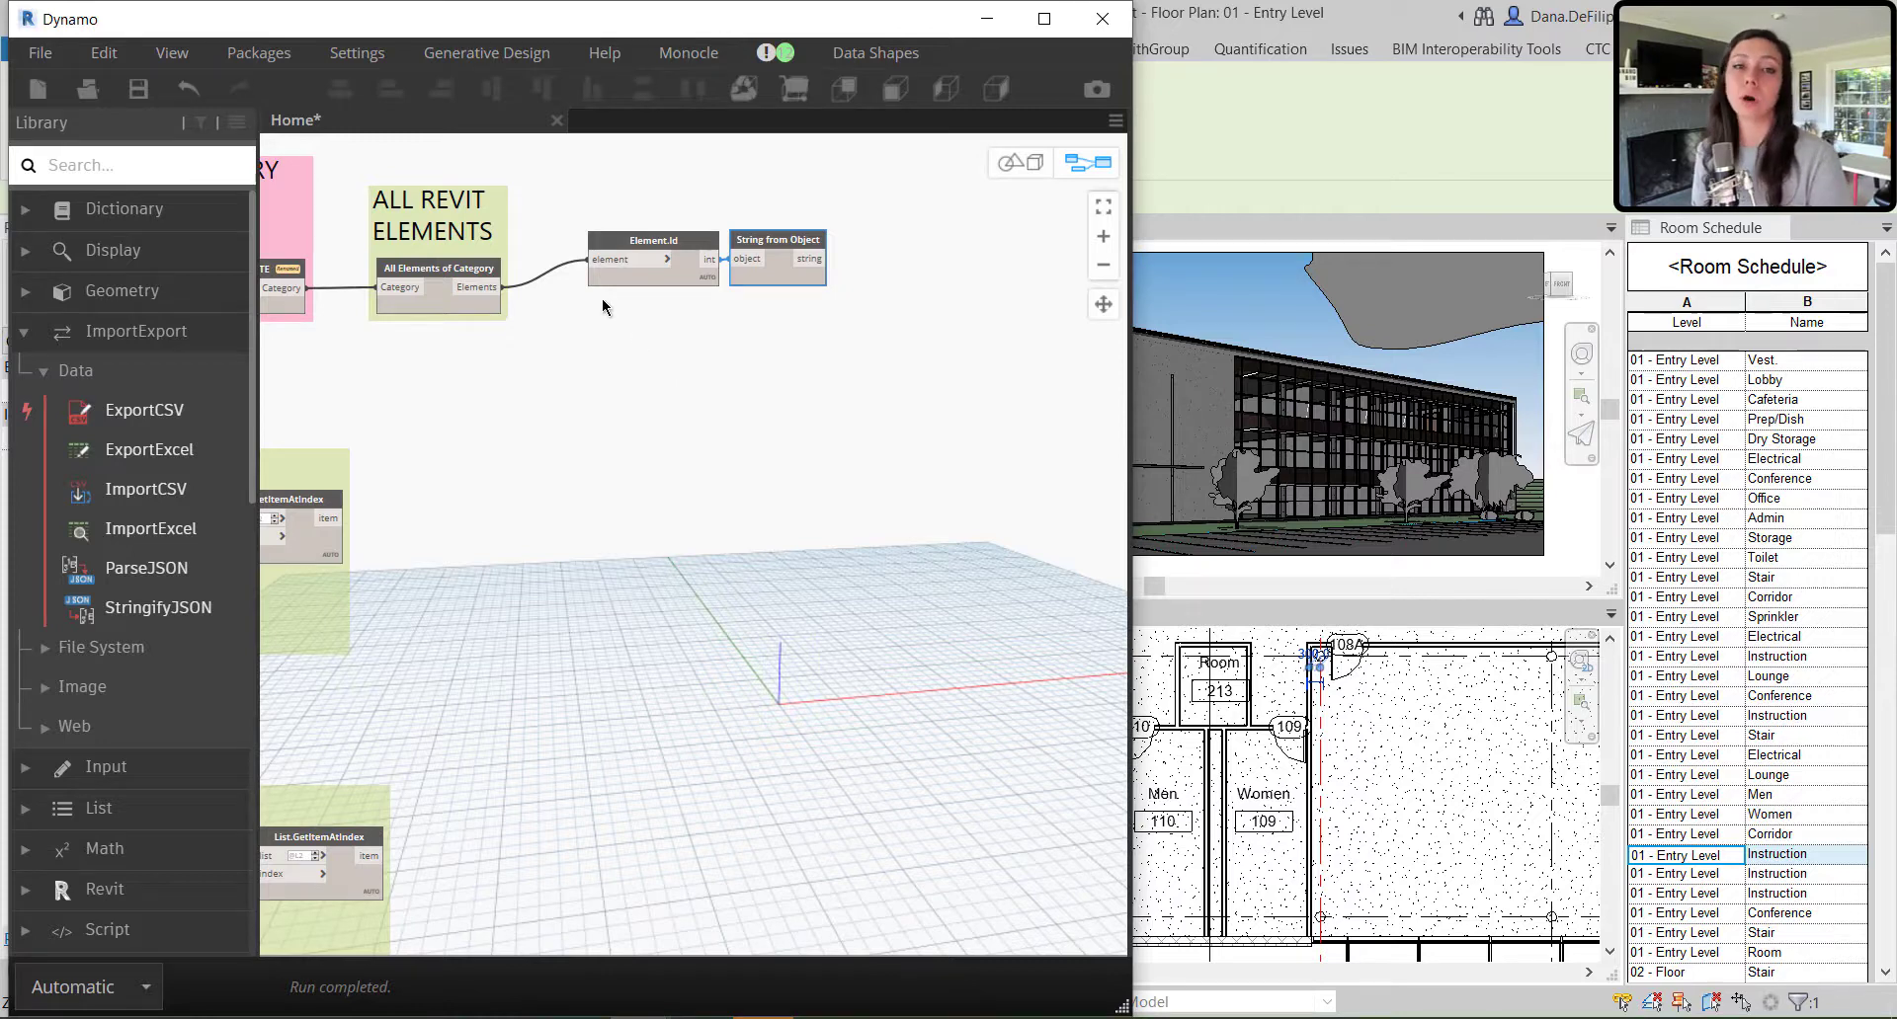
pyautogui.moveTo(545, 412)
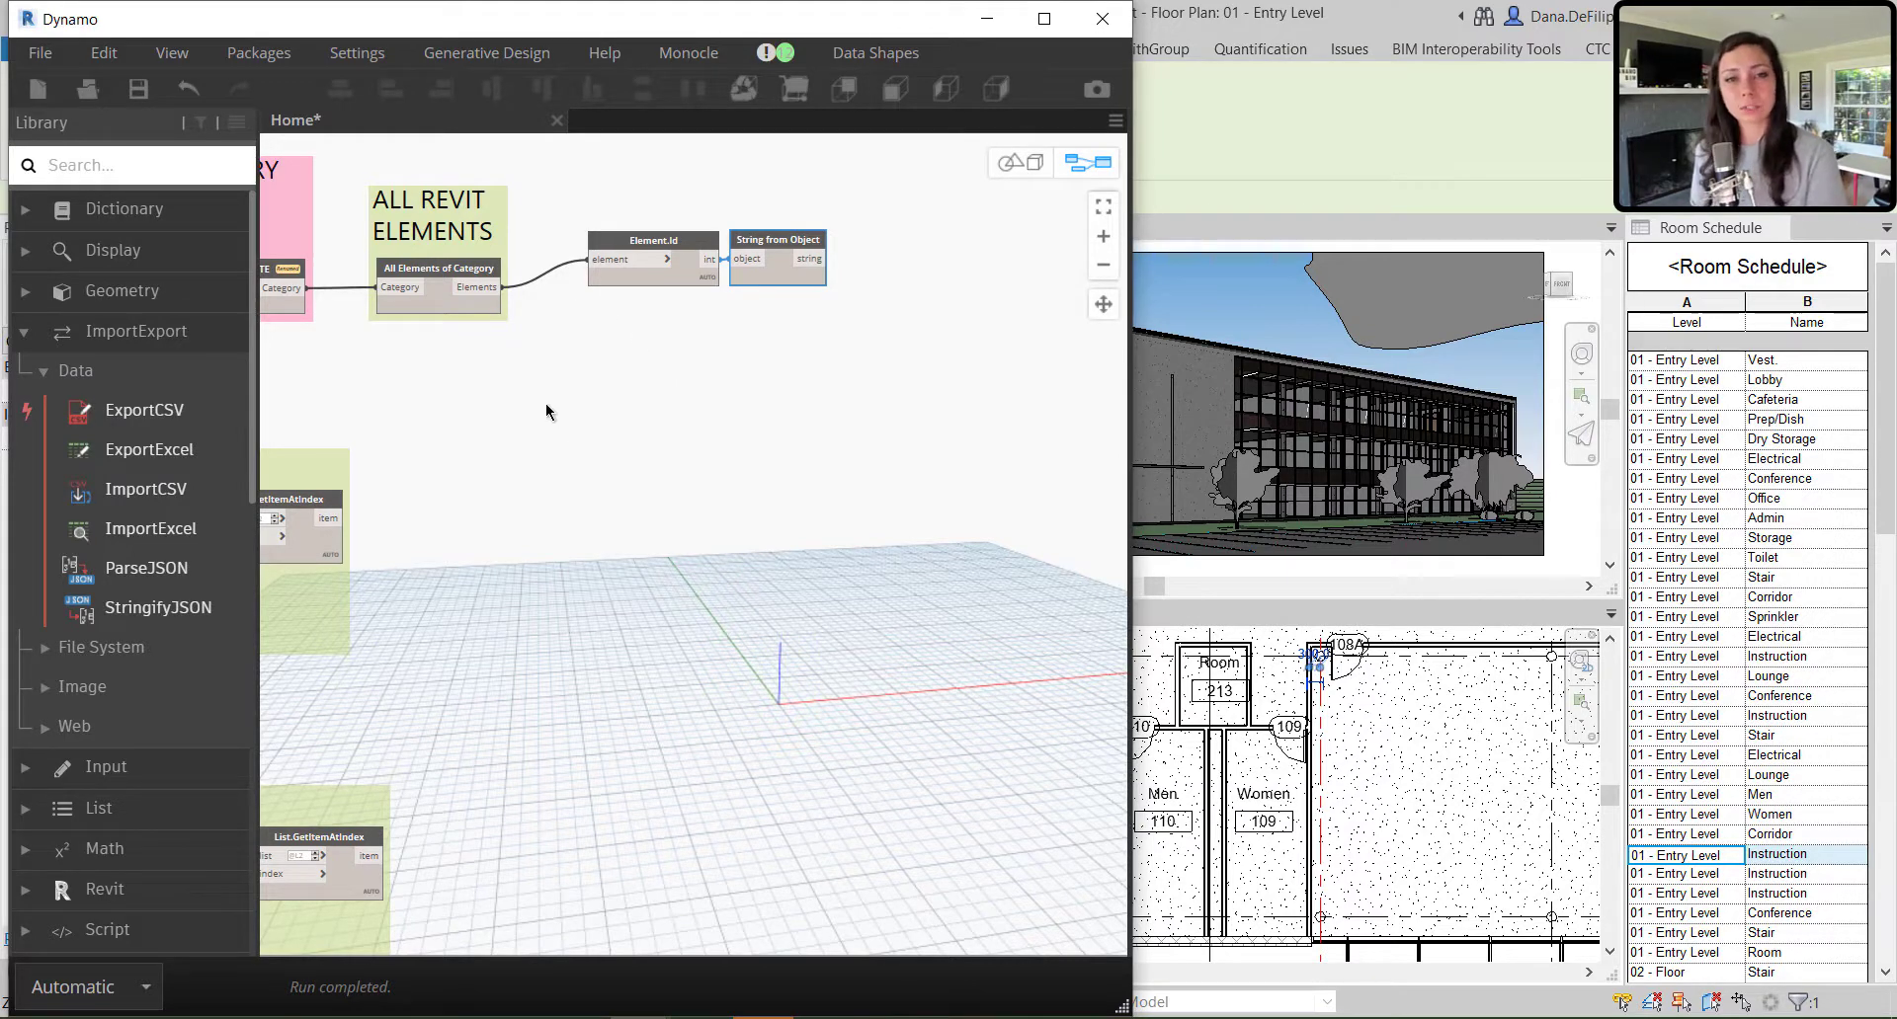
pyautogui.moveTo(473, 383)
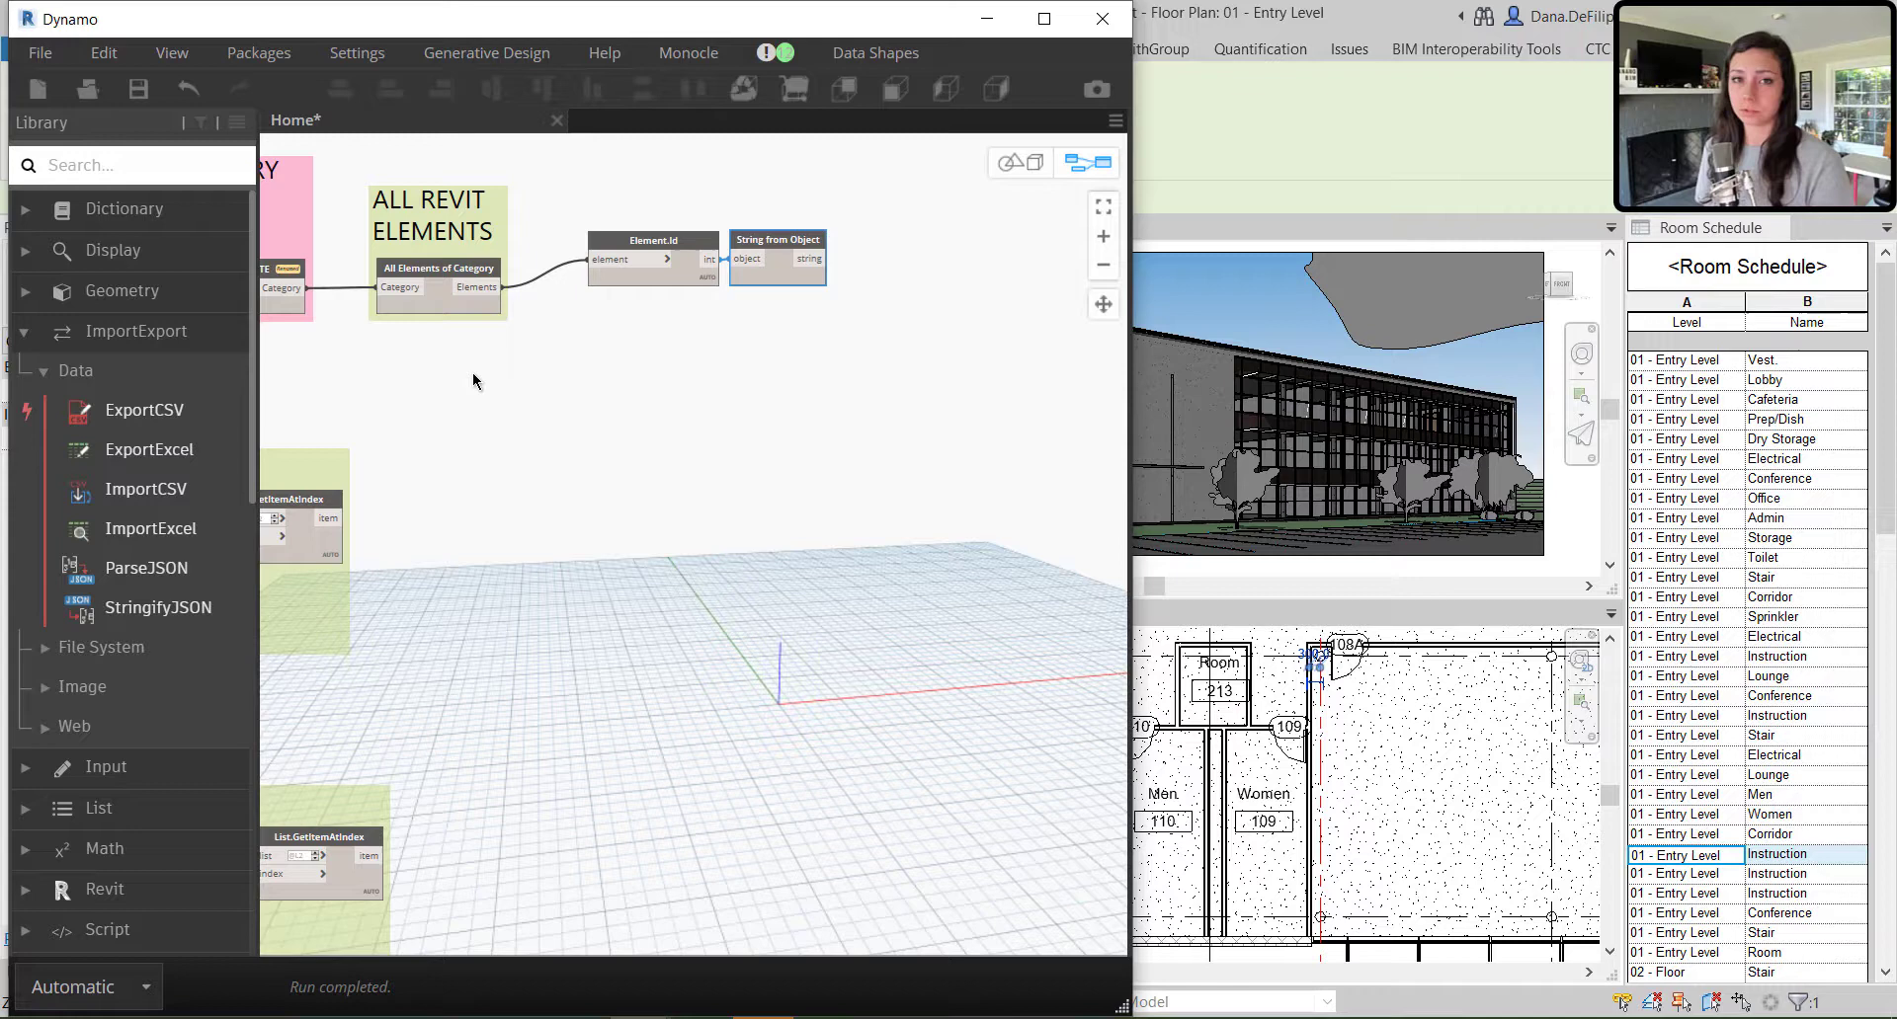
pyautogui.moveTo(514, 457)
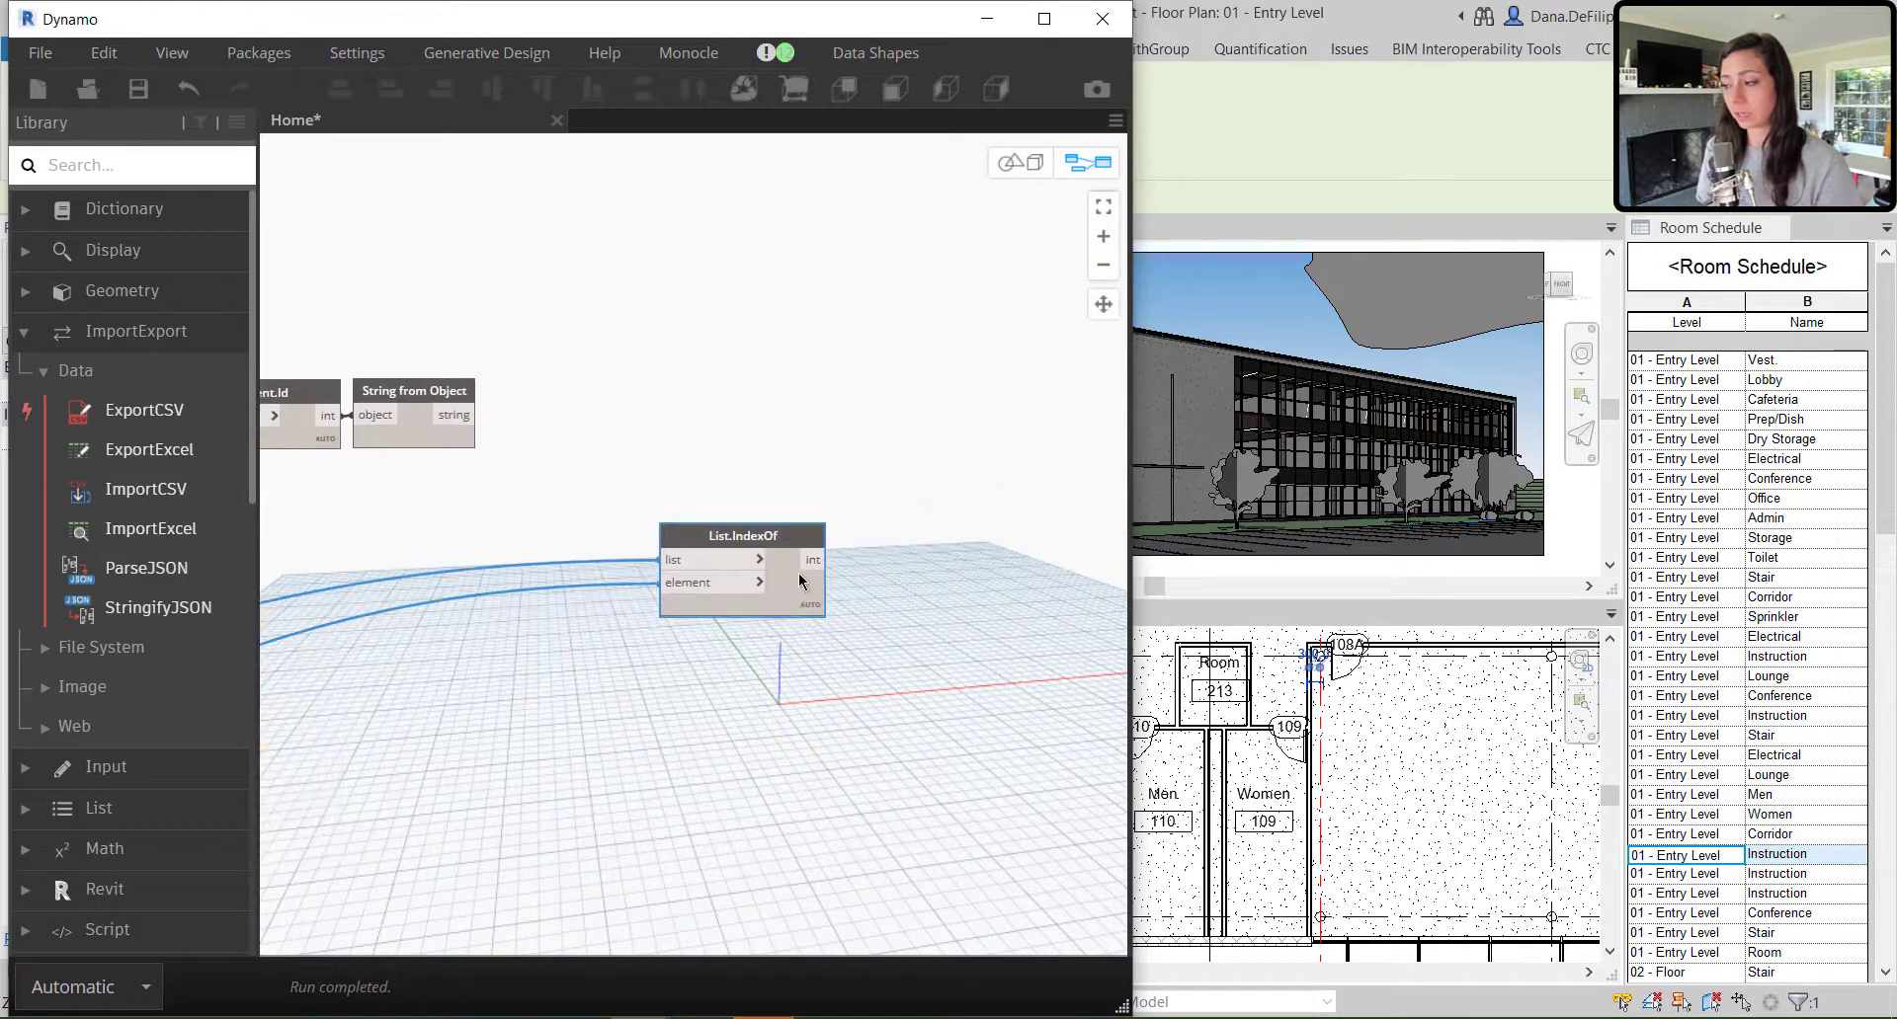
# Wire String from Object and Excel IDs into List.IndexOf and check the final -1 result
pyautogui.moveTo(742, 536); pyautogui.dragTo(698, 438)
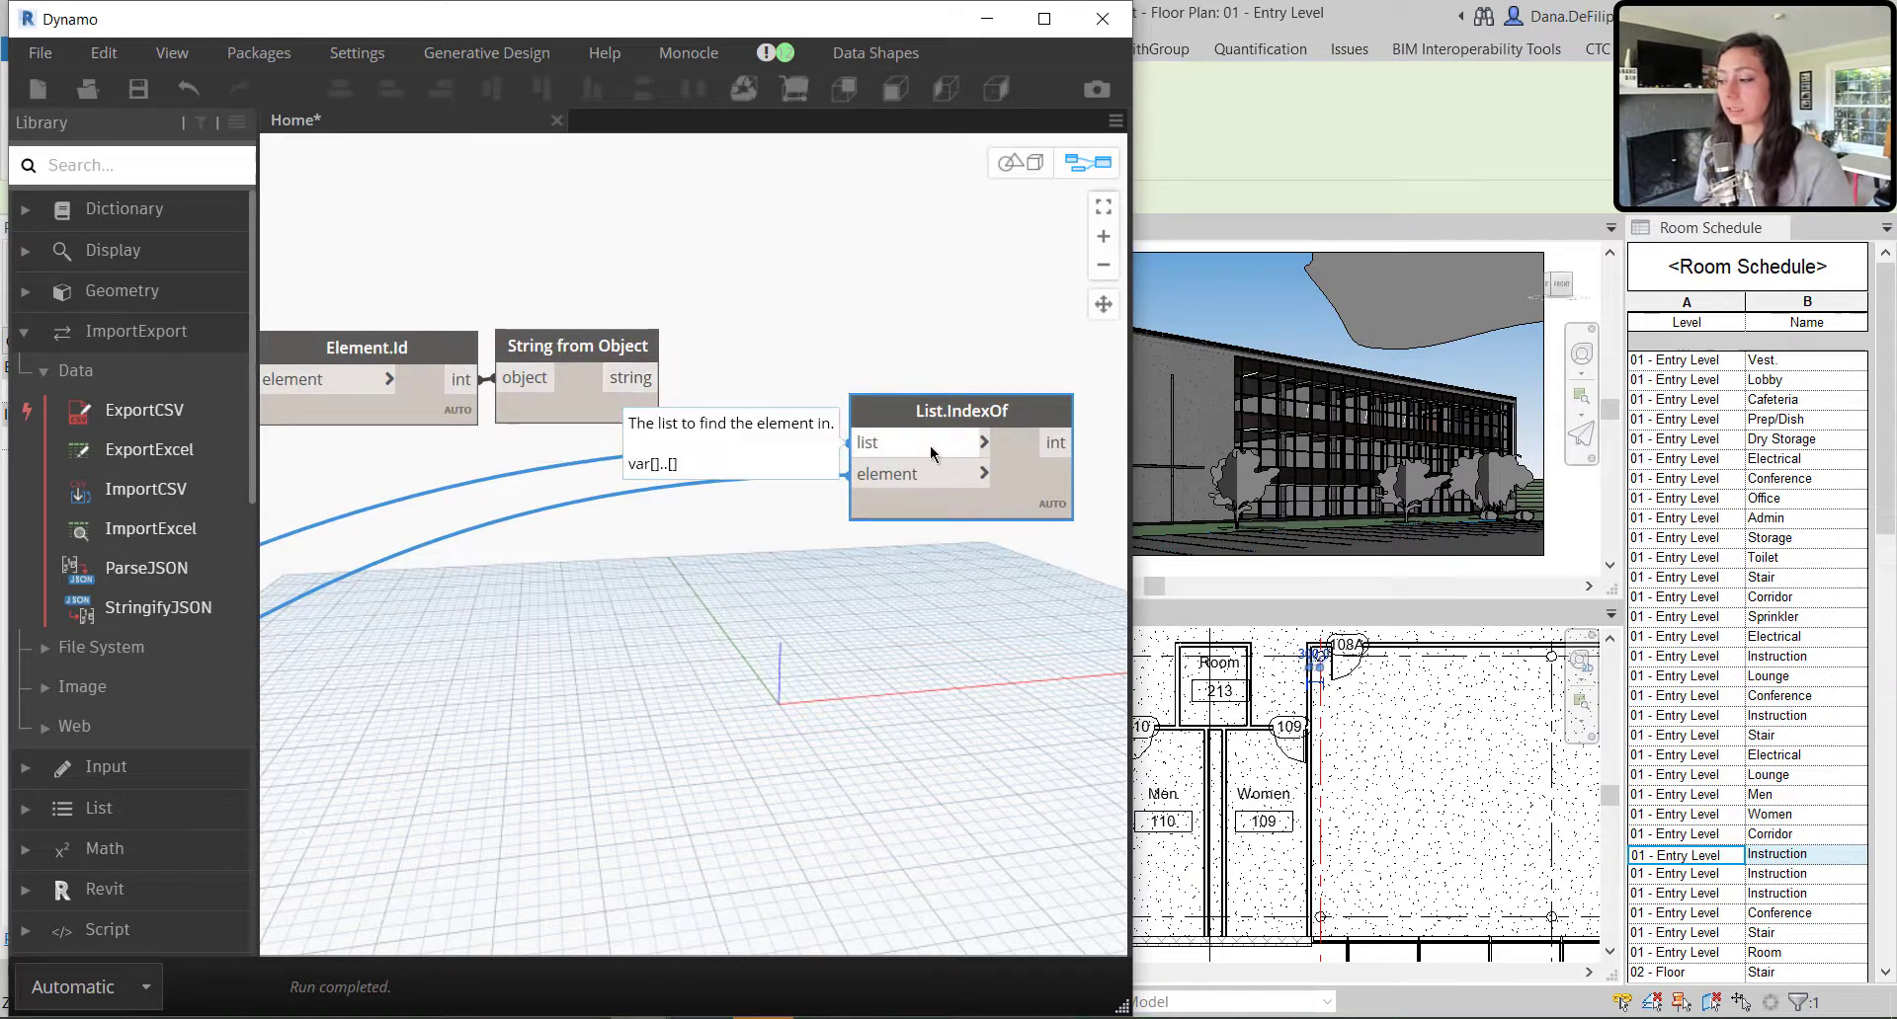
pyautogui.moveTo(629, 377)
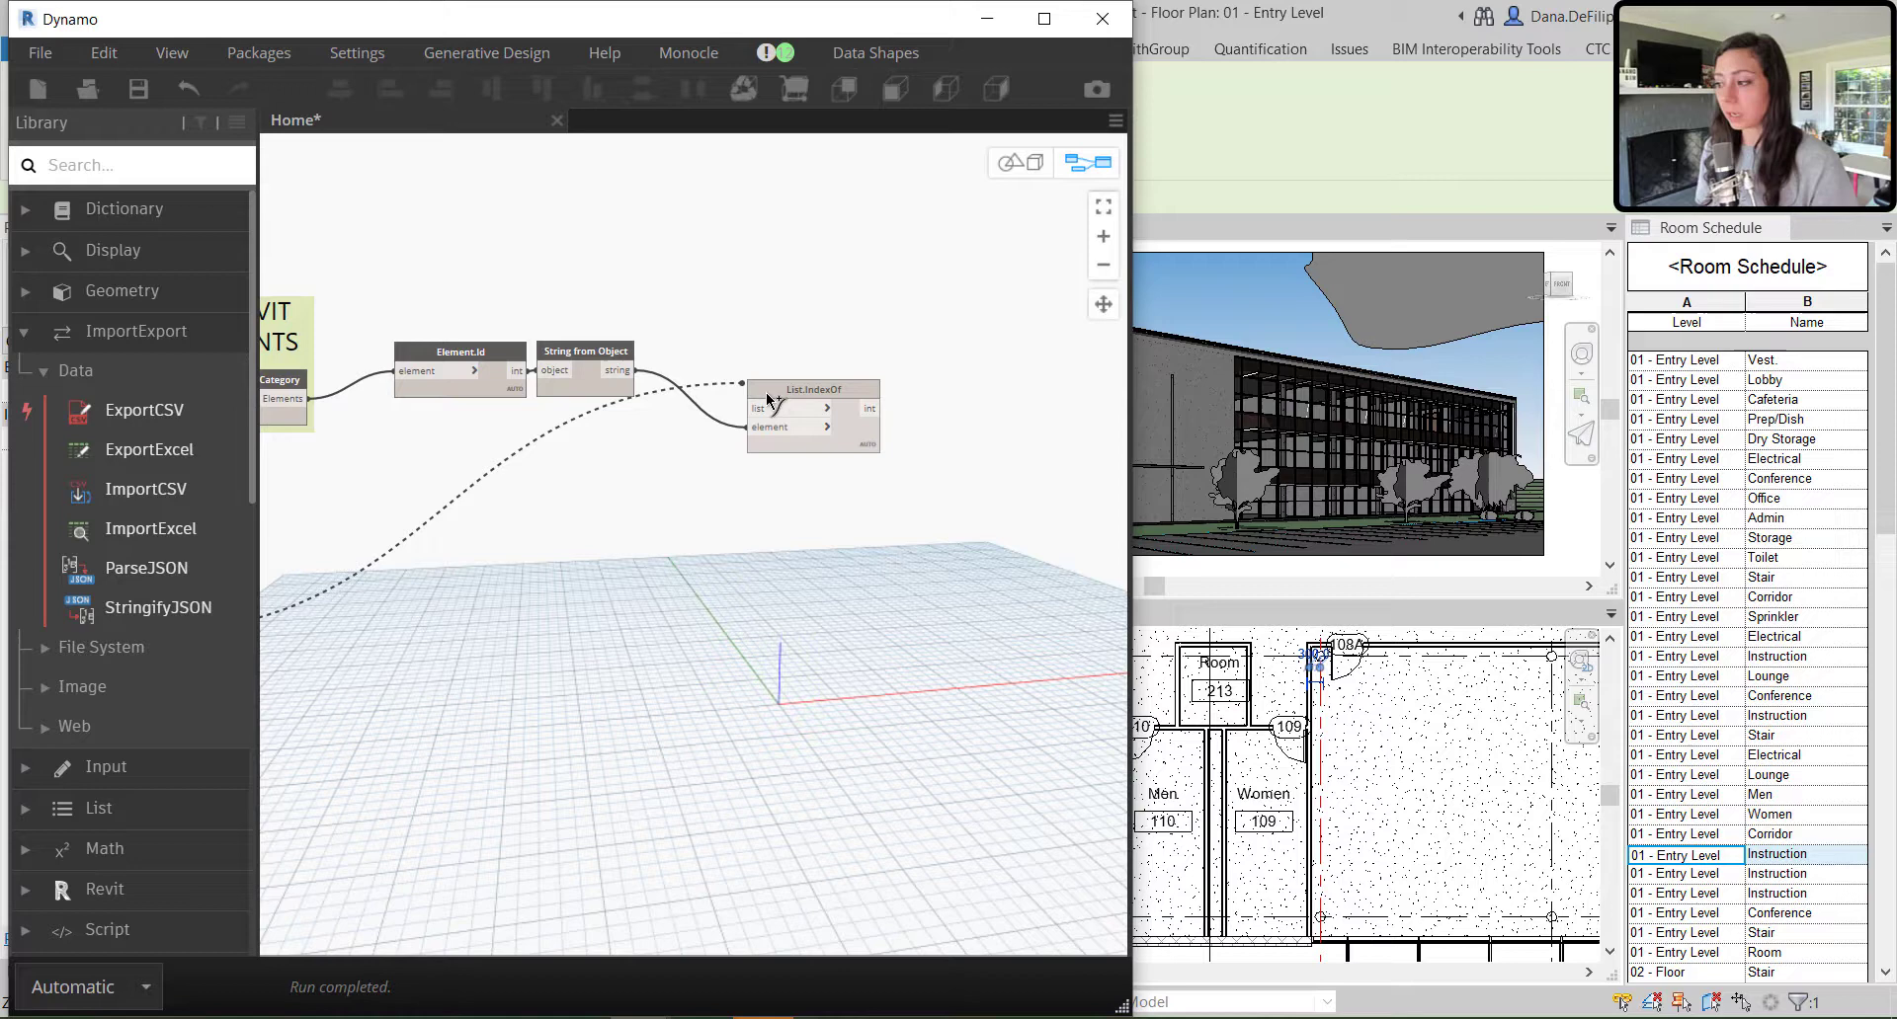
pyautogui.click(813, 388)
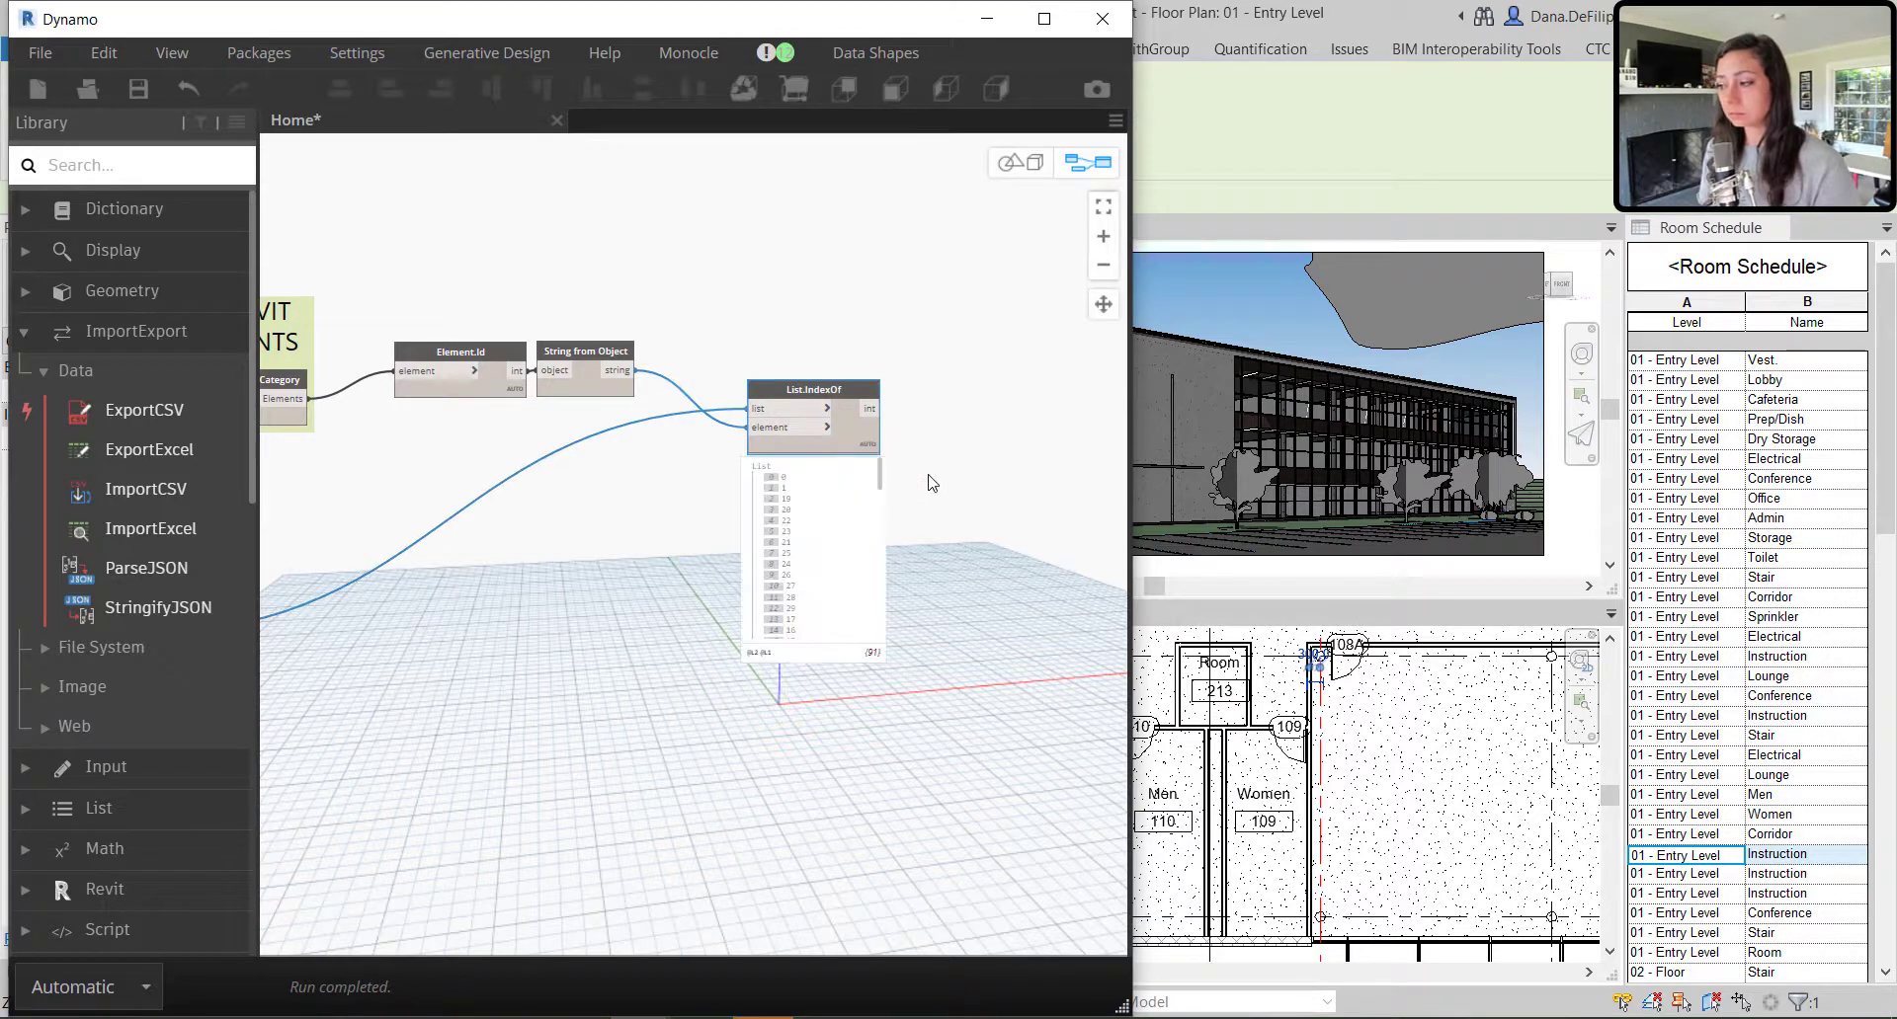
pyautogui.scroll(3)
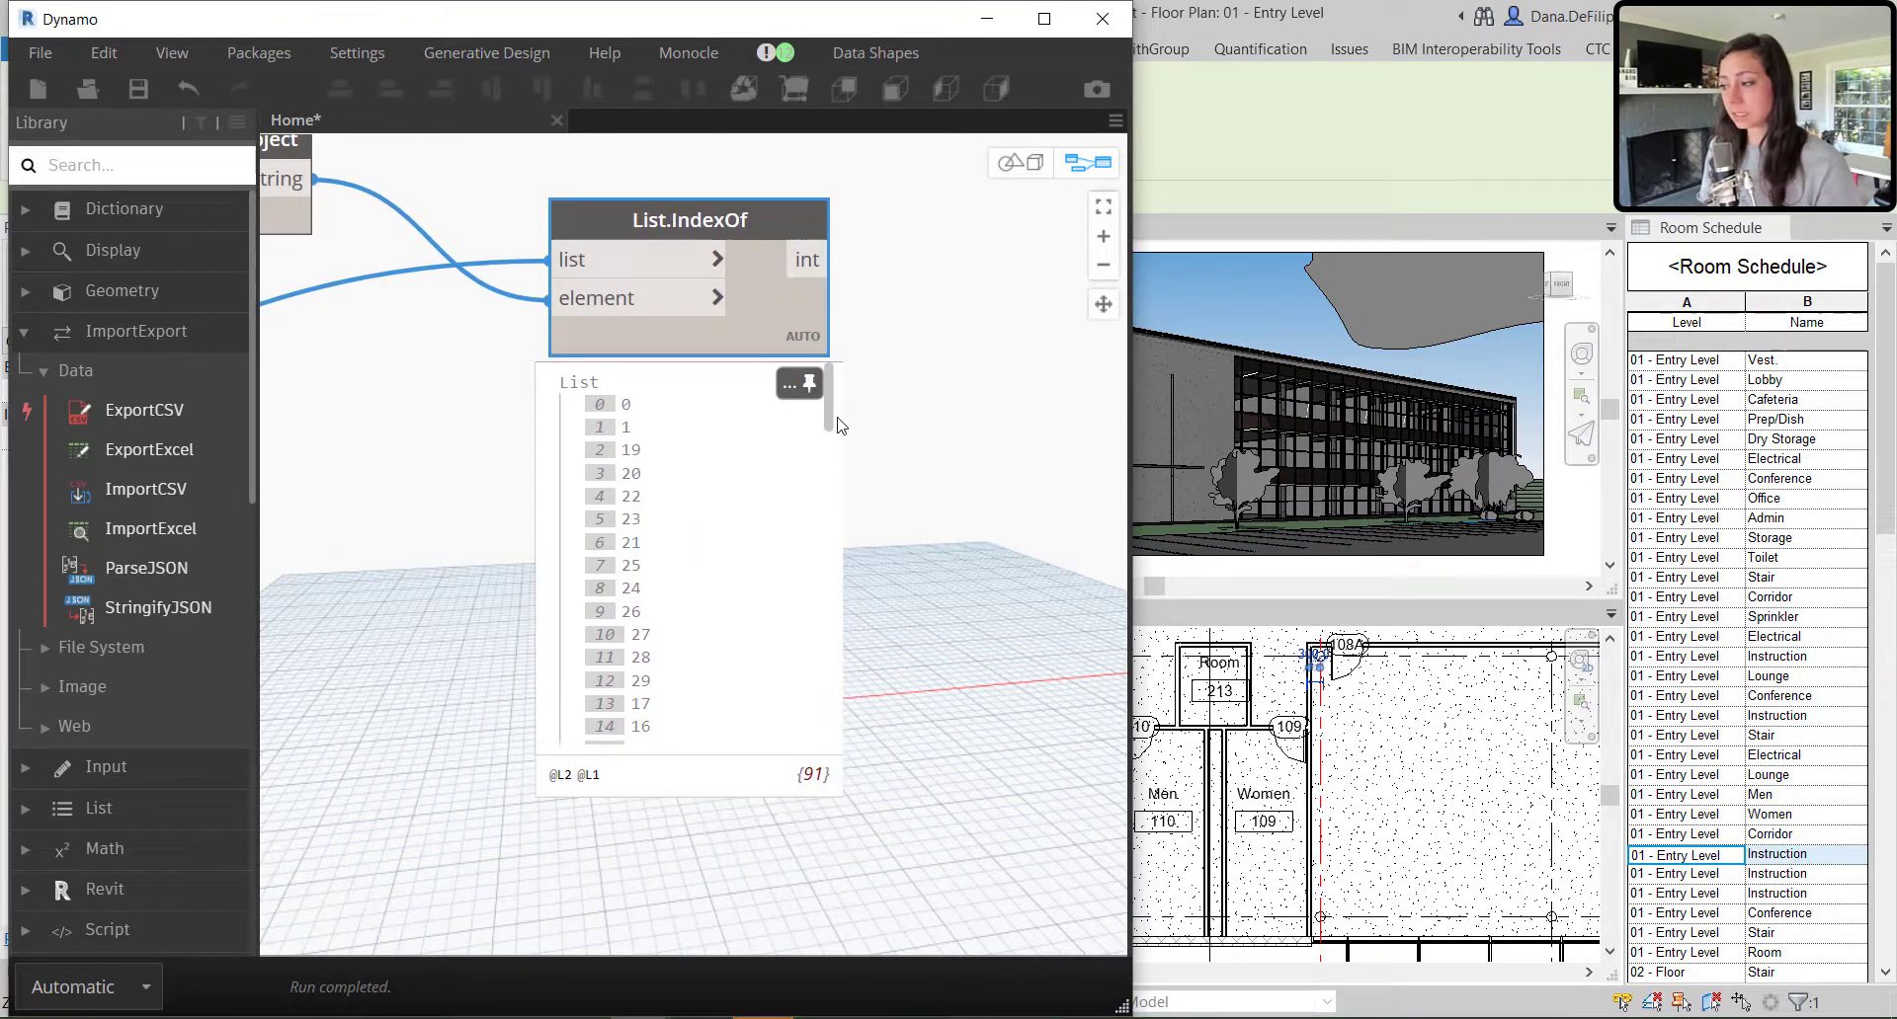
pyautogui.scroll(-3)
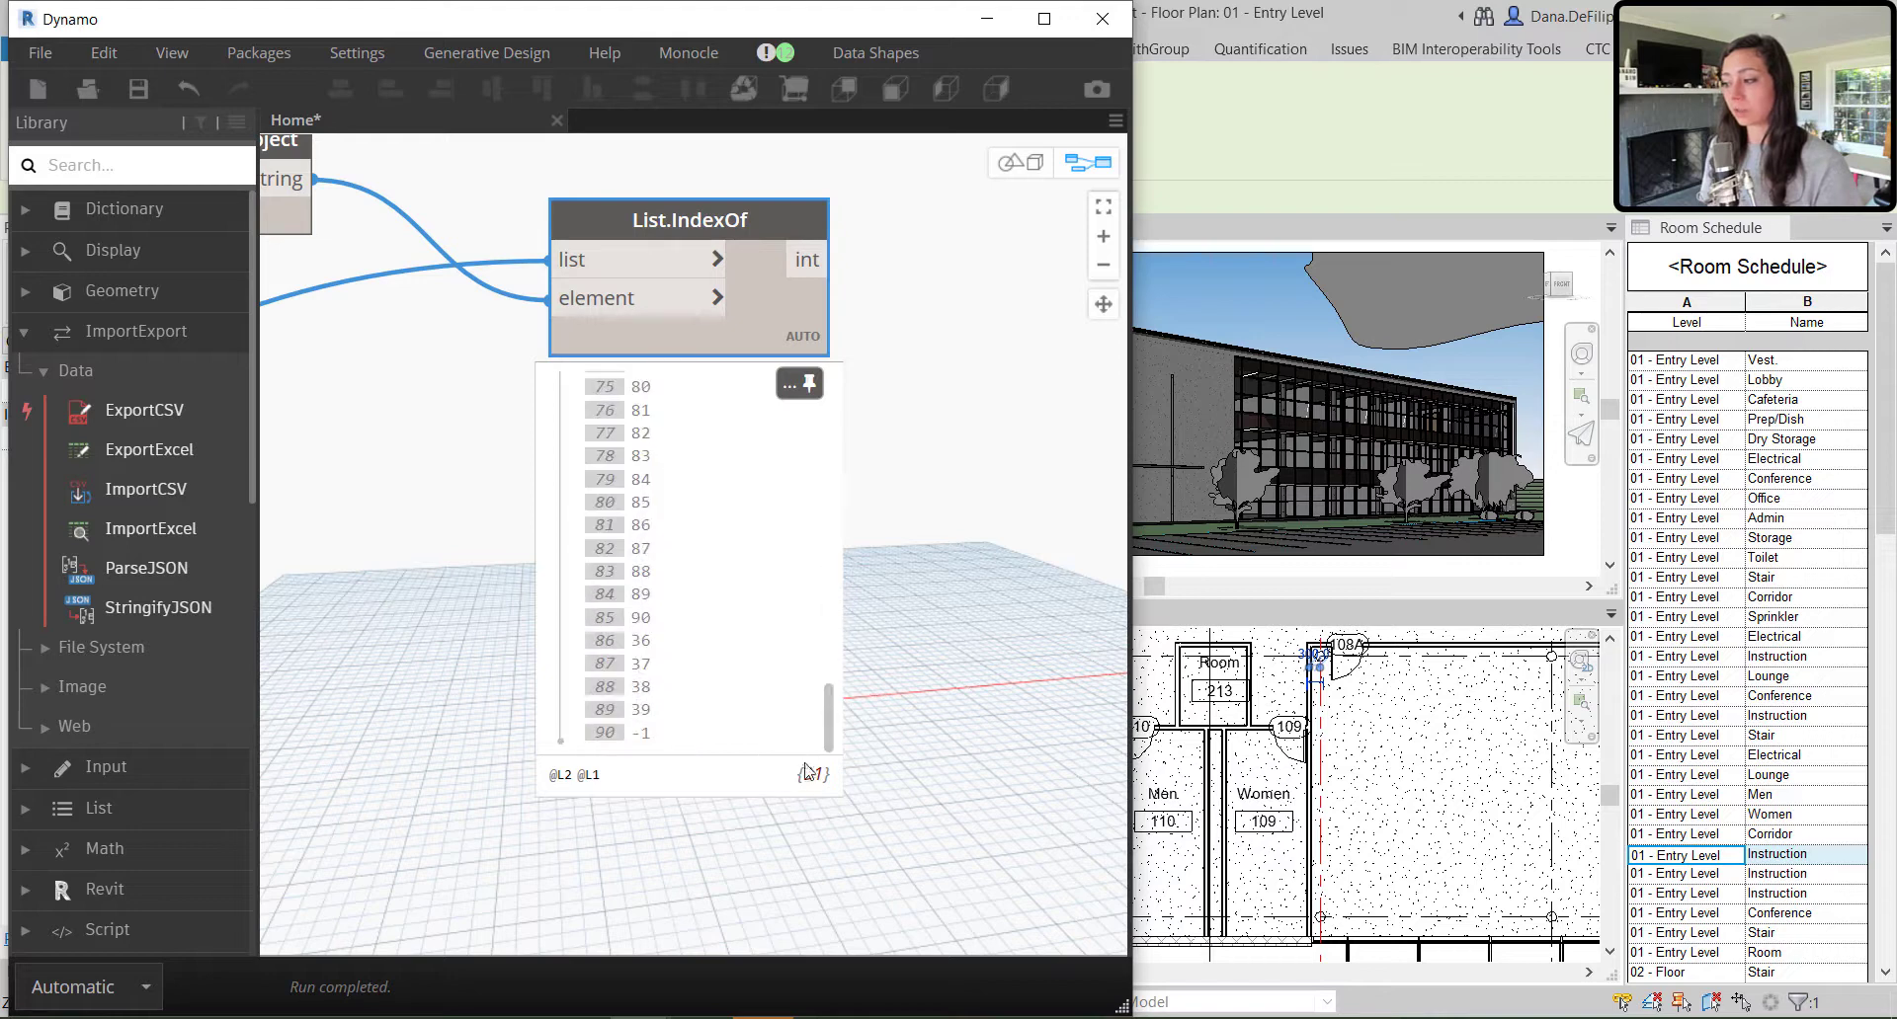
pyautogui.click(620, 733)
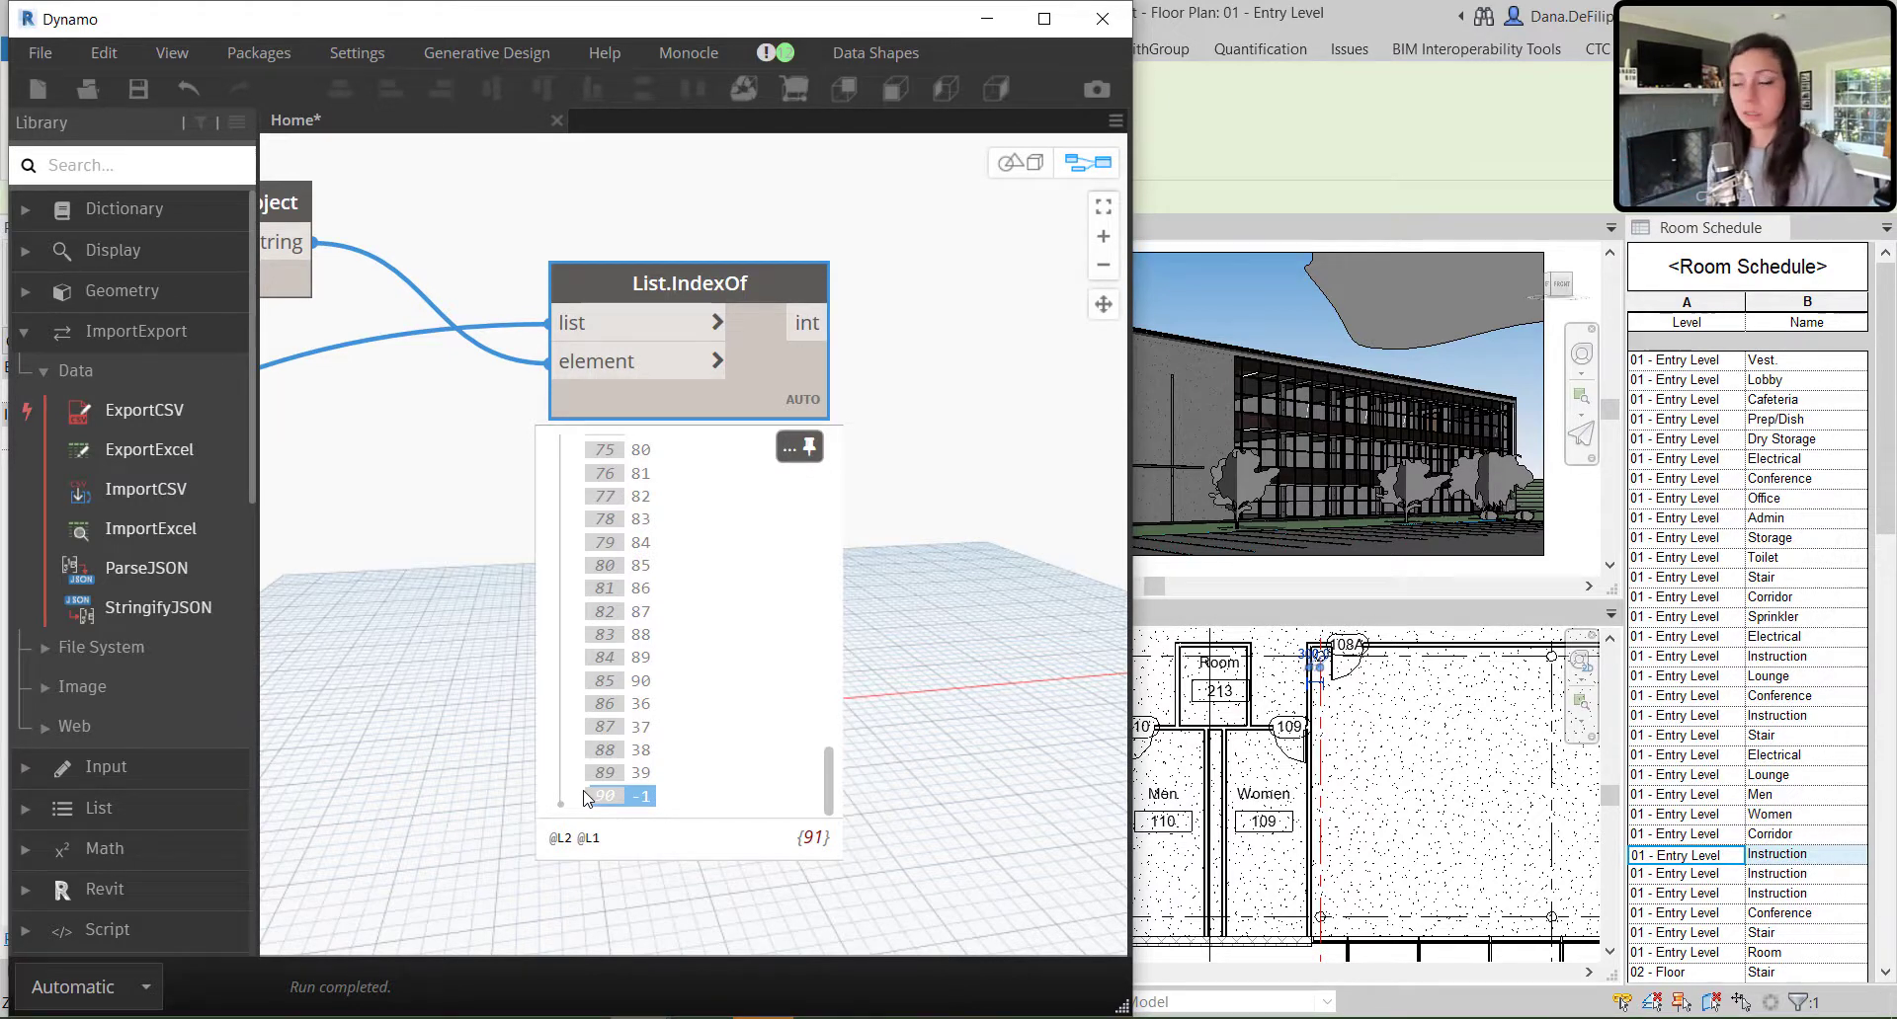
pyautogui.moveTo(620, 814)
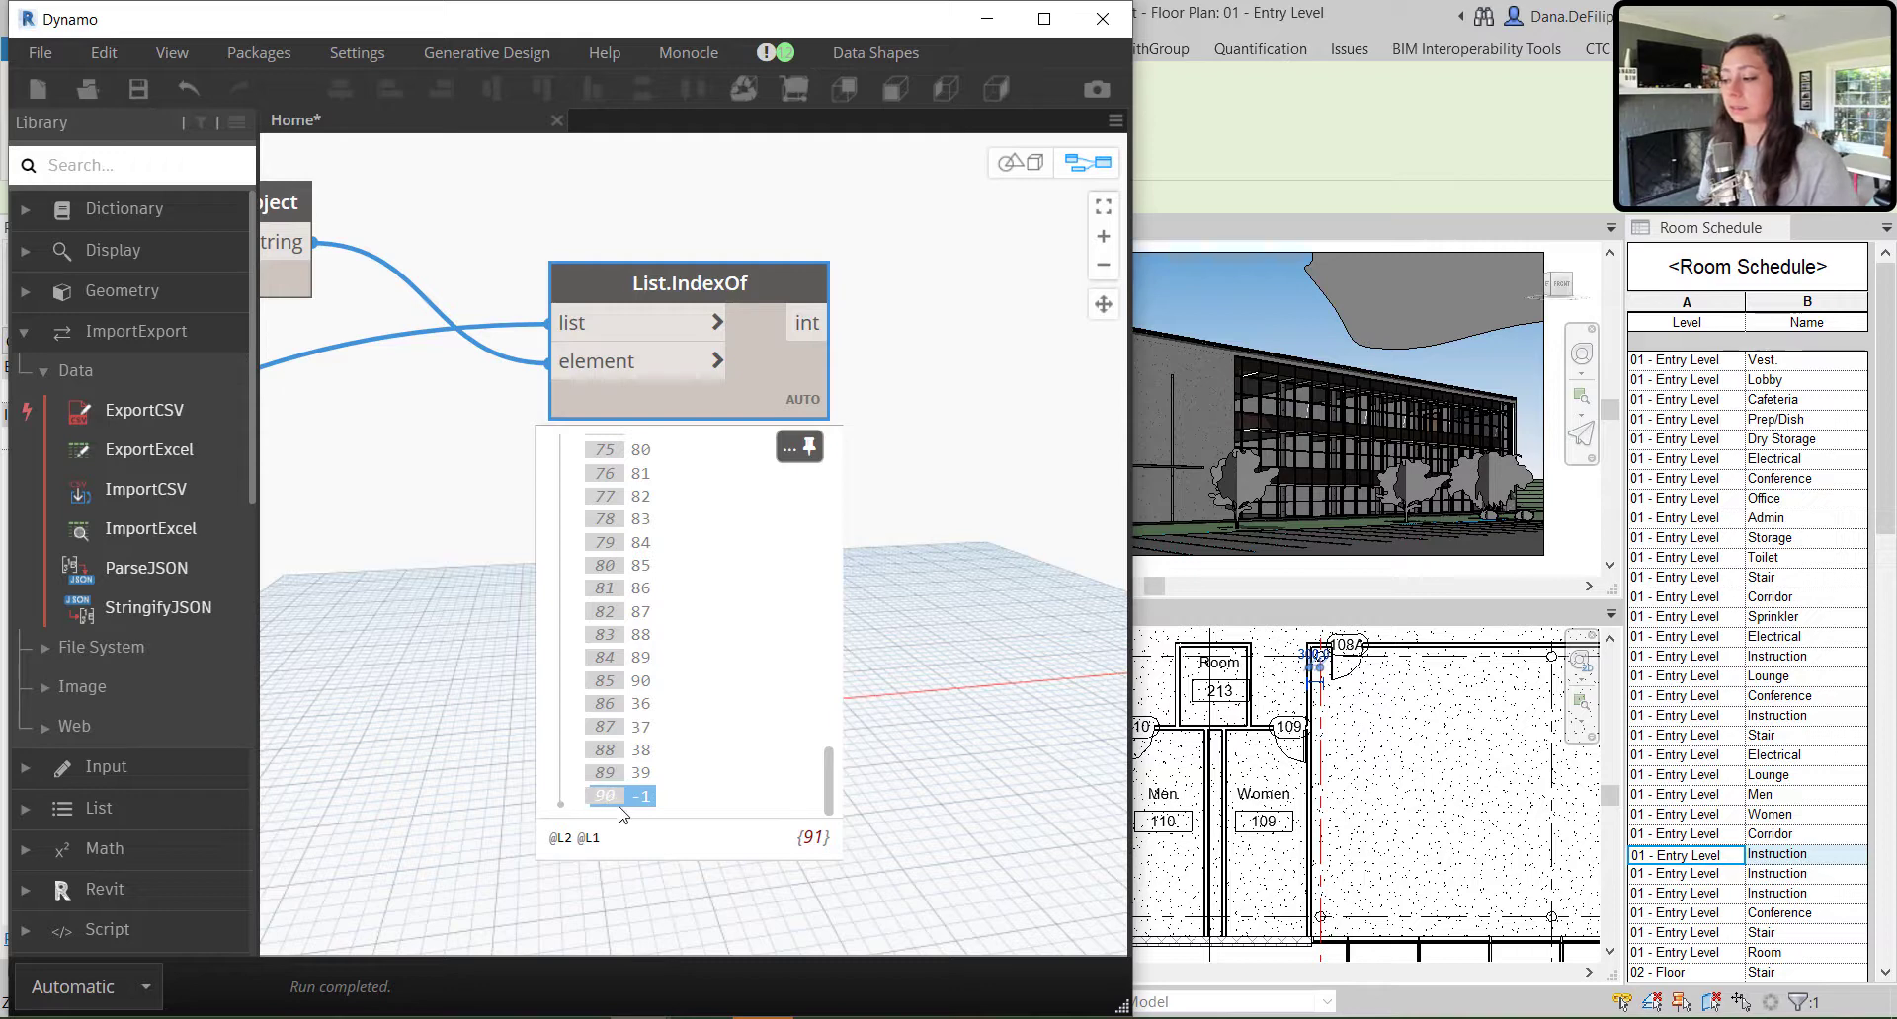
pyautogui.moveTo(611, 810)
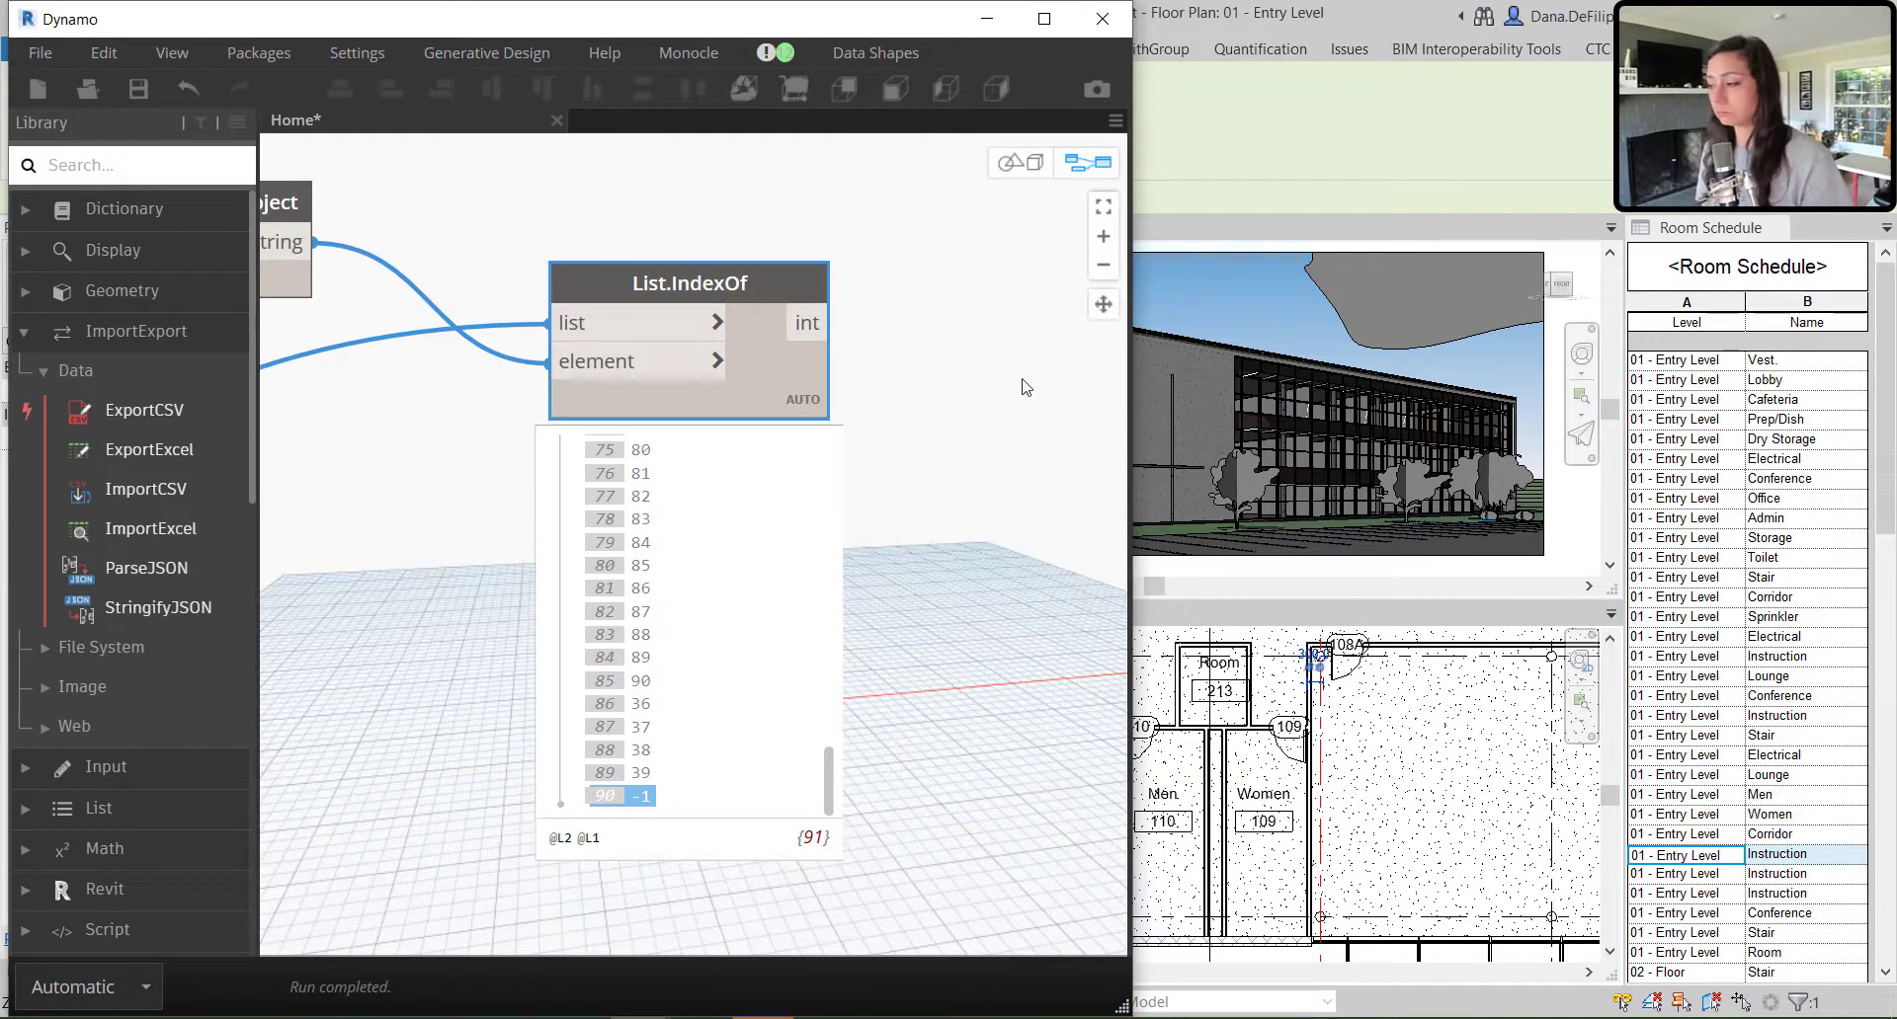
pyautogui.rightClick(1022, 387)
pyautogui.write('0;')
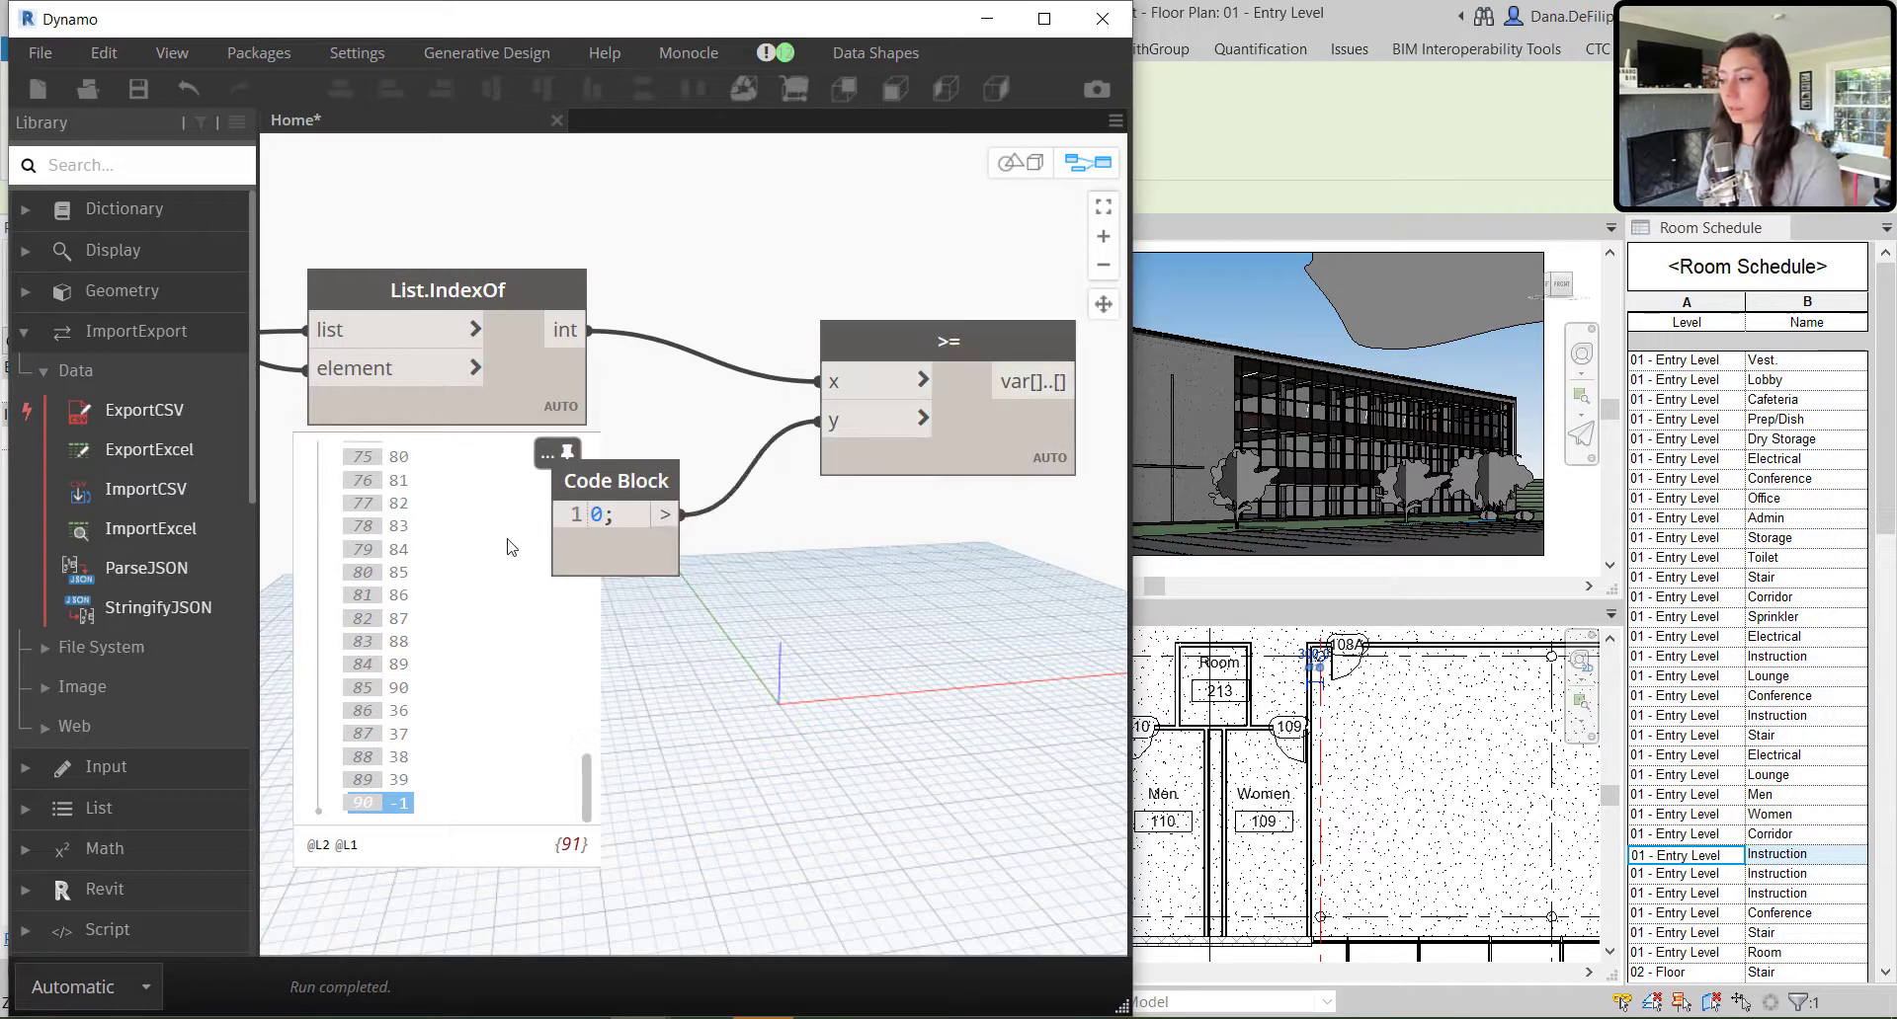
# Add List.FilterByBoolMask and inspect its out list holding the single room 433600
pyautogui.rightClick(796, 622)
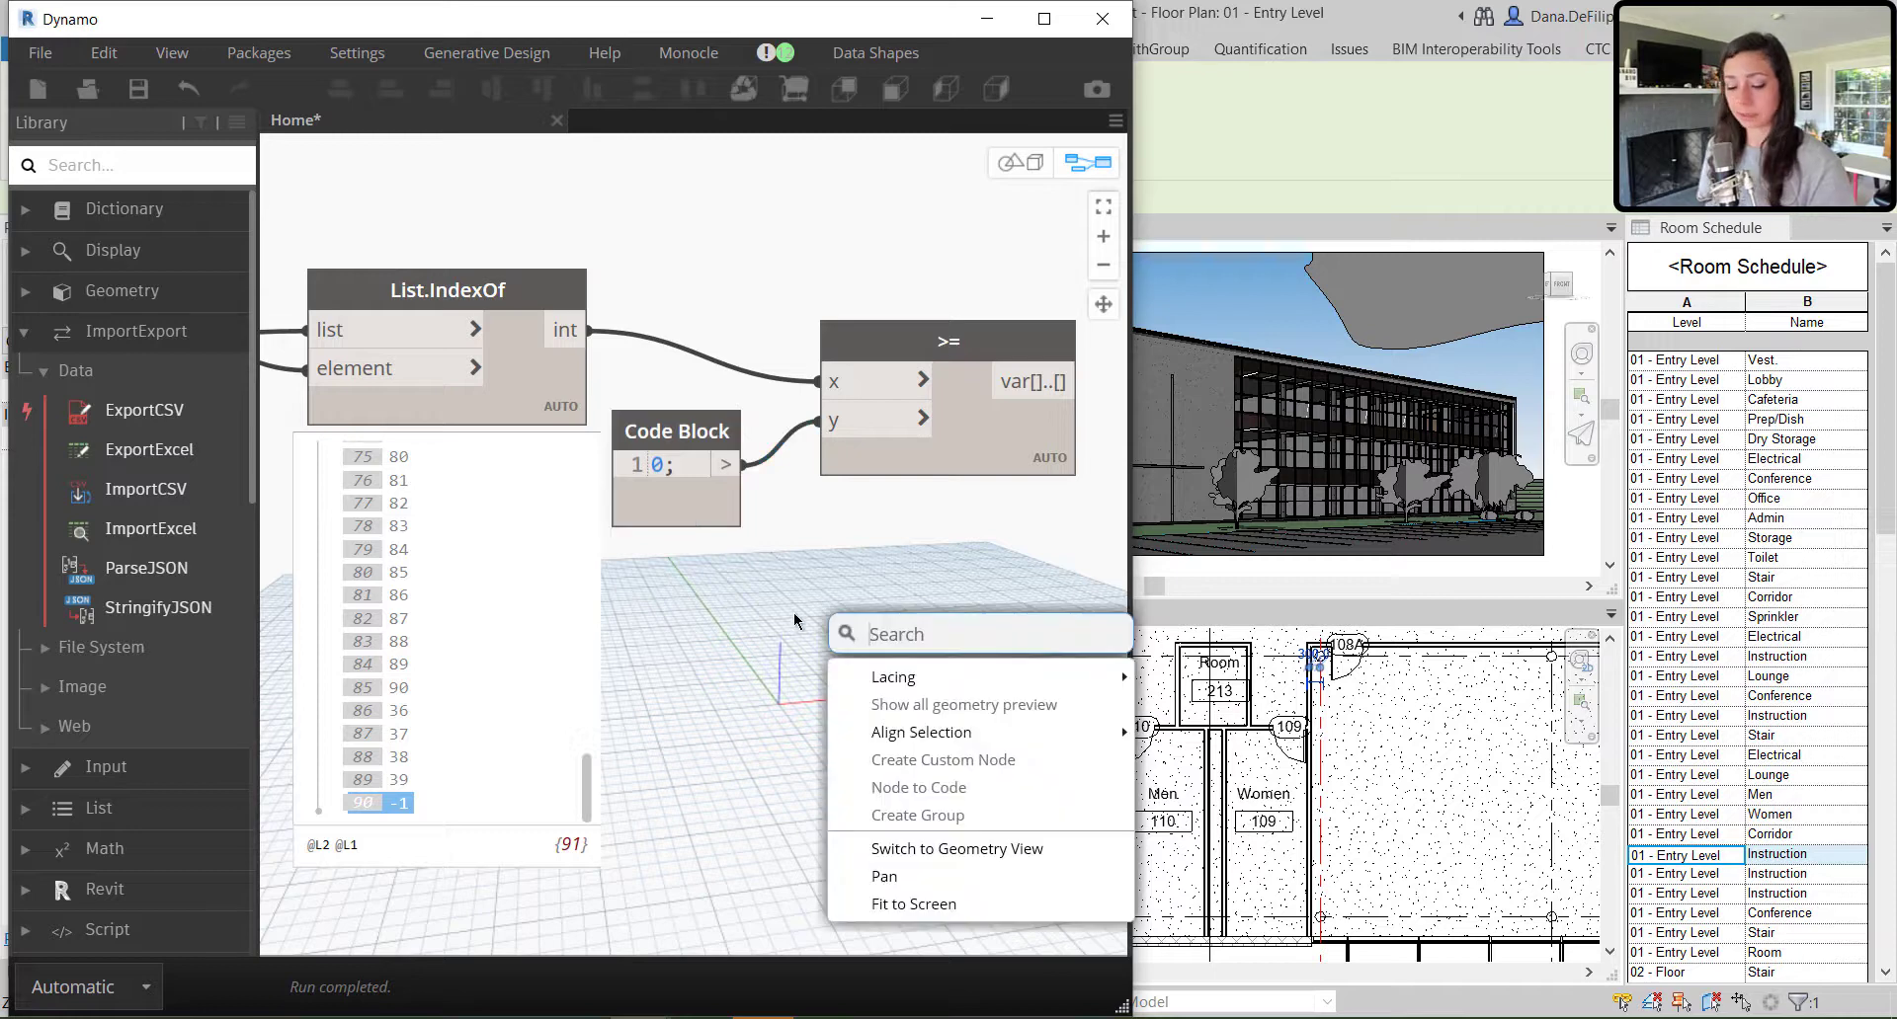
pyautogui.write('FILTER')
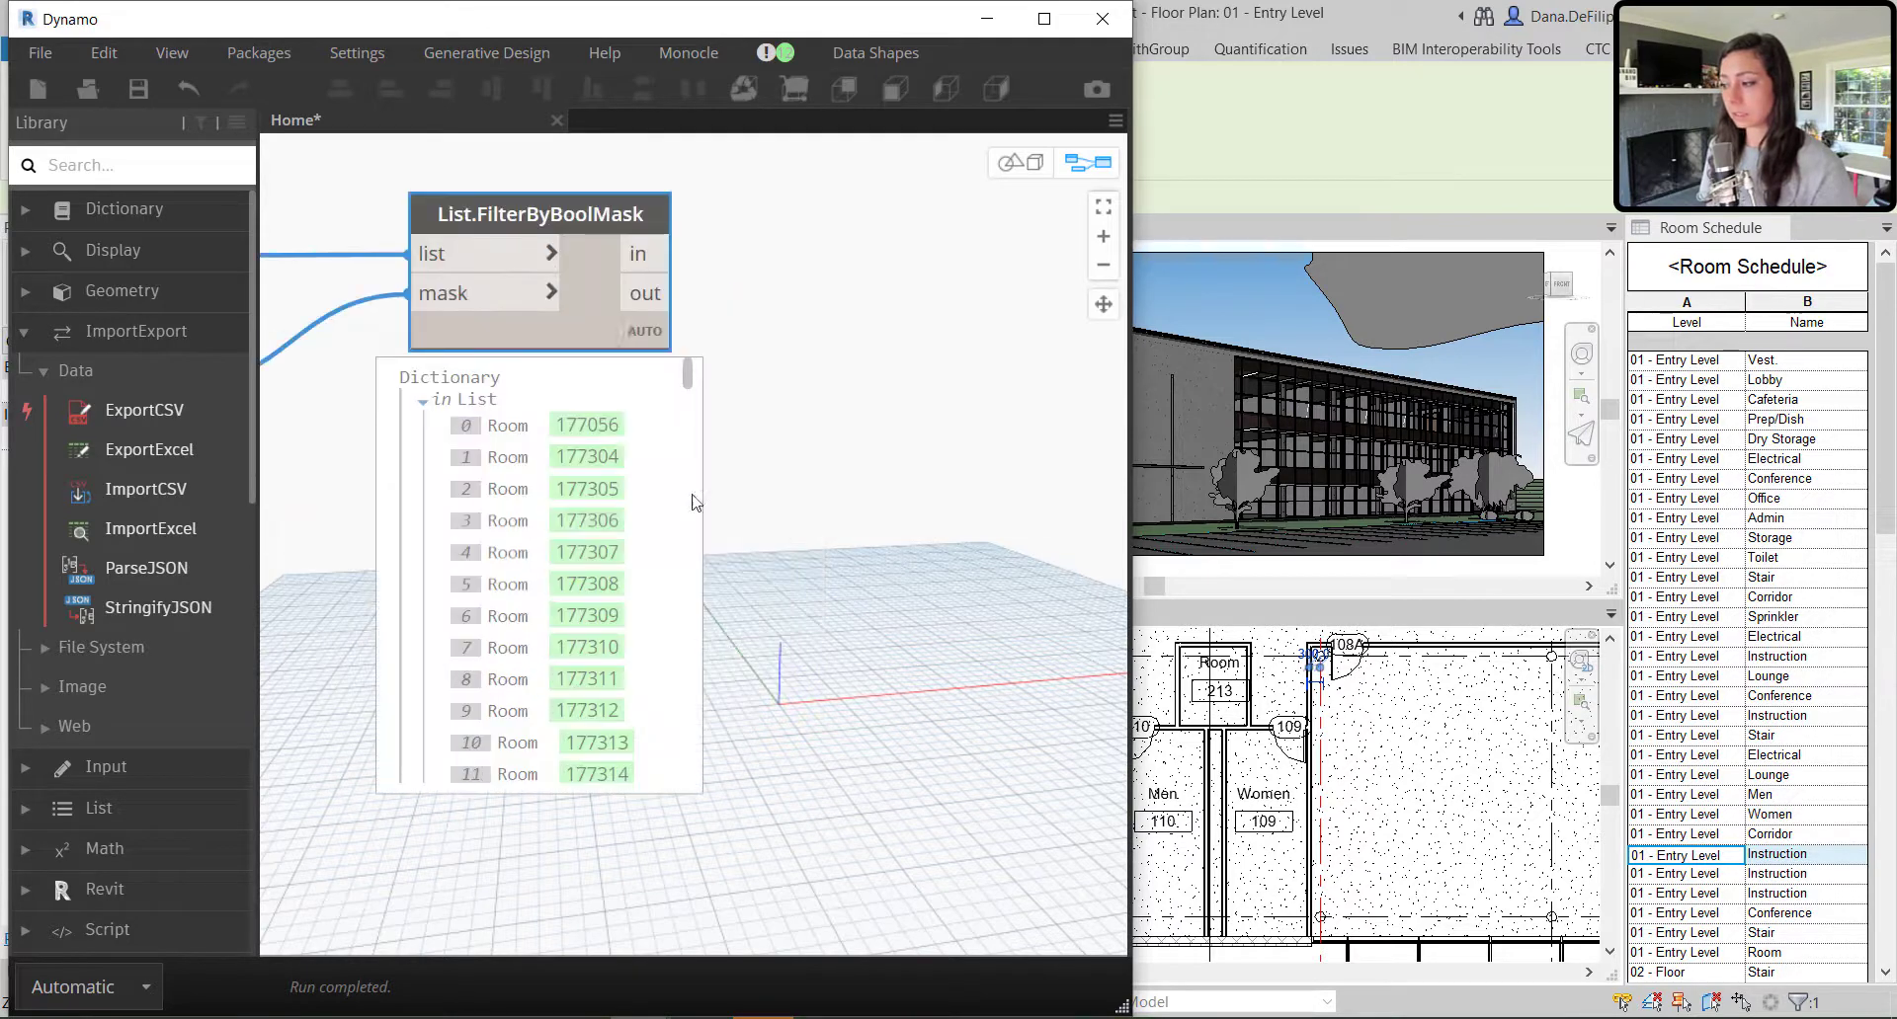
pyautogui.click(442, 399)
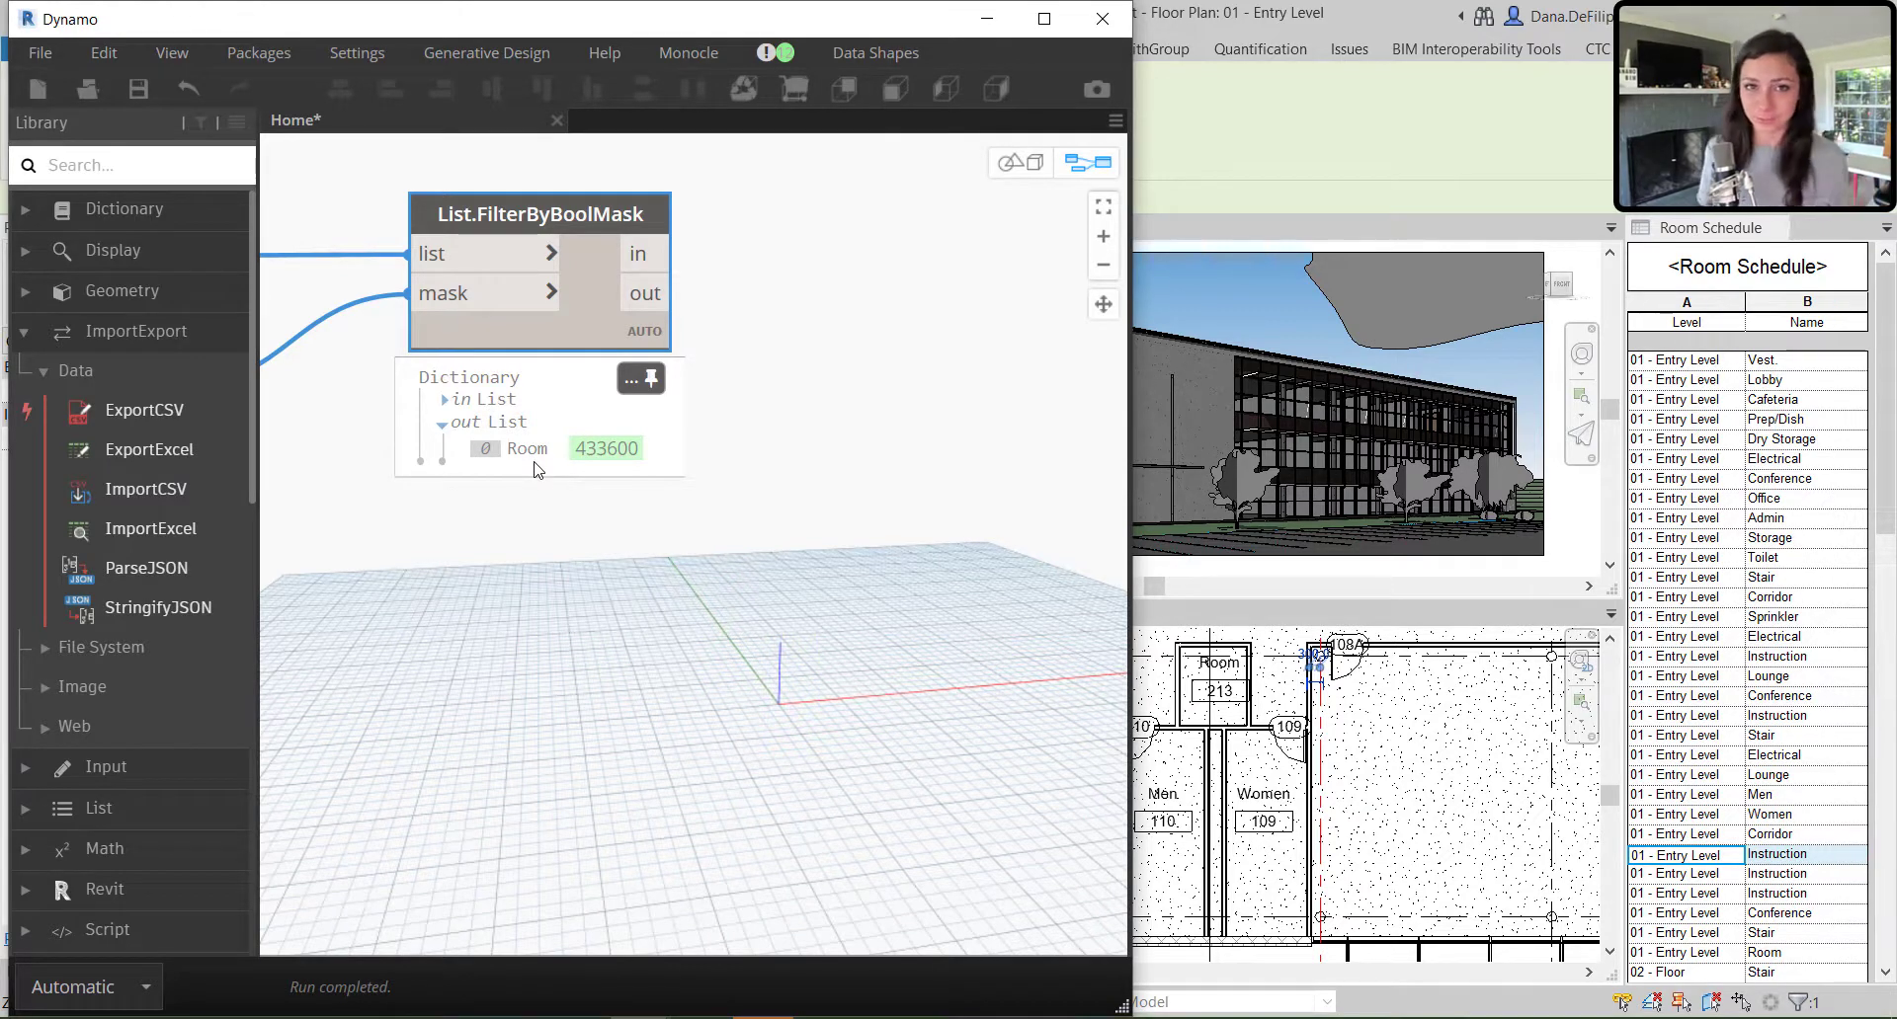
pyautogui.moveTo(637, 253)
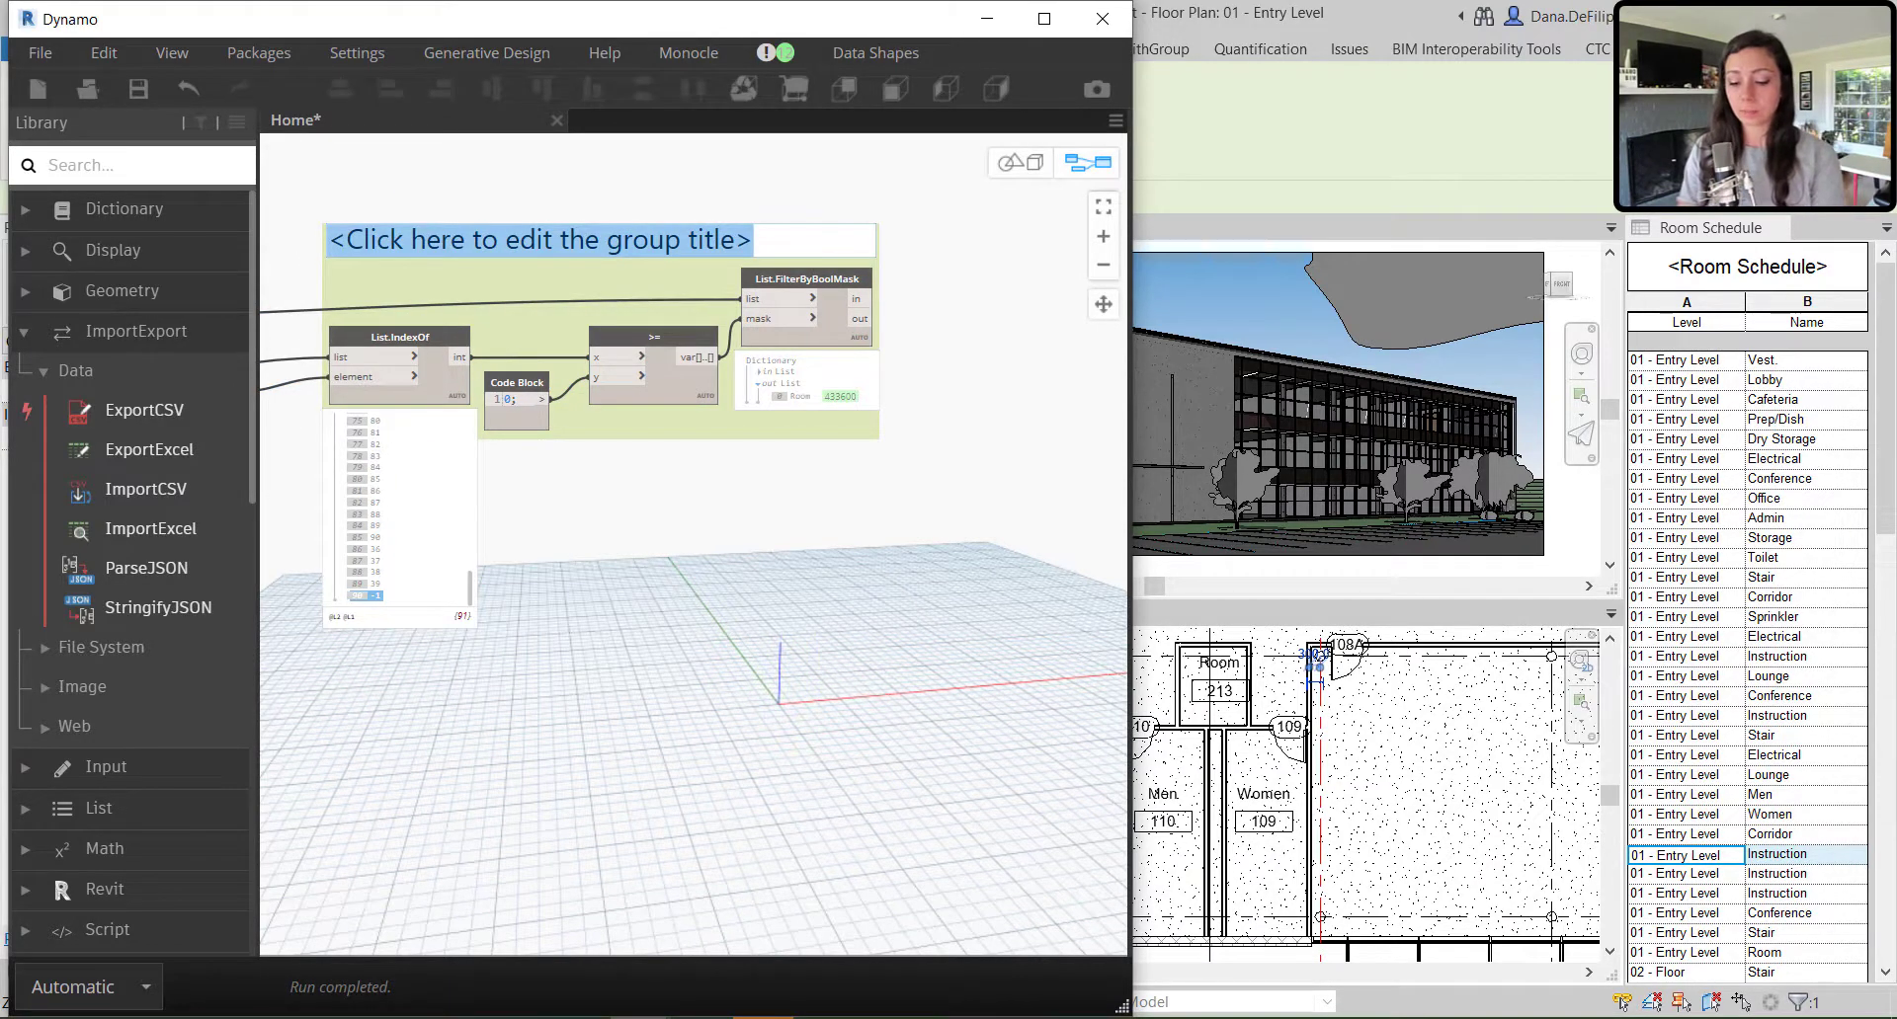
# Title the lookup and filter group GET ELEMENTS INCLUDED IN EXCEL
pyautogui.write('GET ELEMENTS')
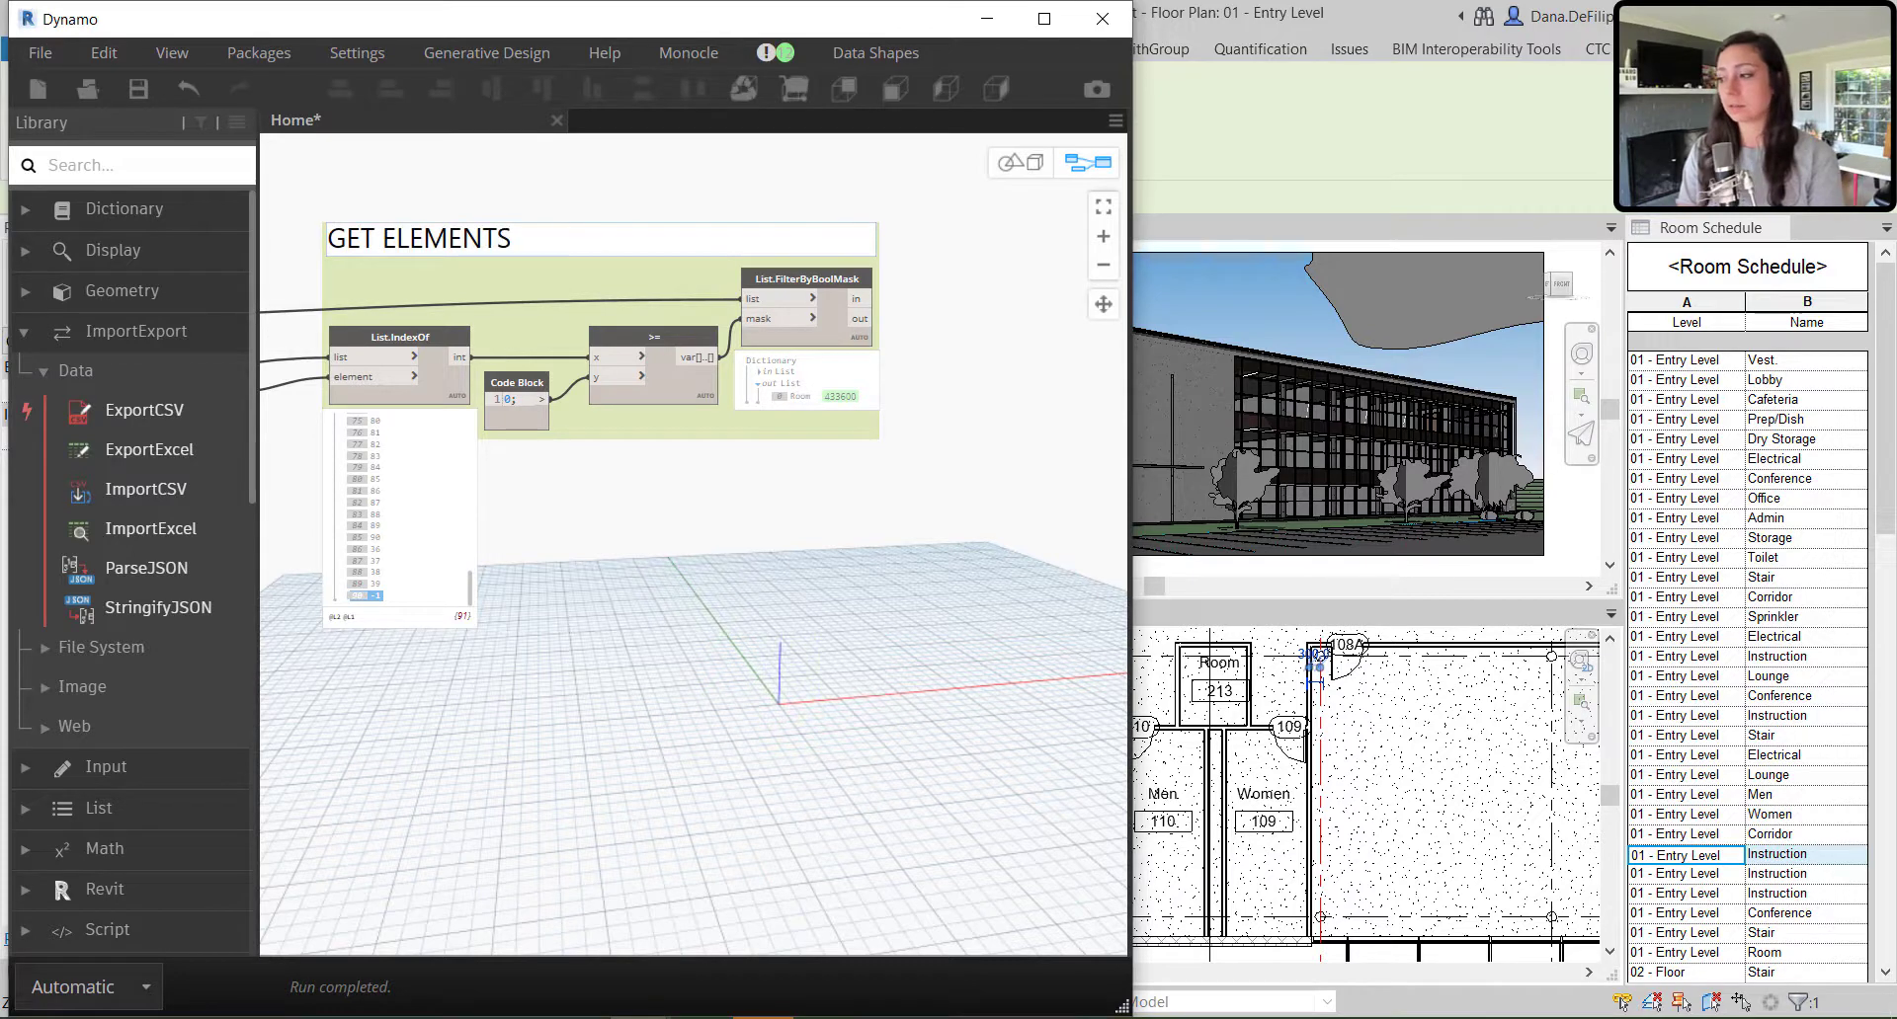
pyautogui.write('INCLUDED IN')
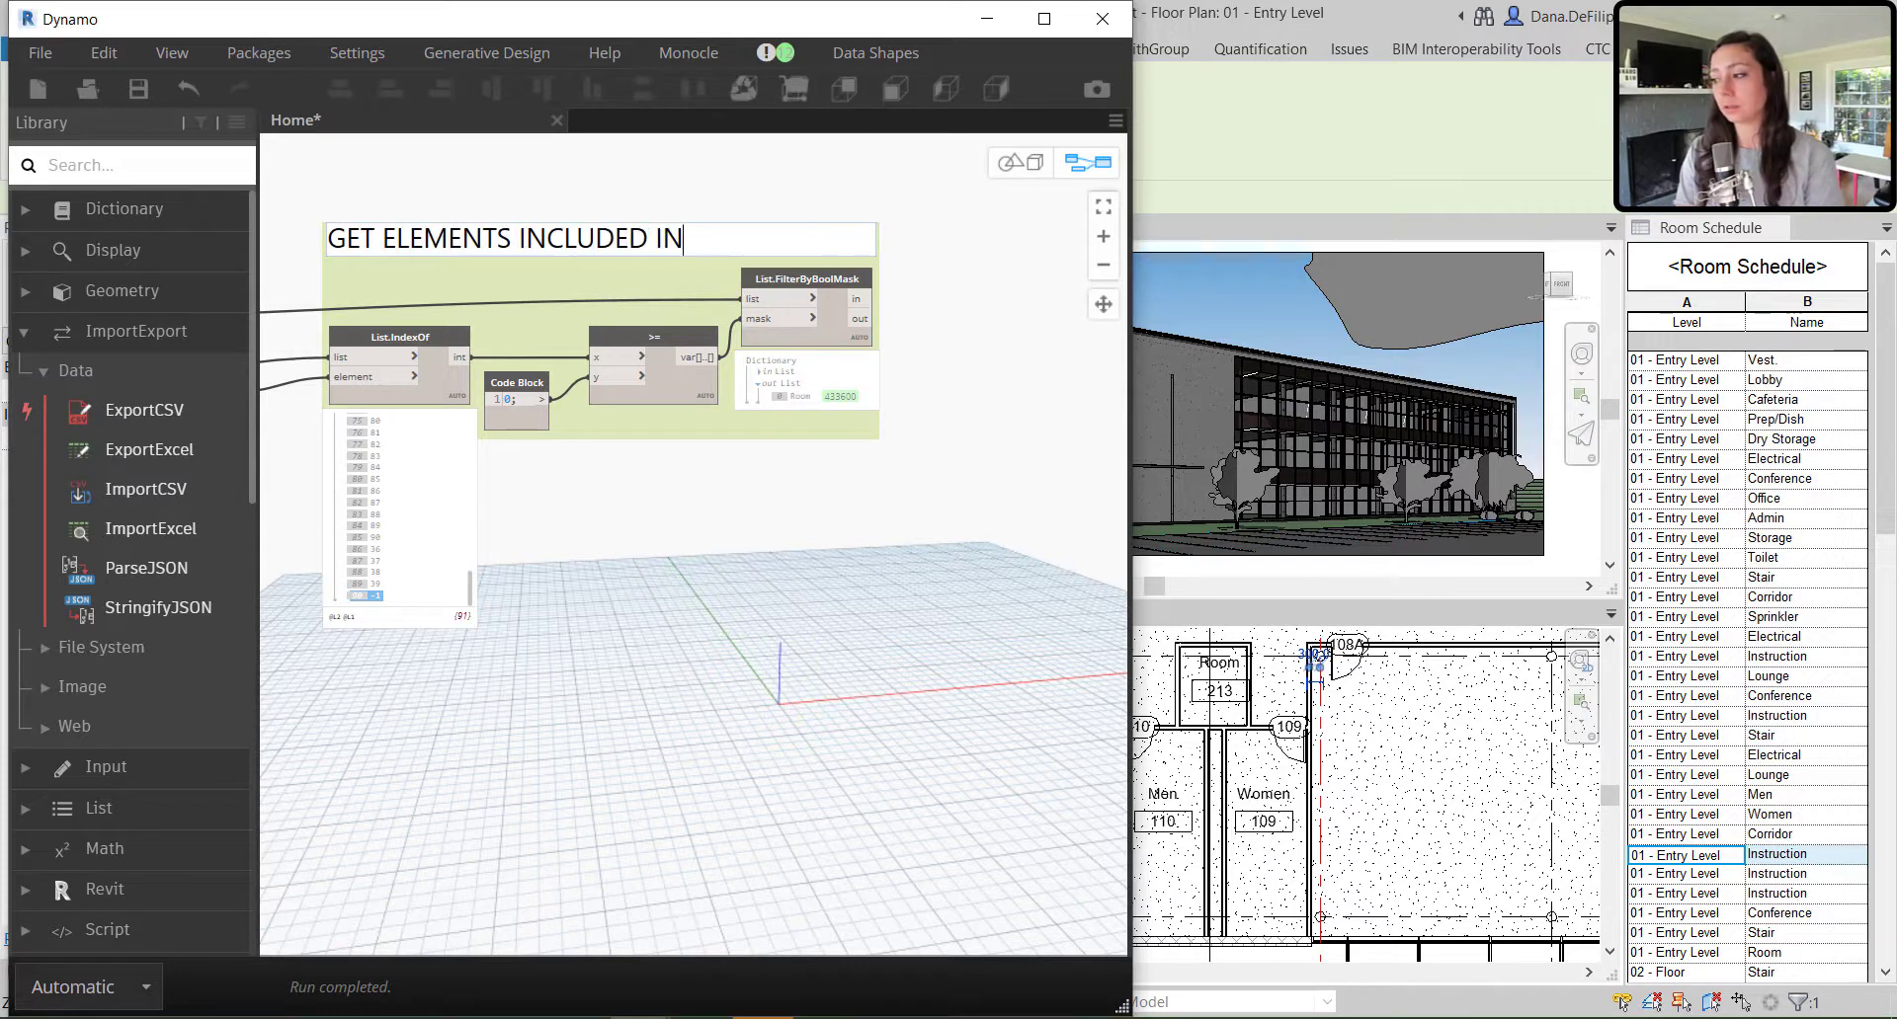
pyautogui.write('EXFCE')
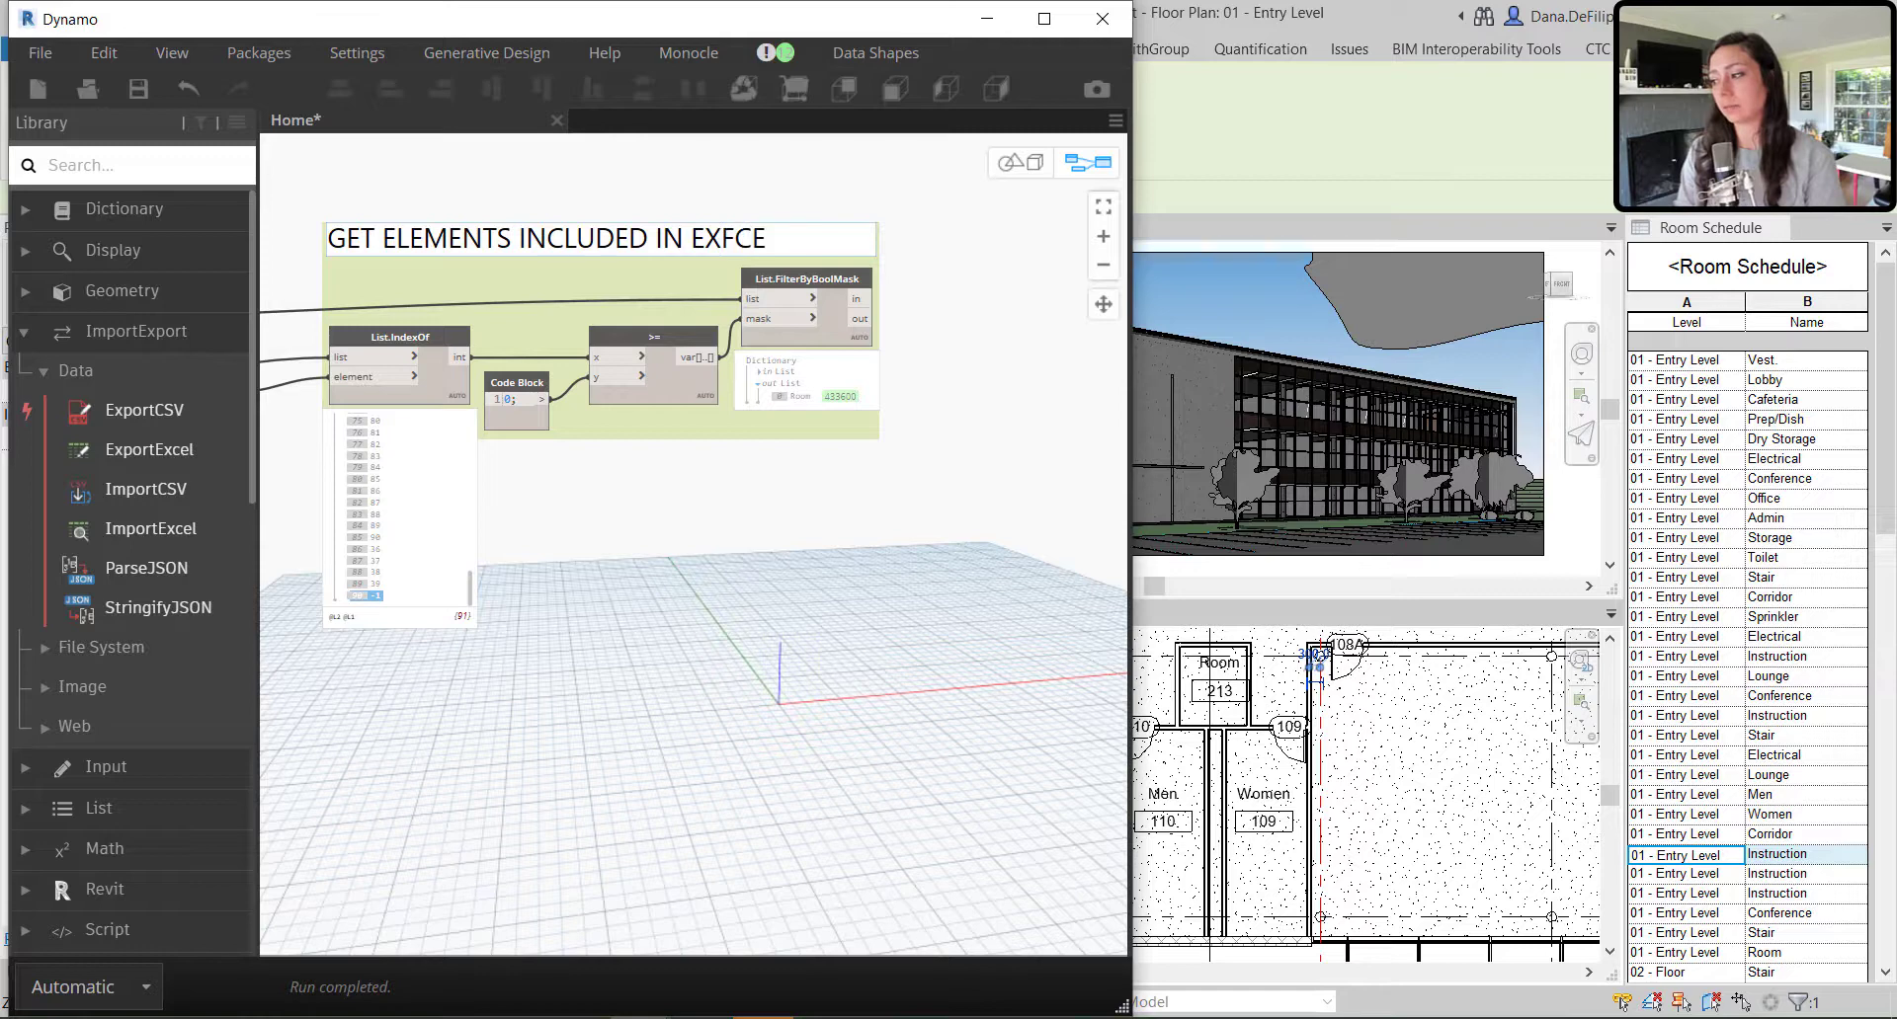
pyautogui.write('EXCEL')
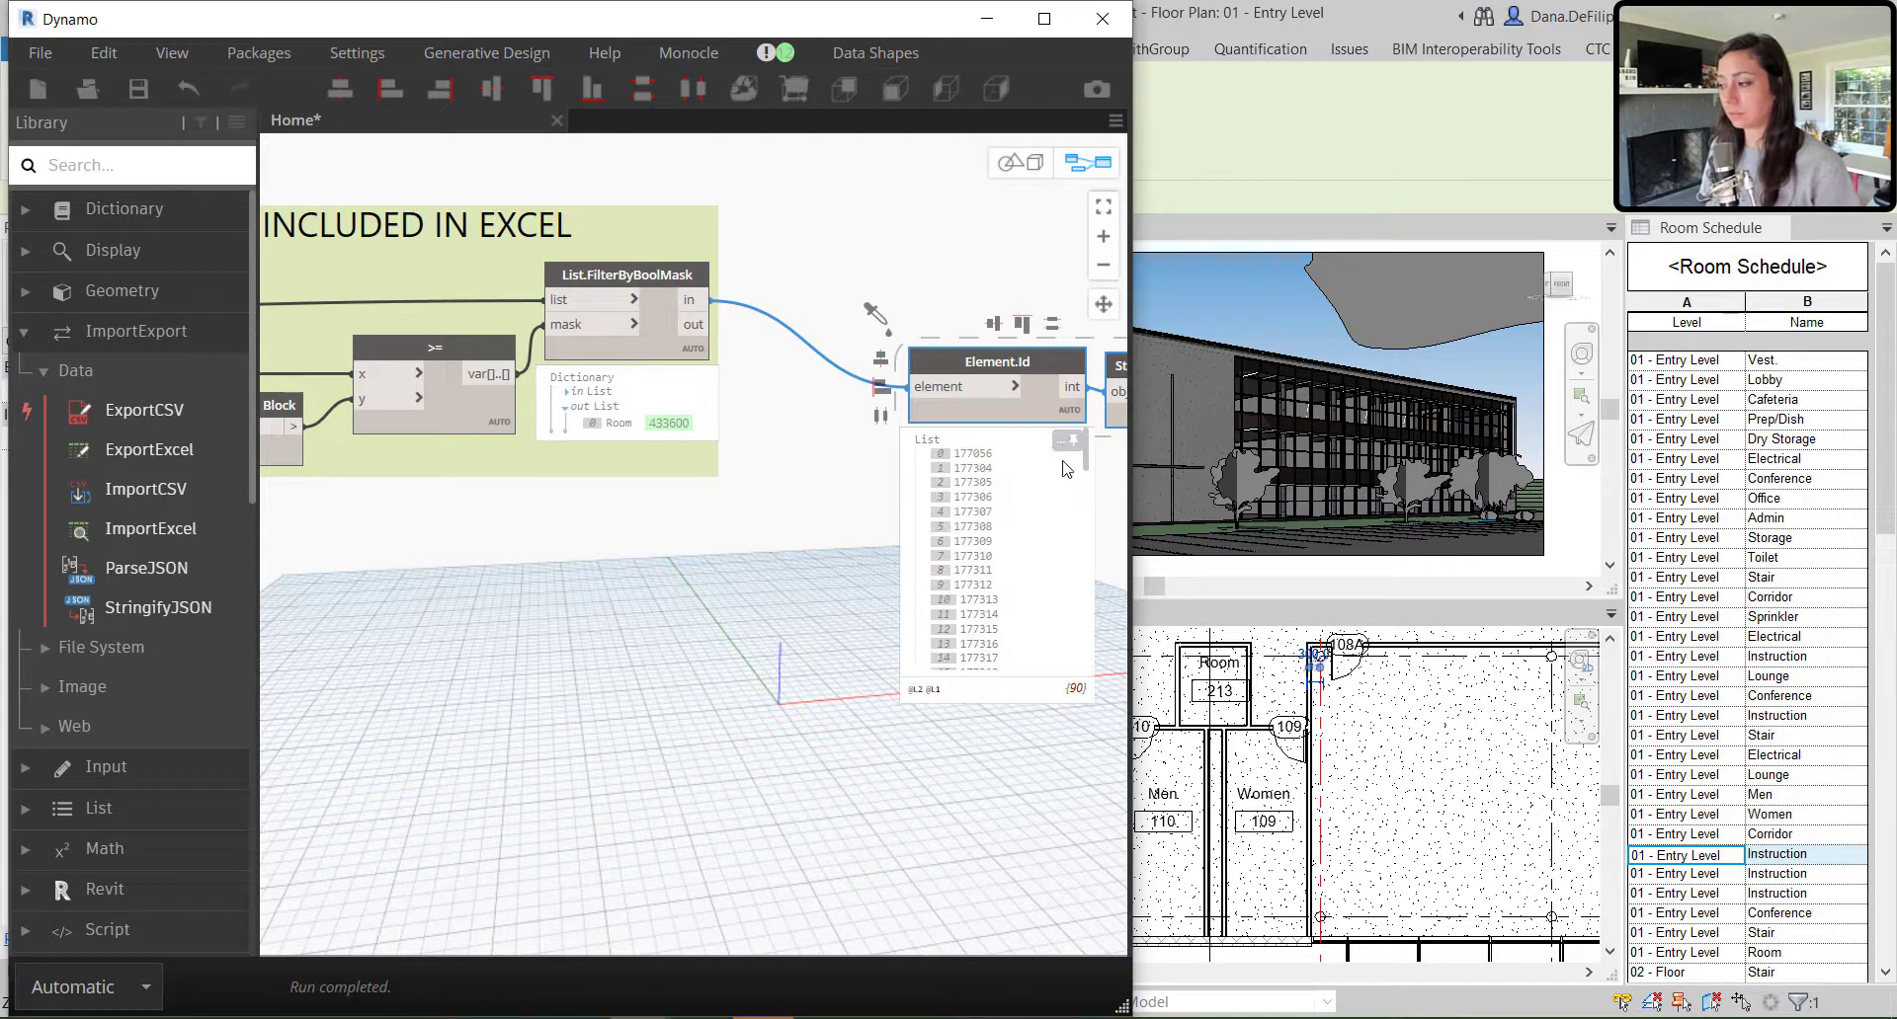
pyautogui.moveTo(642, 738)
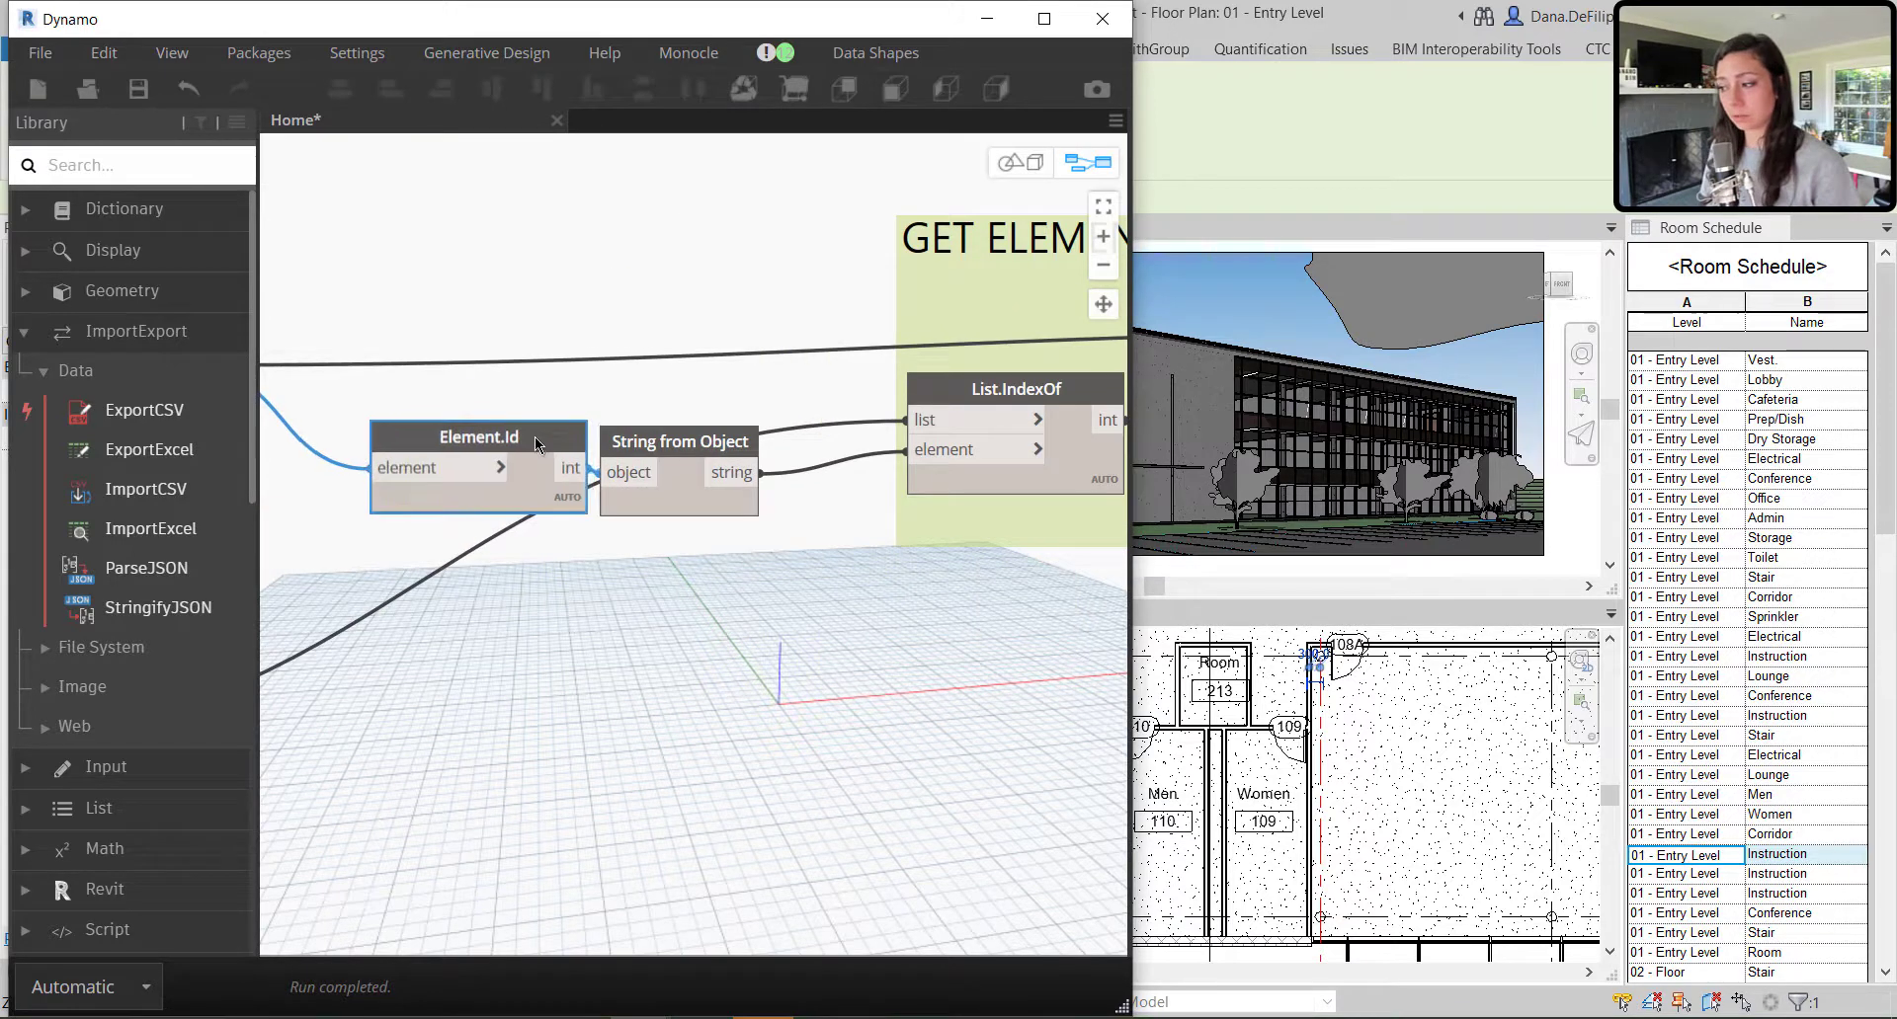
# Group the selected Element.Id and String from Object nodes together
pyautogui.rightClick(479, 436)
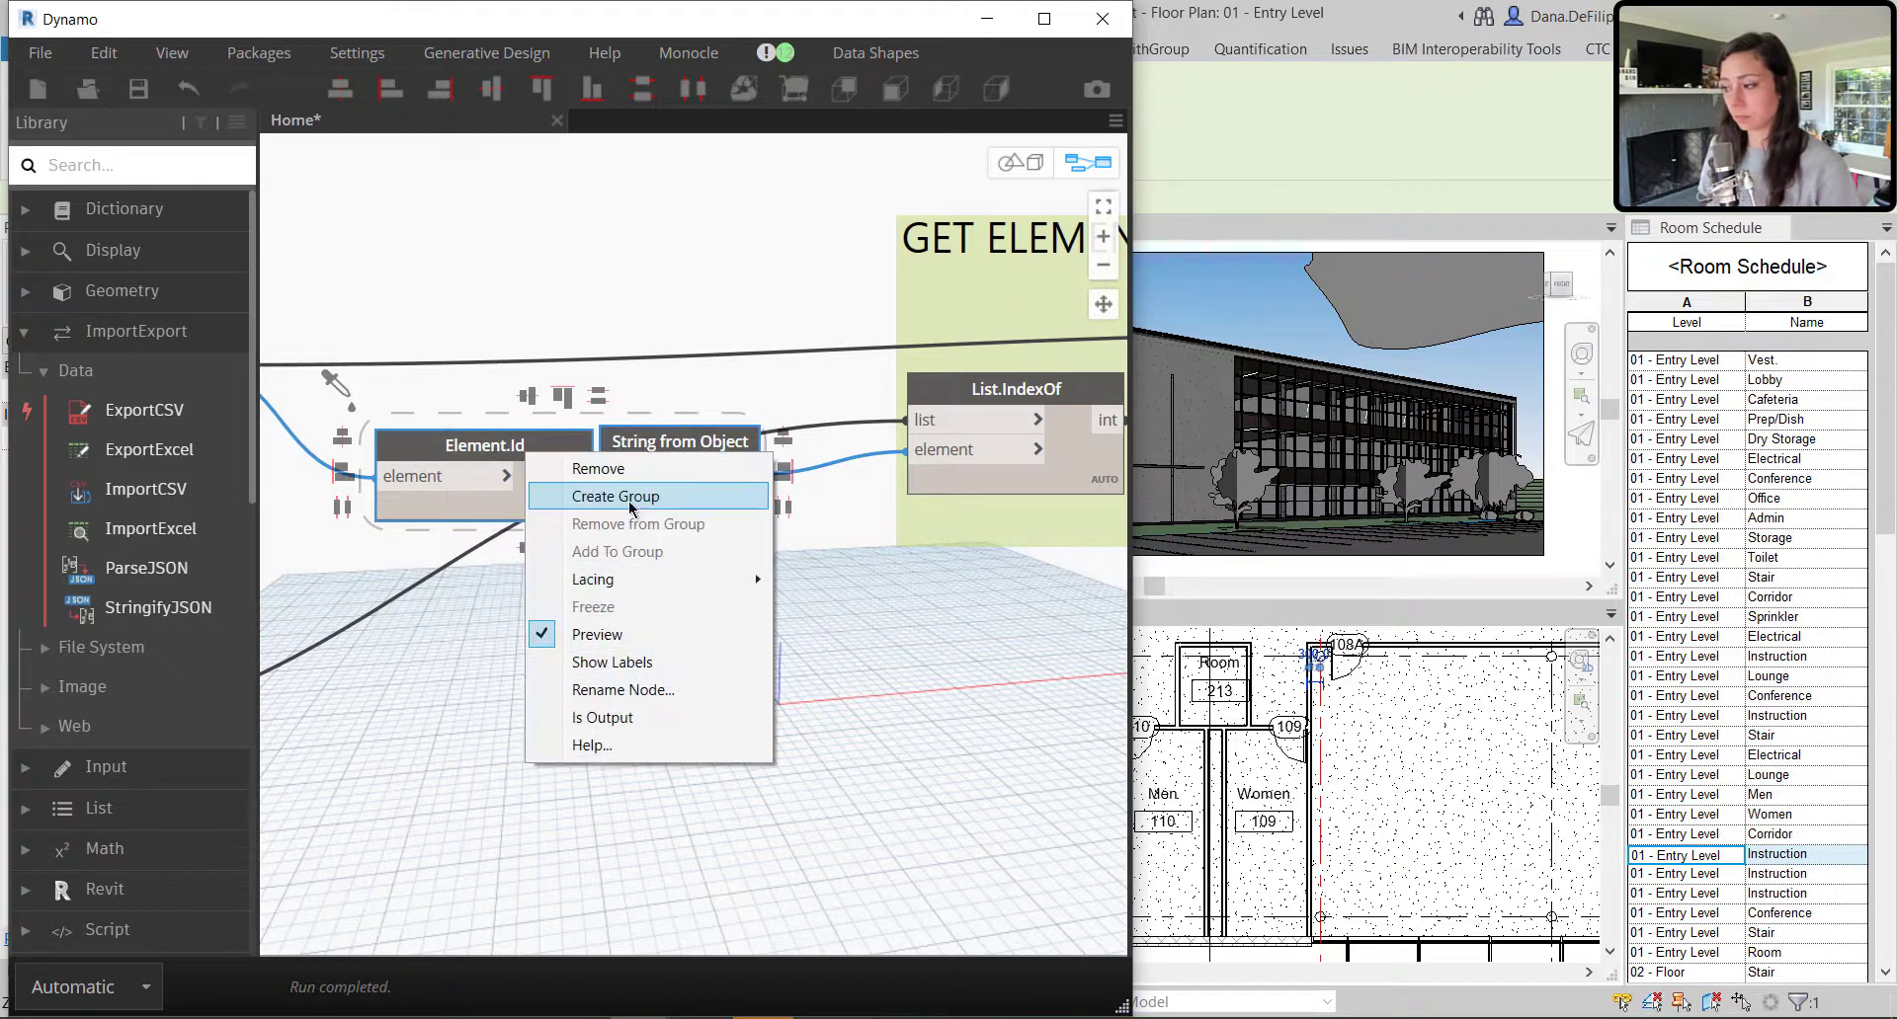
pyautogui.click(614, 496)
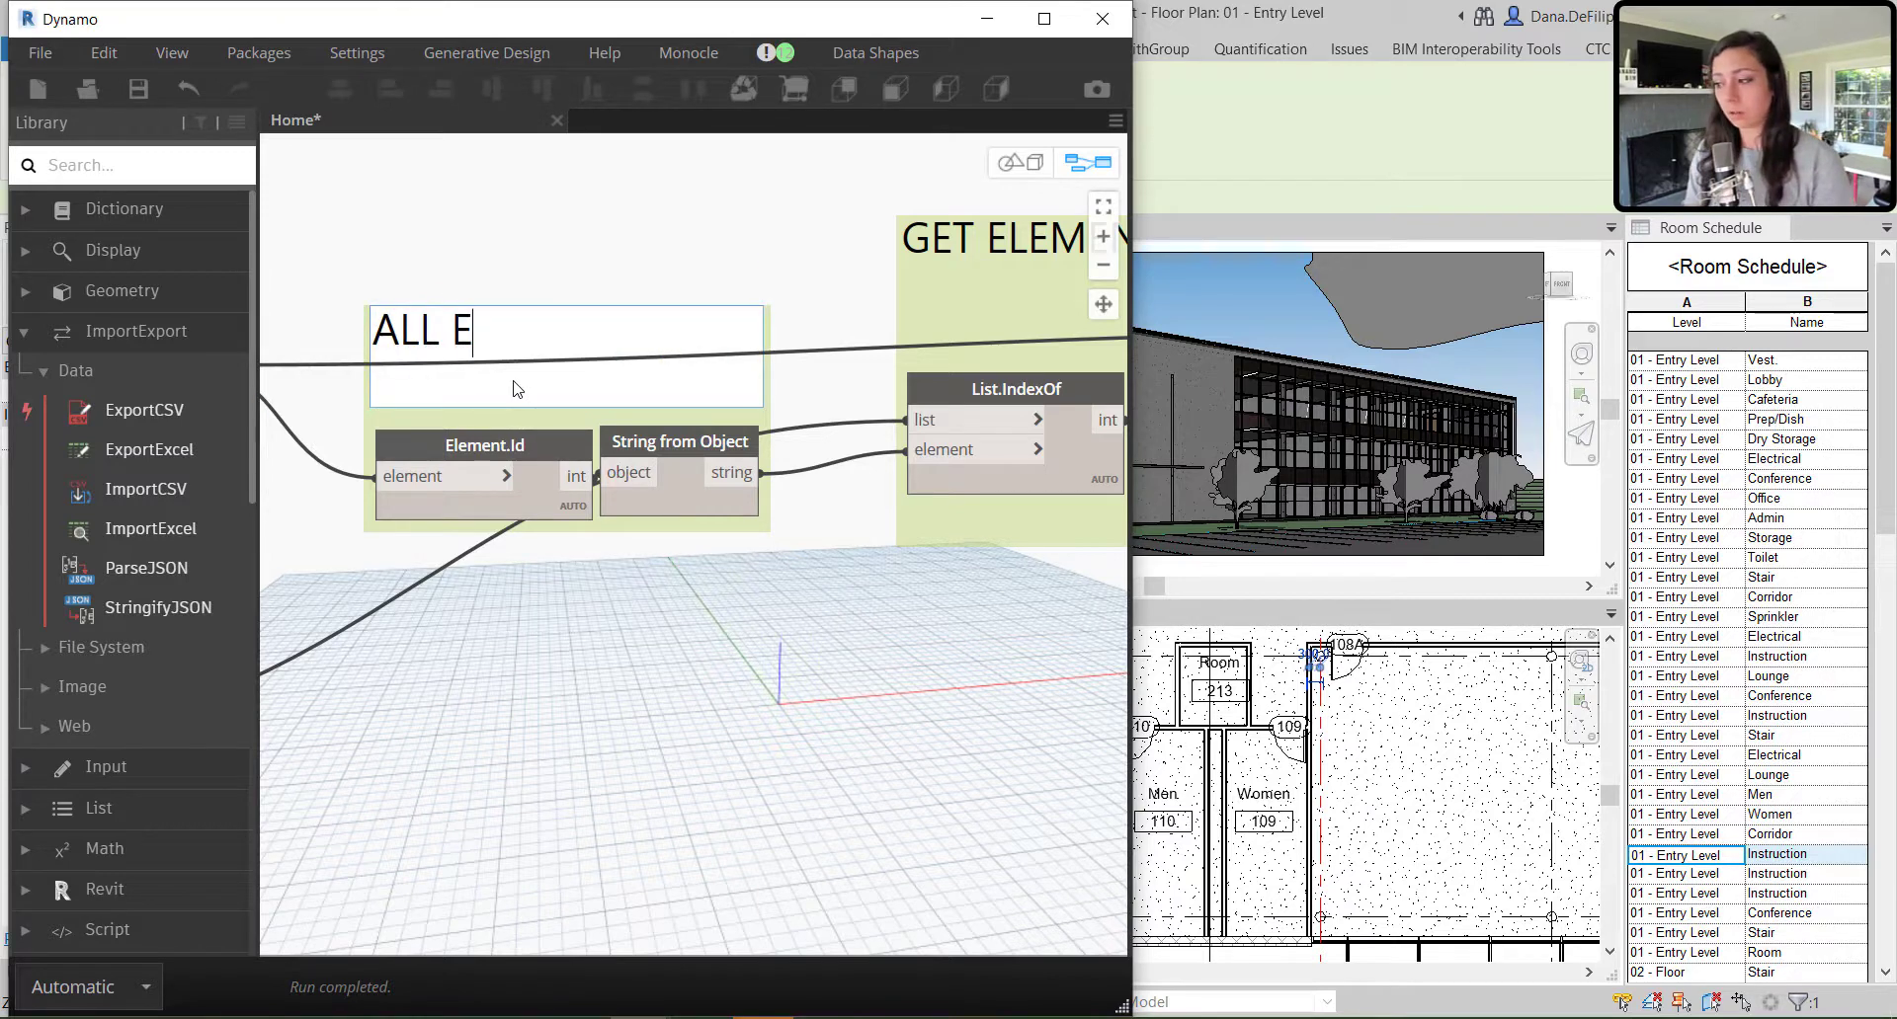
pyautogui.write('LEMENT')
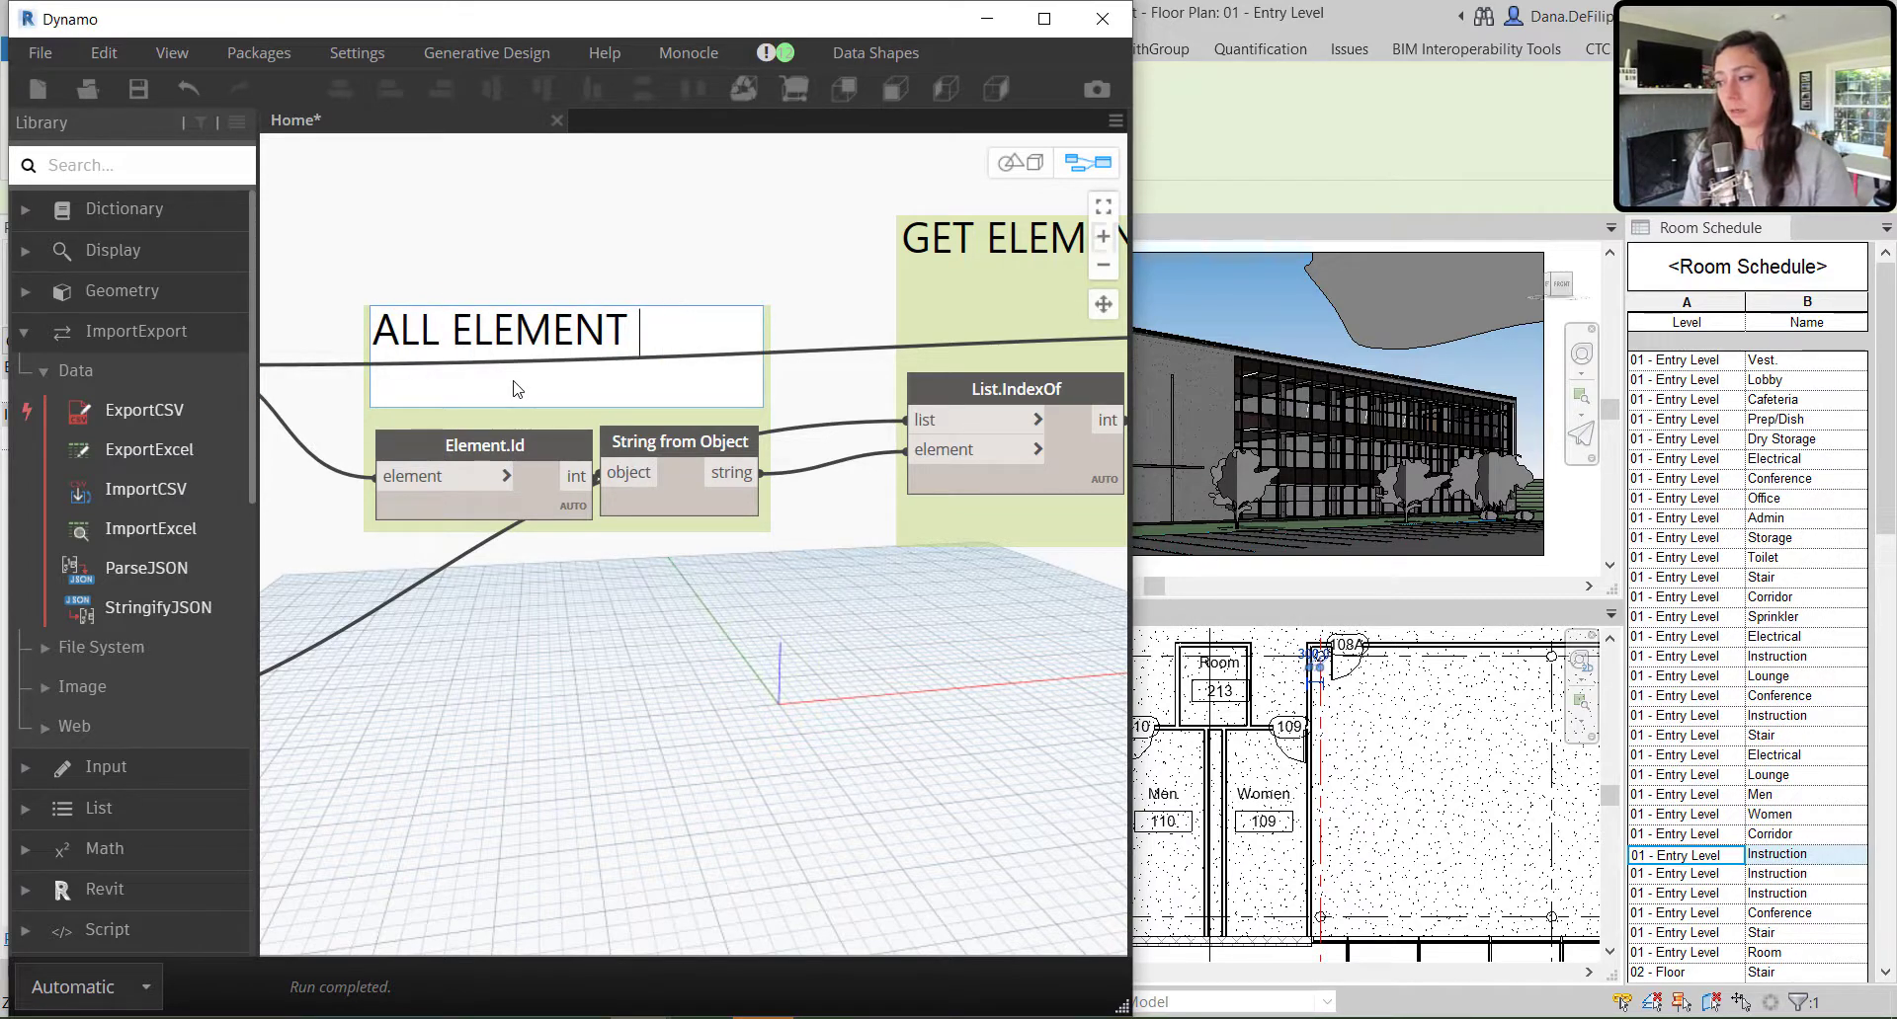
pyautogui.scroll(-3)
pyautogui.write('LIST.INDEX')
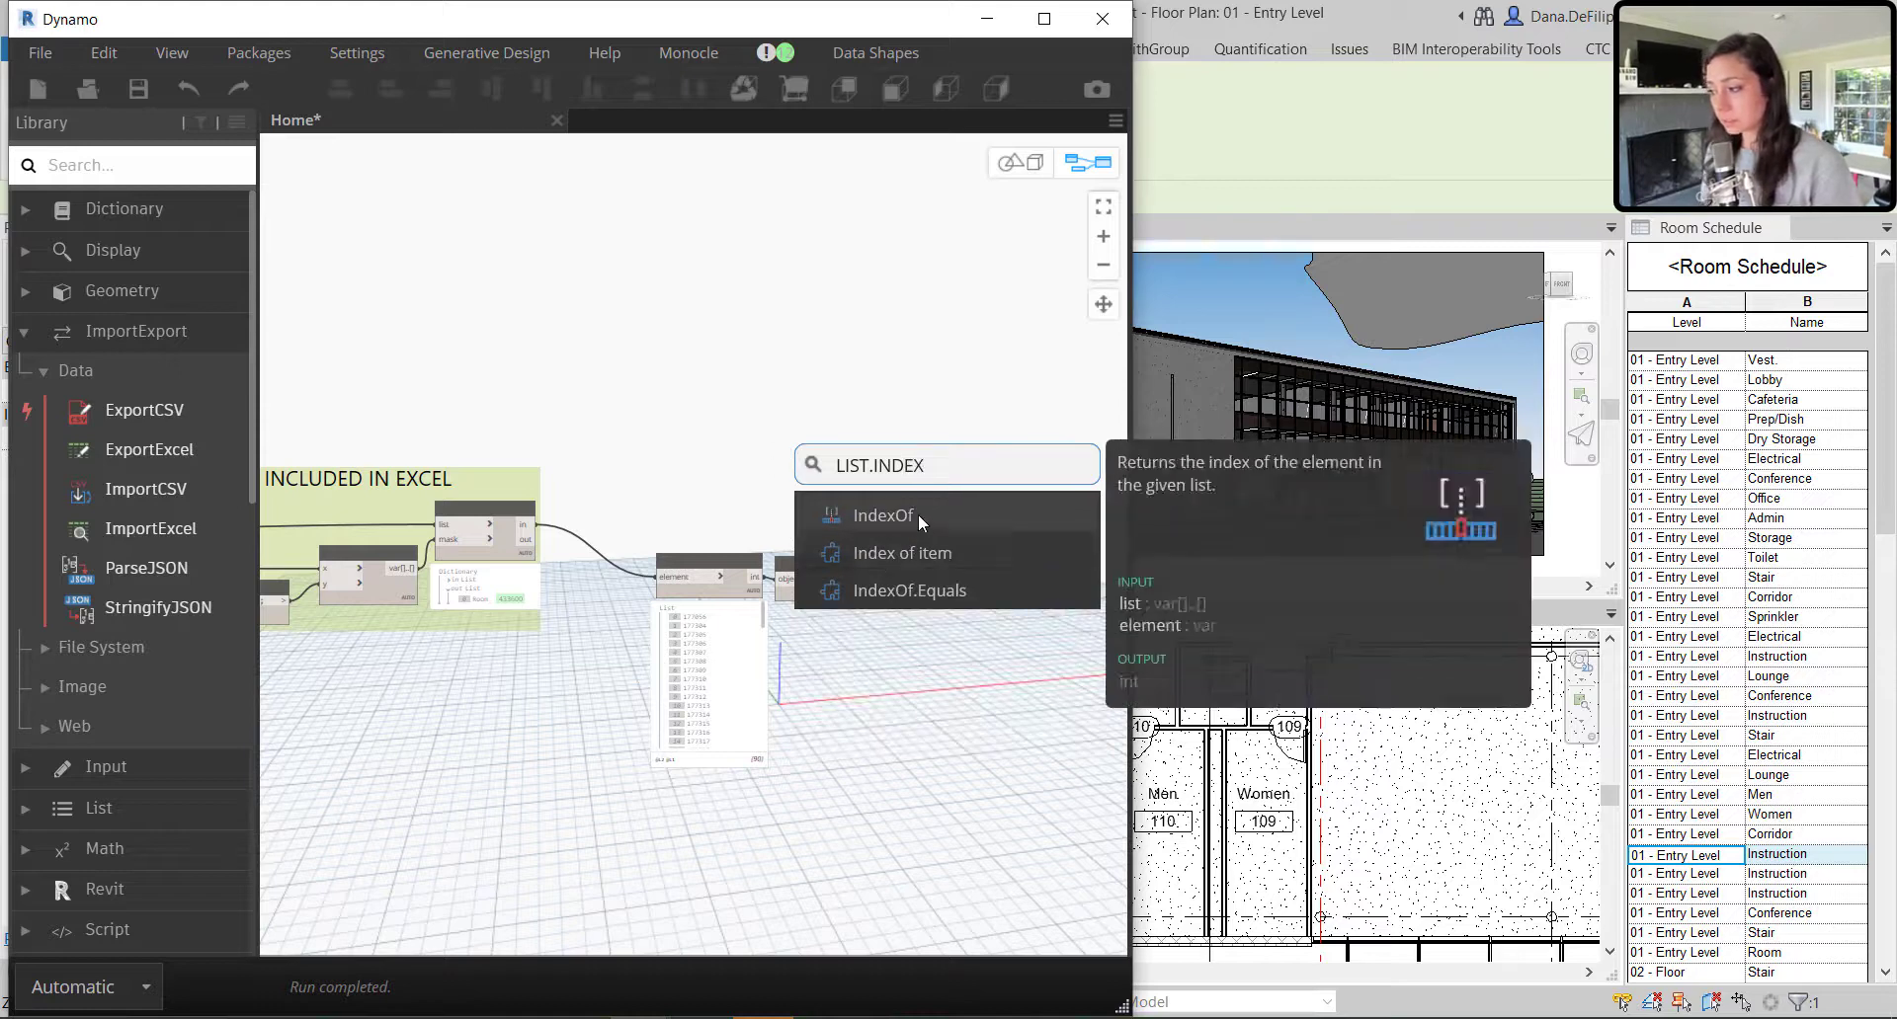
# Add a List.IndexOf node fed by the ID strings and check its first index
pyautogui.click(883, 516)
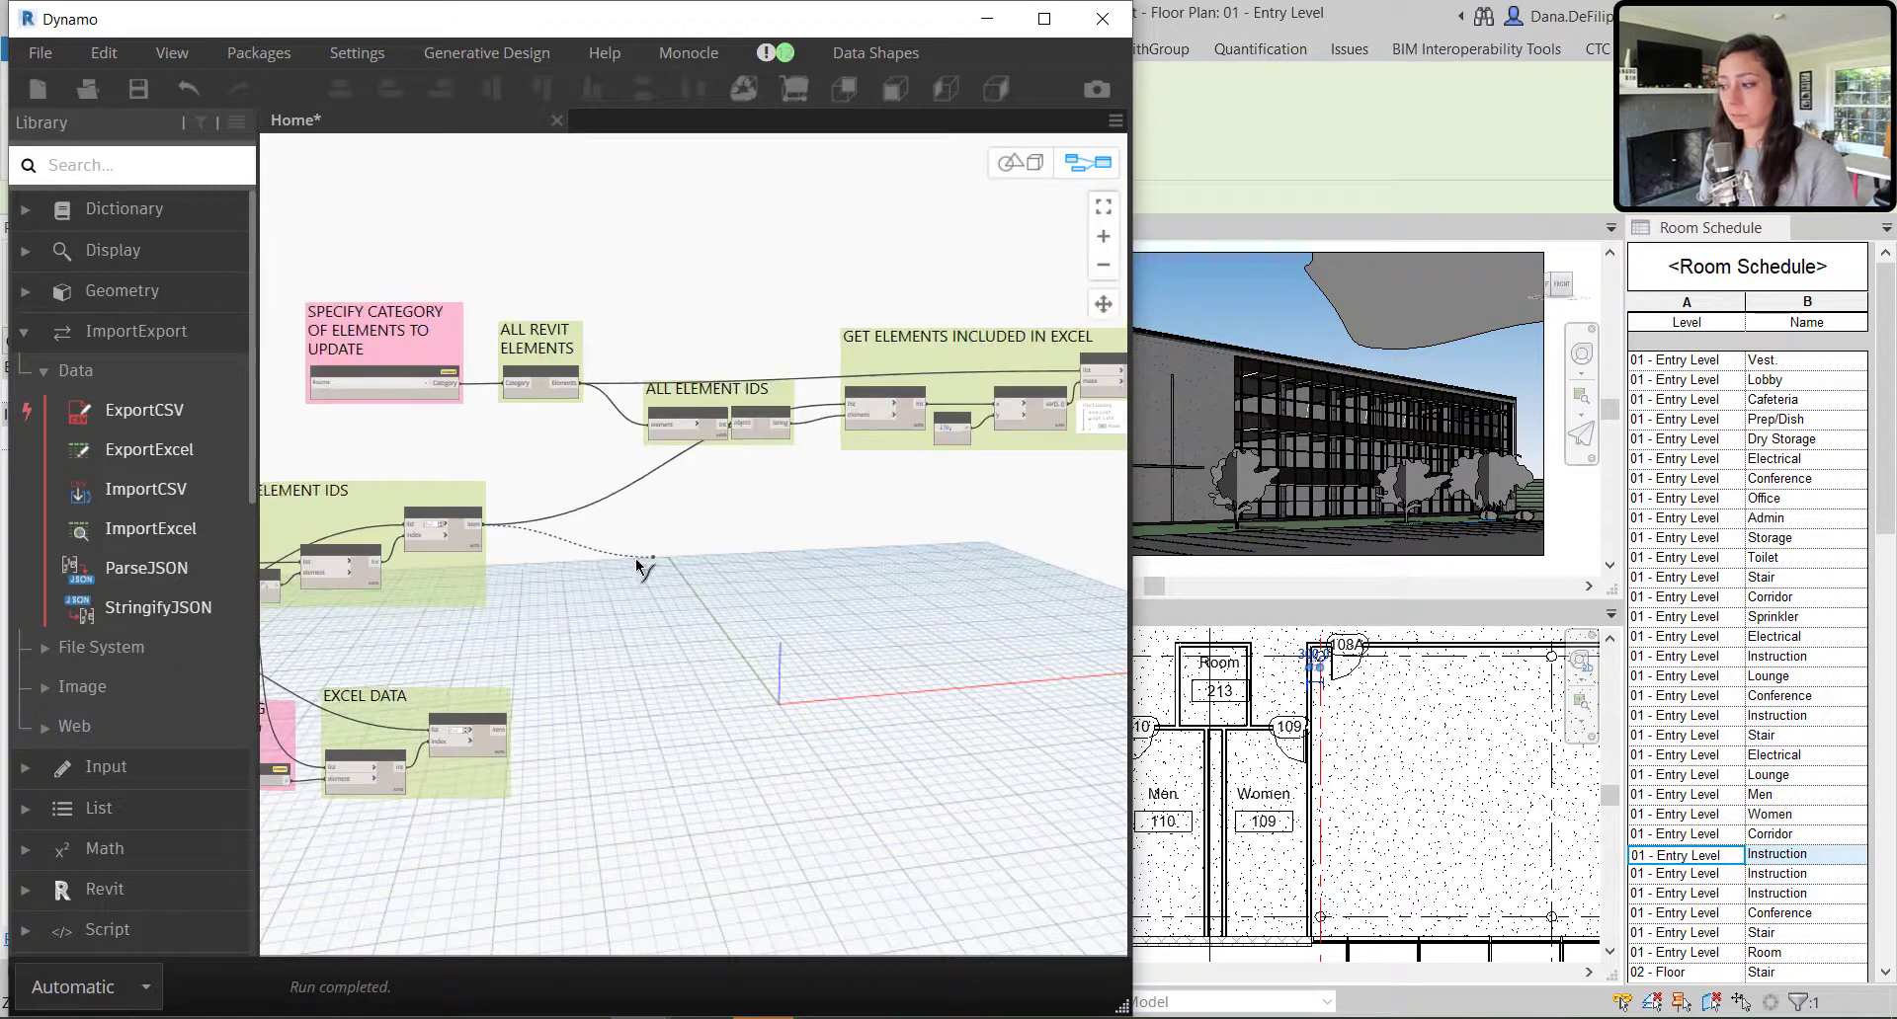
pyautogui.moveTo(648, 566); pyautogui.dragTo(1016, 430)
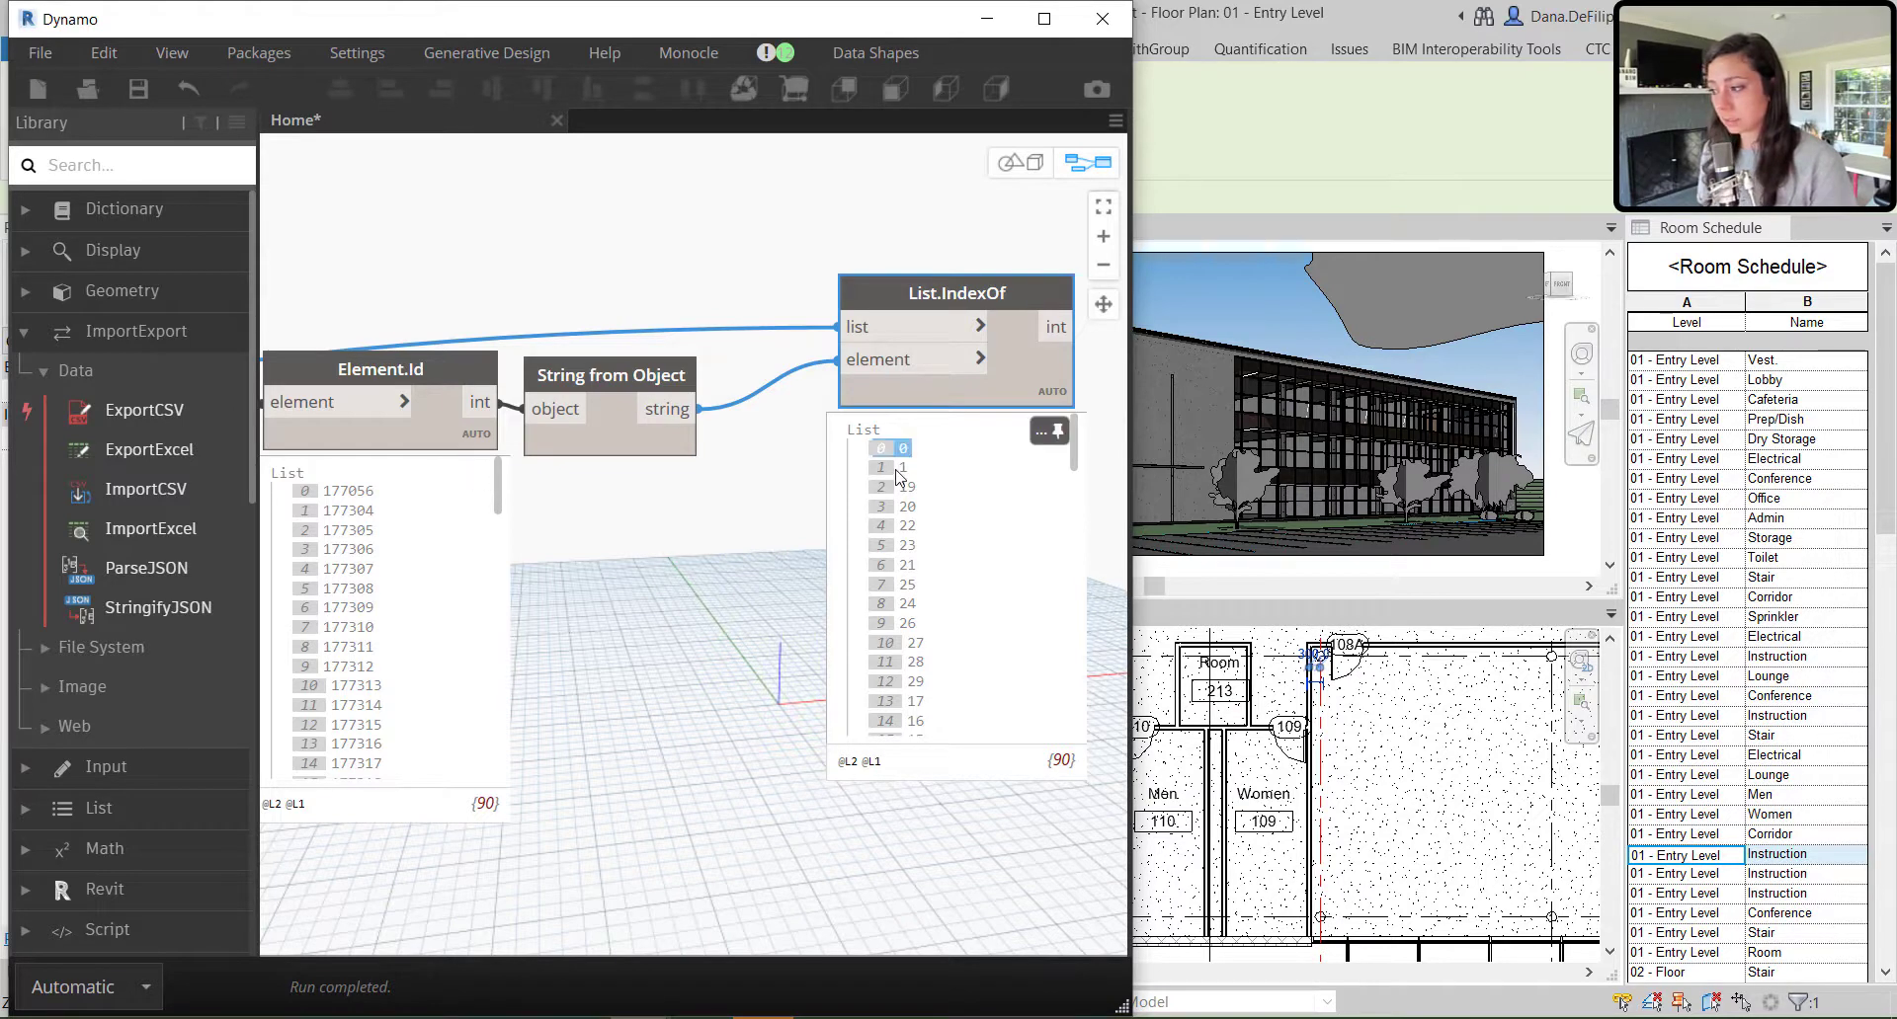
pyautogui.click(905, 505)
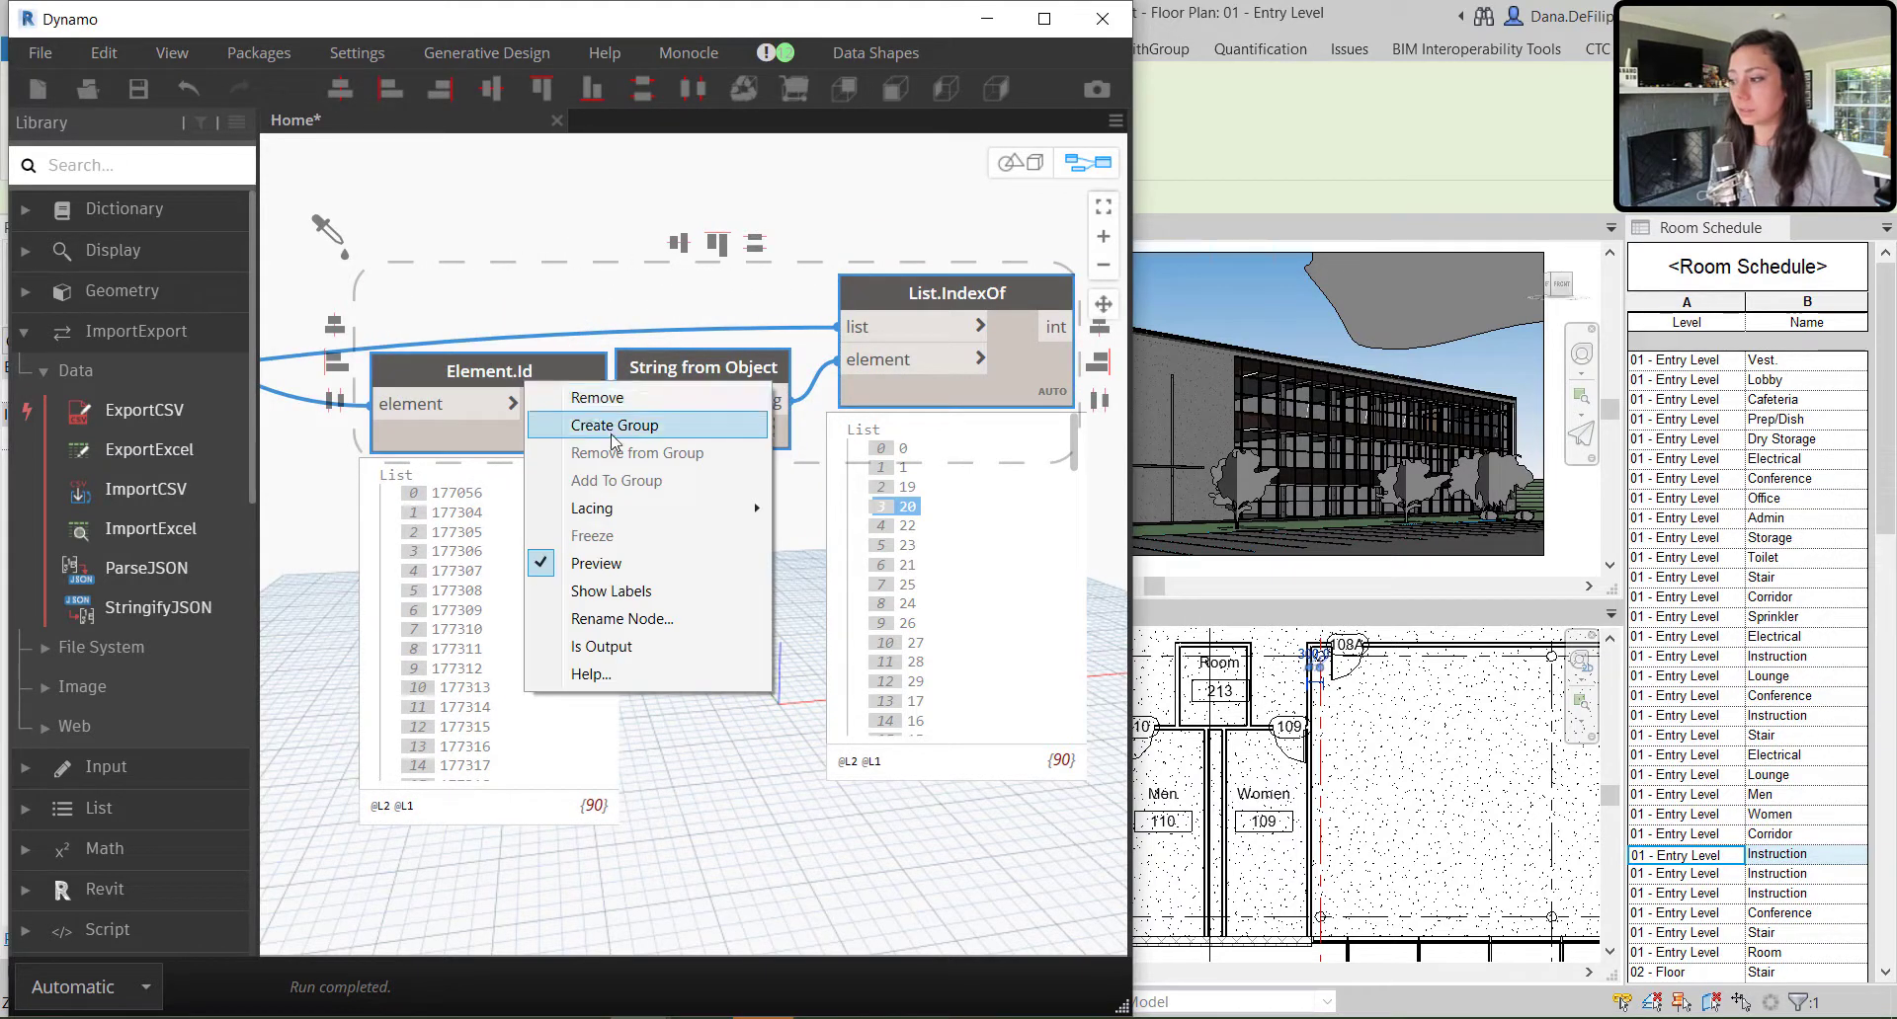
# Group the ID lookup nodes and title the group 'INDEX OF INCLUDED ELEMENTS IN EXCEL'
pyautogui.click(615, 424)
pyautogui.write('ELENME')
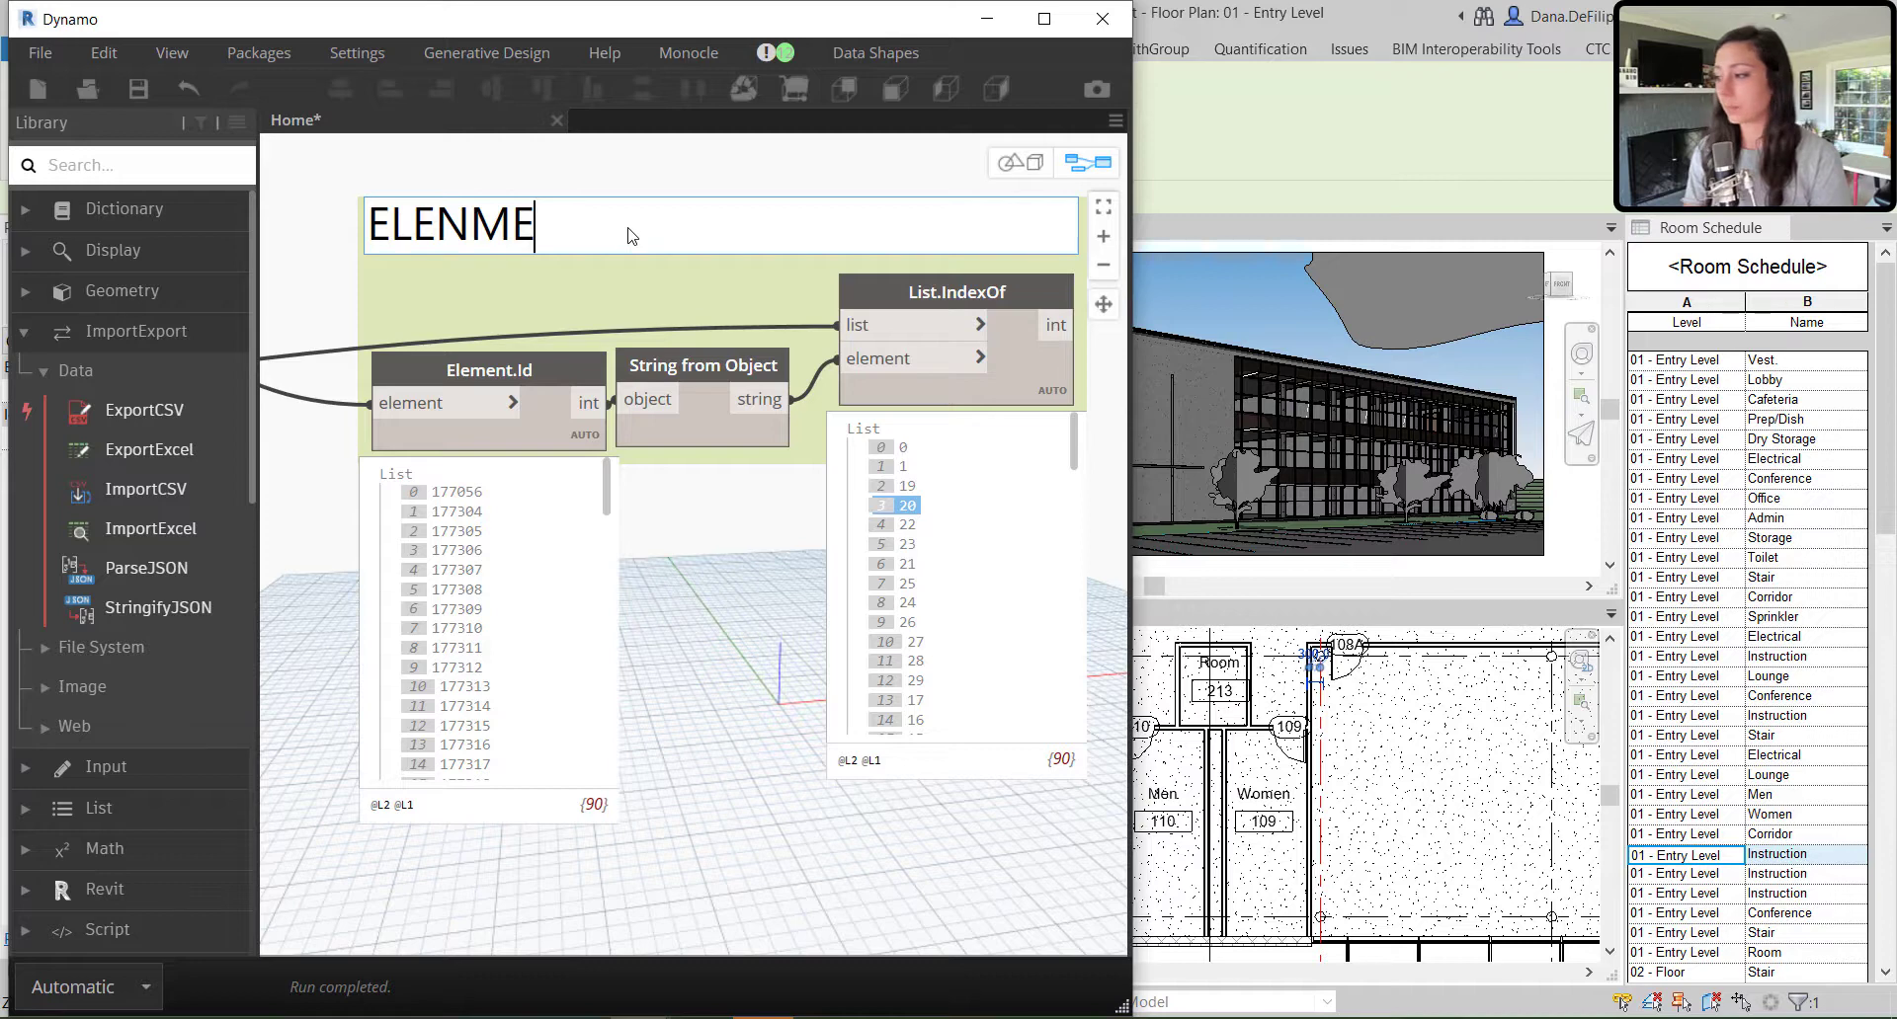
pyautogui.write('IND')
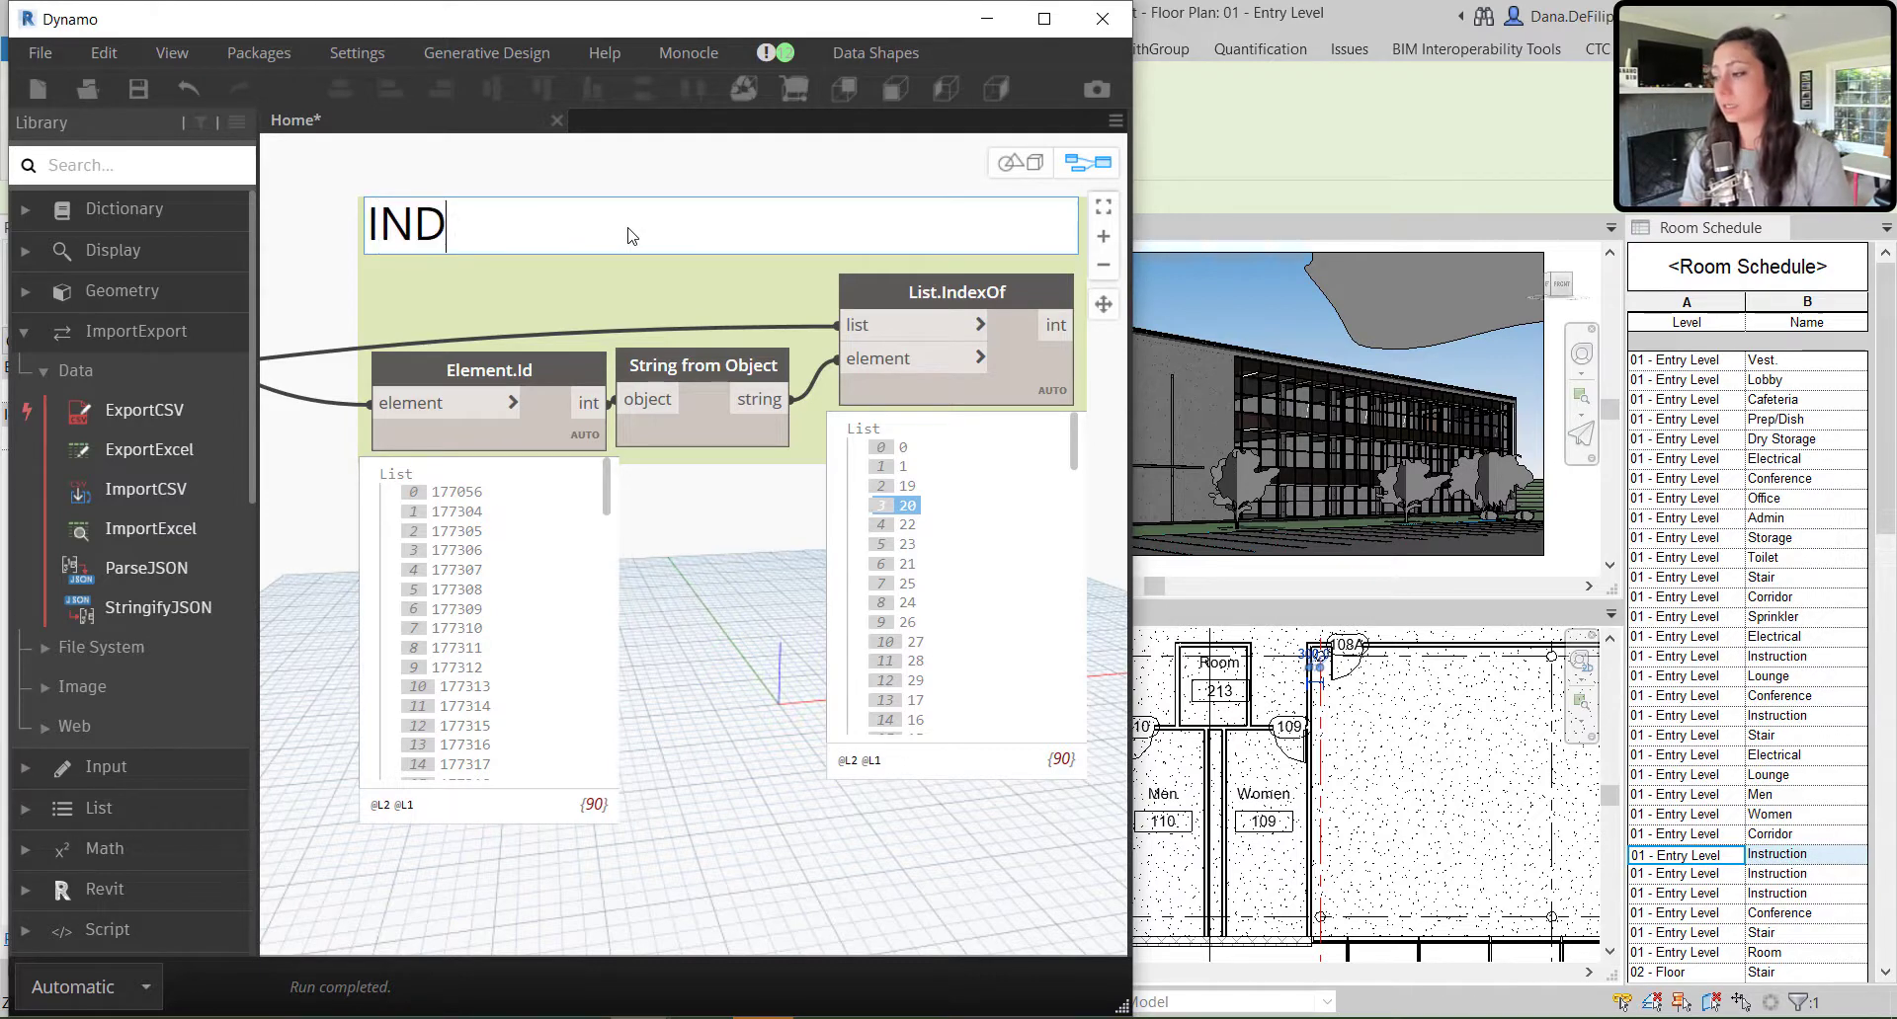
pyautogui.write('EX OF I')
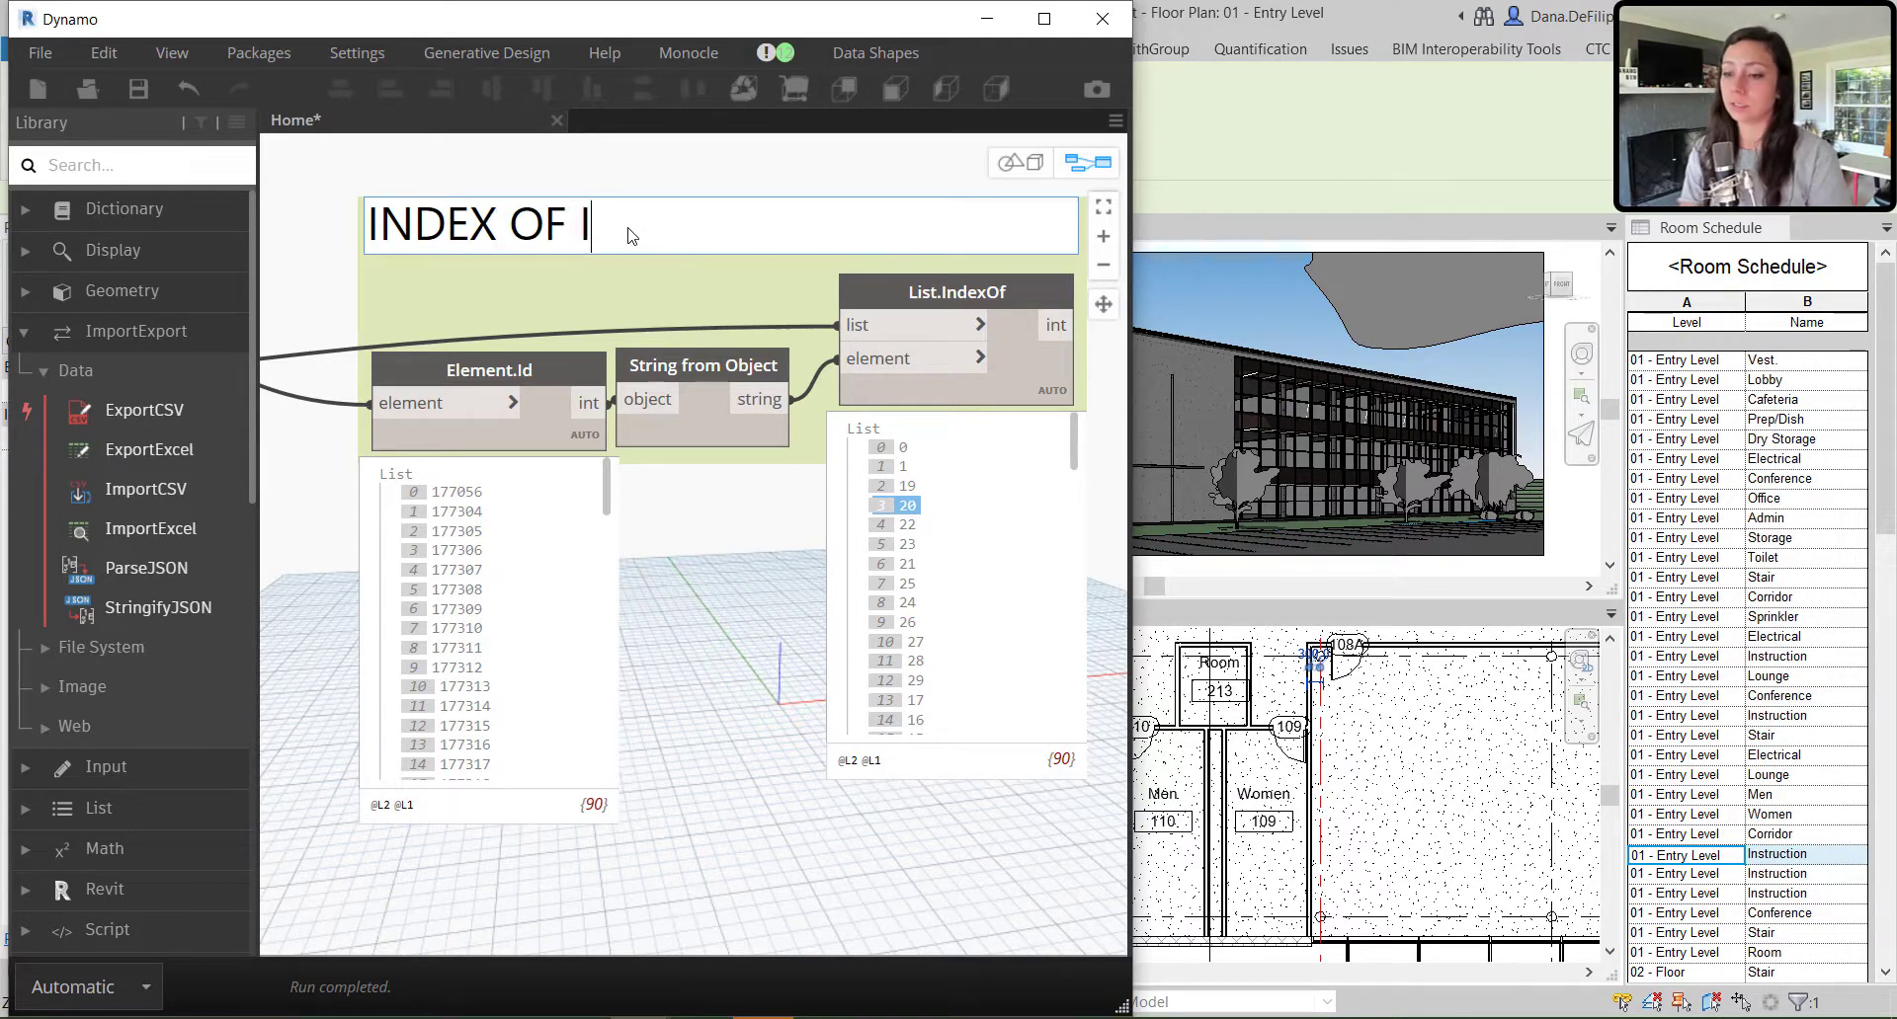
pyautogui.write('NCLUDED E;E')
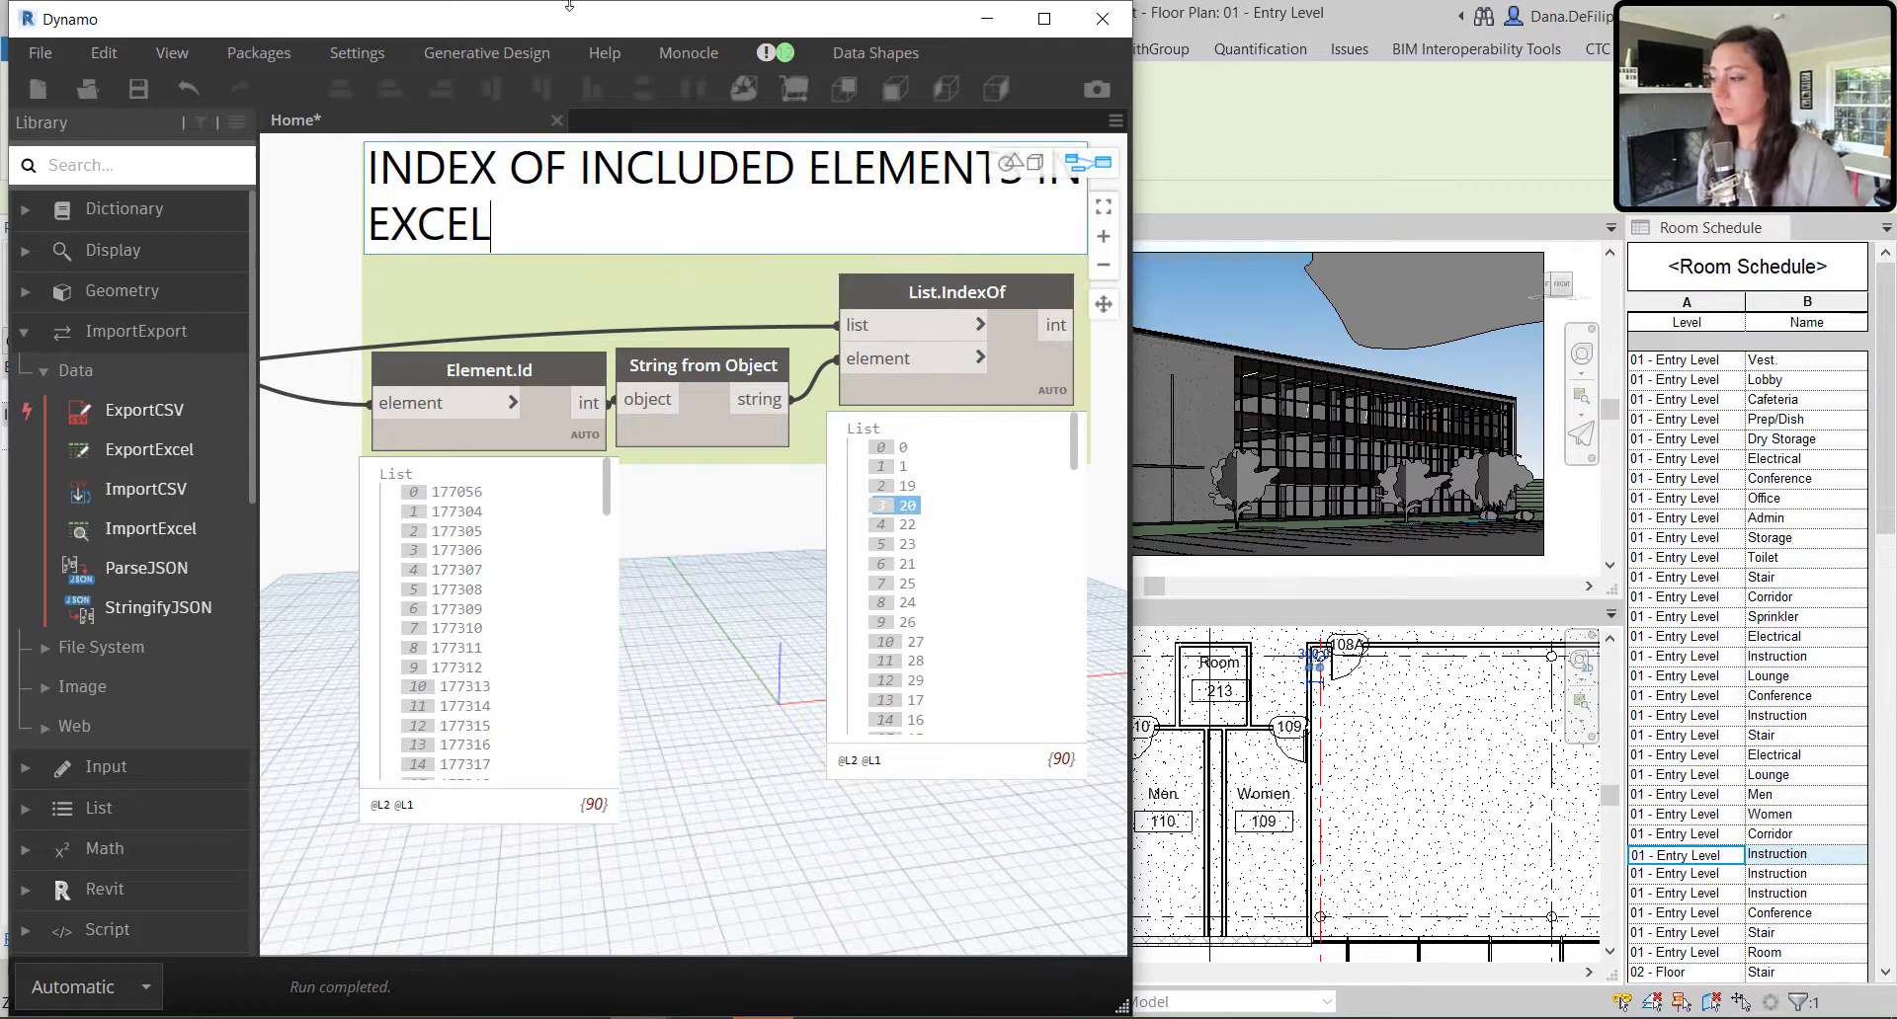
pyautogui.scroll(-3)
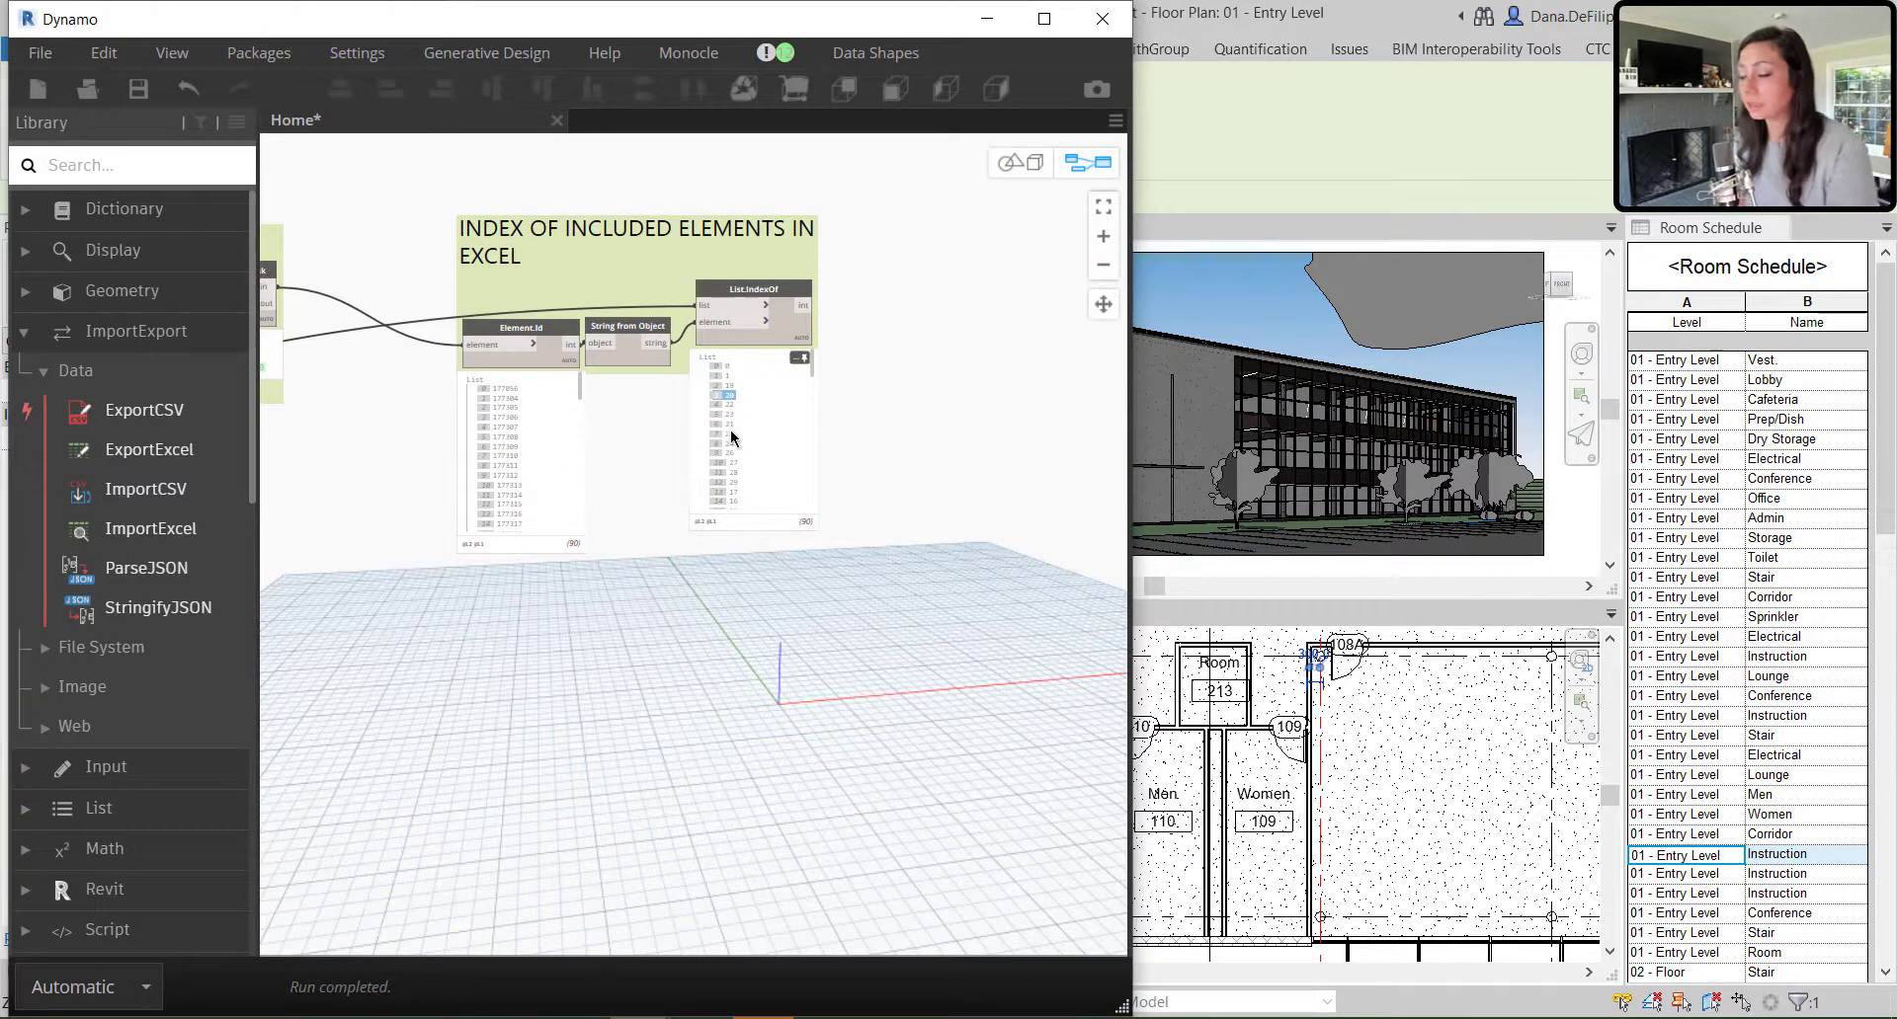
# Place List.GetItemAtIndex, wired from the Excel names list and List.IndexOf output, returning 90 names
pyautogui.moveTo(729, 438); pyautogui.dragTo(866, 584)
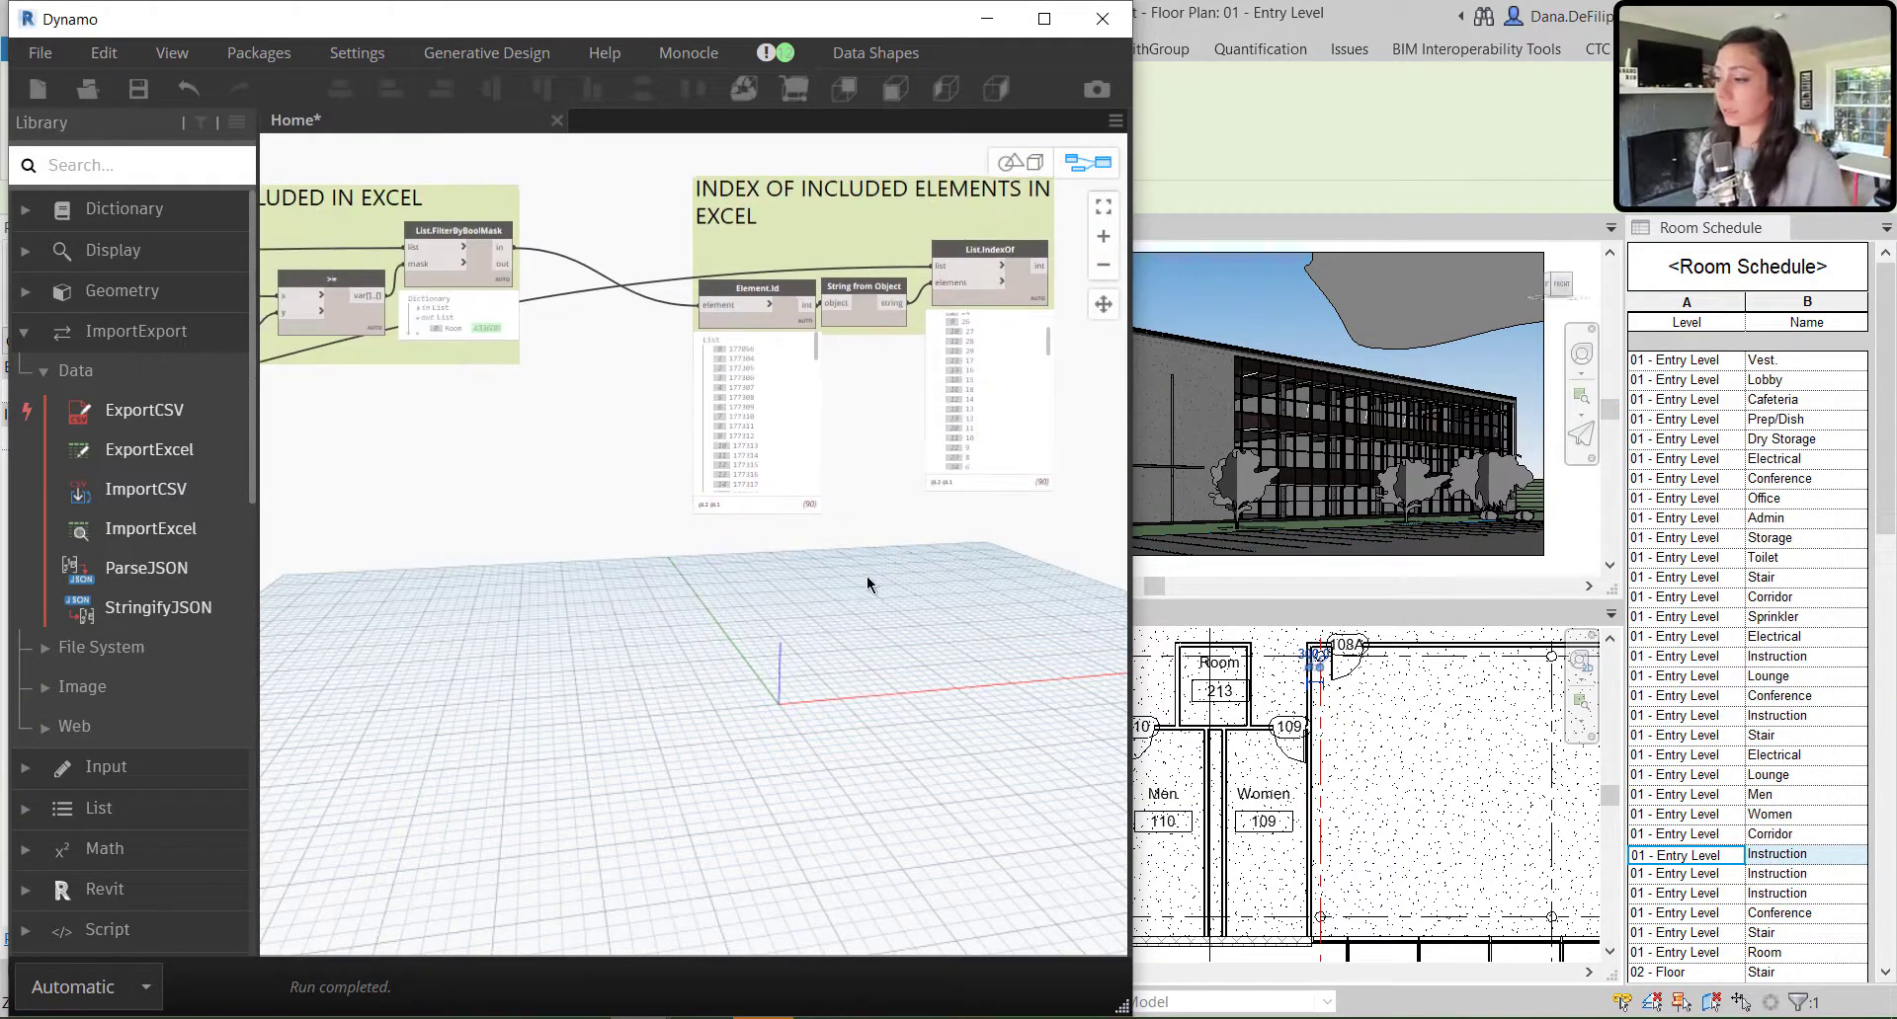
pyautogui.moveTo(866, 584); pyautogui.dragTo(602, 475)
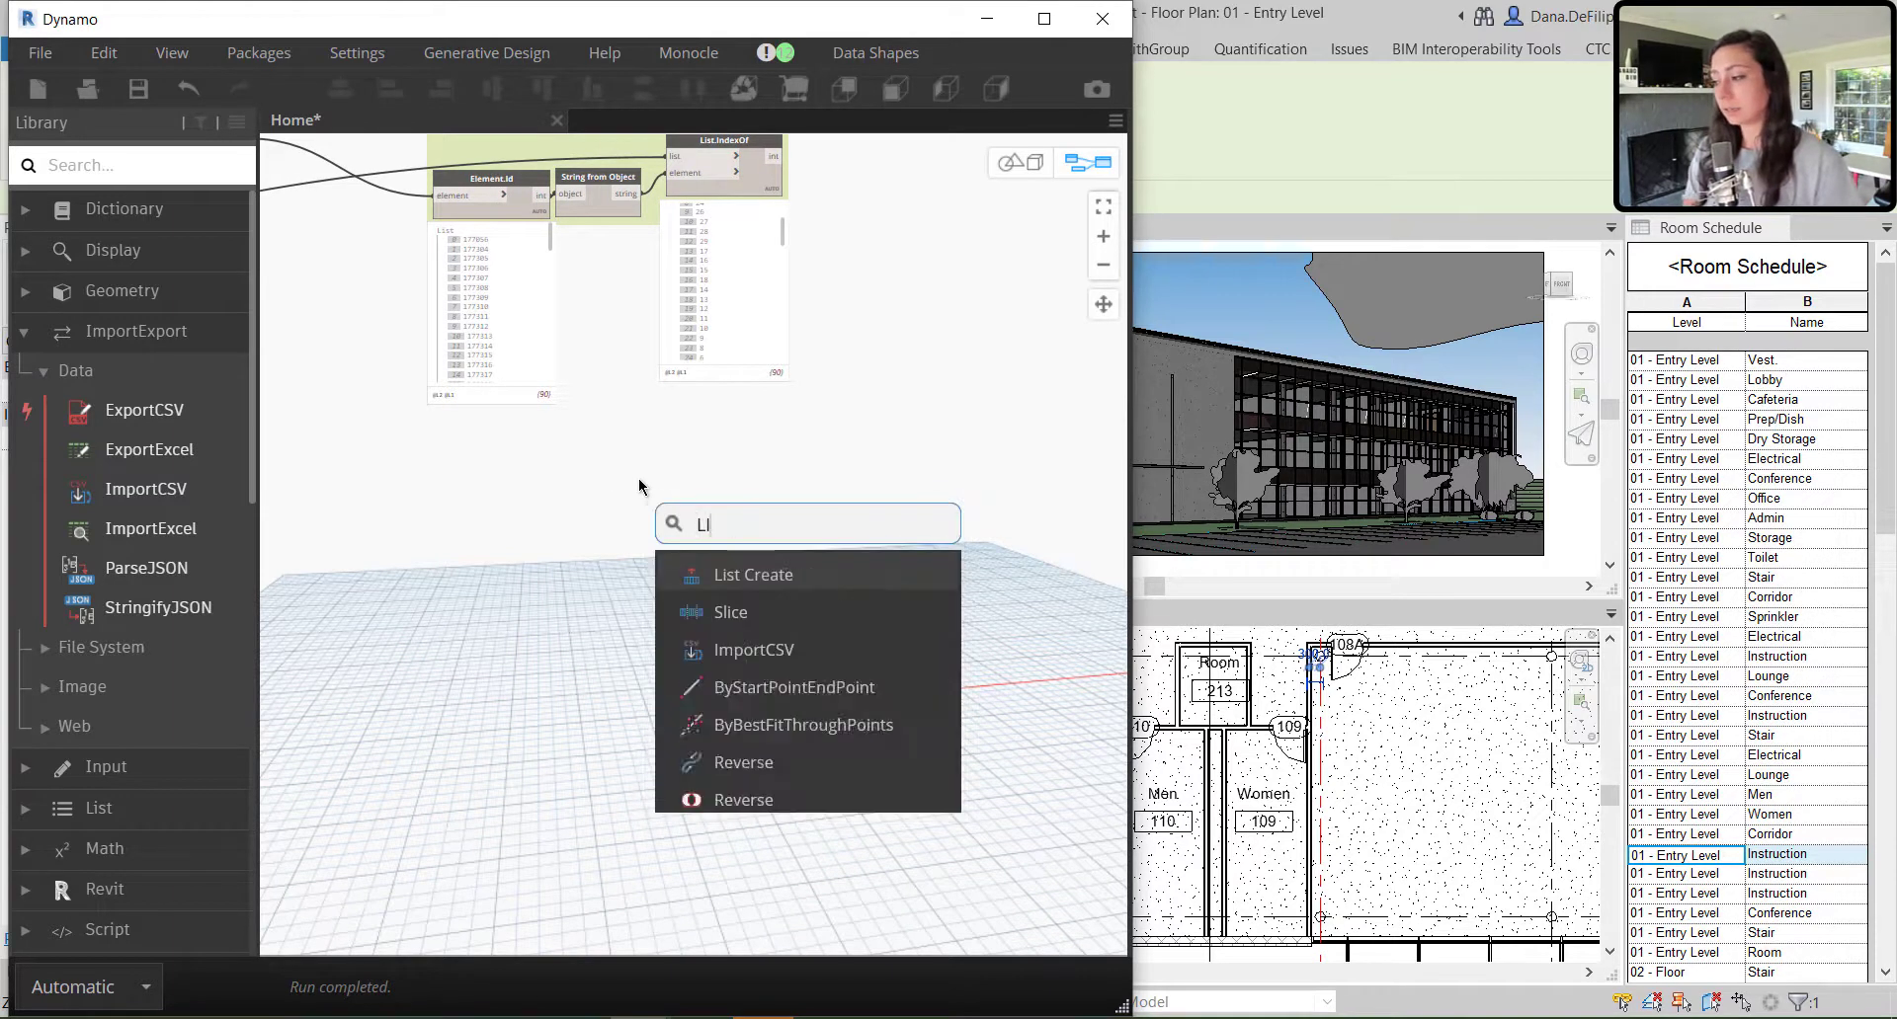
pyautogui.write('LIST.GET')
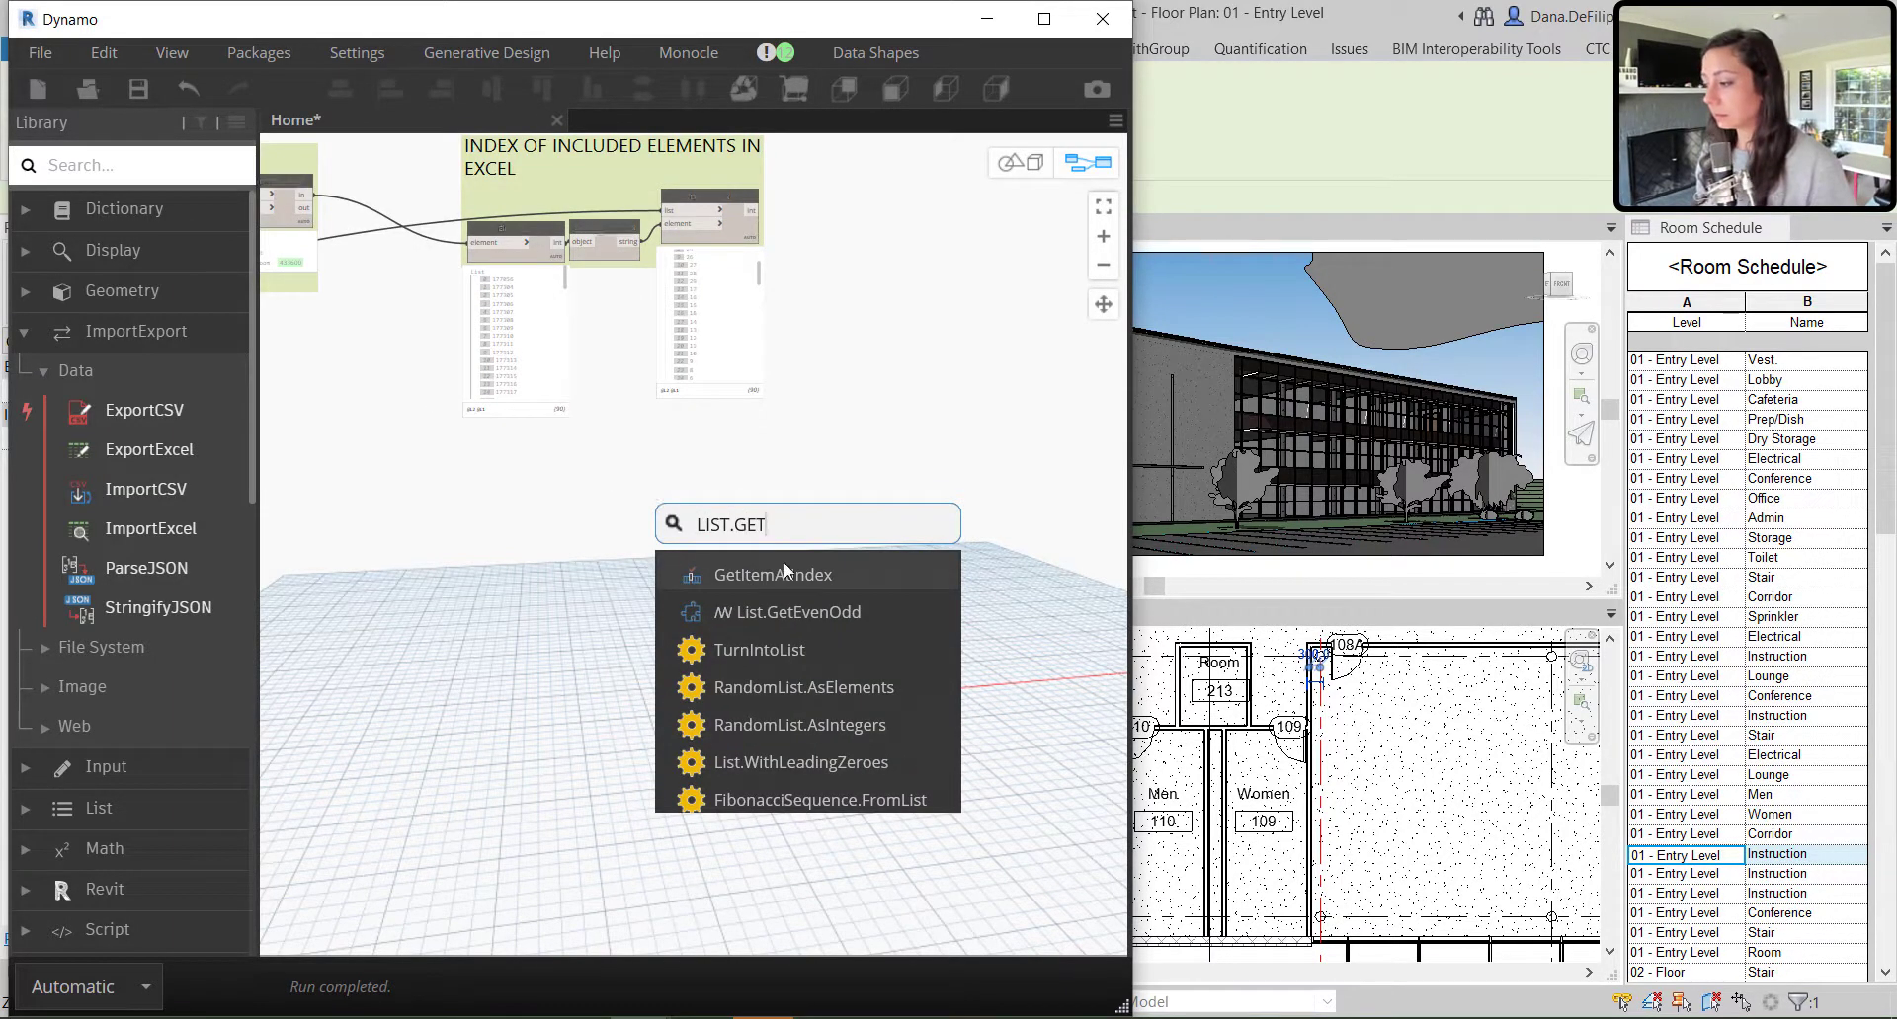
pyautogui.click(772, 574)
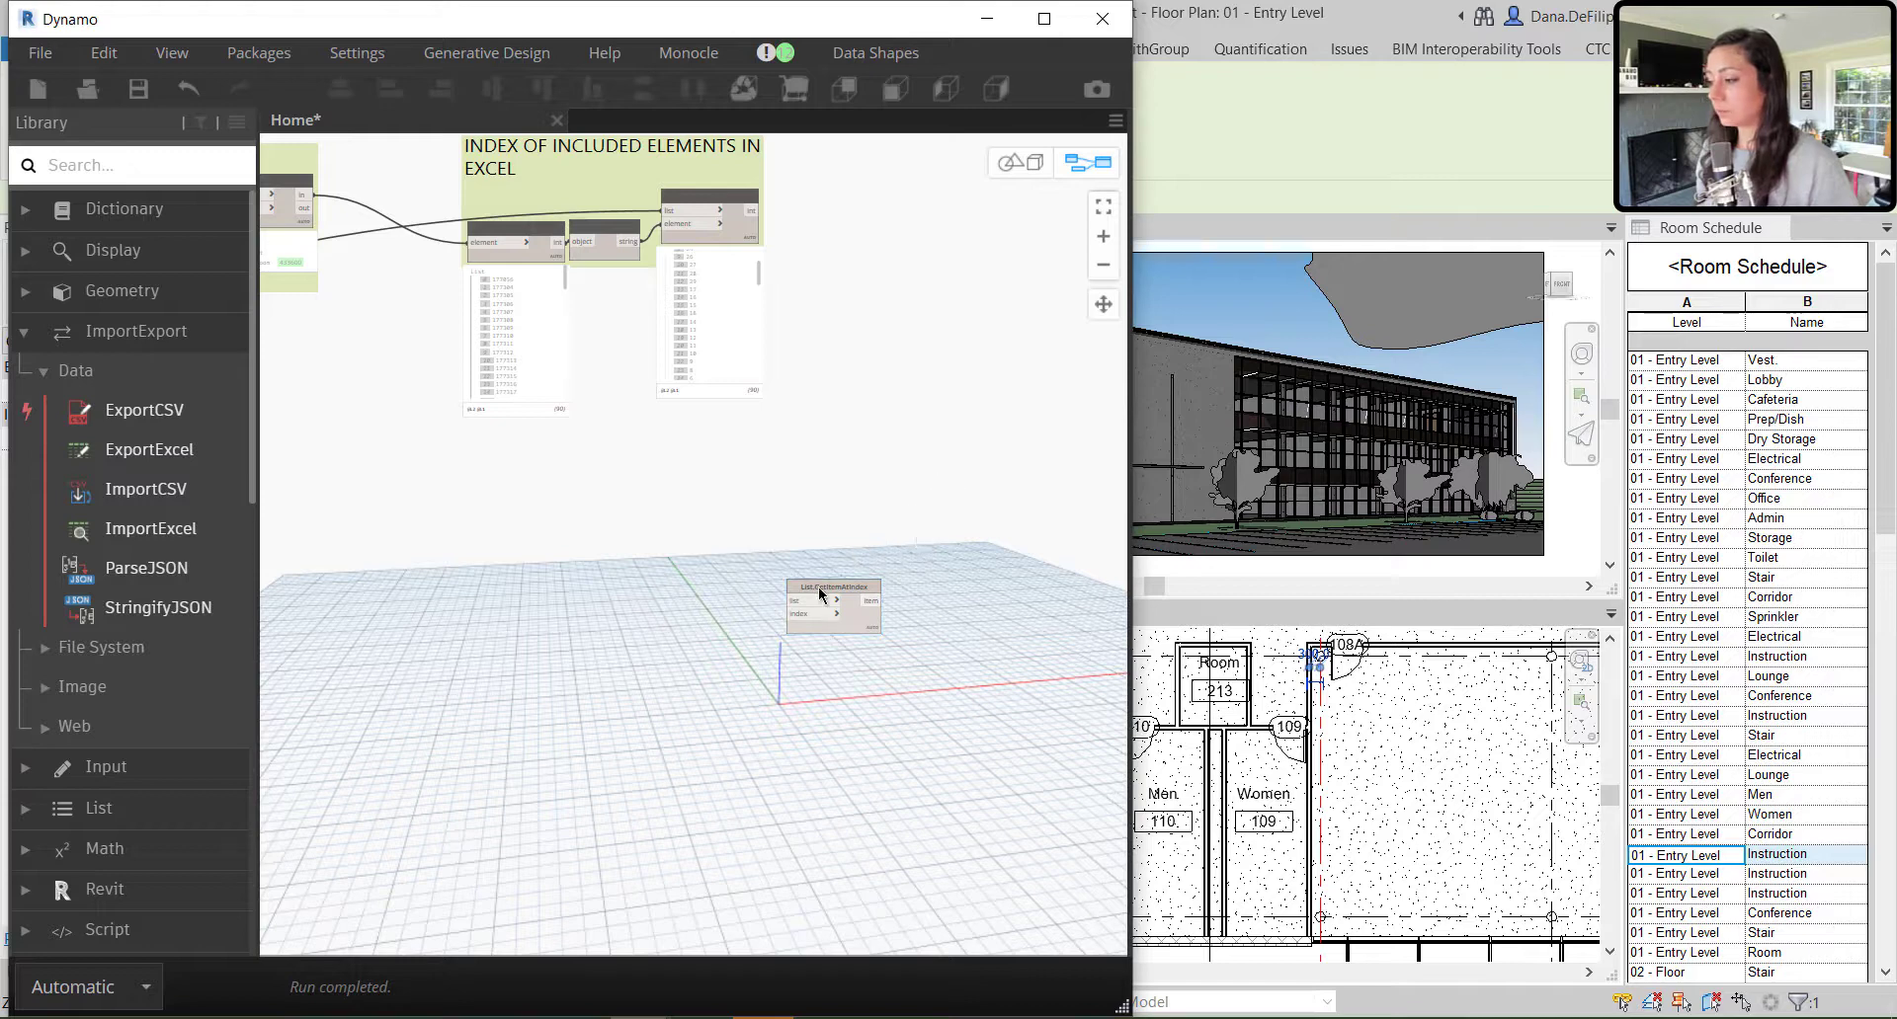
pyautogui.moveTo(830, 599); pyautogui.dragTo(893, 539)
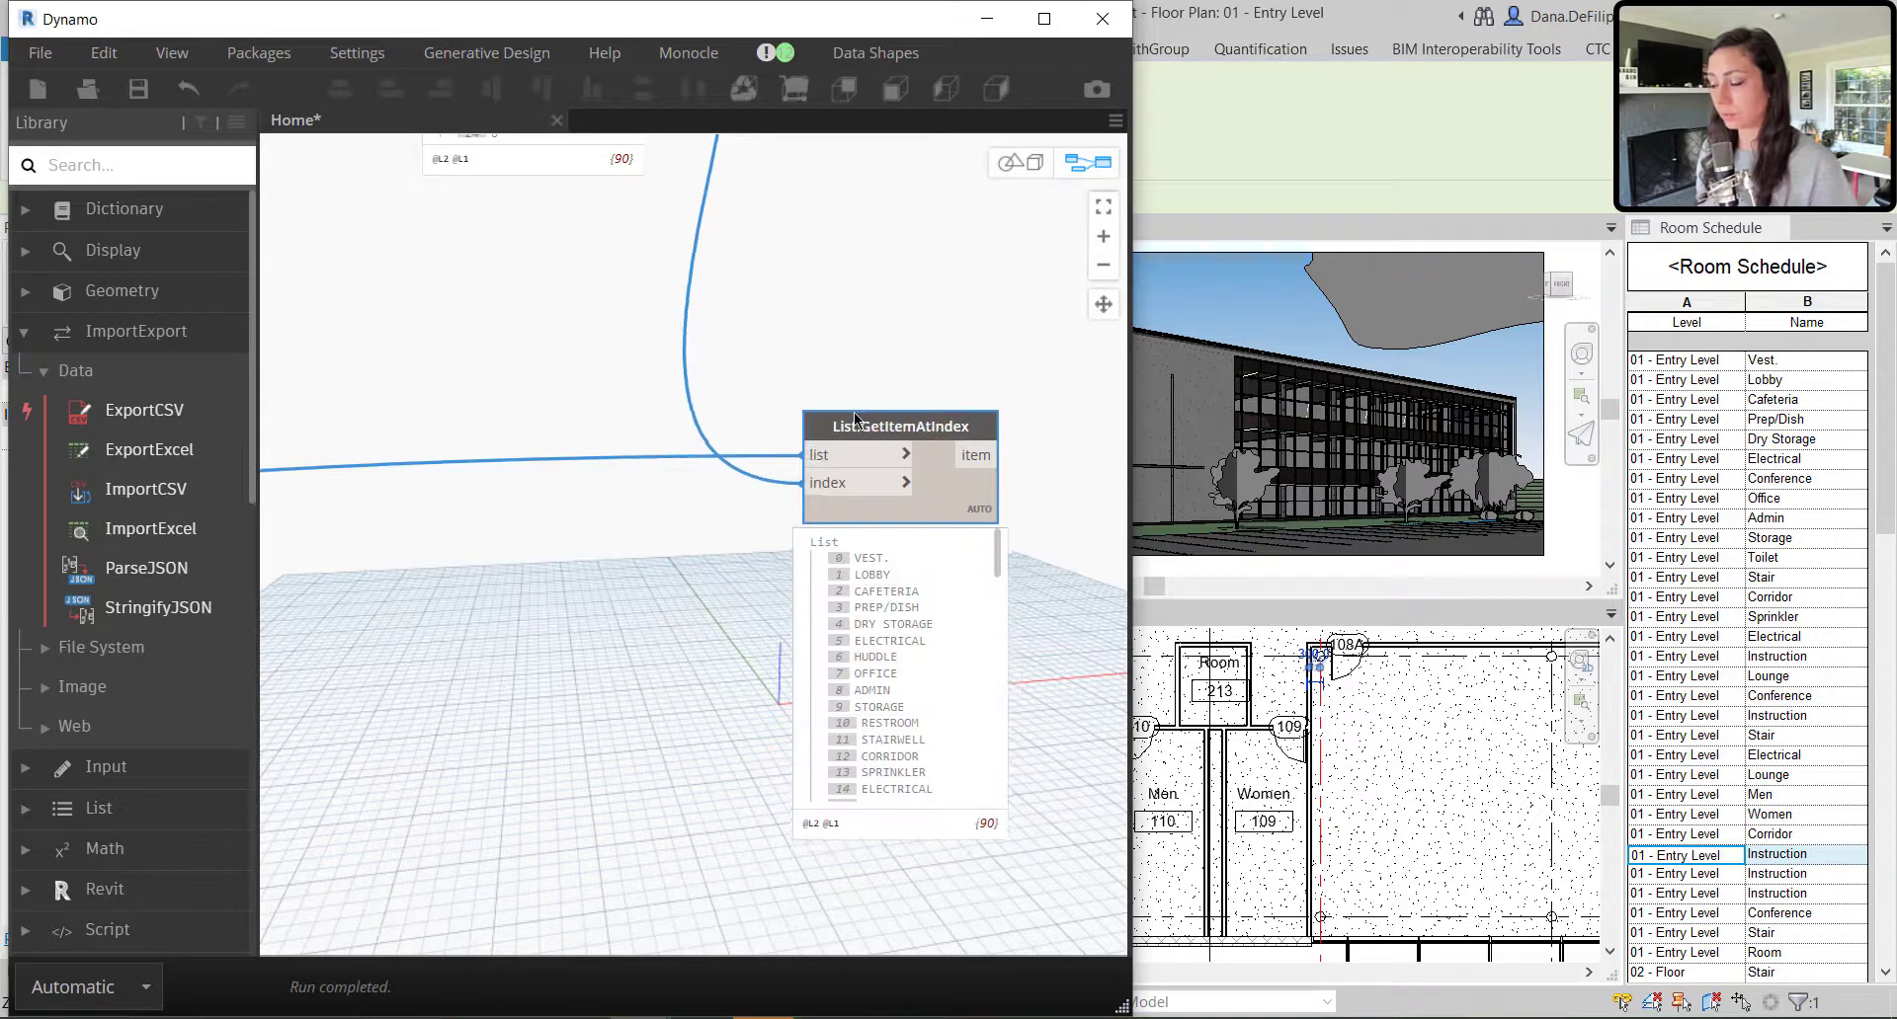
pyautogui.moveTo(899, 426); pyautogui.dragTo(860, 487)
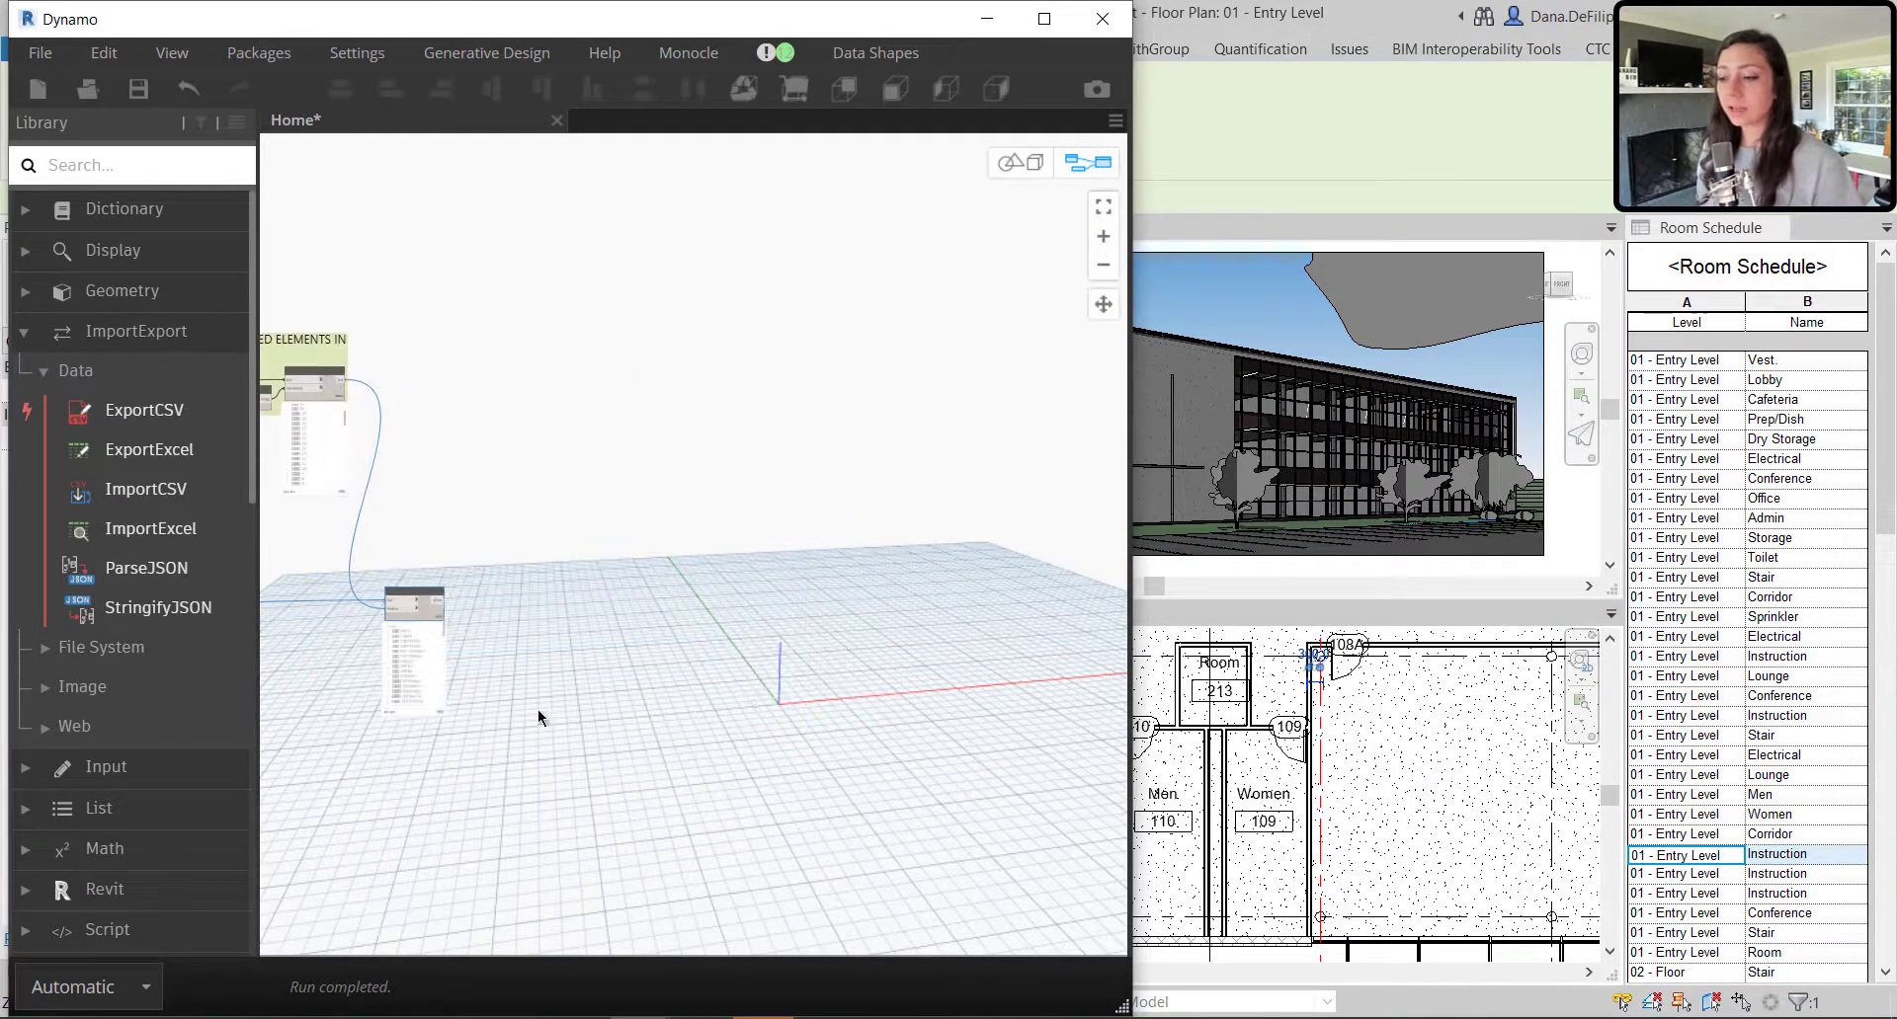
# Add Element.SetParameterByName writing Excel names, then check room 110 reads UNISEX in plan
pyautogui.rightClick(628, 669)
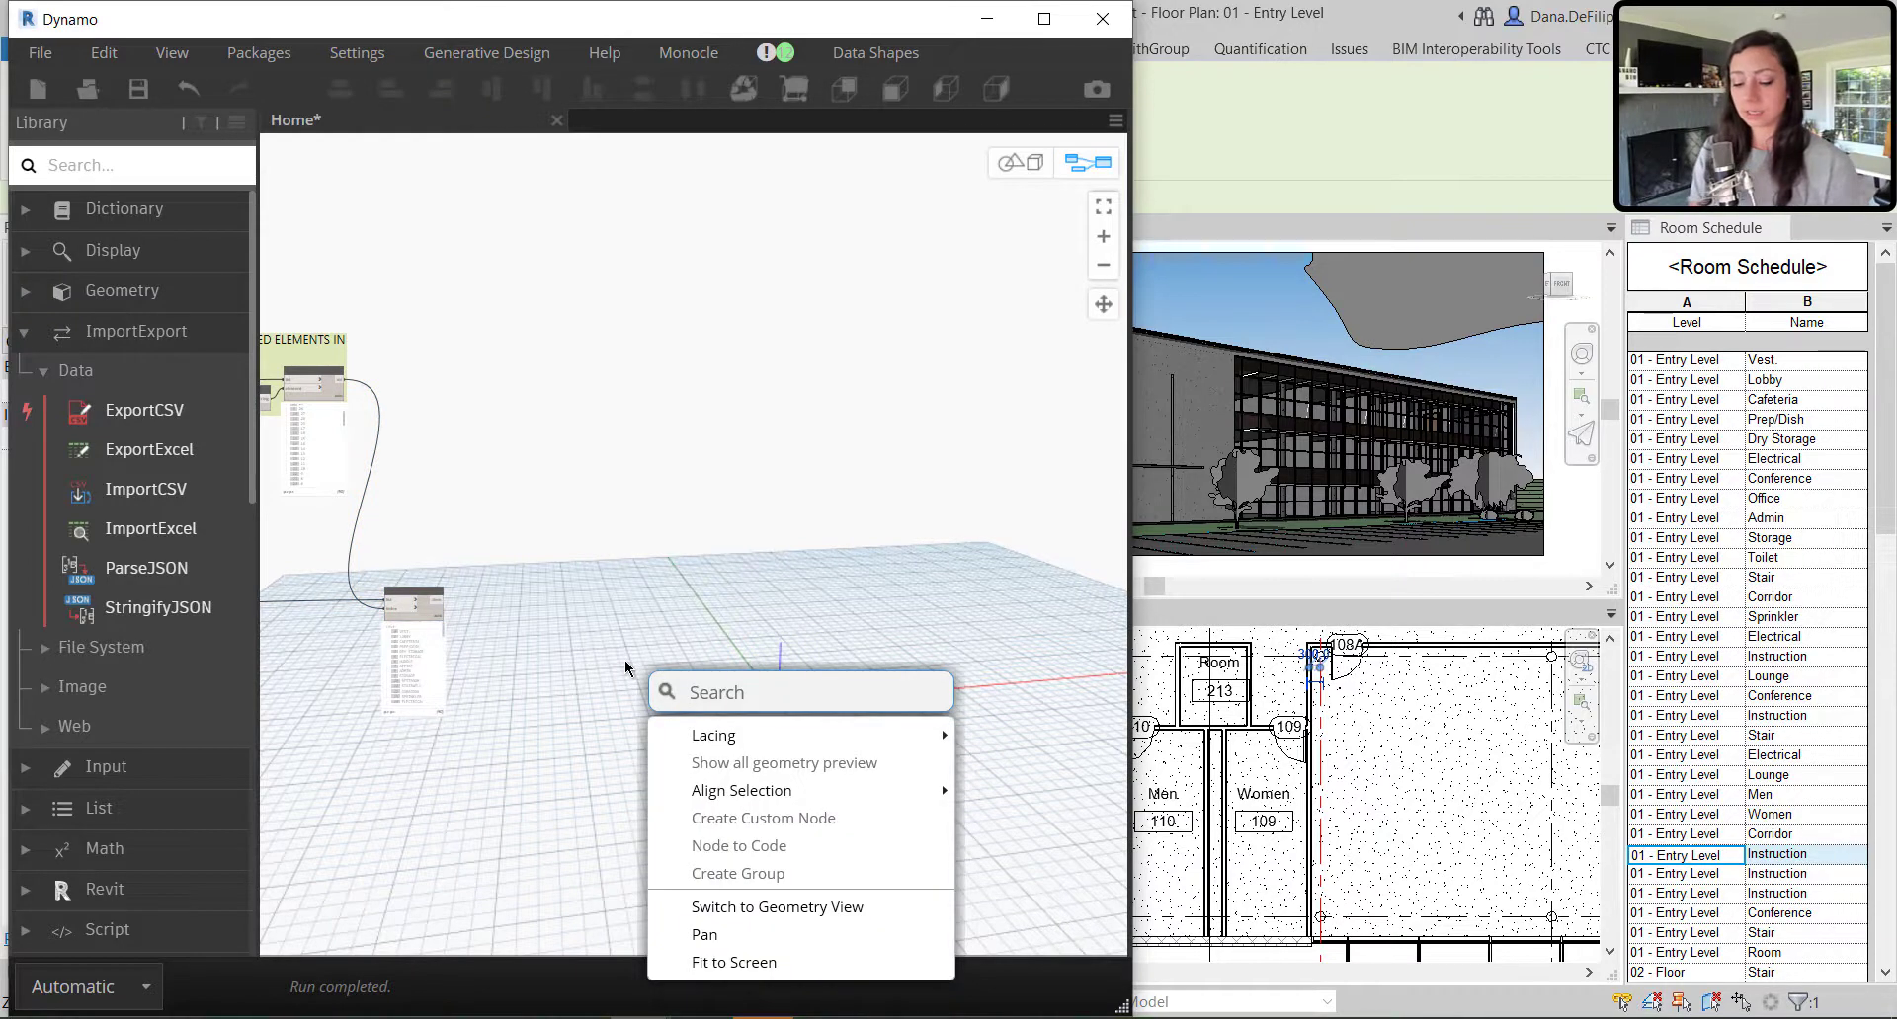
pyautogui.write('ELEMENT.SET')
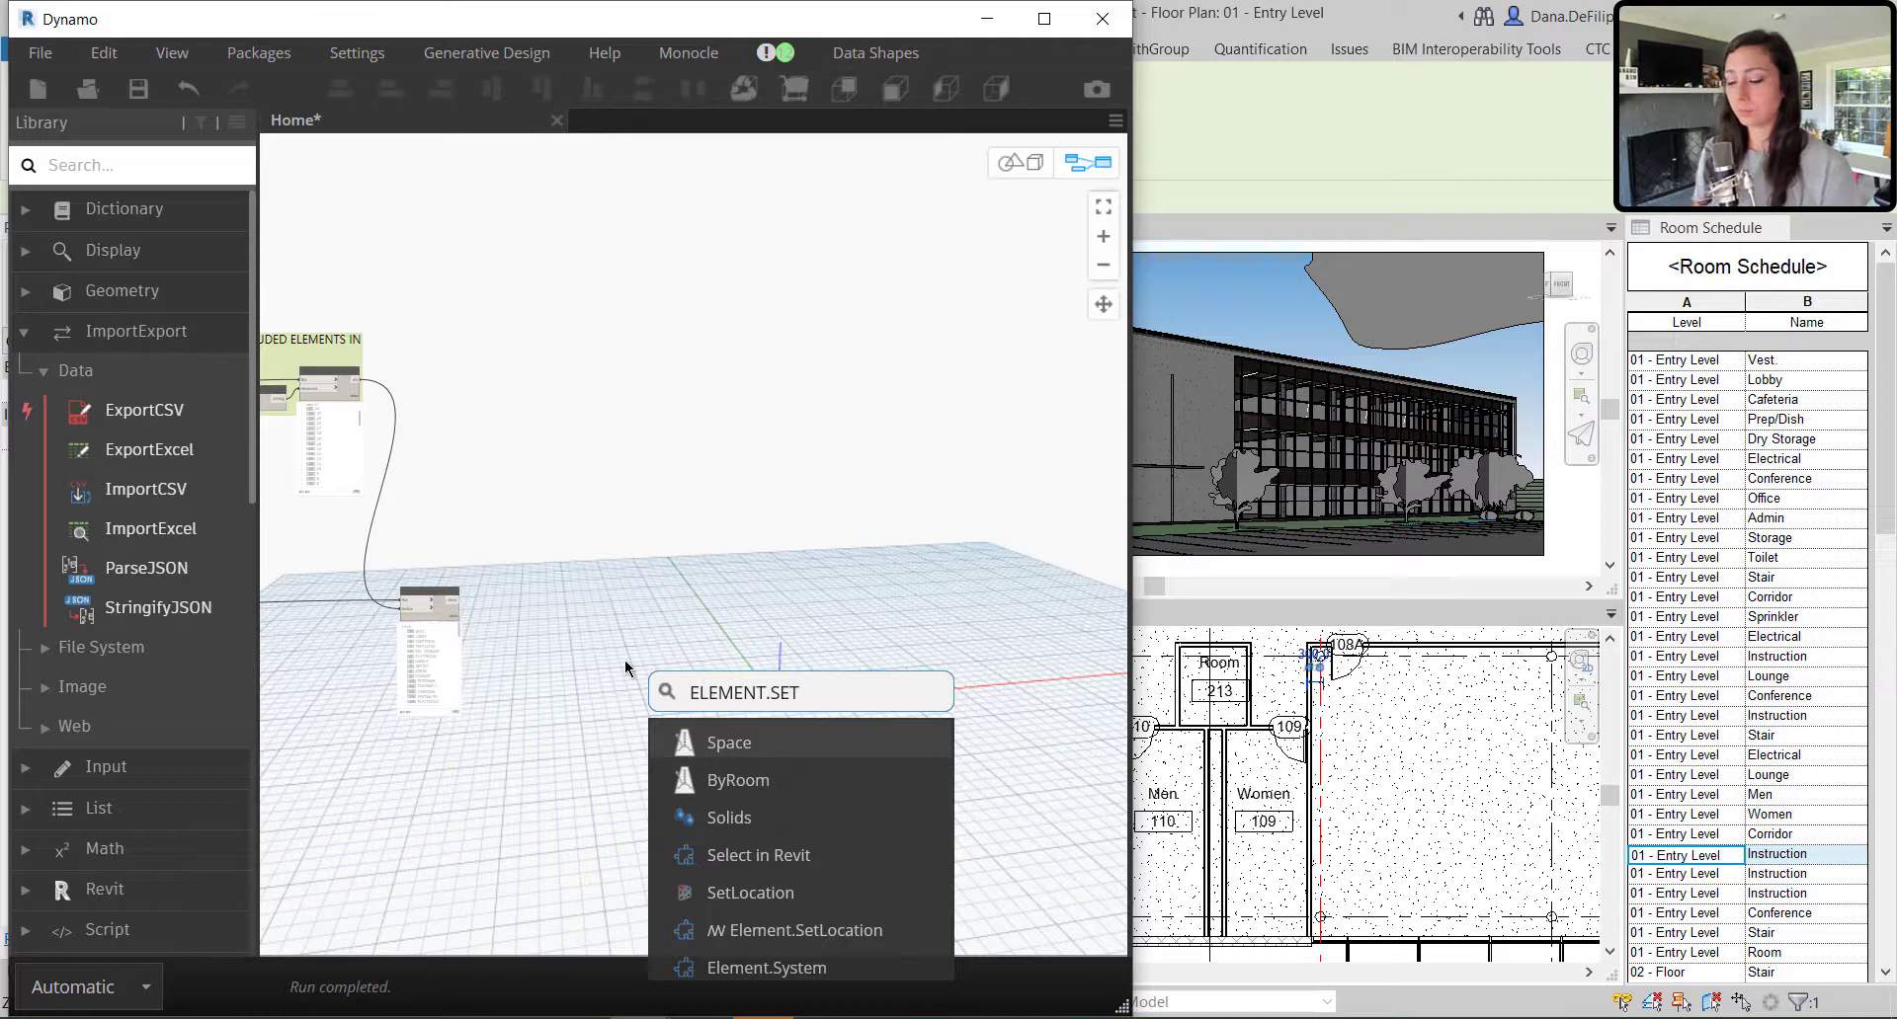
pyautogui.write('PARA')
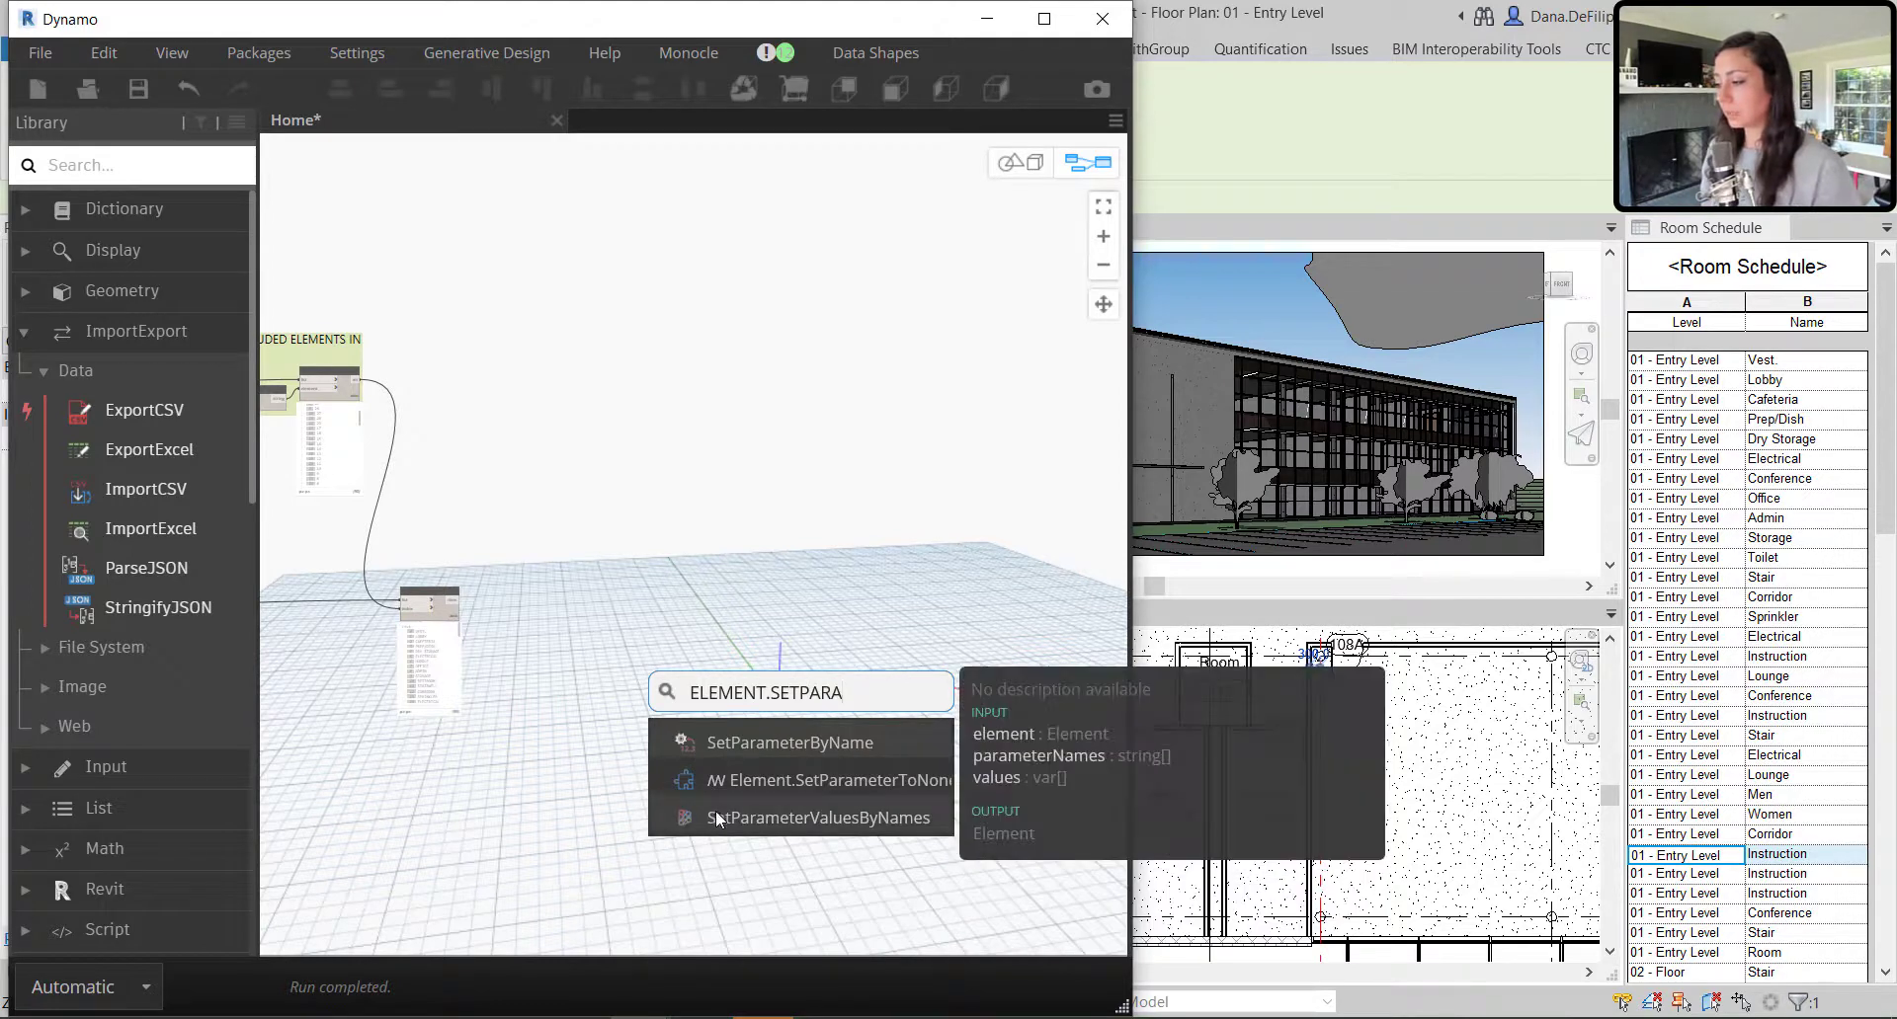
pyautogui.click(820, 818)
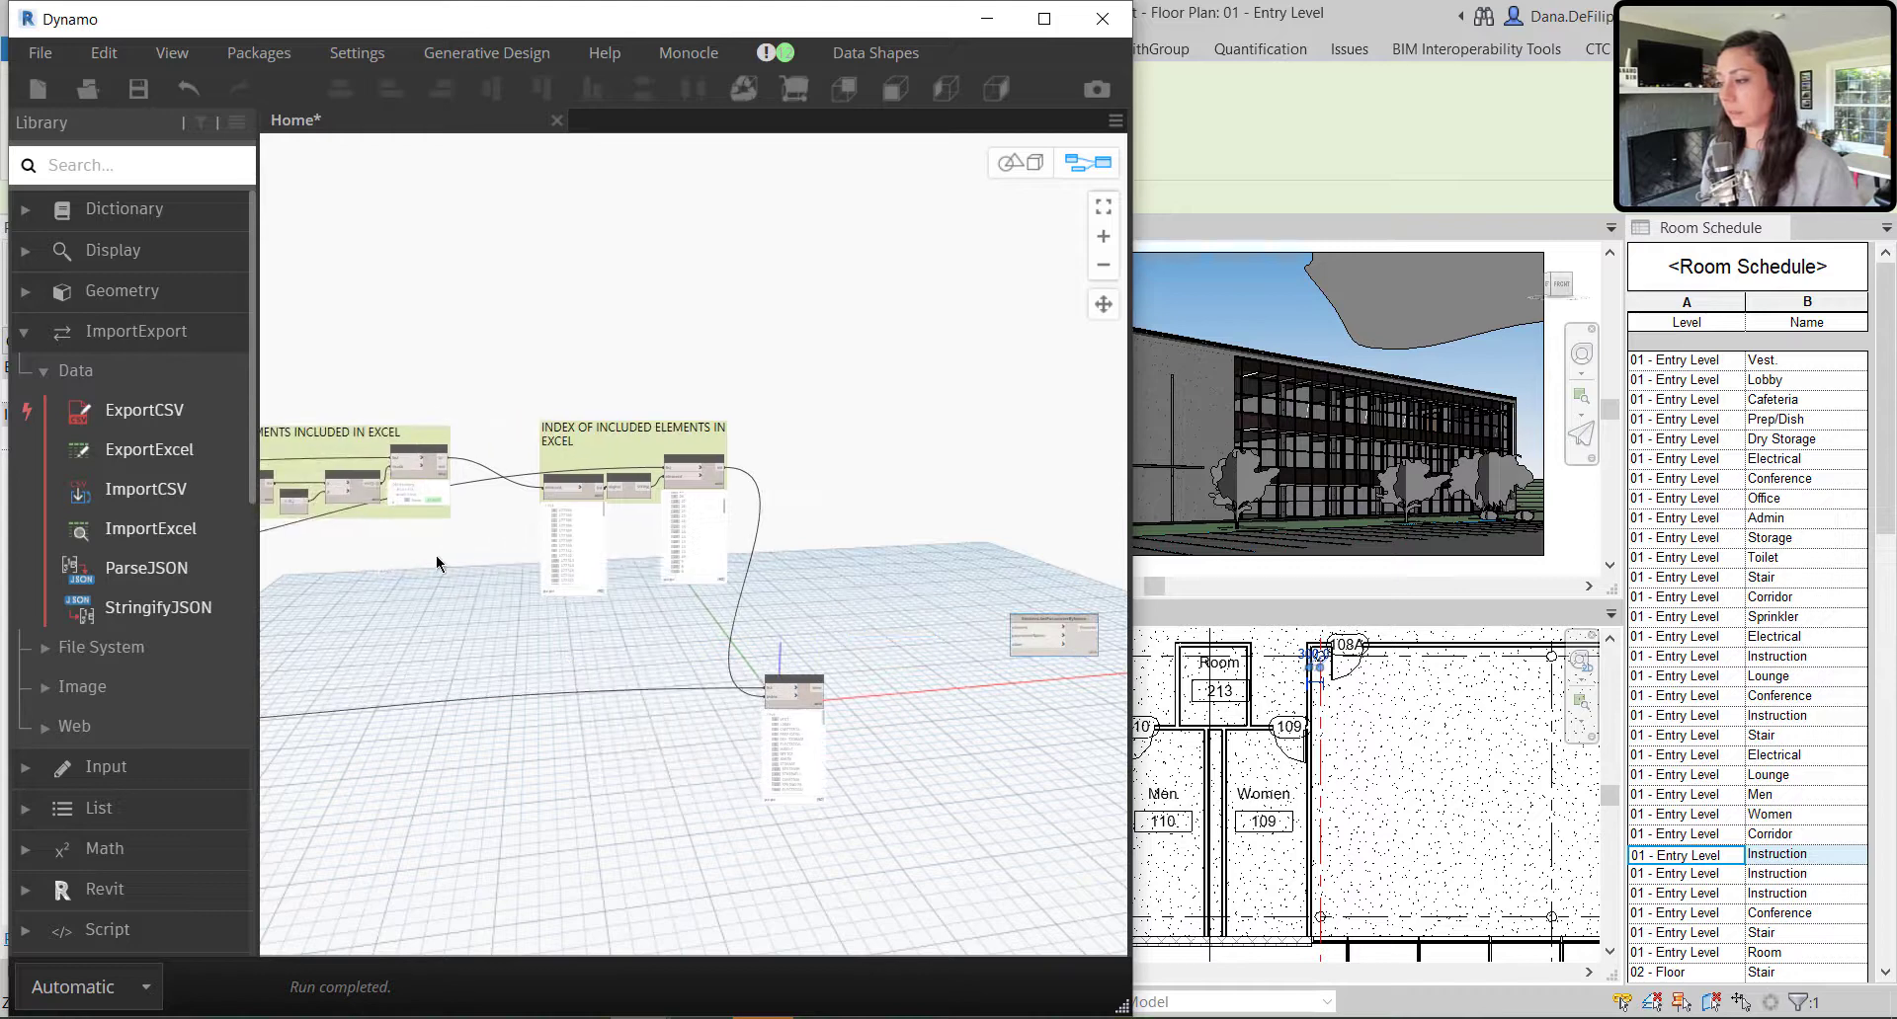
pyautogui.scroll(3)
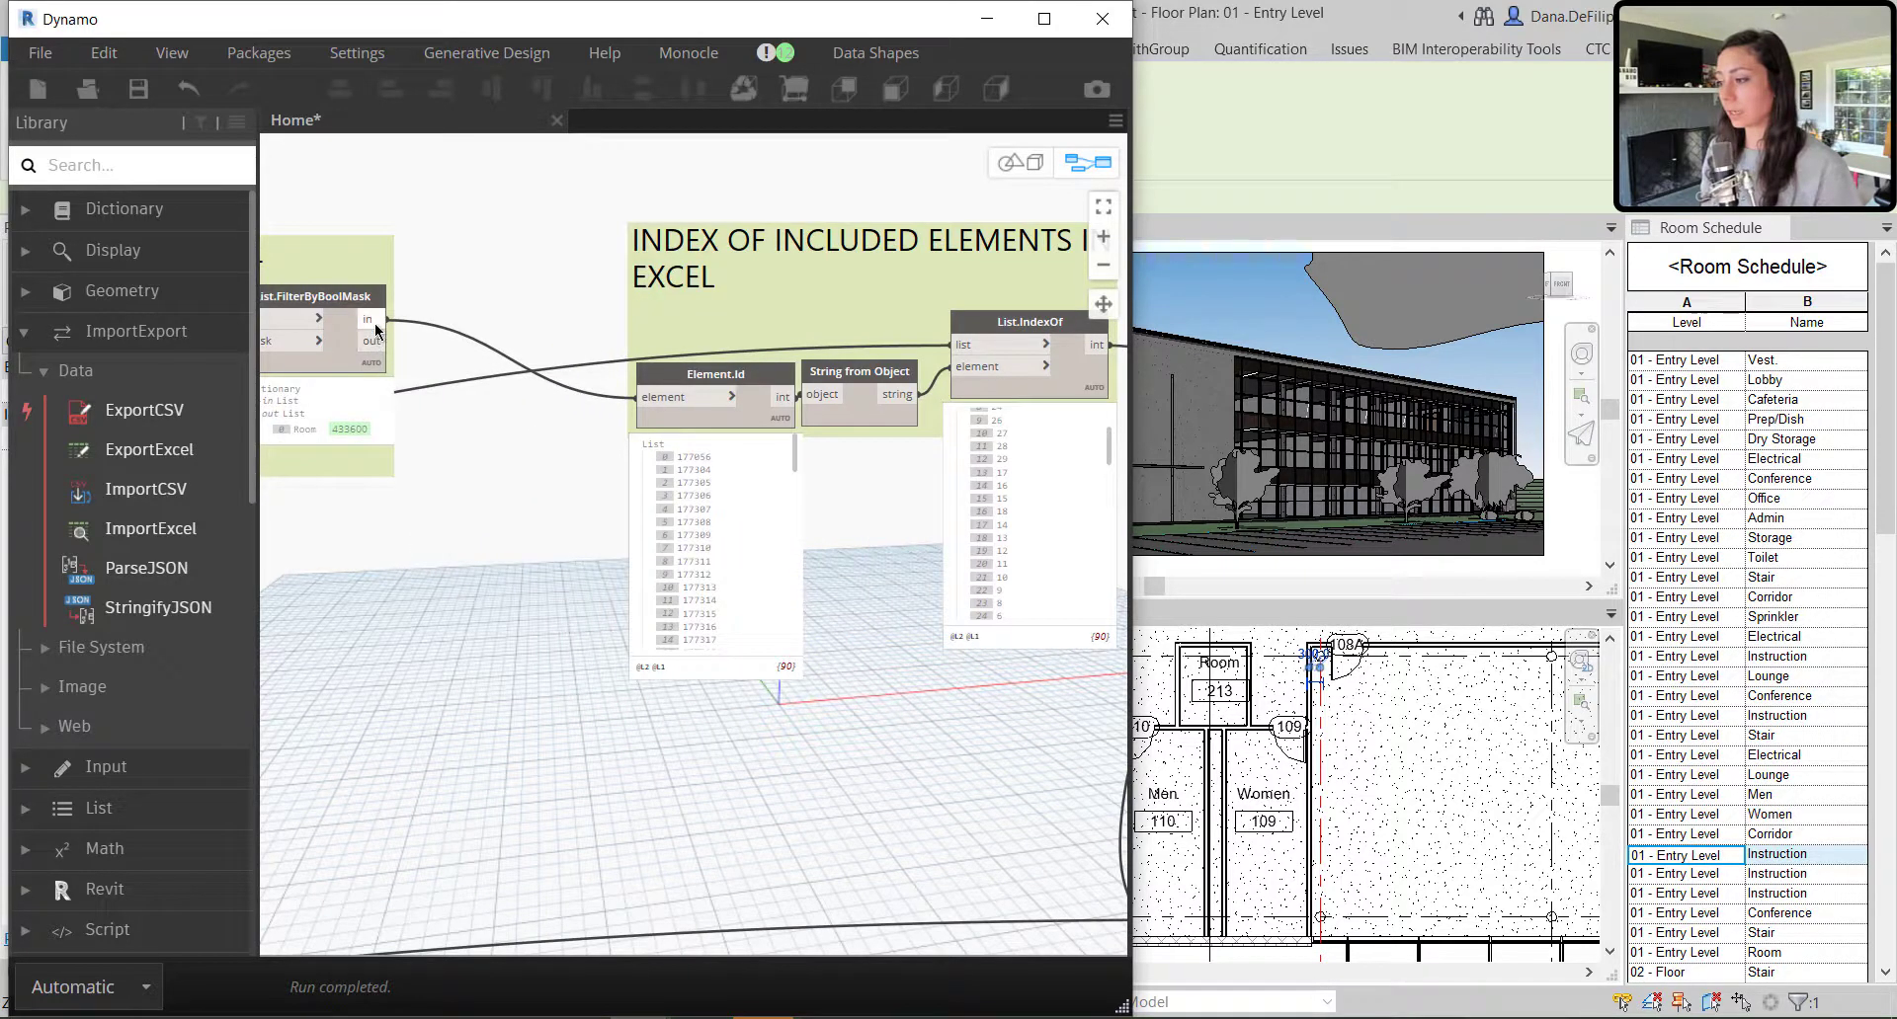
pyautogui.scroll(-3)
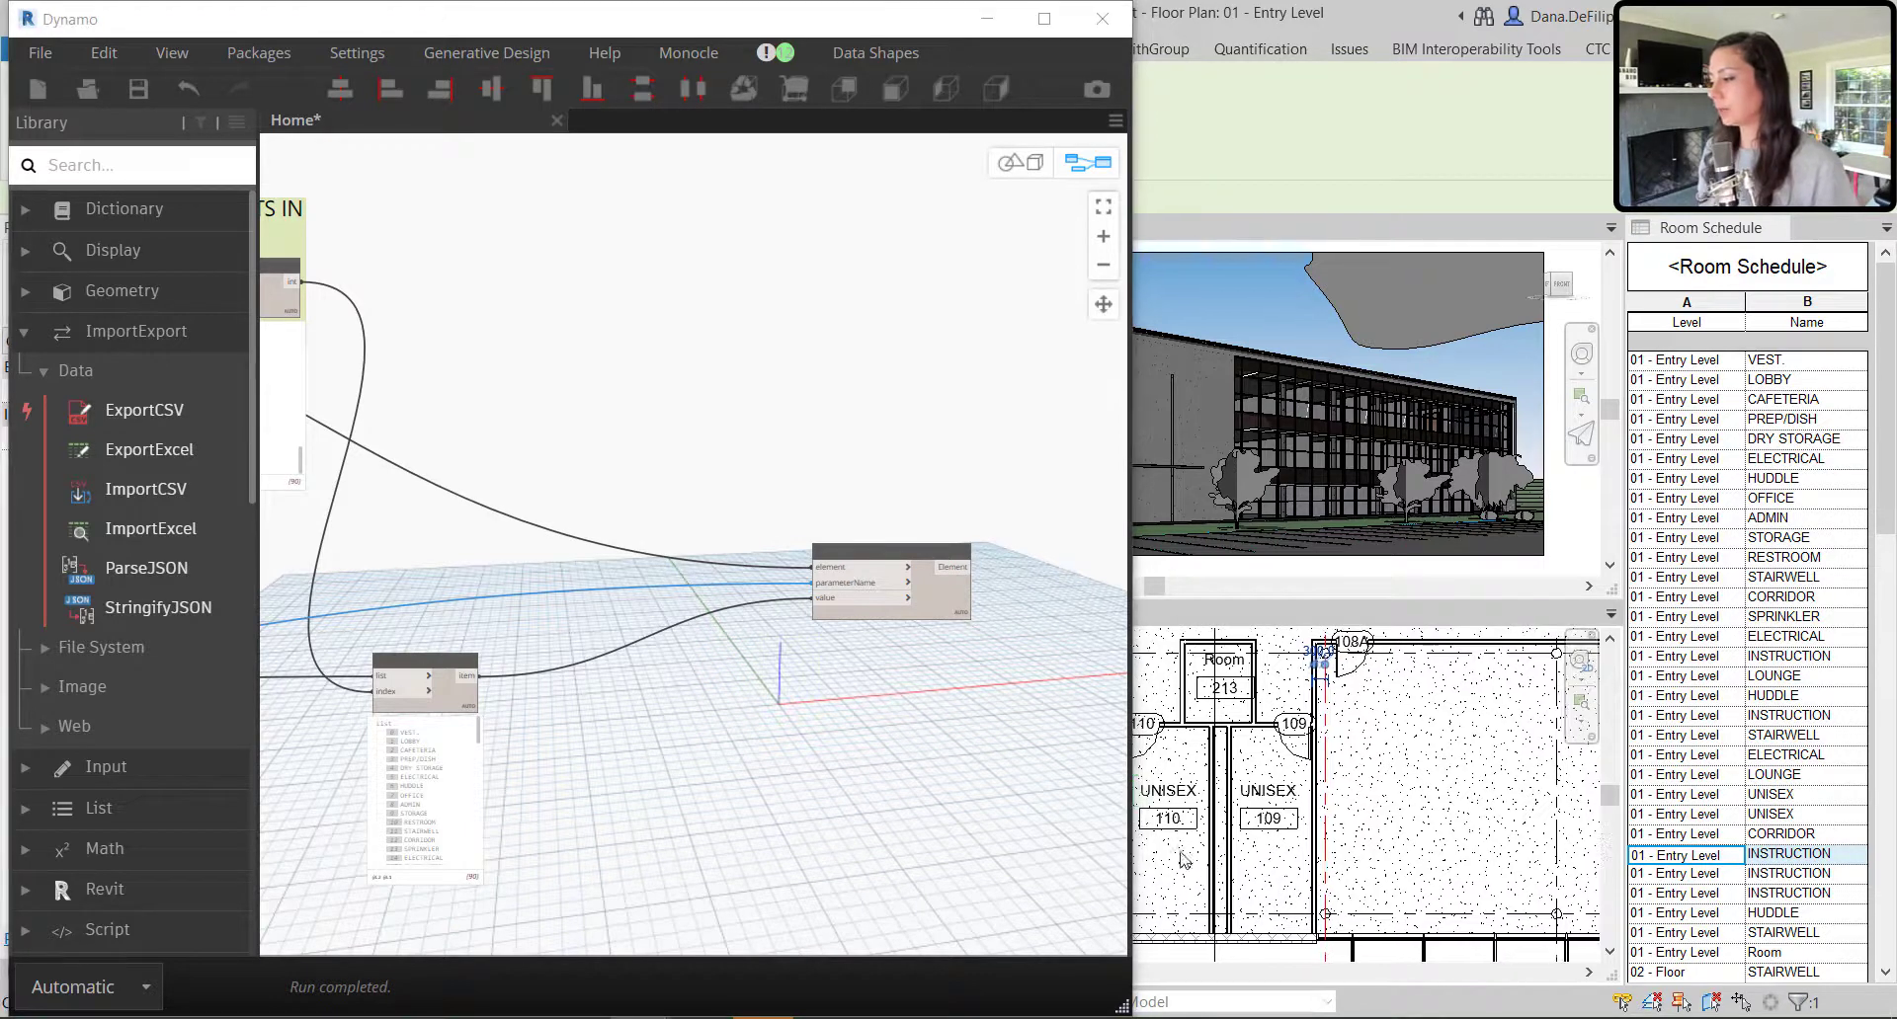
pyautogui.click(1223, 683)
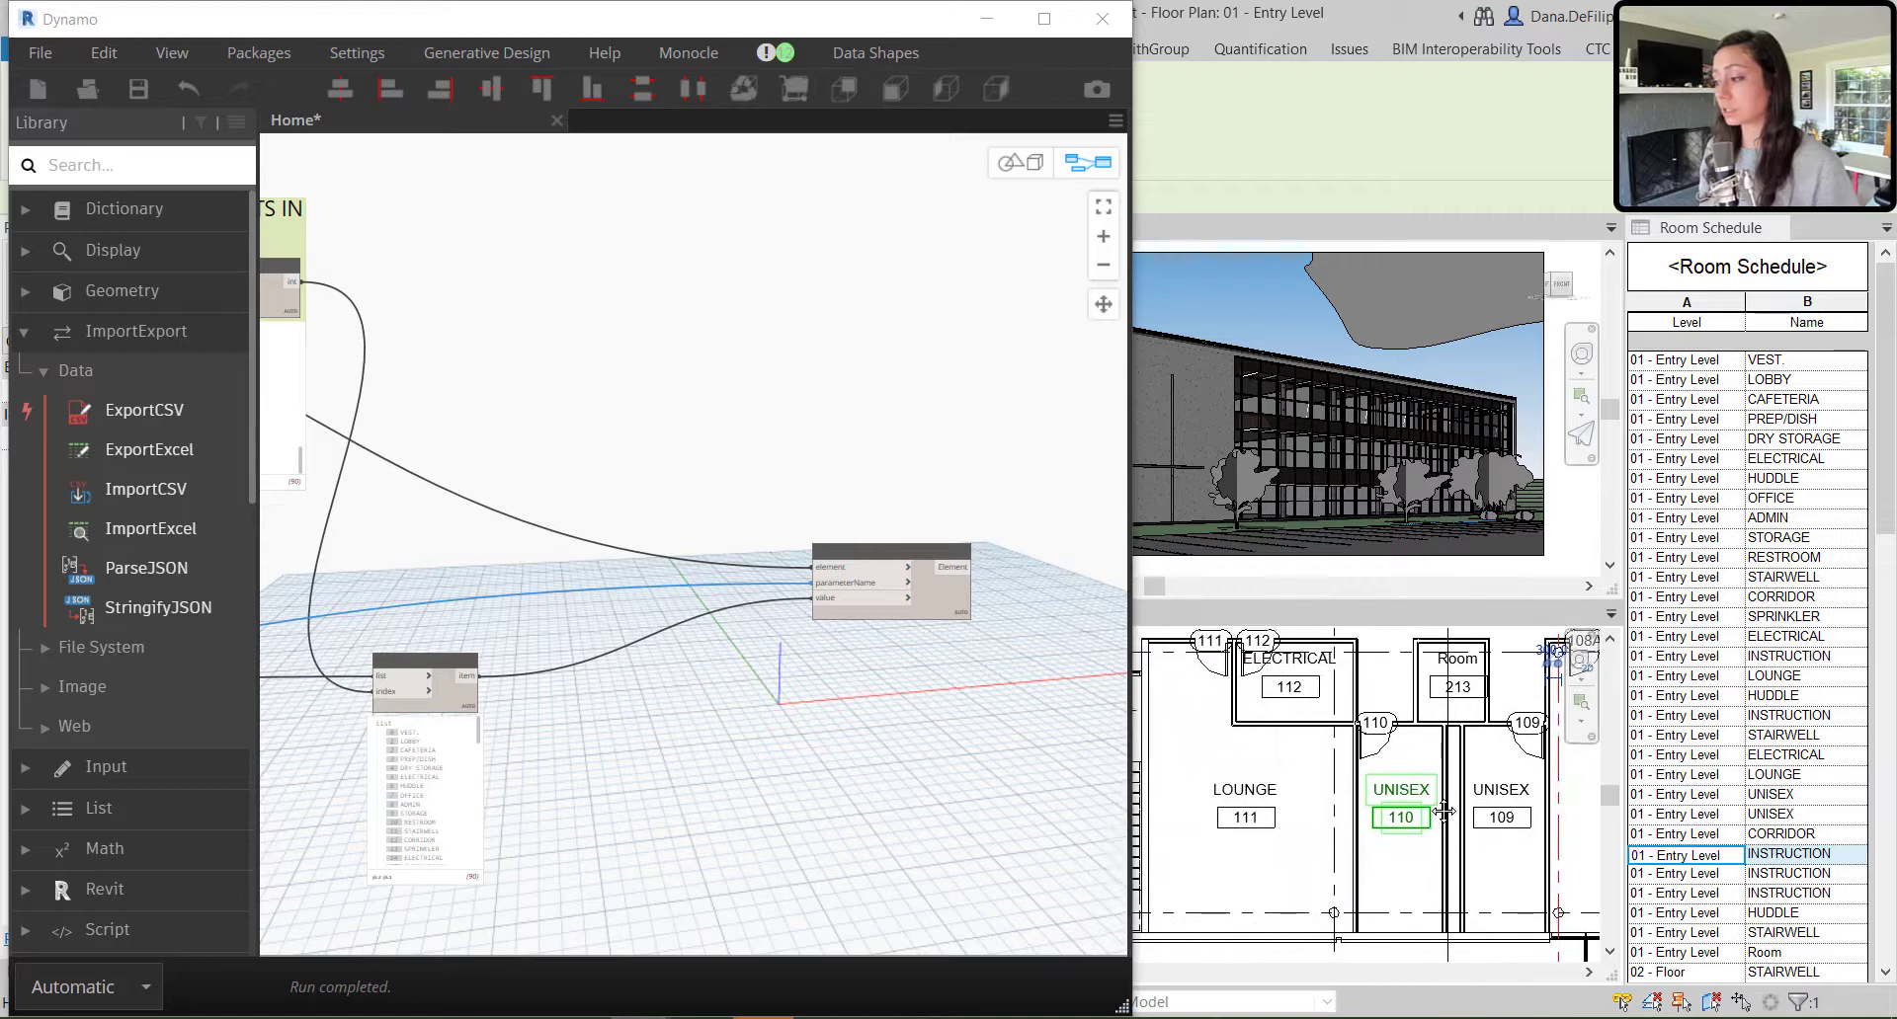
pyautogui.click(1245, 825)
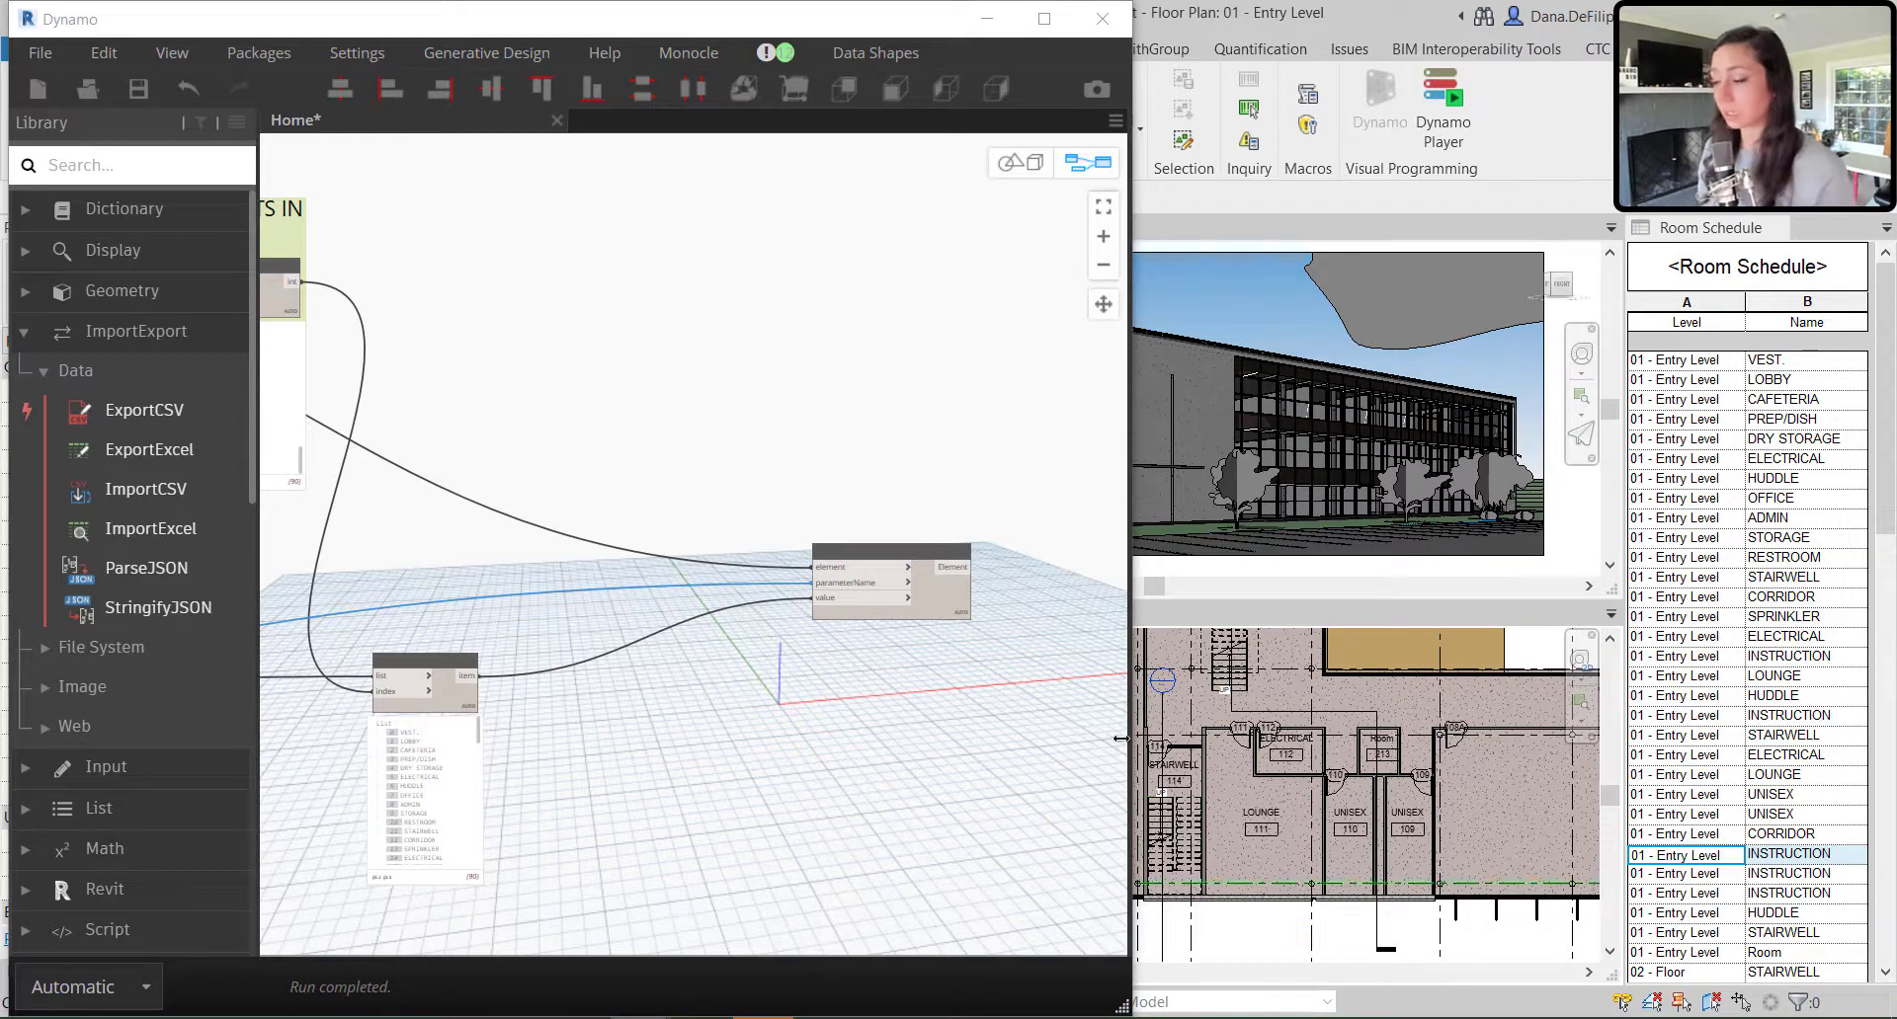
pyautogui.moveTo(616, 695)
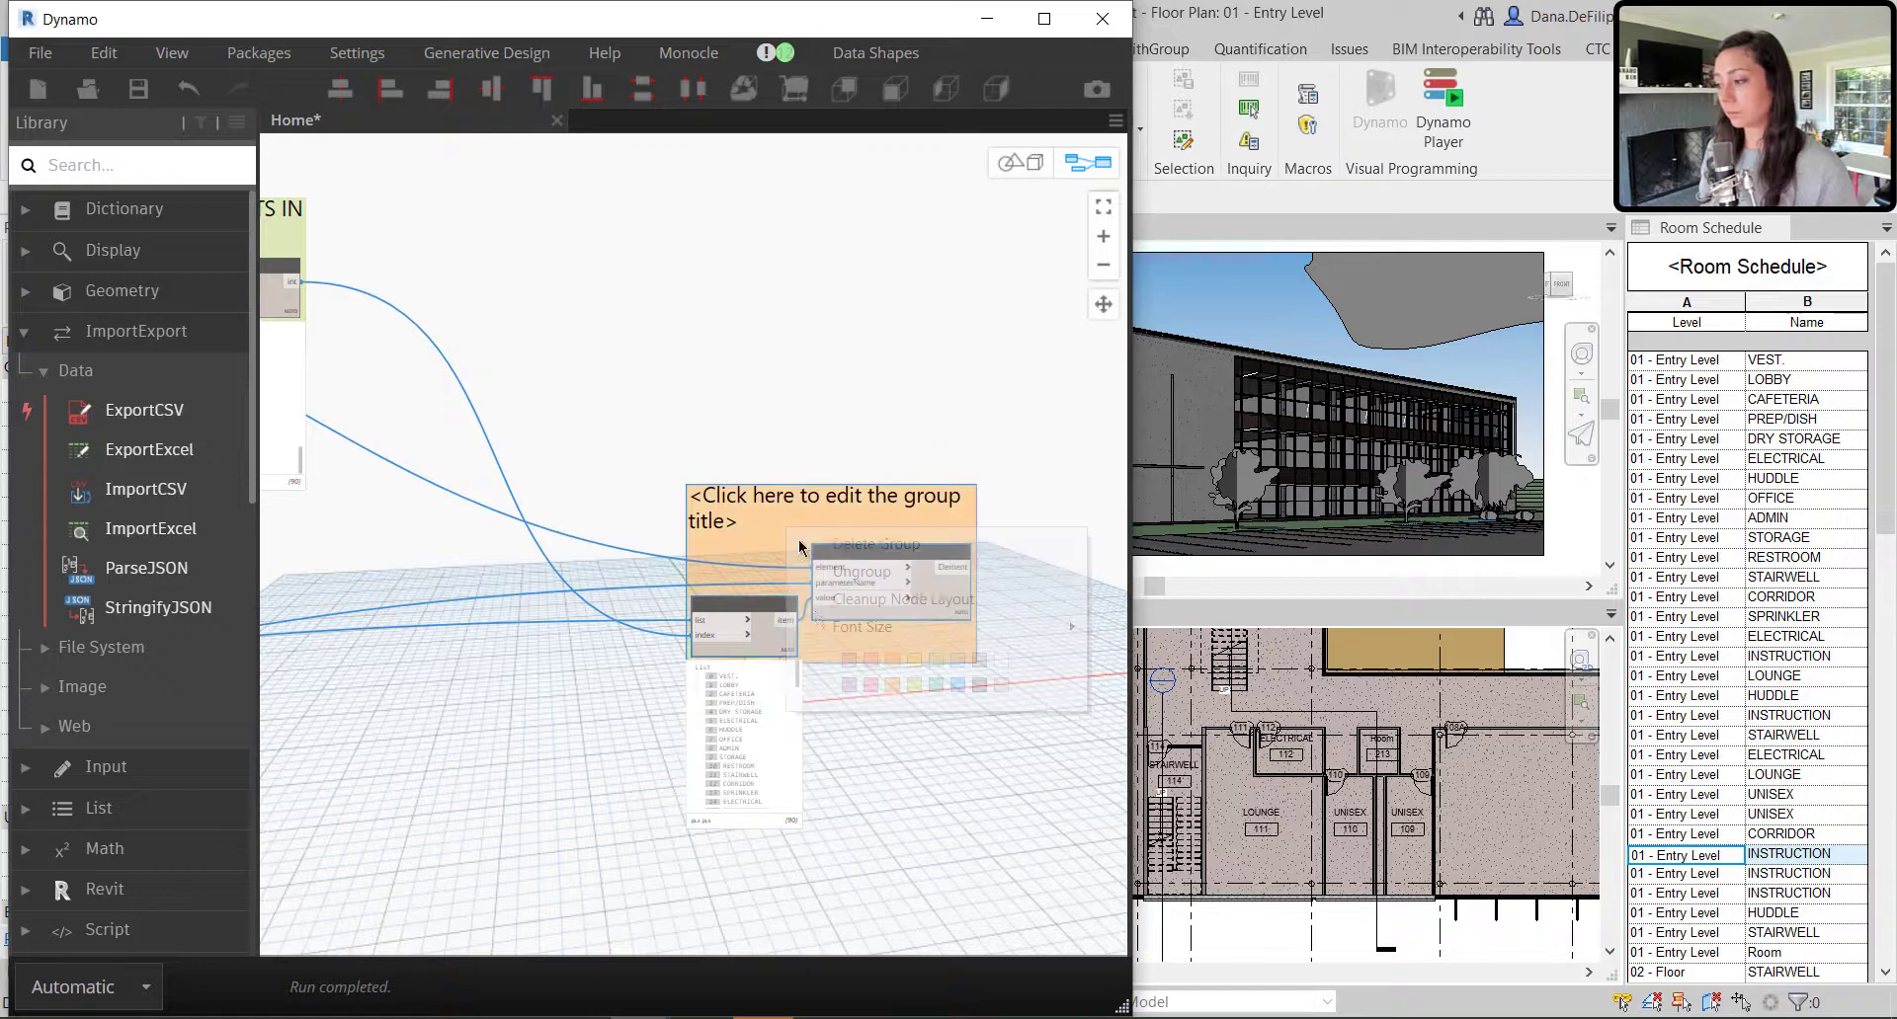
# Change the string parameter input from Name to Number, renumbering the UNISEX rooms 110b and 109a
pyautogui.write('UPDATE')
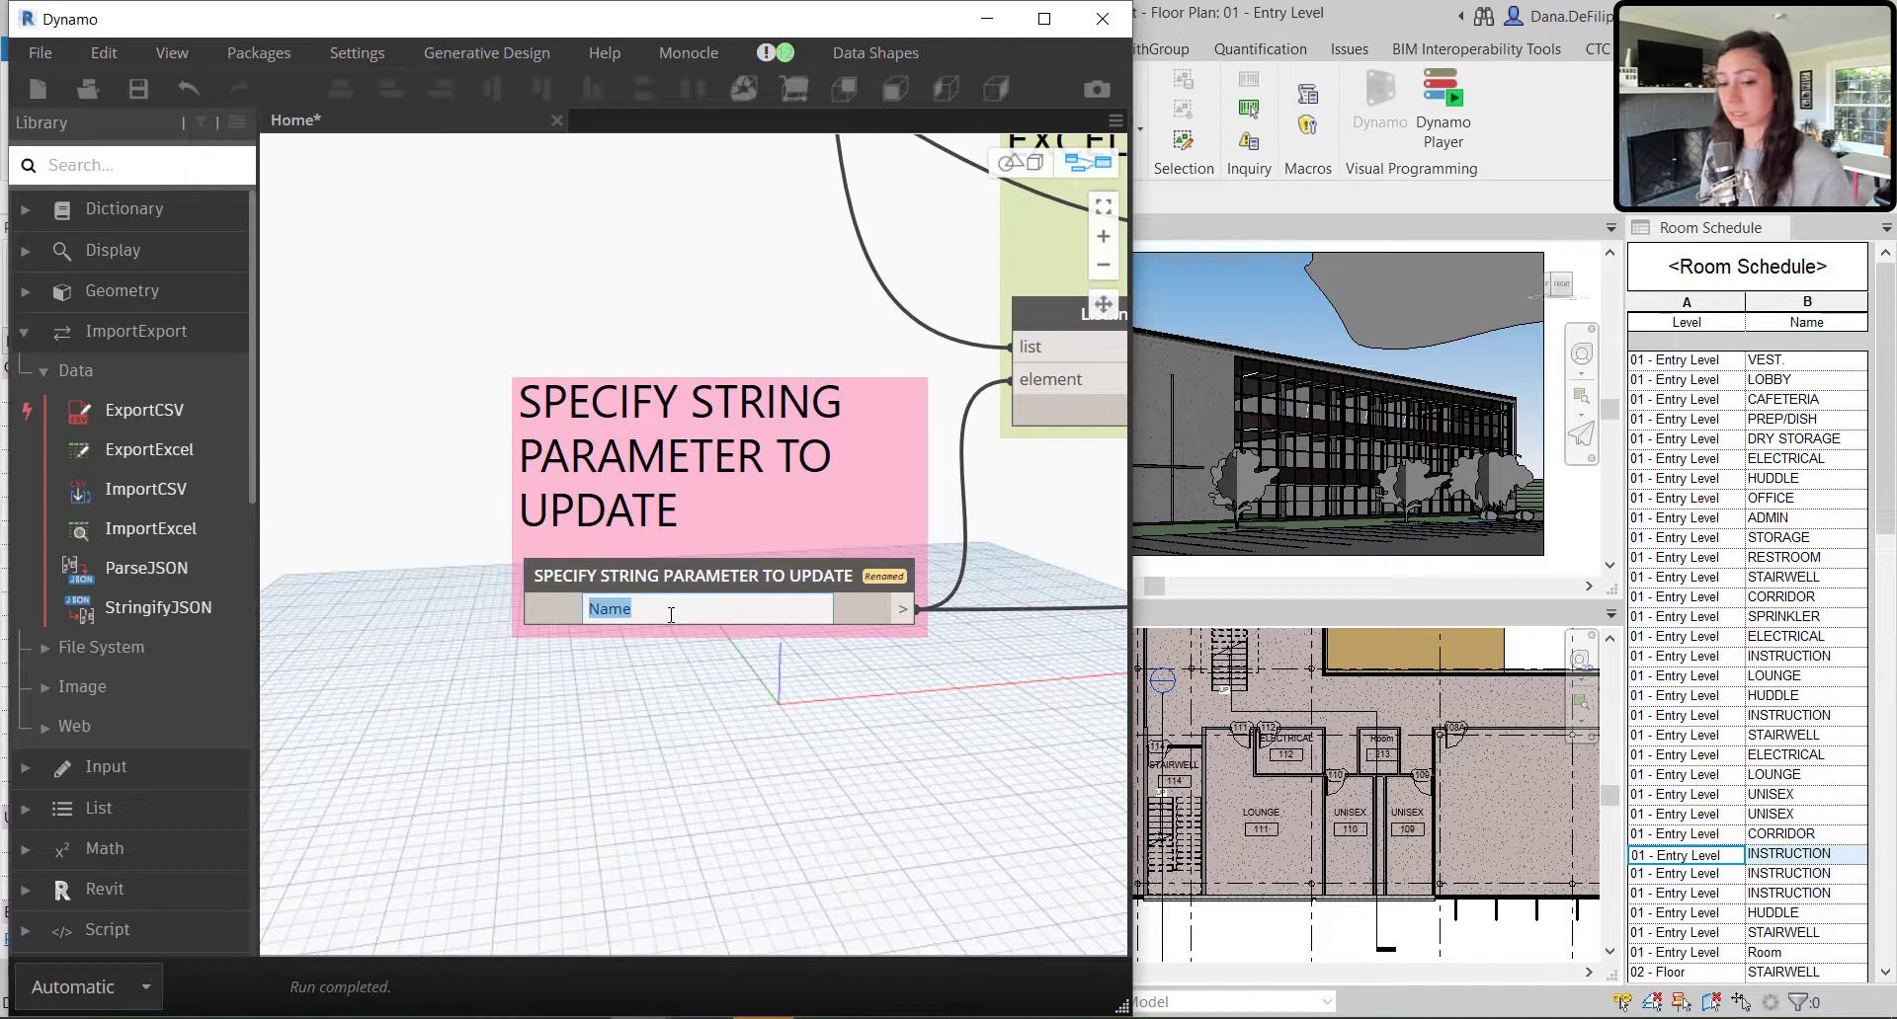
pyautogui.write('Number')
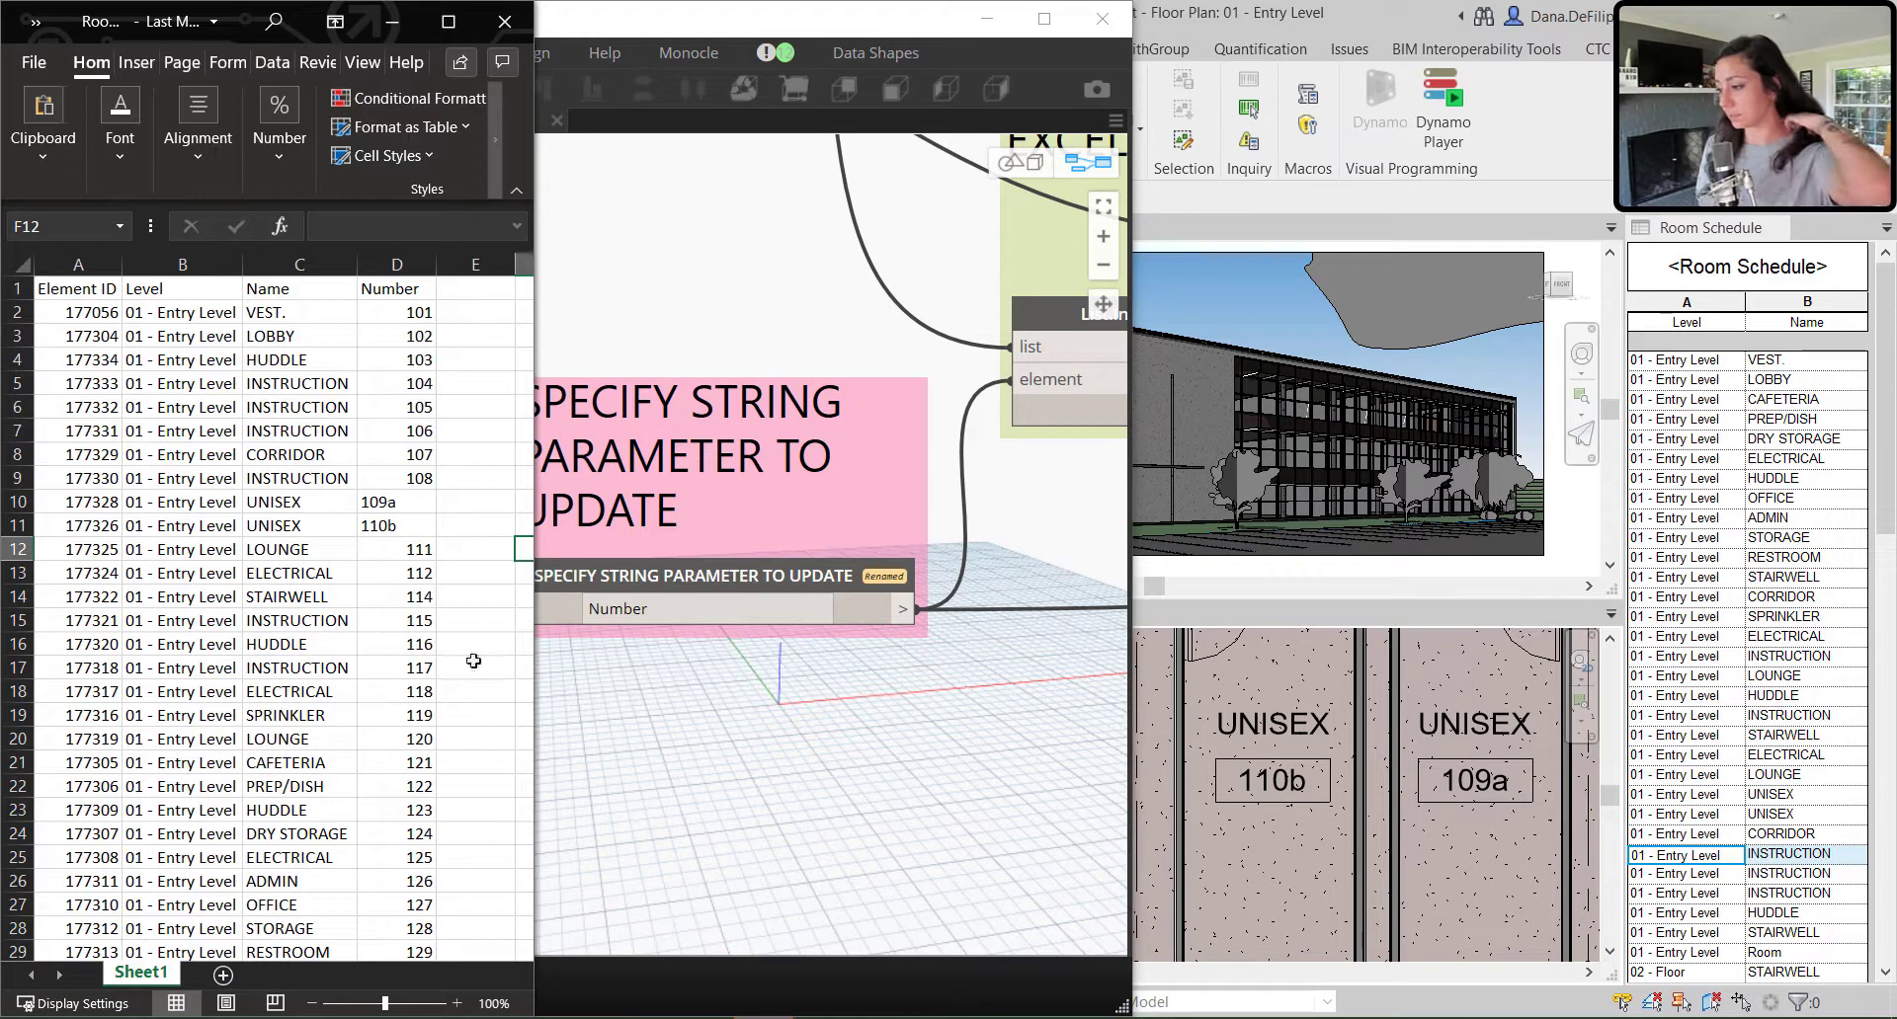
pyautogui.click(395, 502)
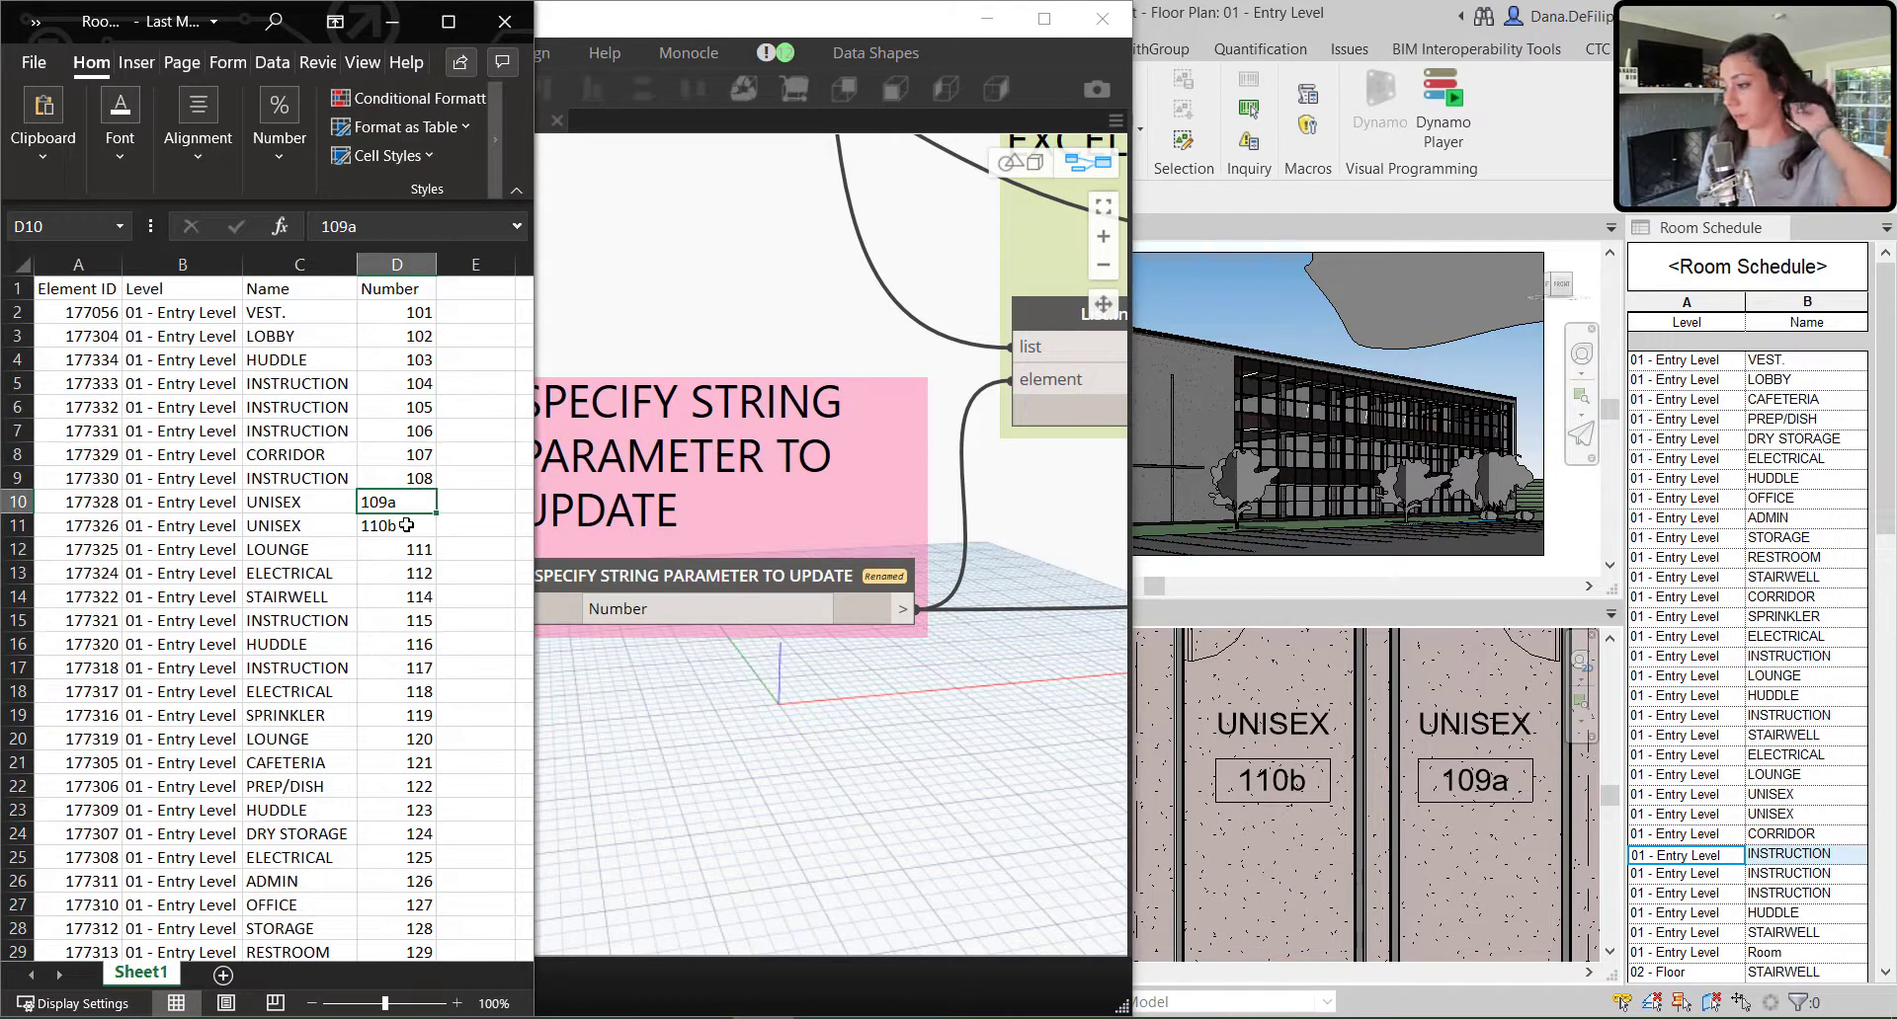
pyautogui.click(395, 525)
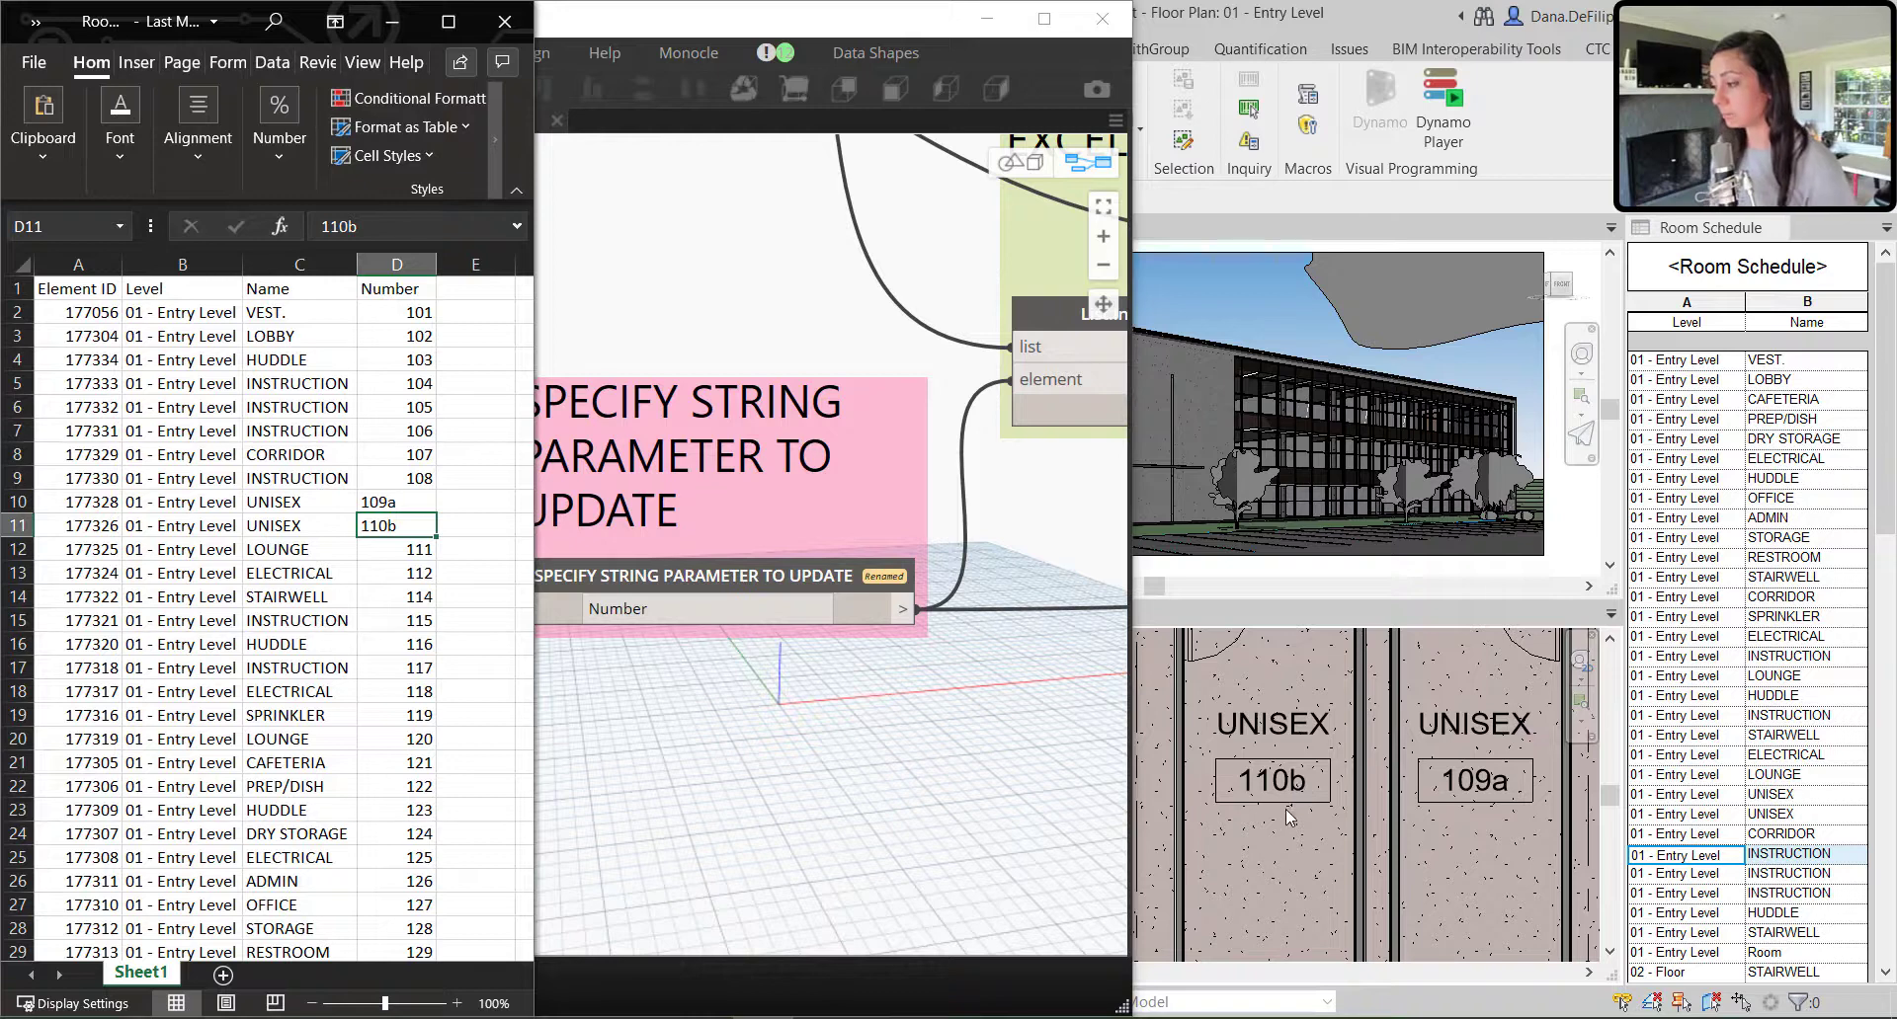
pyautogui.moveTo(1265, 822)
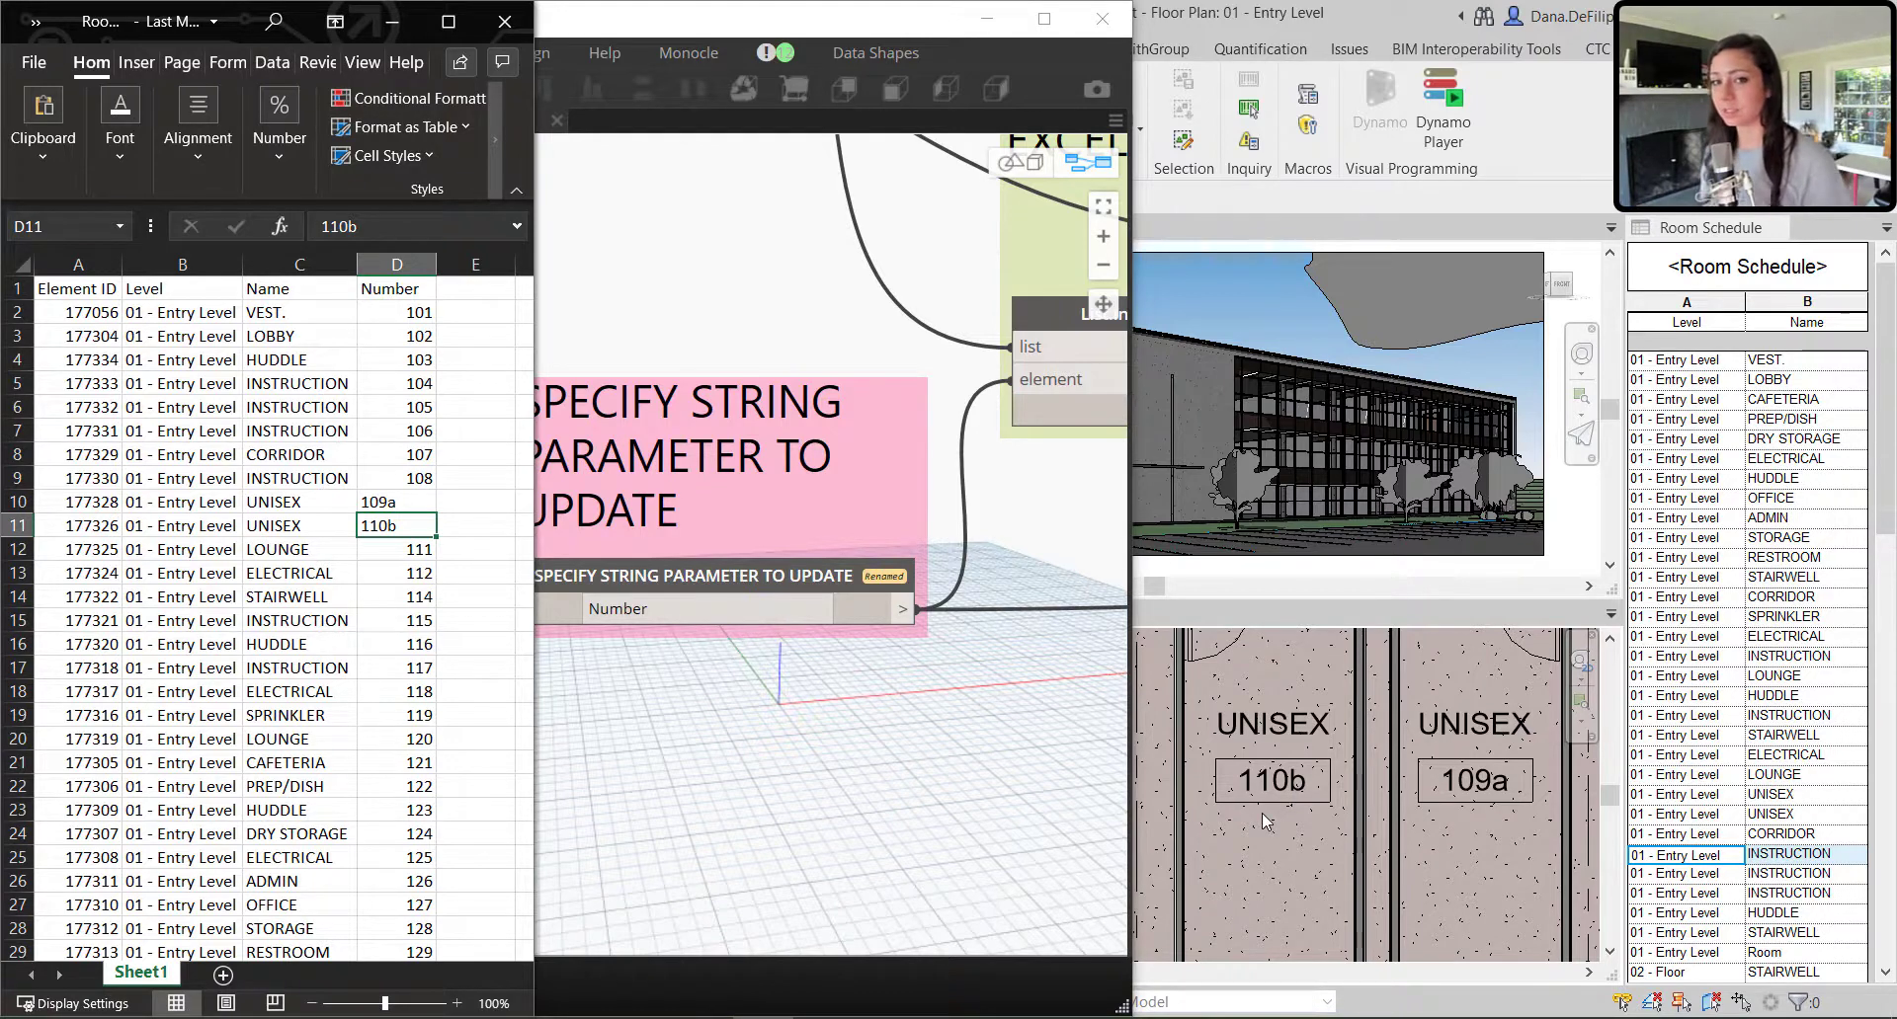
pyautogui.moveTo(732, 297)
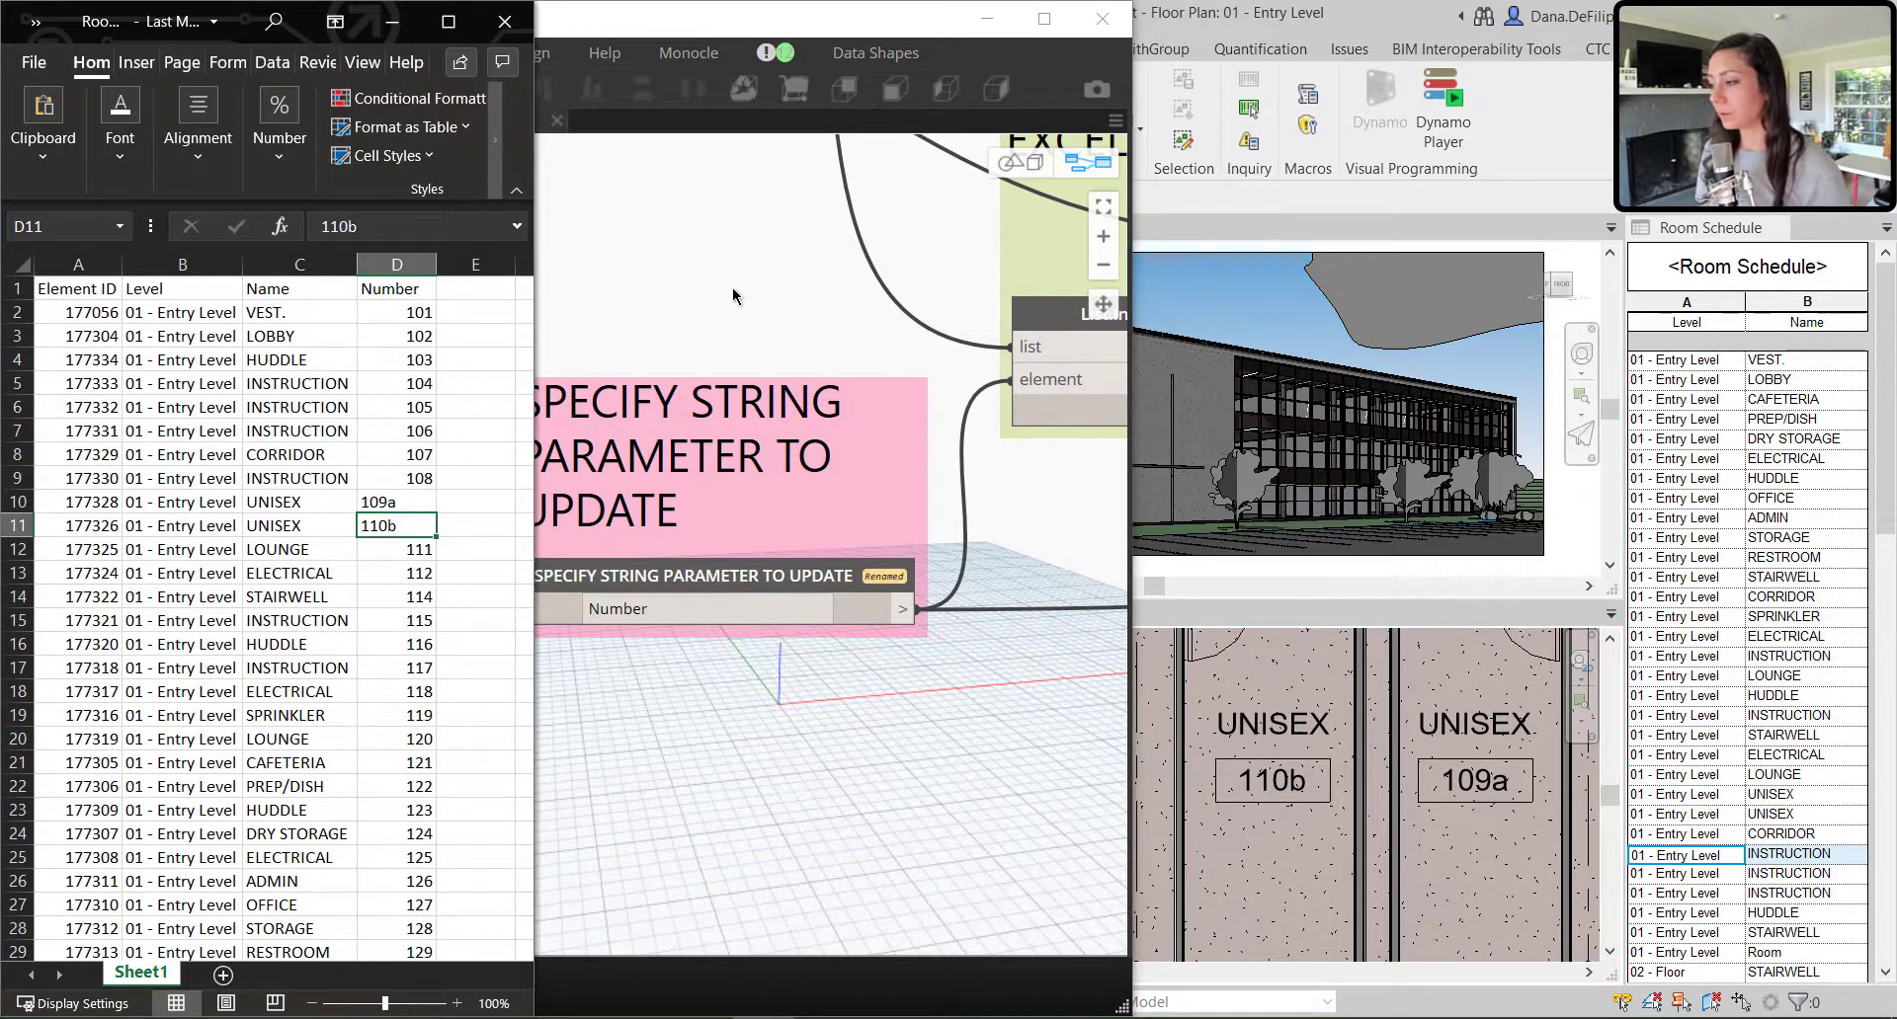